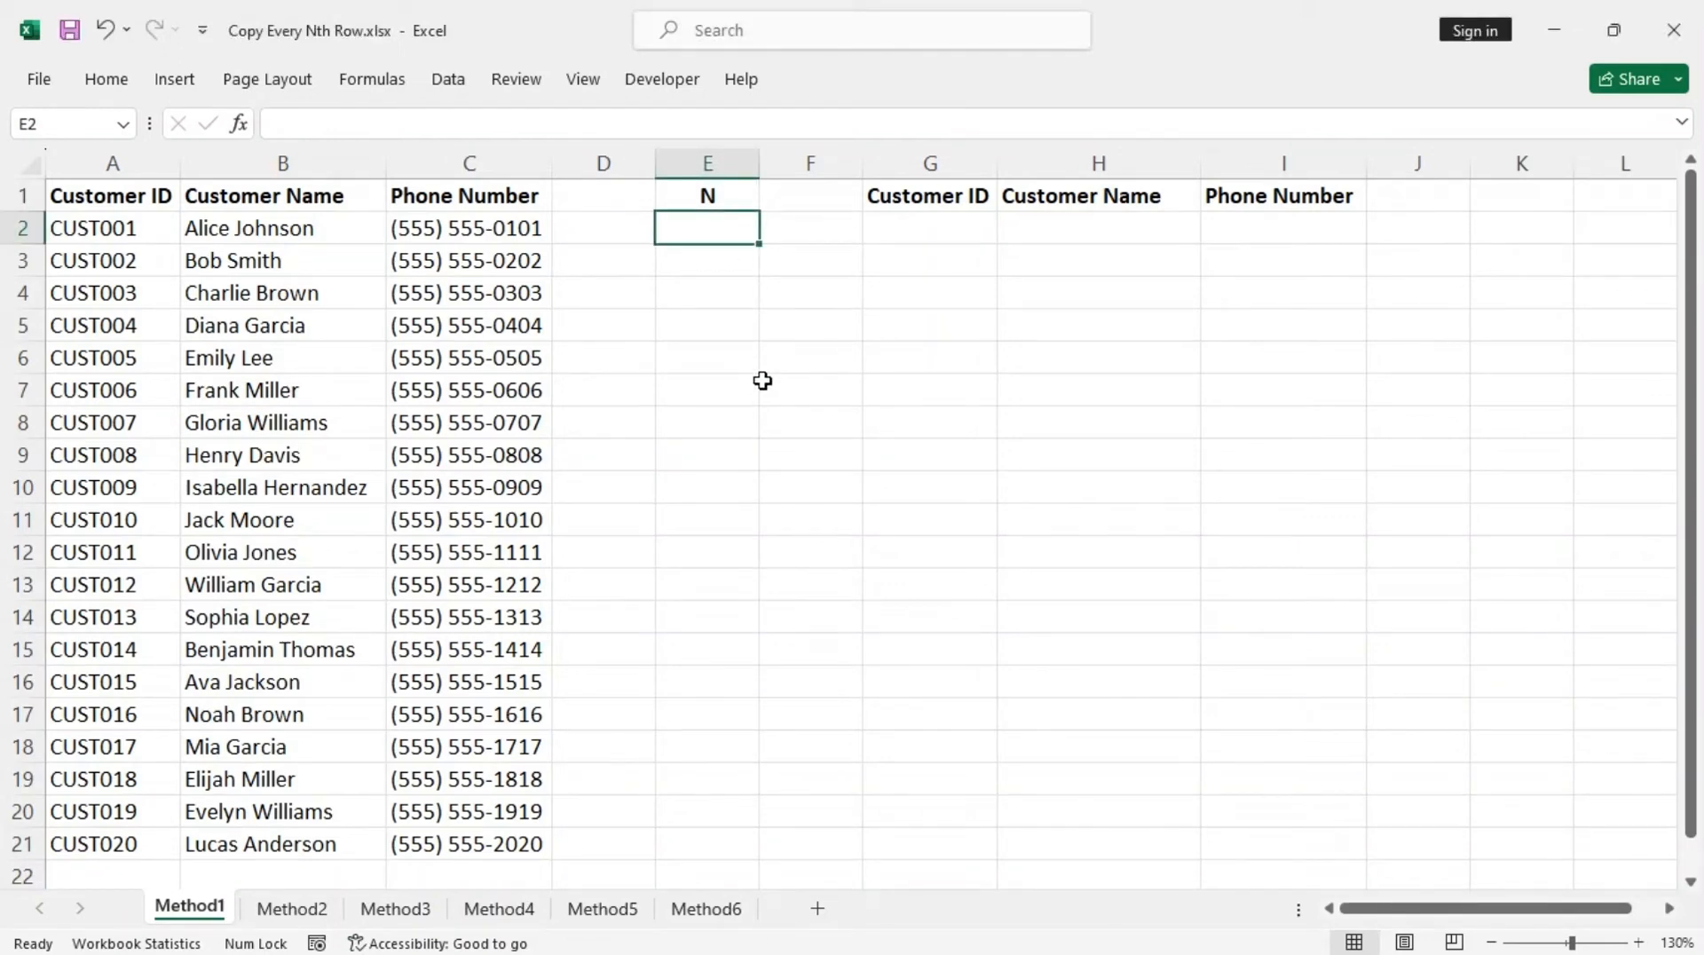
pyautogui.moveTo(762, 367)
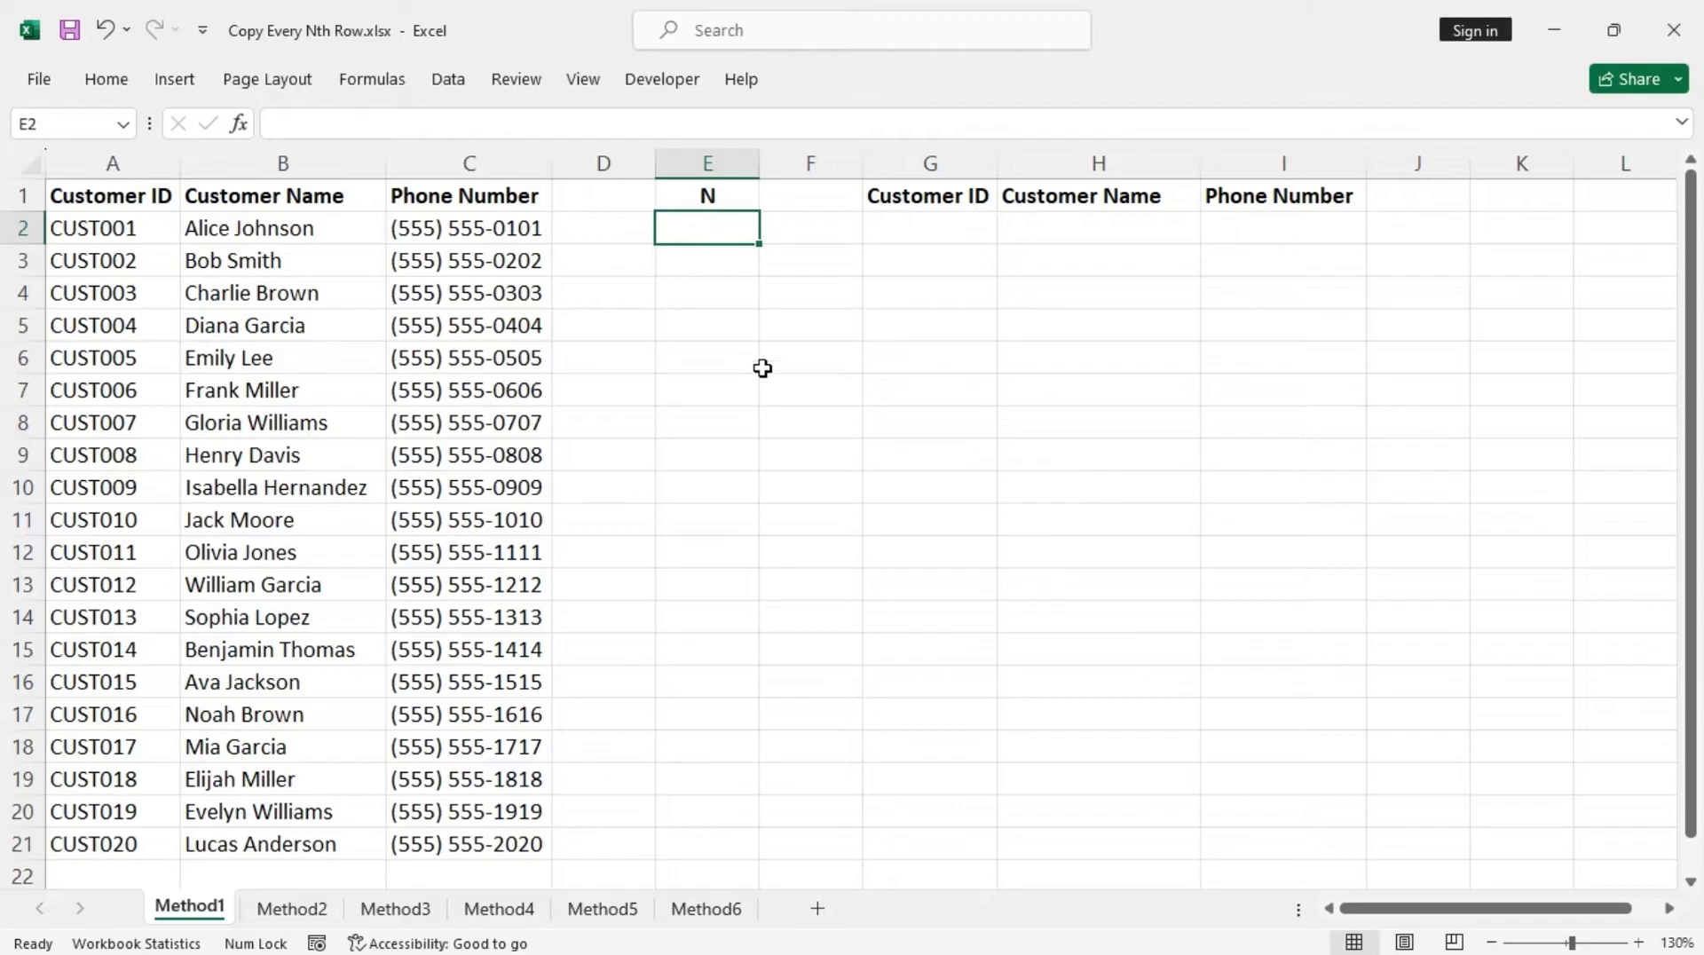
# Step: Set the N value in E2 to 2
pyautogui.write('2')
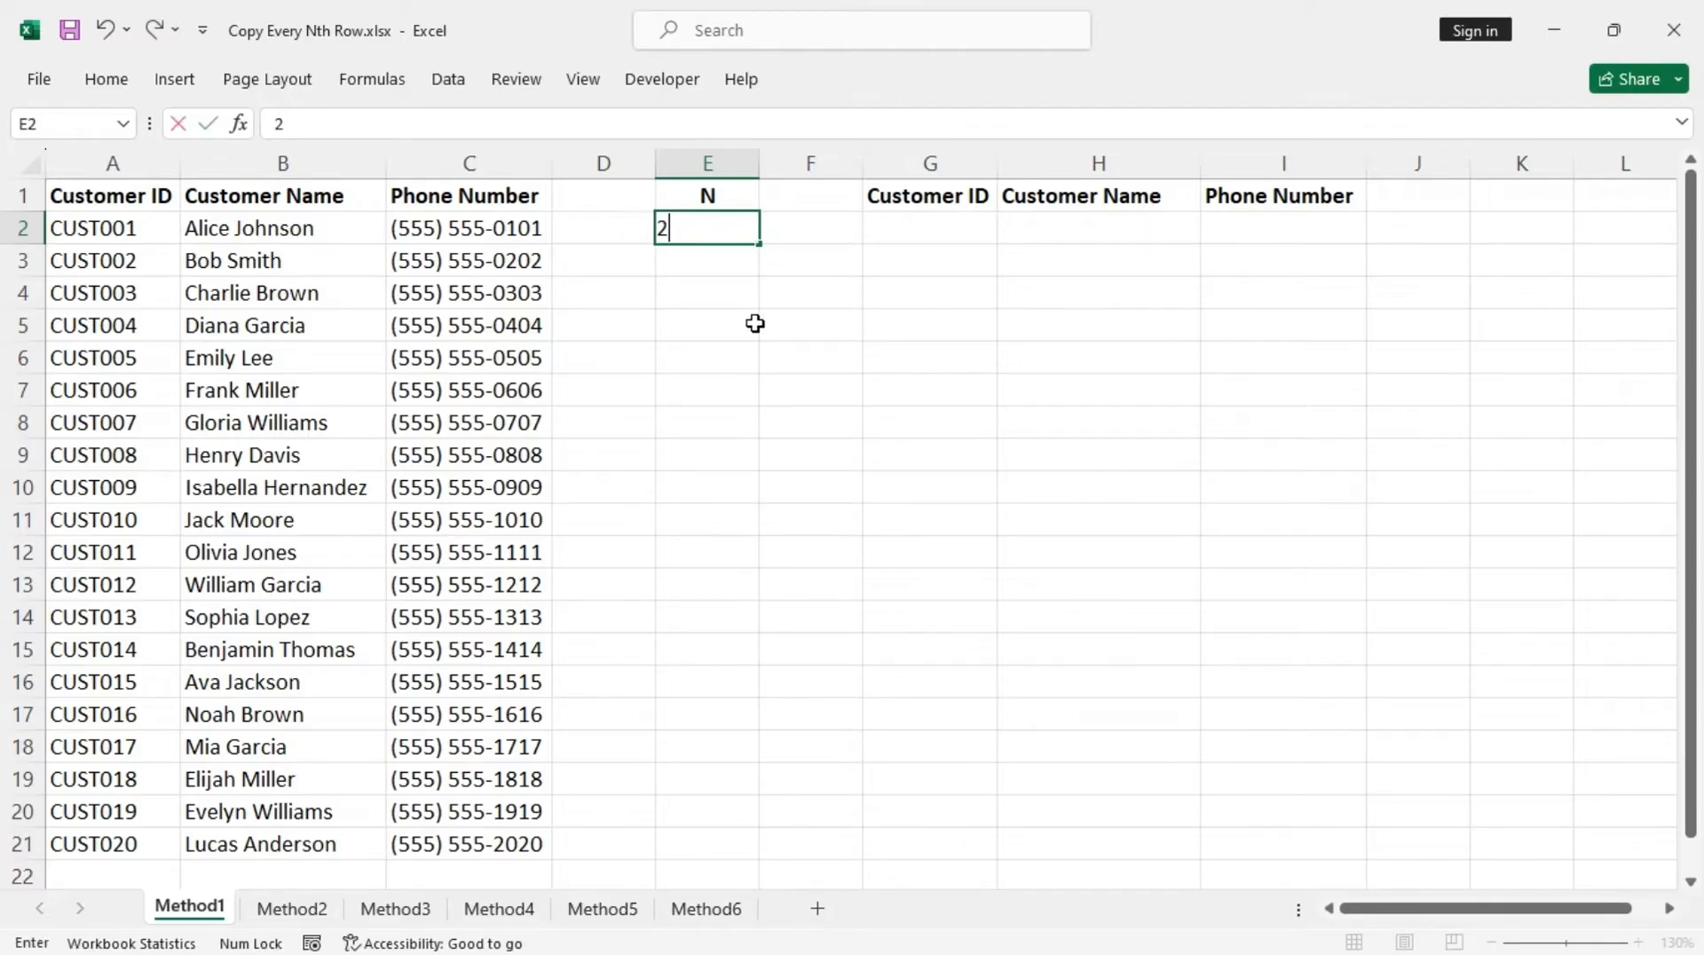
pyautogui.press('enter')
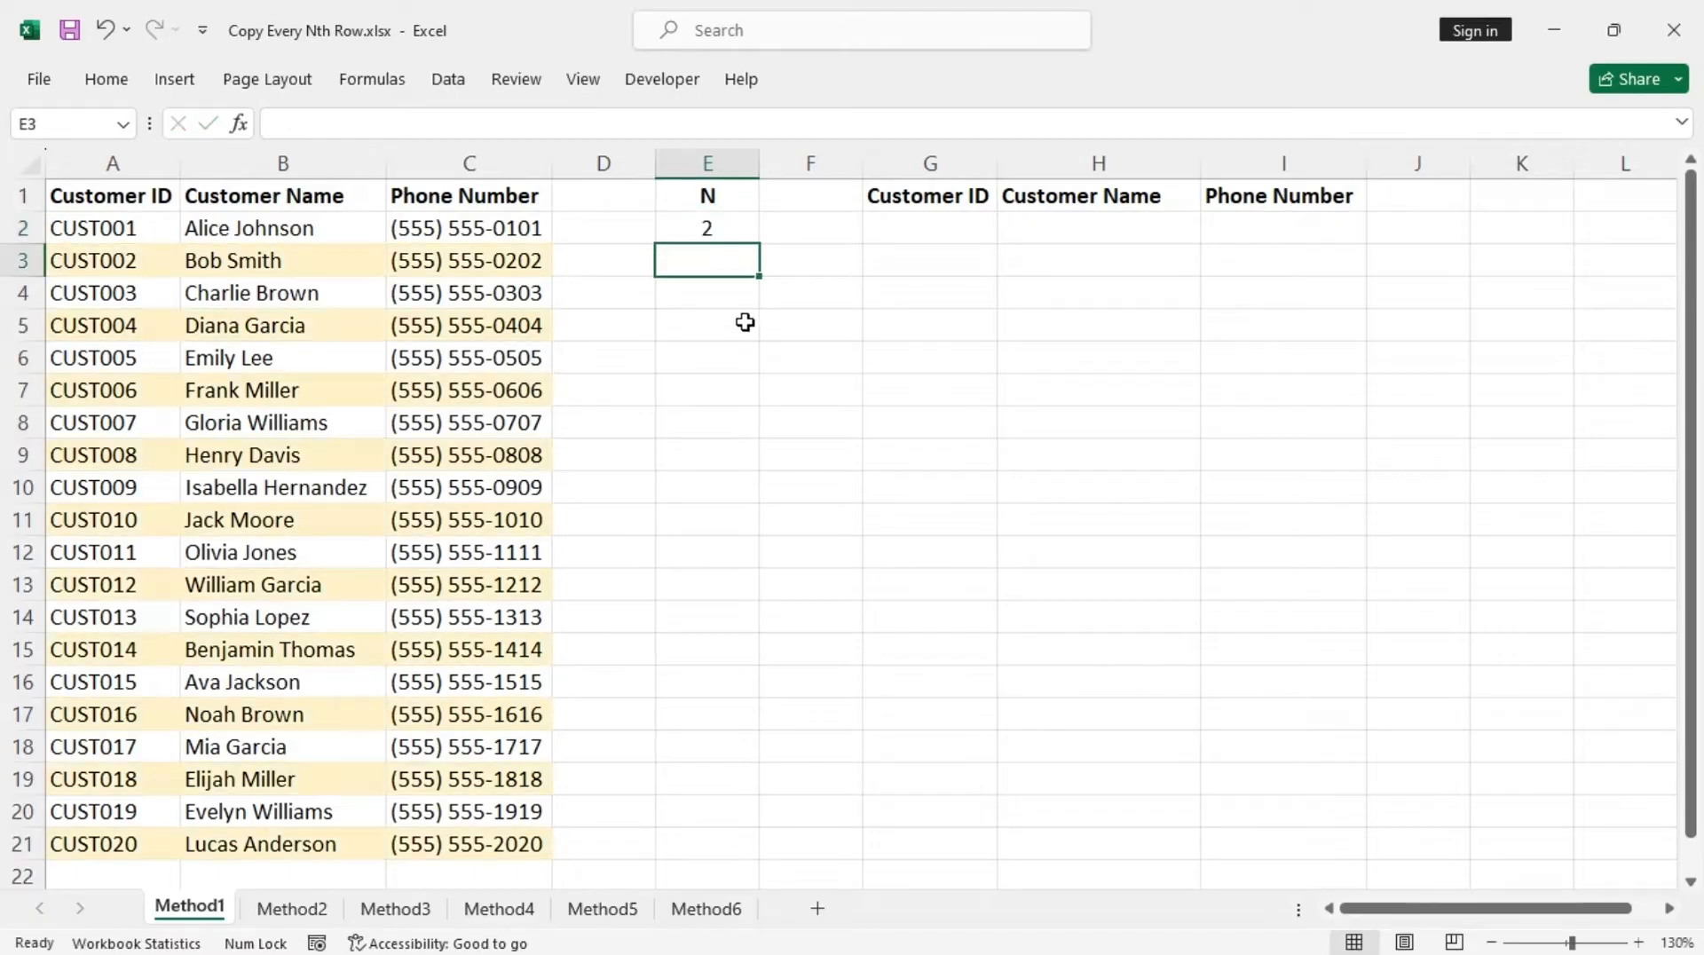
pyautogui.click(706, 229)
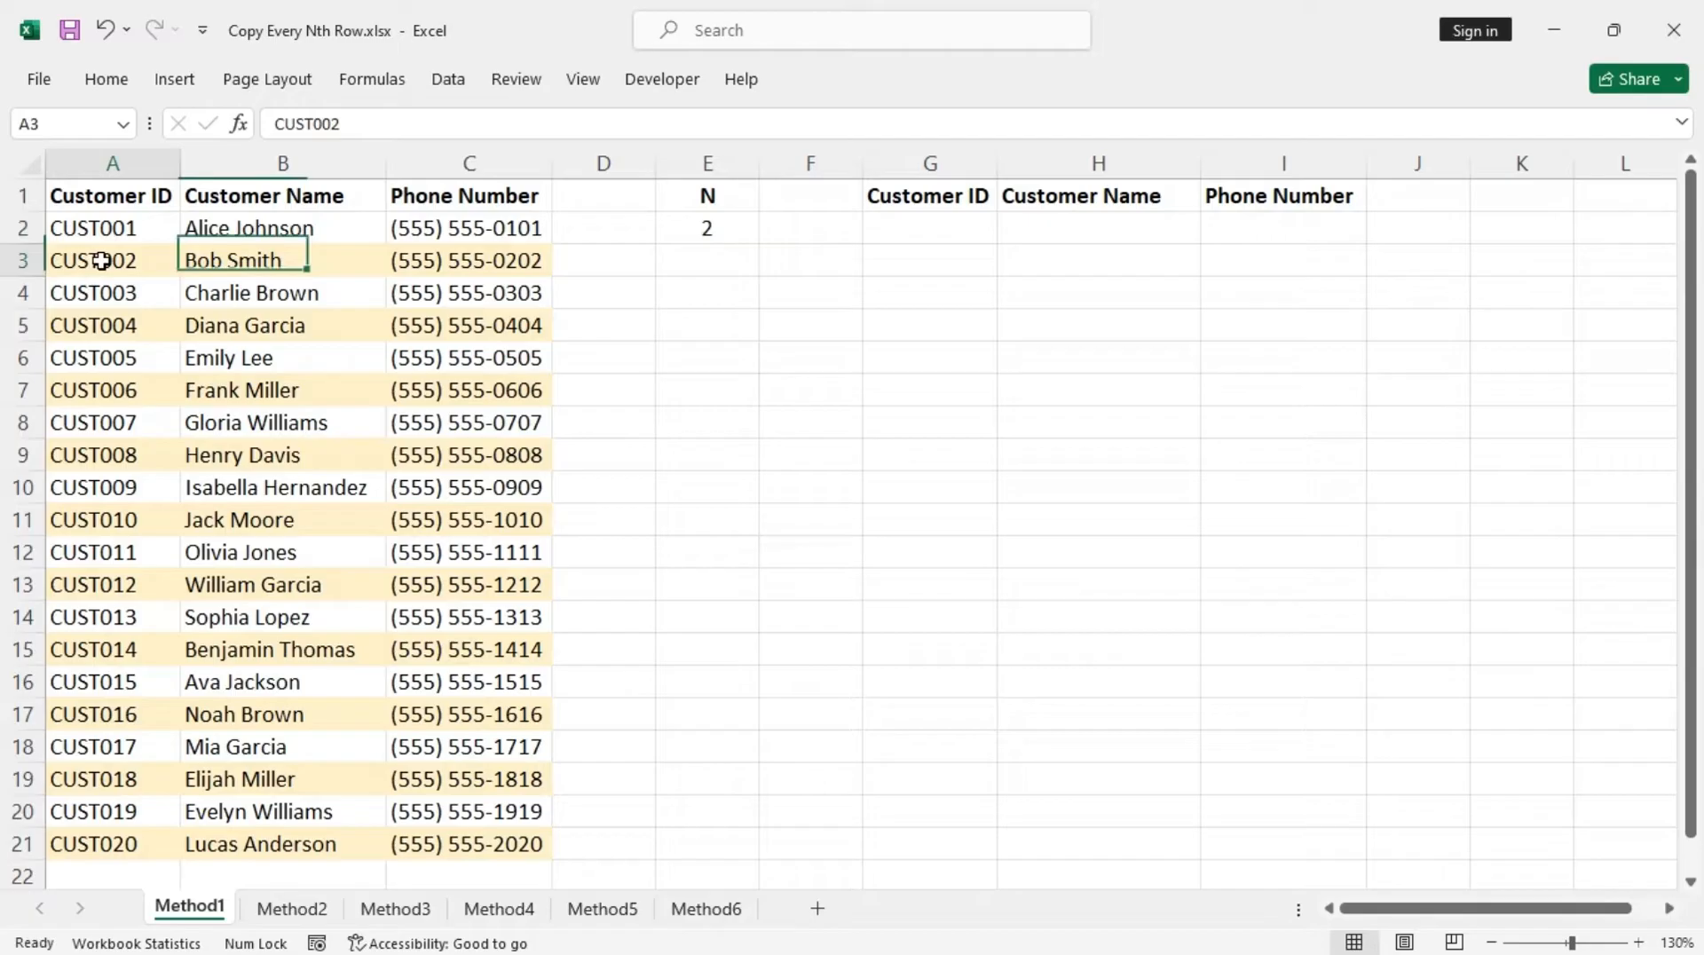
pyautogui.moveTo(92, 259); pyautogui.dragTo(467, 259)
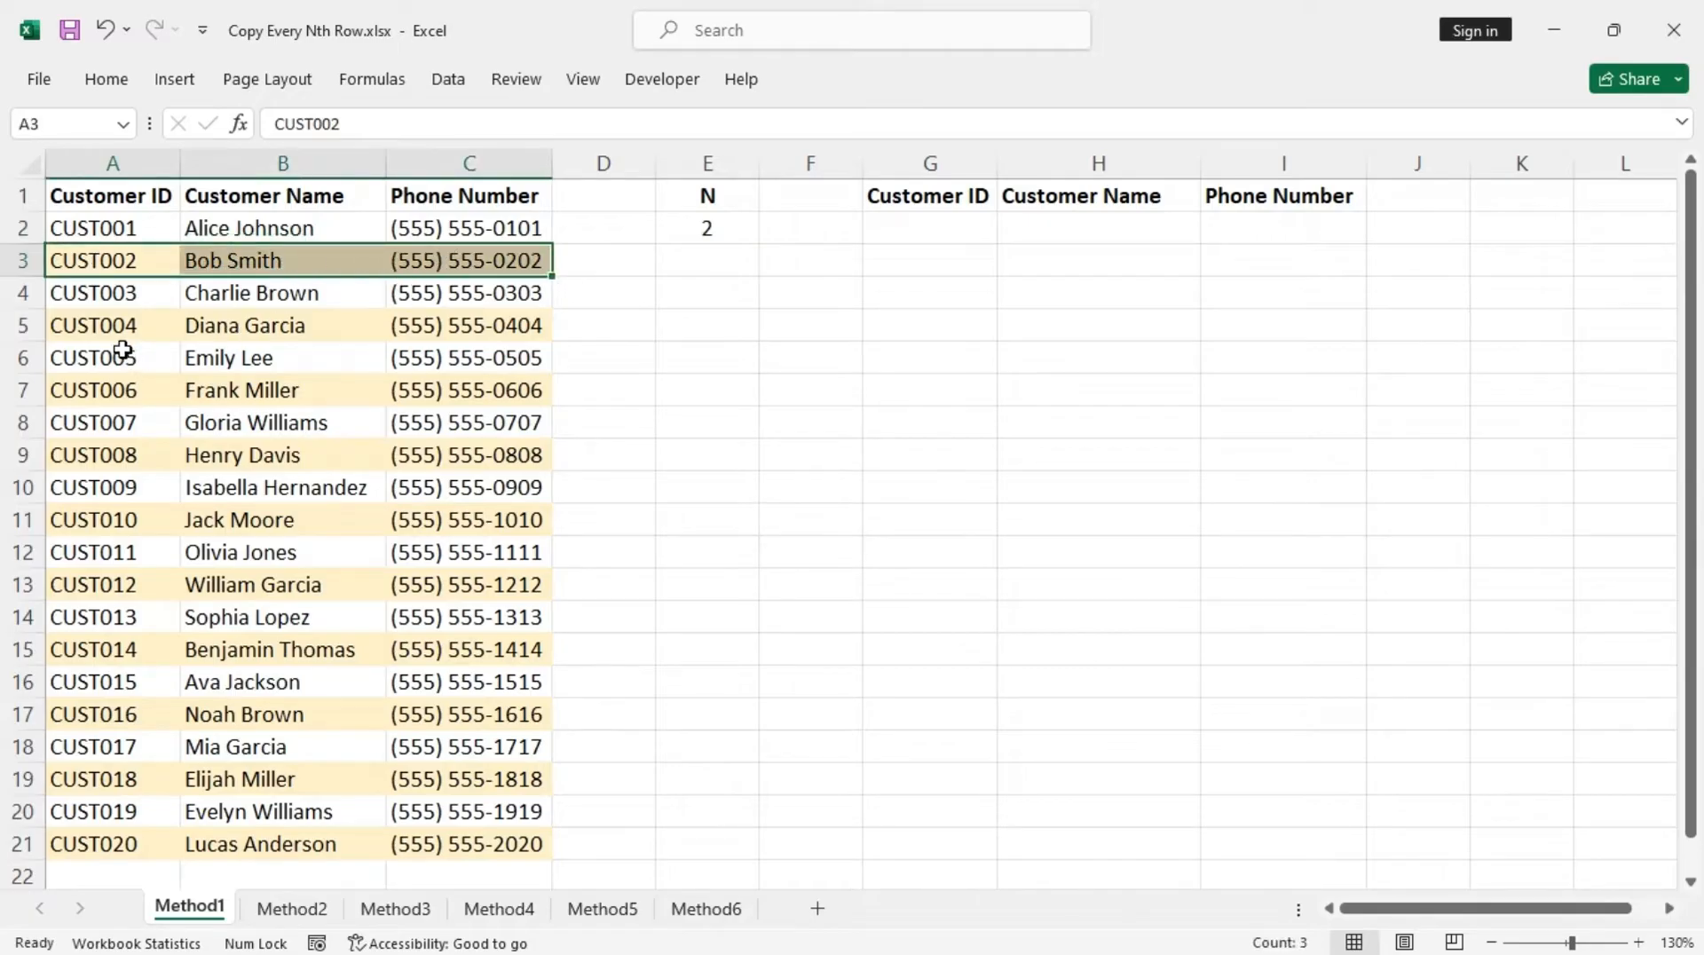
pyautogui.click(112, 323)
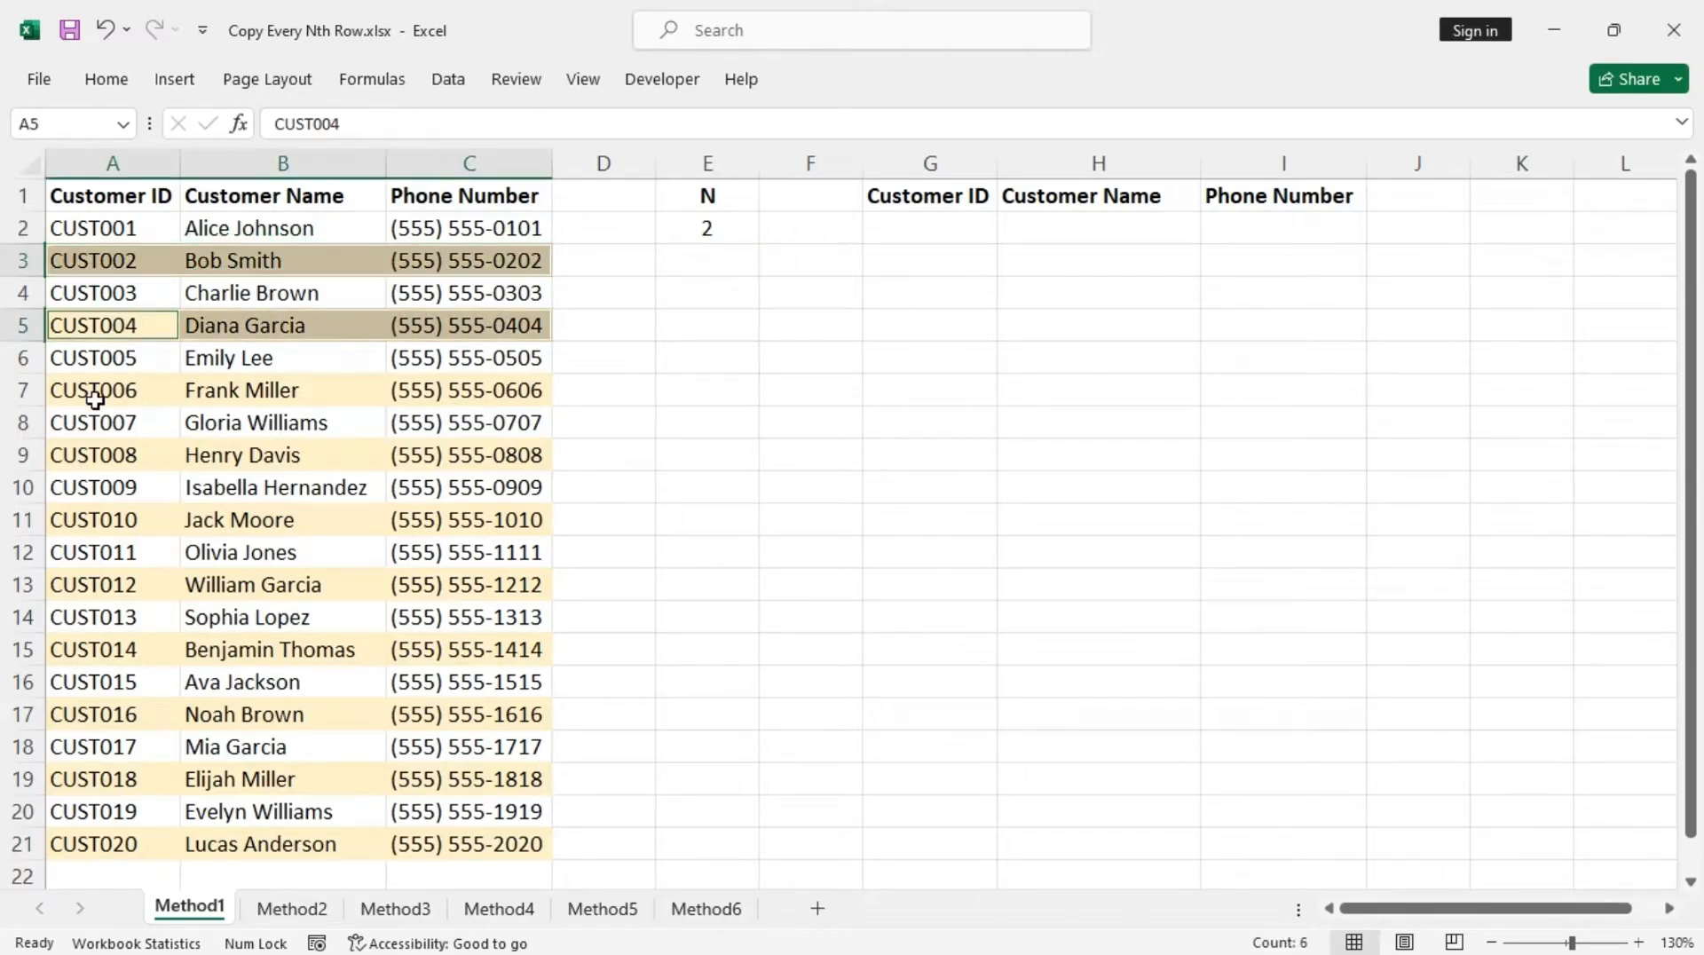
pyautogui.rightClick(110, 388)
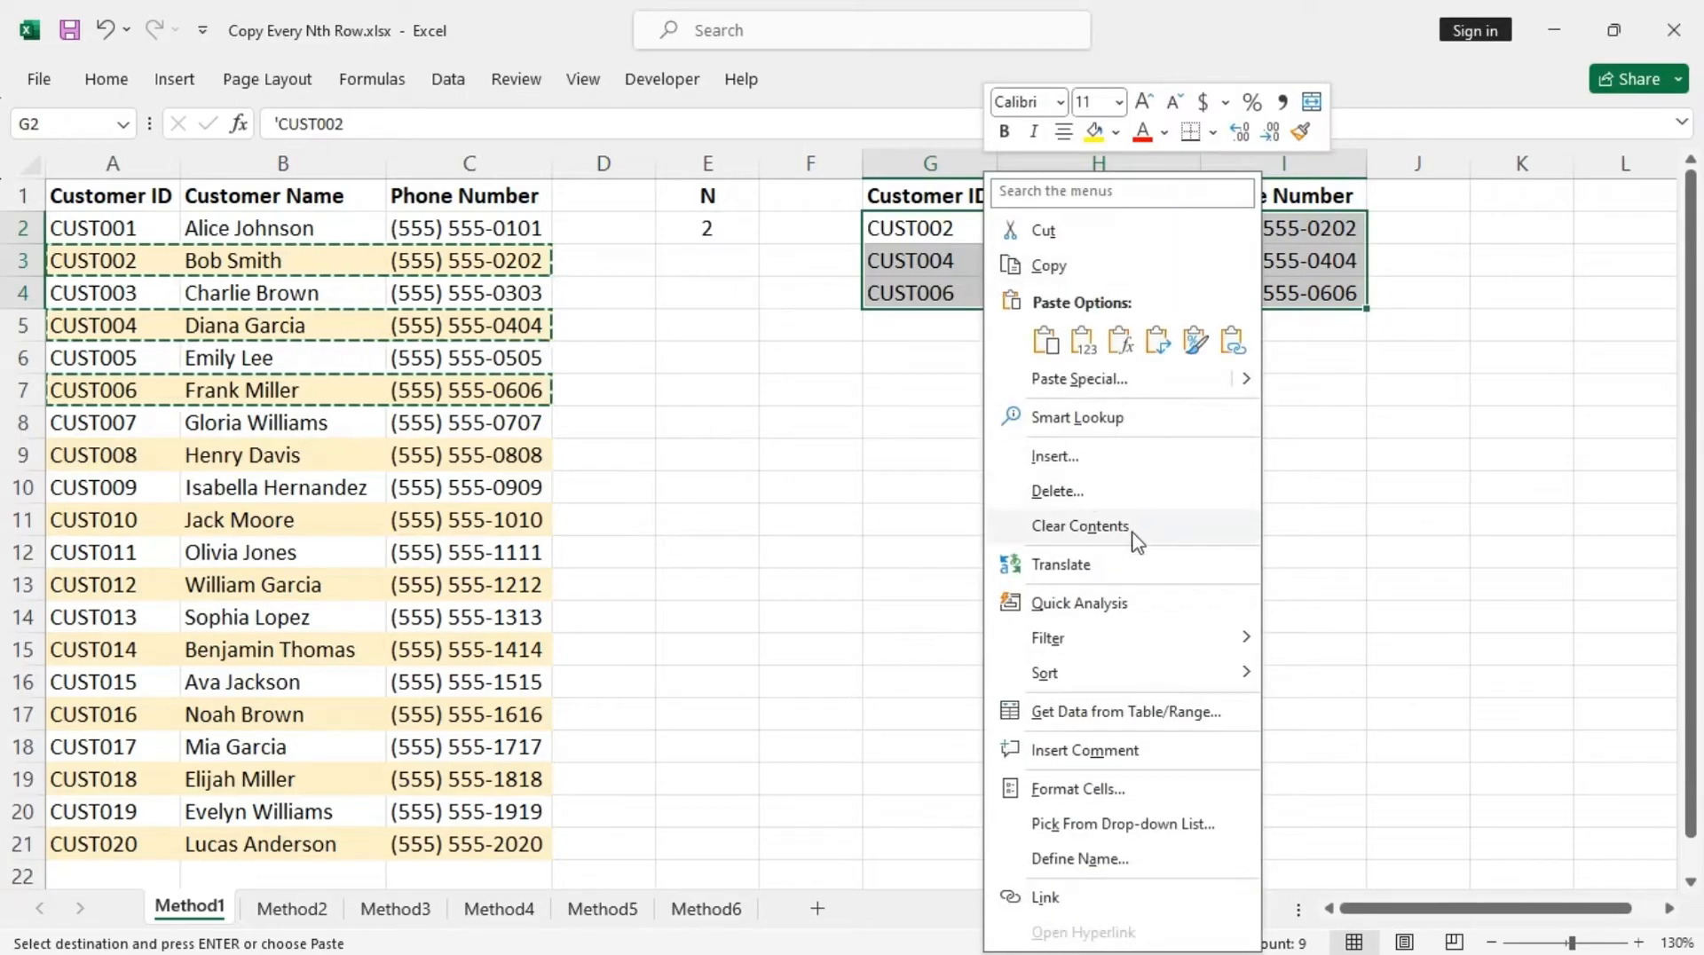
pyautogui.click(1081, 525)
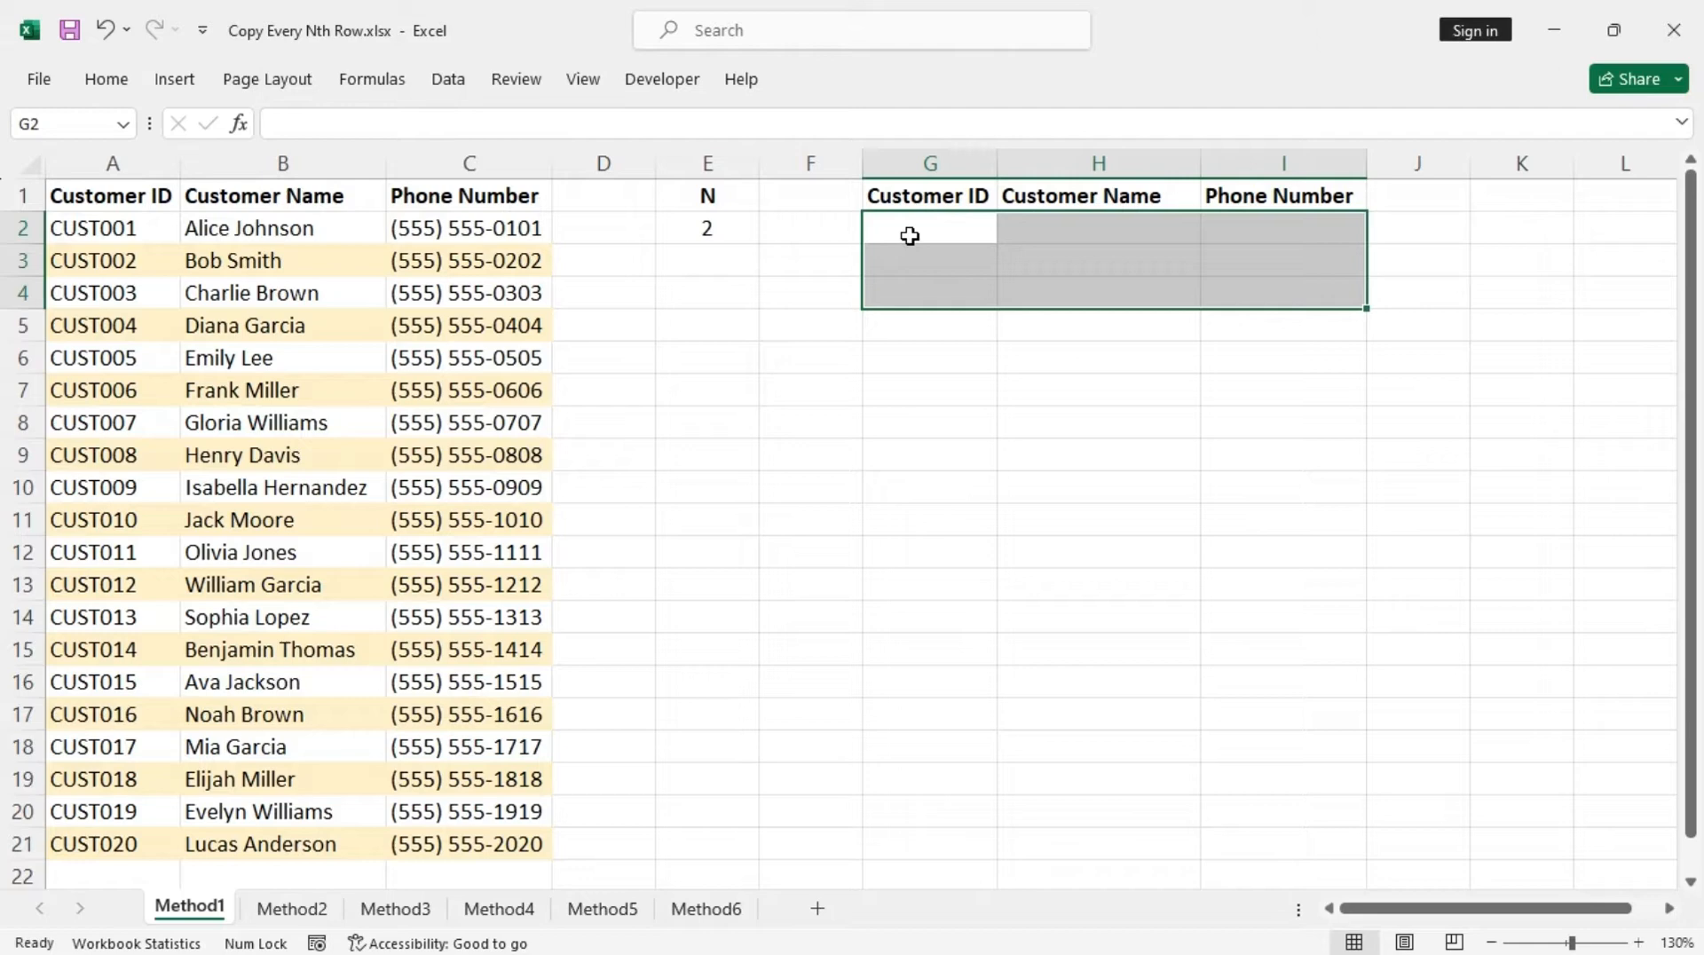
pyautogui.click(928, 227)
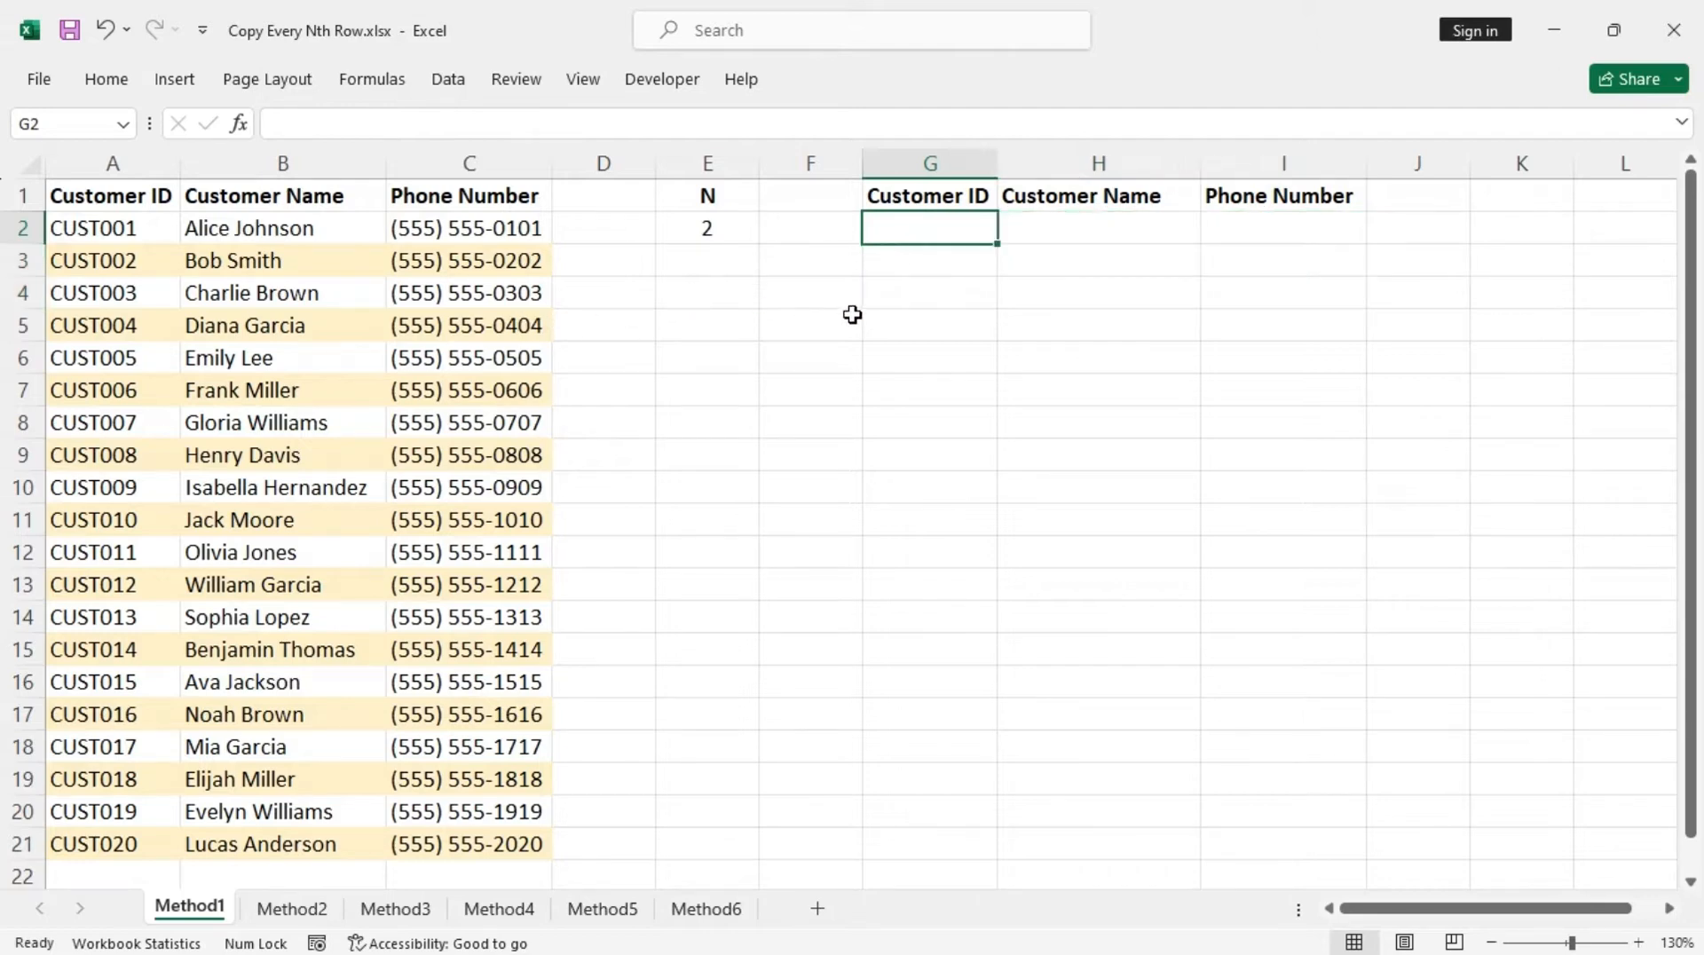
pyautogui.moveTo(442, 275)
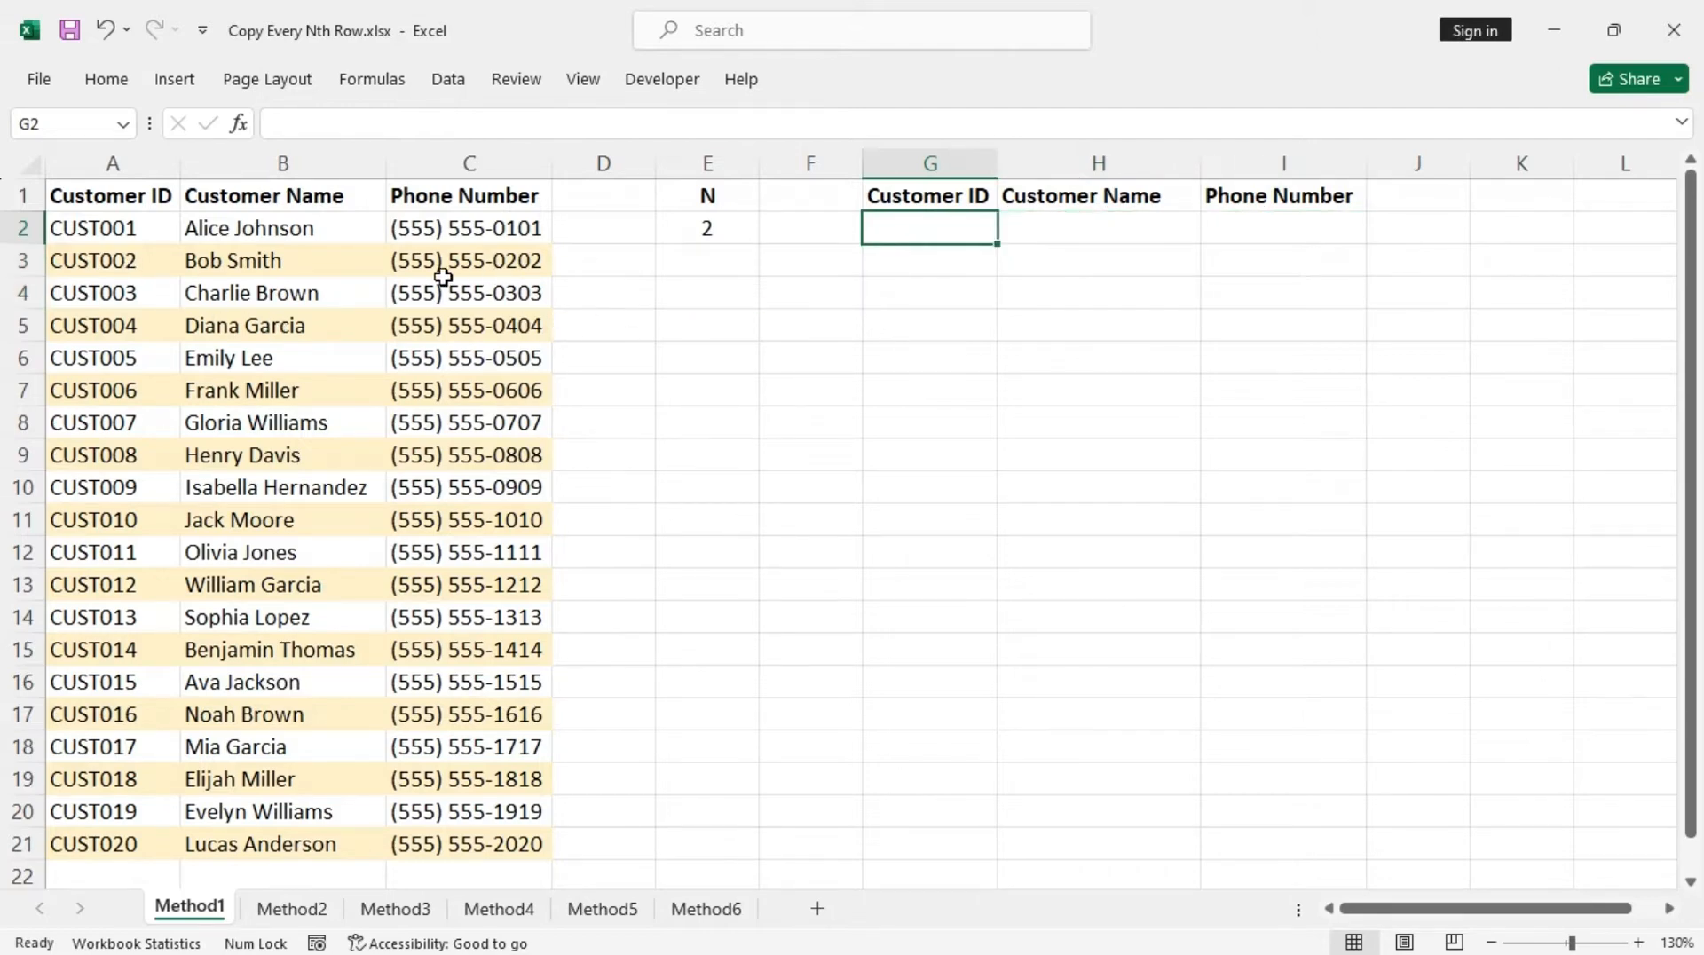
pyautogui.moveTo(969, 304)
pyautogui.write('=A$3')
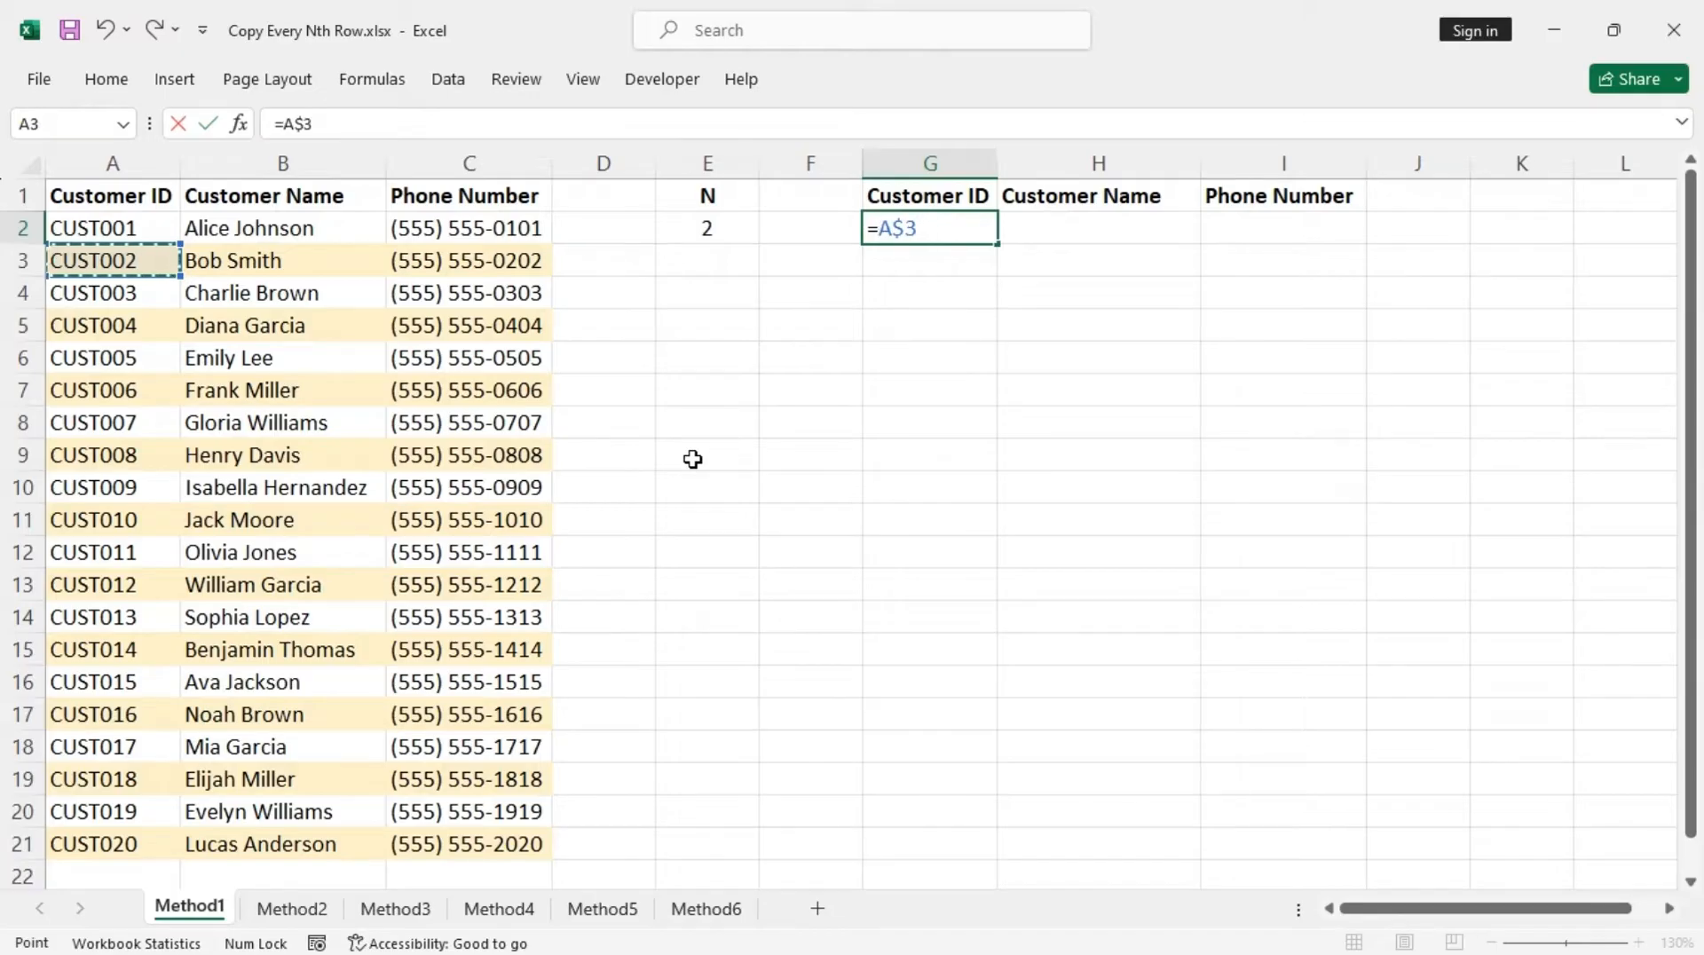
# Step: Enter =A$3 in G2 and extend it across to I2 for CUST002 Bob Smith
pyautogui.press('Return')
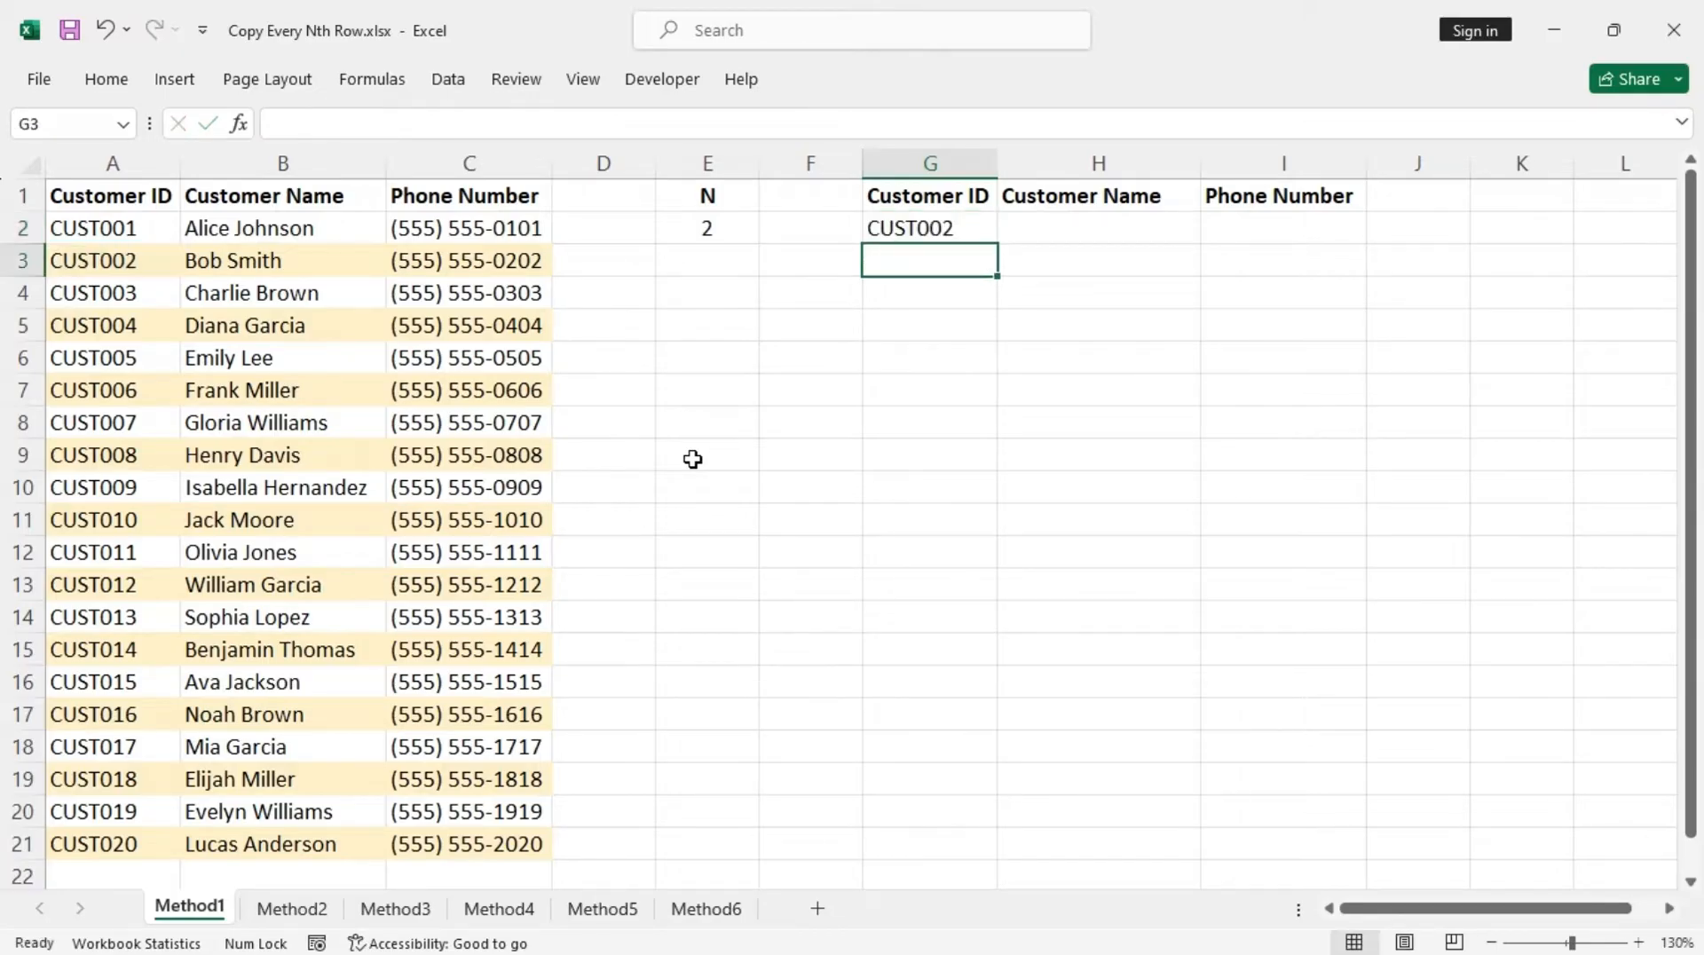
pyautogui.click(927, 227)
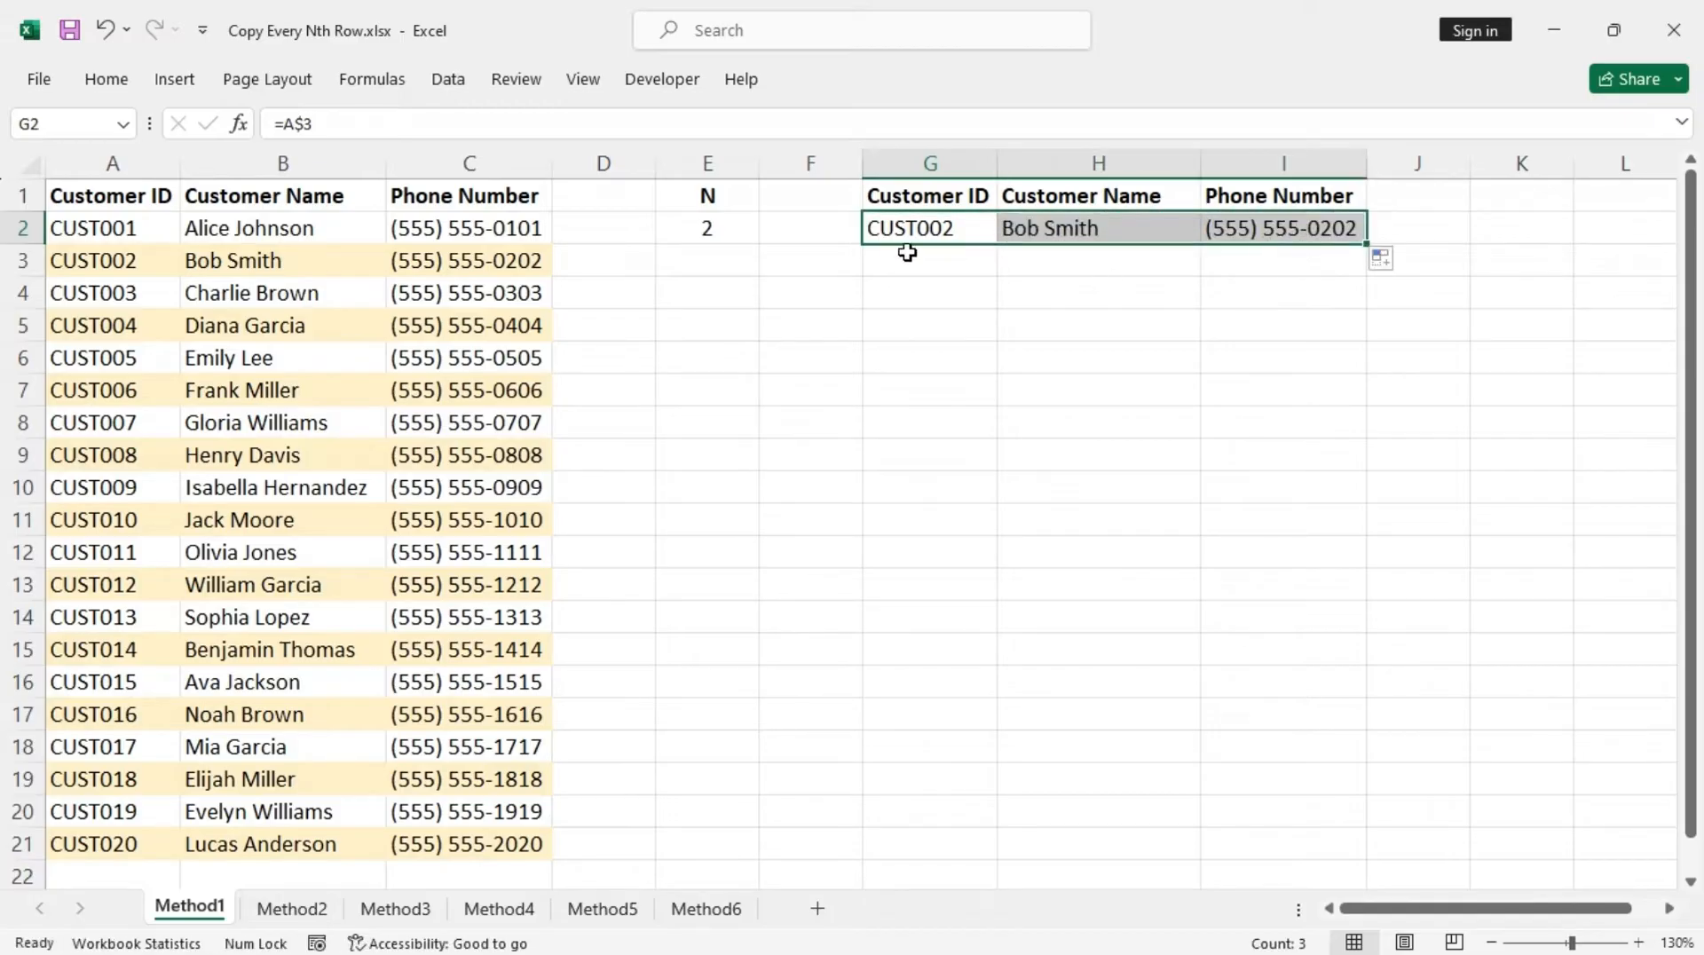
pyautogui.moveTo(256, 291)
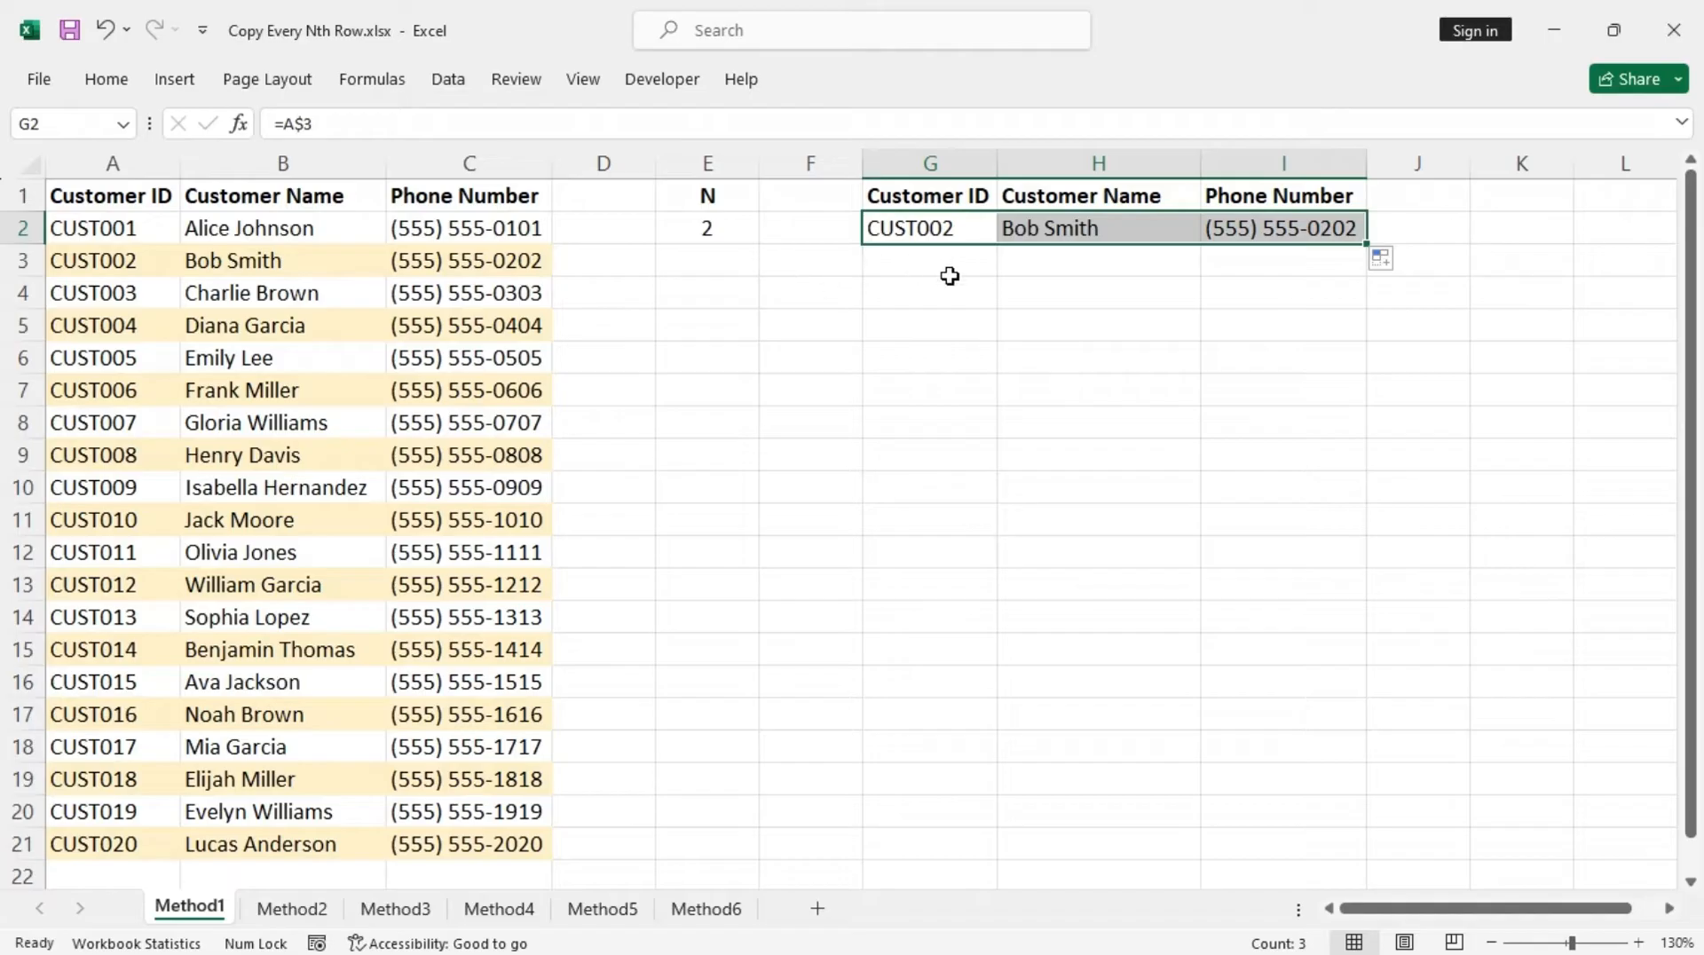
# Step: Enter =A$5 in G3 and extend it across to I3 for CUST004 Diana Garcia
pyautogui.click(929, 259)
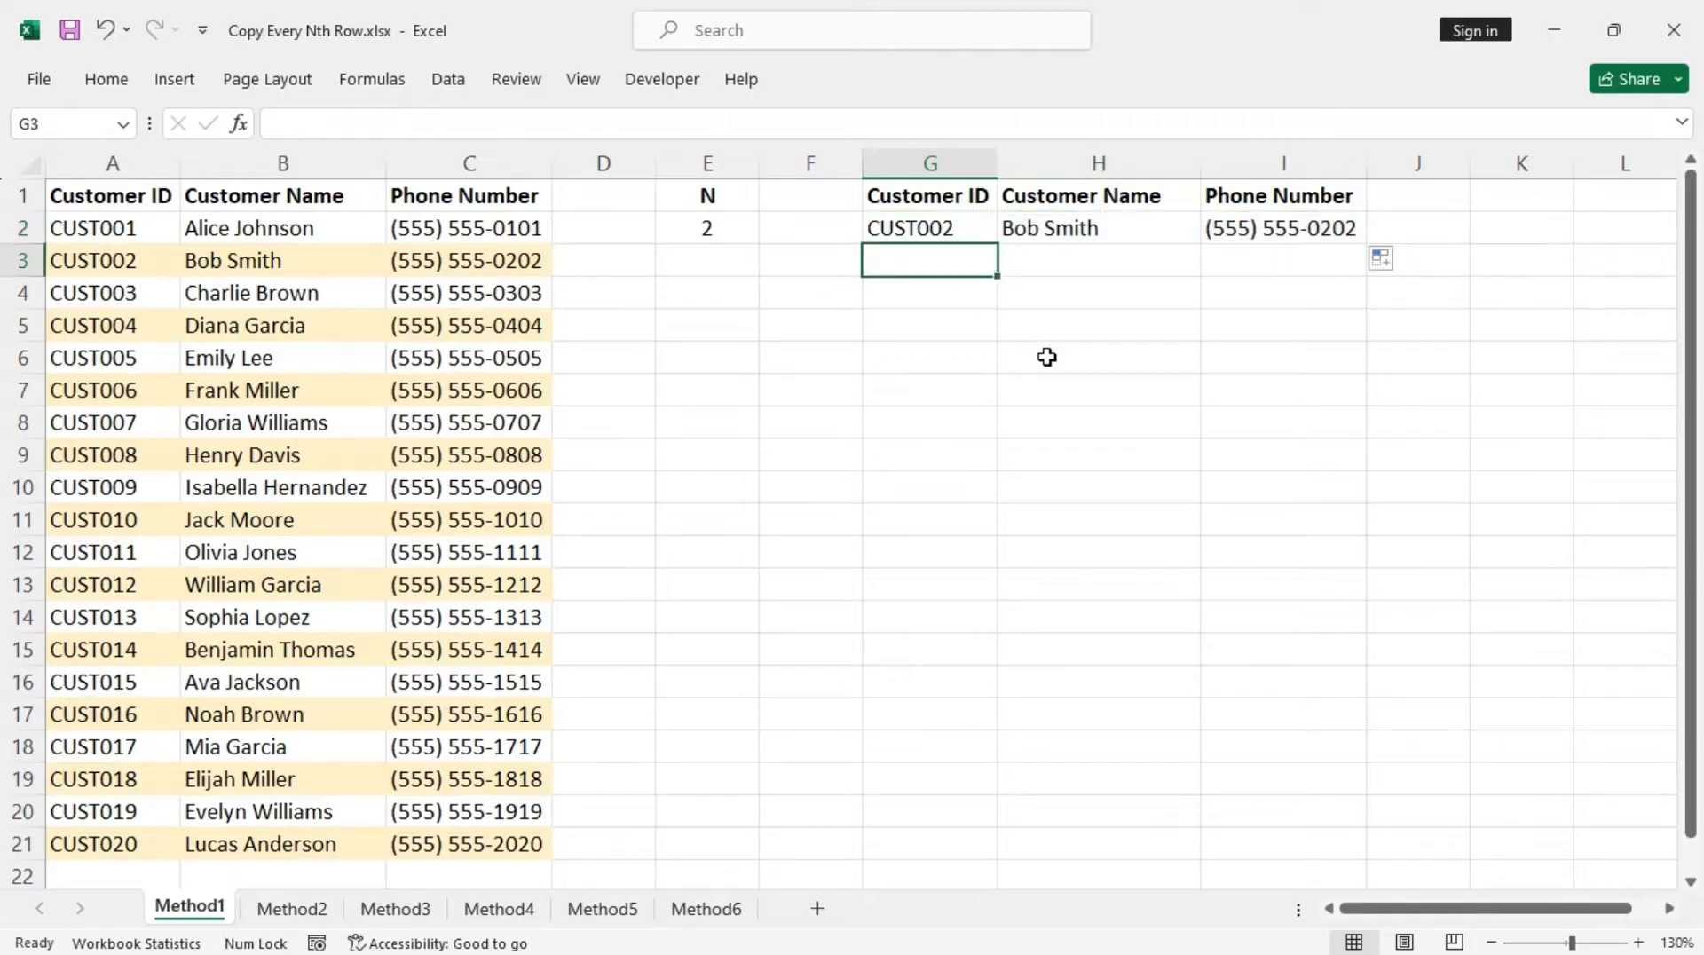
pyautogui.write('=')
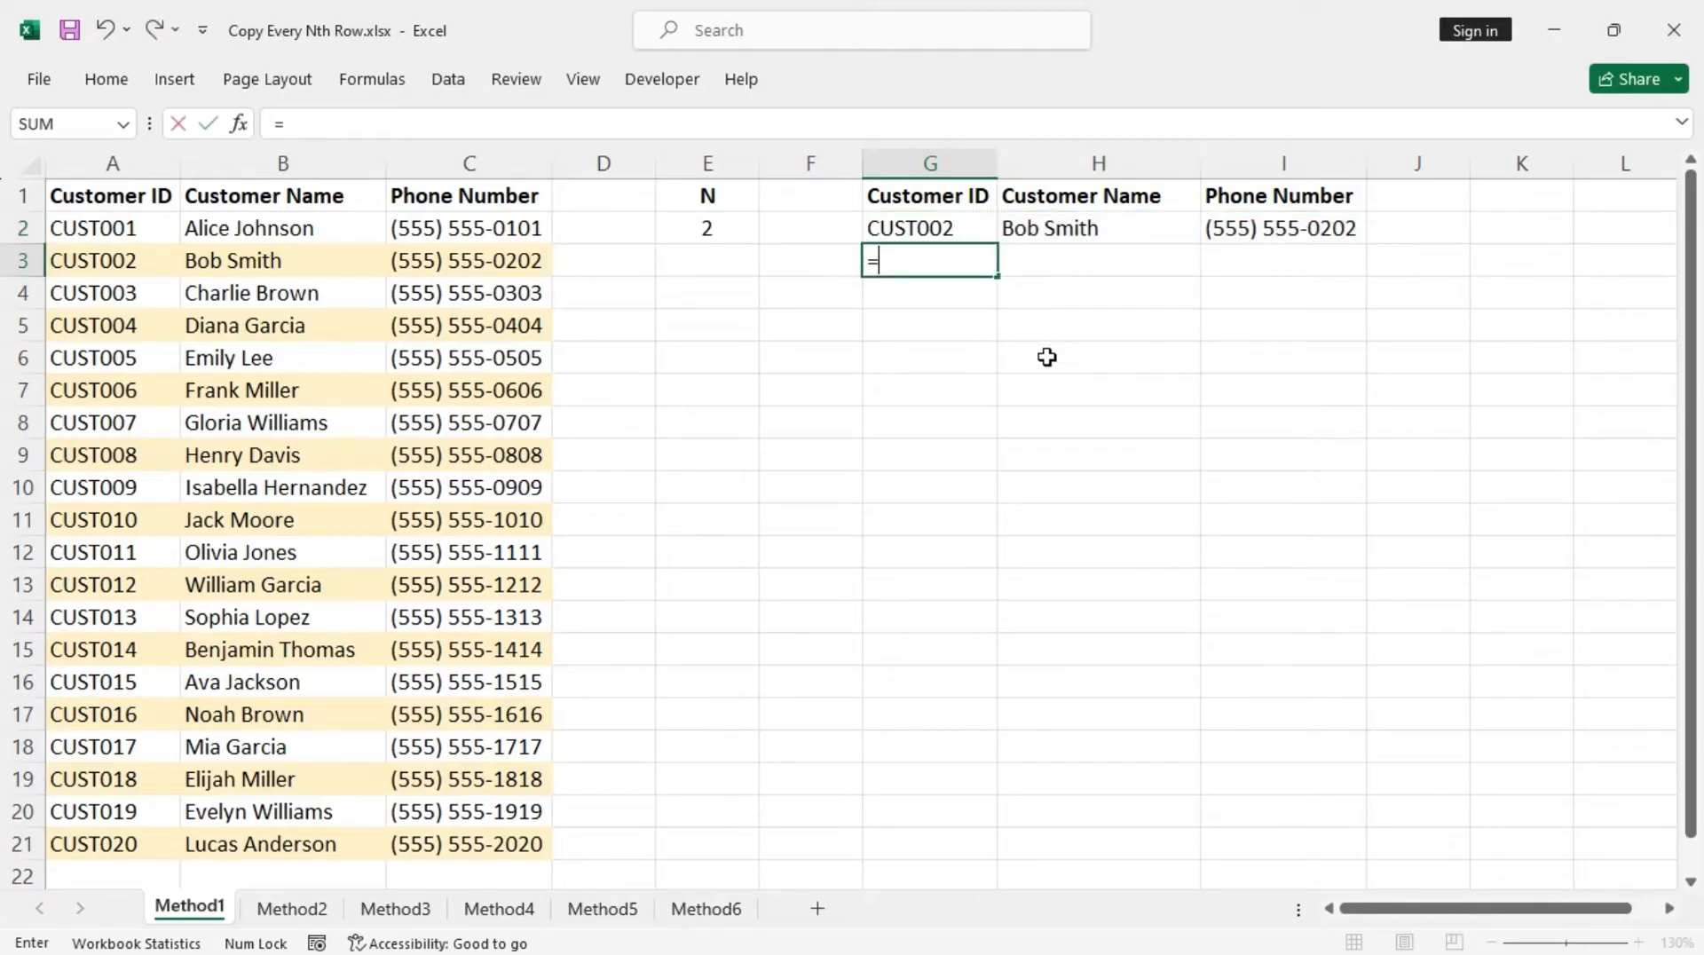
pyautogui.click(112, 325)
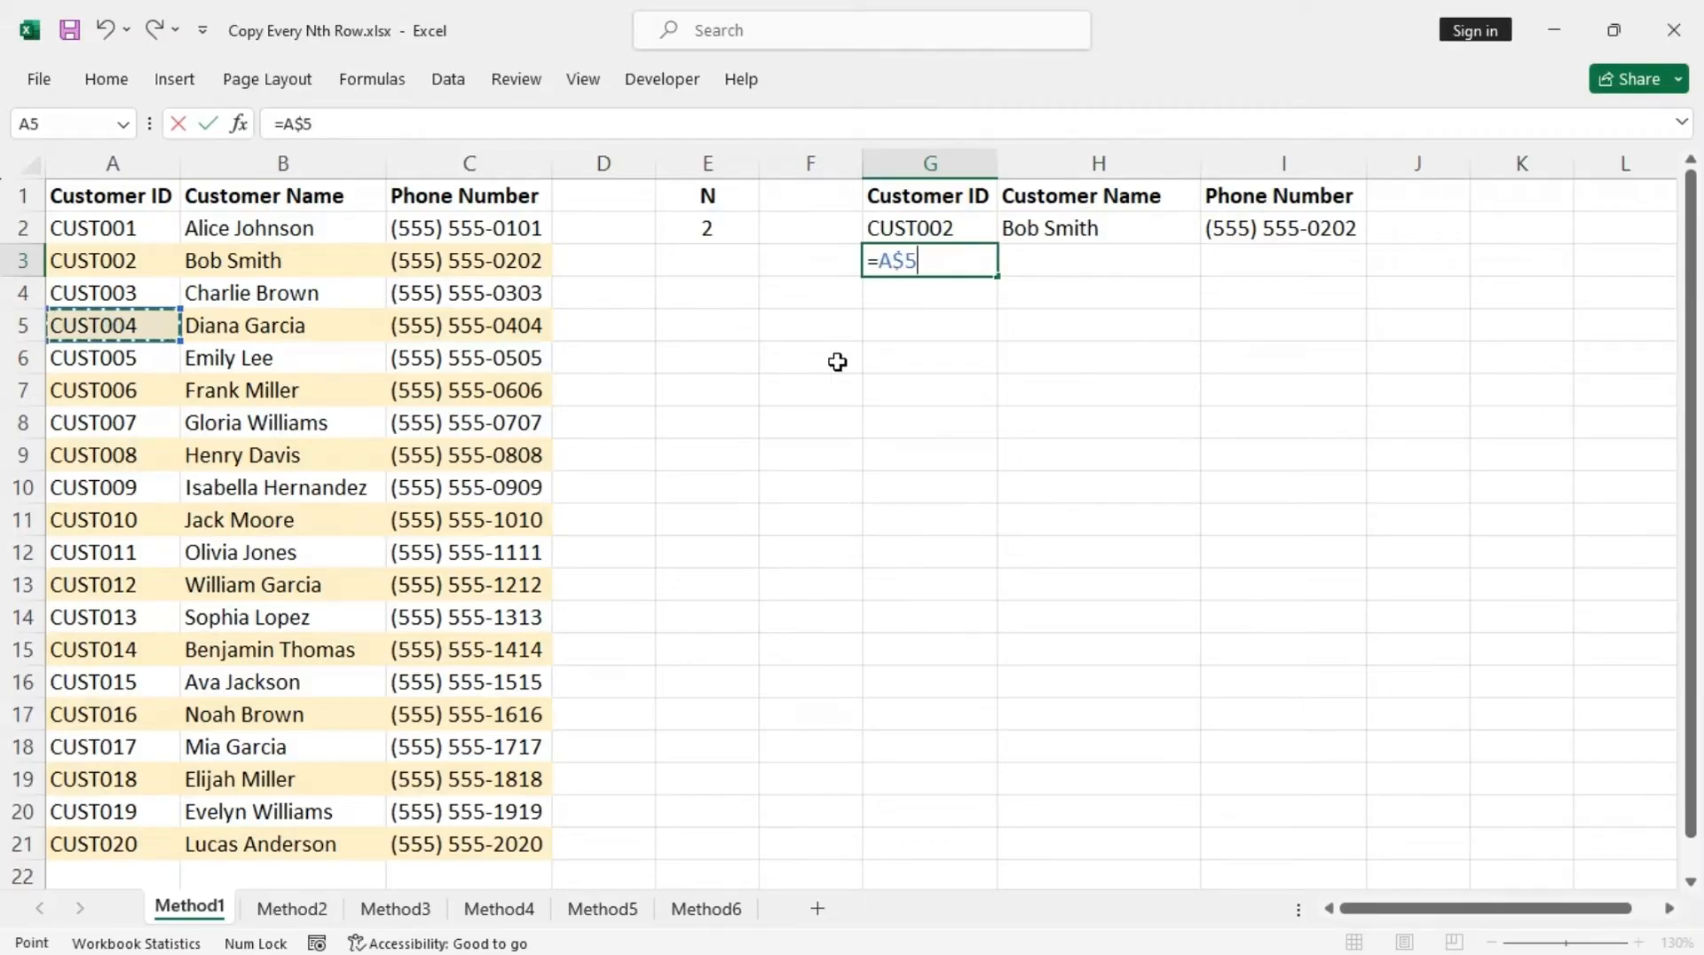
pyautogui.press('Return')
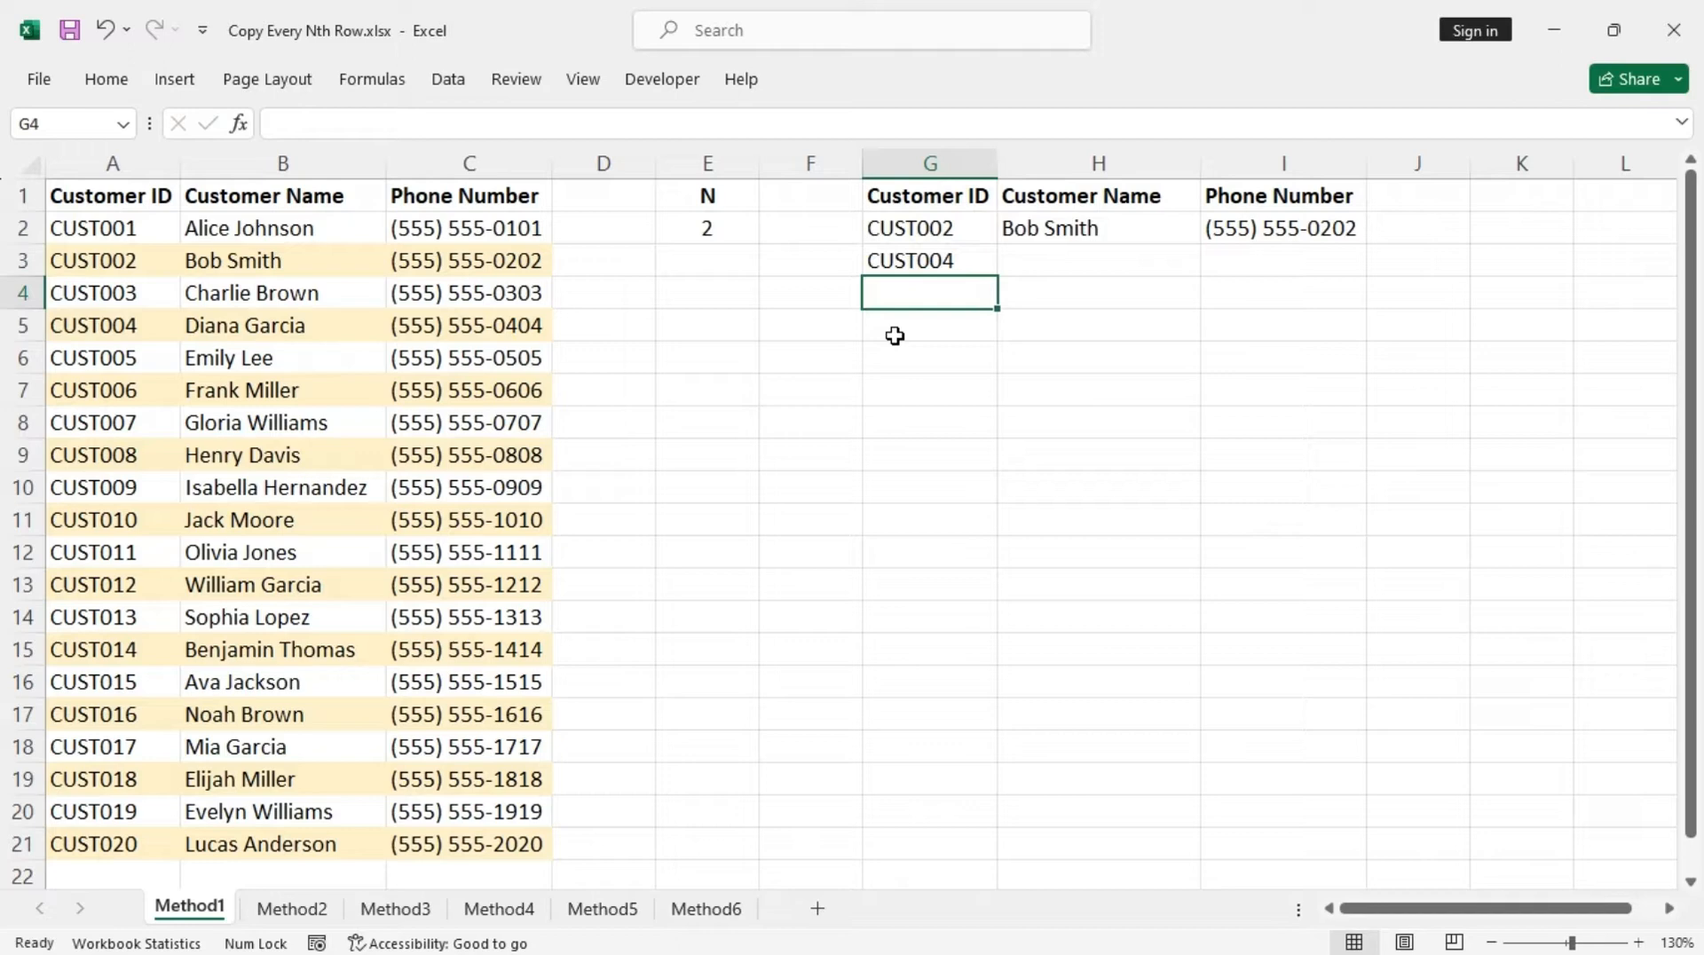
pyautogui.click(927, 259)
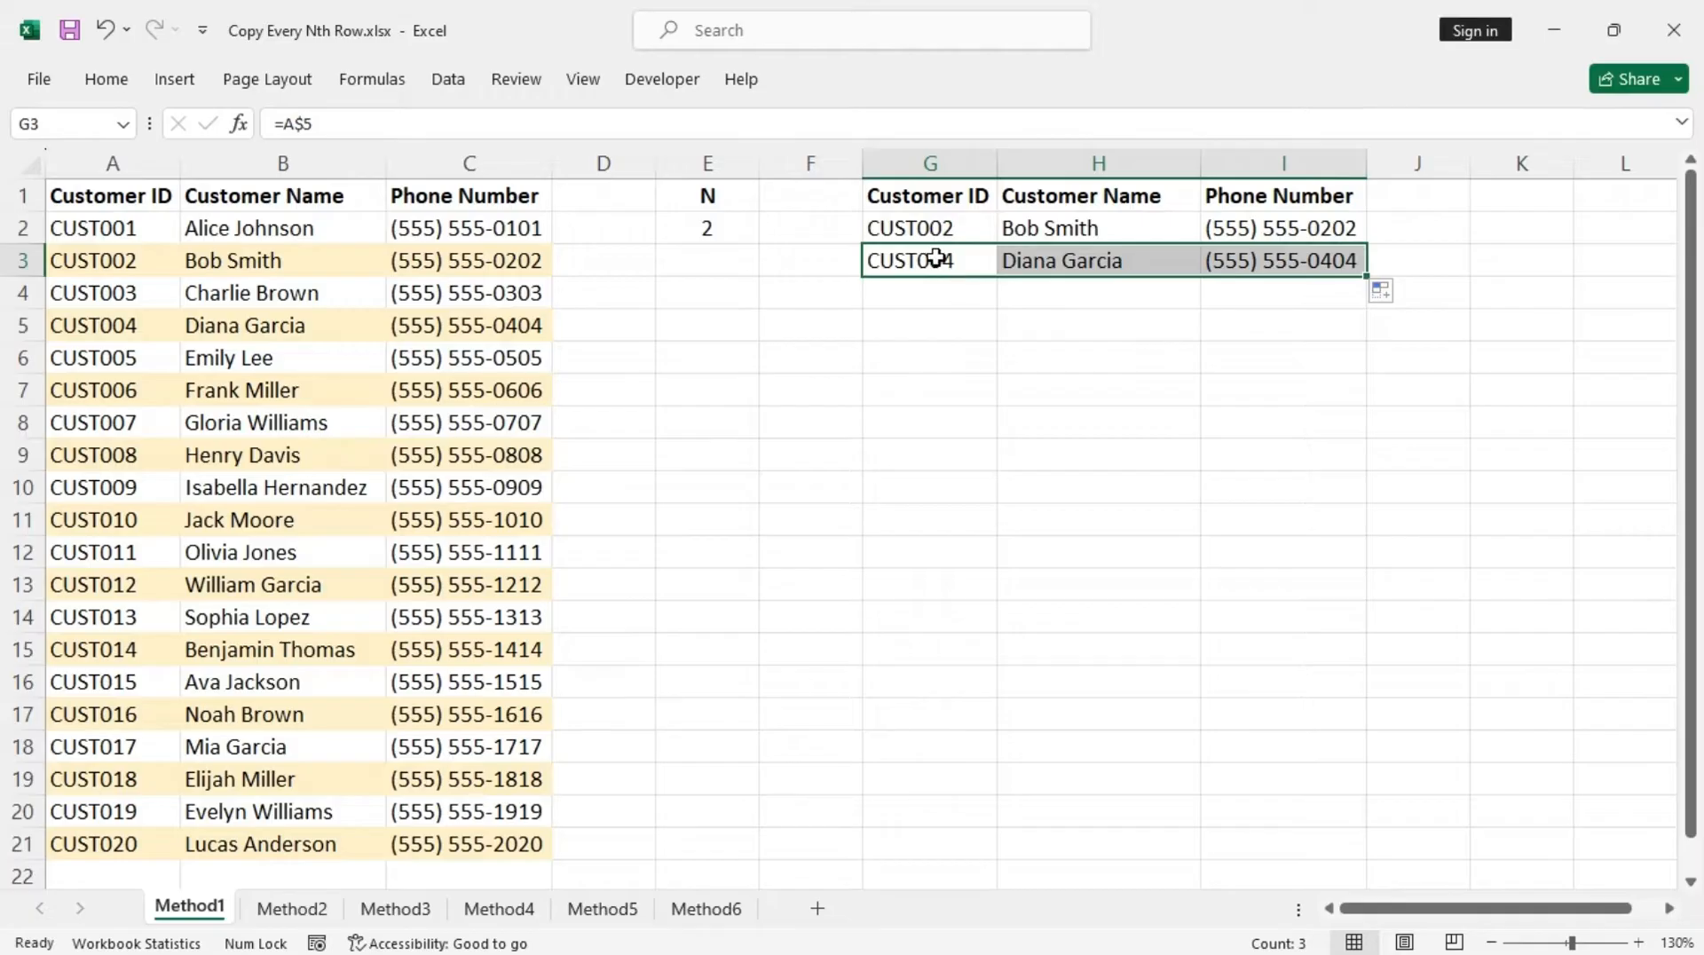
pyautogui.moveTo(777, 279)
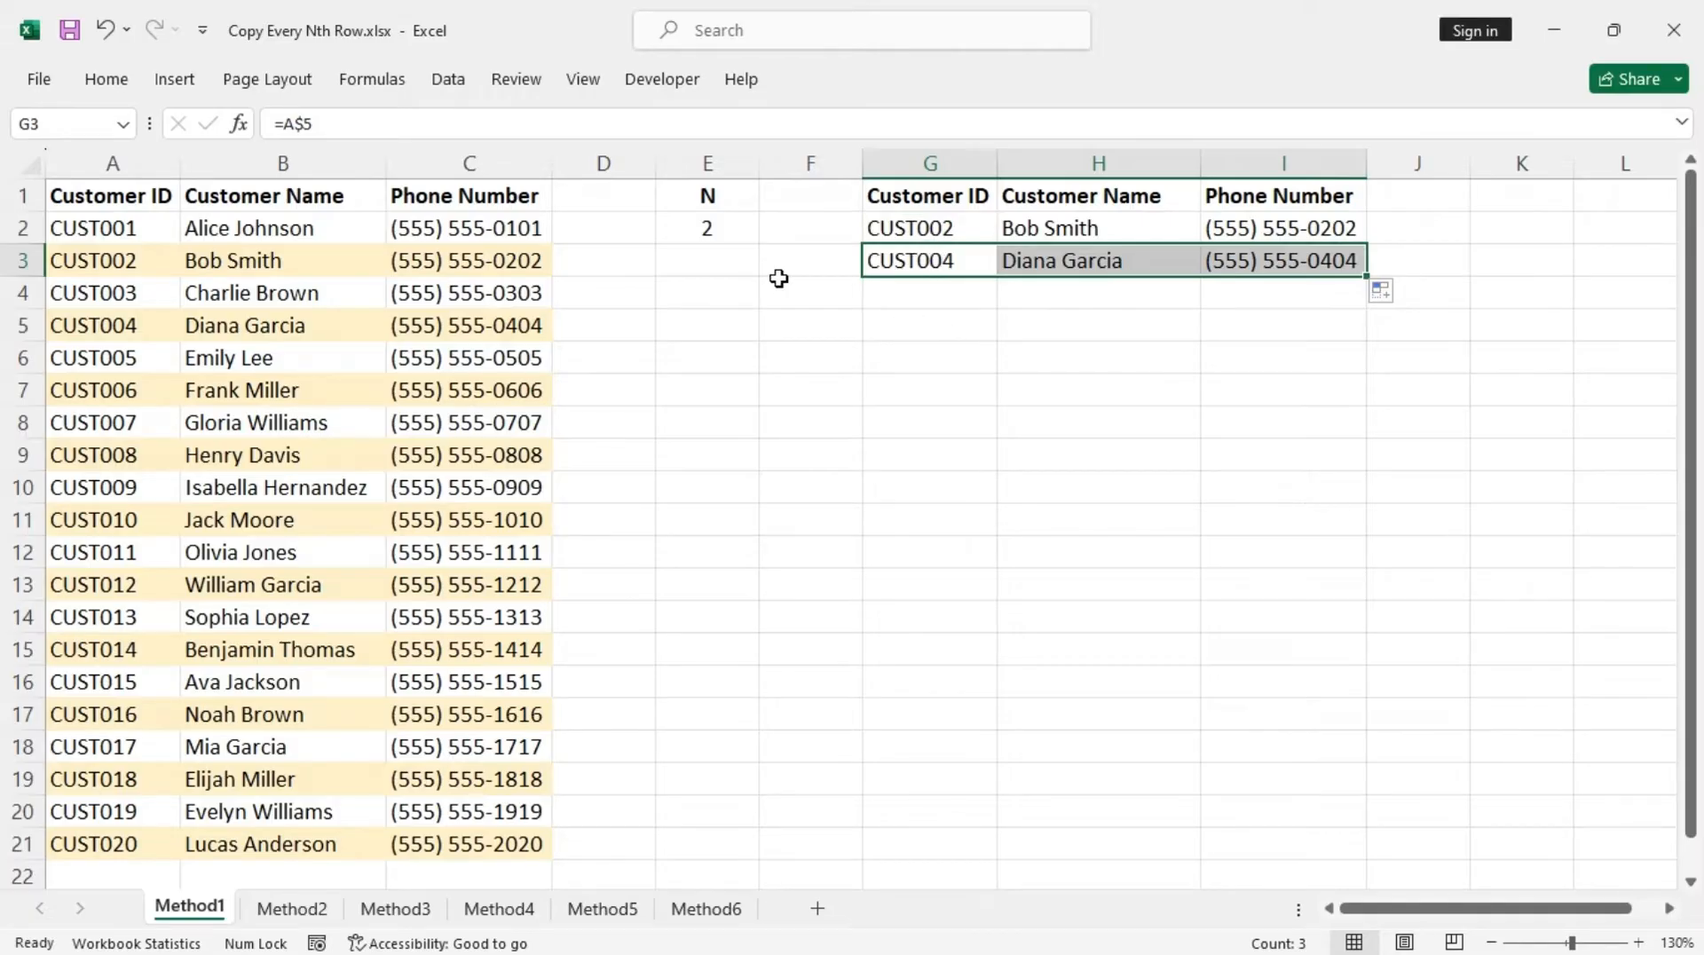
pyautogui.moveTo(389, 332)
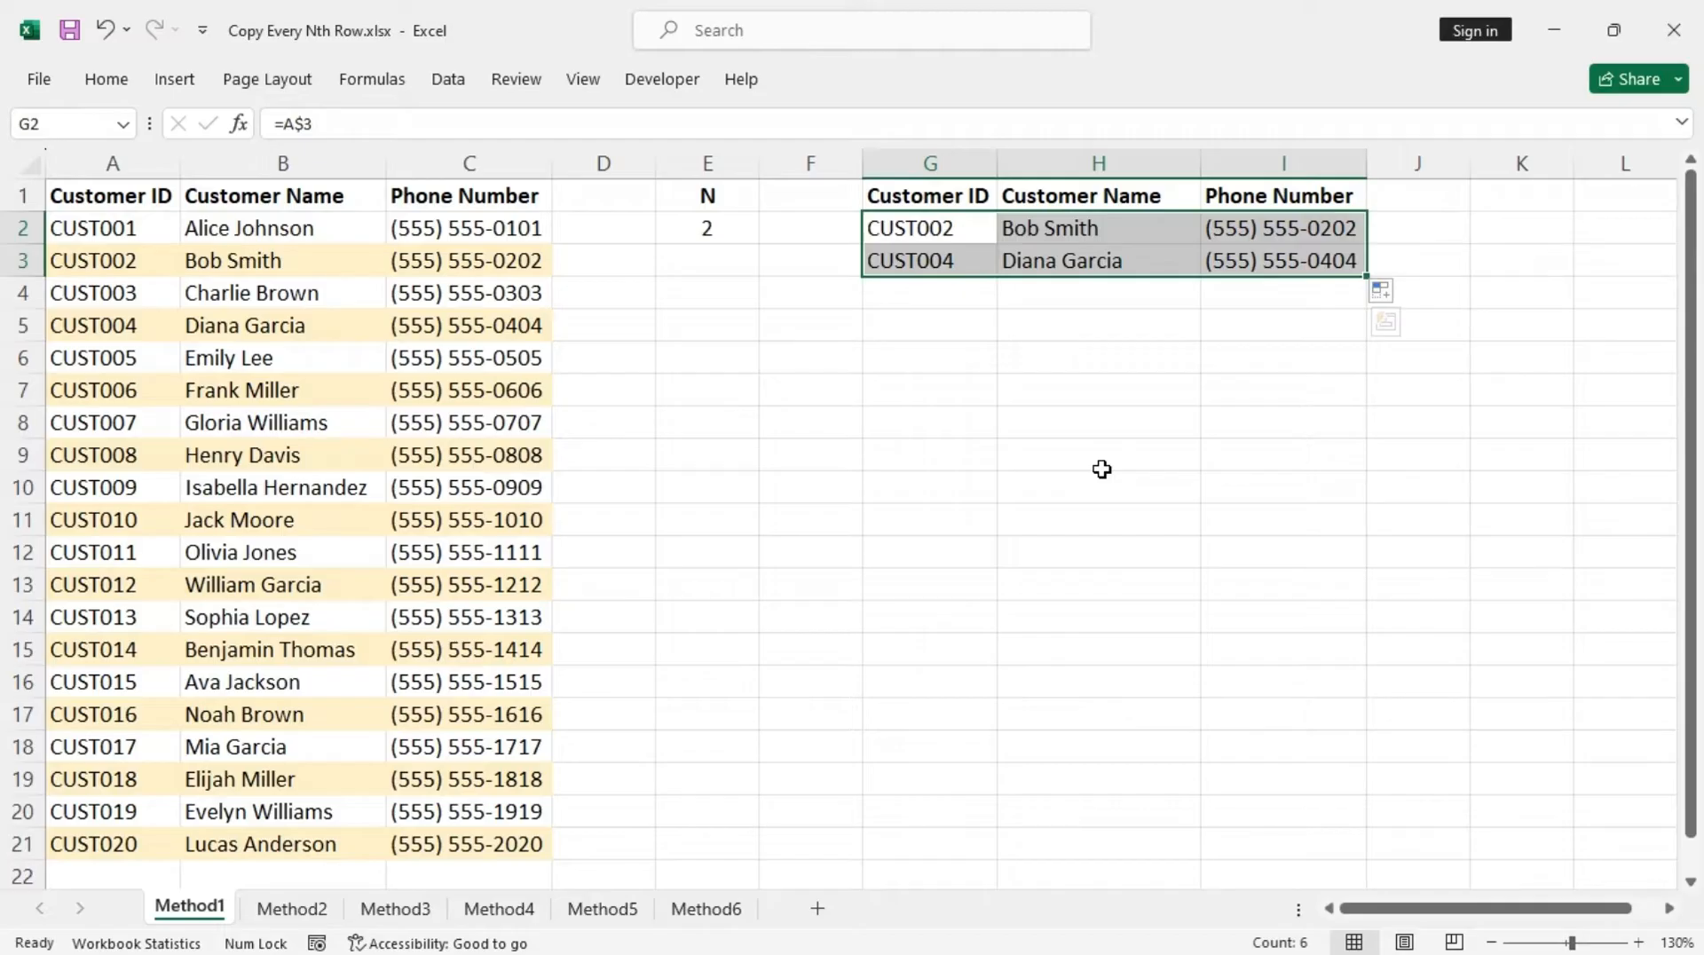
# Step: Replace every = with '= so the six output formulas show as text
pyautogui.press('ctrl+h')
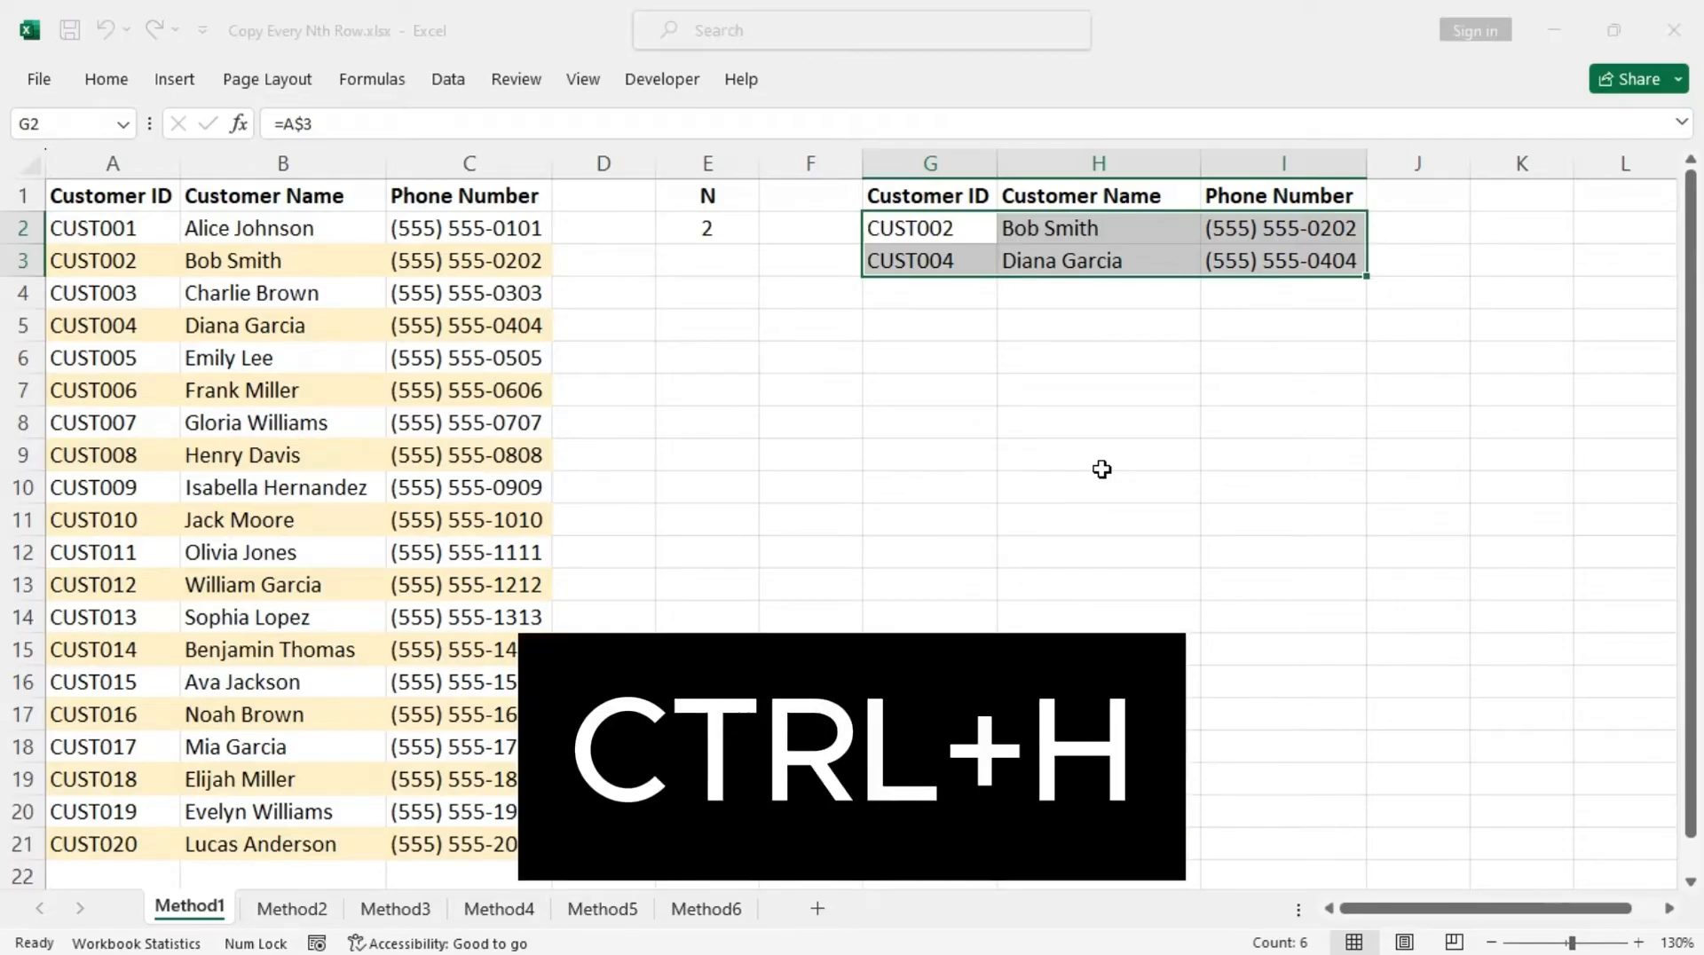
pyautogui.press('ctrl+h')
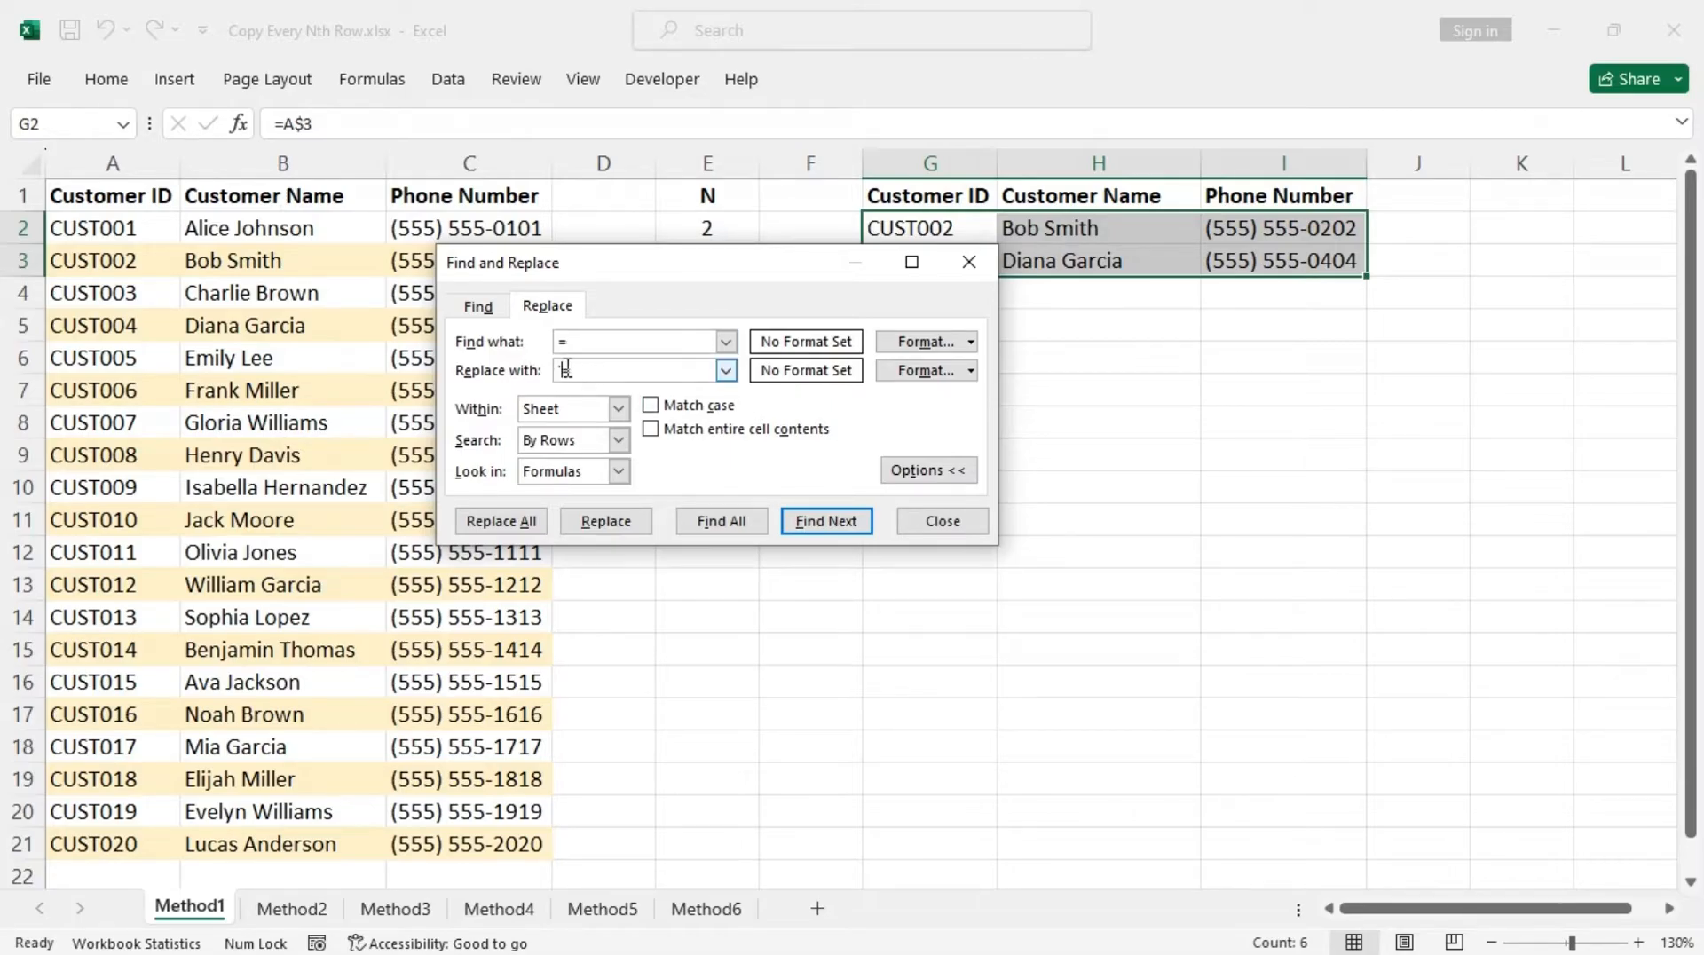
pyautogui.write("'=")
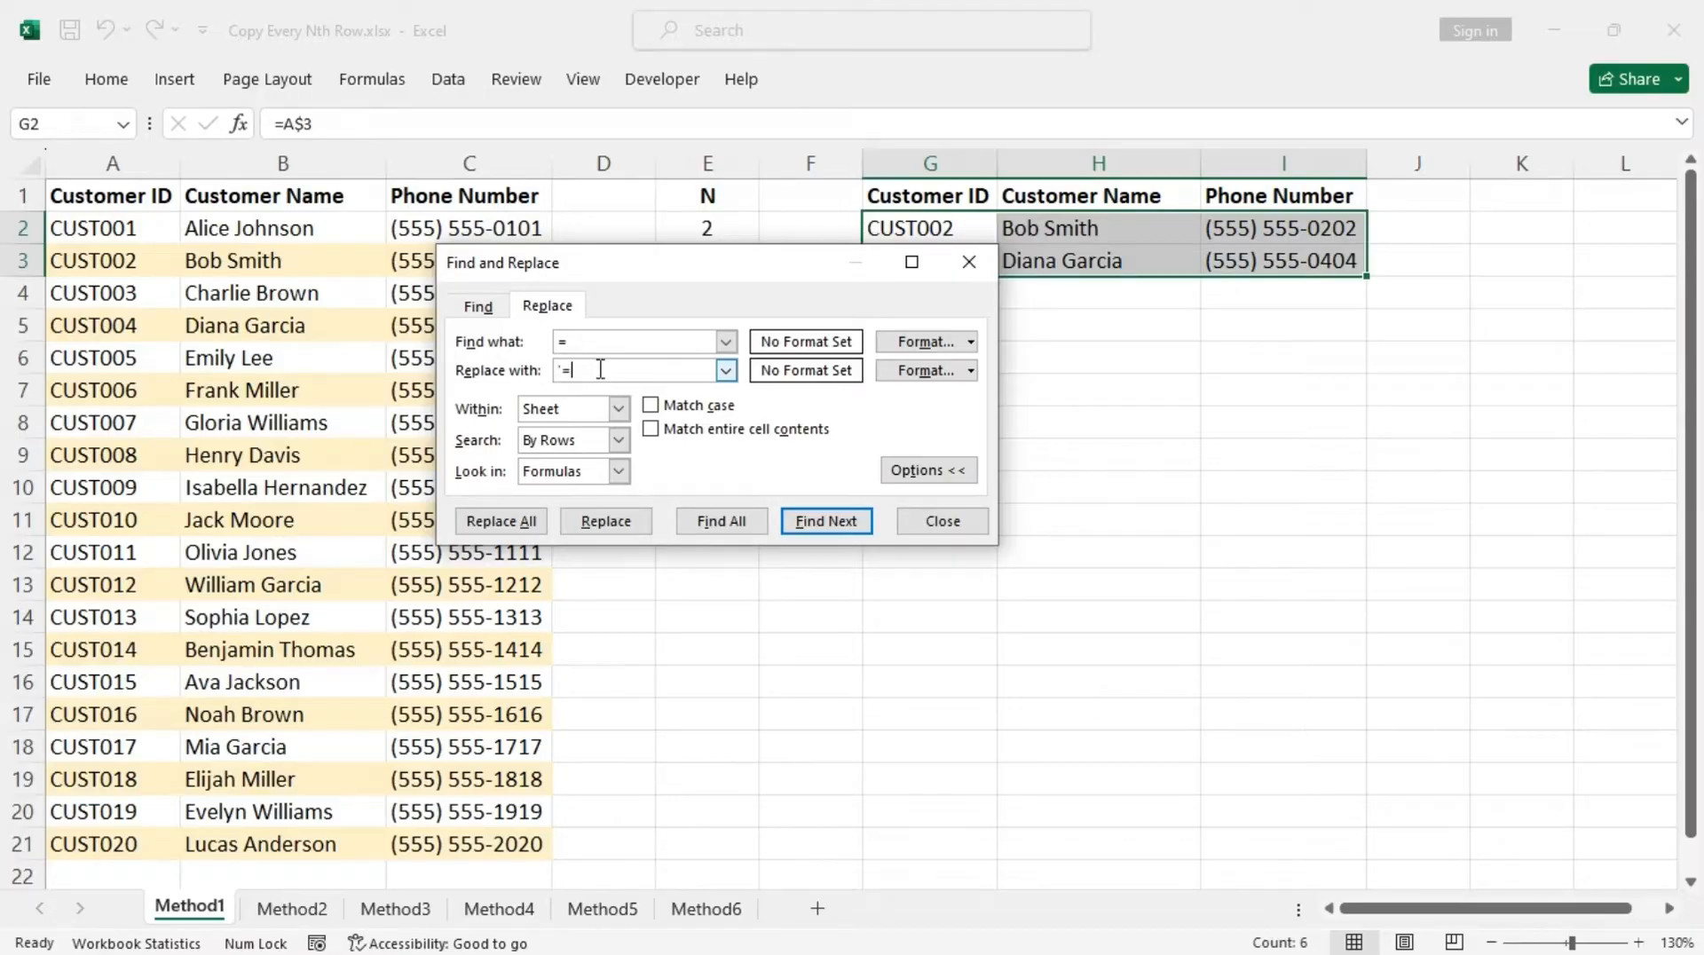
pyautogui.click(501, 520)
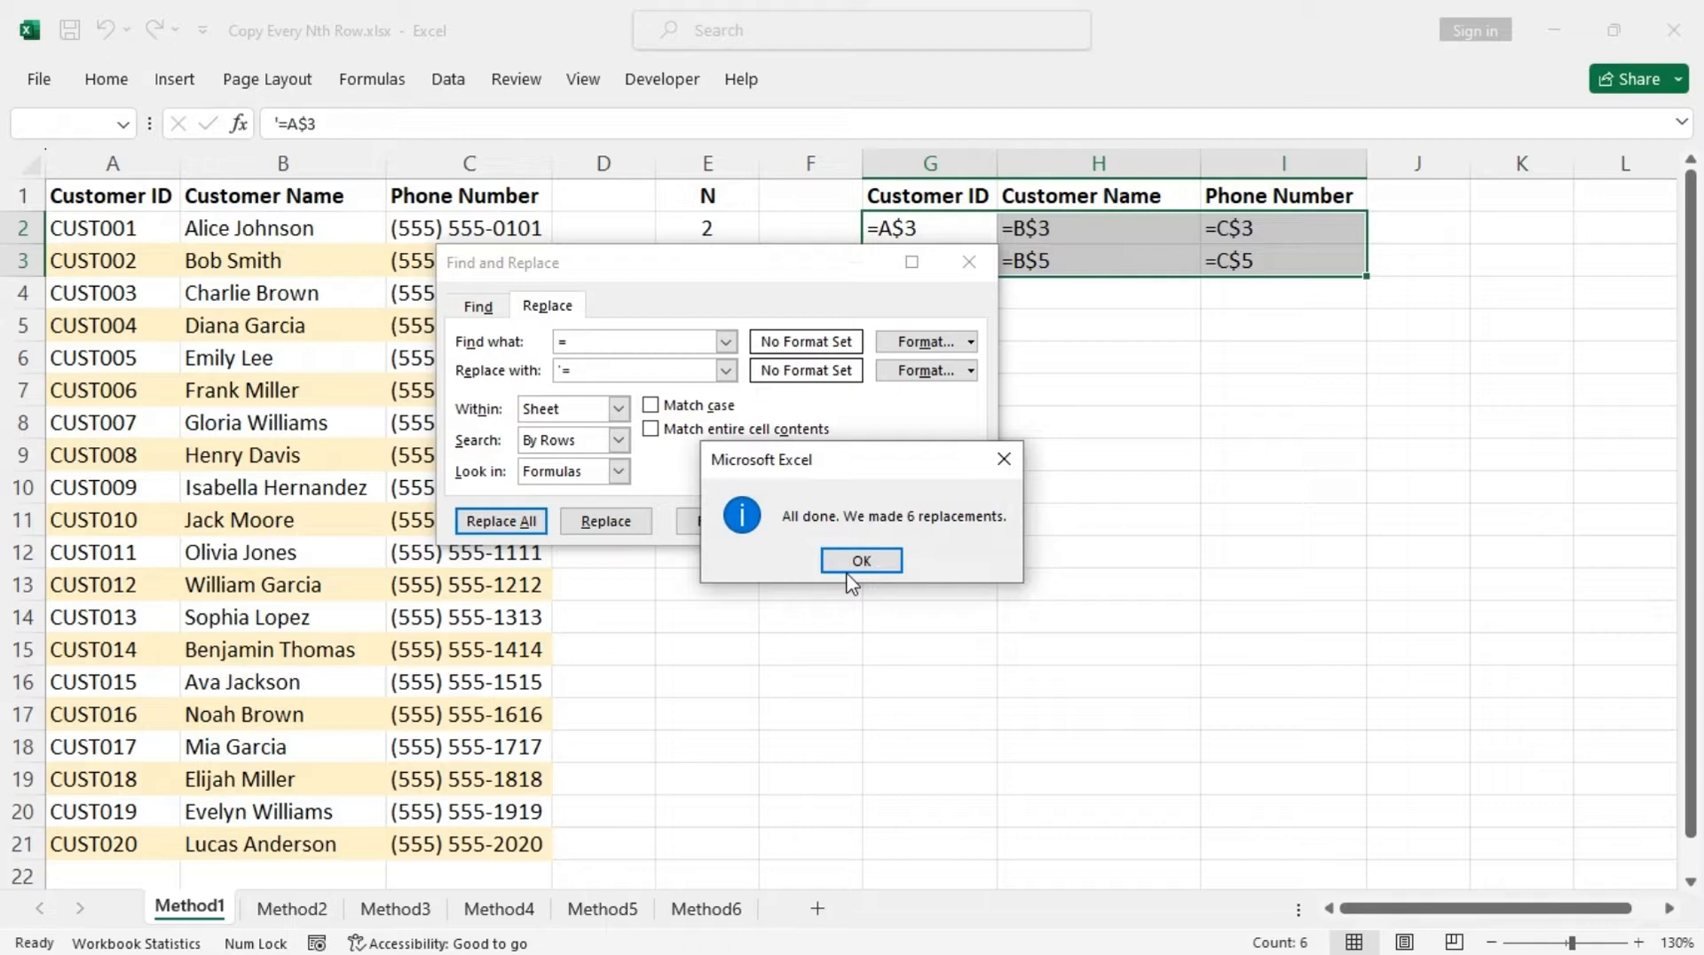
pyautogui.click(859, 559)
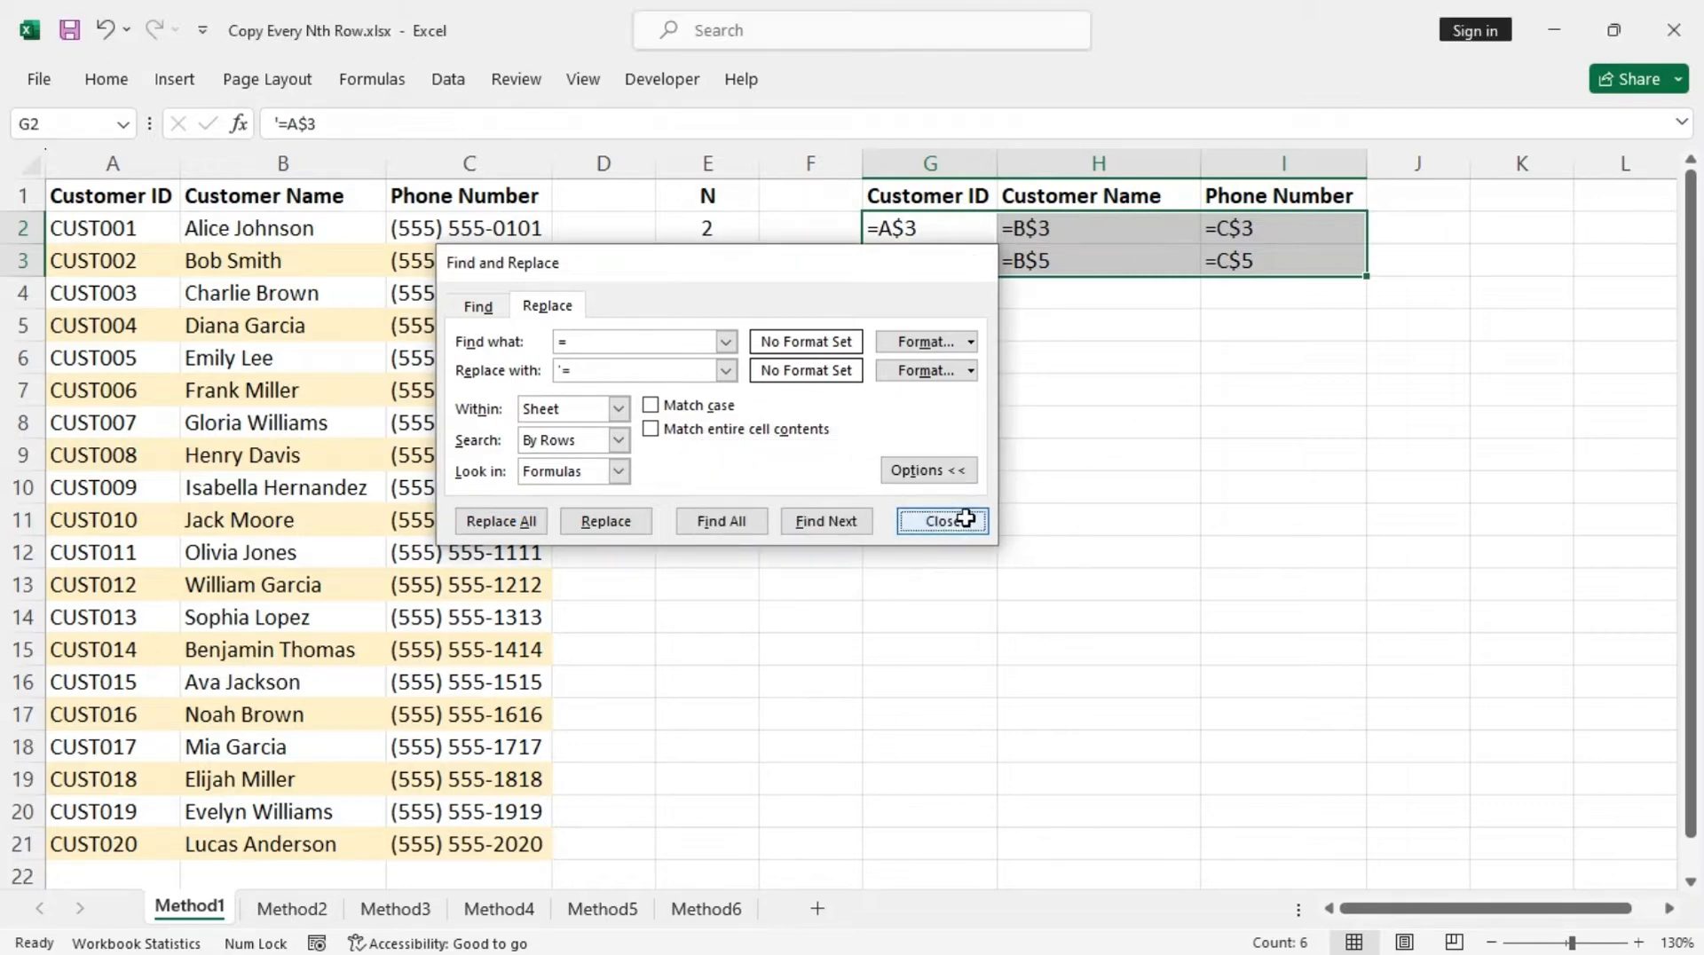
# Step: Close Find and Replace before filling the text references down to row 11
pyautogui.click(940, 520)
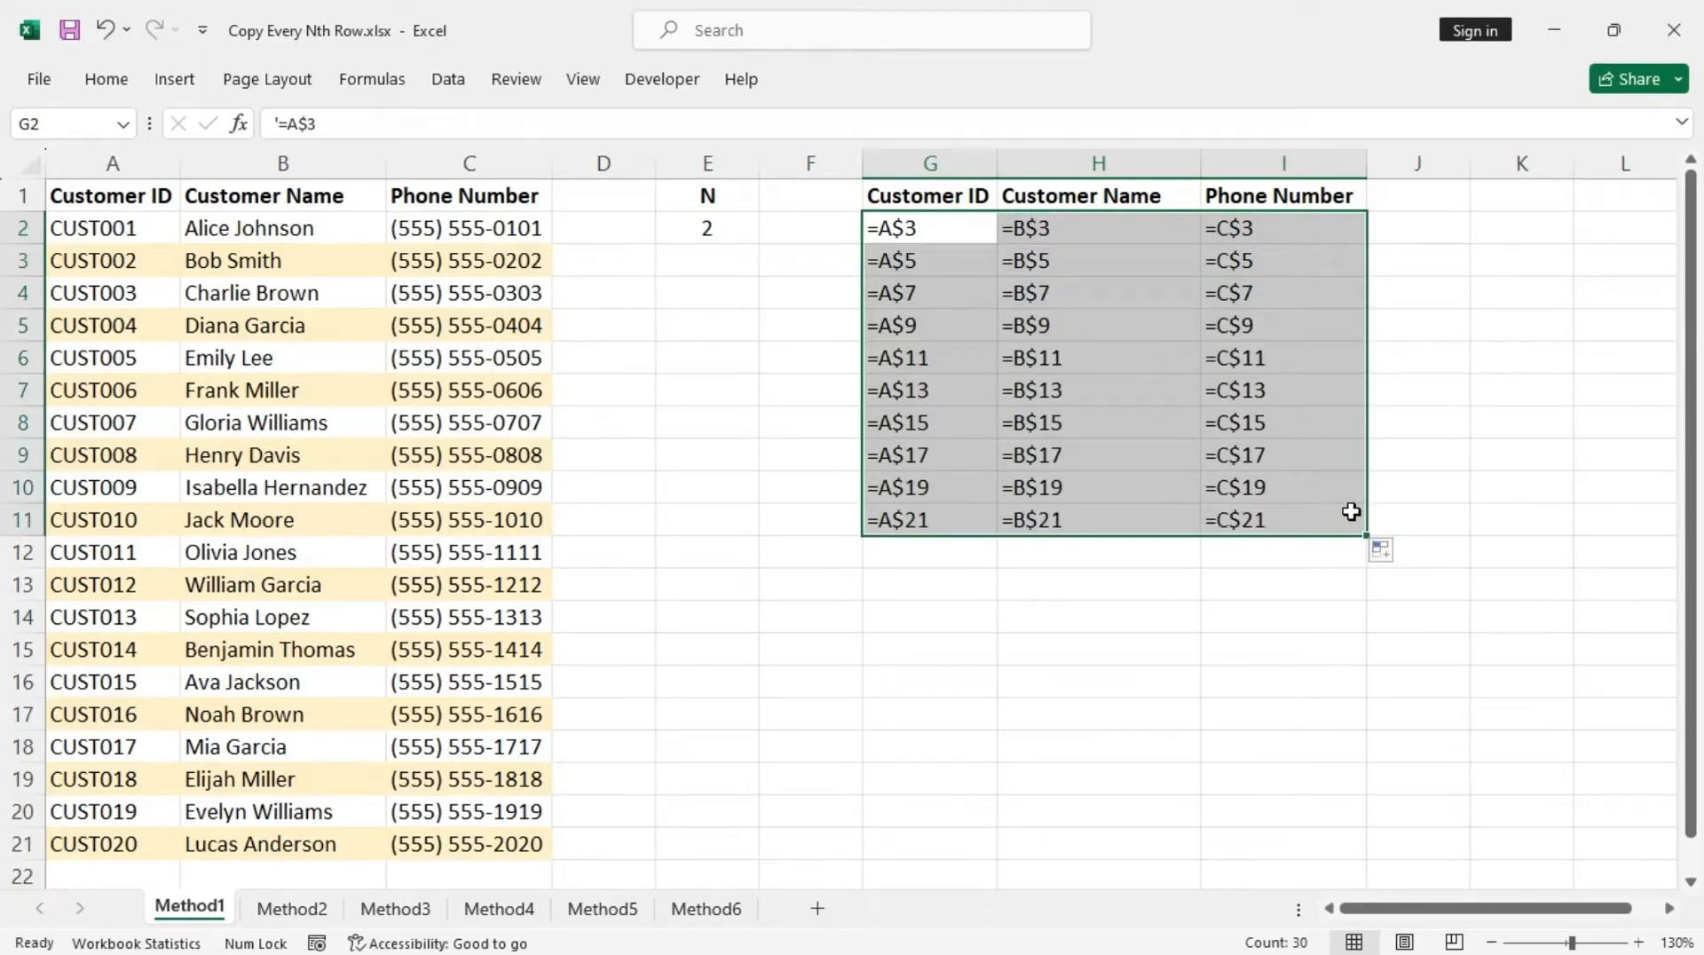
pyautogui.moveTo(907, 245)
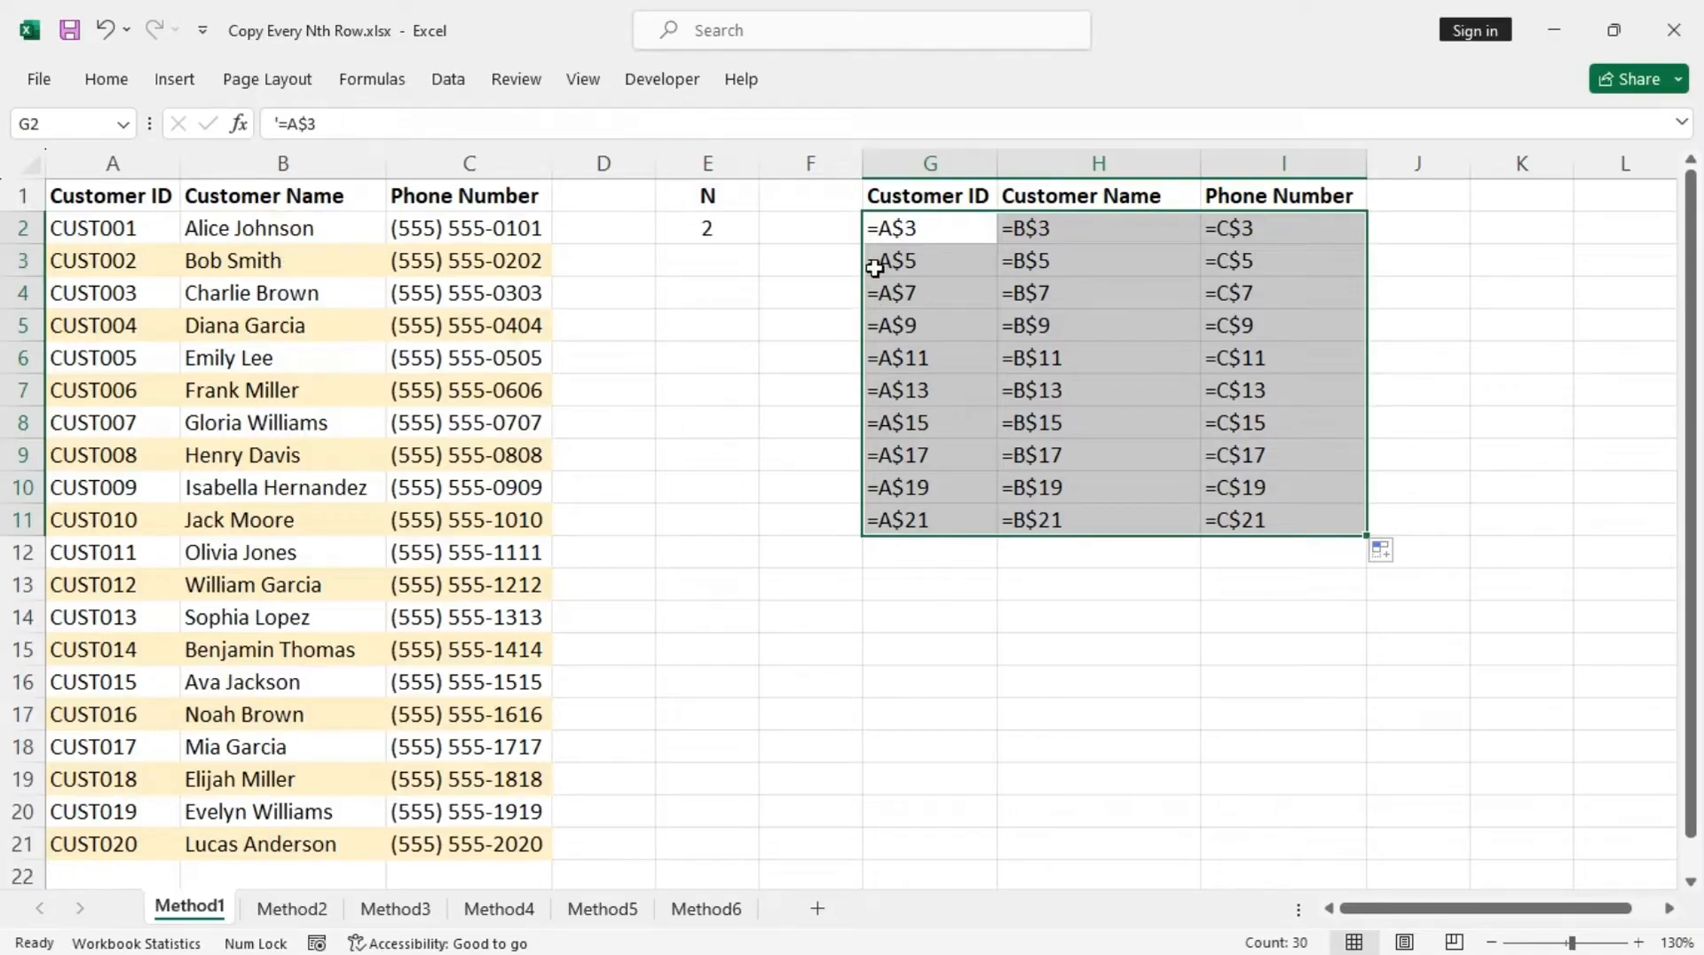
pyautogui.moveTo(1010, 360)
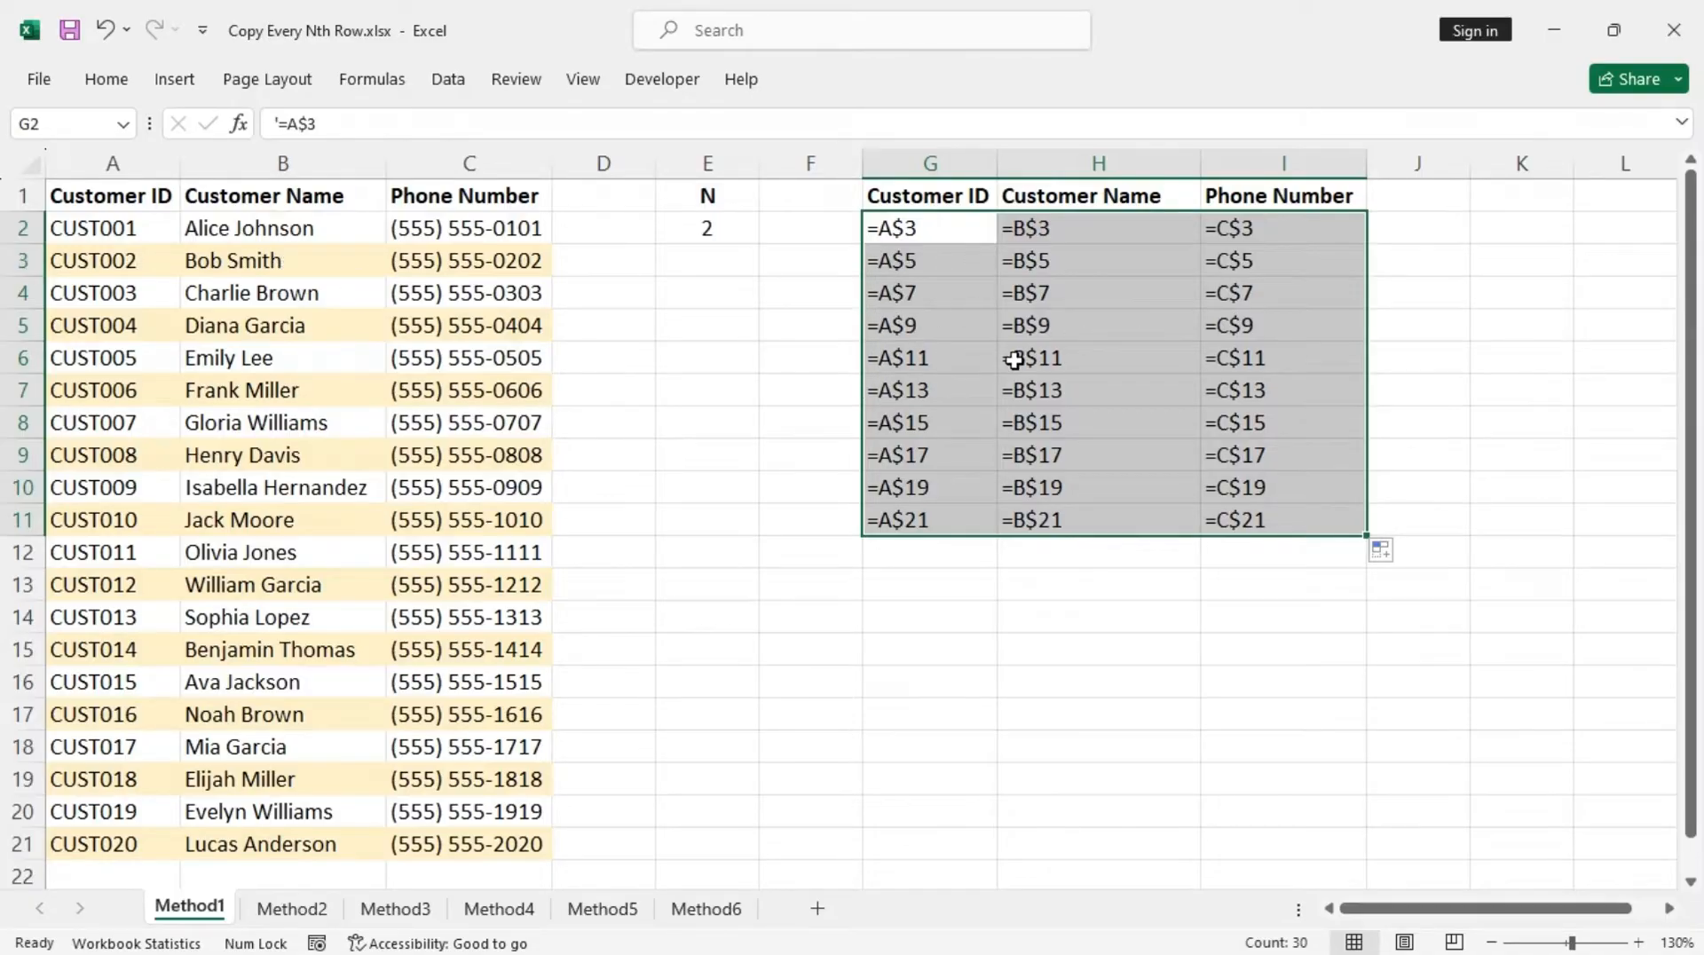
pyautogui.moveTo(1012, 586)
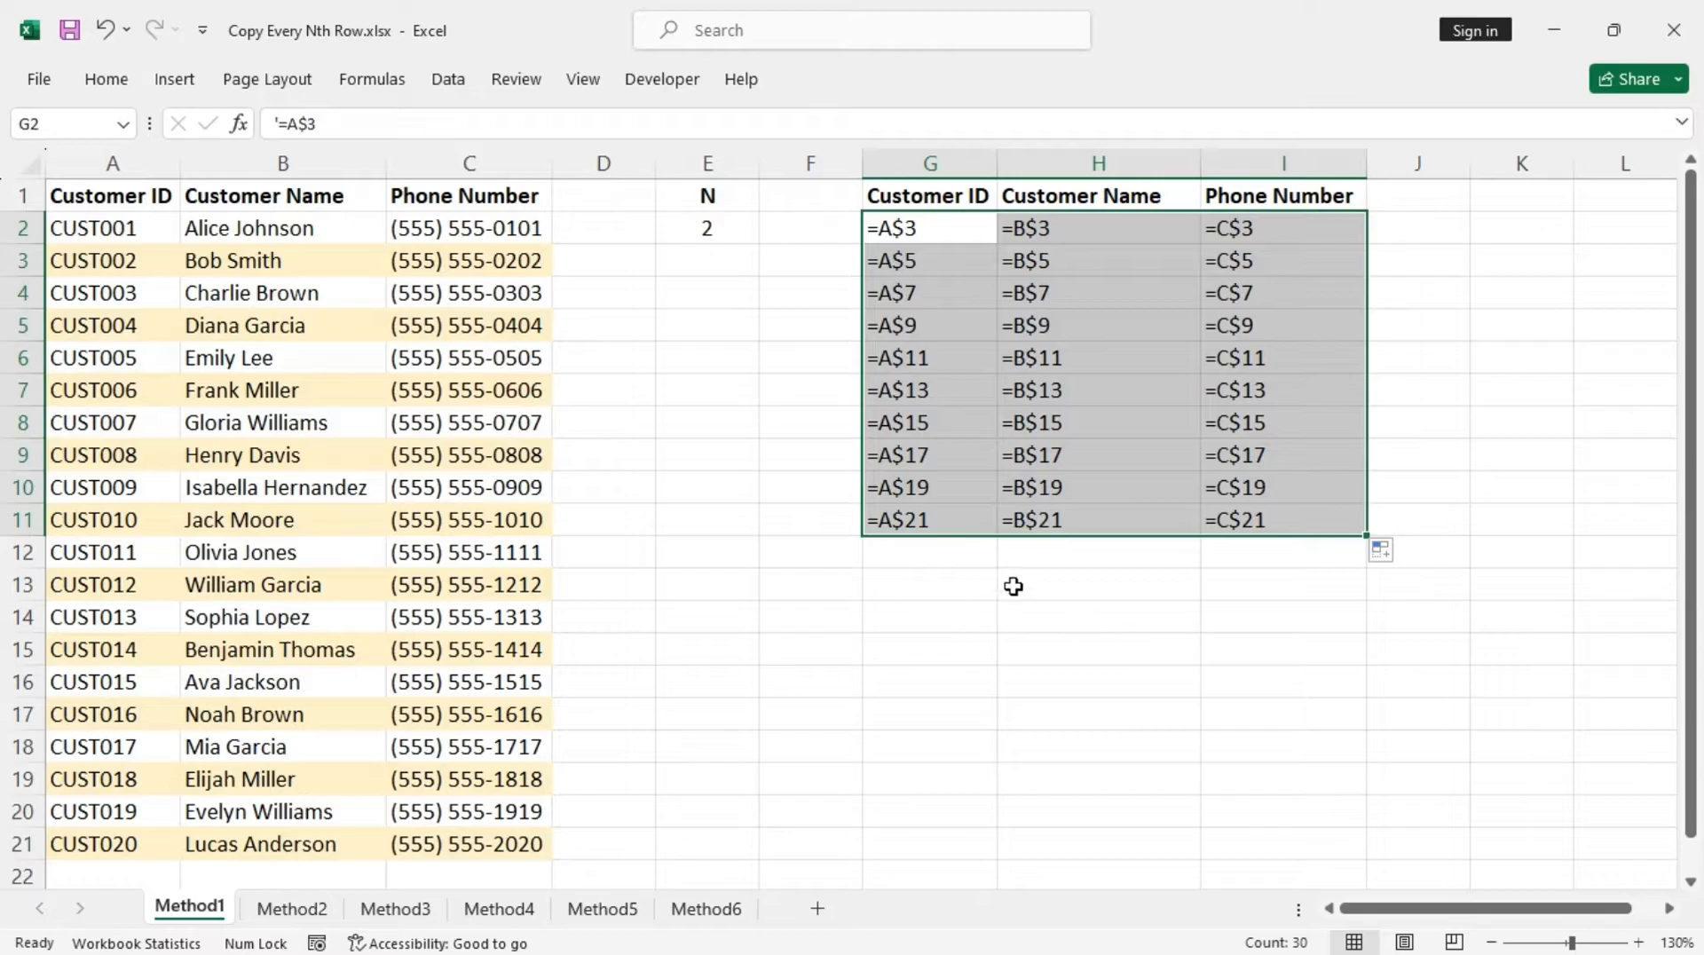
# Step: Run Text to Columns on G2:G11 so the text becomes live Customer ID formulas
pyautogui.click(447, 79)
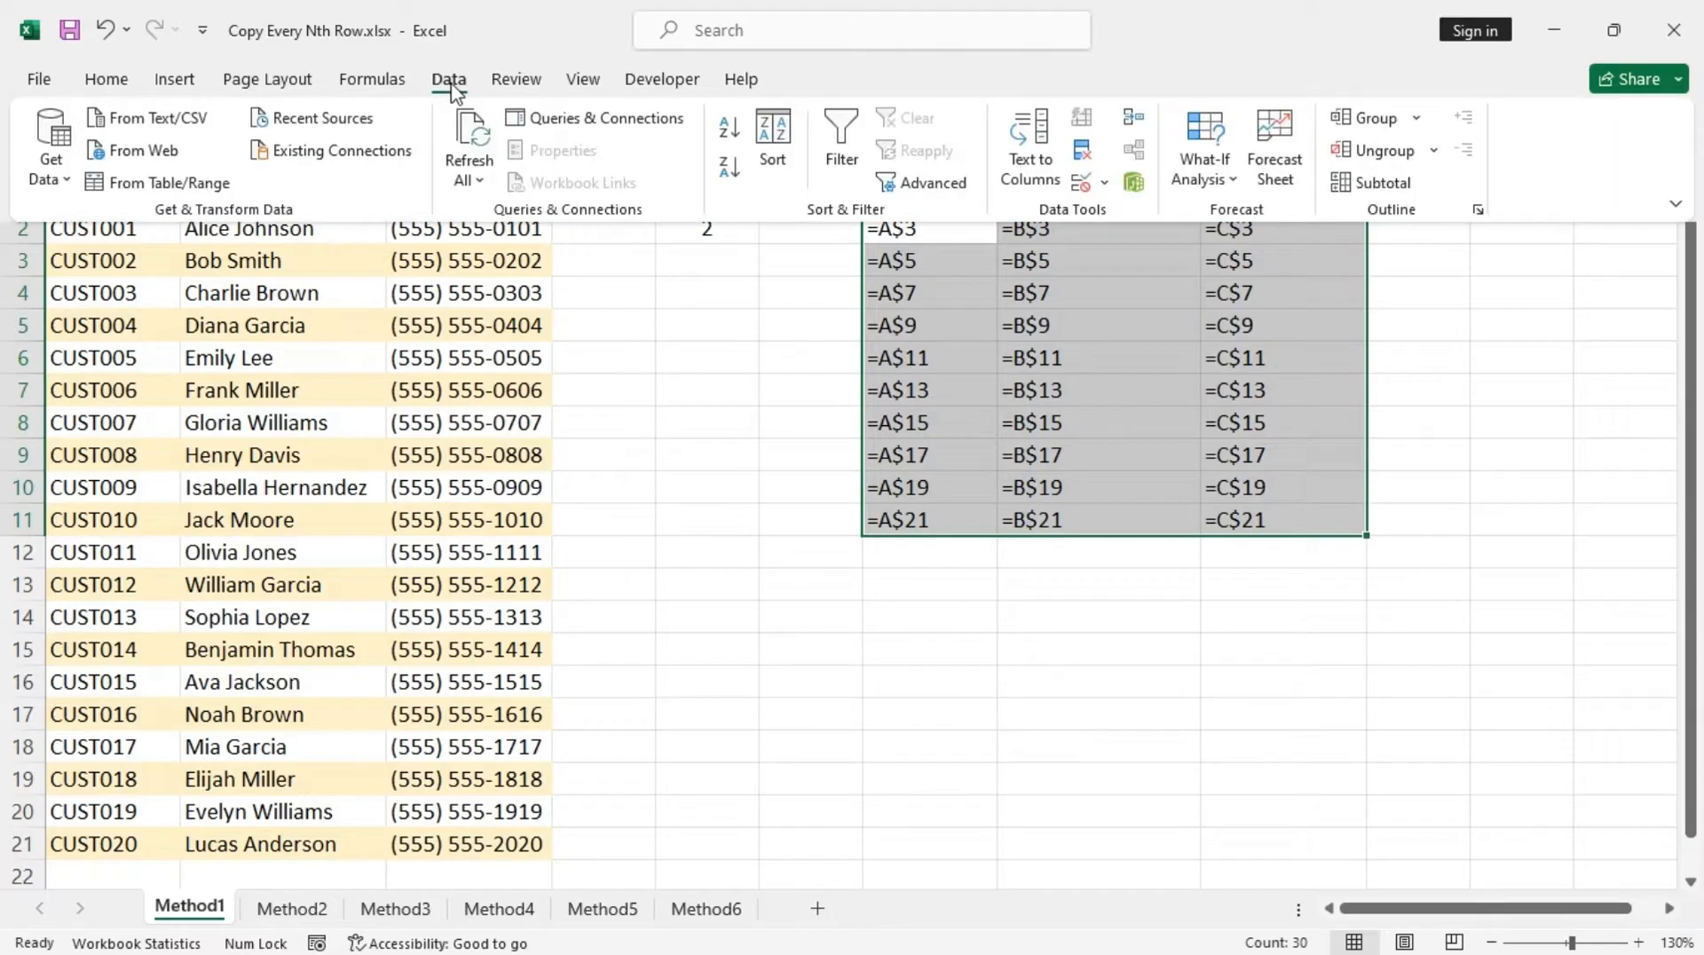
pyautogui.click(105, 78)
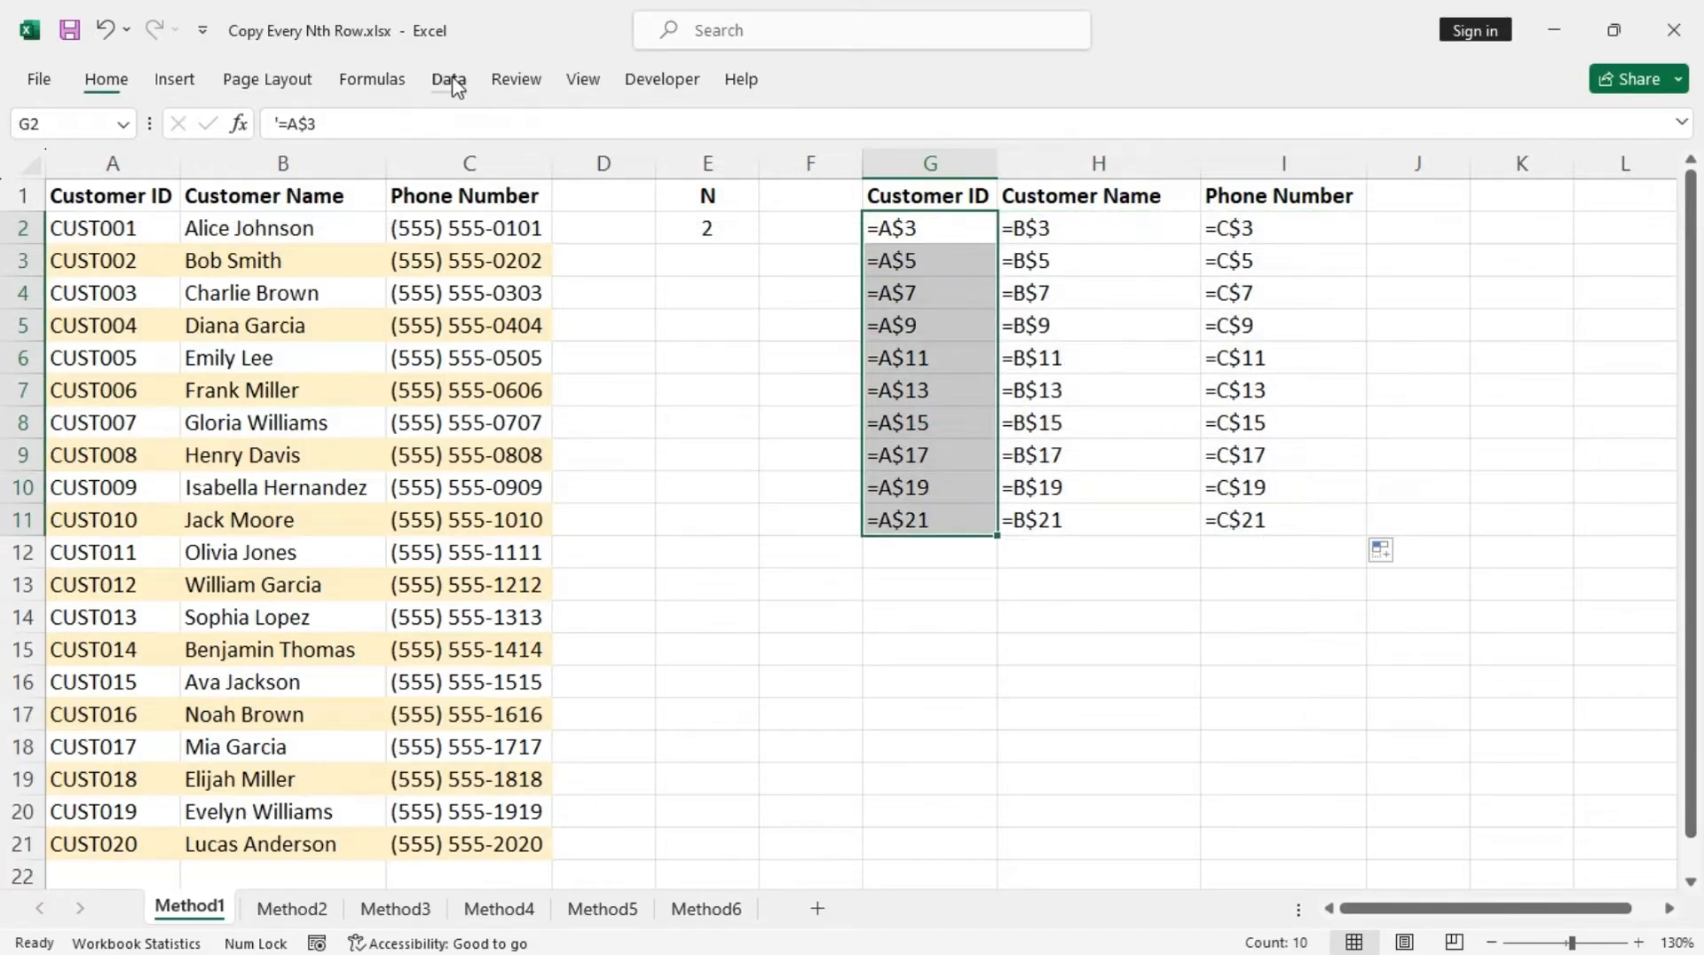
pyautogui.click(448, 78)
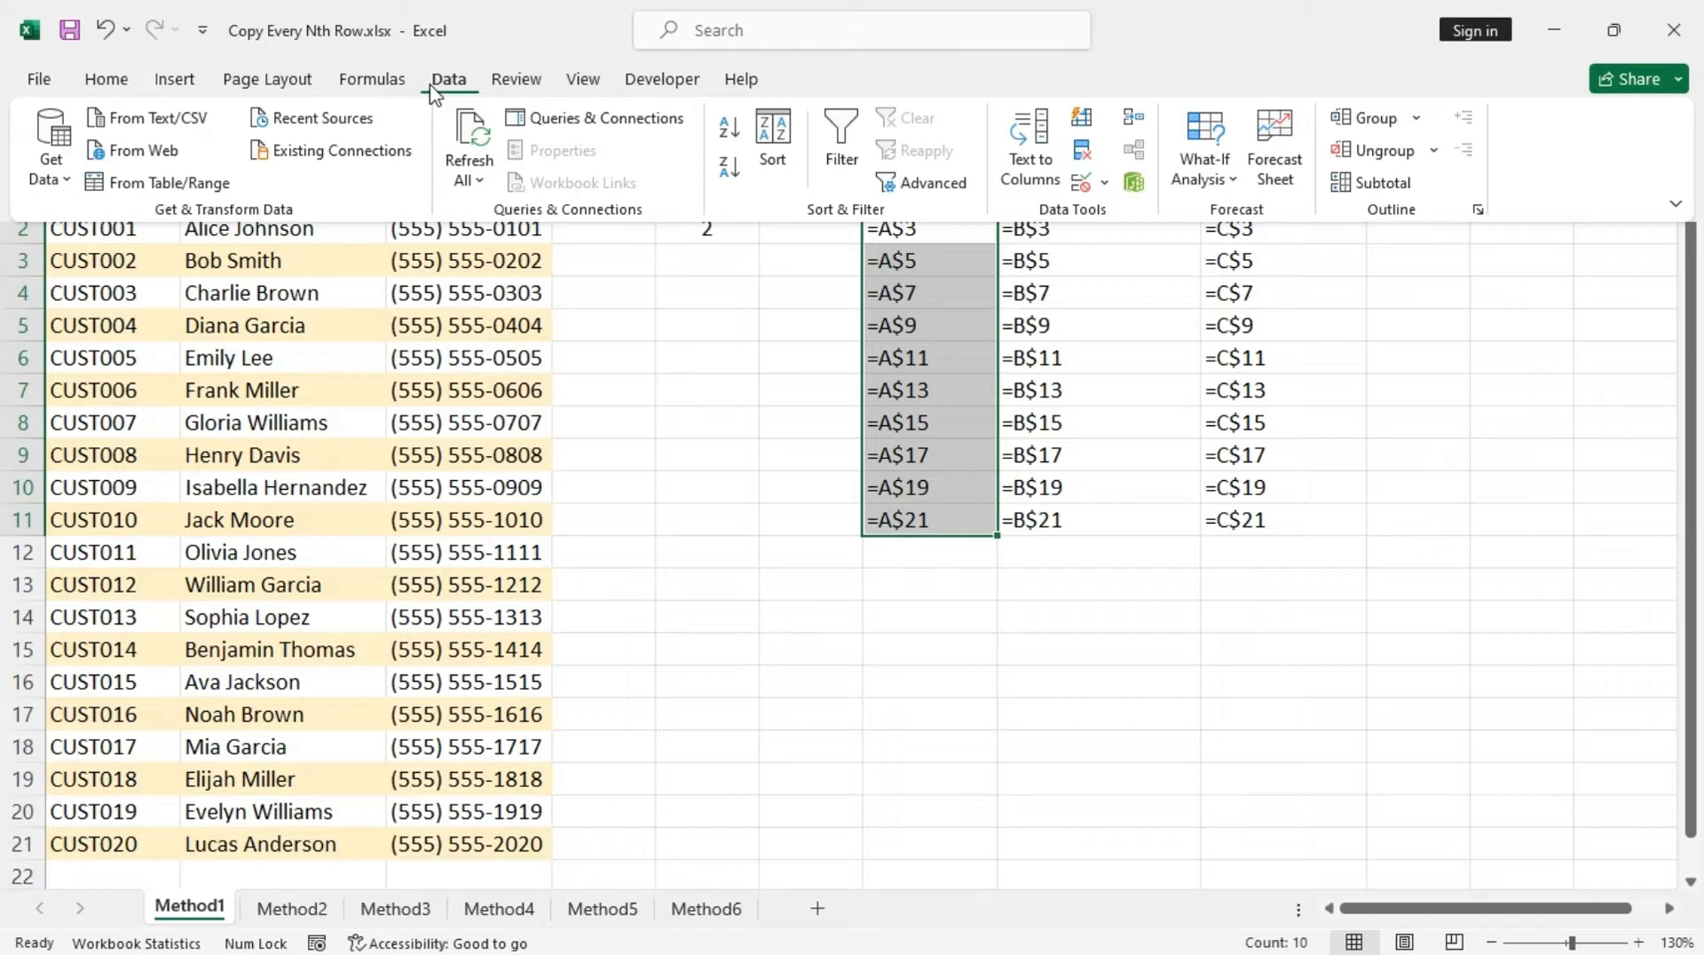
pyautogui.moveTo(1027, 142)
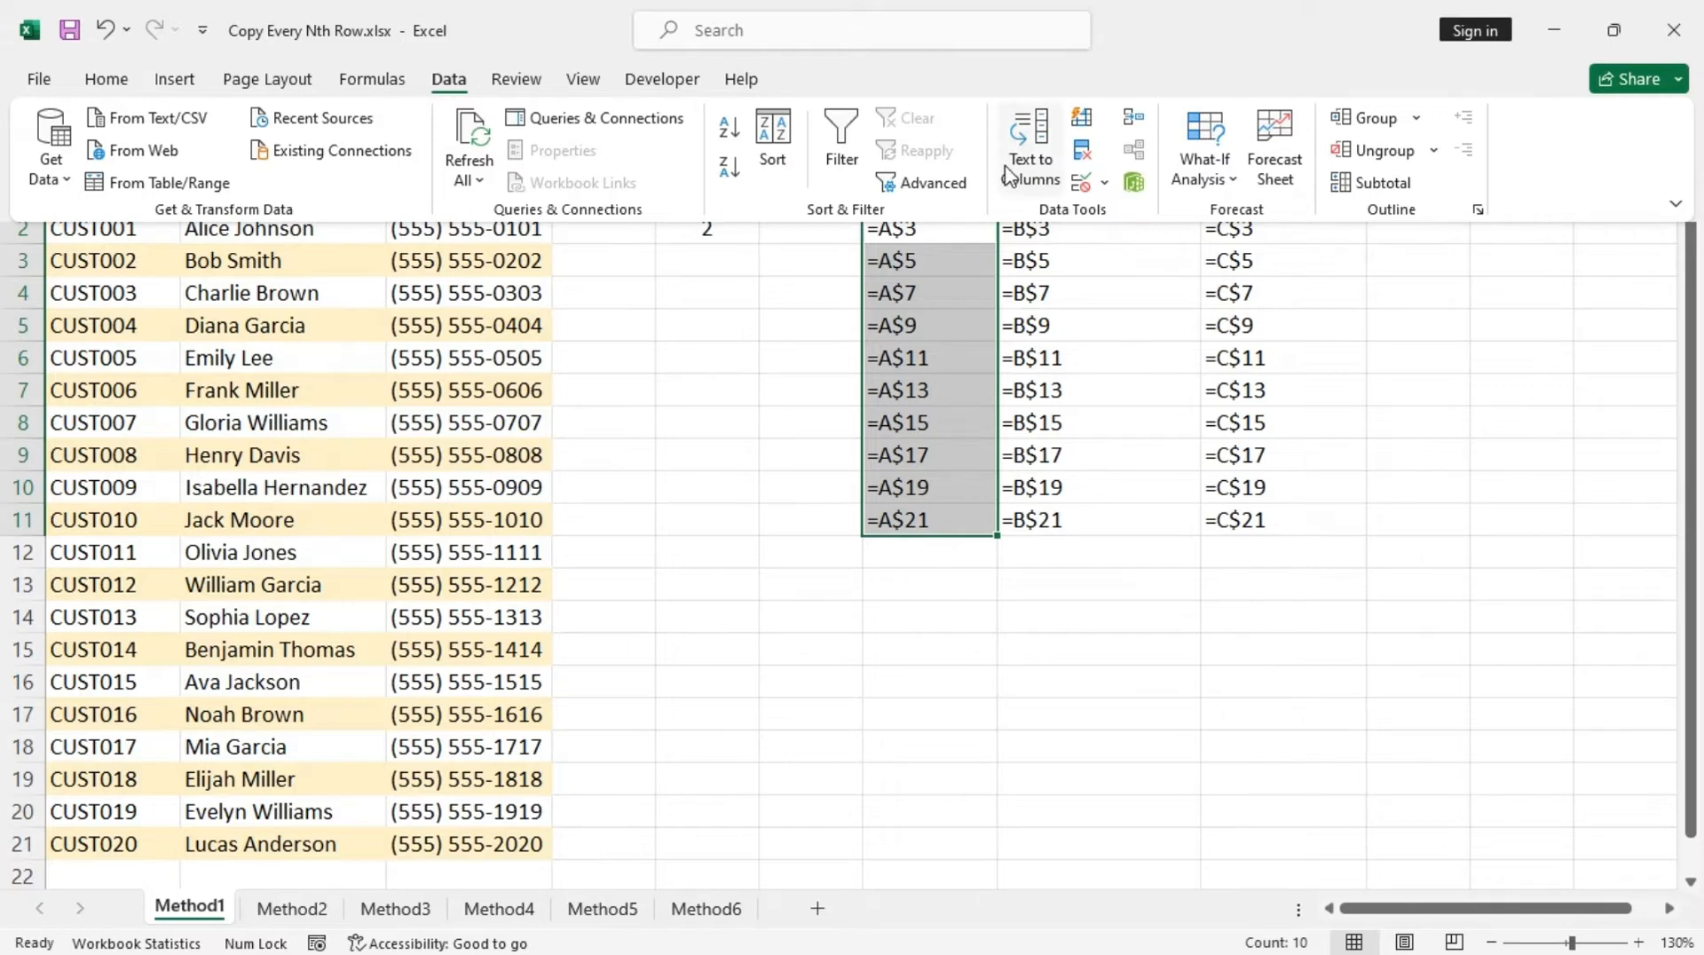
pyautogui.click(1028, 142)
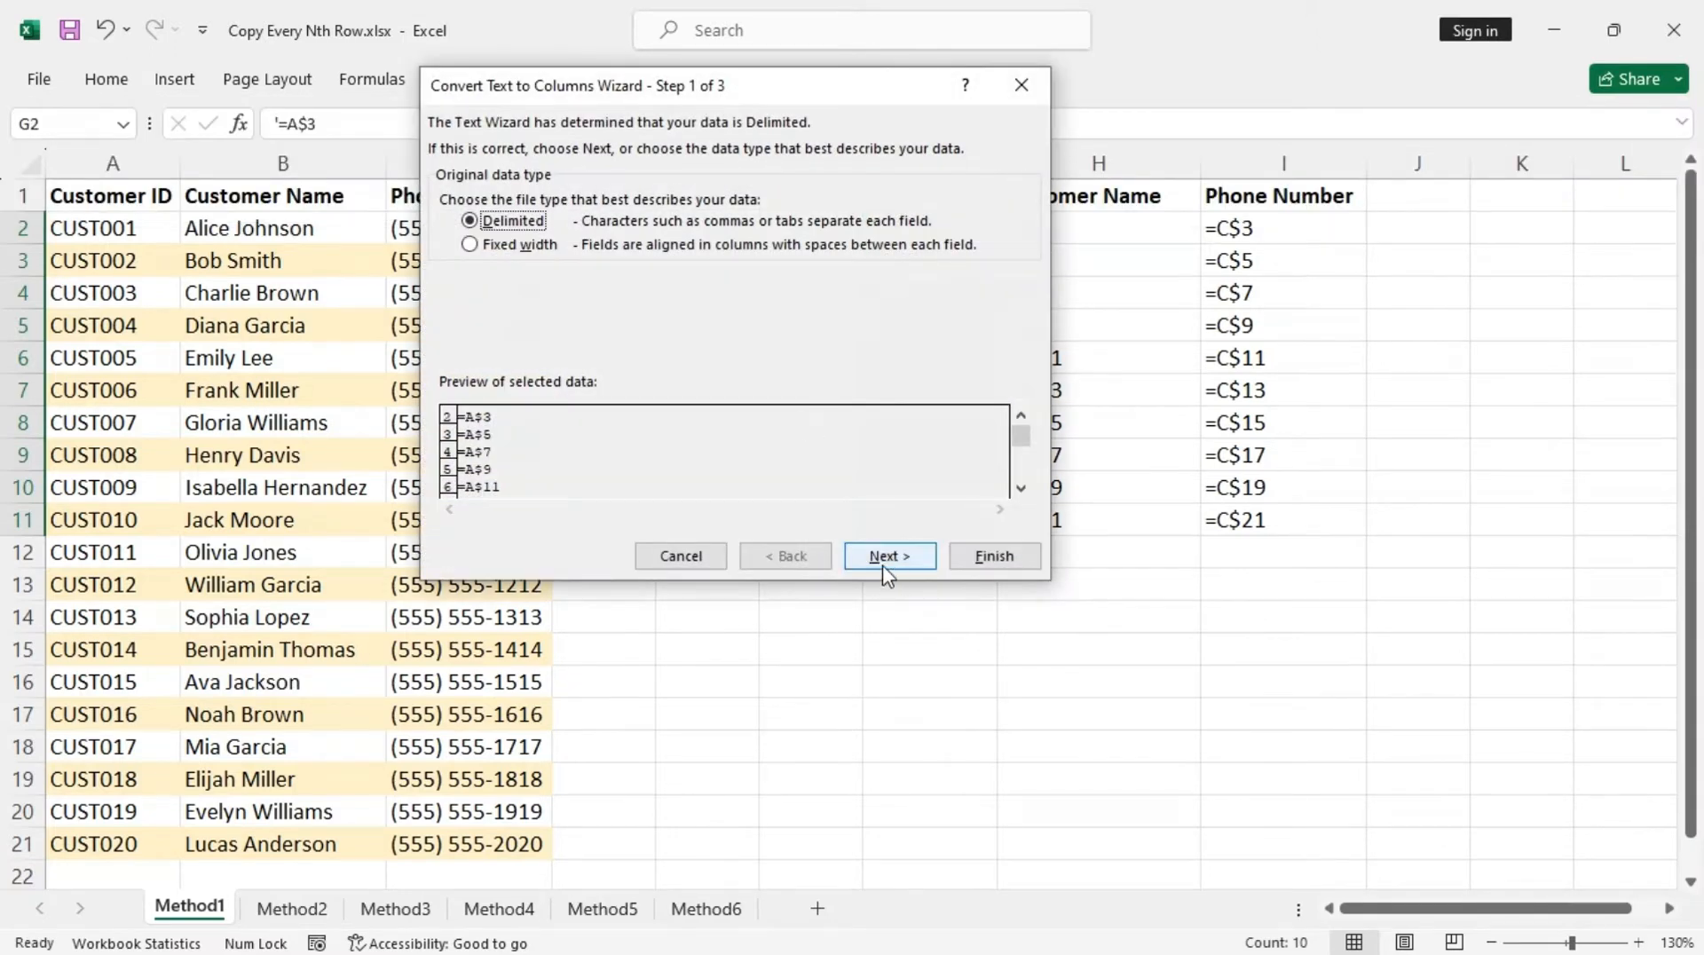
pyautogui.click(887, 556)
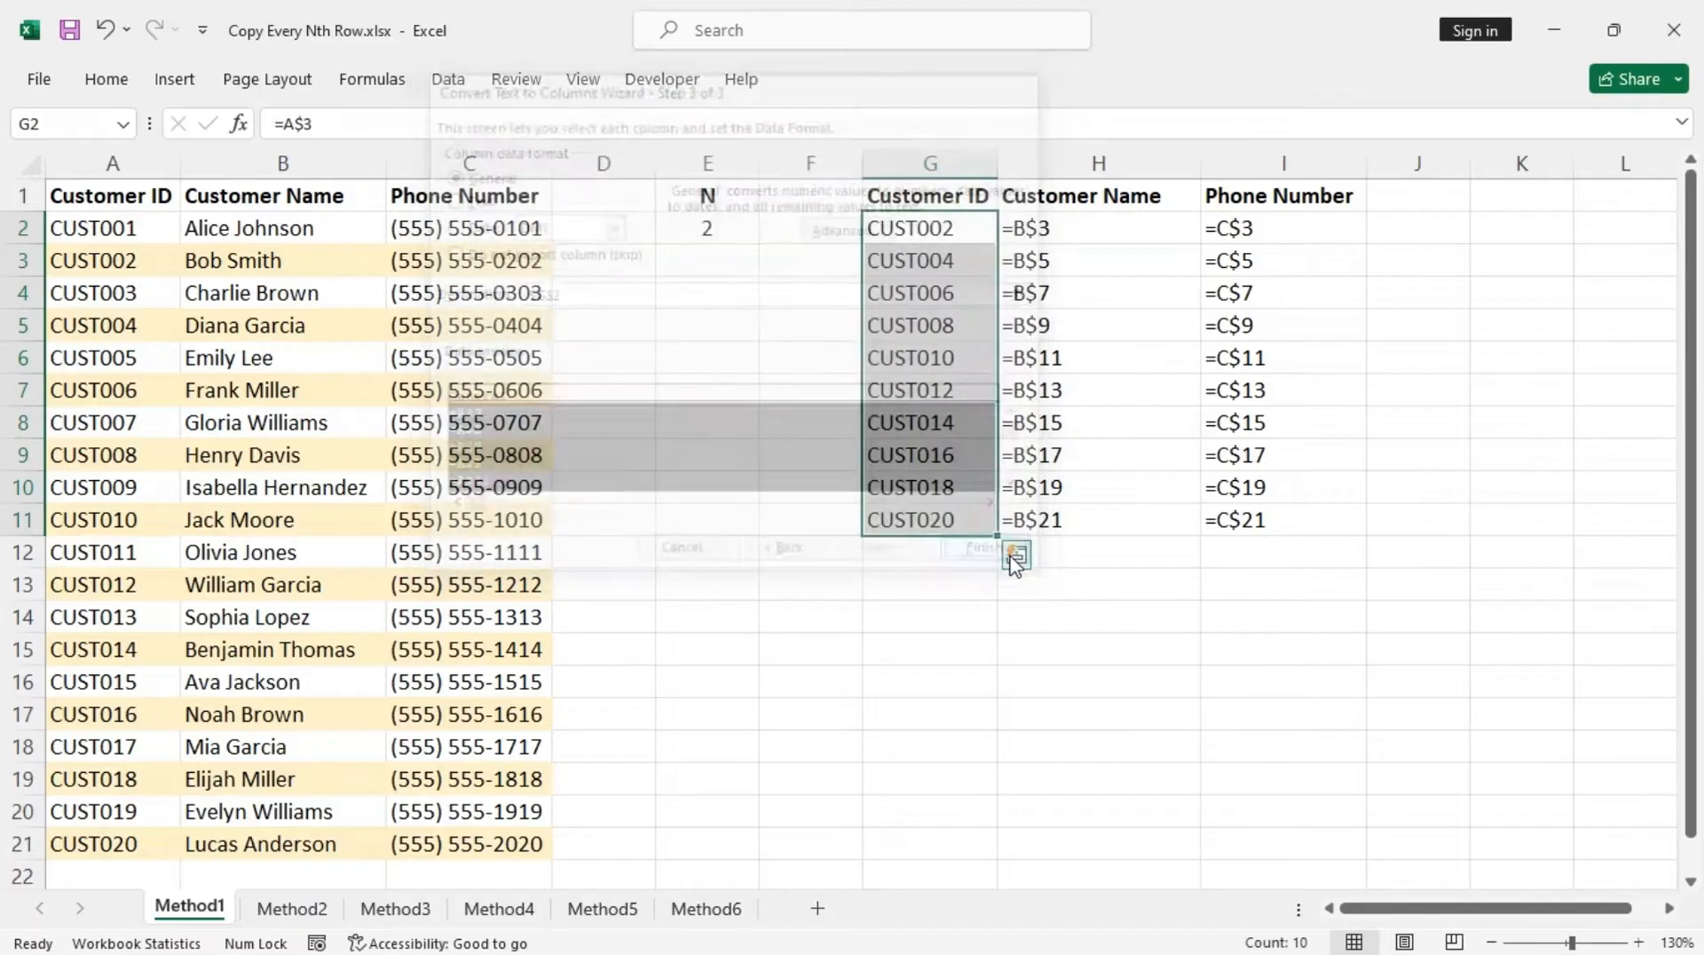
# Step: Run Text to Columns on columns H and I to restore customer names and phone numbers
pyautogui.click(975, 546)
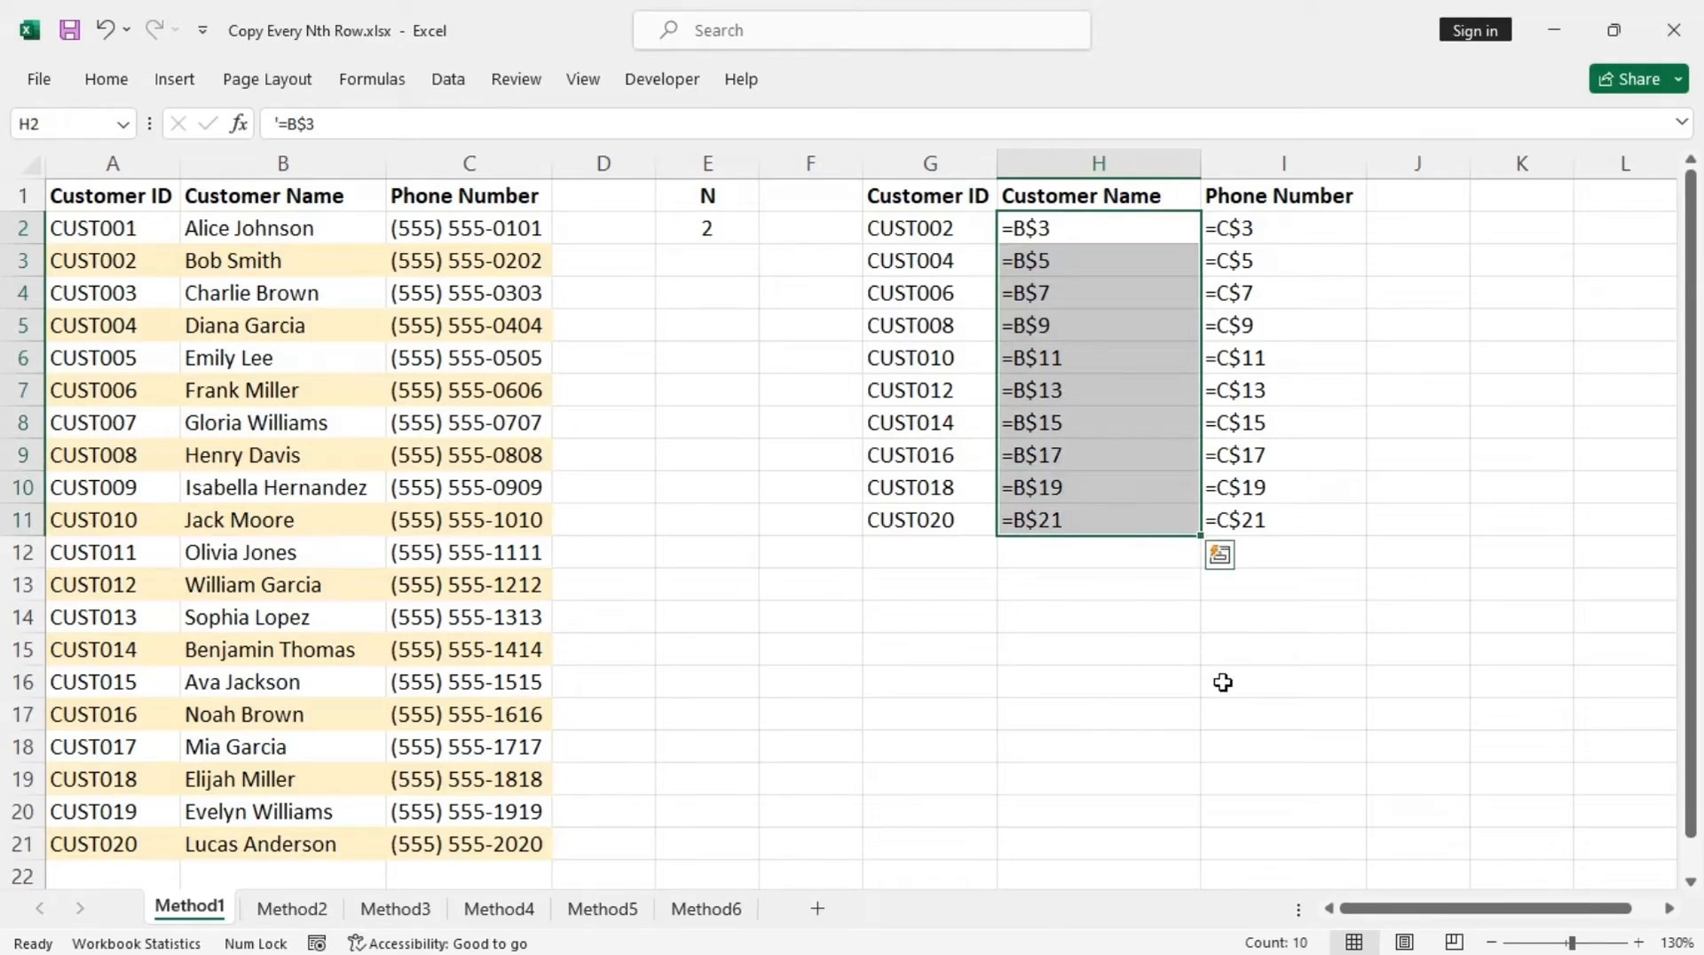
pyautogui.press('alt+a+e')
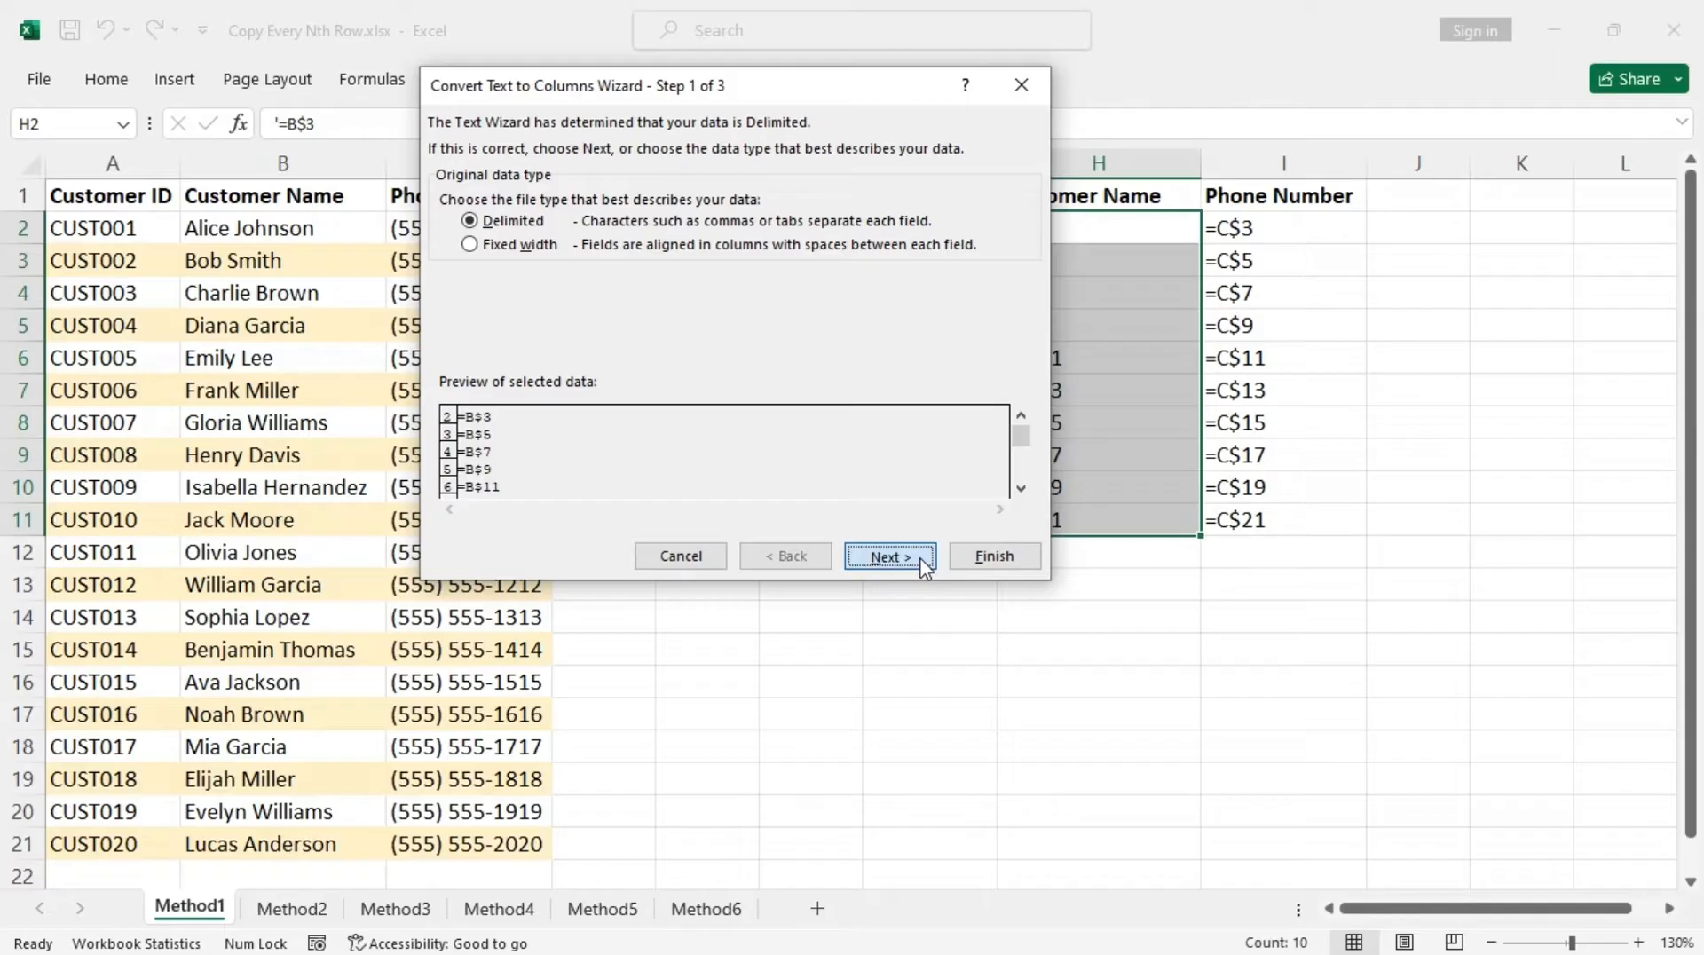
pyautogui.click(888, 556)
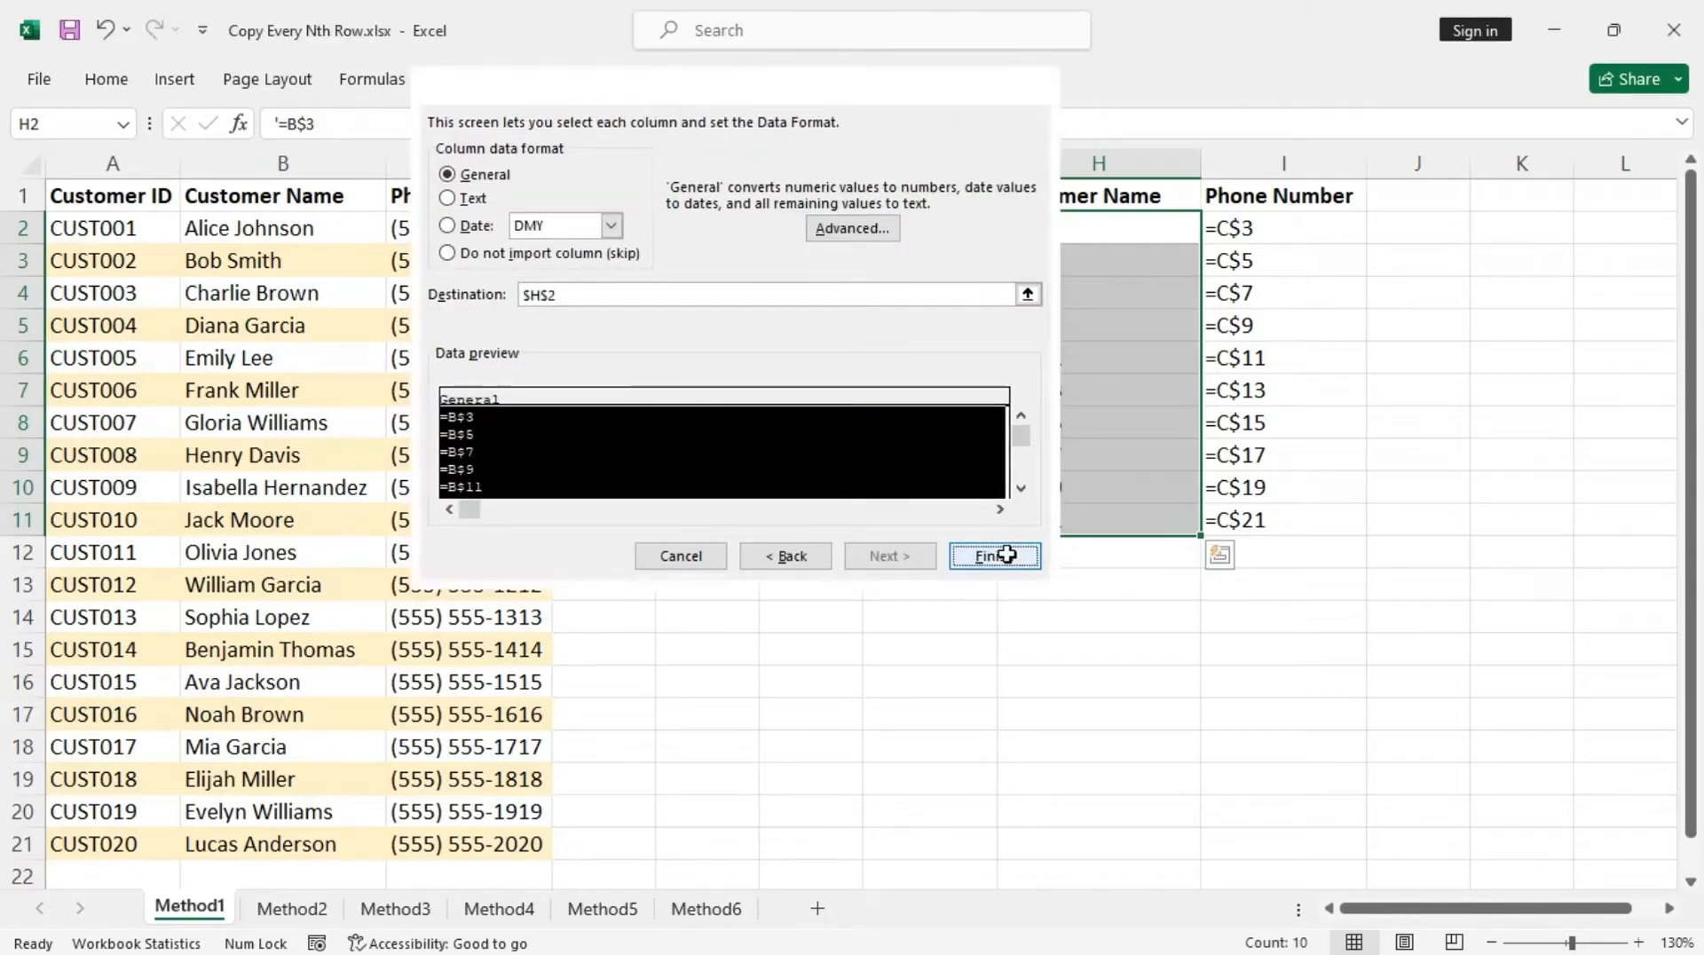
pyautogui.click(990, 556)
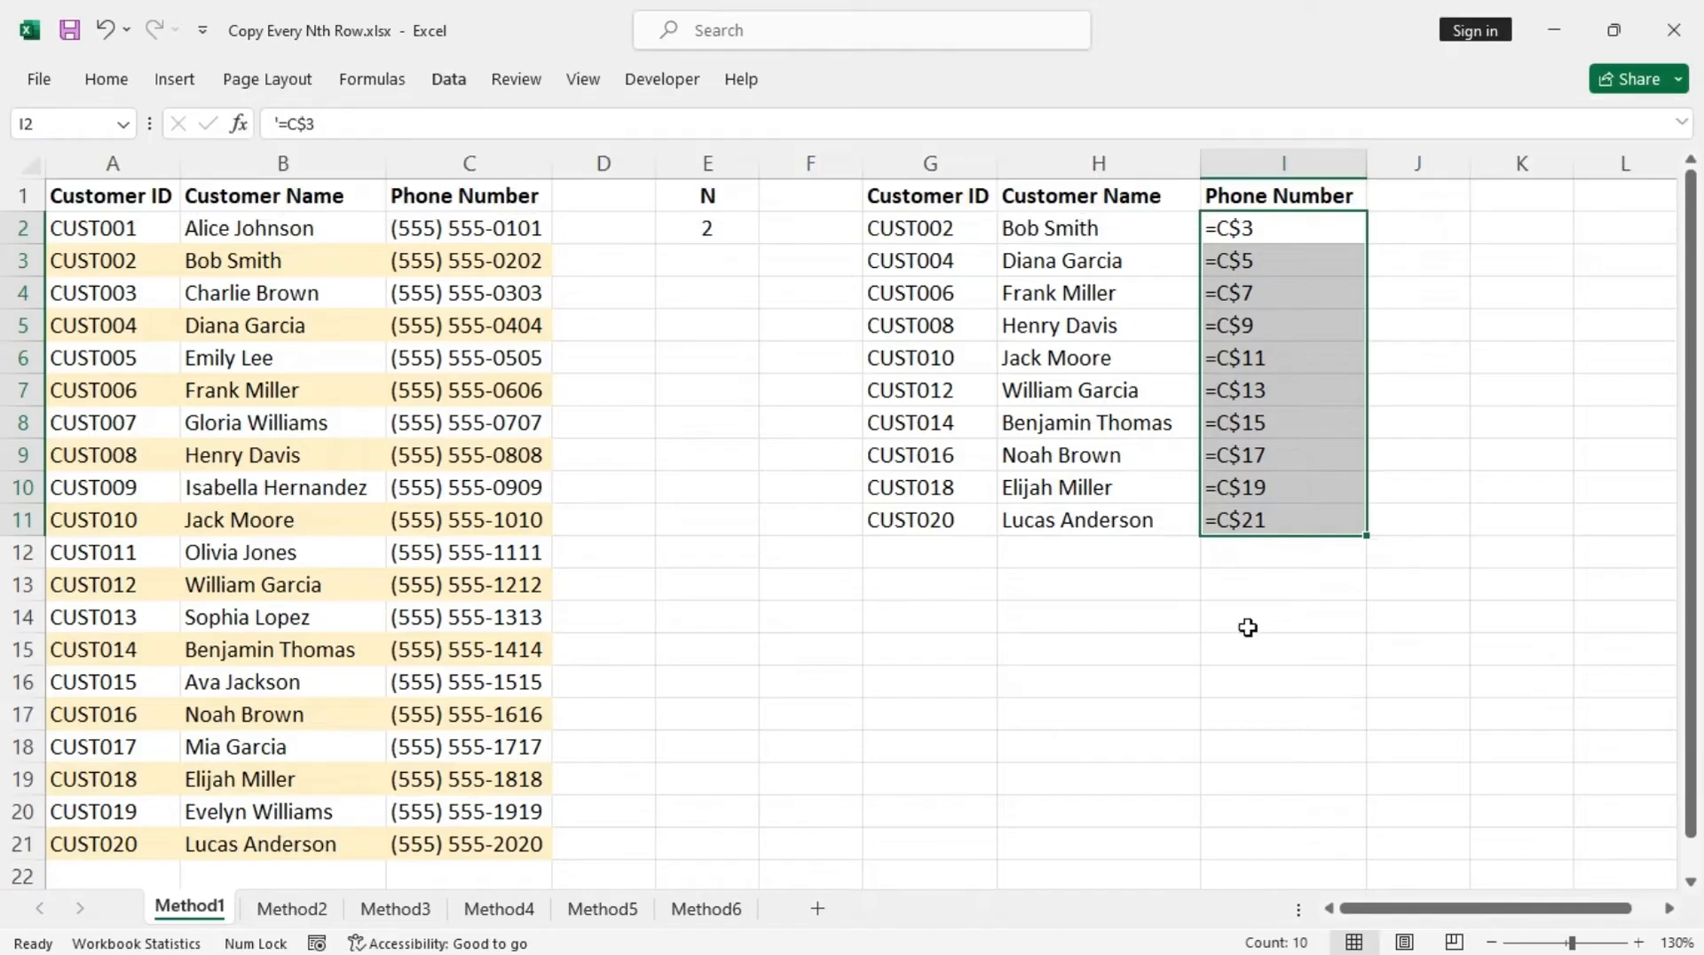
pyautogui.click(887, 555)
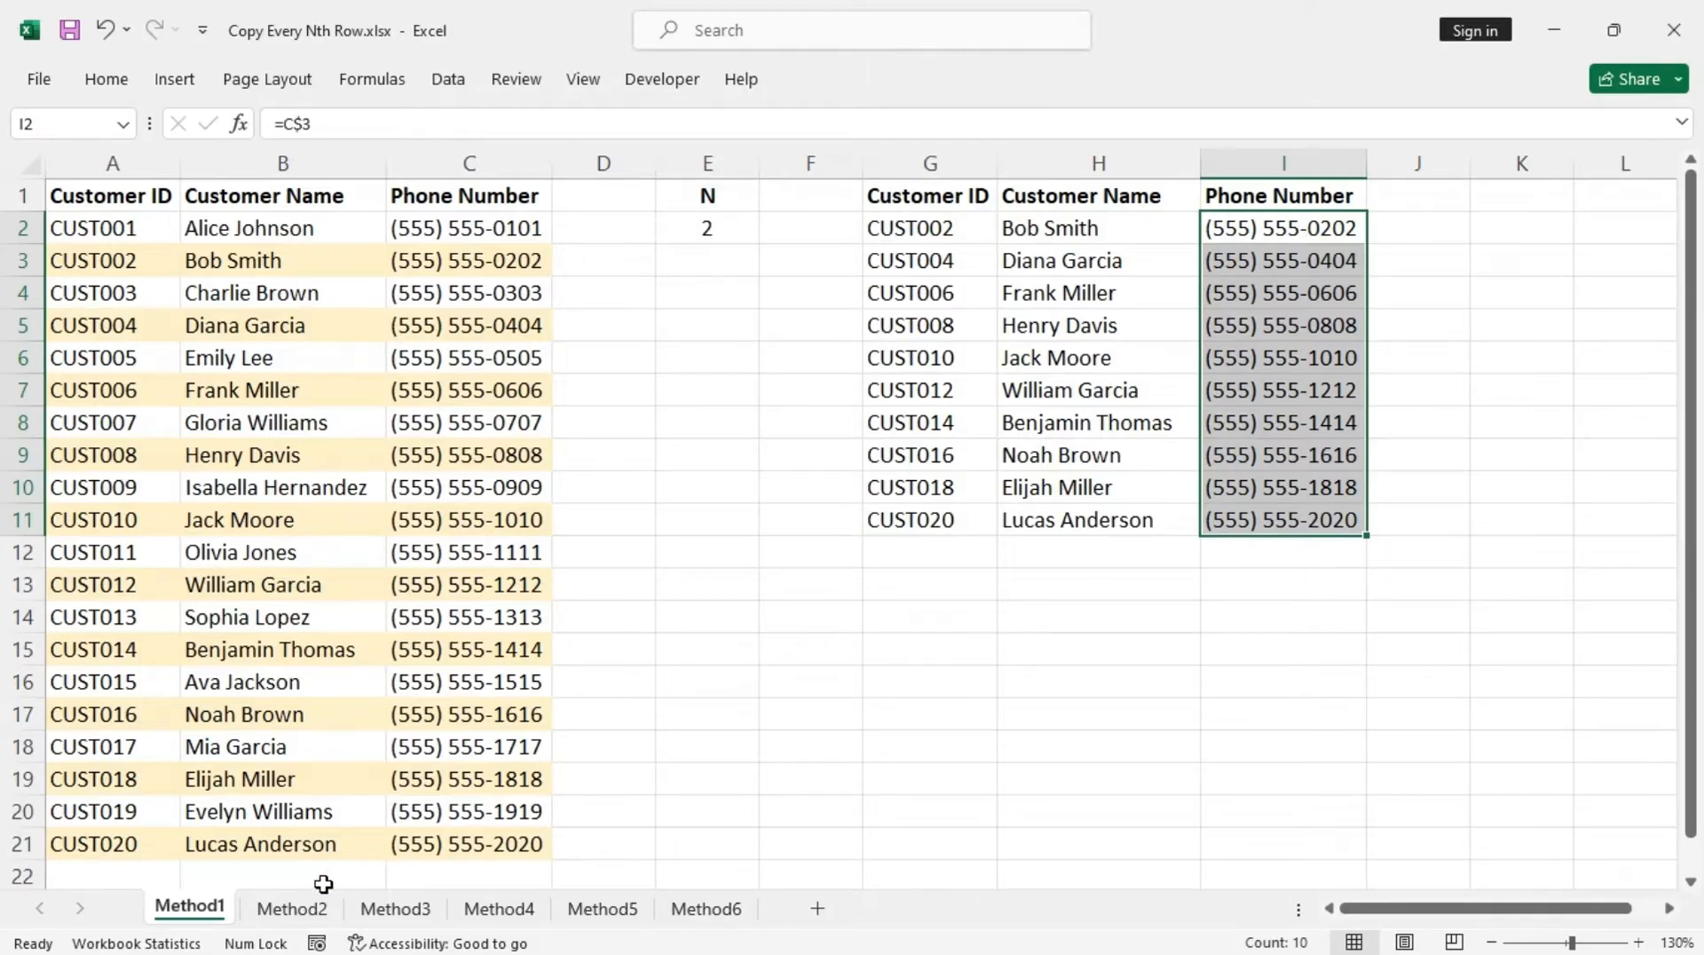
# Step: On Method2, start G2's formula with =IF(MOD(ROW(A2),$E$2) using an absolute N reference
pyautogui.click(289, 909)
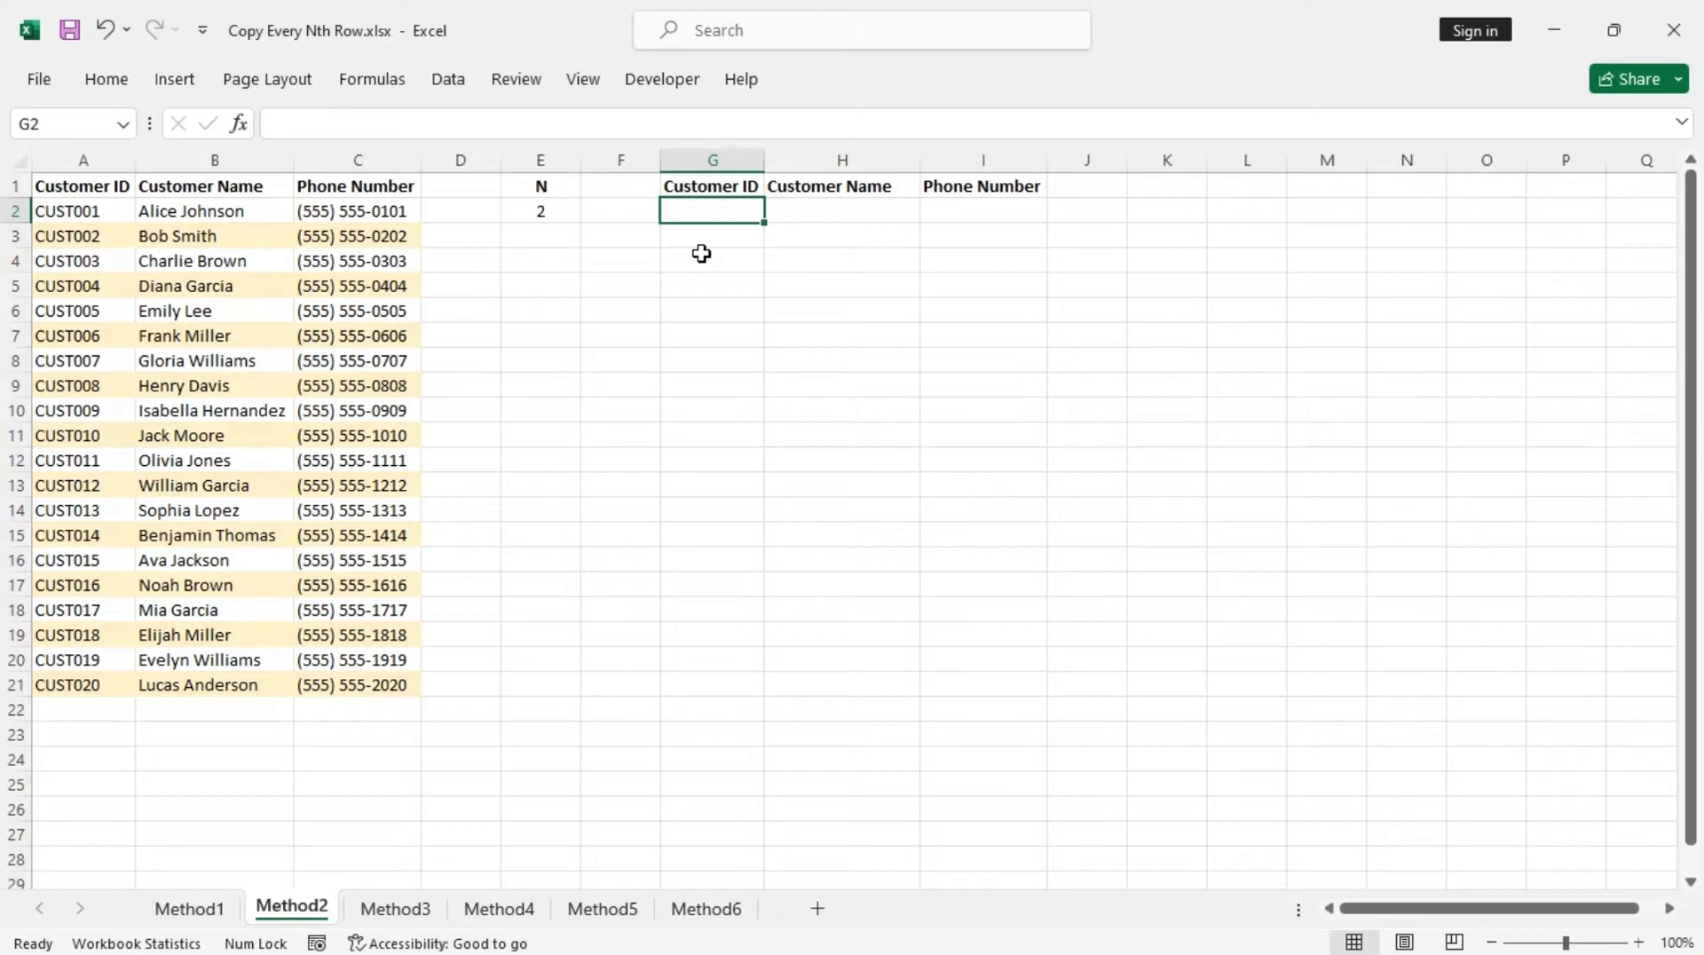
pyautogui.write('=')
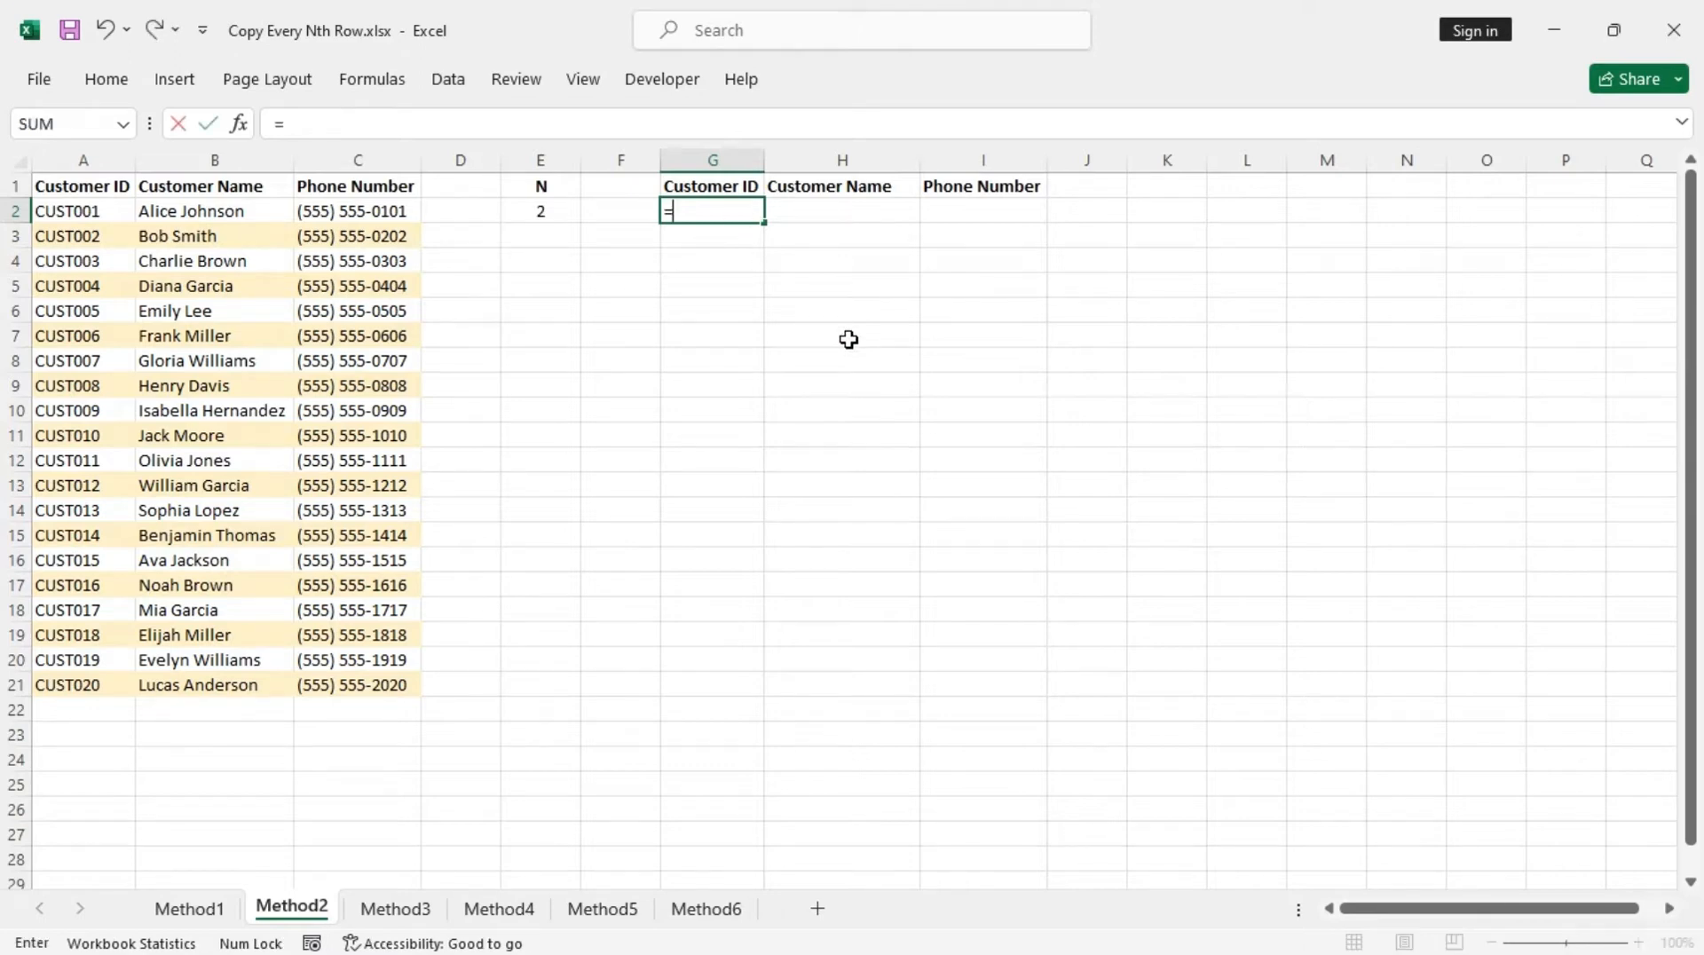
pyautogui.write('if')
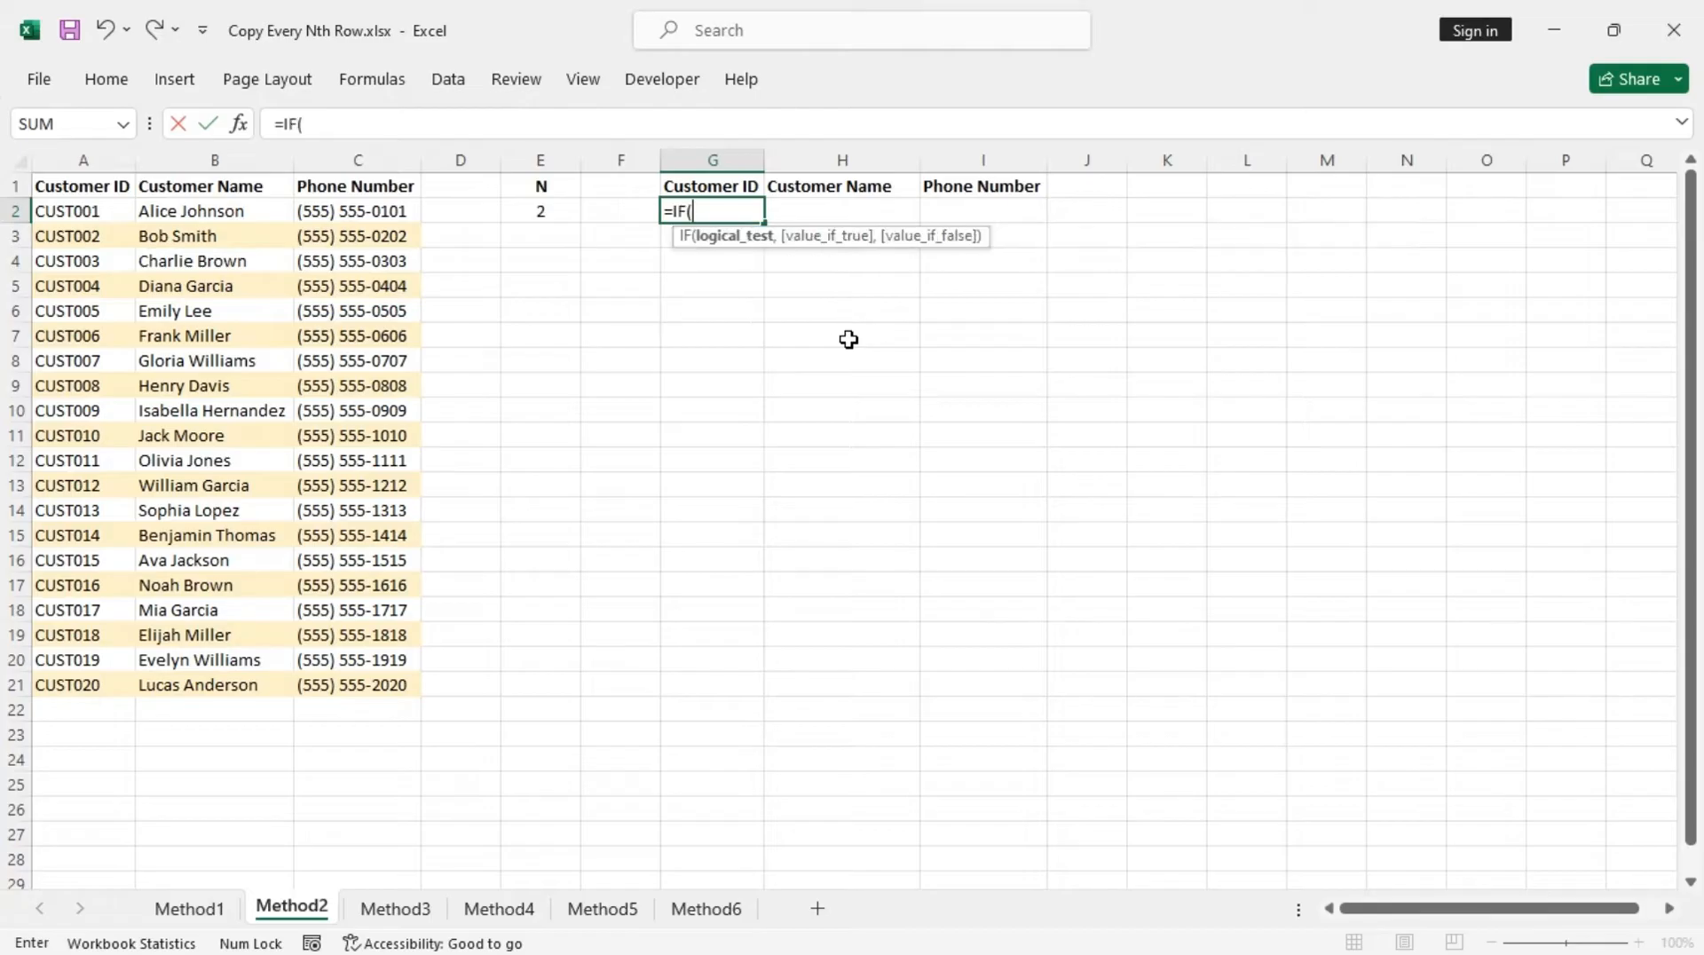
pyautogui.write('mod')
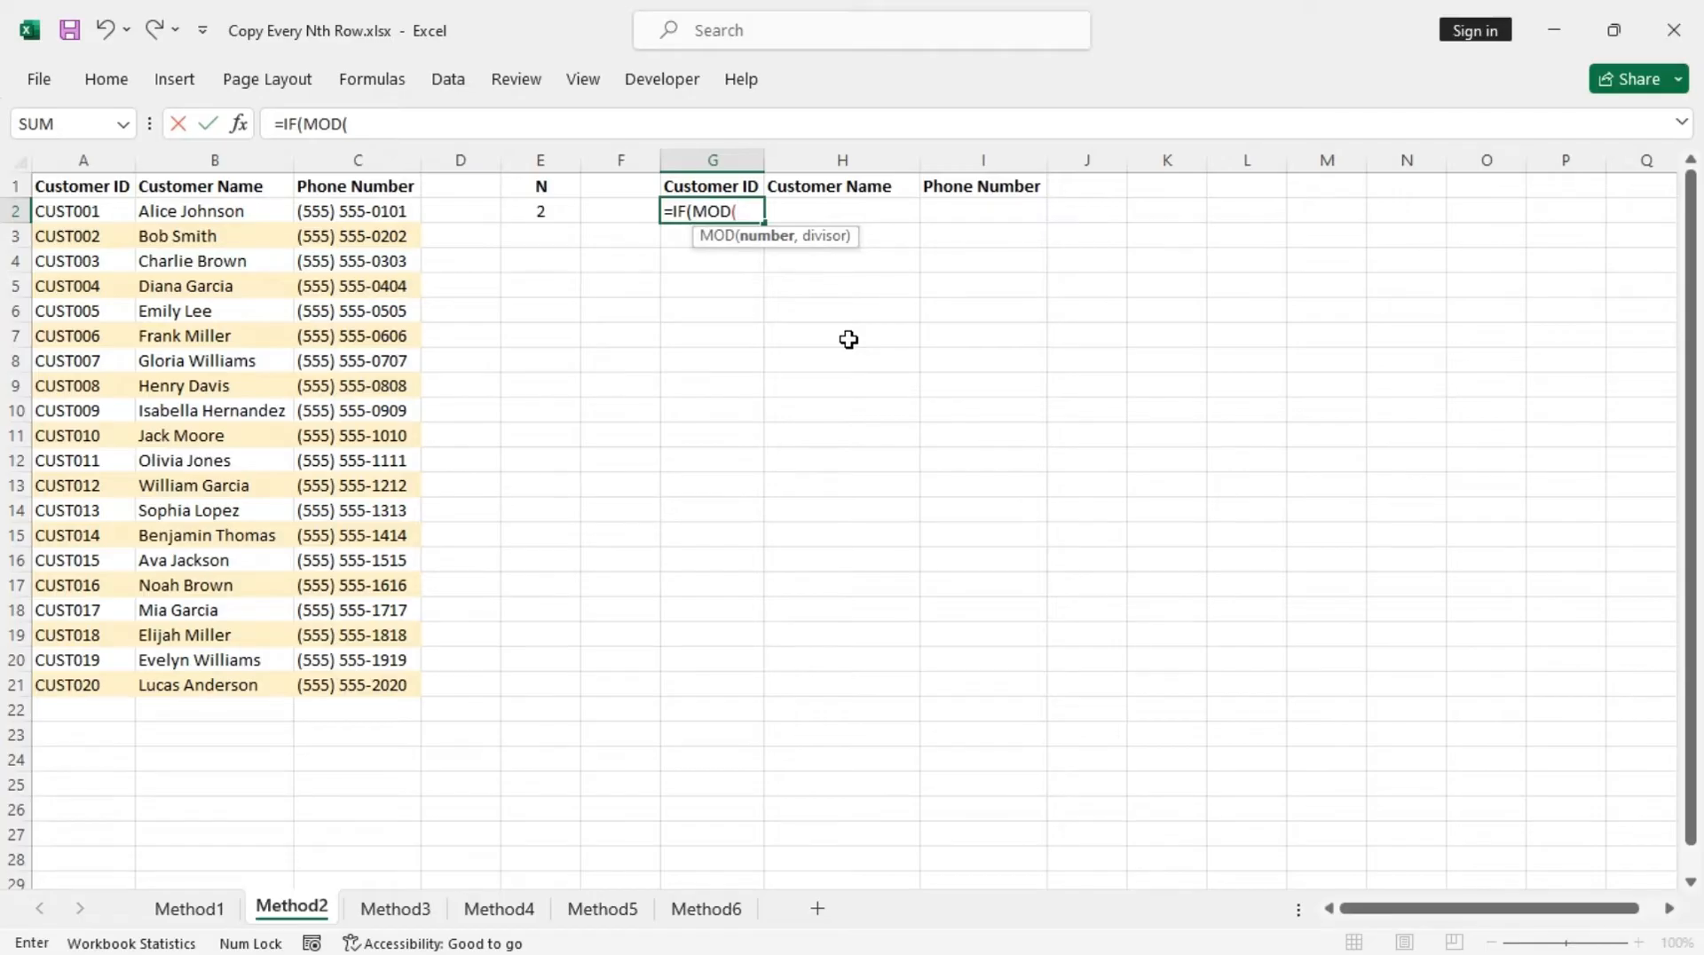
pyautogui.write('row')
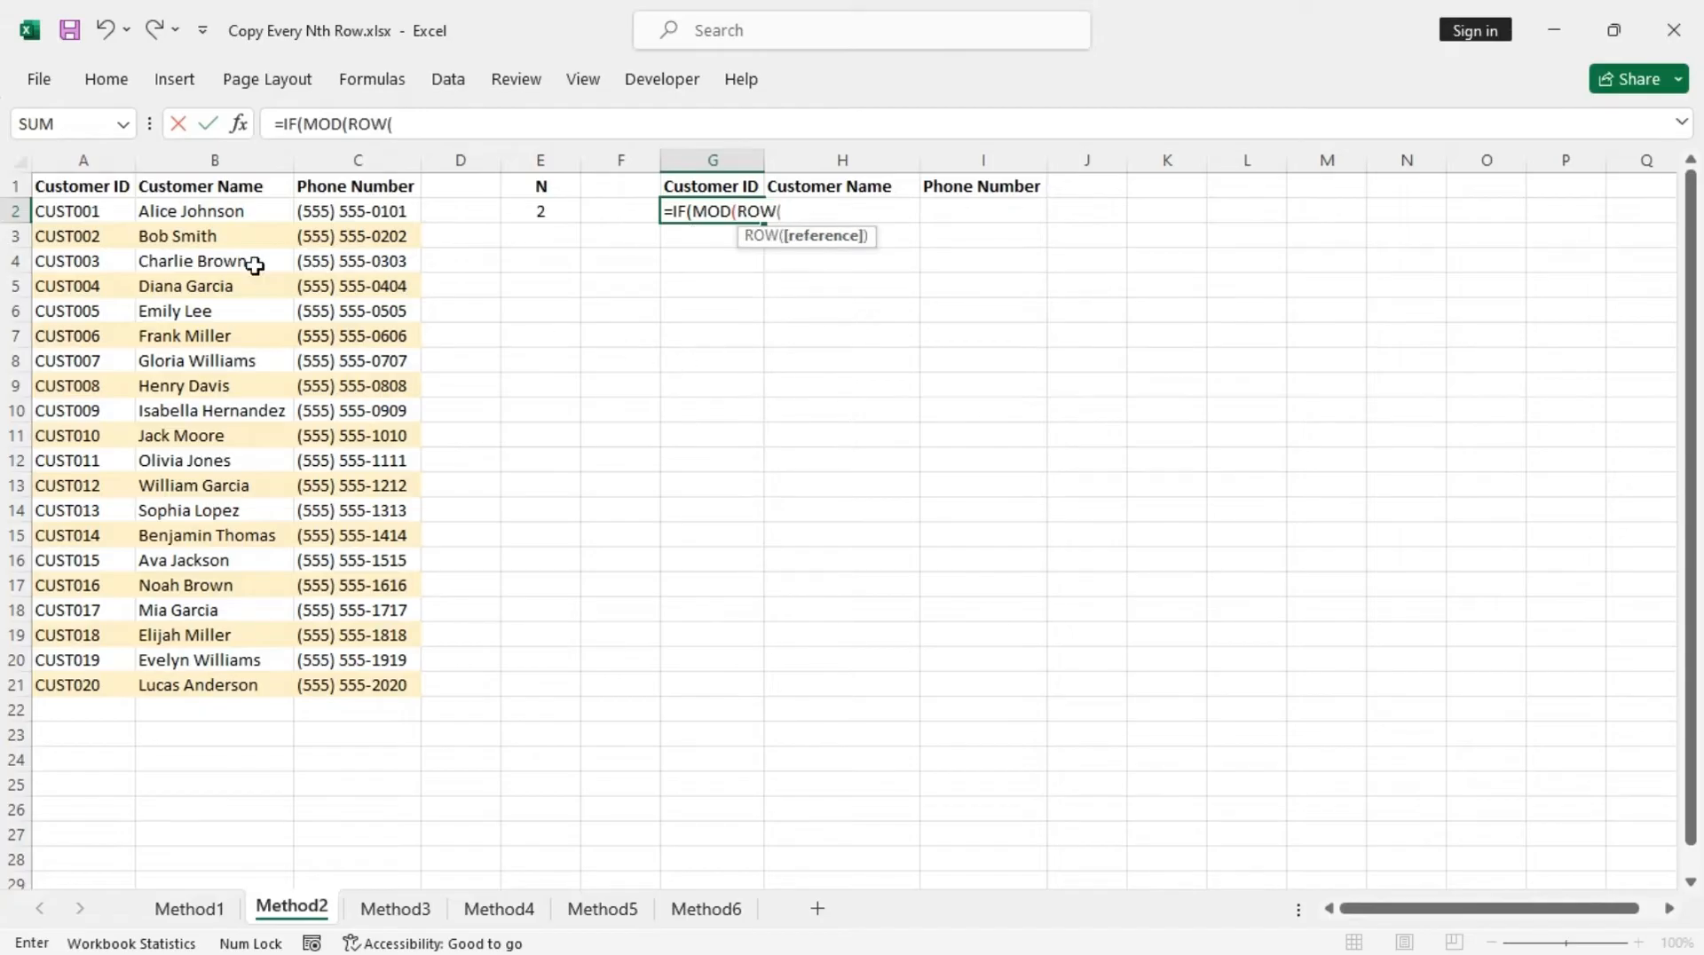
pyautogui.click(83, 211)
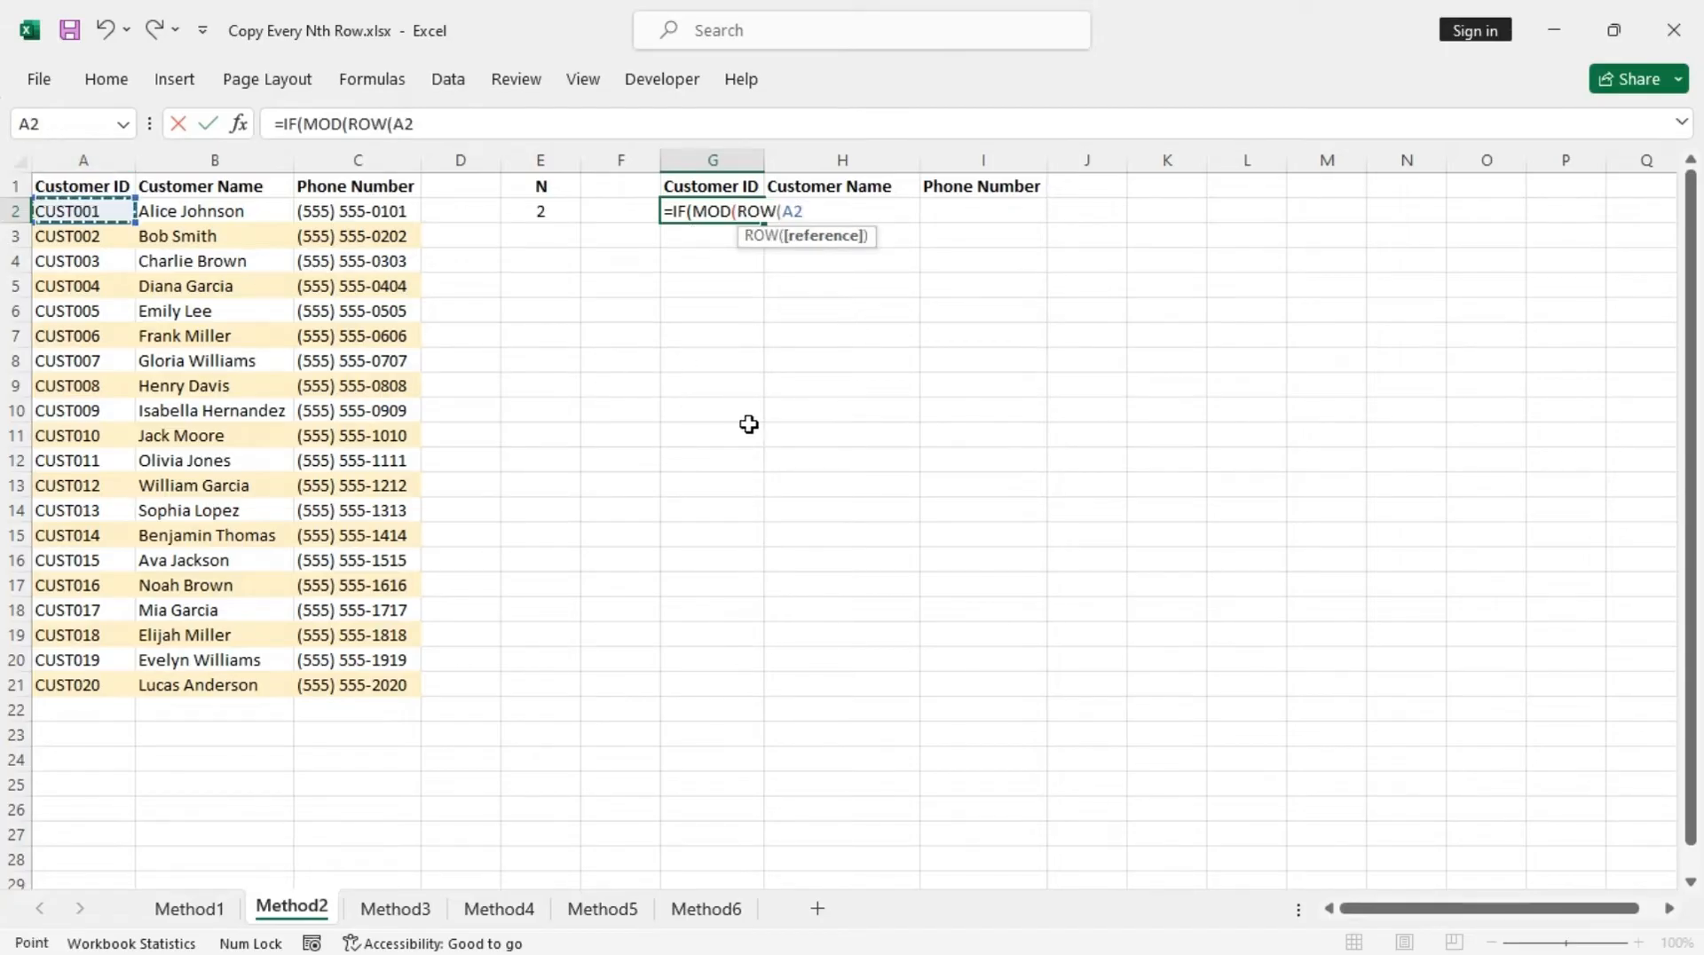
pyautogui.write(')')
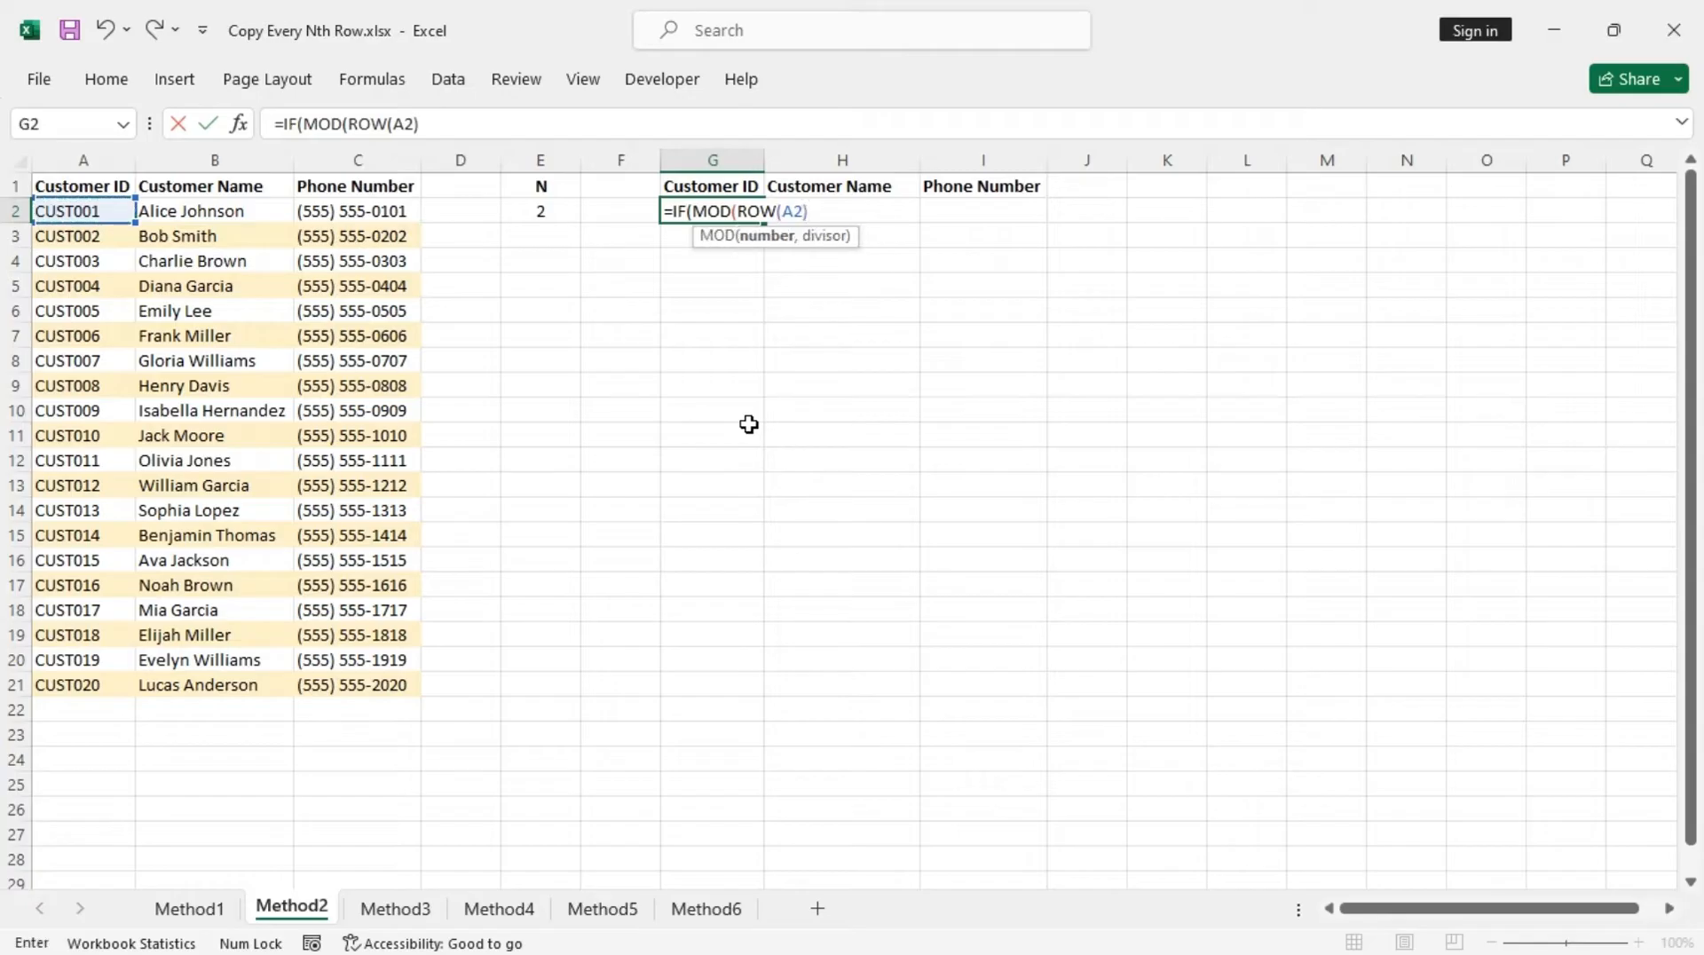
pyautogui.write(',')
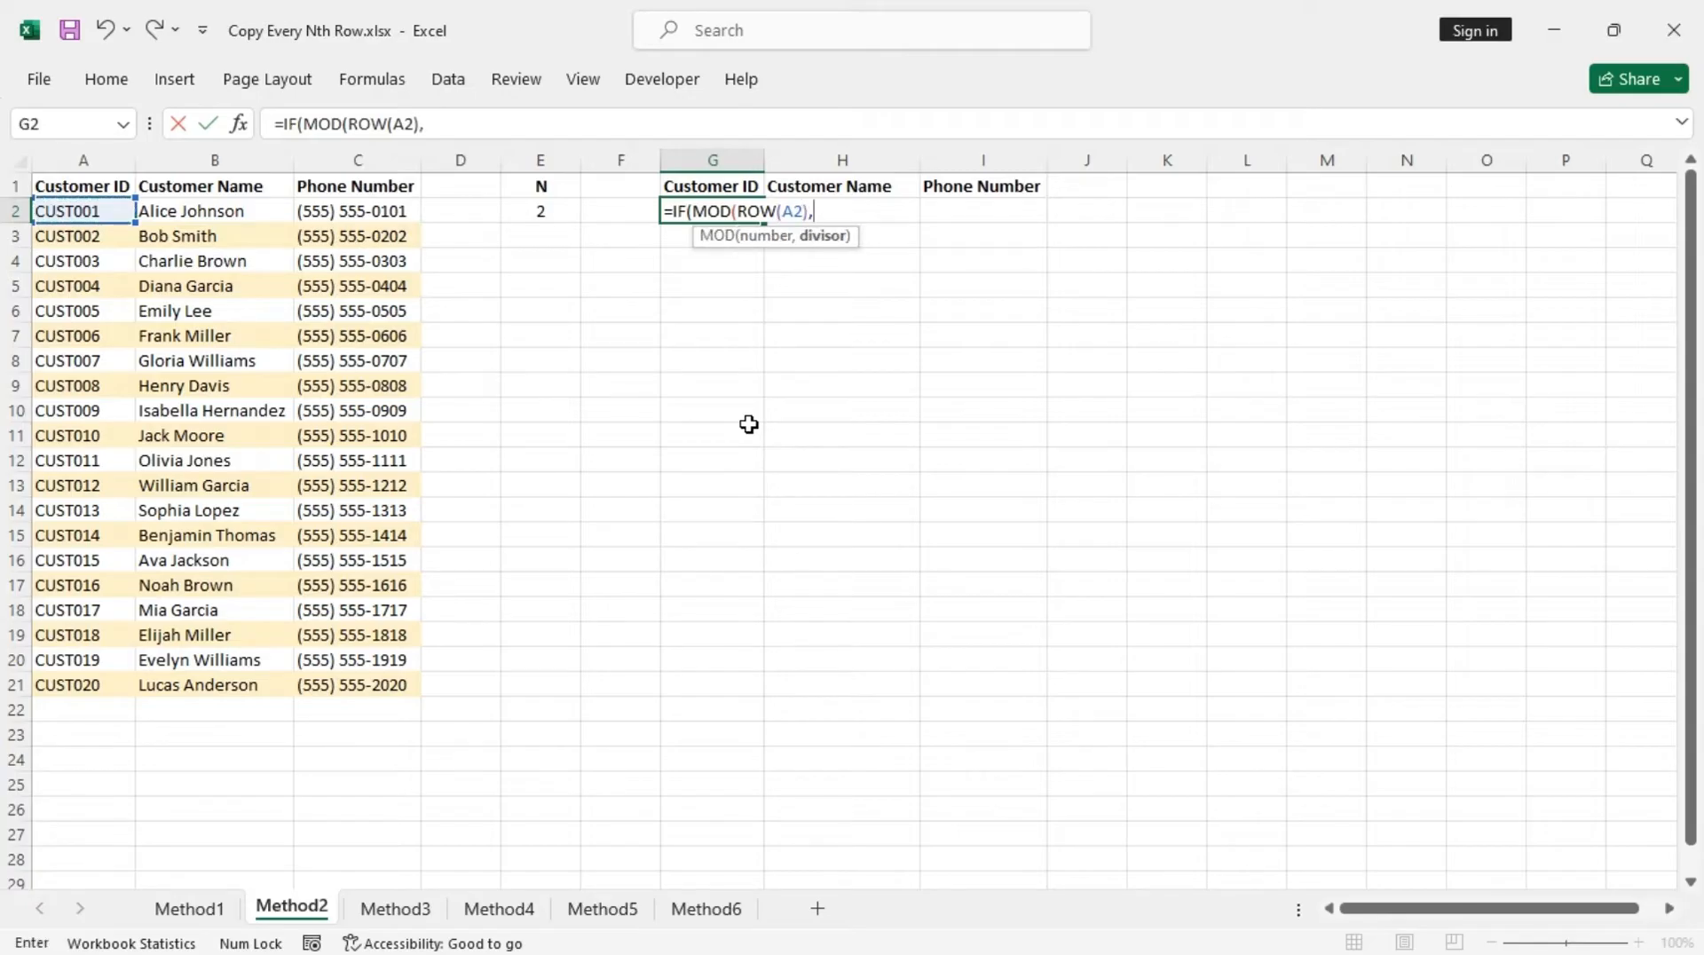
pyautogui.click(539, 211)
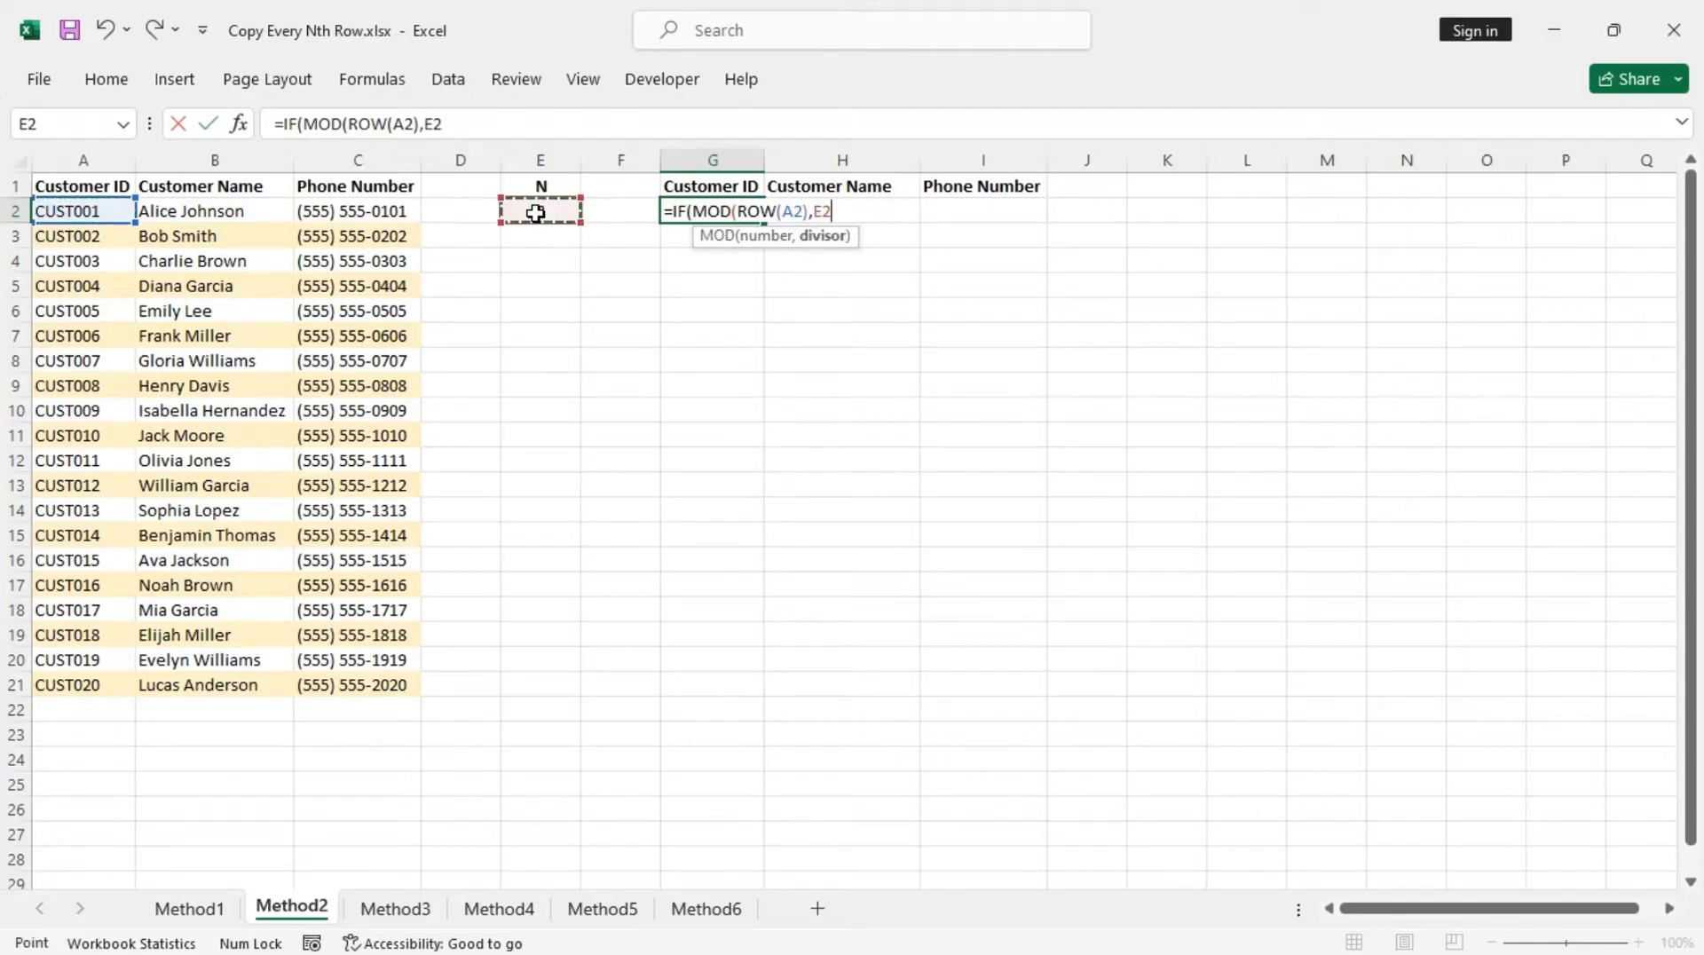
pyautogui.write('2')
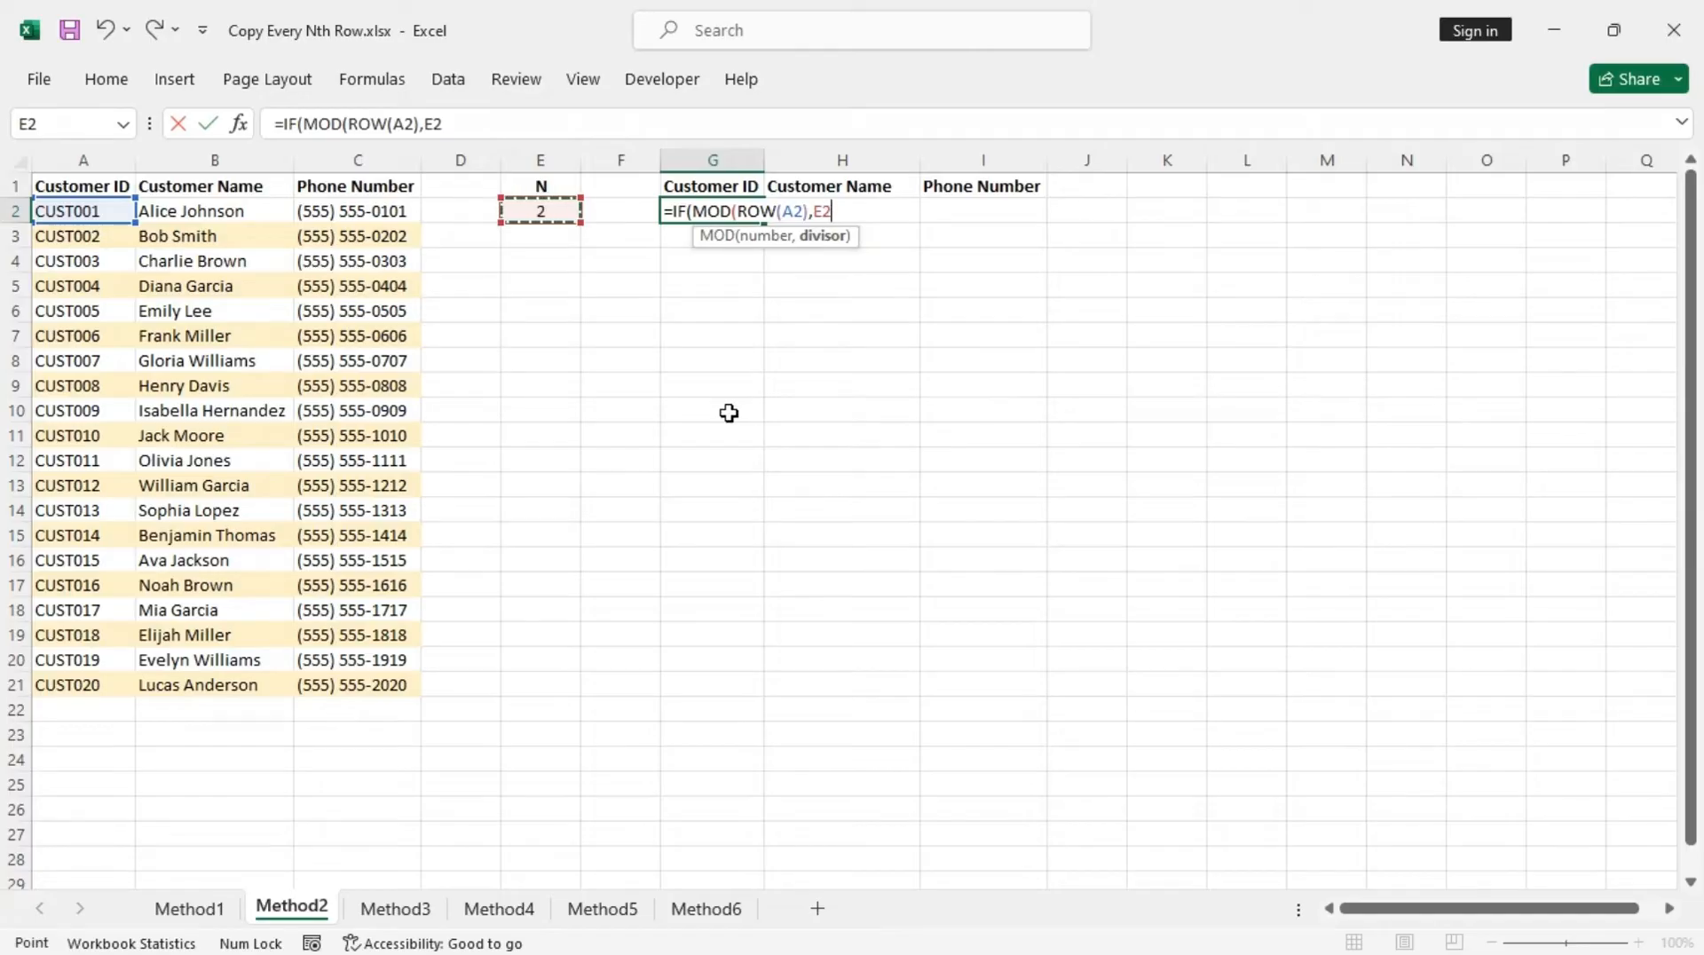
pyautogui.press('f4')
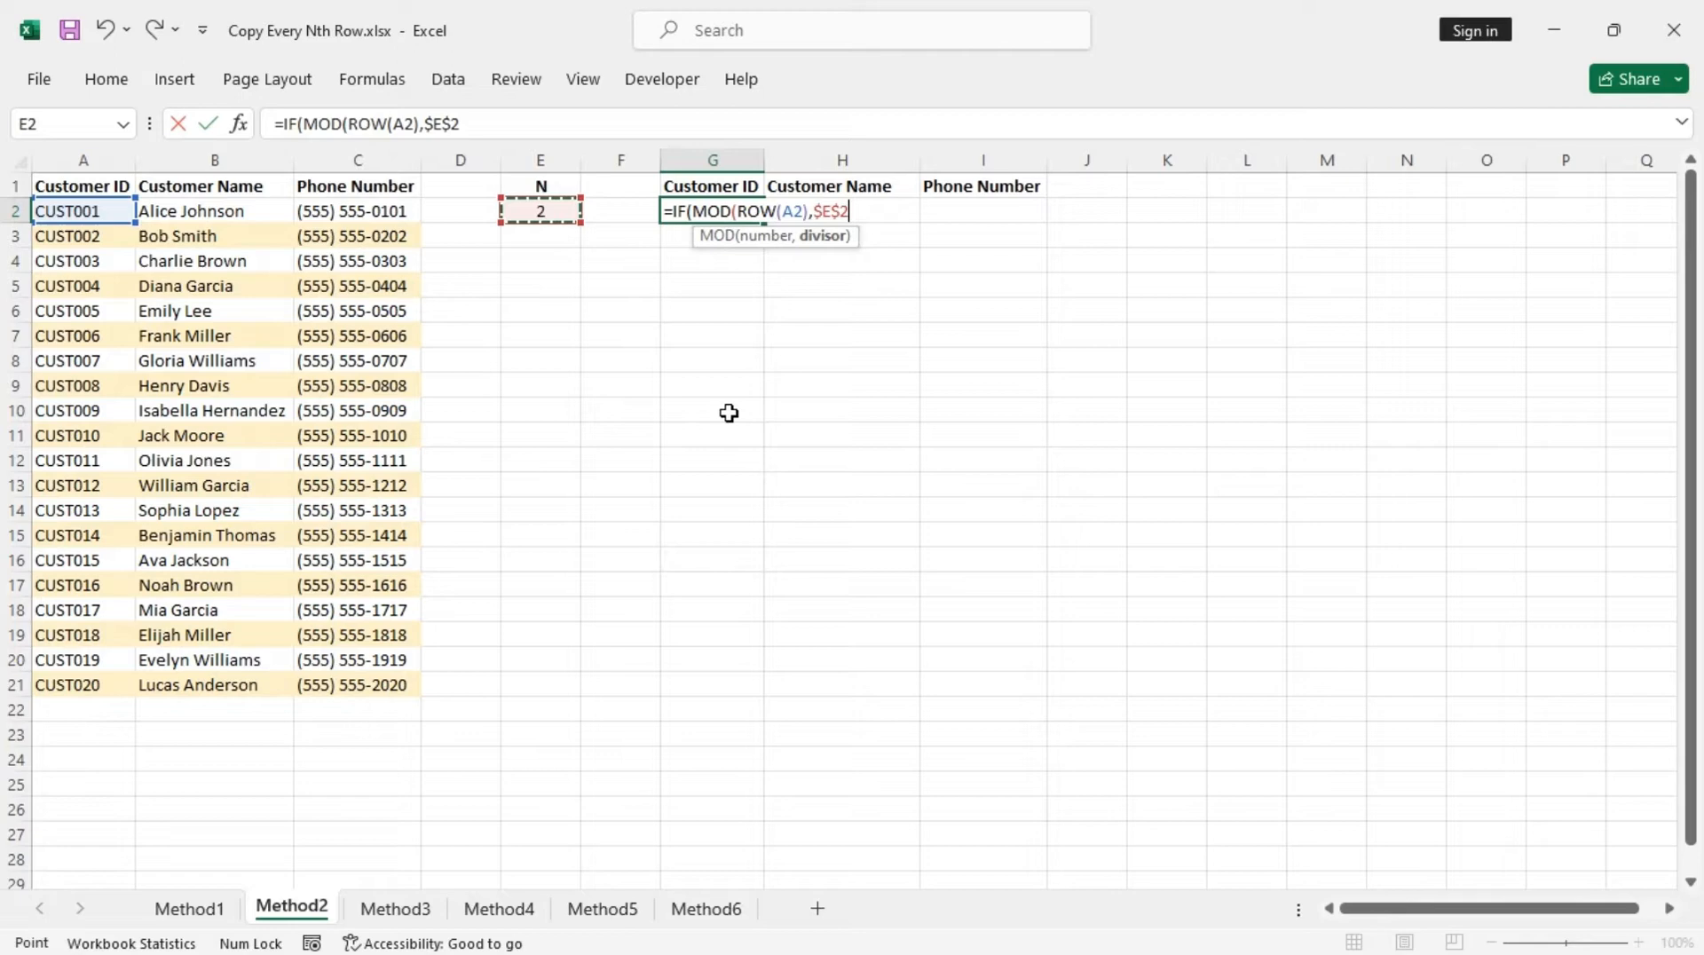
pyautogui.write(')')
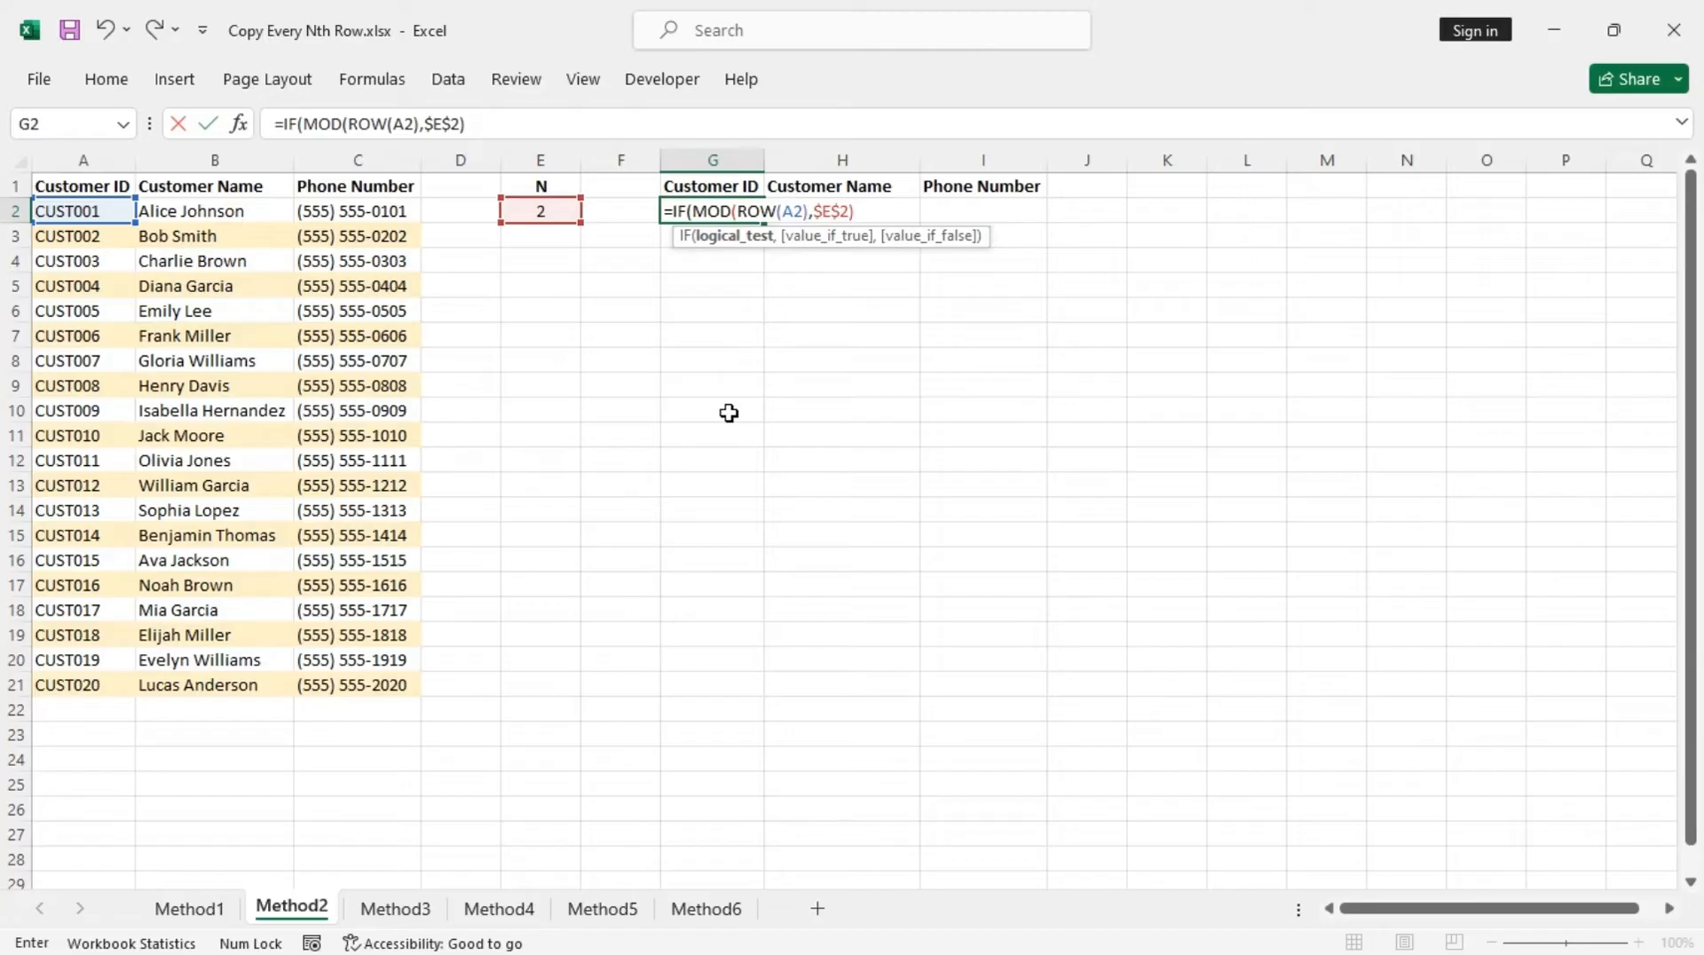
# Step: Complete the formula as =IF(MOD(ROW(A2),$E$2)=1,A2:C2,"")
pyautogui.write('=1')
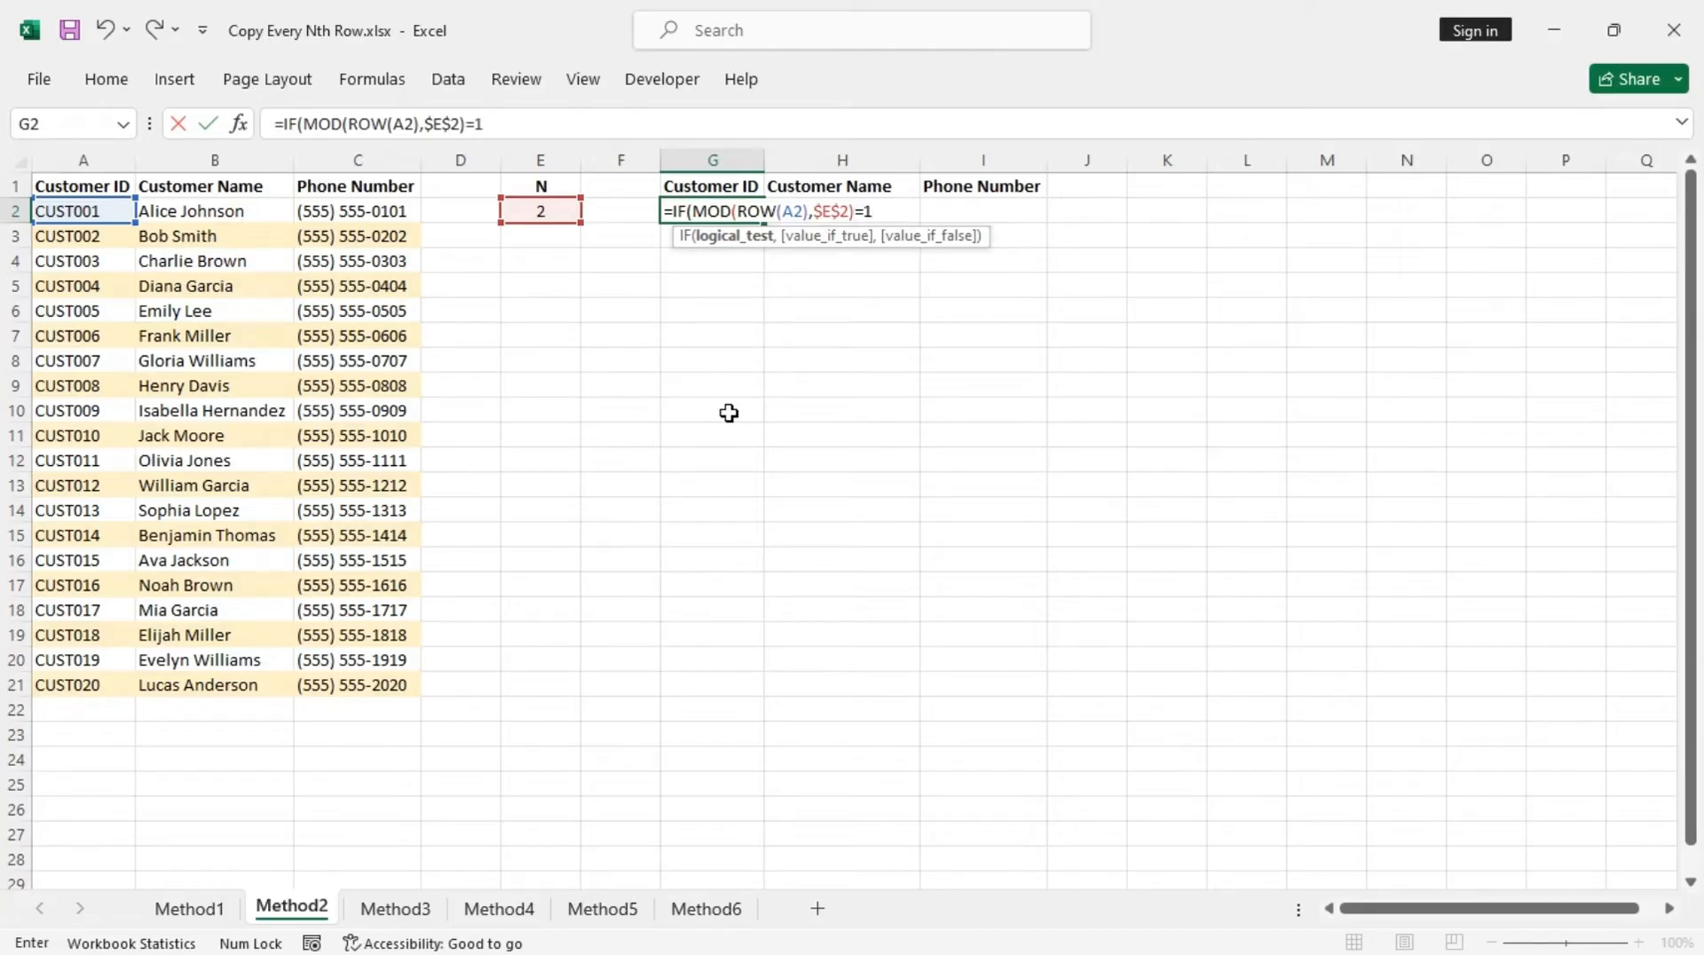
pyautogui.write(',')
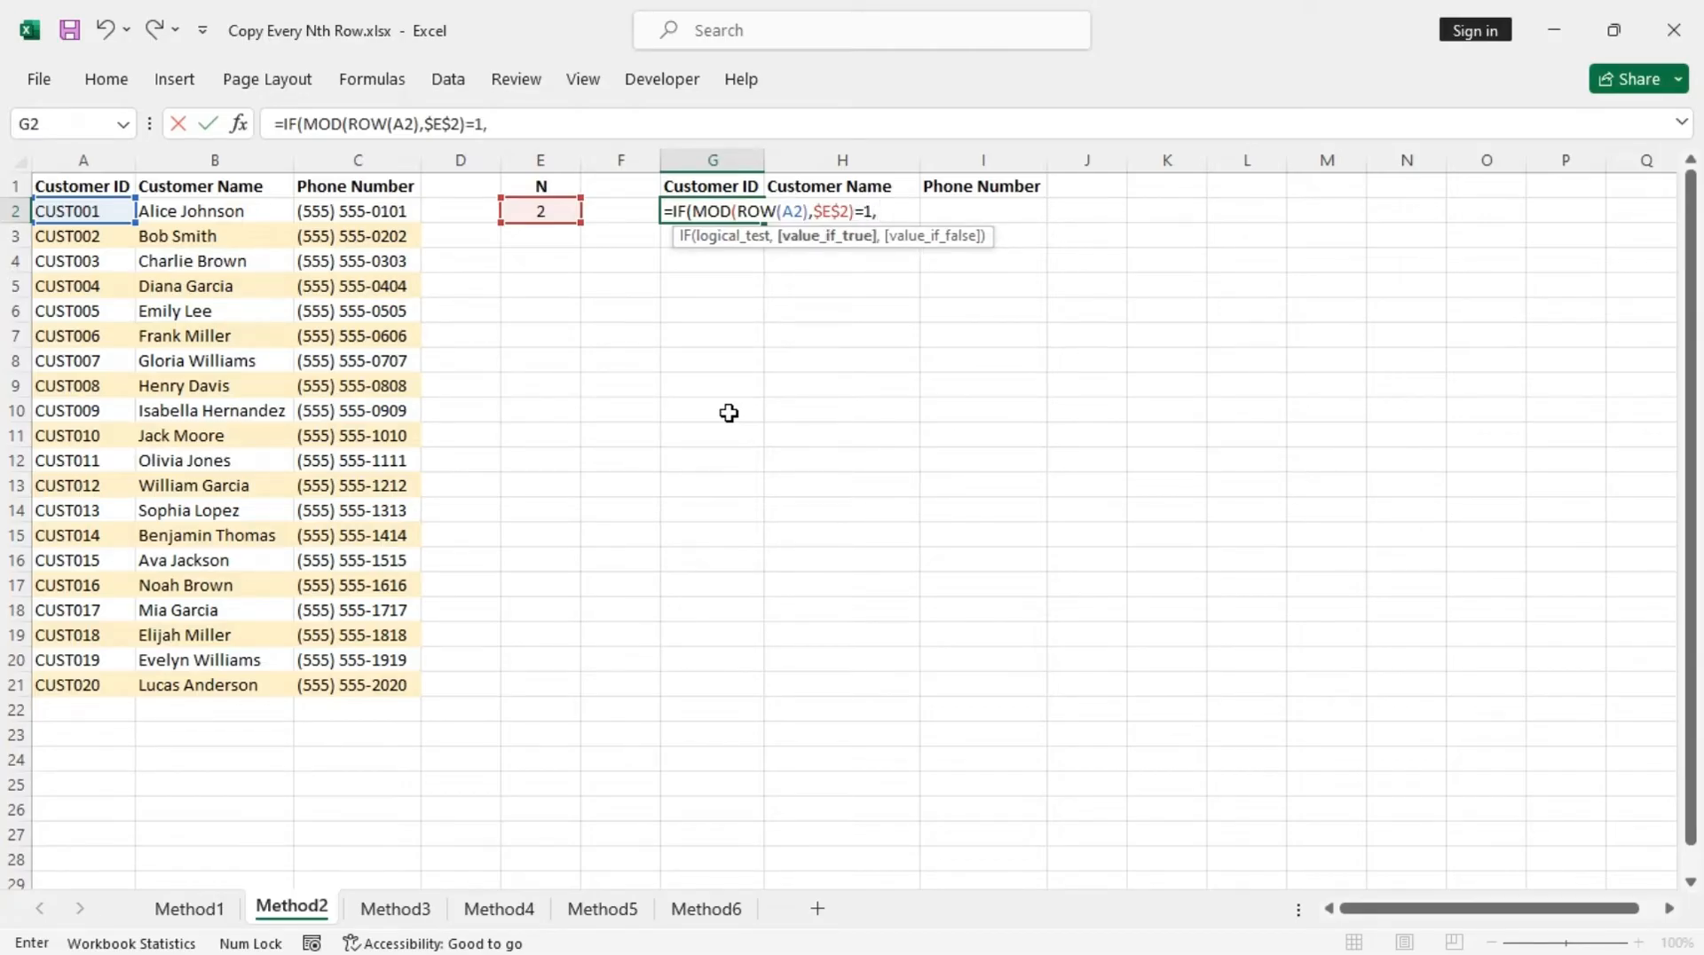
pyautogui.moveTo(82, 212); pyautogui.dragTo(356, 211)
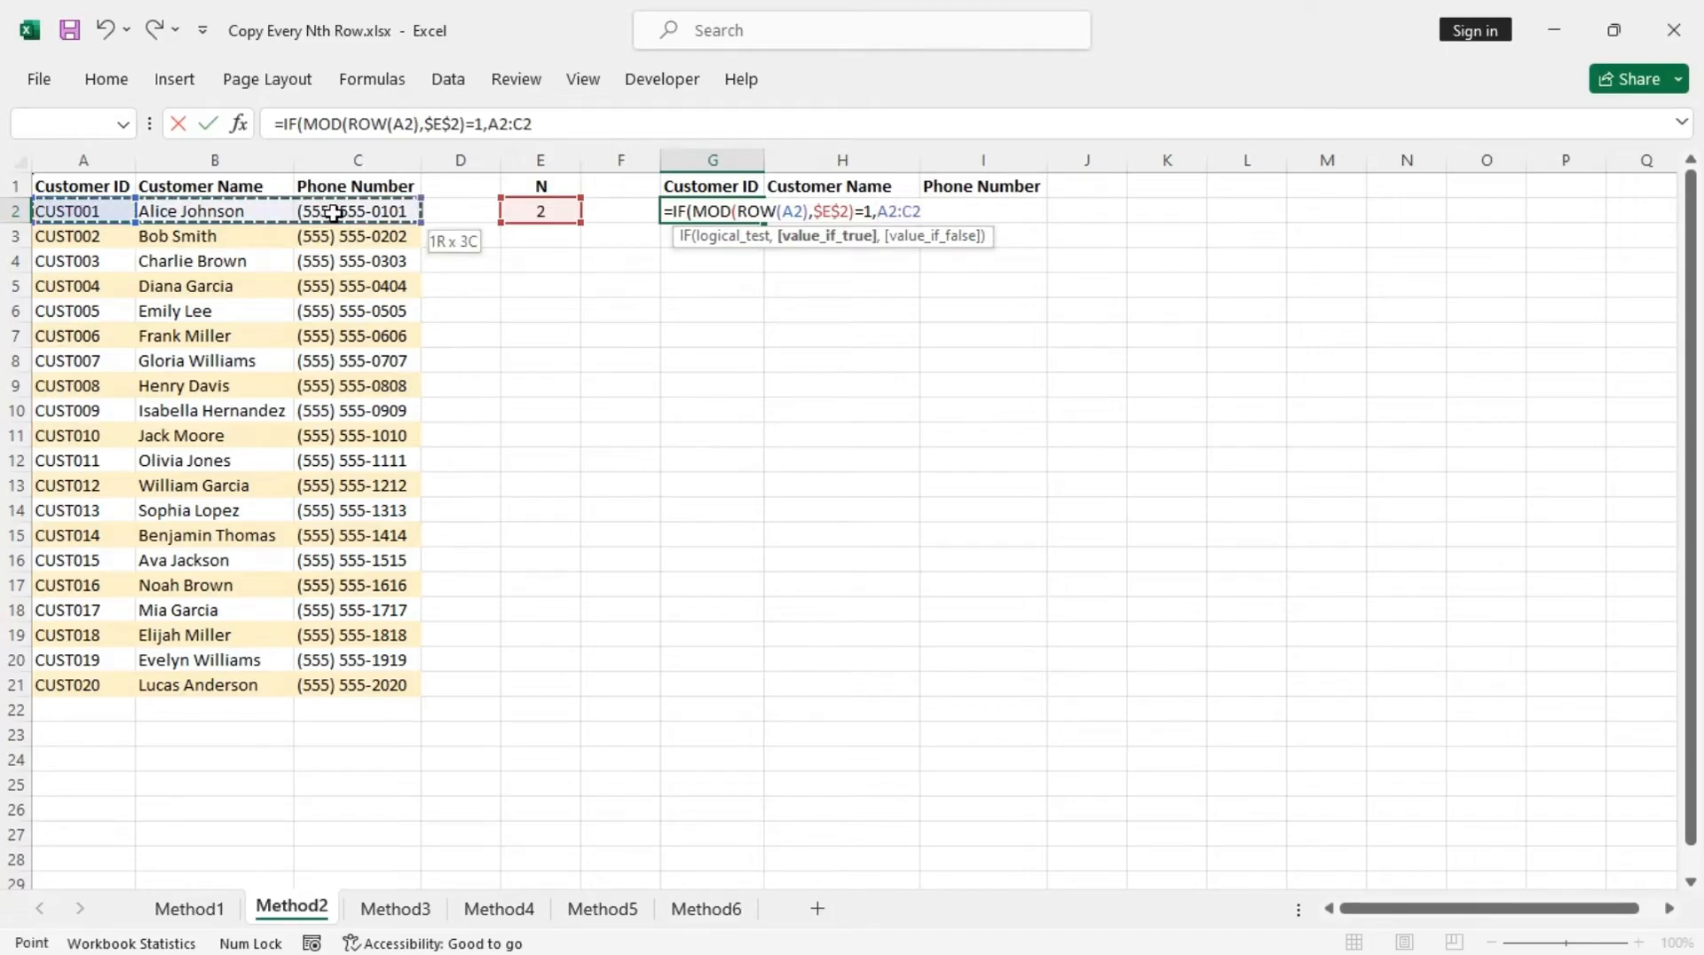
pyautogui.write(',')
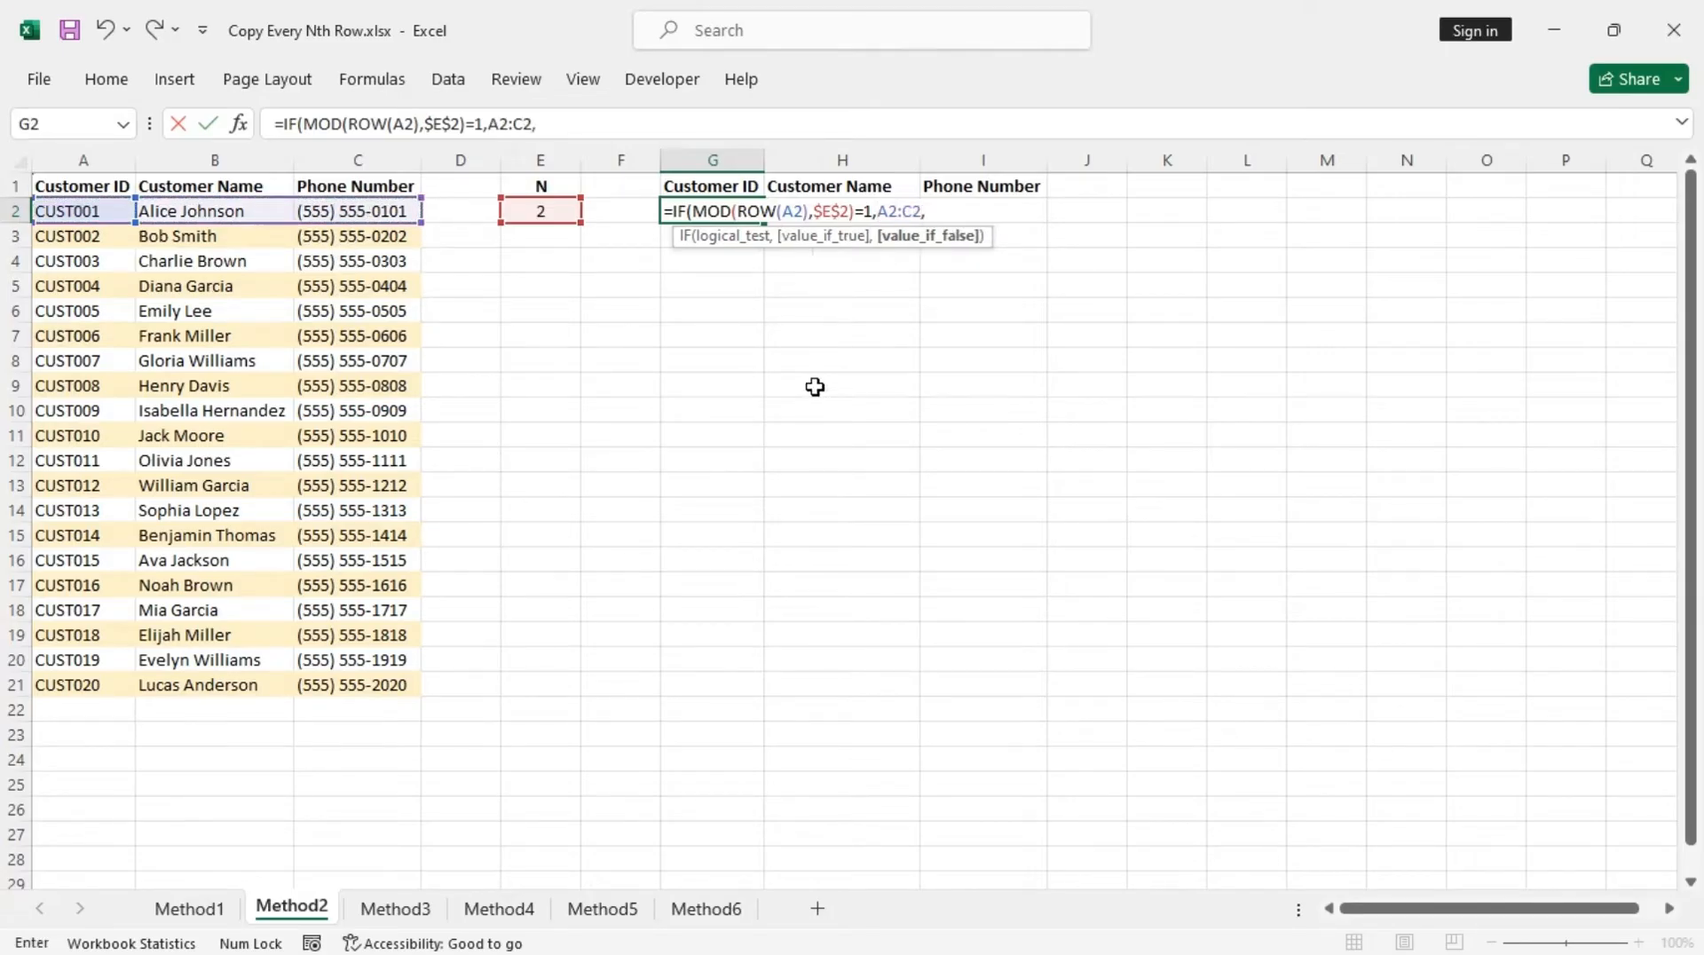
pyautogui.write('""')
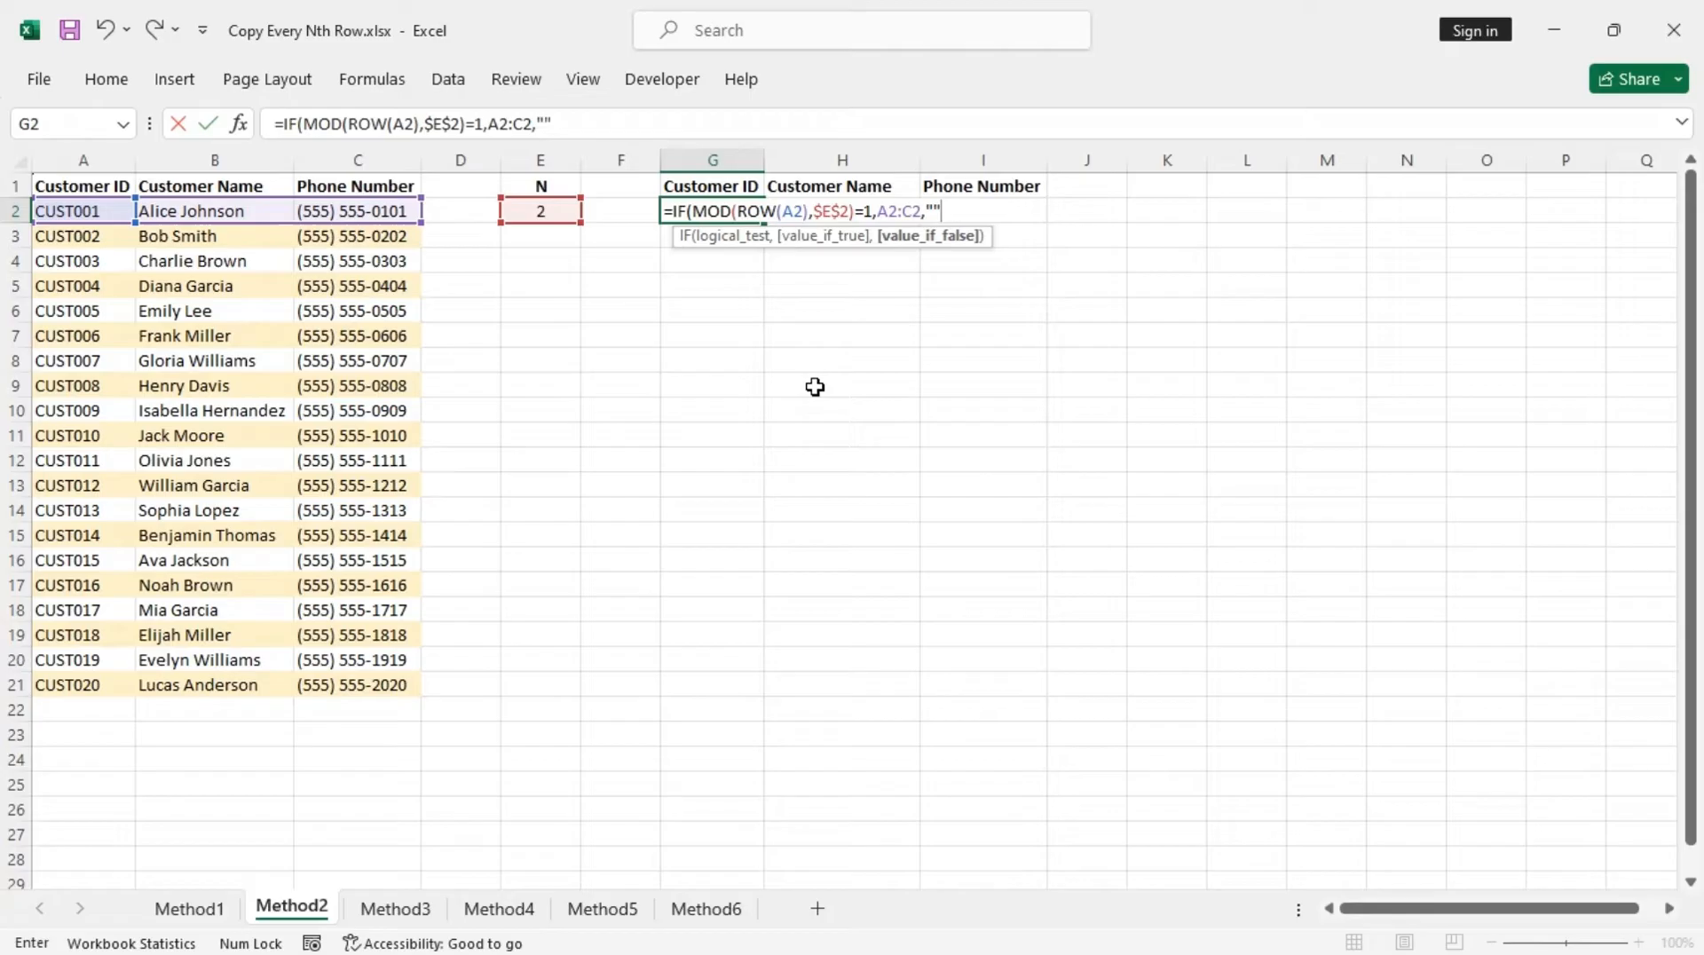
pyautogui.write(')')
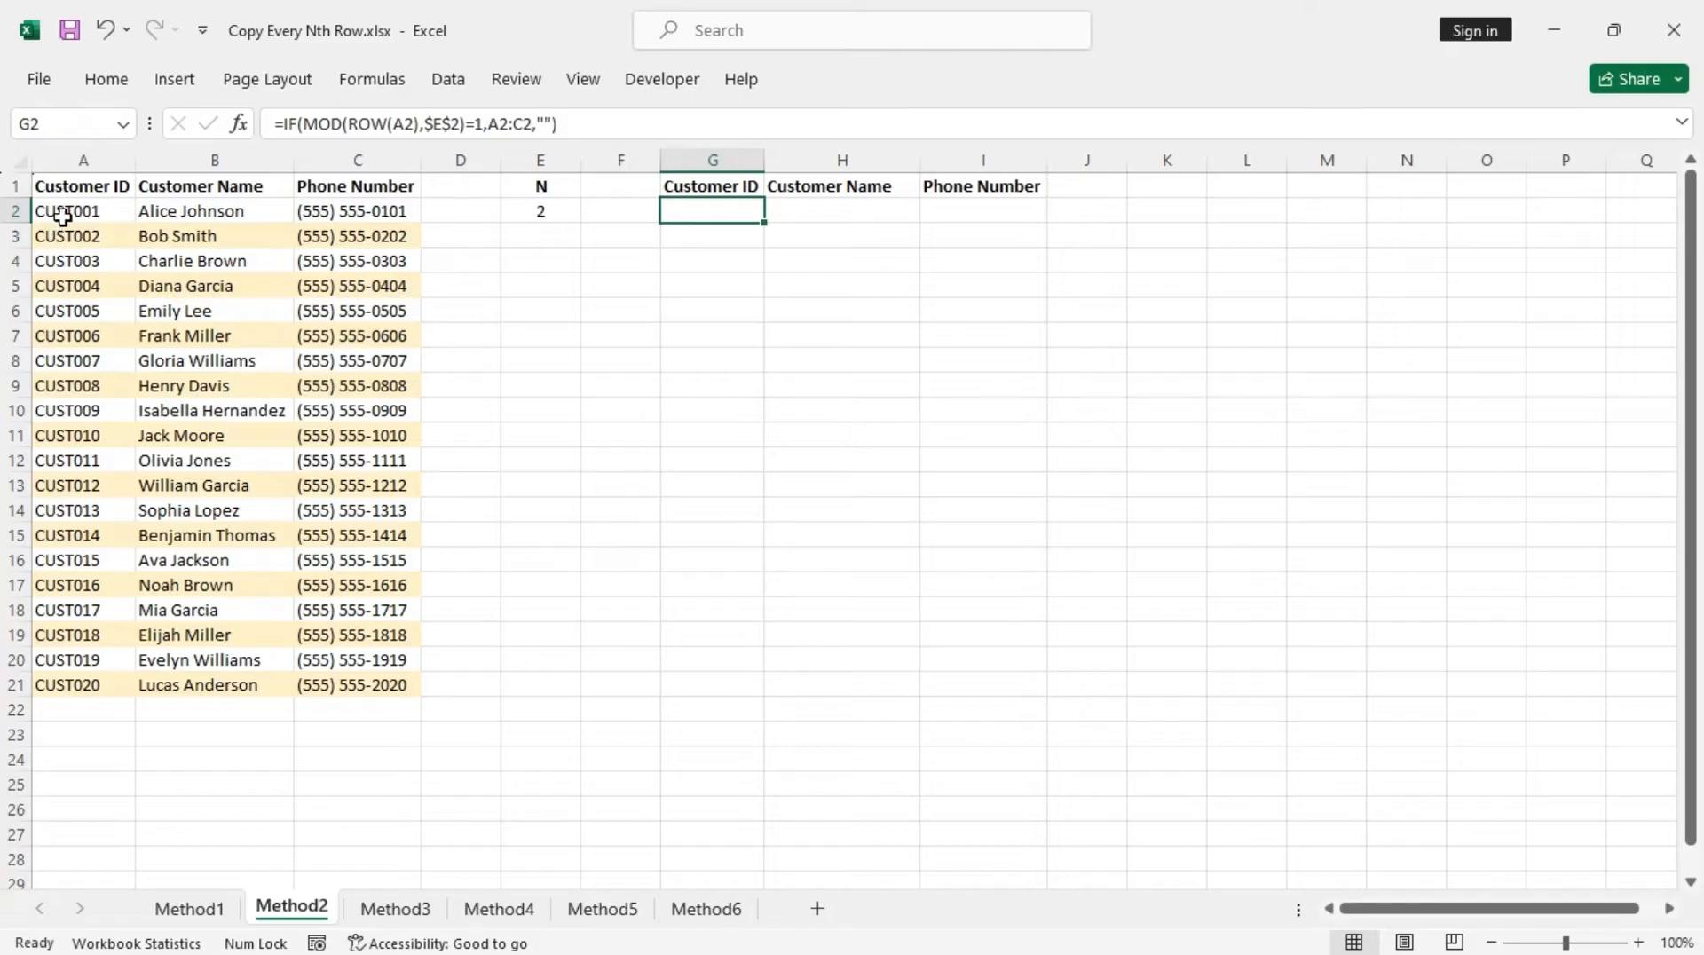
pyautogui.moveTo(767, 234)
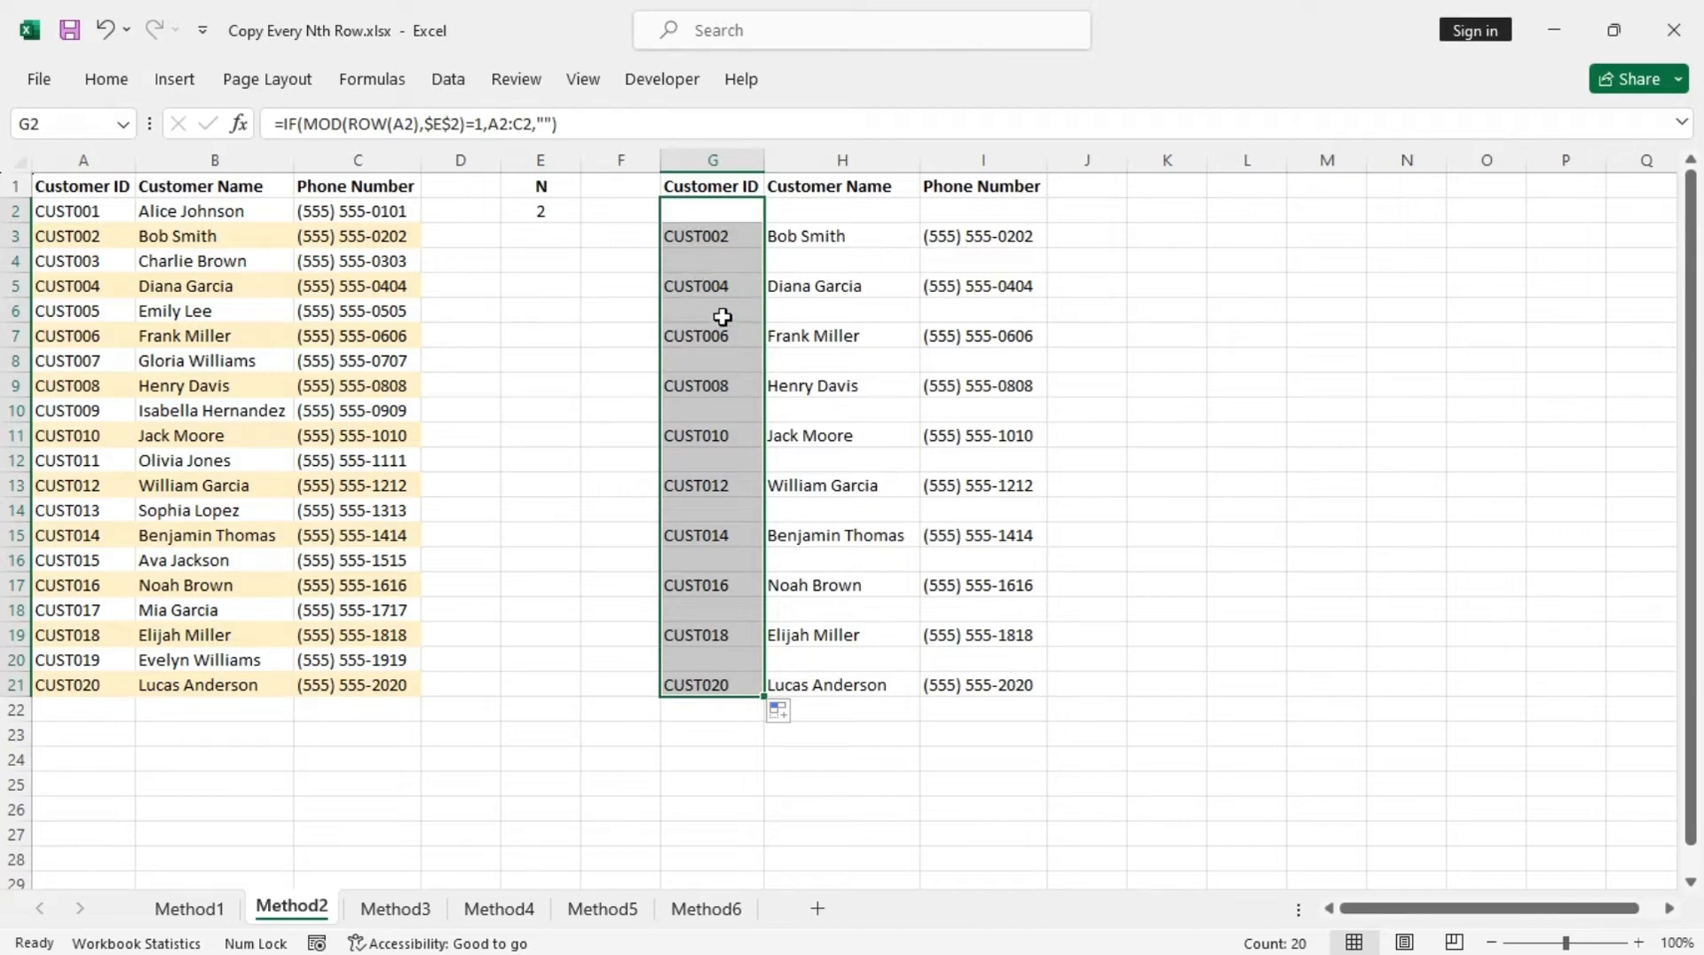
pyautogui.moveTo(896, 419)
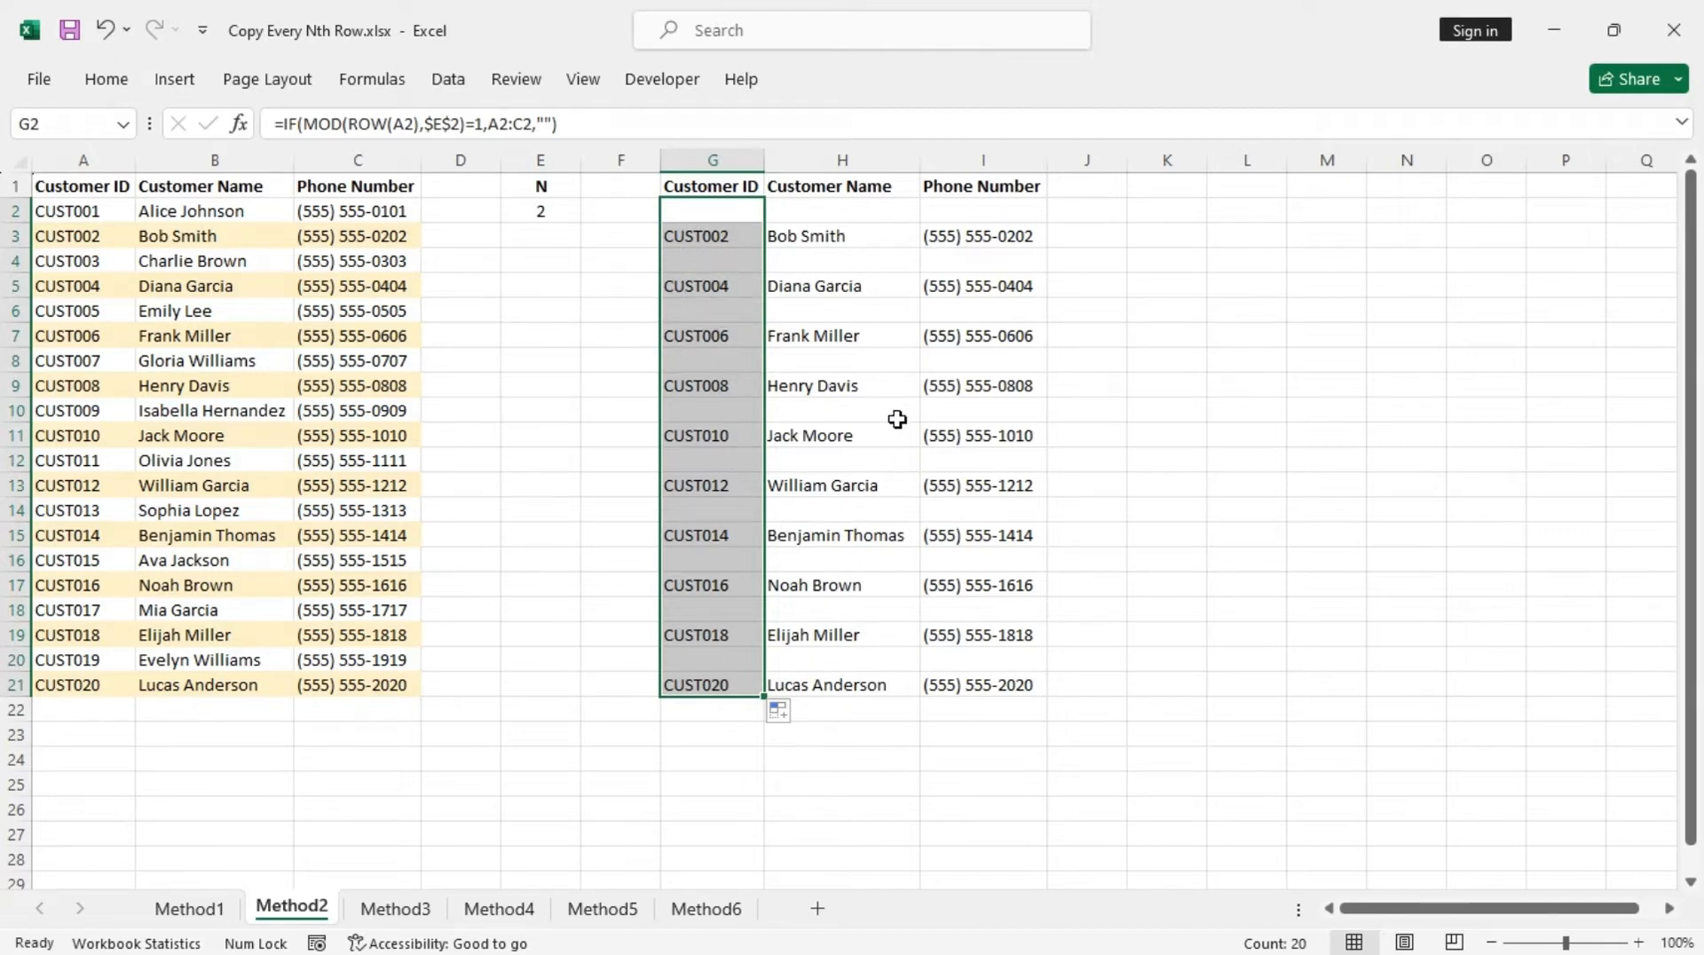
pyautogui.moveTo(1012, 273)
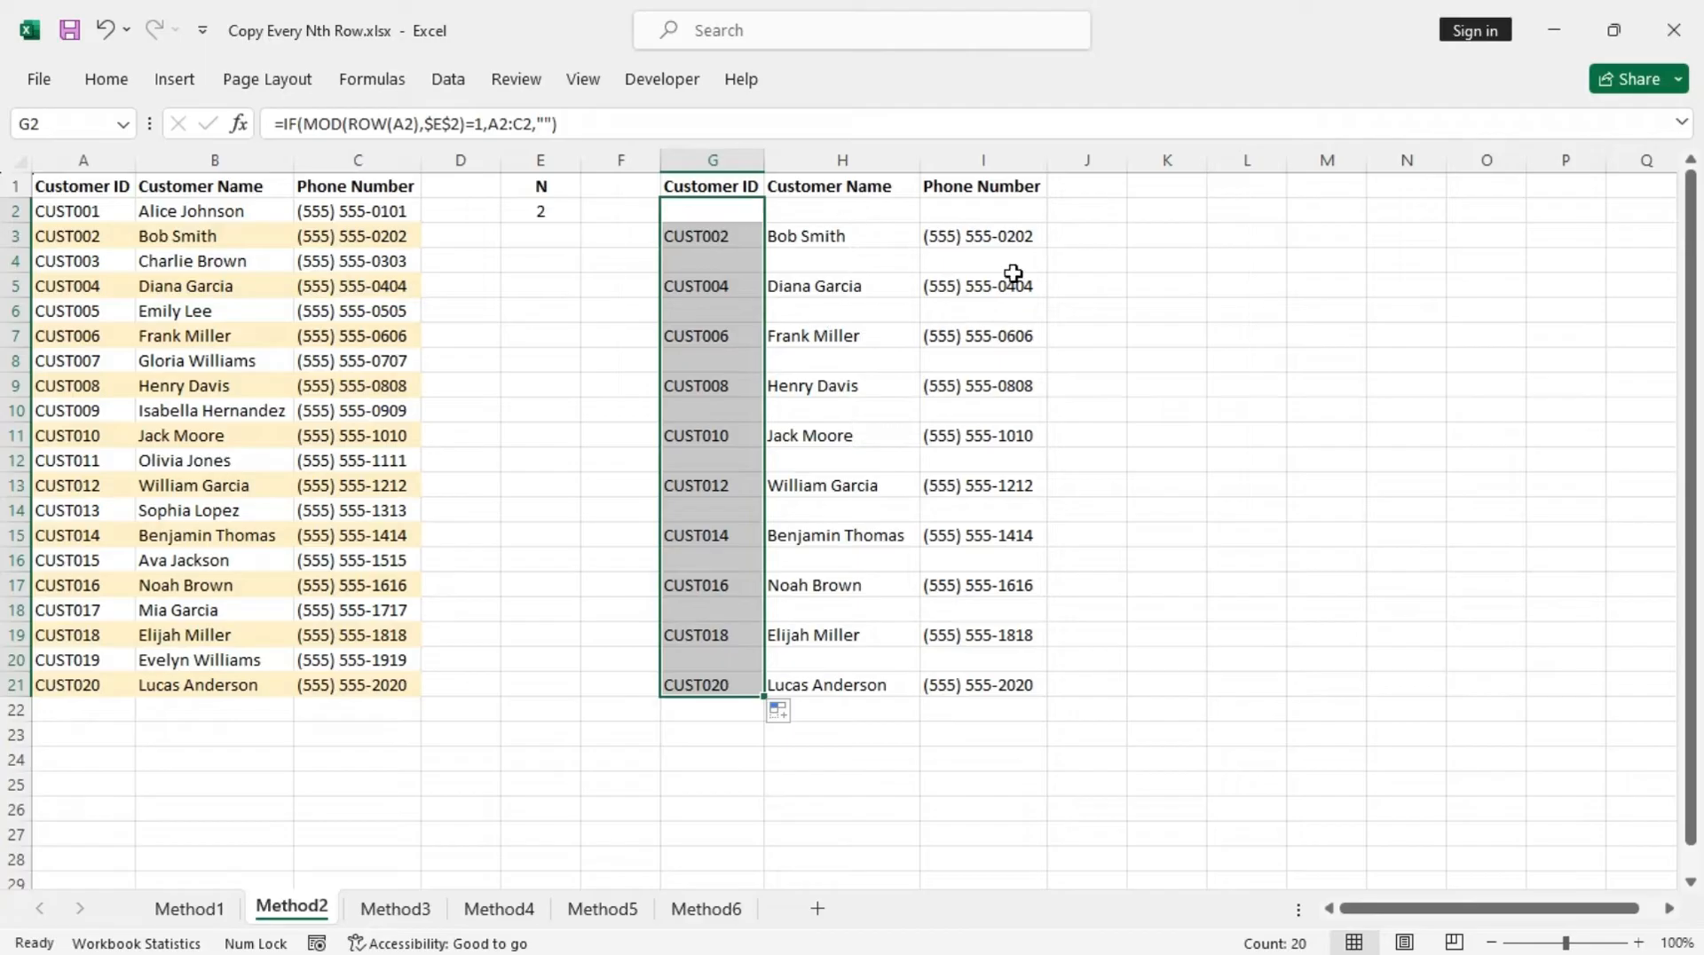
pyautogui.moveTo(907, 566)
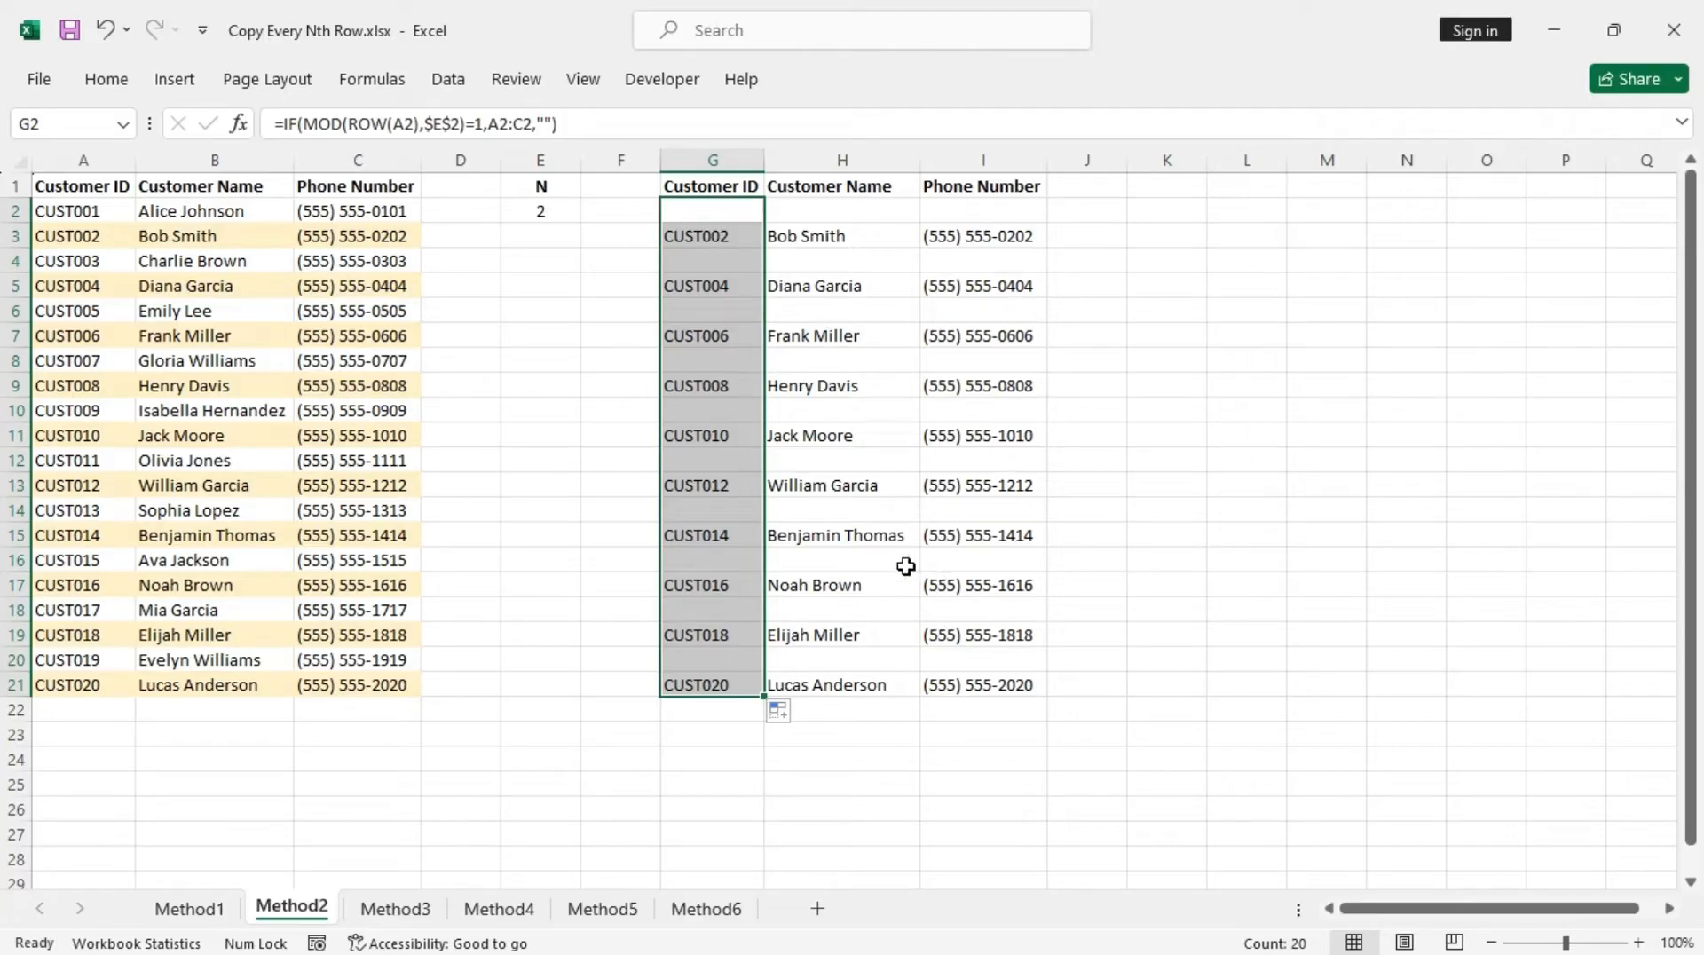
# Step: Select the N cell E2 after filling the IF/MOD formula down to row 21
pyautogui.click(540, 211)
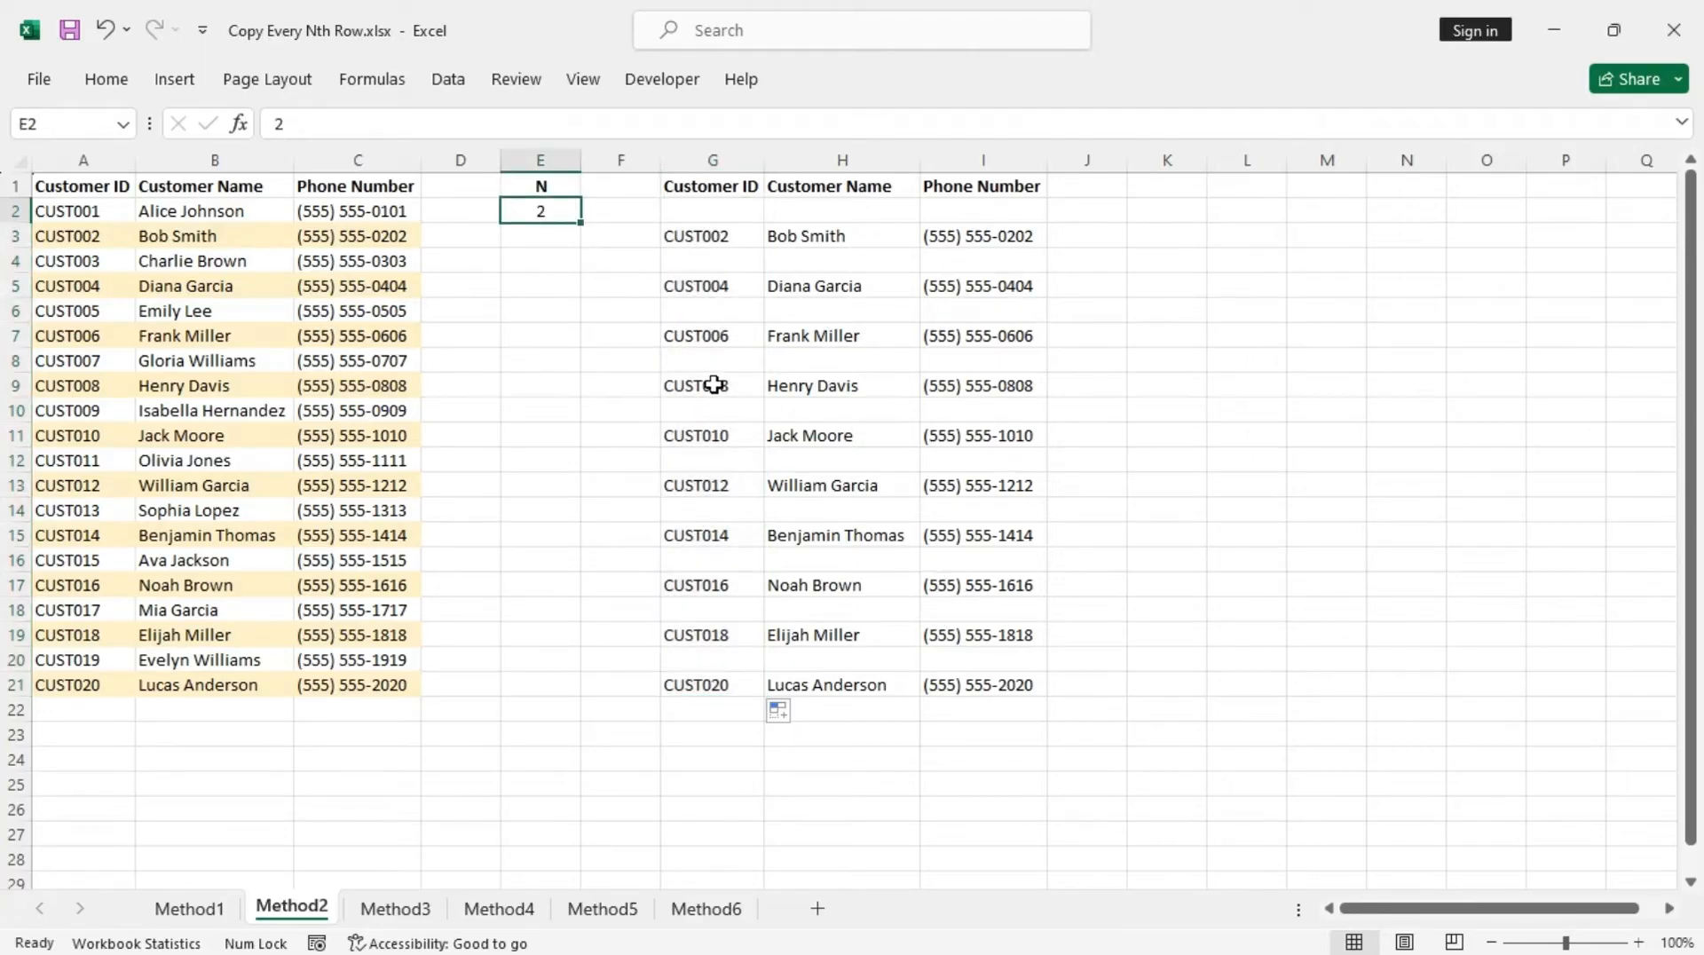
pyautogui.moveTo(609, 343)
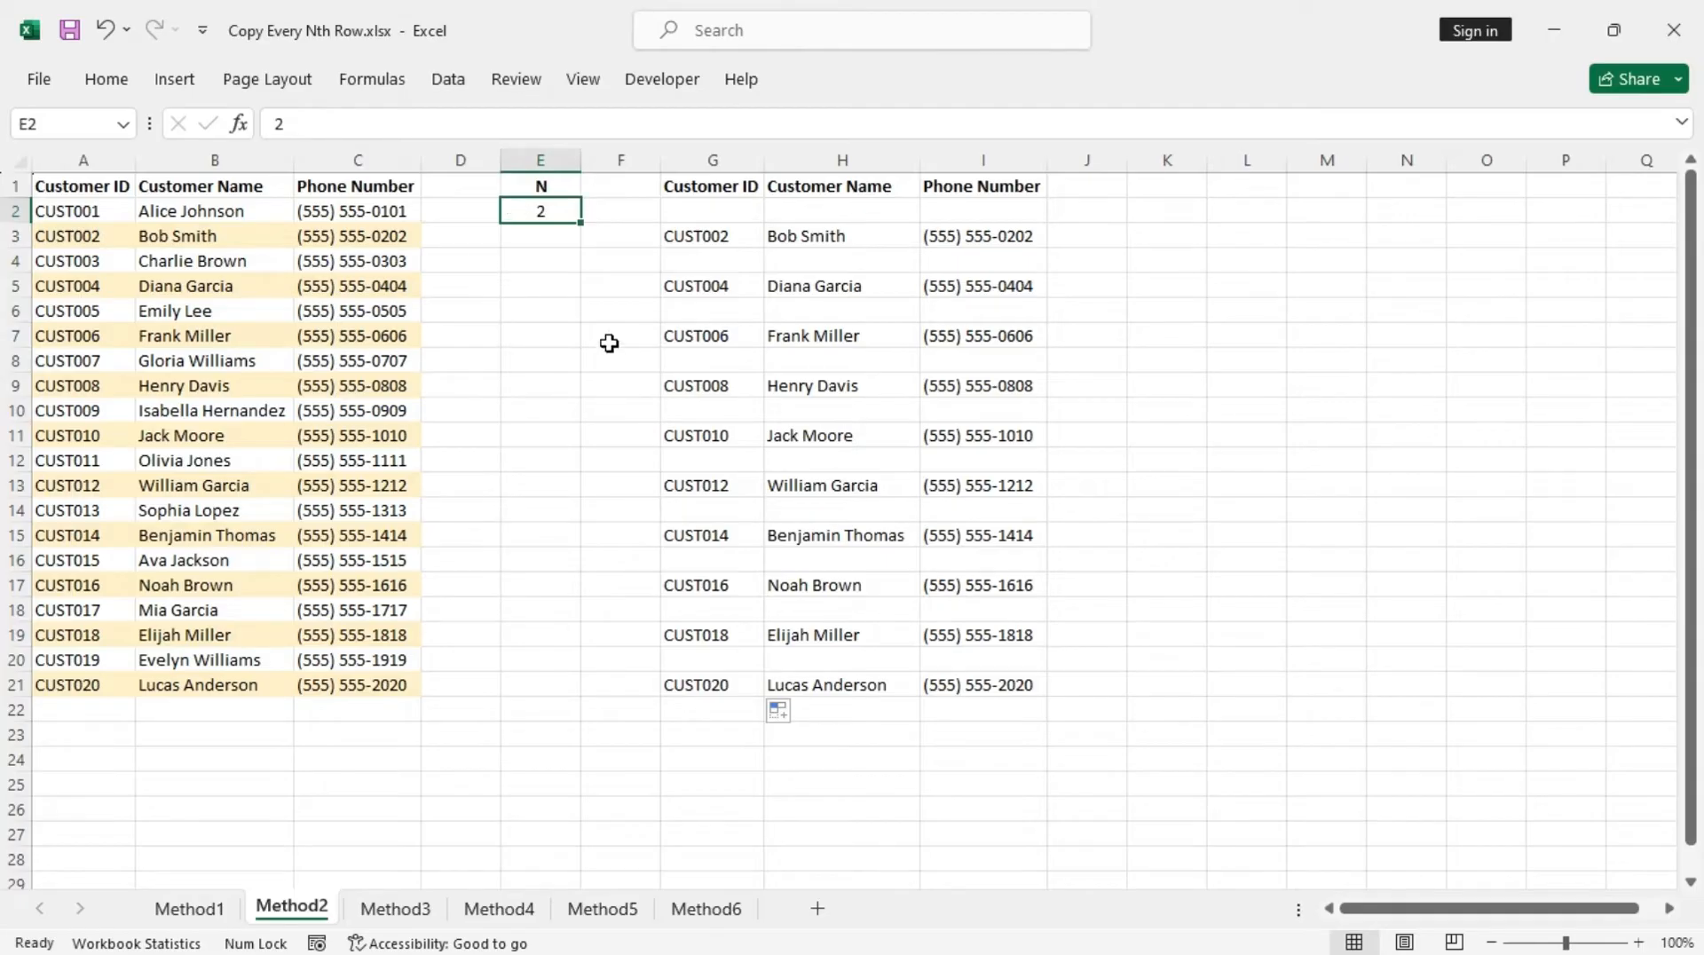
# Step: Change N to 3 and then 6 so only CUST006, CUST012 and CUST018 are listed
pyautogui.write('3')
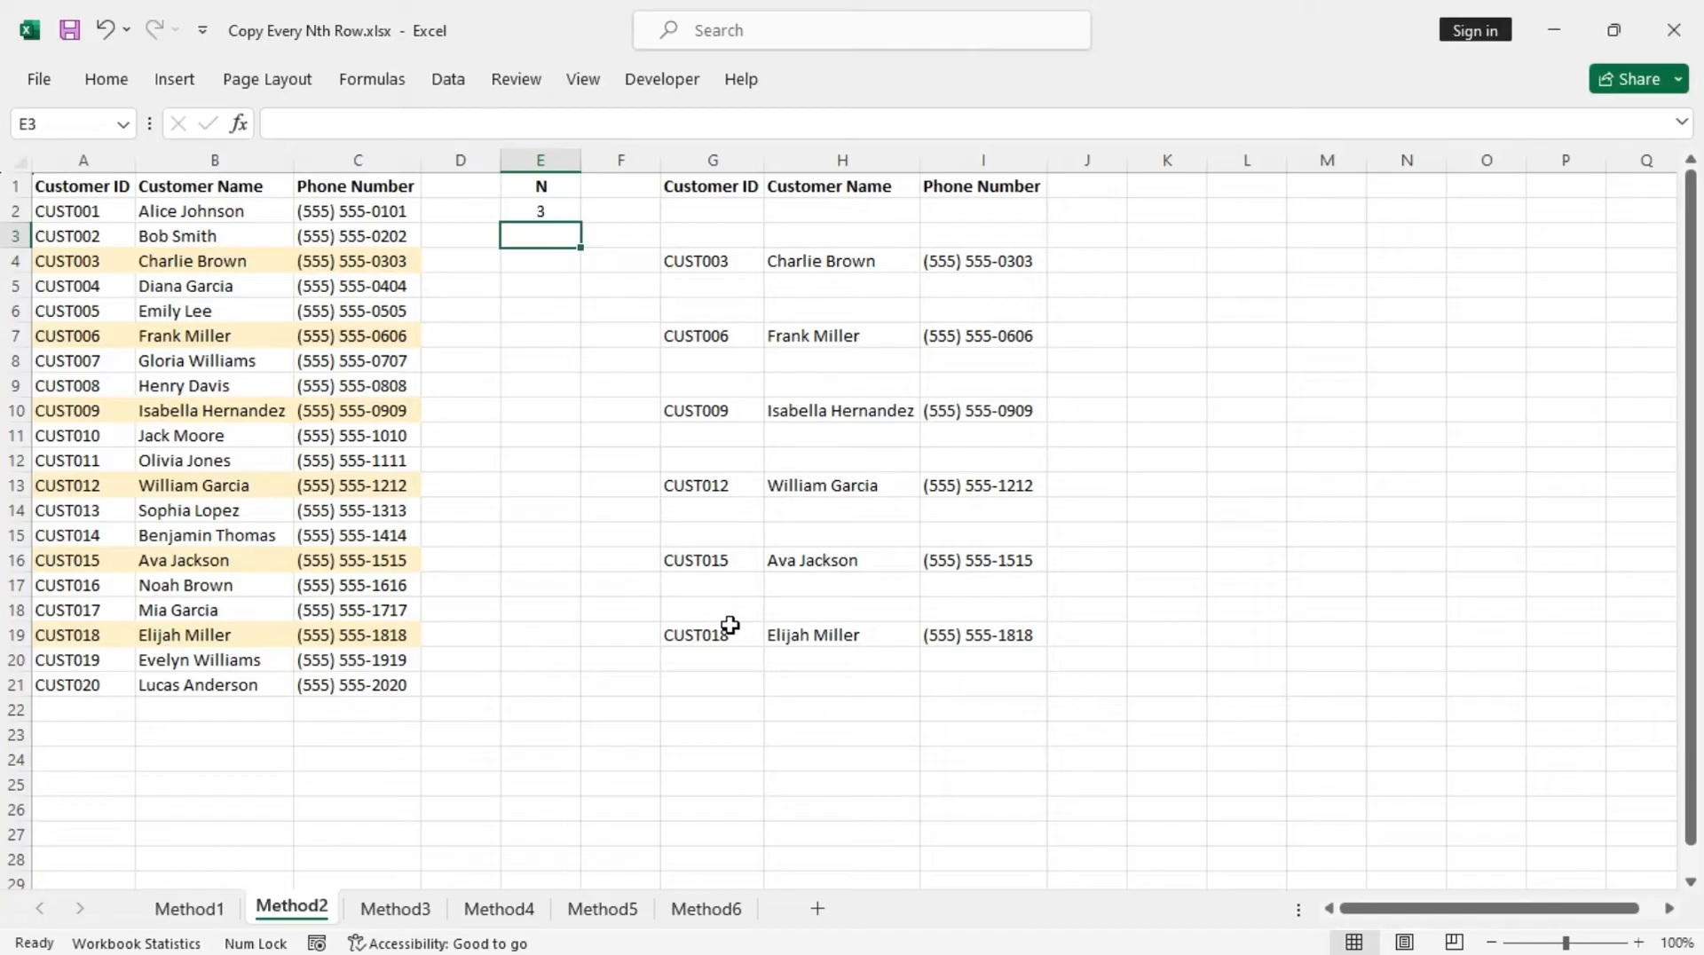
pyautogui.click(539, 211)
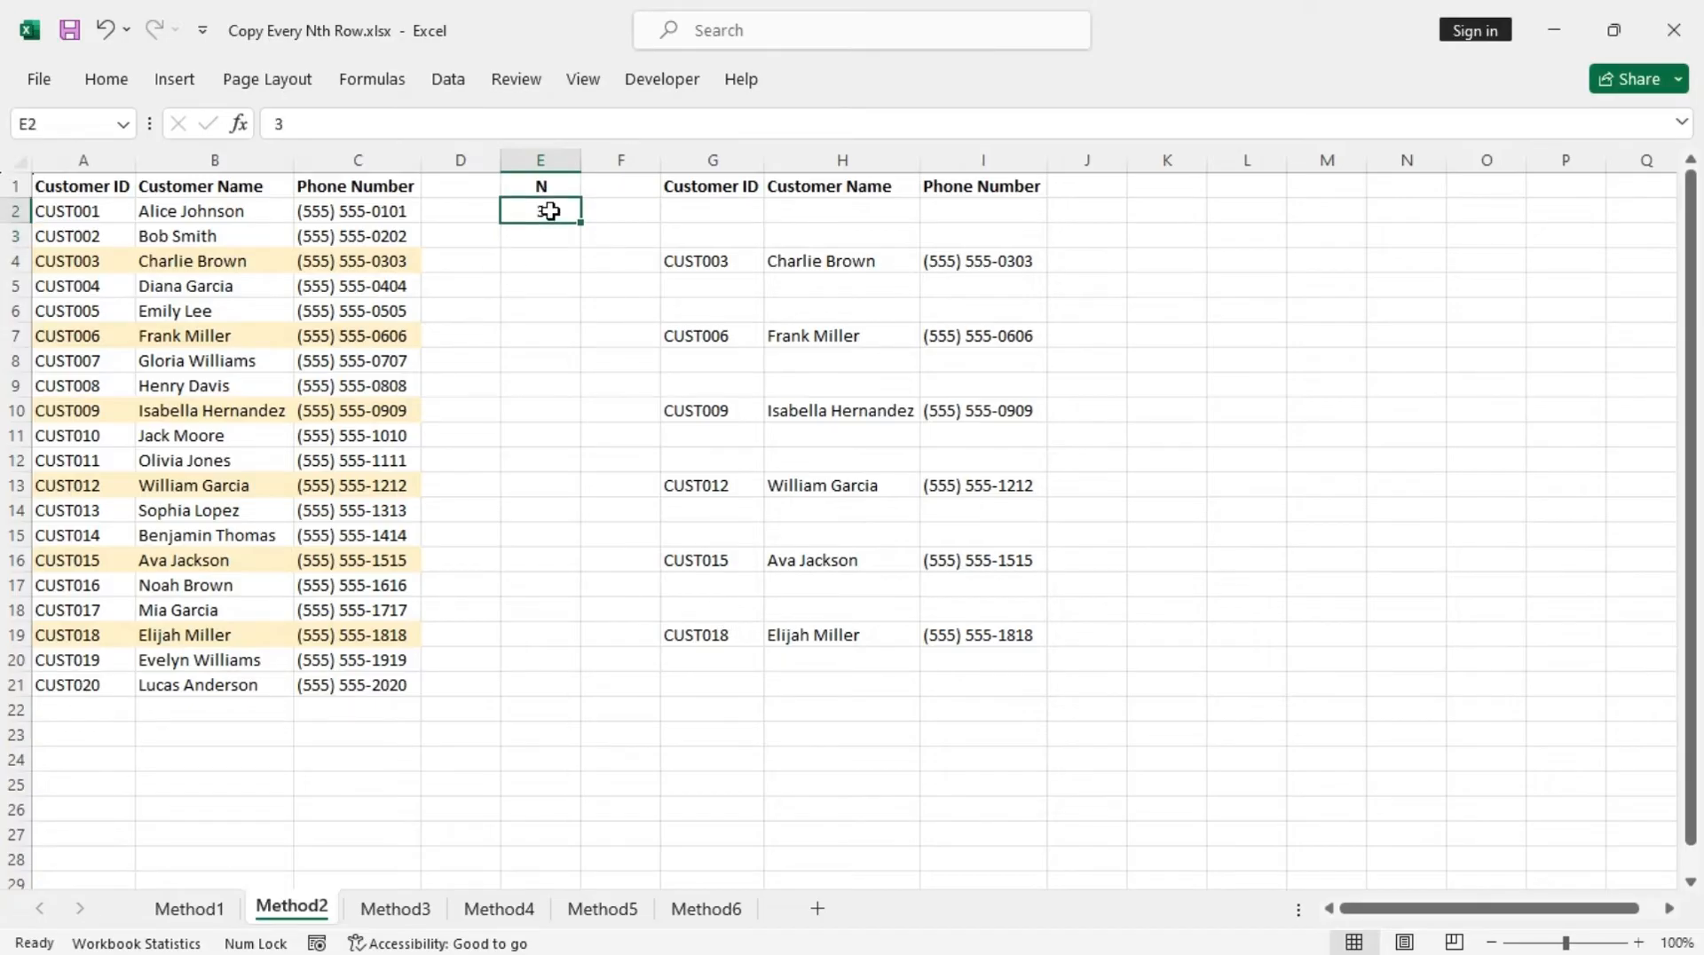
pyautogui.write('6')
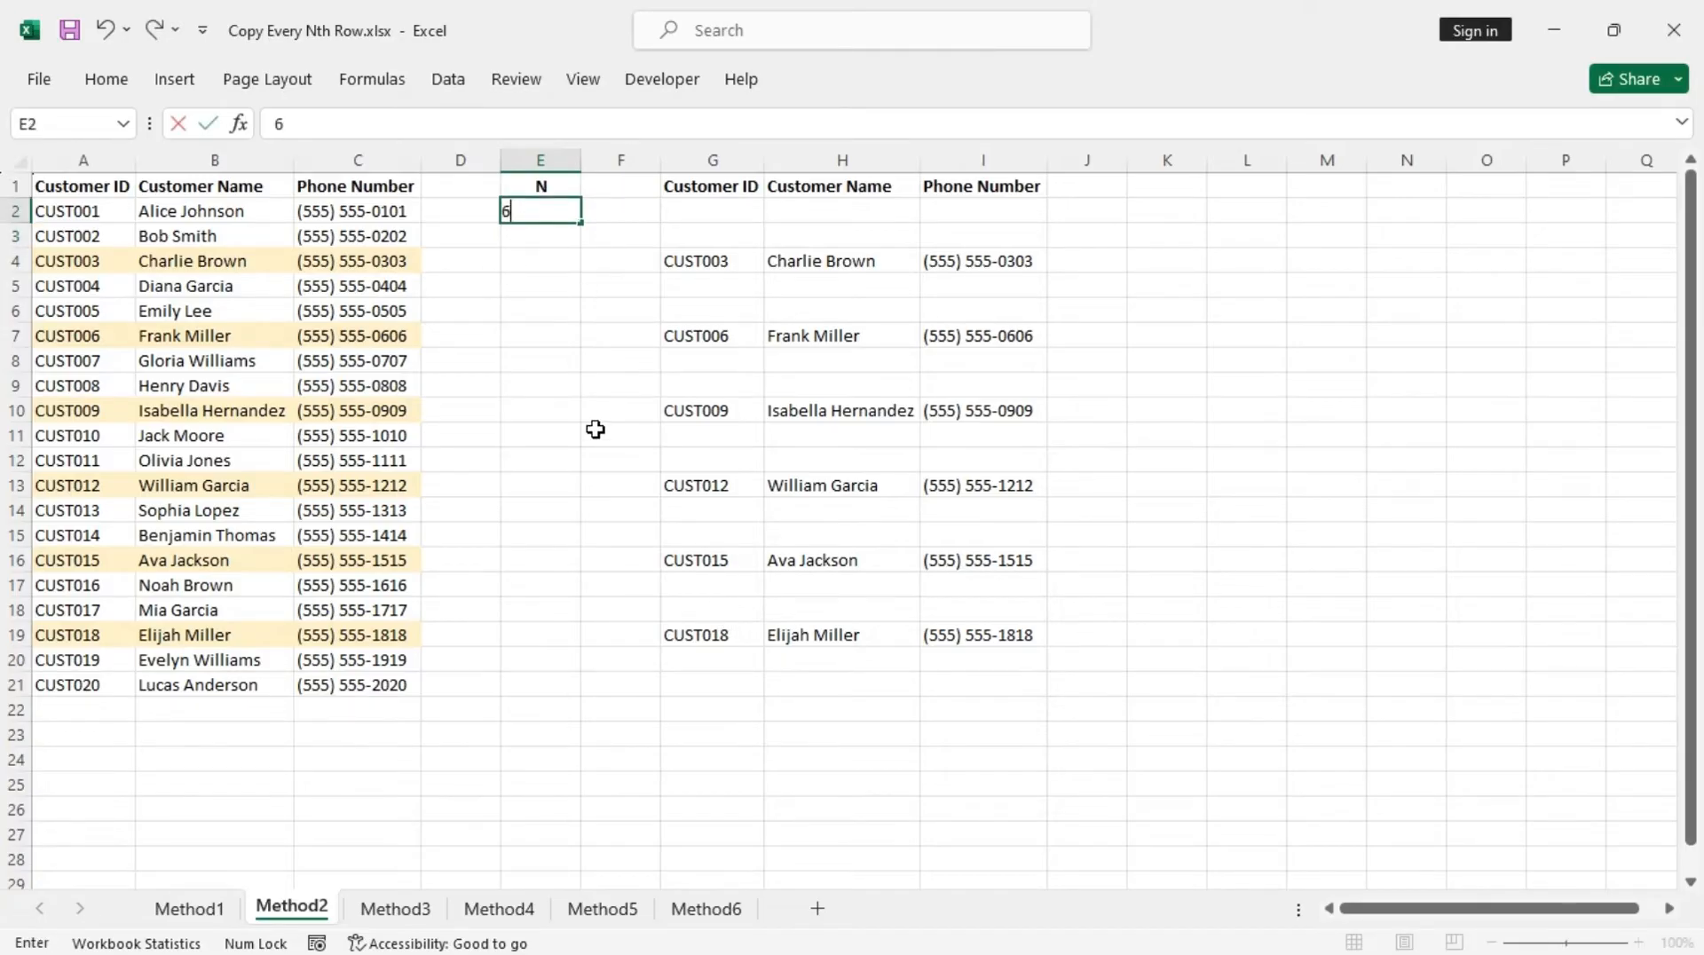
pyautogui.press('Return')
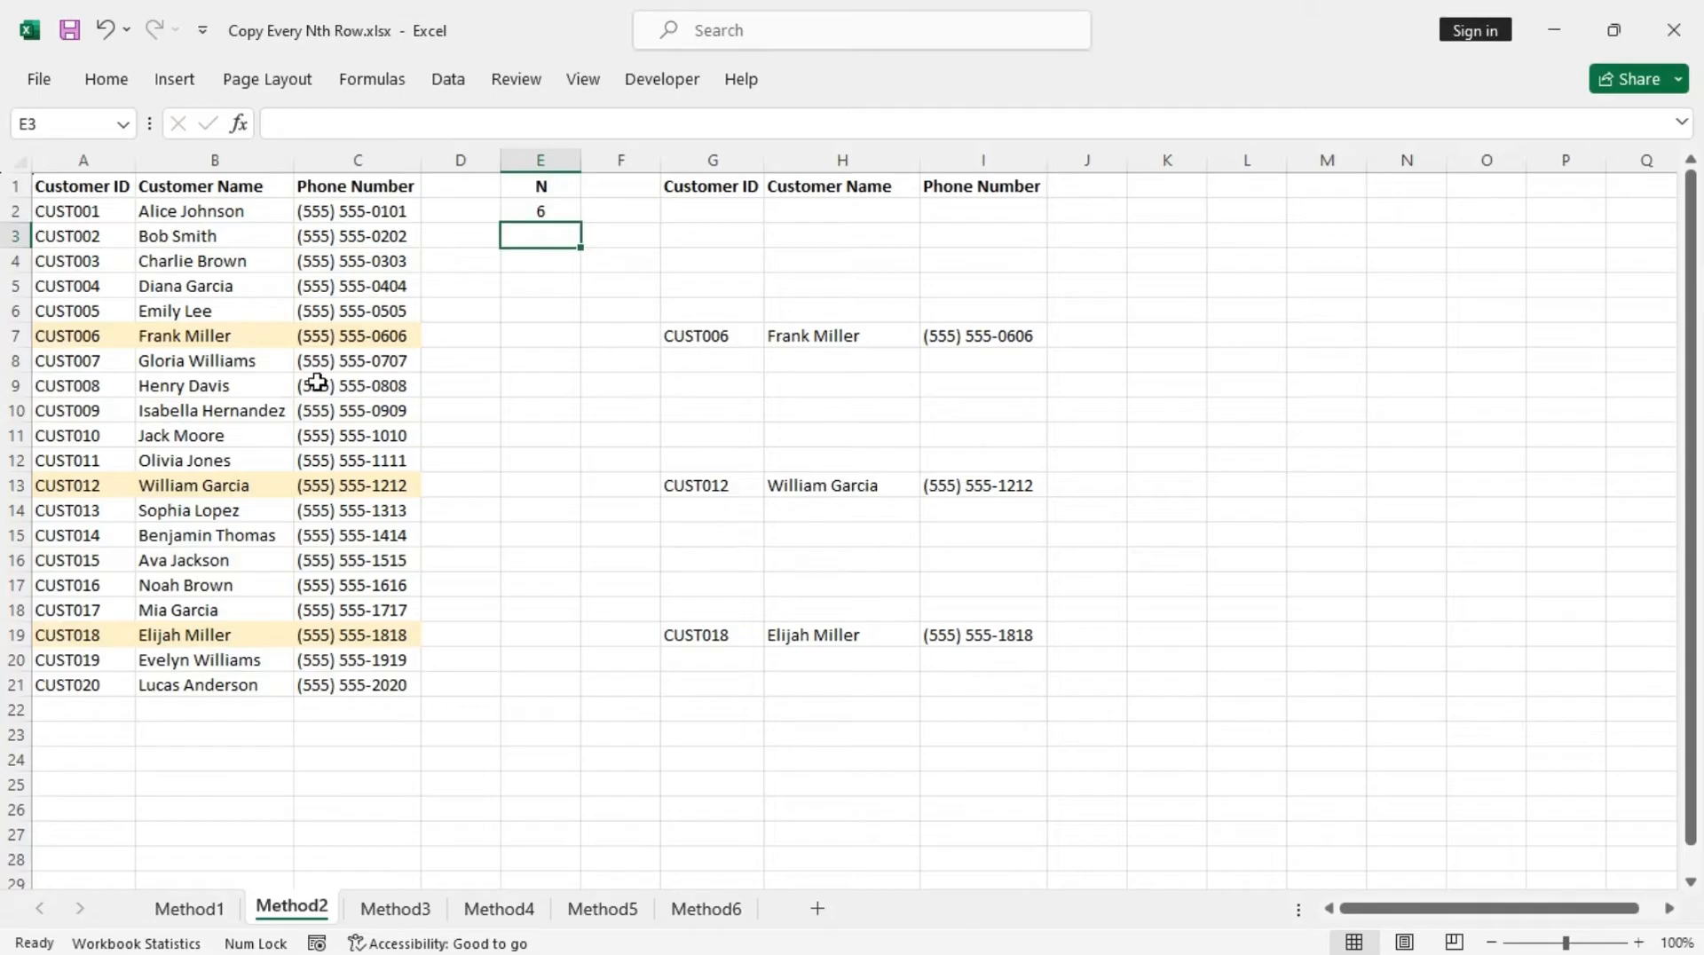
pyautogui.click(540, 211)
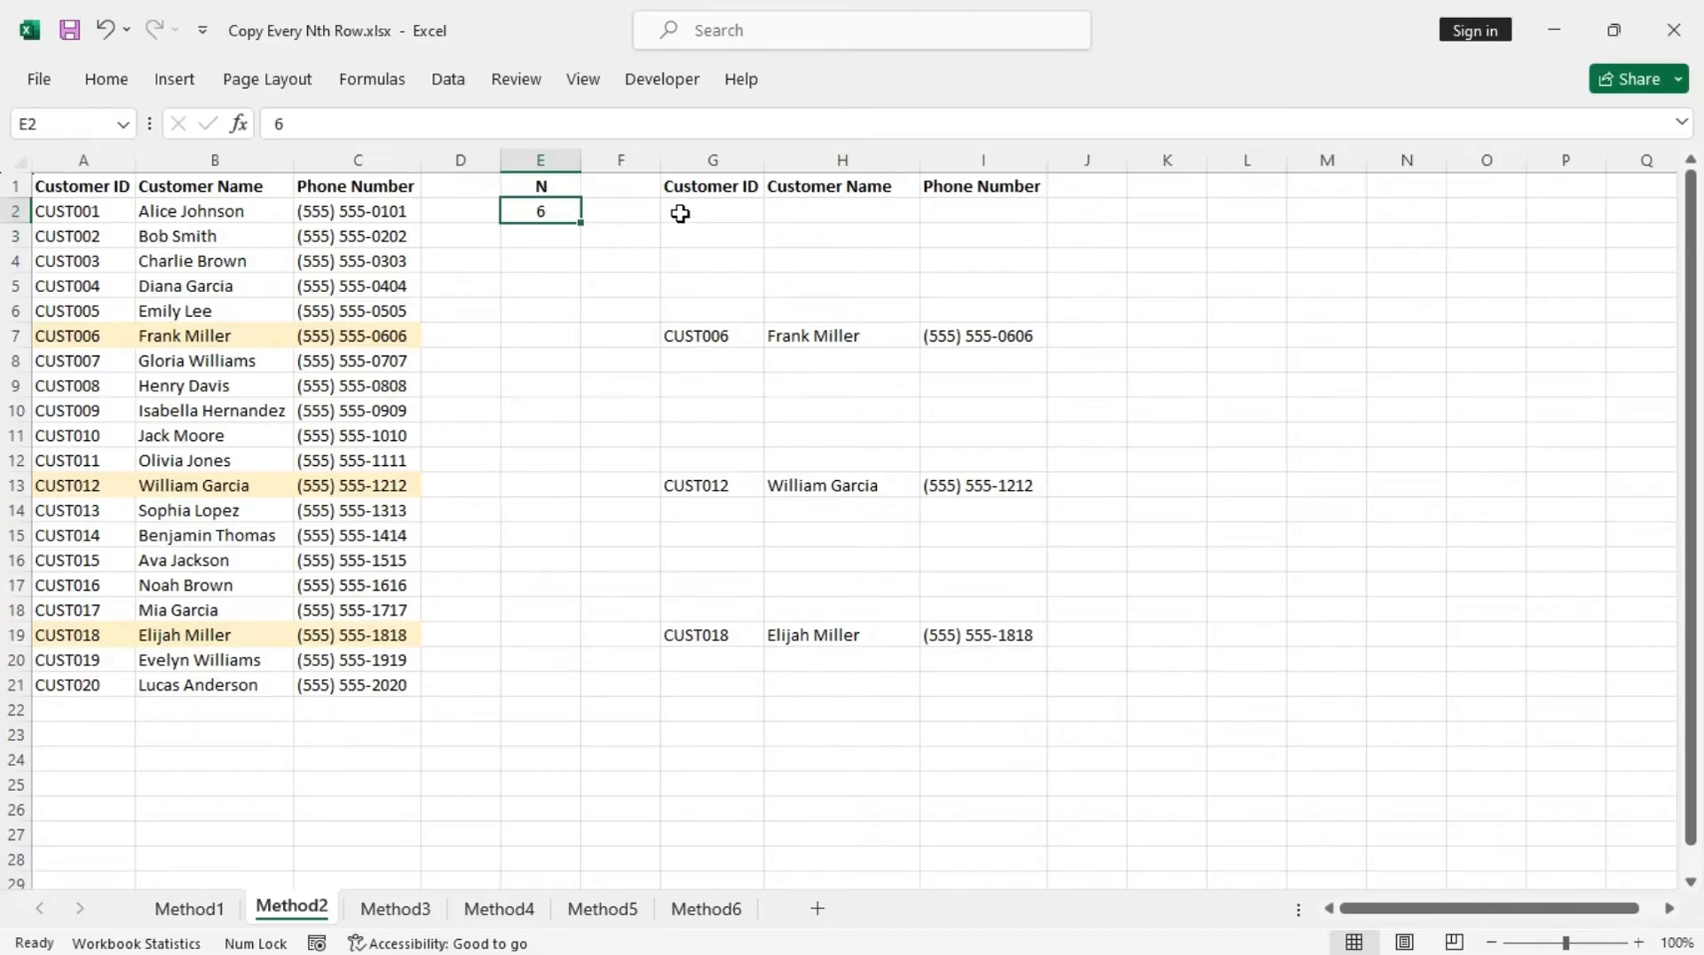
pyautogui.moveTo(694, 245)
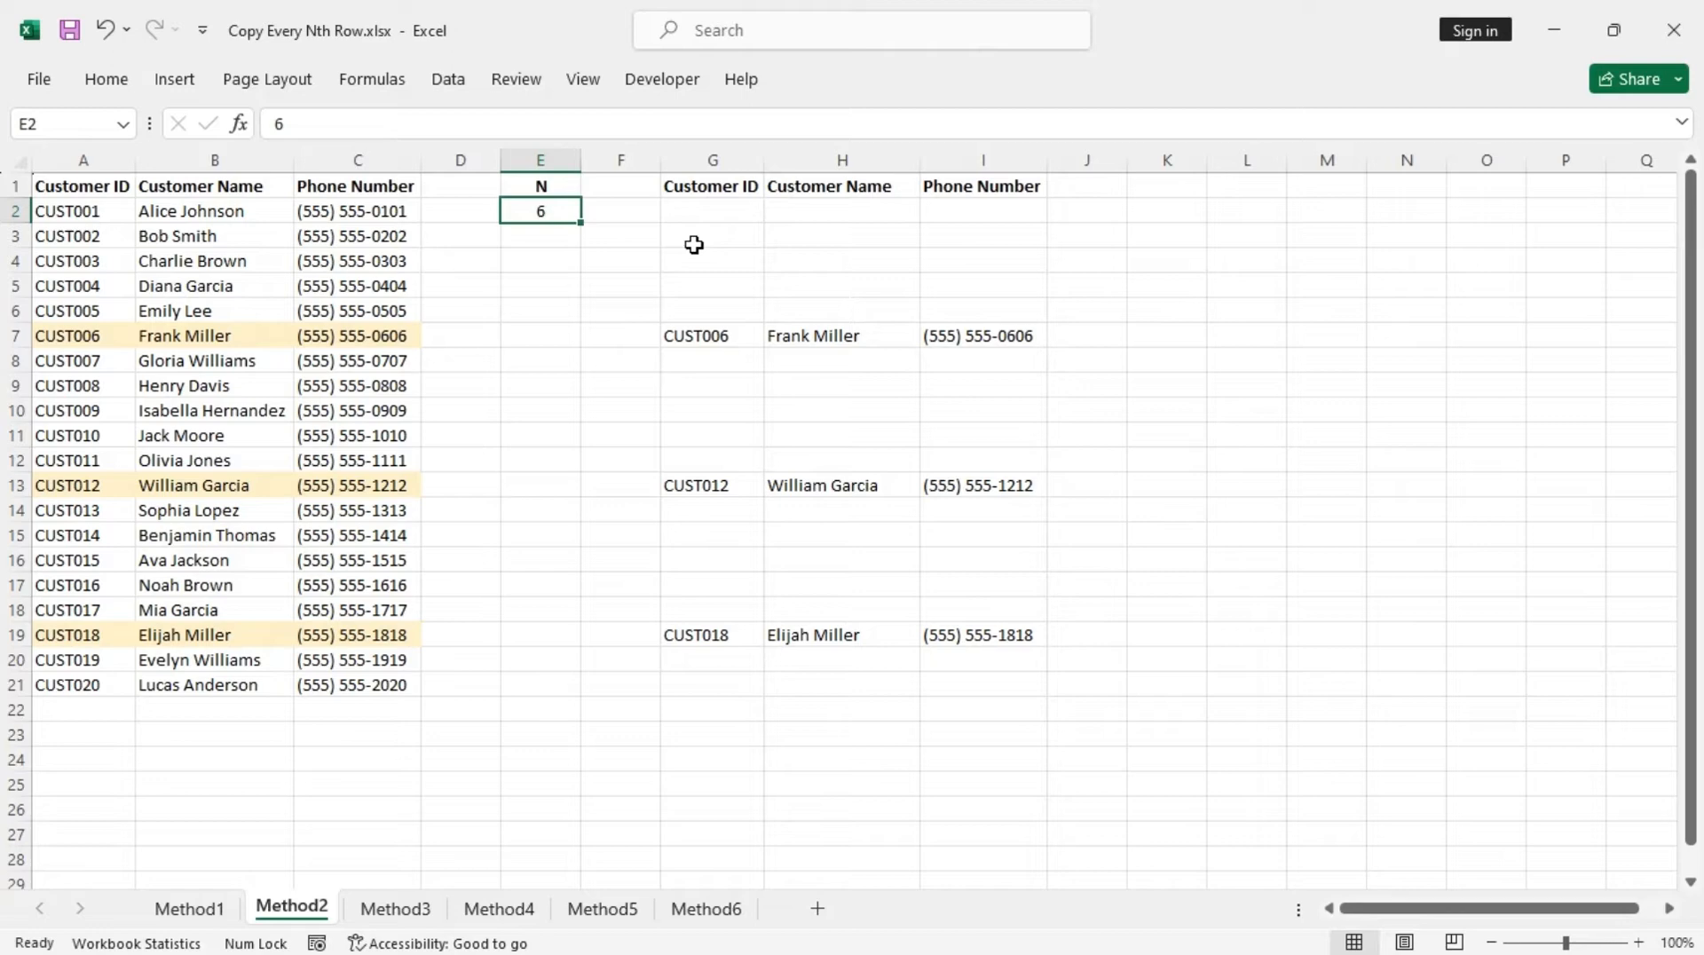
pyautogui.moveTo(1035, 264)
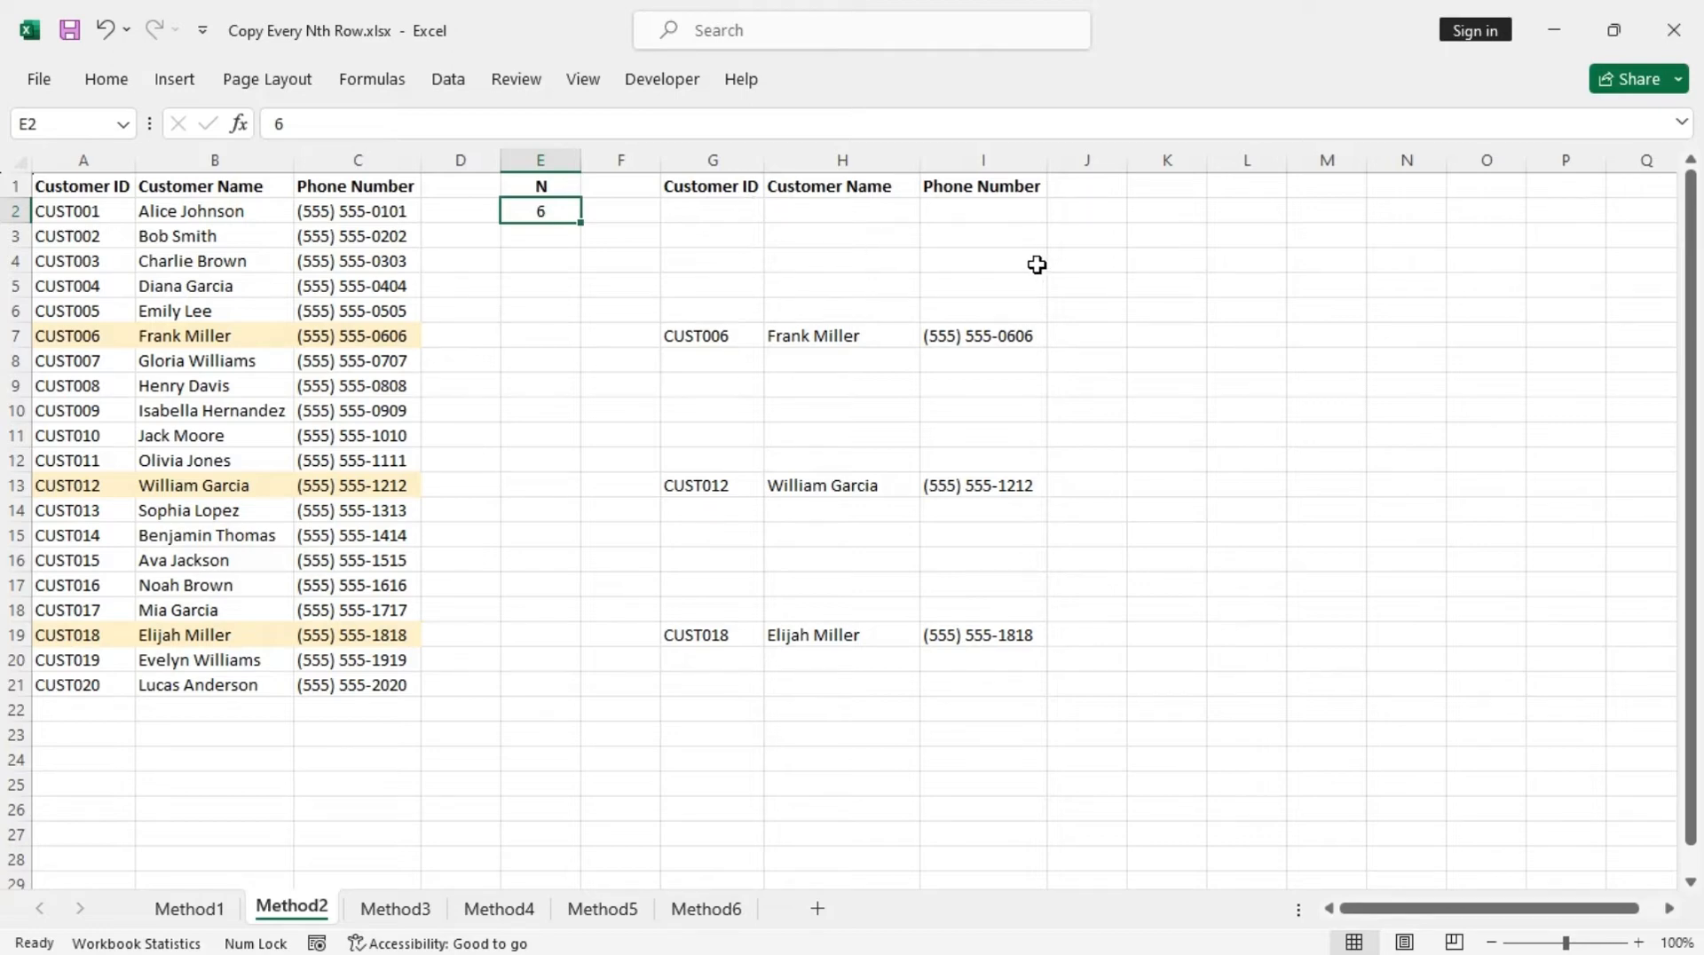
# Step: Filter Phone Number to exclude blanks, leaving the three matching rows visible
pyautogui.click(981, 187)
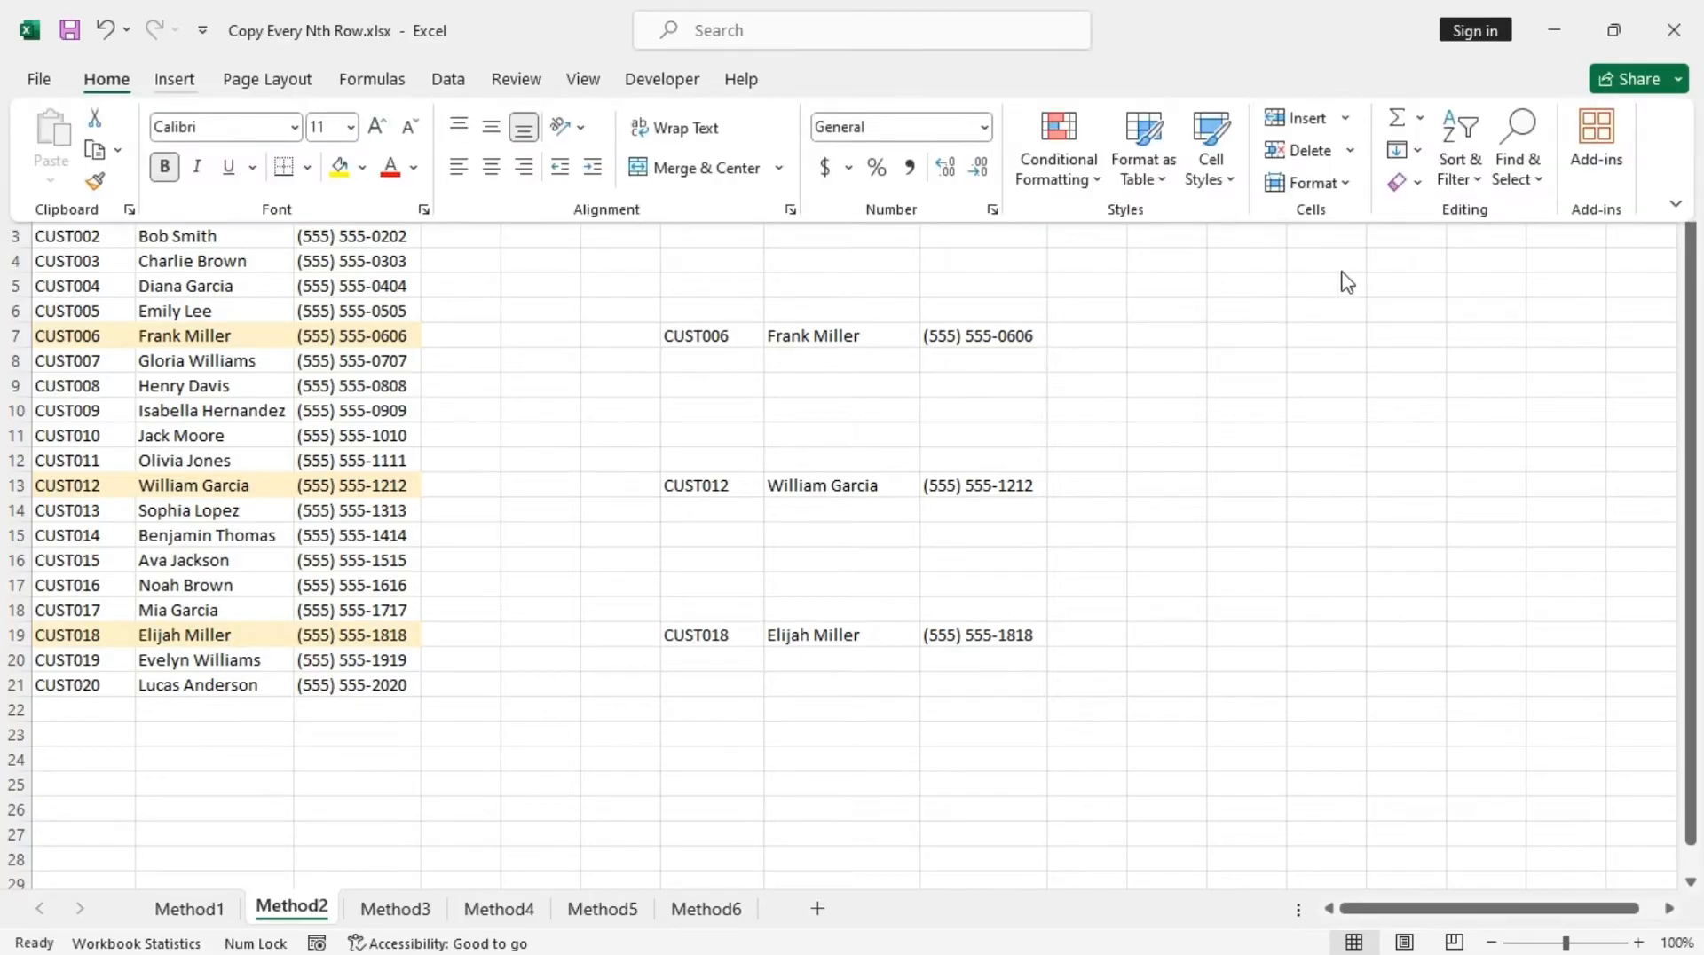
pyautogui.click(1460, 148)
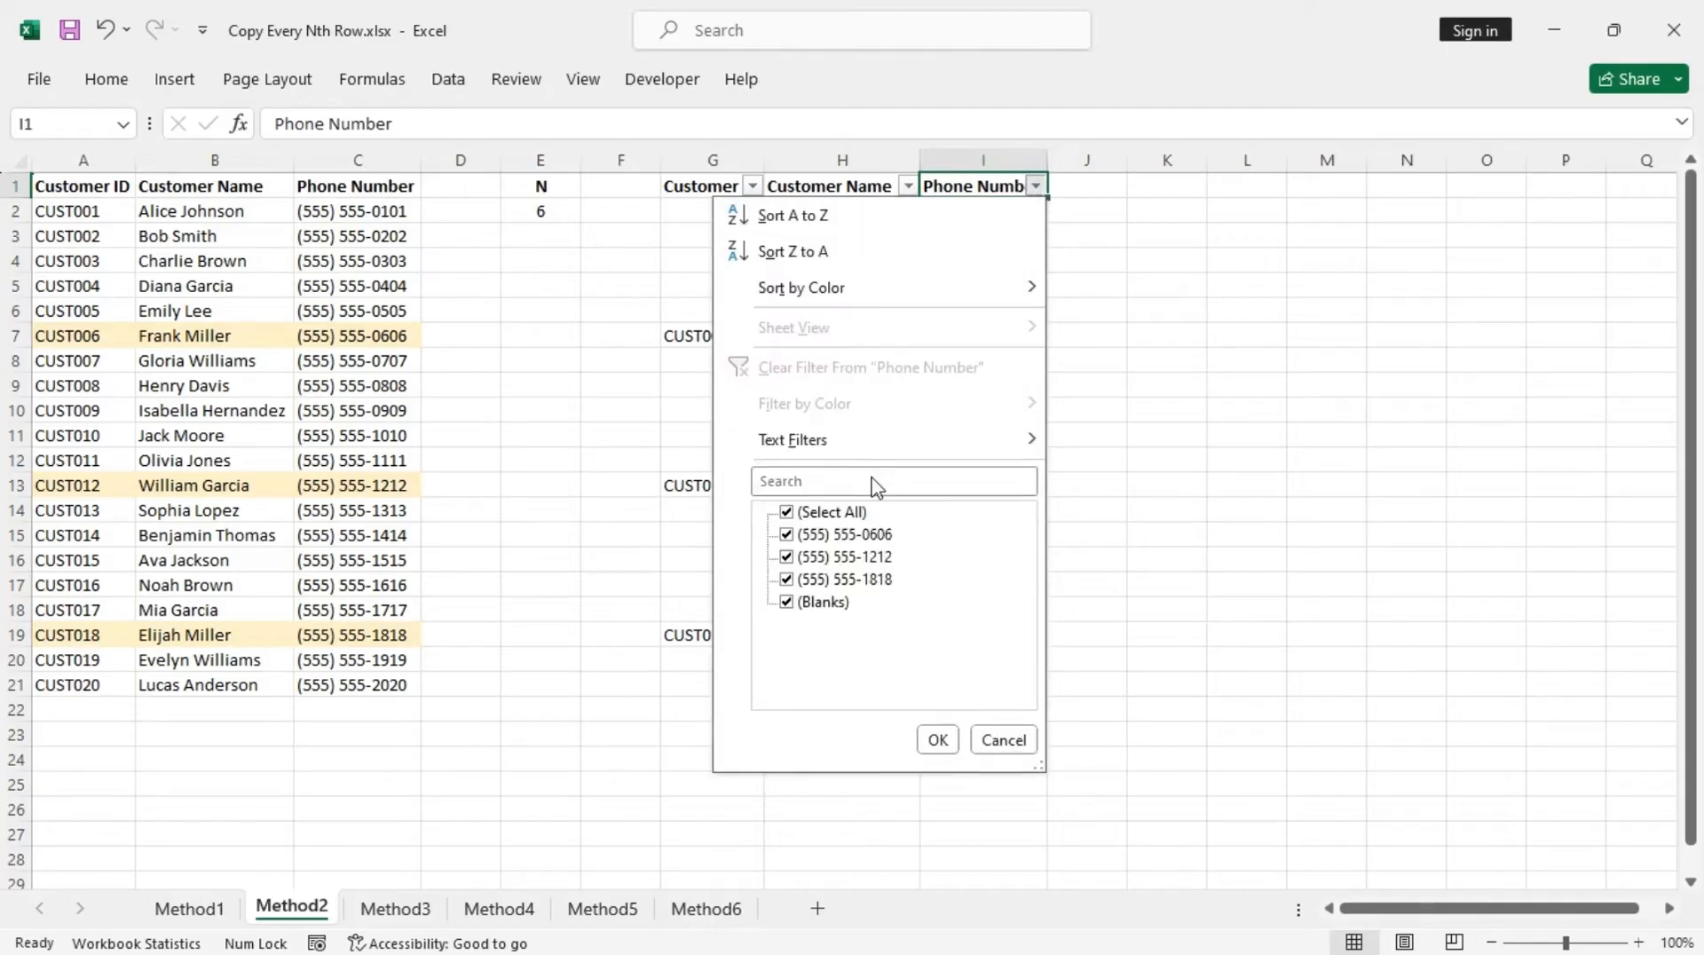
pyautogui.click(786, 602)
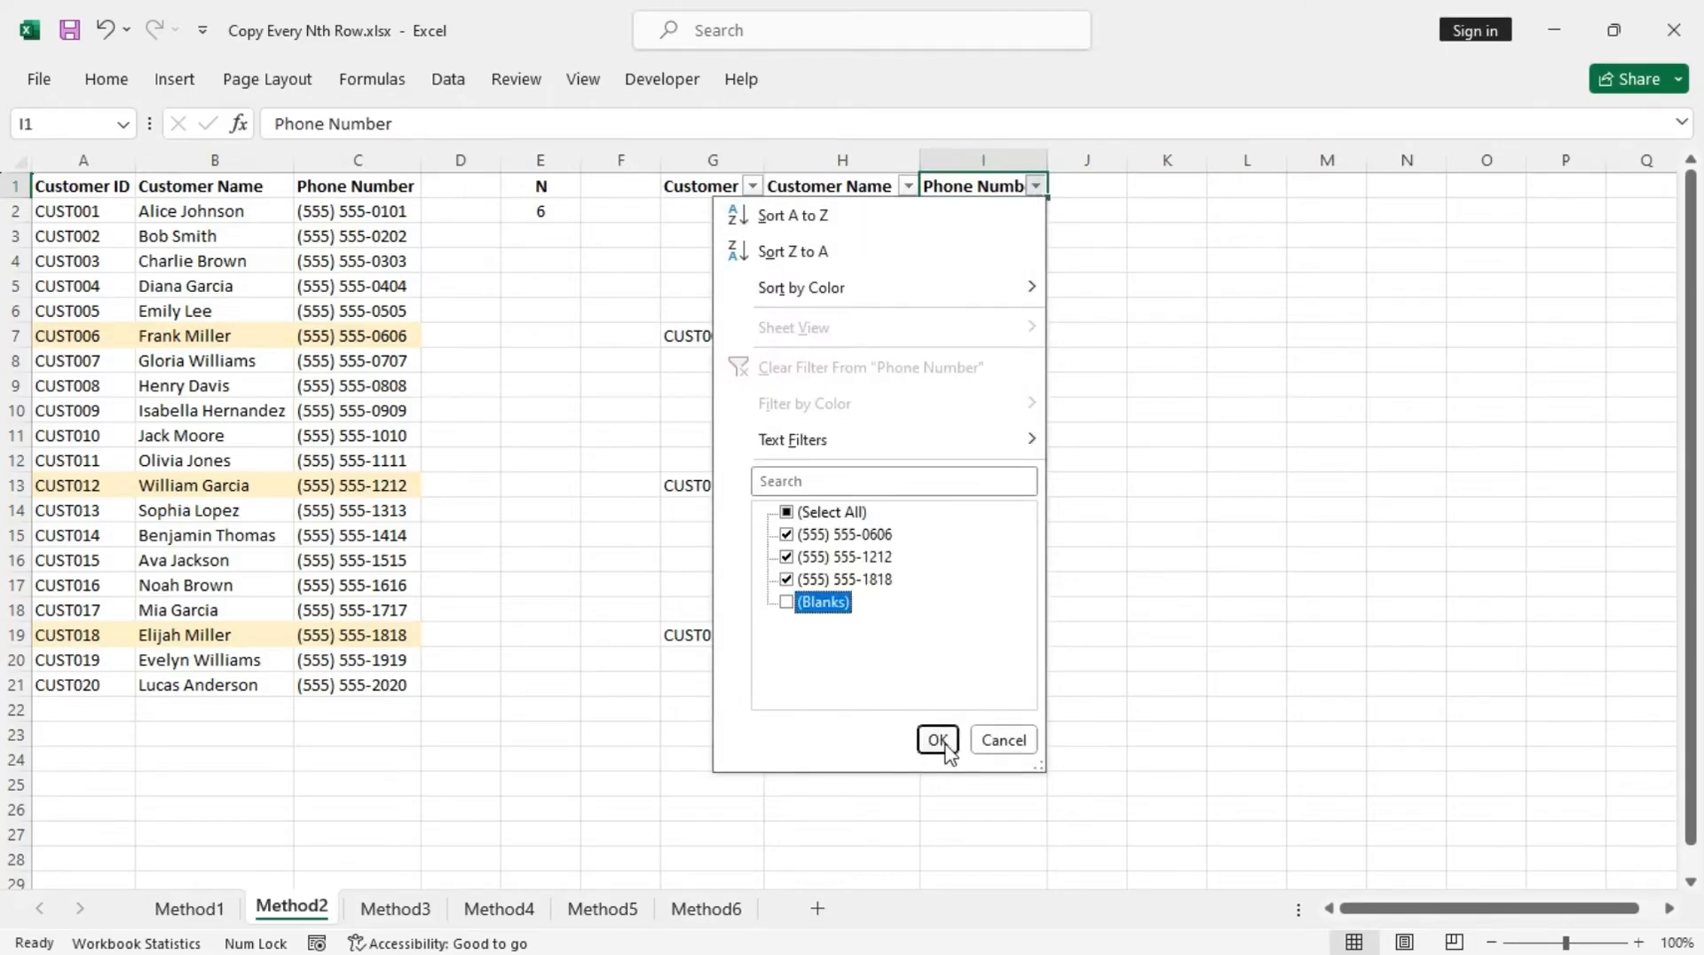
pyautogui.click(937, 741)
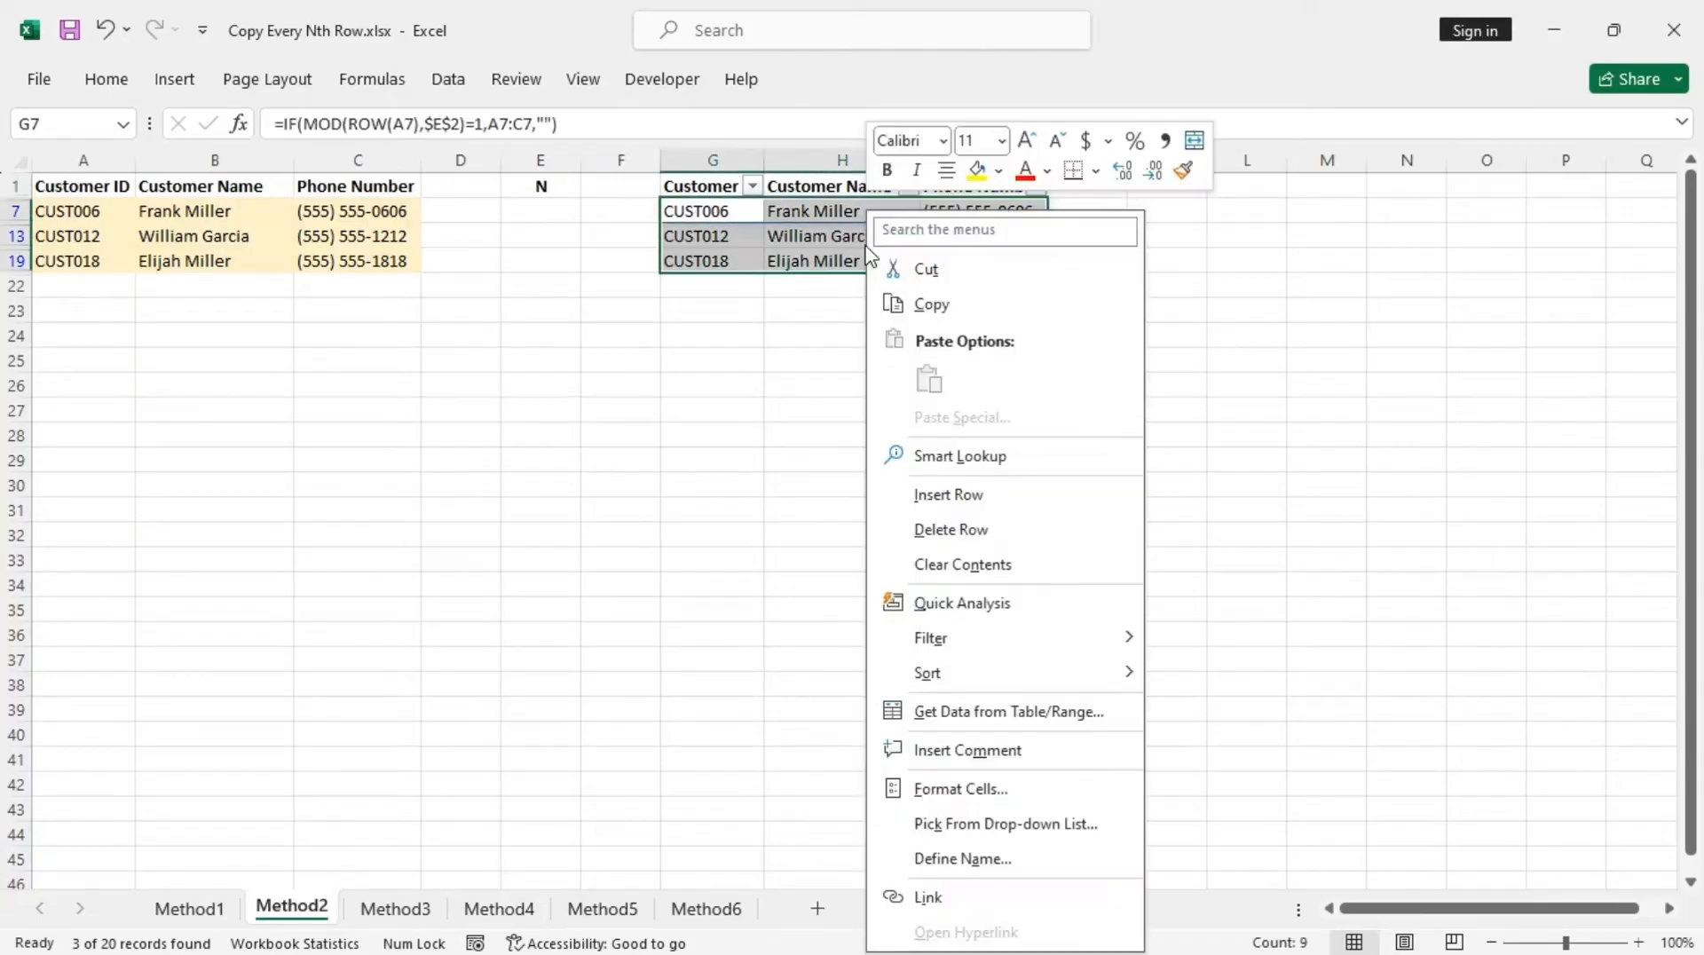
# Step: Copy the visible rows to G27 as a compact block and turn the filter off
pyautogui.click(929, 304)
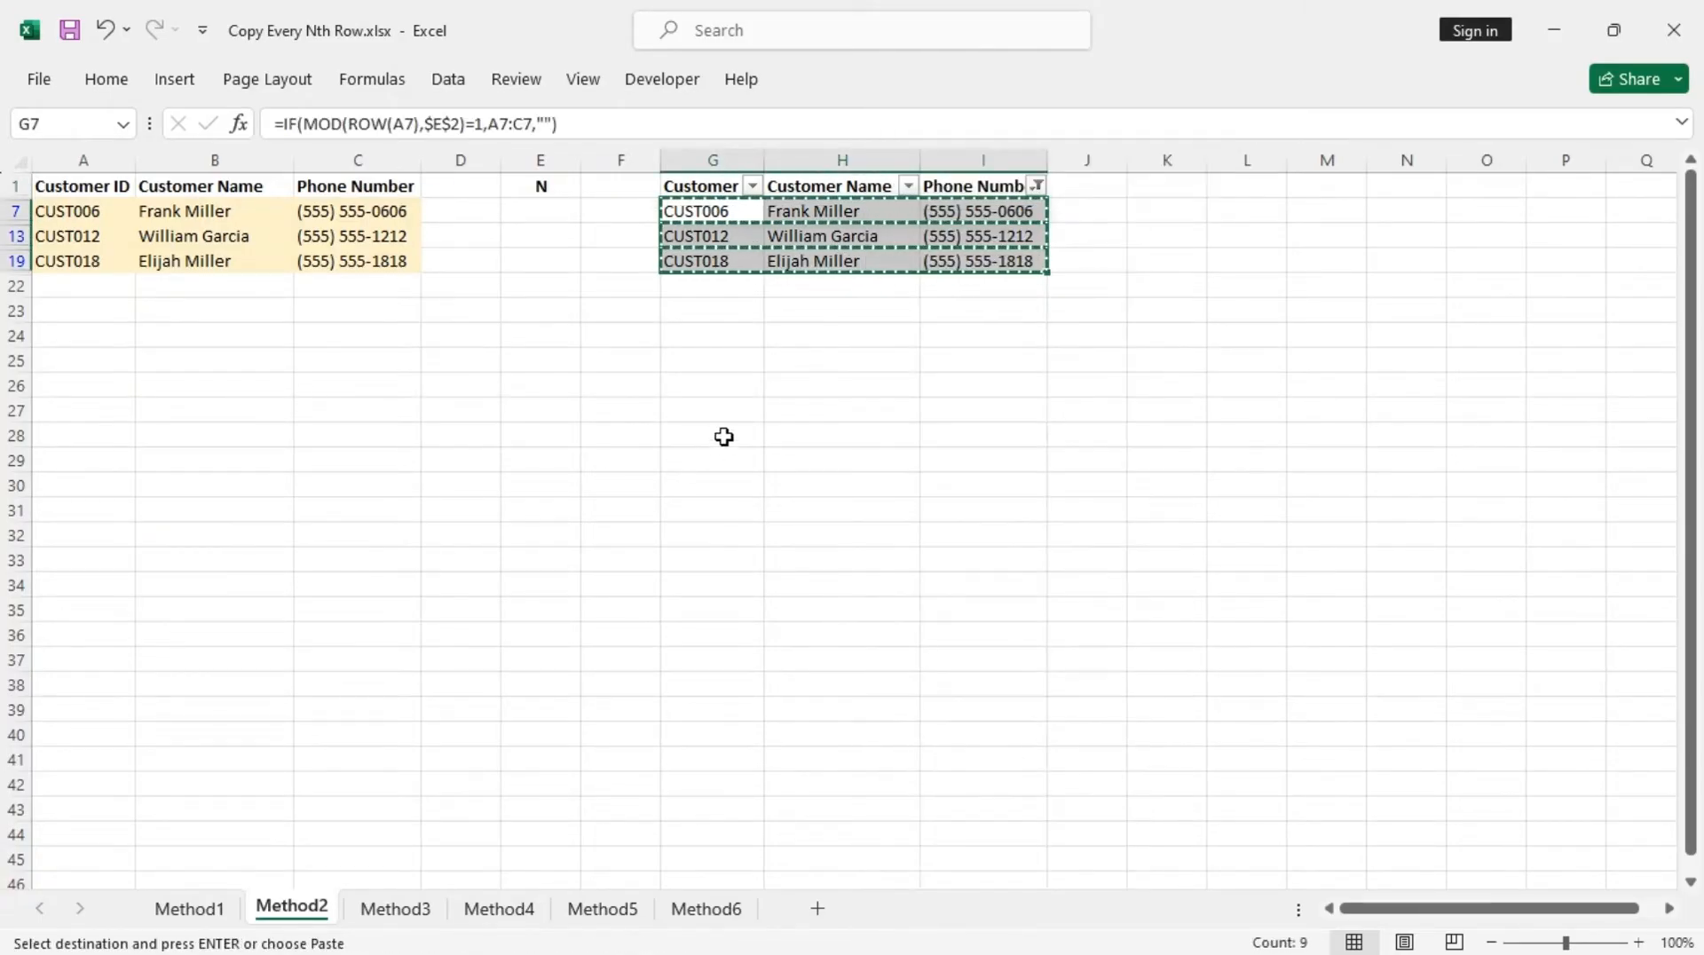
pyautogui.rightClick(694, 410)
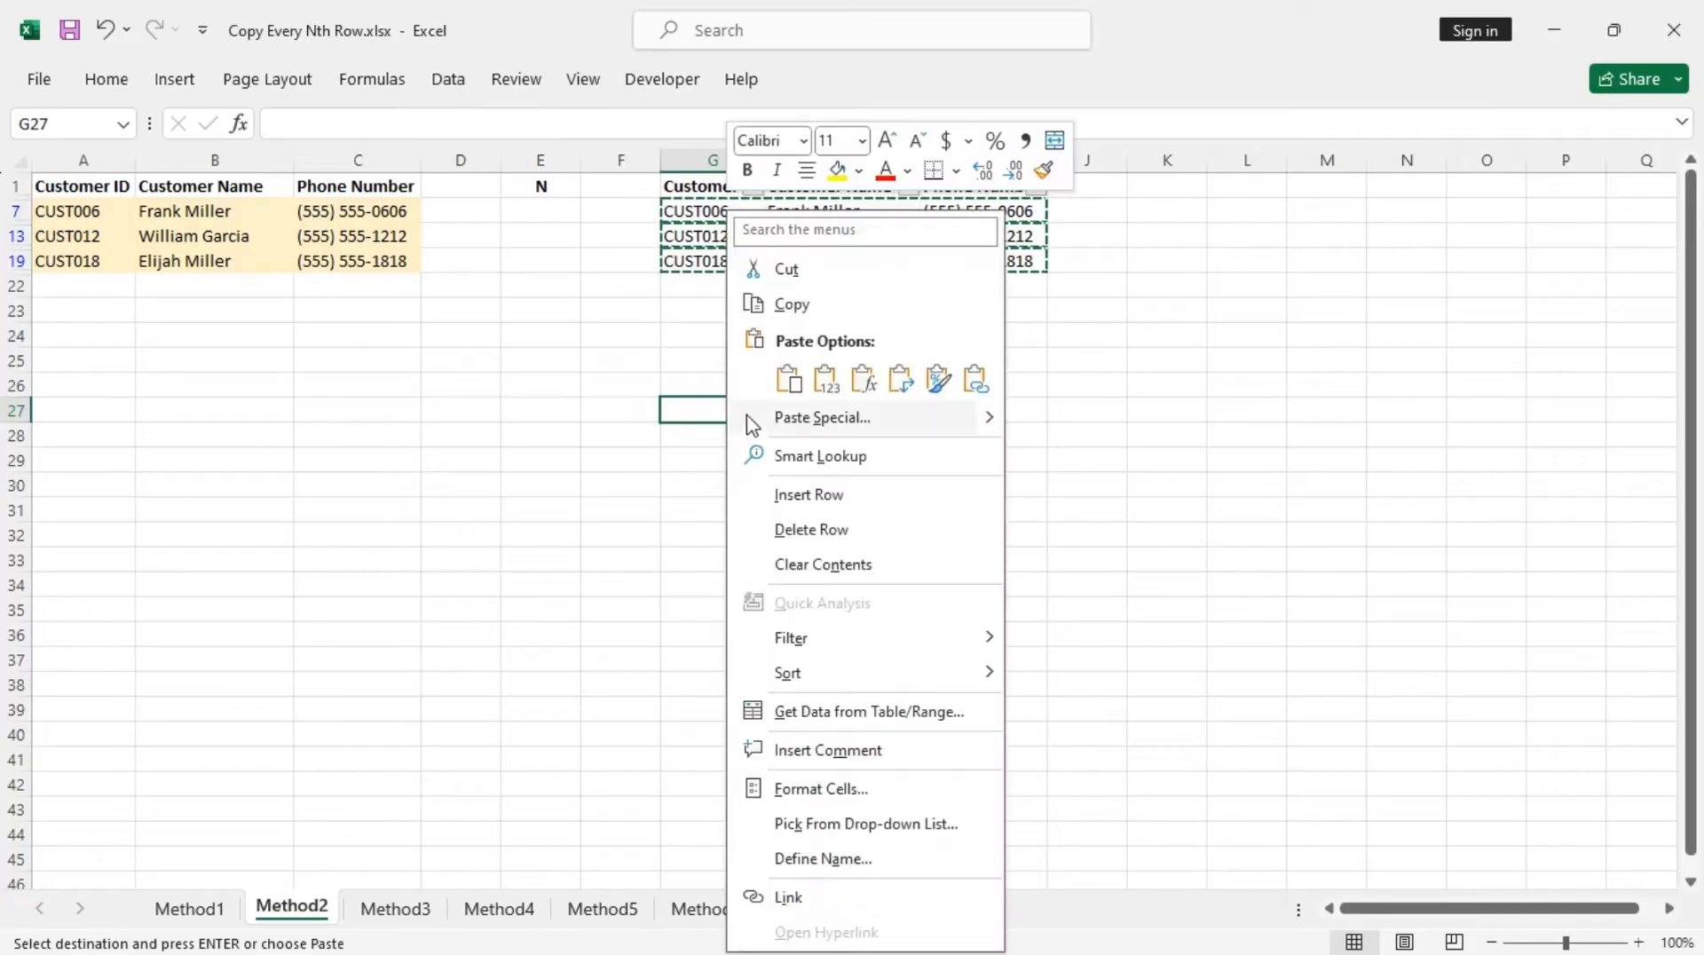
pyautogui.click(789, 378)
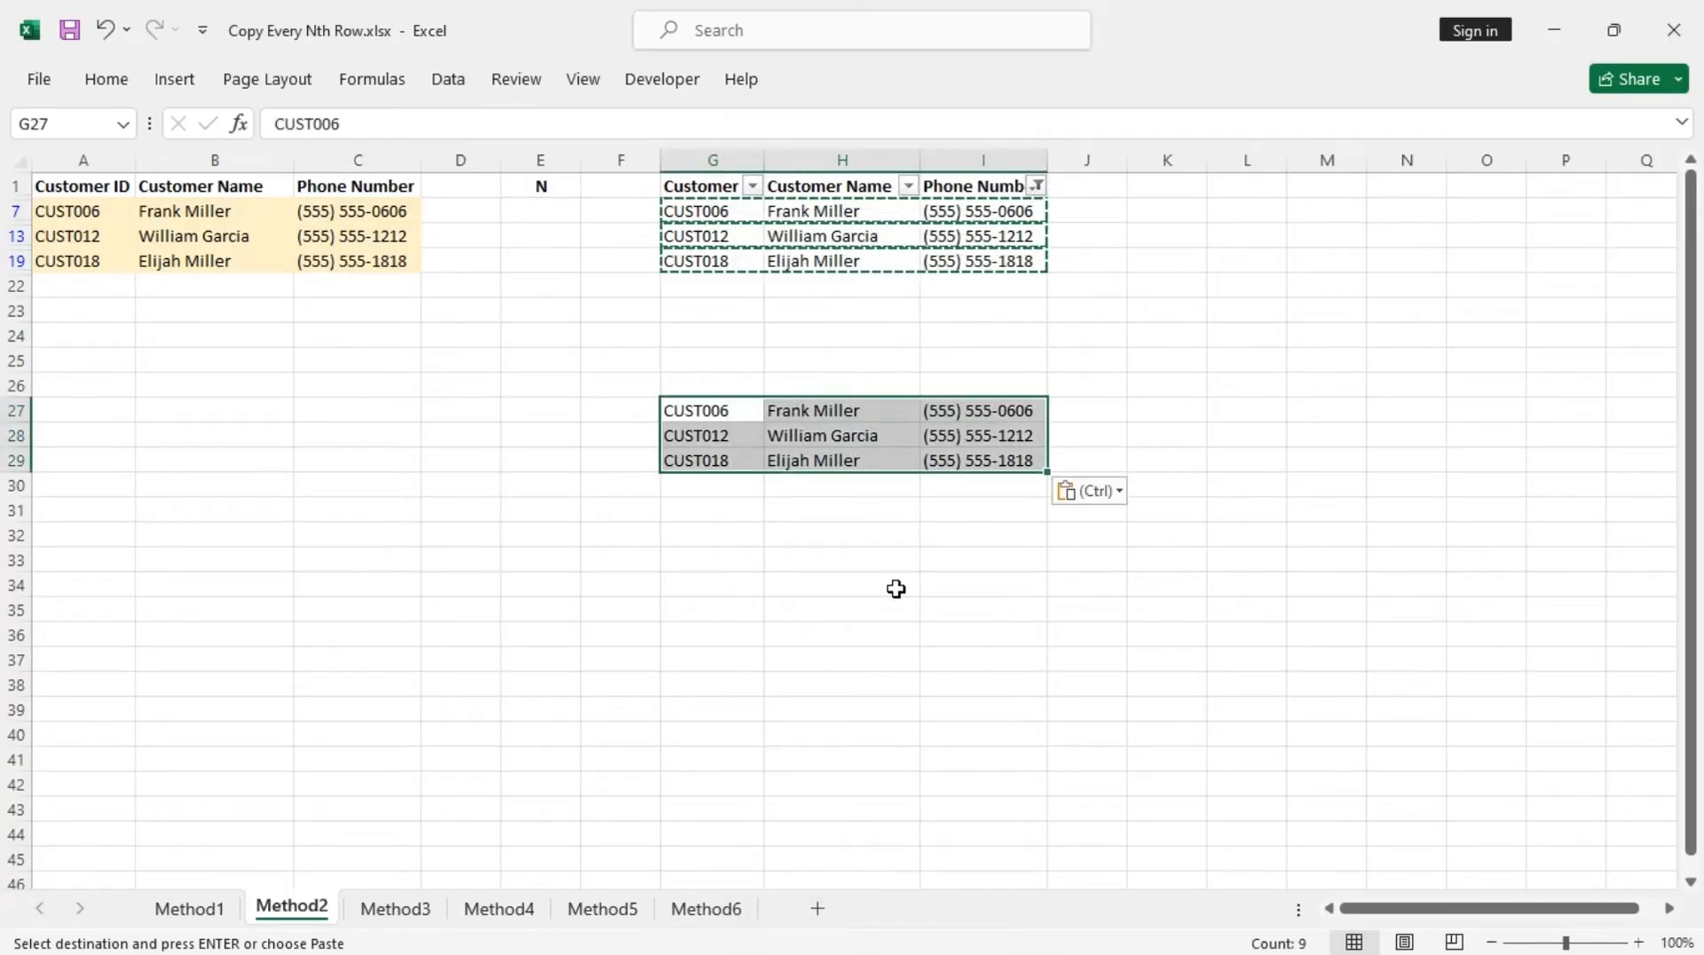
pyautogui.moveTo(316, 93)
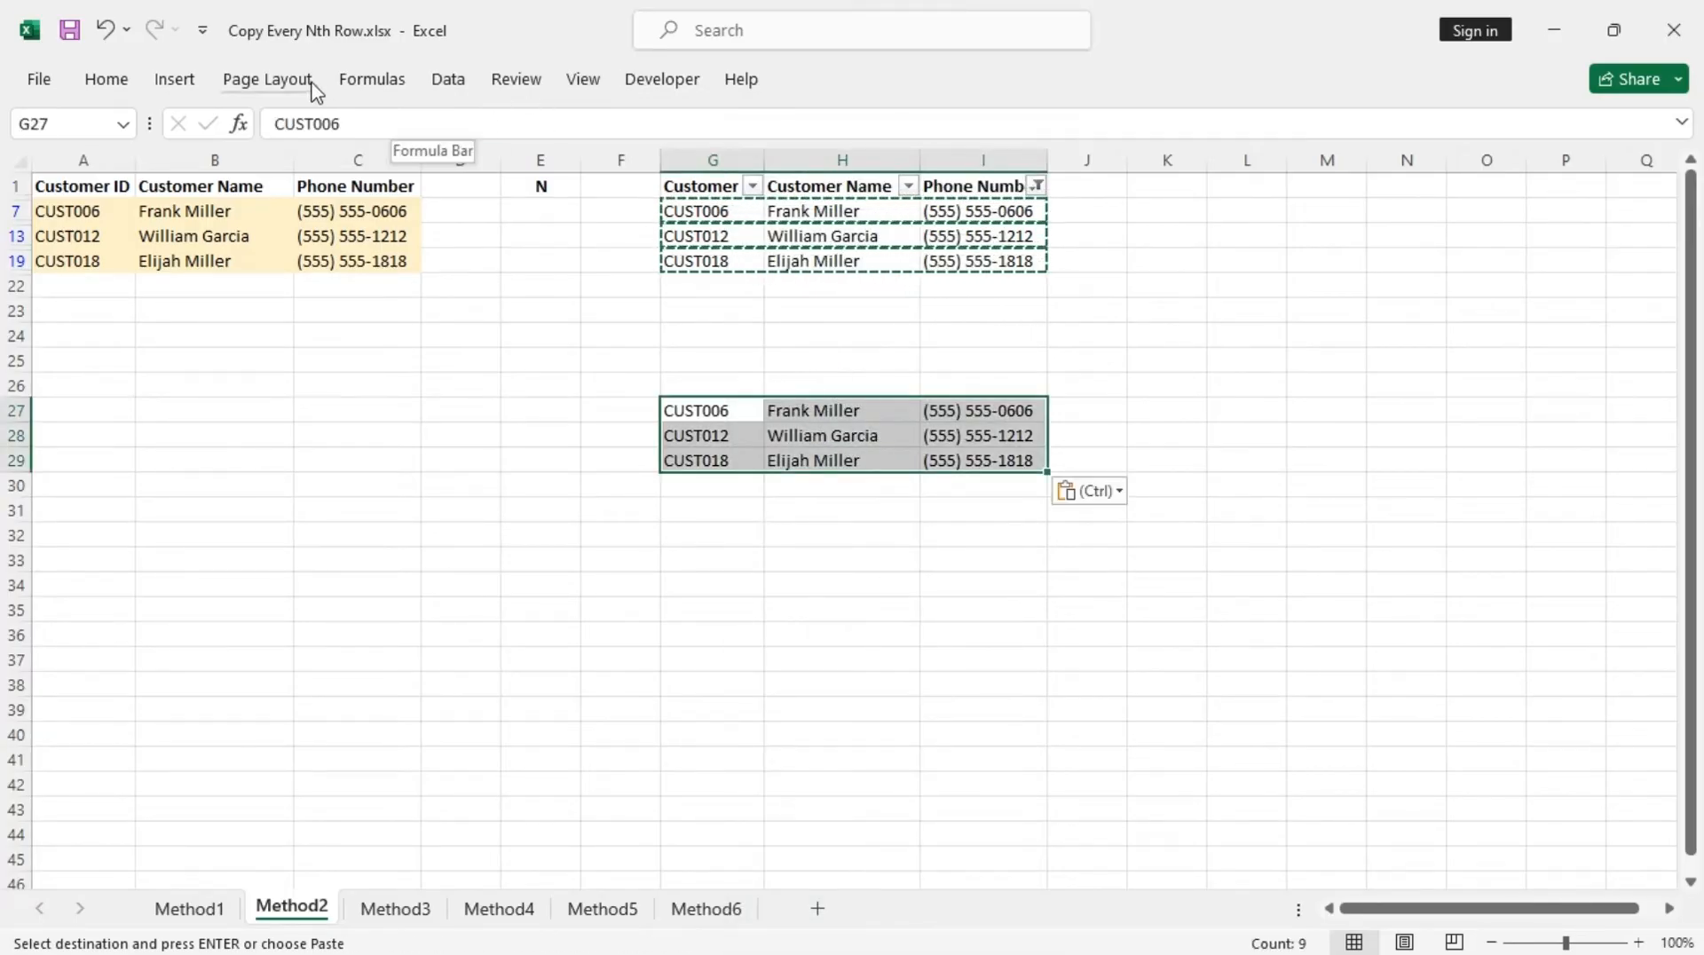
pyautogui.click(105, 78)
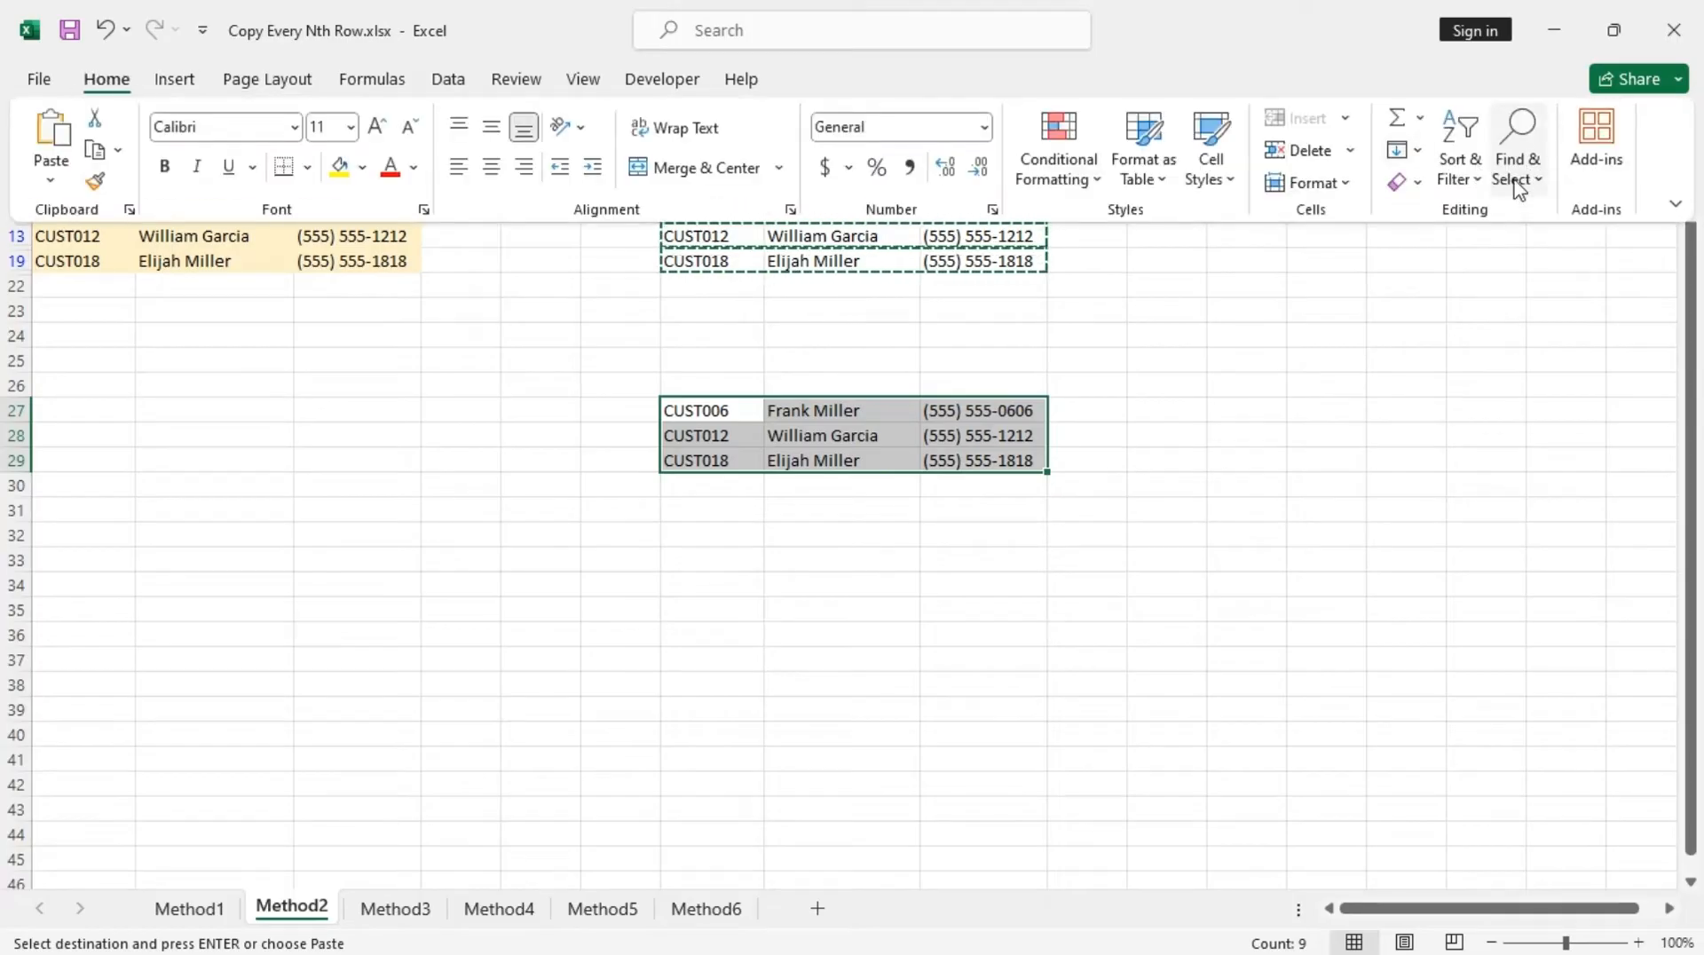
pyautogui.click(1460, 147)
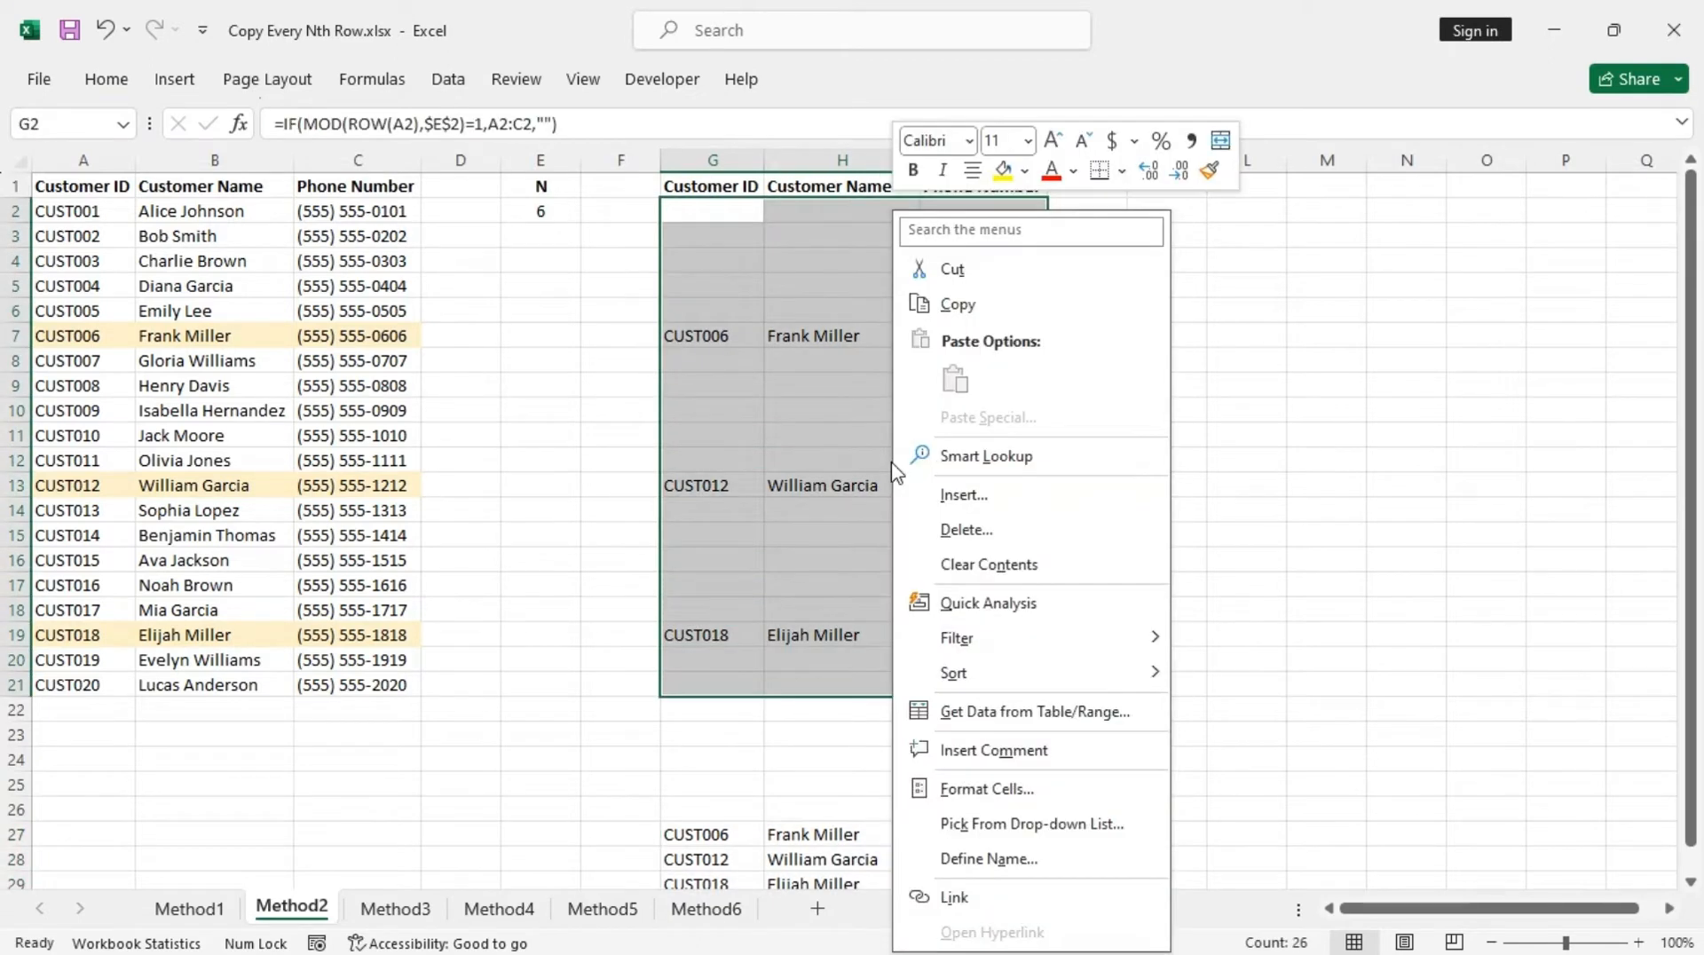
# Step: Clear the formula results from G2:I21
pyautogui.click(987, 565)
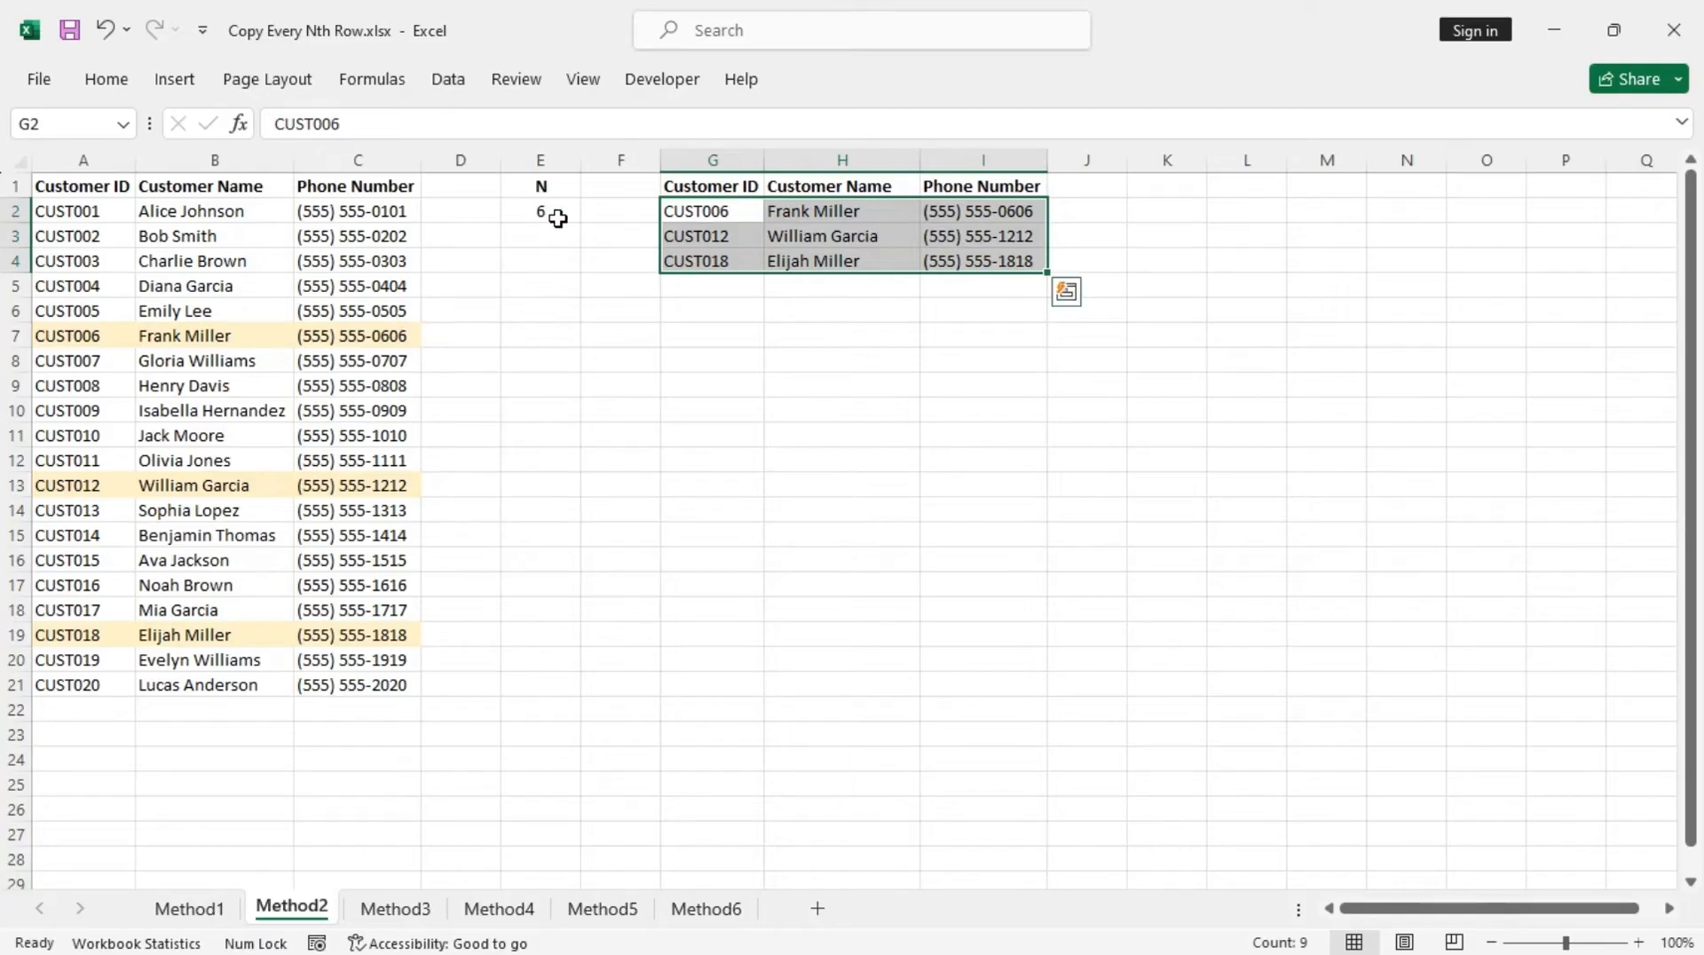
pyautogui.moveTo(821, 451)
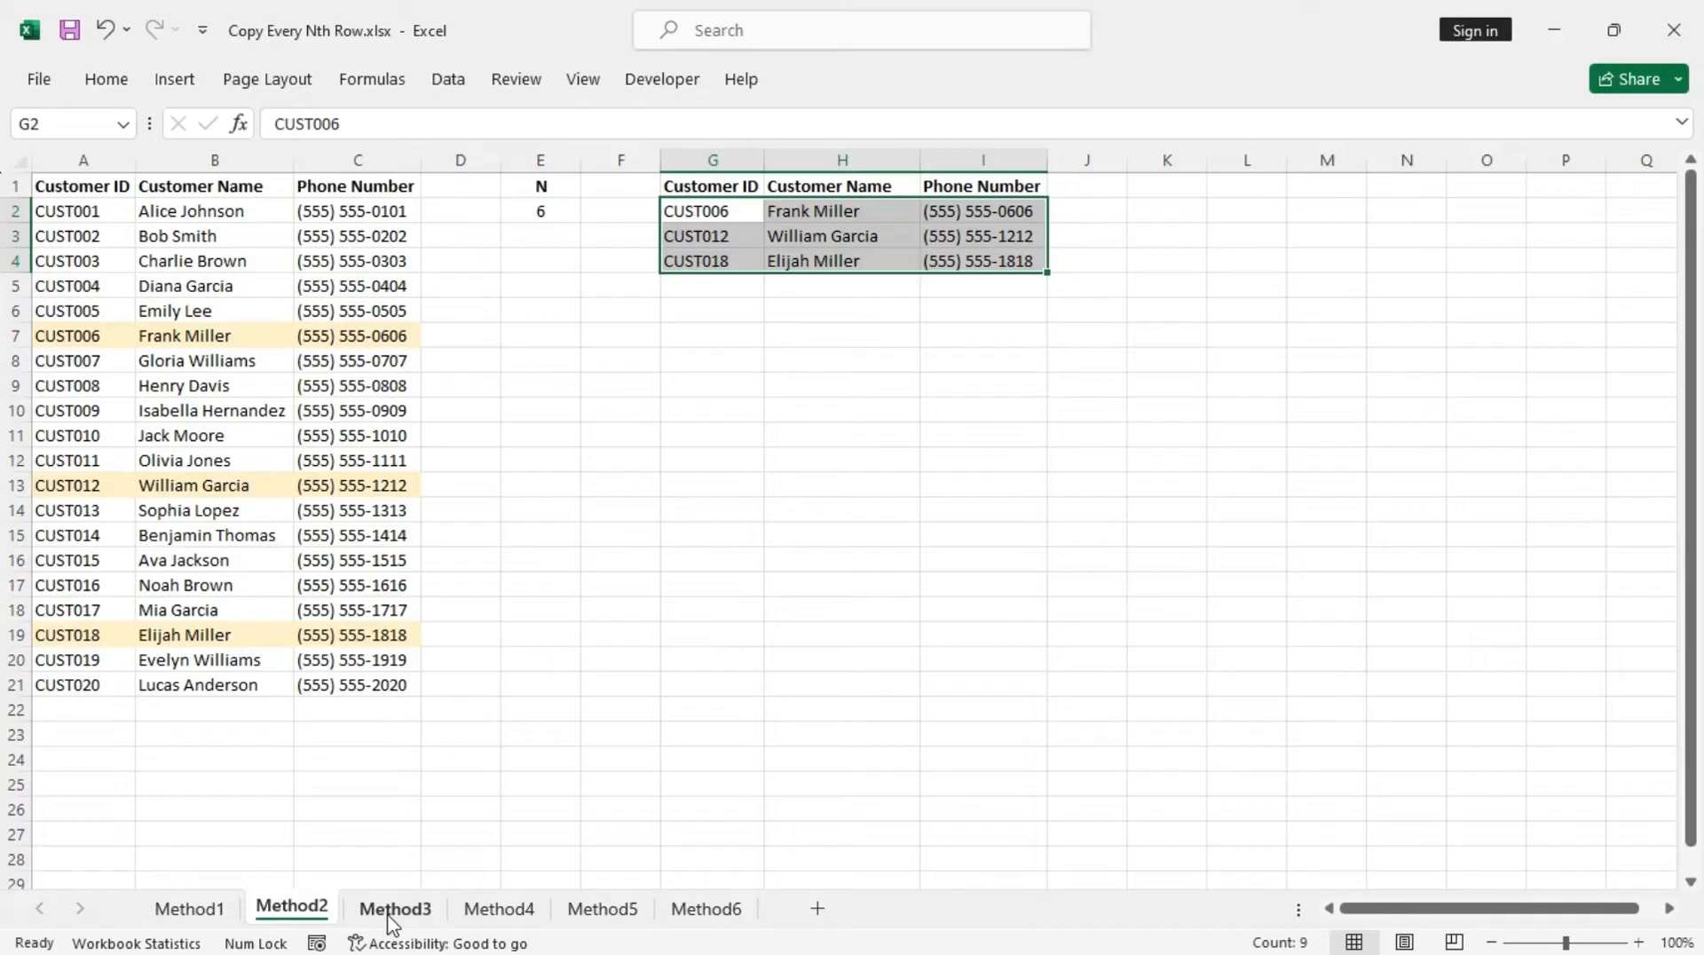
# Step: On Method3, start =OFFSET($A$2:$C$2,(ROW(A2)... in G2 with the base range locked absolute
pyautogui.click(394, 909)
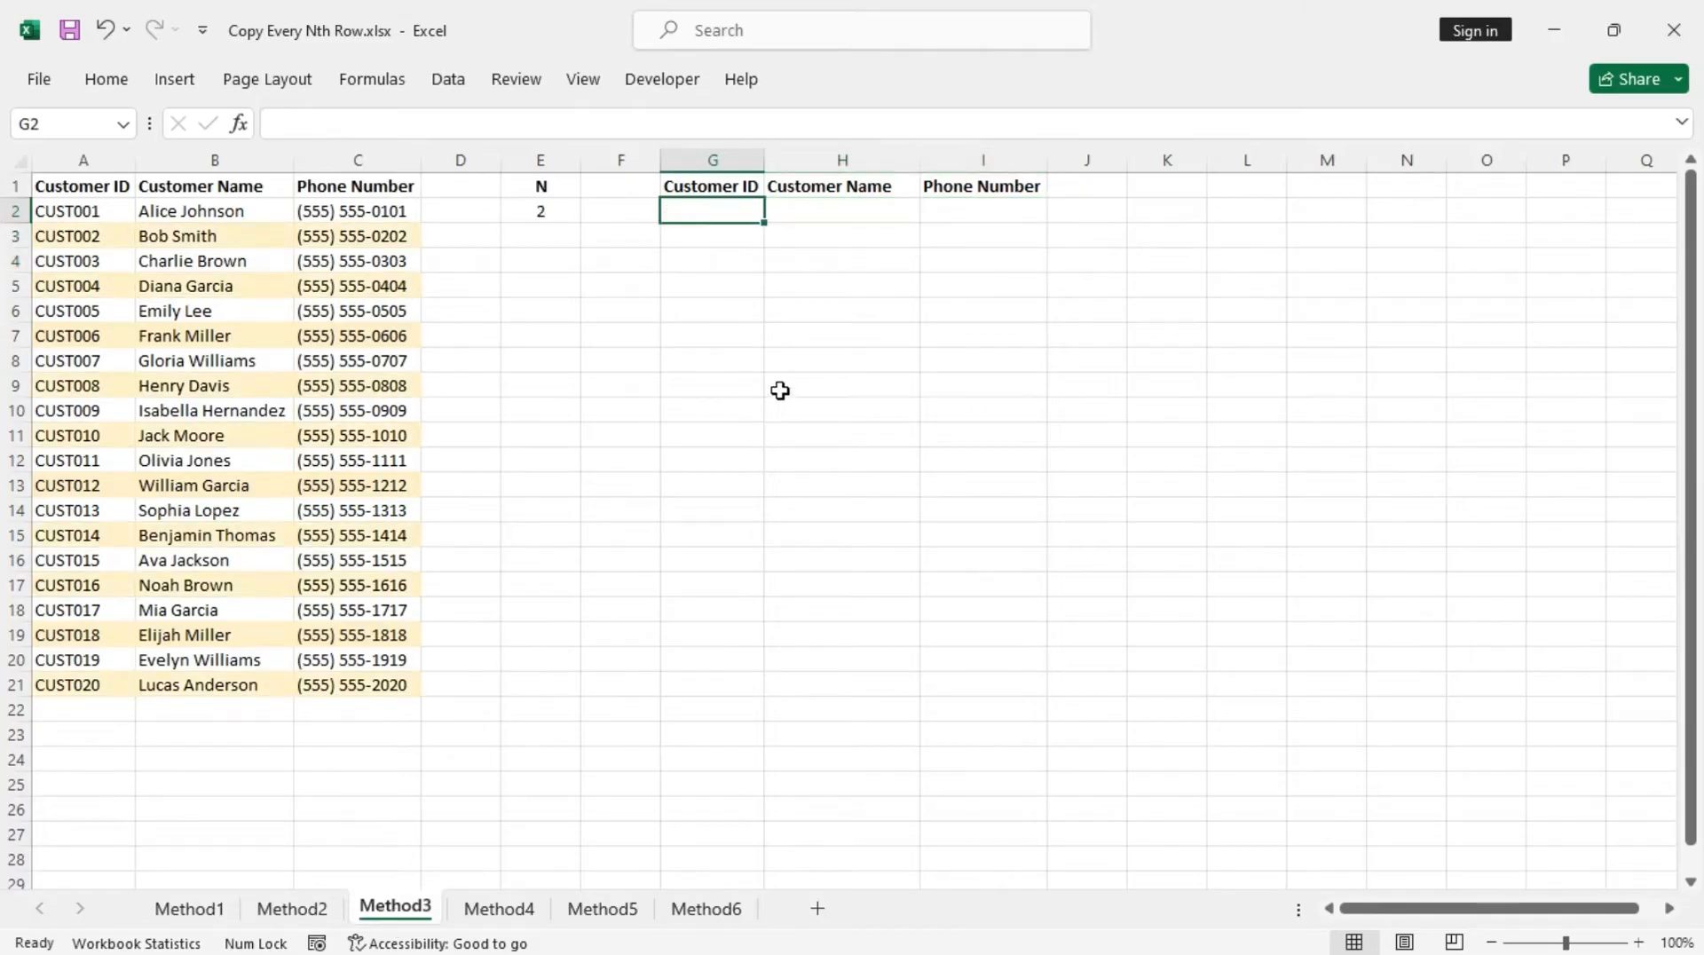
pyautogui.write('=')
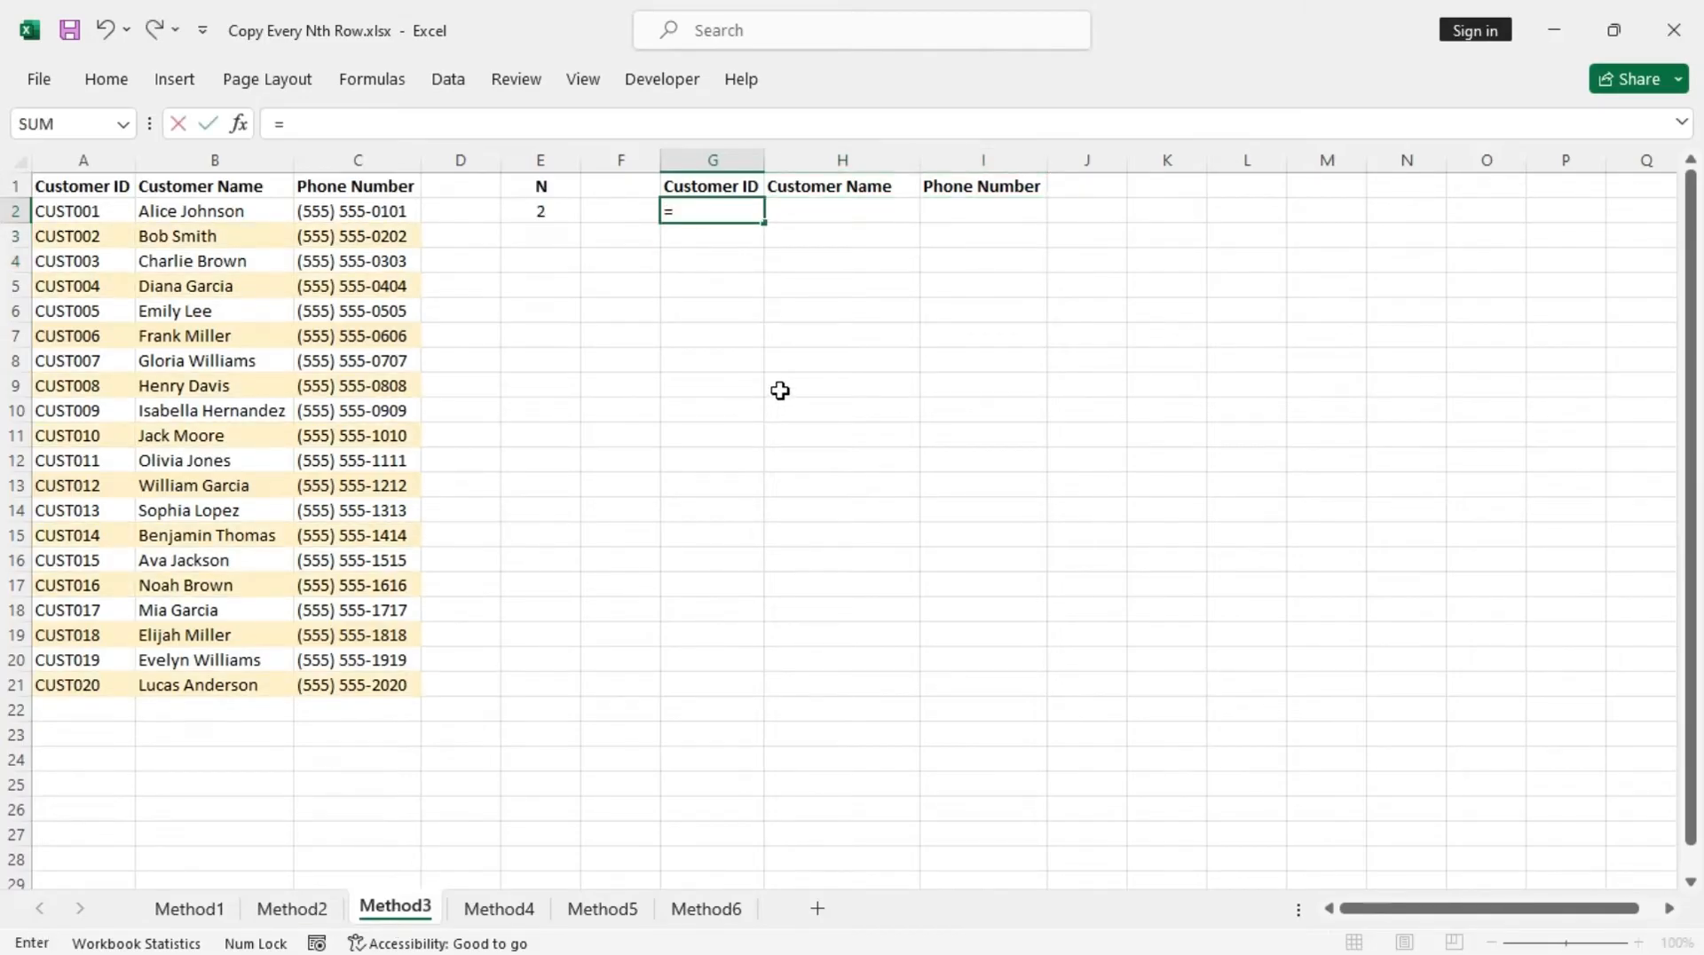
pyautogui.write('of')
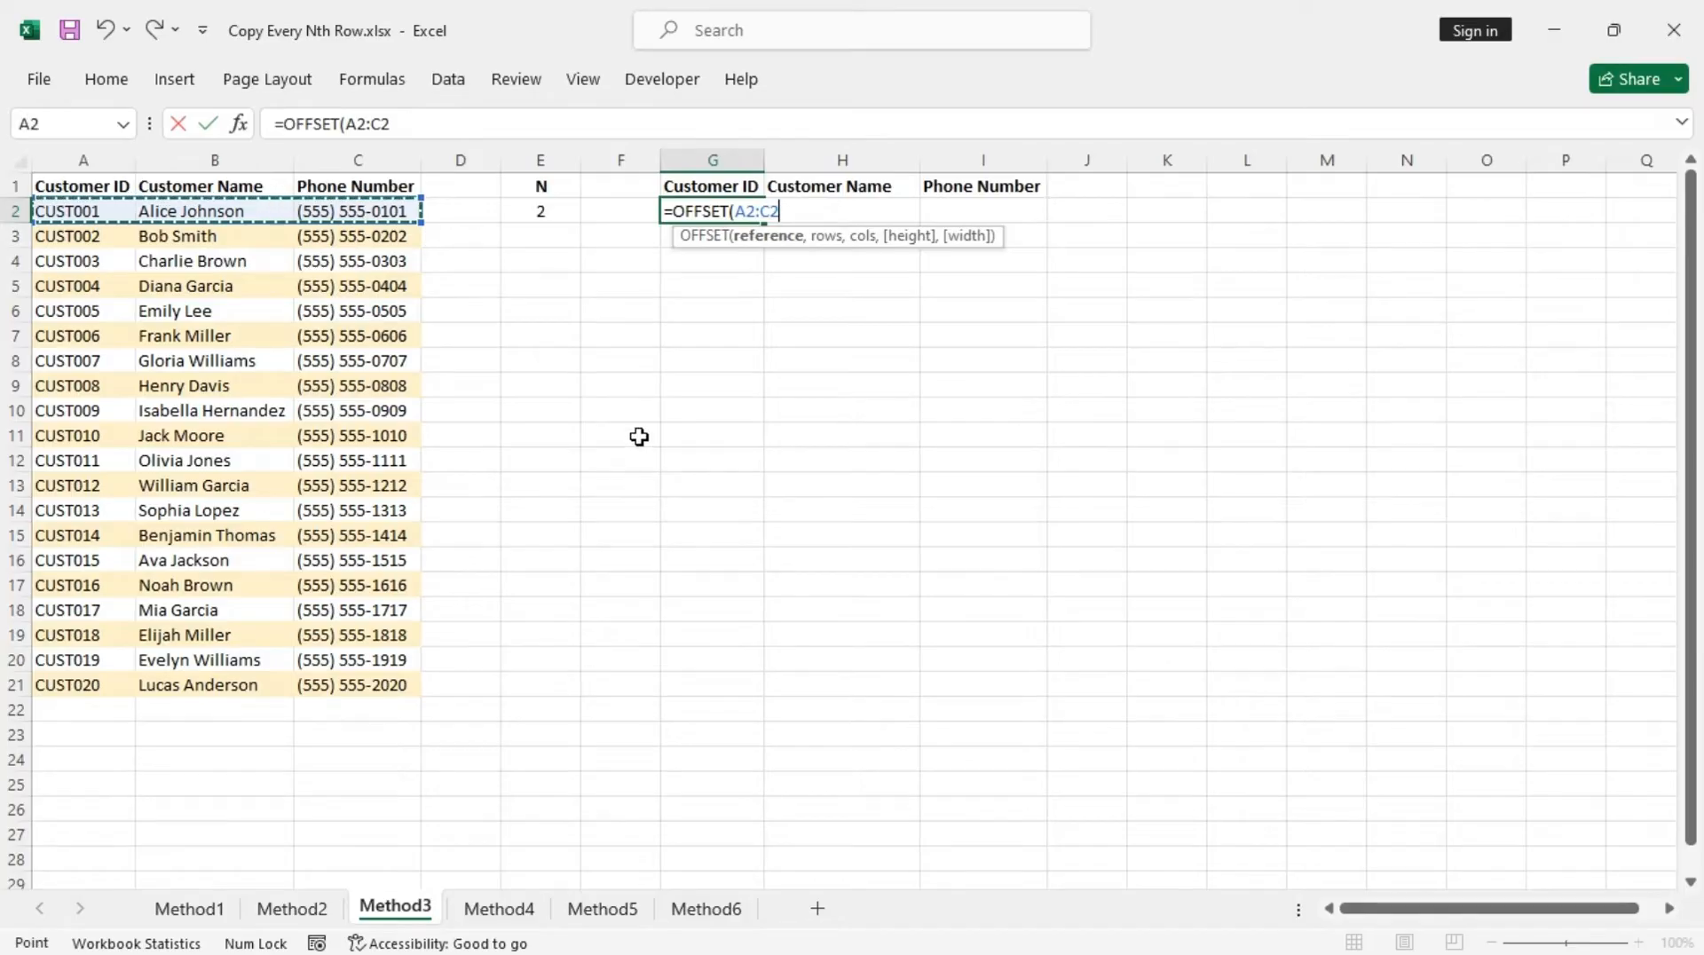
pyautogui.press('f4')
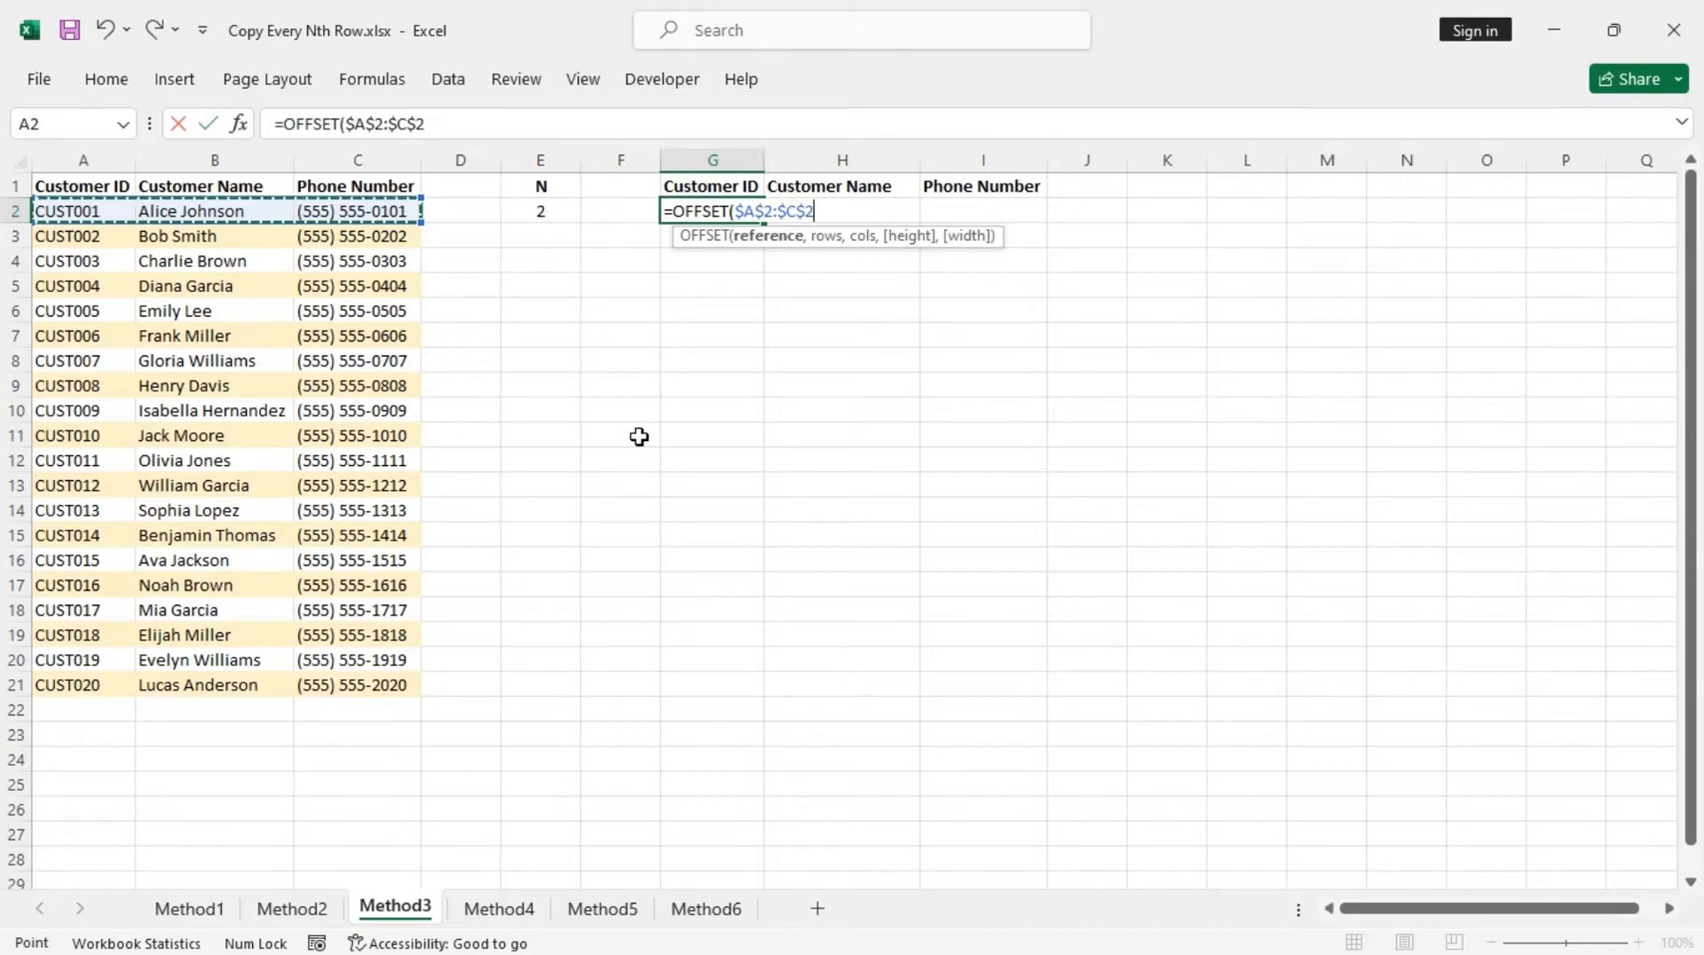
pyautogui.write(',')
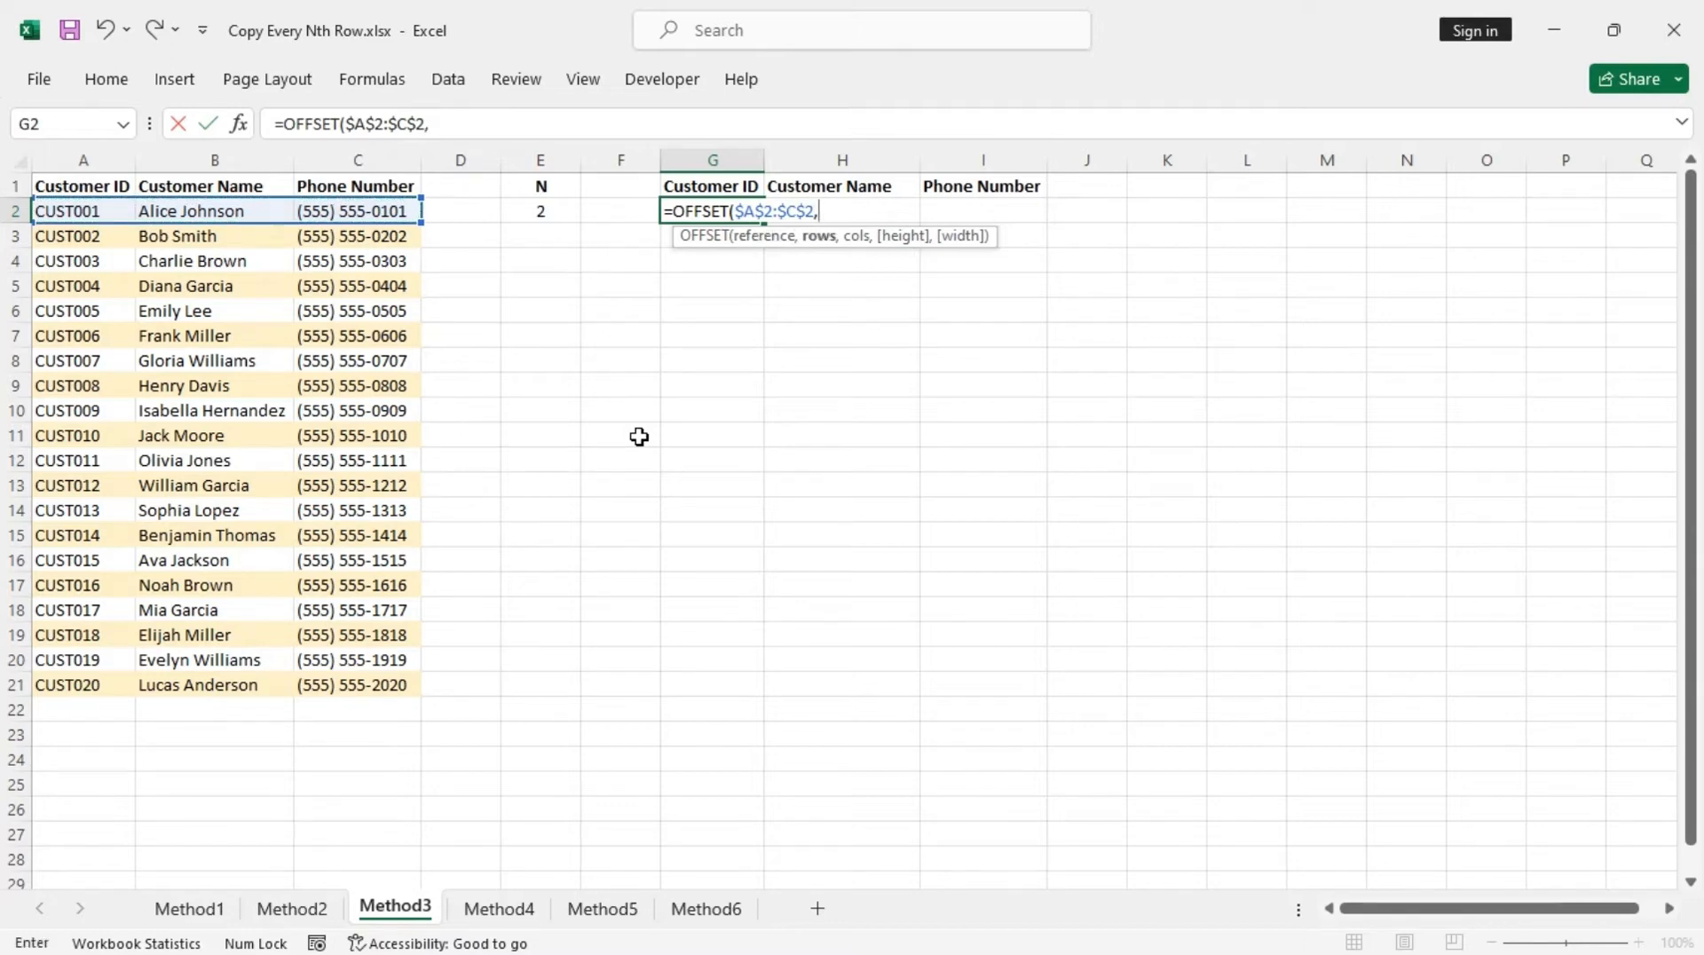
pyautogui.write('(row')
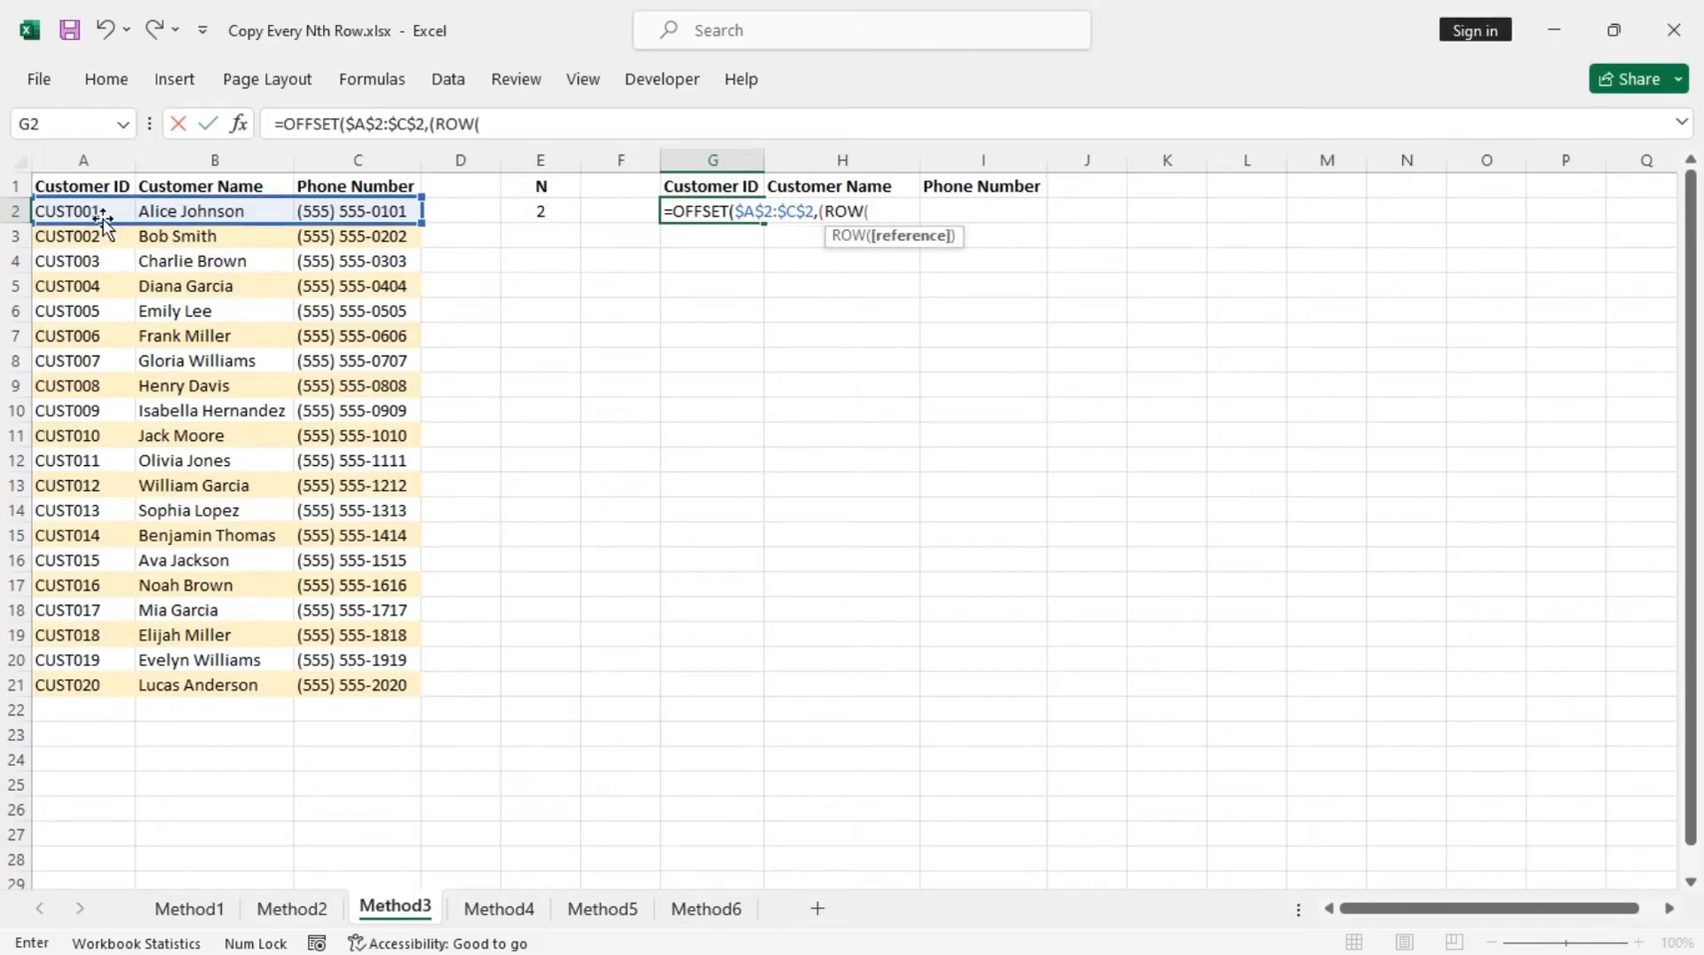
pyautogui.click(84, 211)
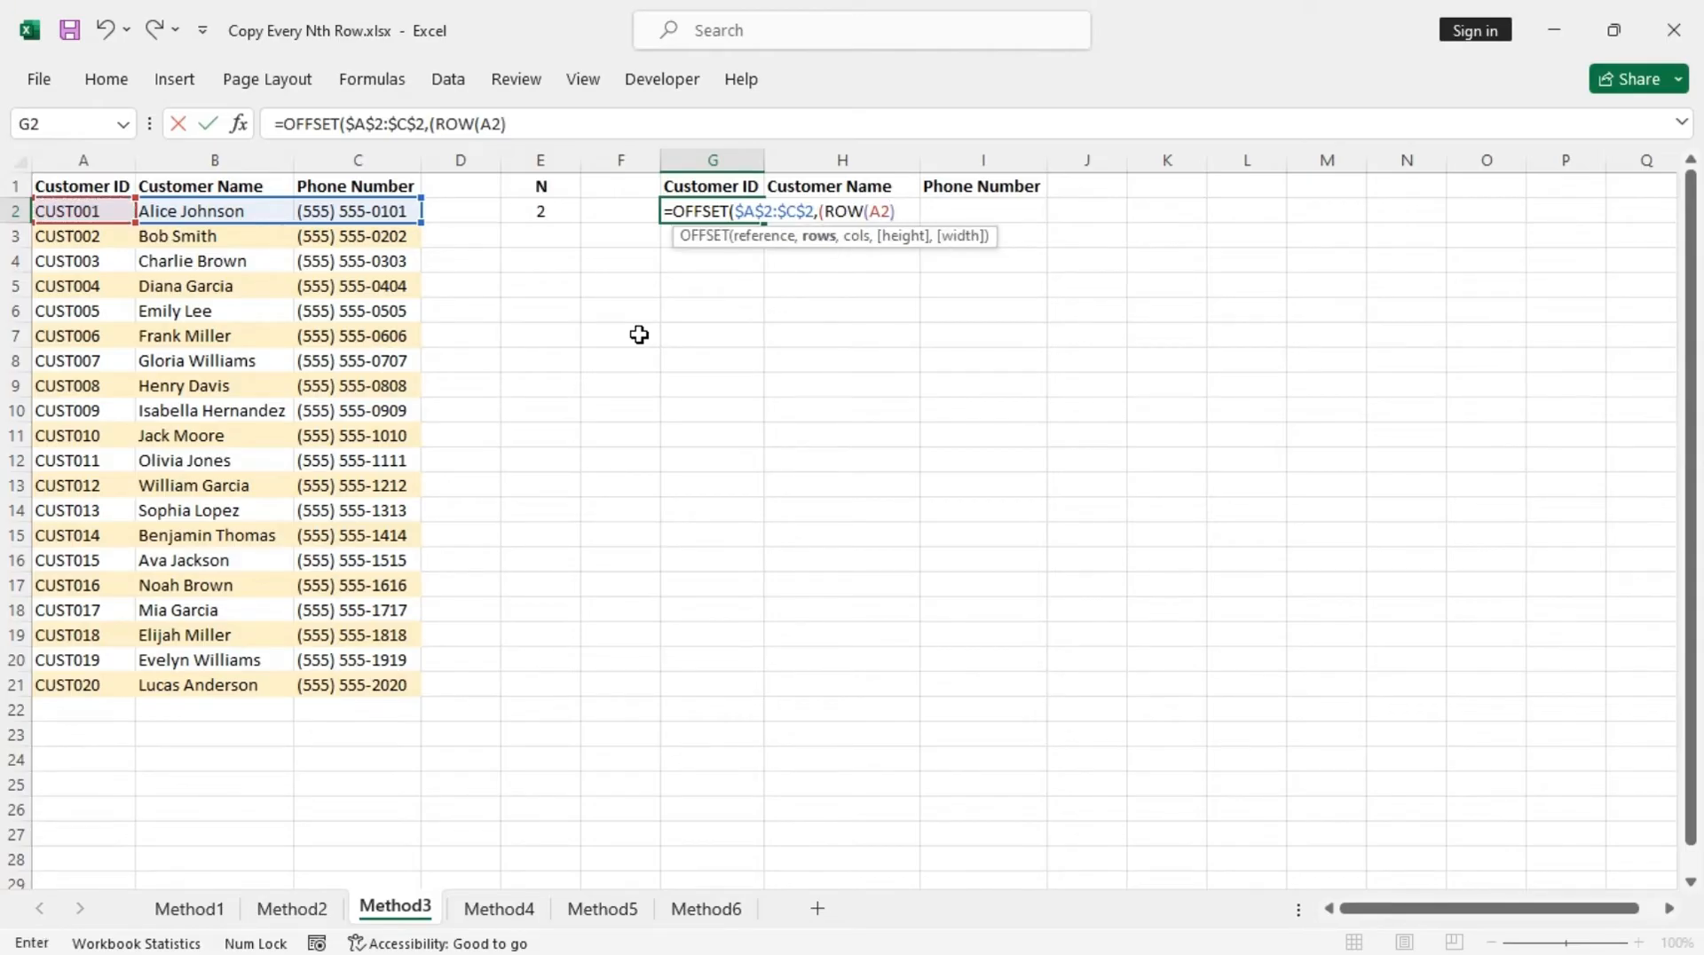
# Step: Finish the row offset as (ROW(A2)-1)*$E$2-1 with column offset 0, E2 locked absolute
pyautogui.write('-1')
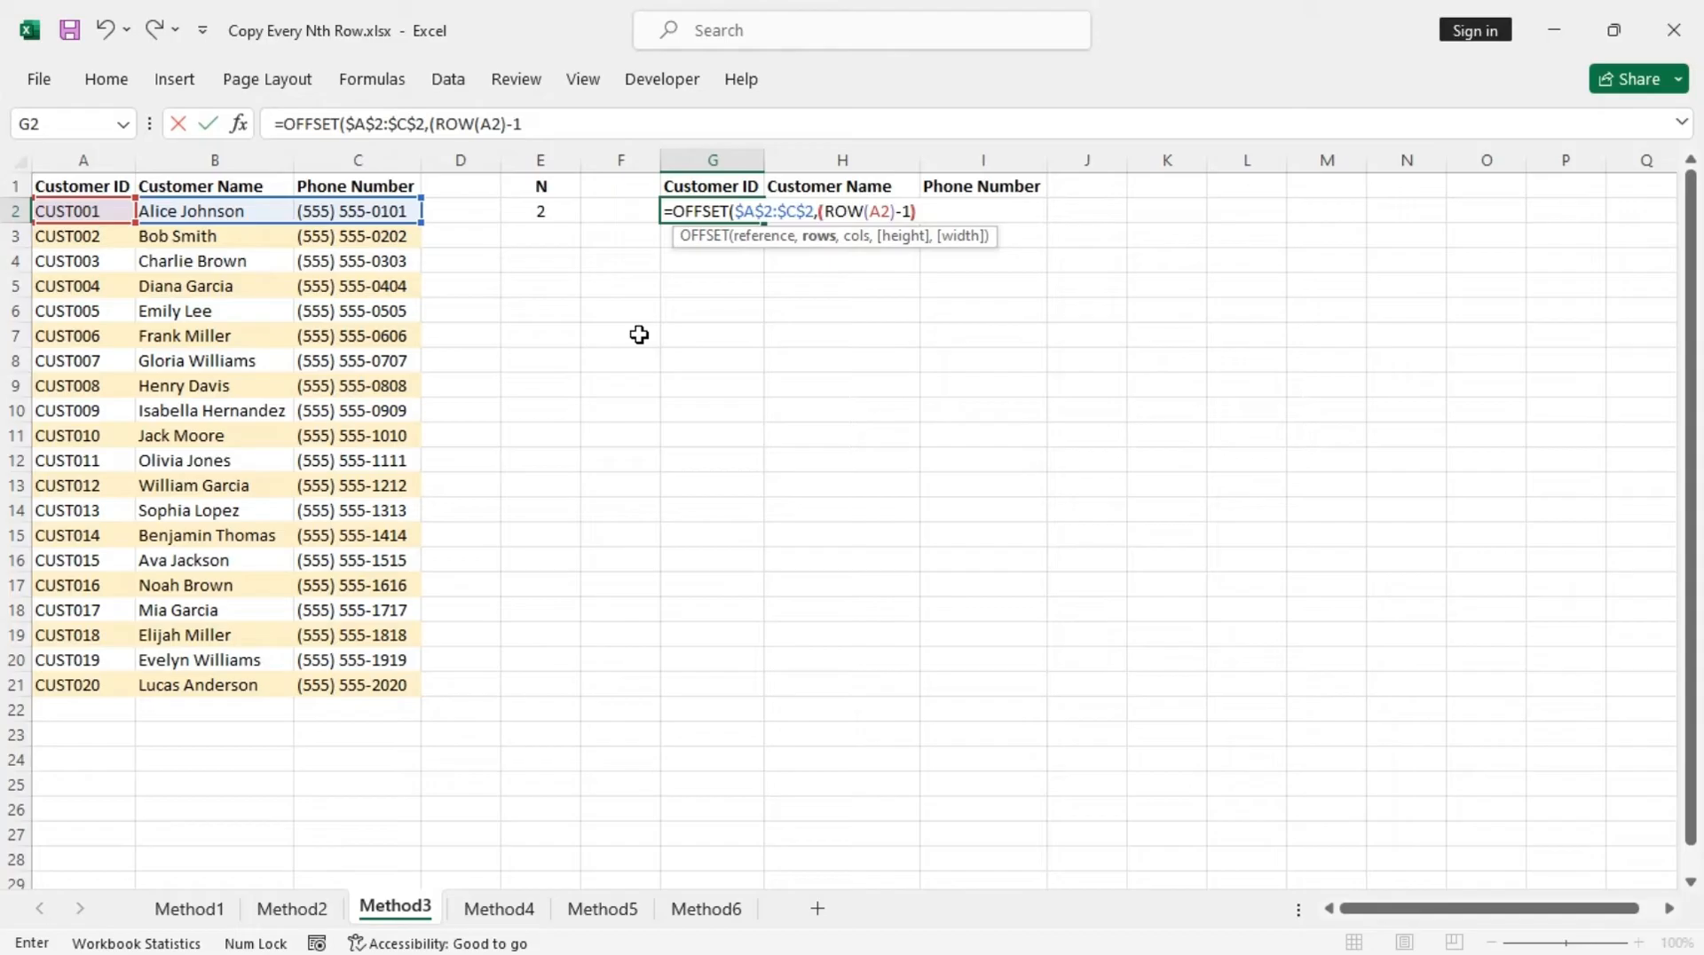
pyautogui.write('*')
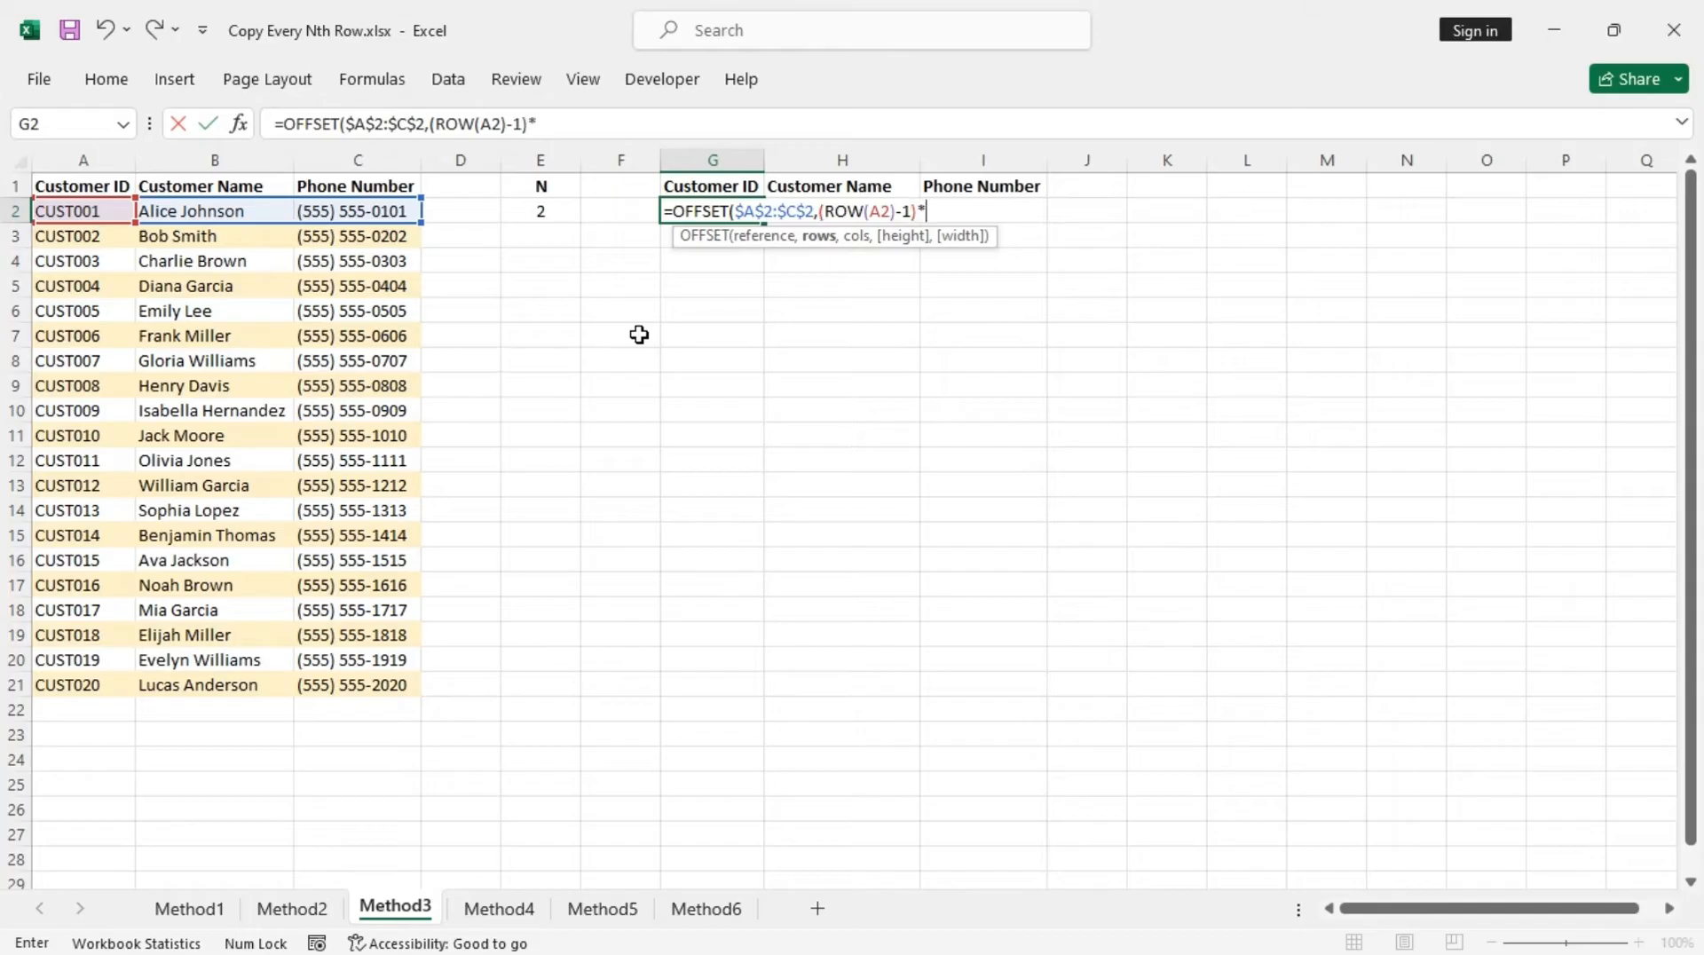
pyautogui.click(540, 212)
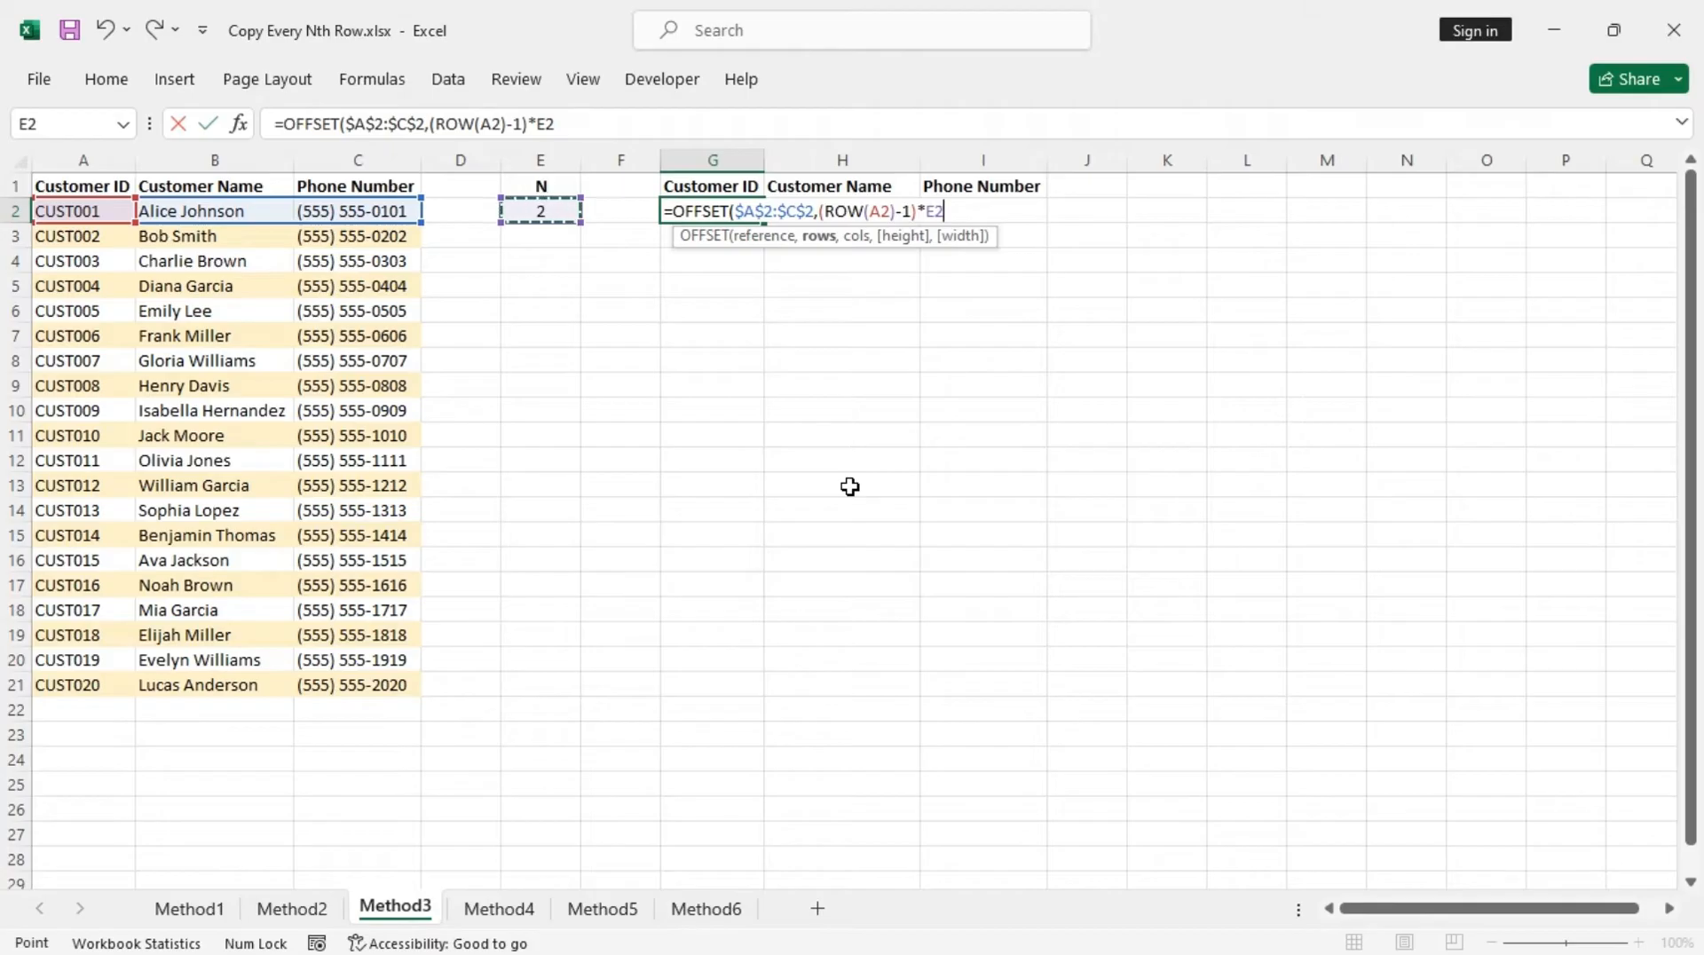
pyautogui.press('f4')
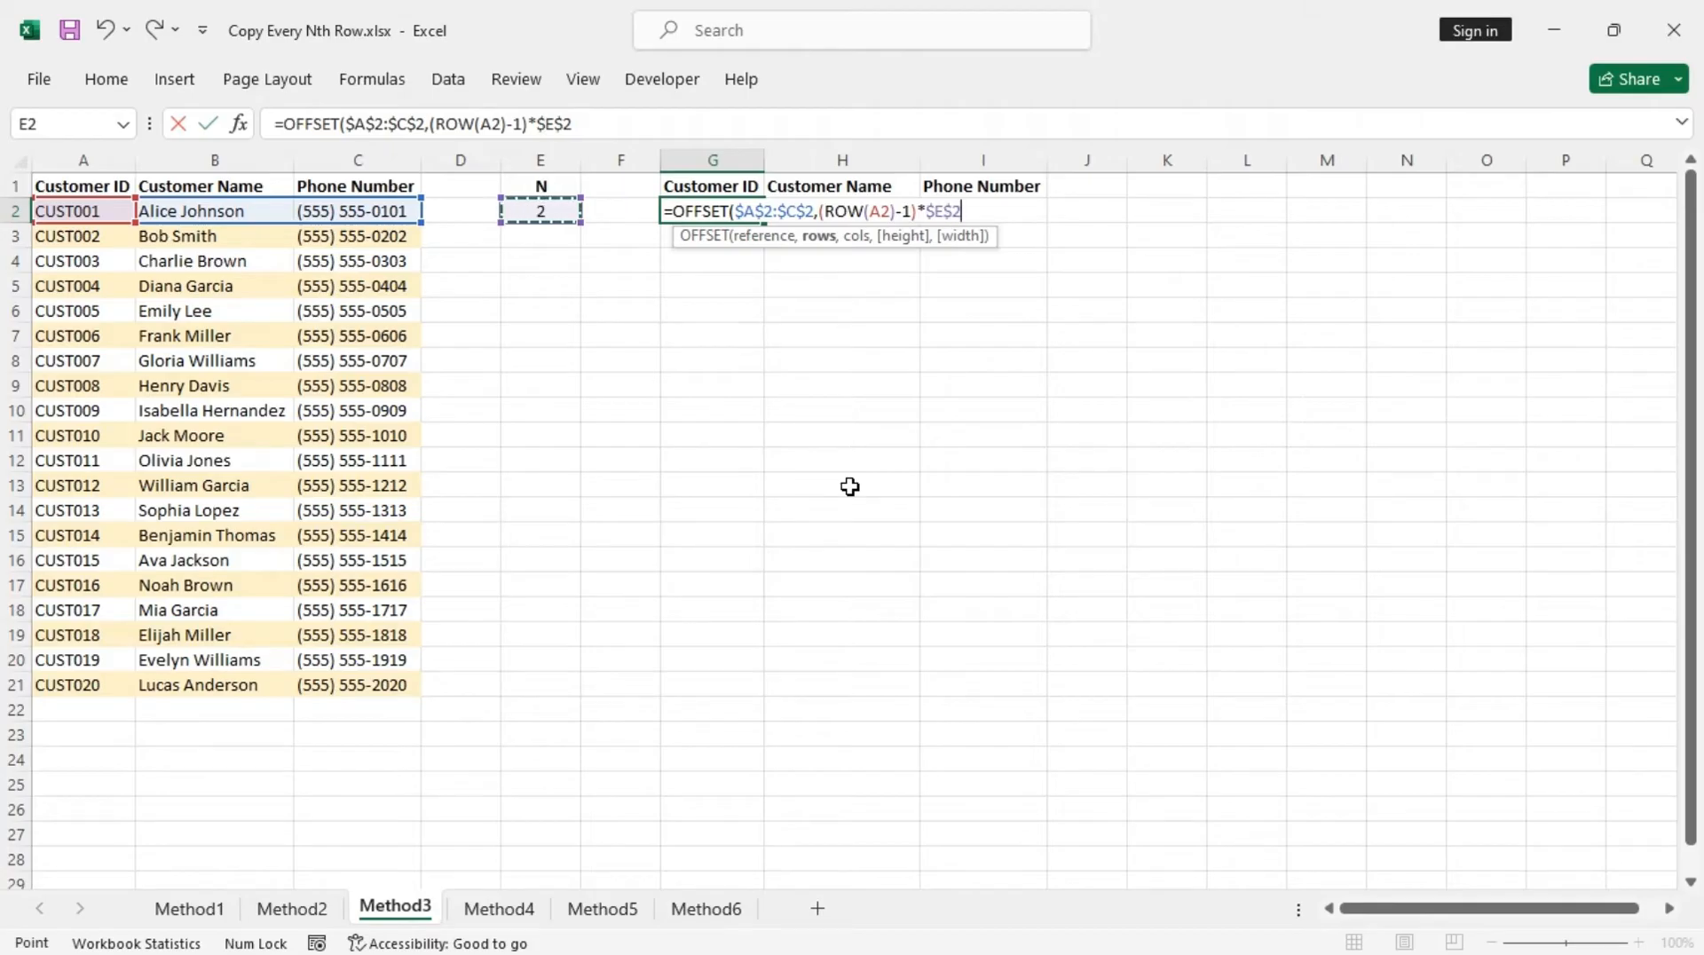
pyautogui.moveTo(849, 412)
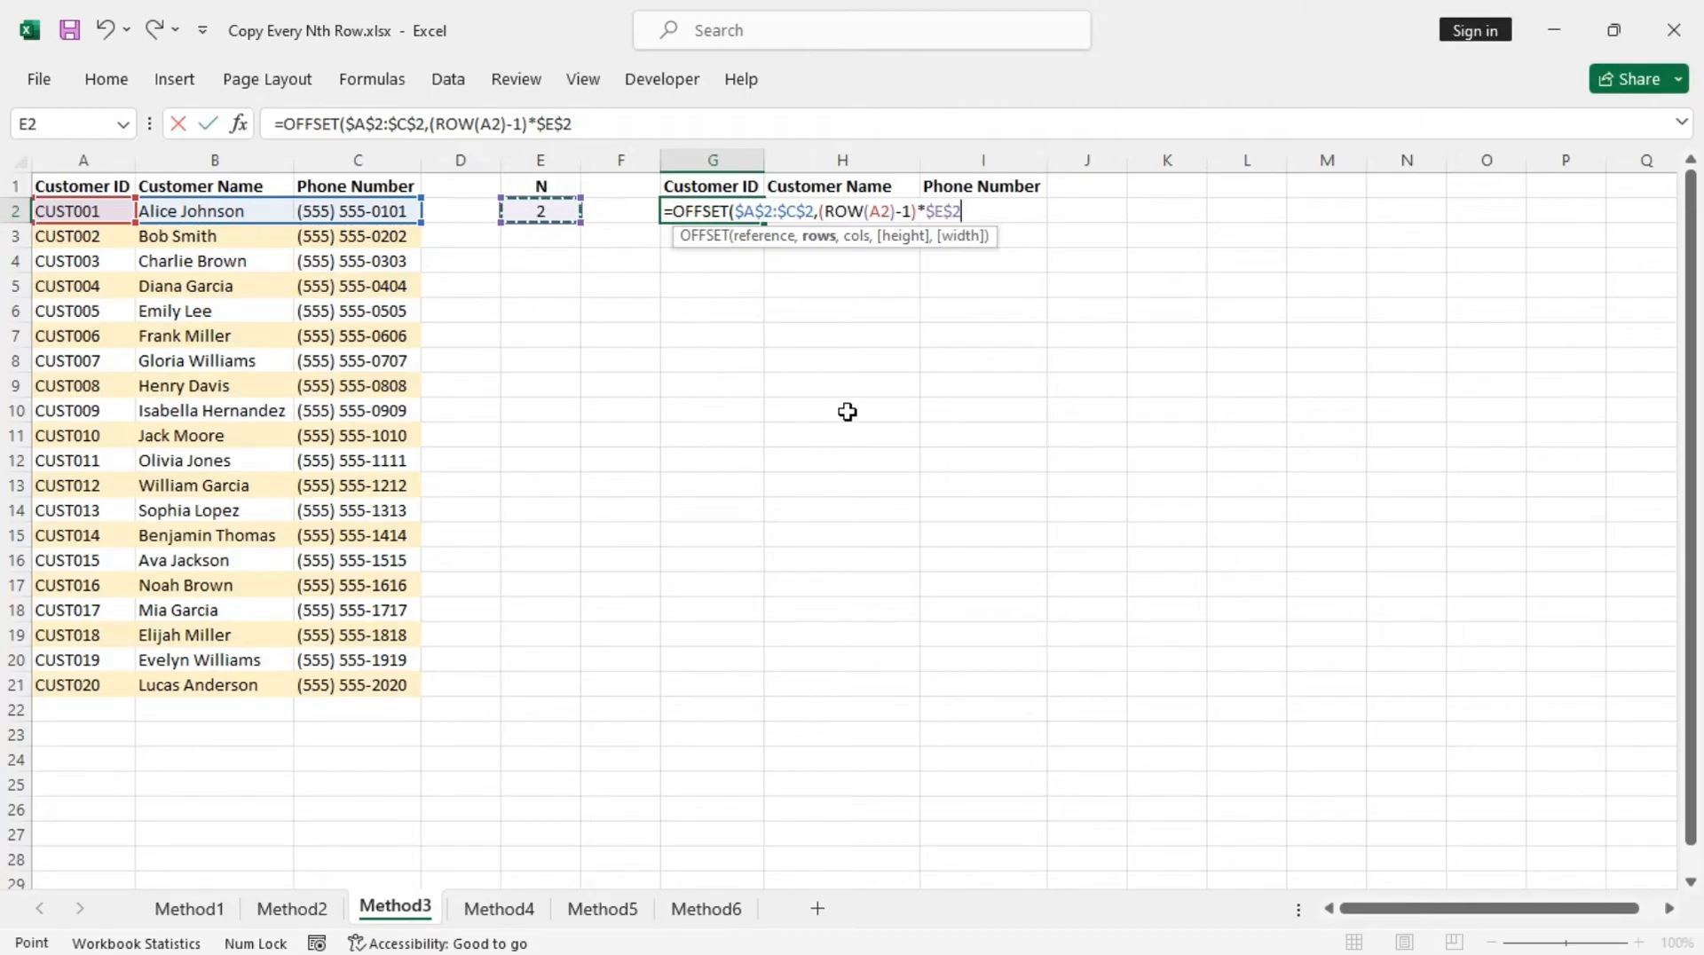
pyautogui.write('-1')
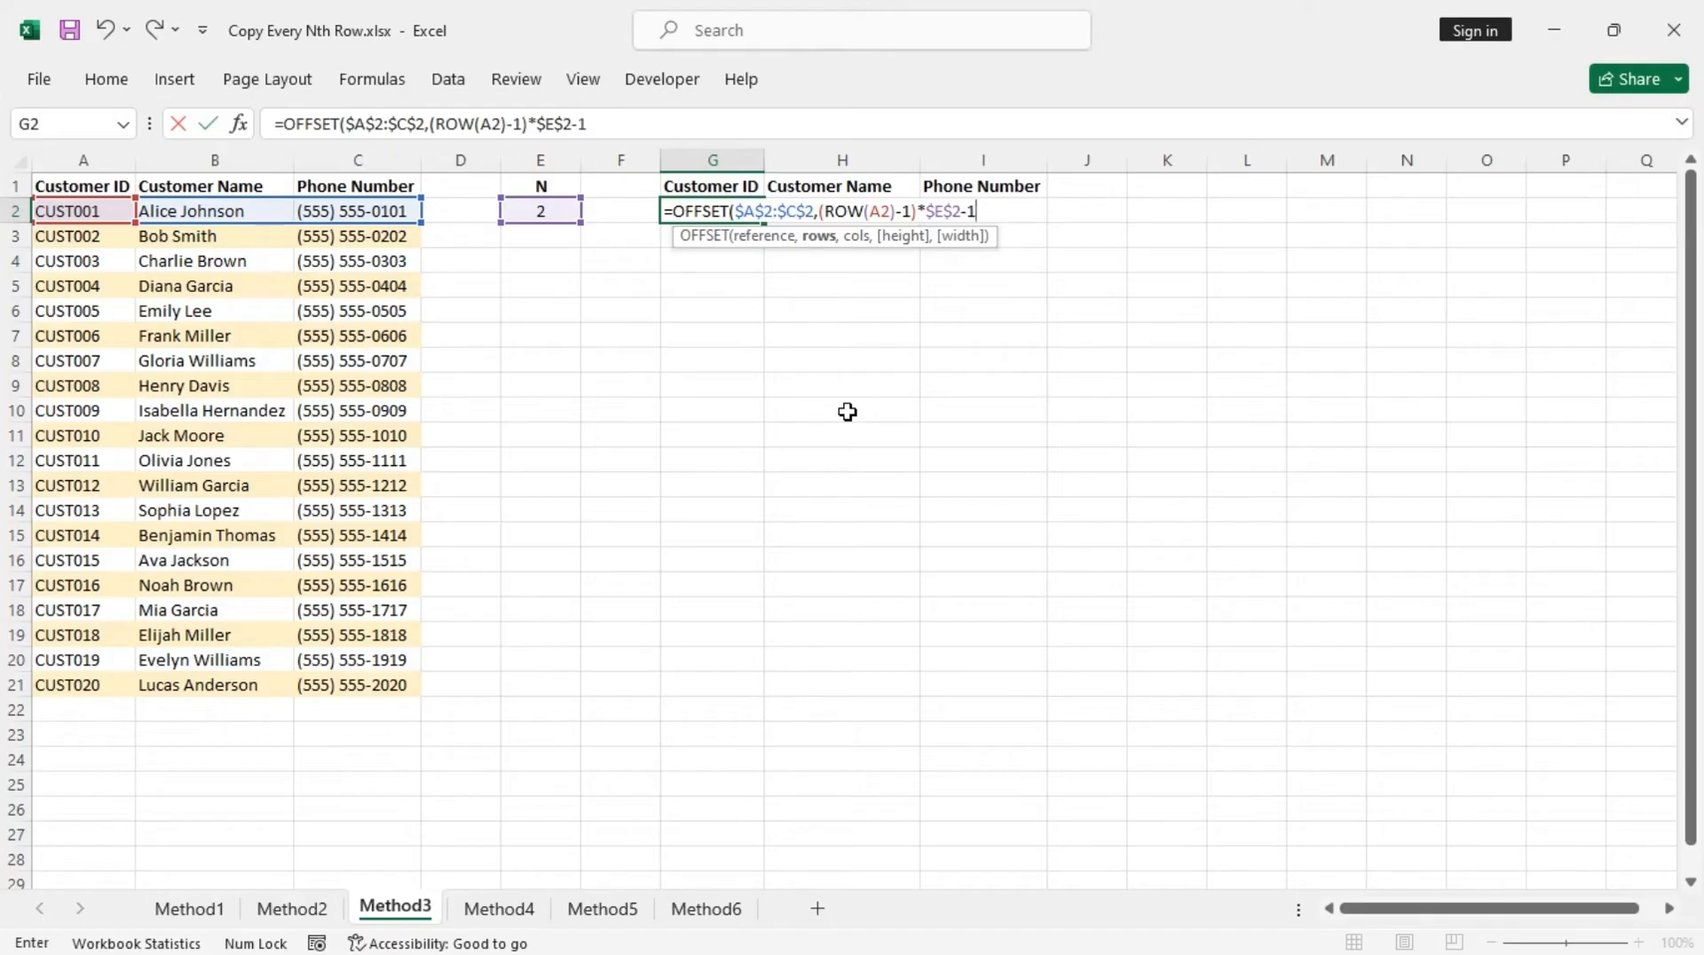
pyautogui.write(',0)')
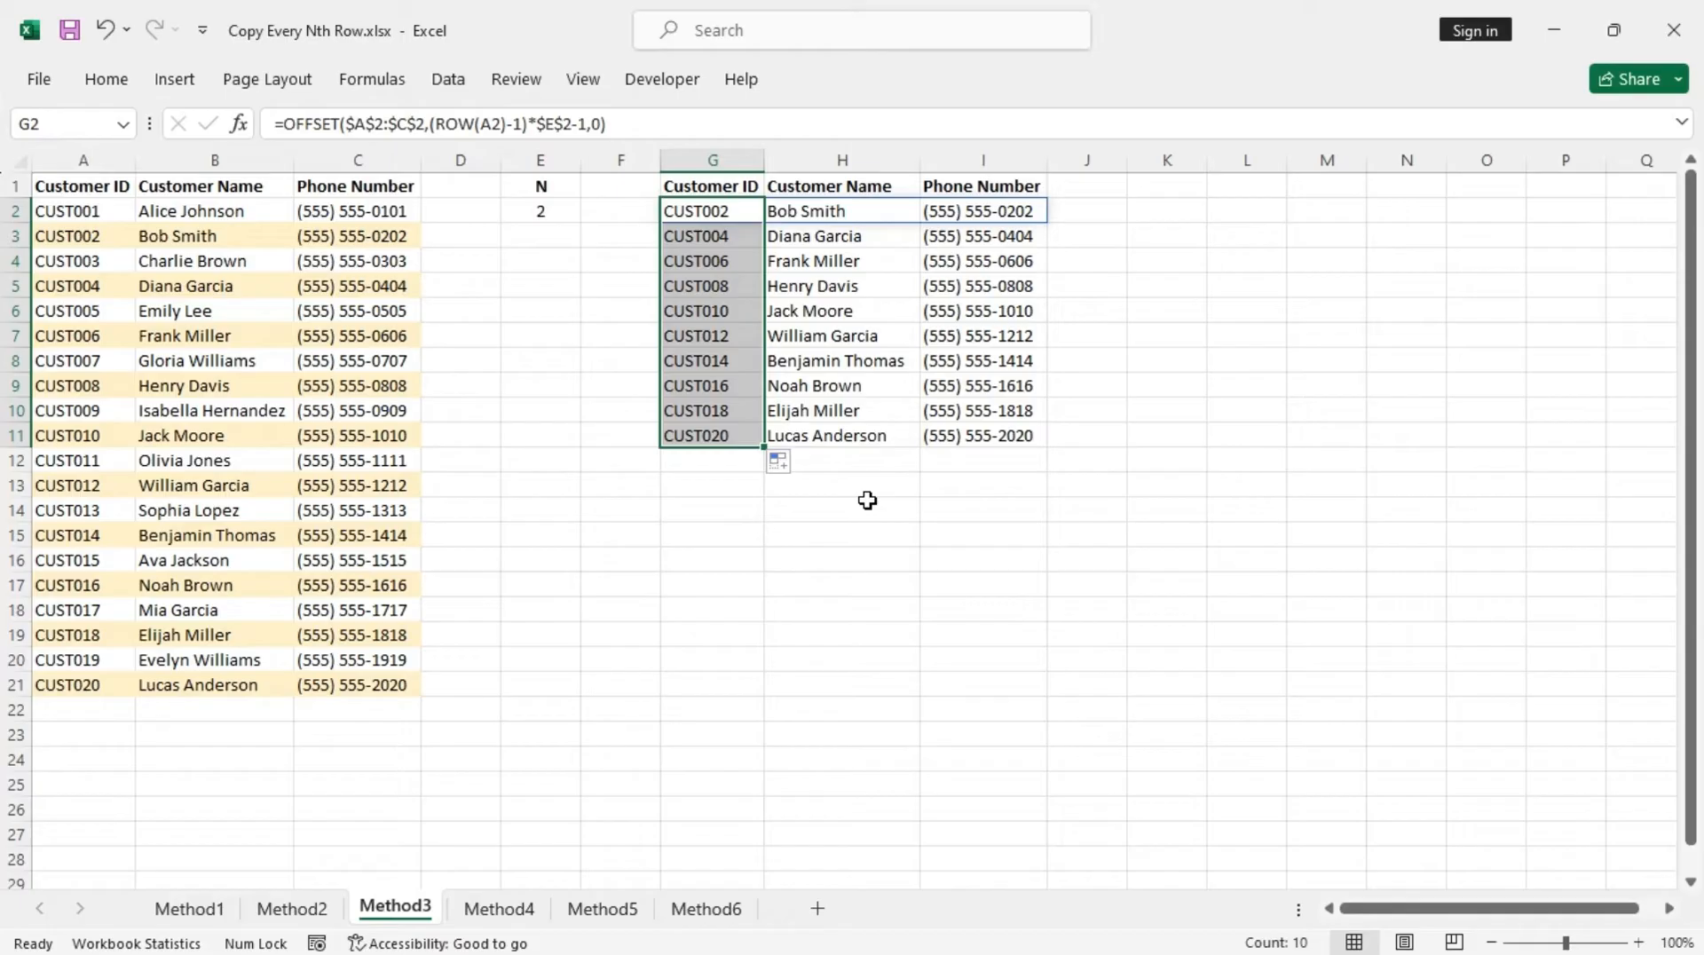
pyautogui.moveTo(692, 607)
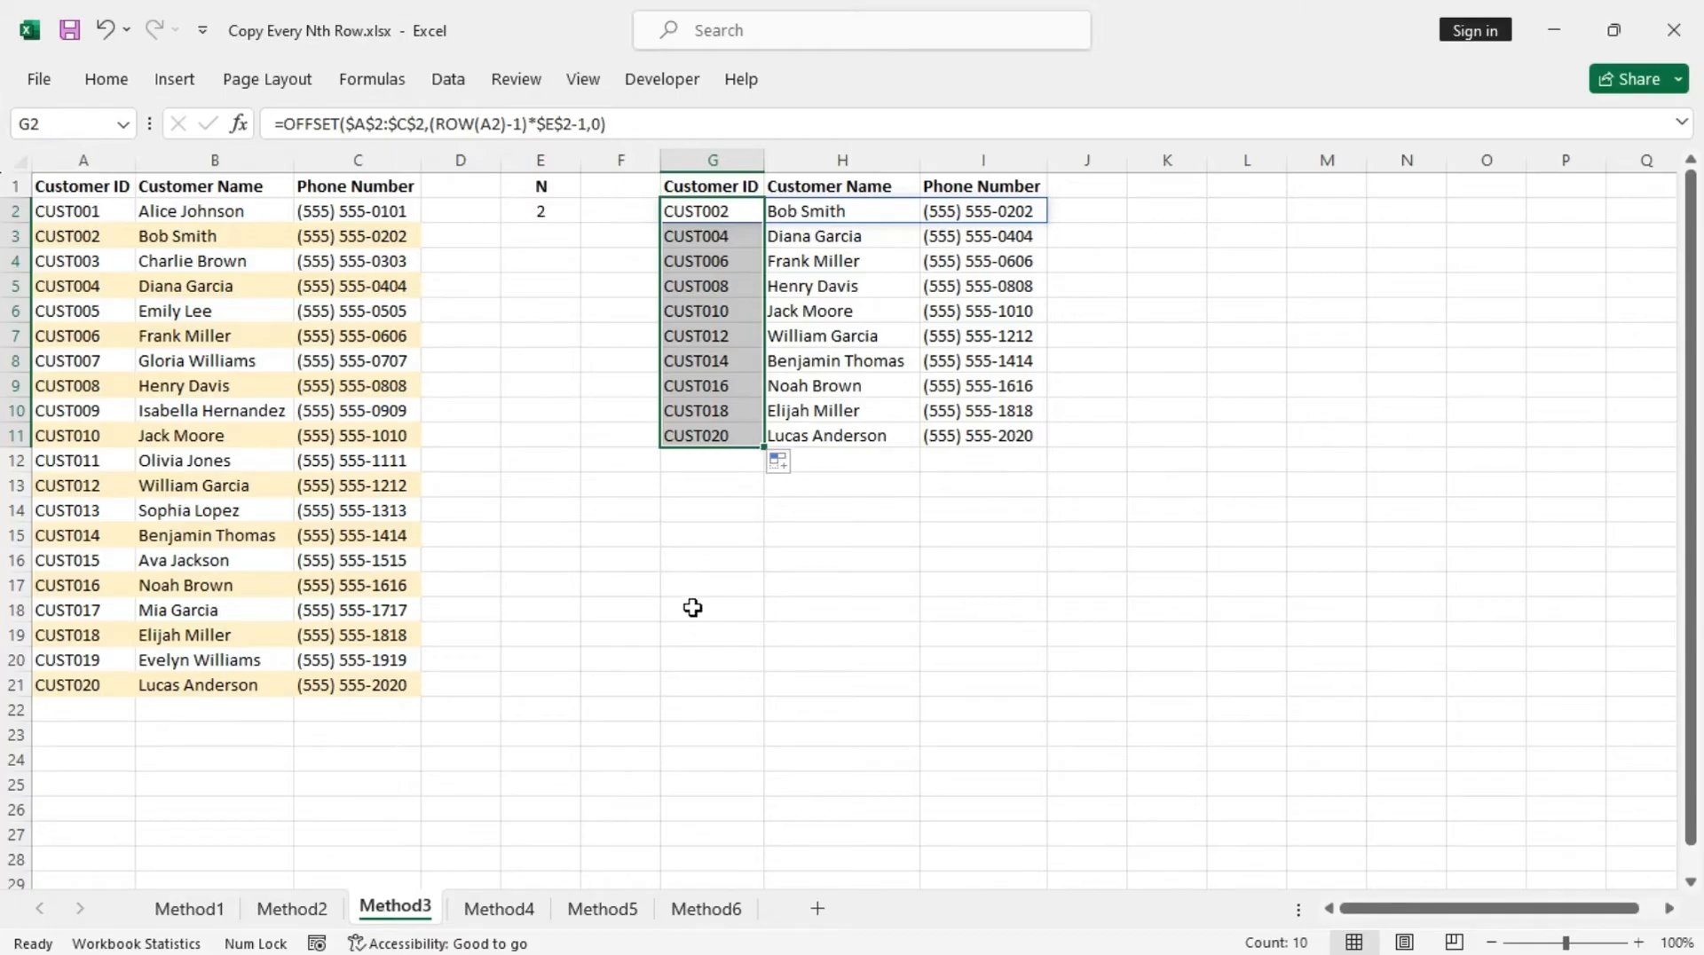
pyautogui.moveTo(713, 588)
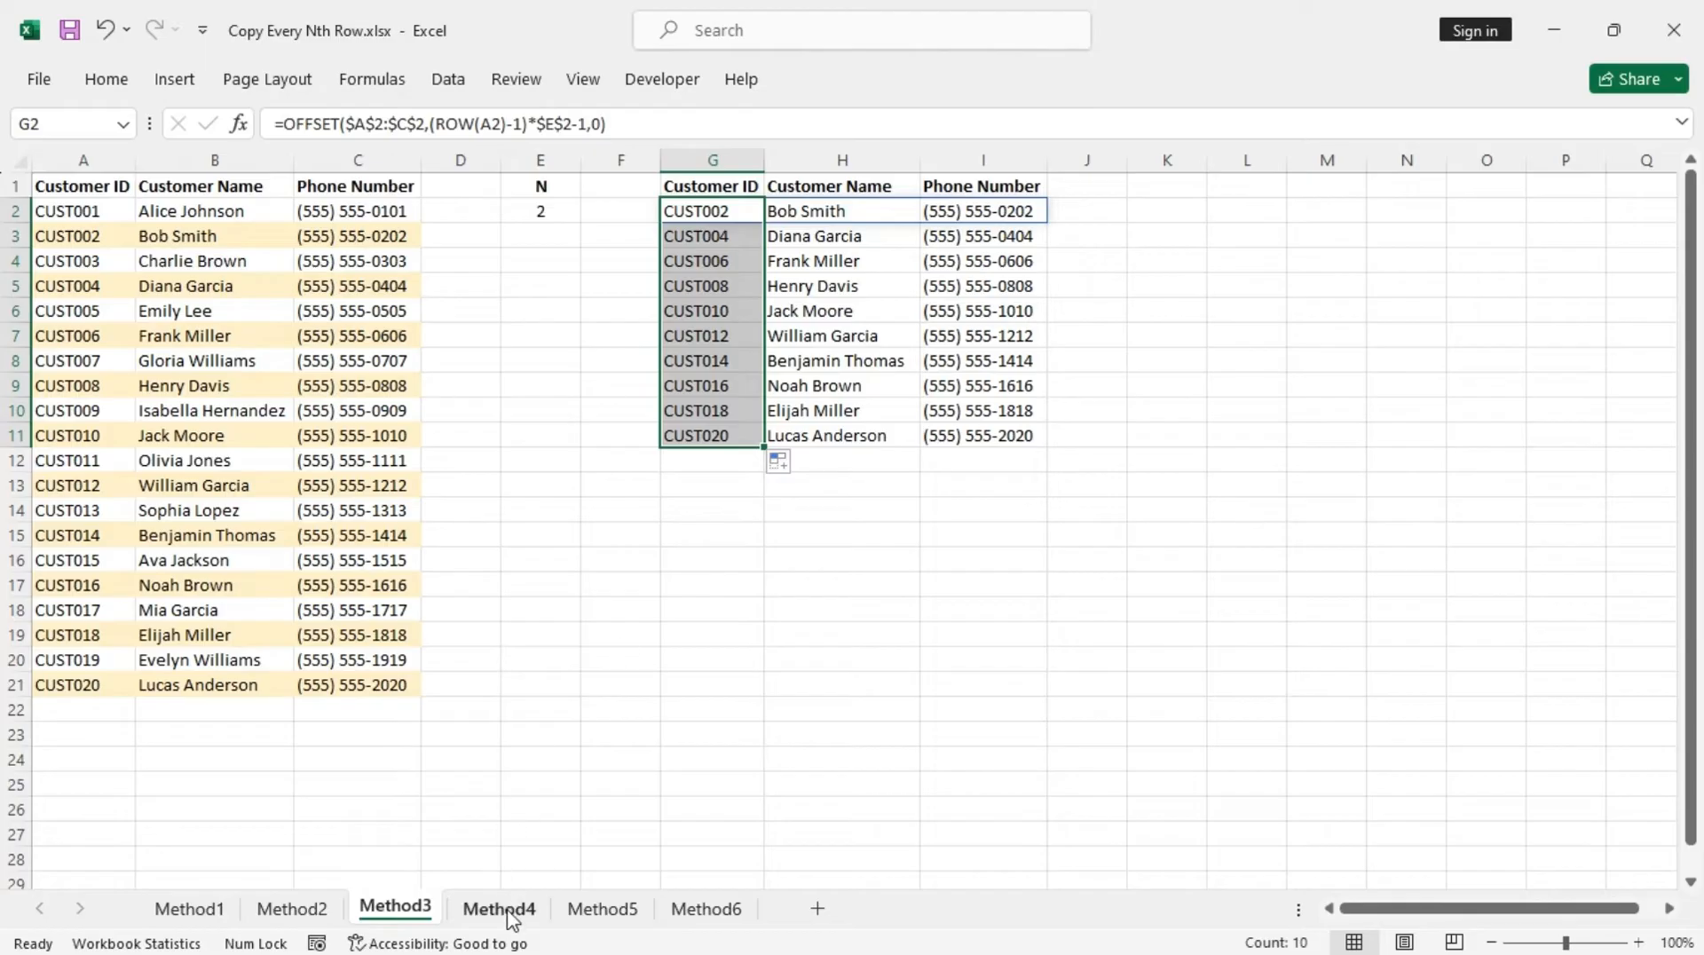
# Step: Switch to the Method4 sheet
pyautogui.click(497, 909)
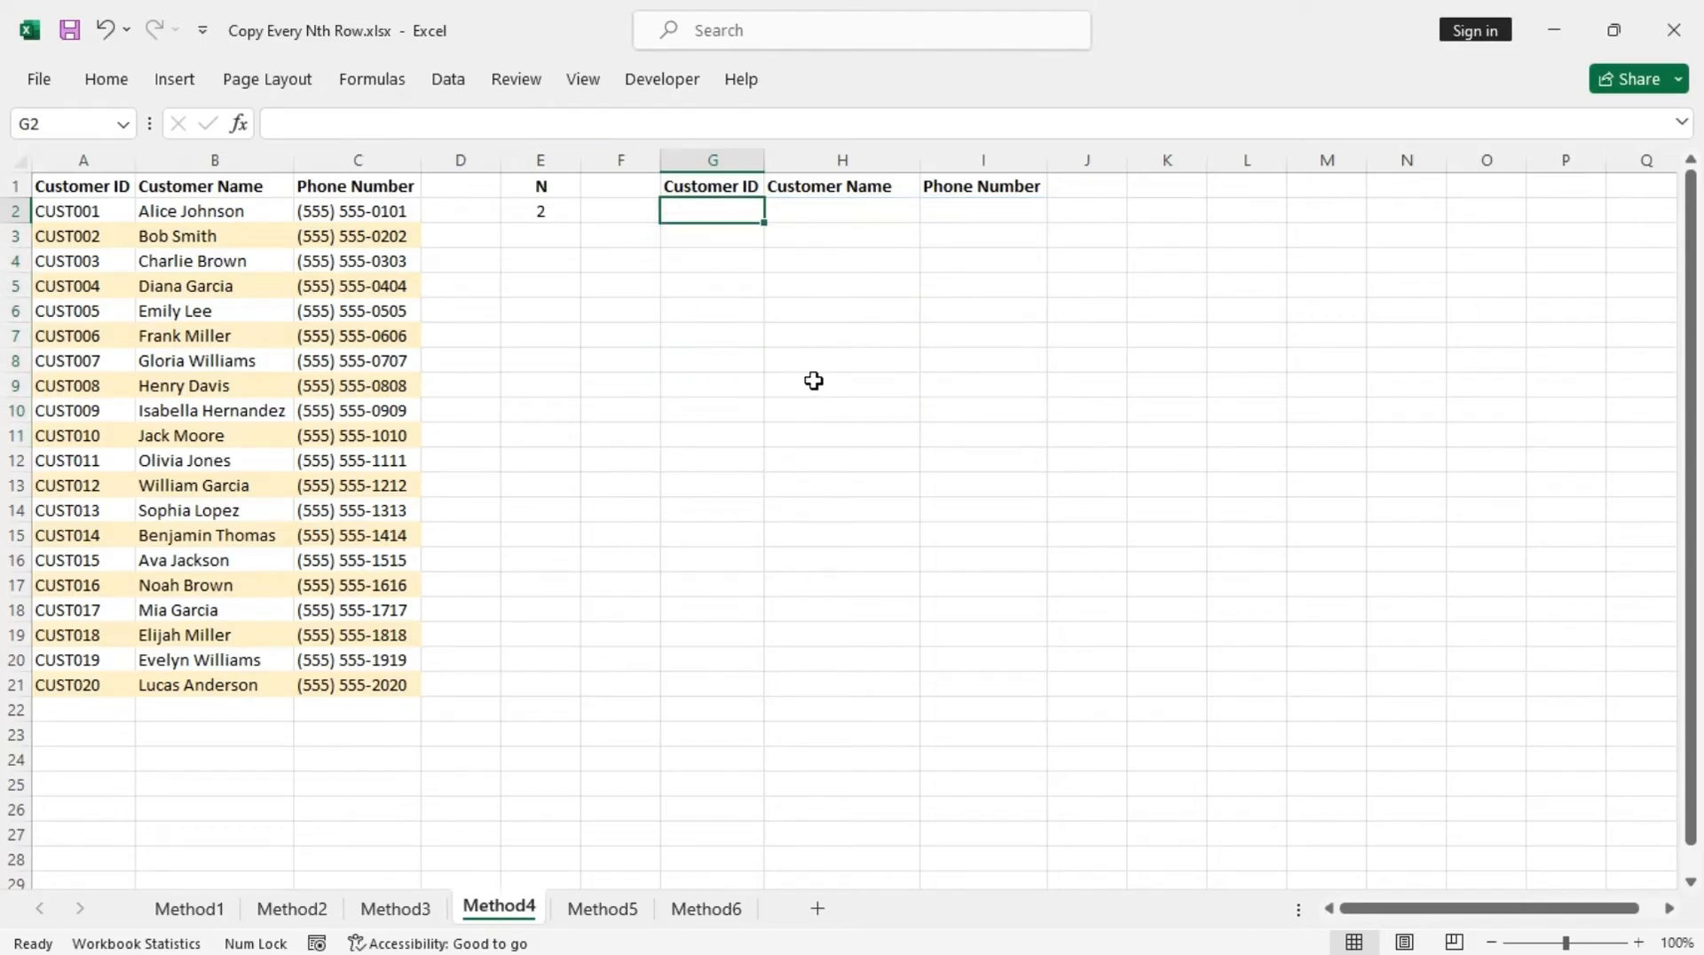
# Step: In Method4's G2, start =INDEX($A$2:$C$21,ROWS($A$2:A2) as the row counter
pyautogui.write('=')
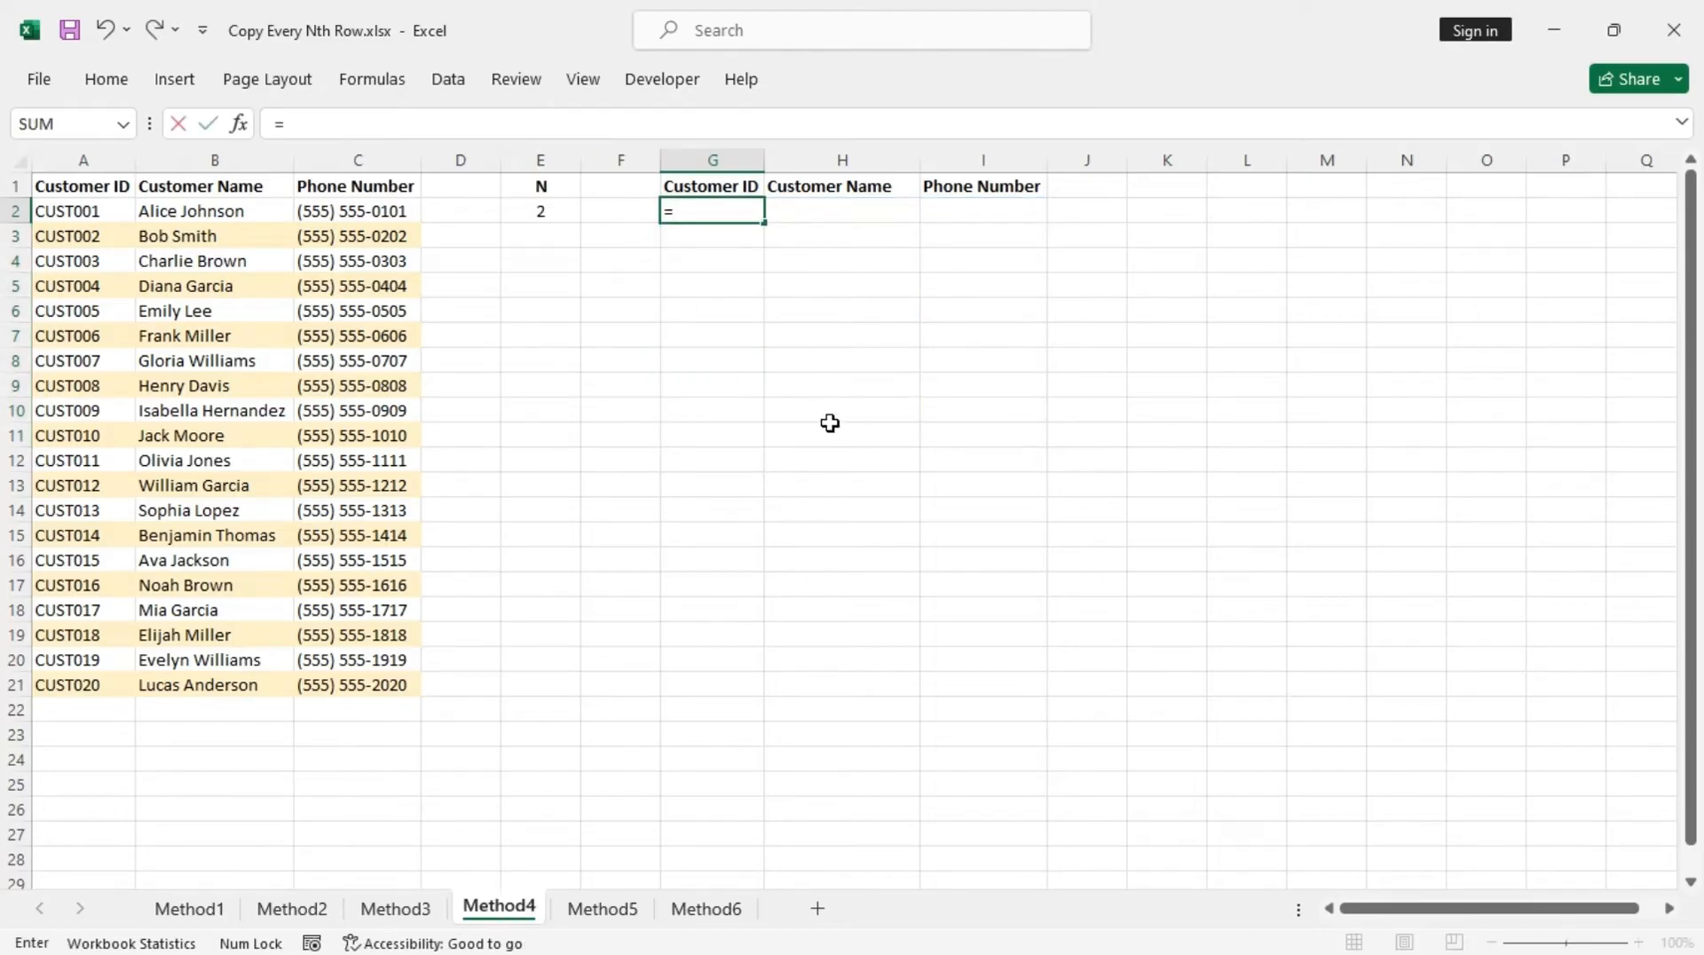
pyautogui.write('ind')
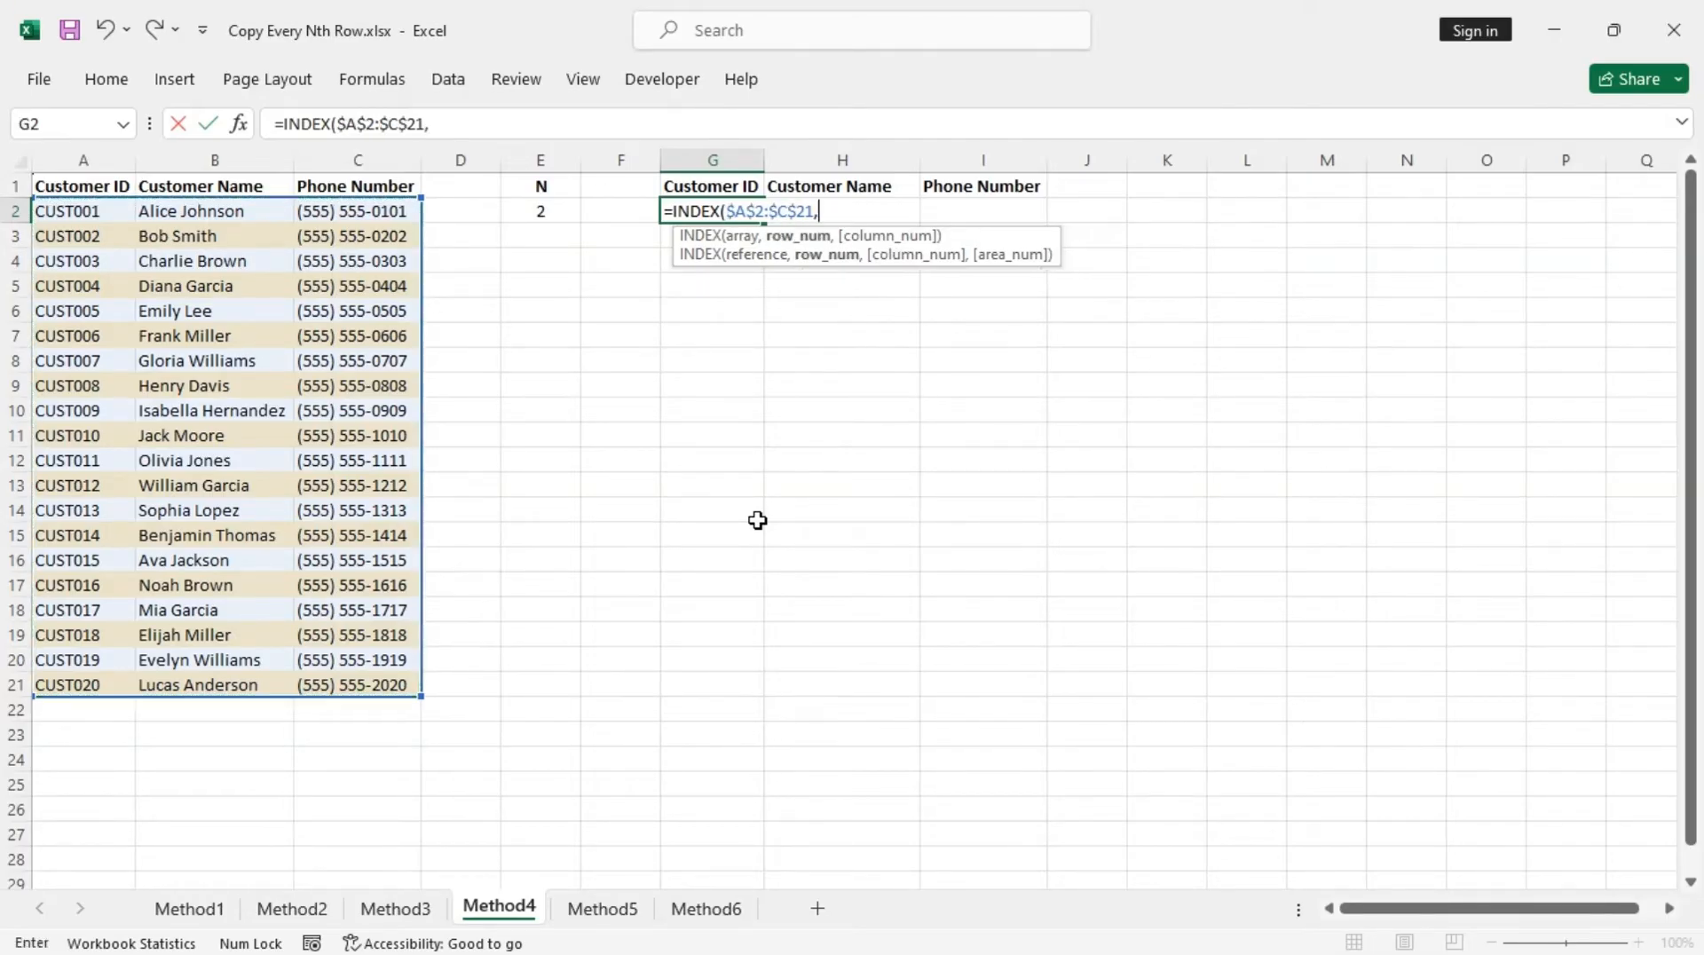
pyautogui.write('row')
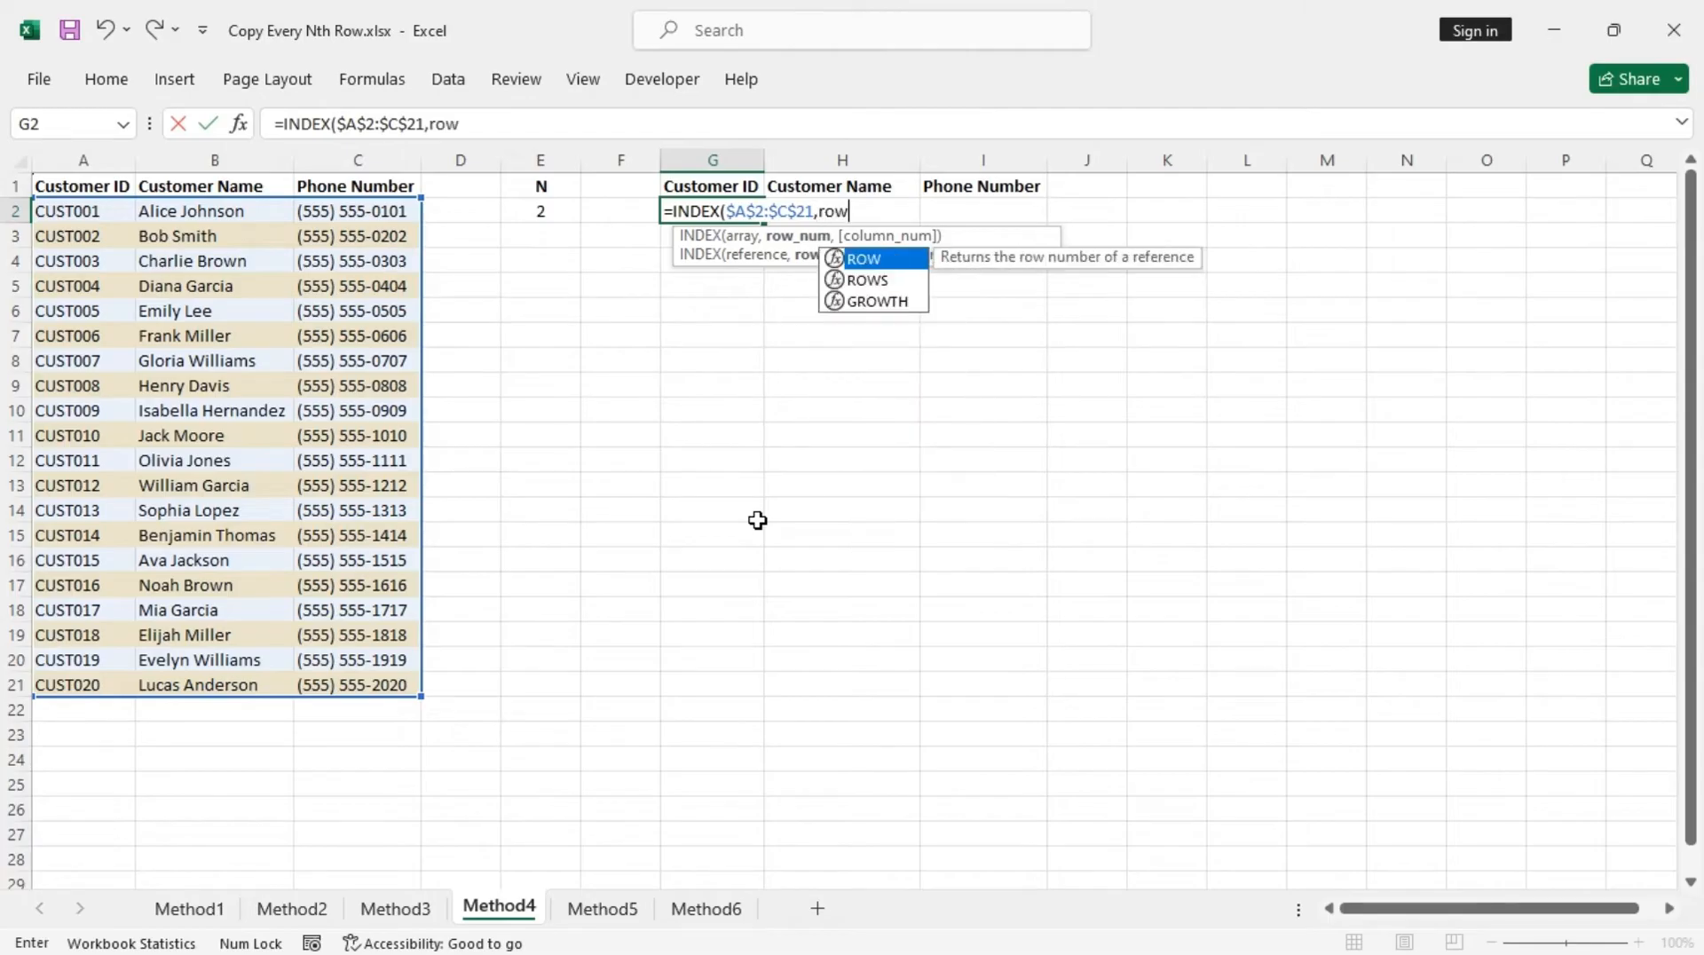
pyautogui.write('s')
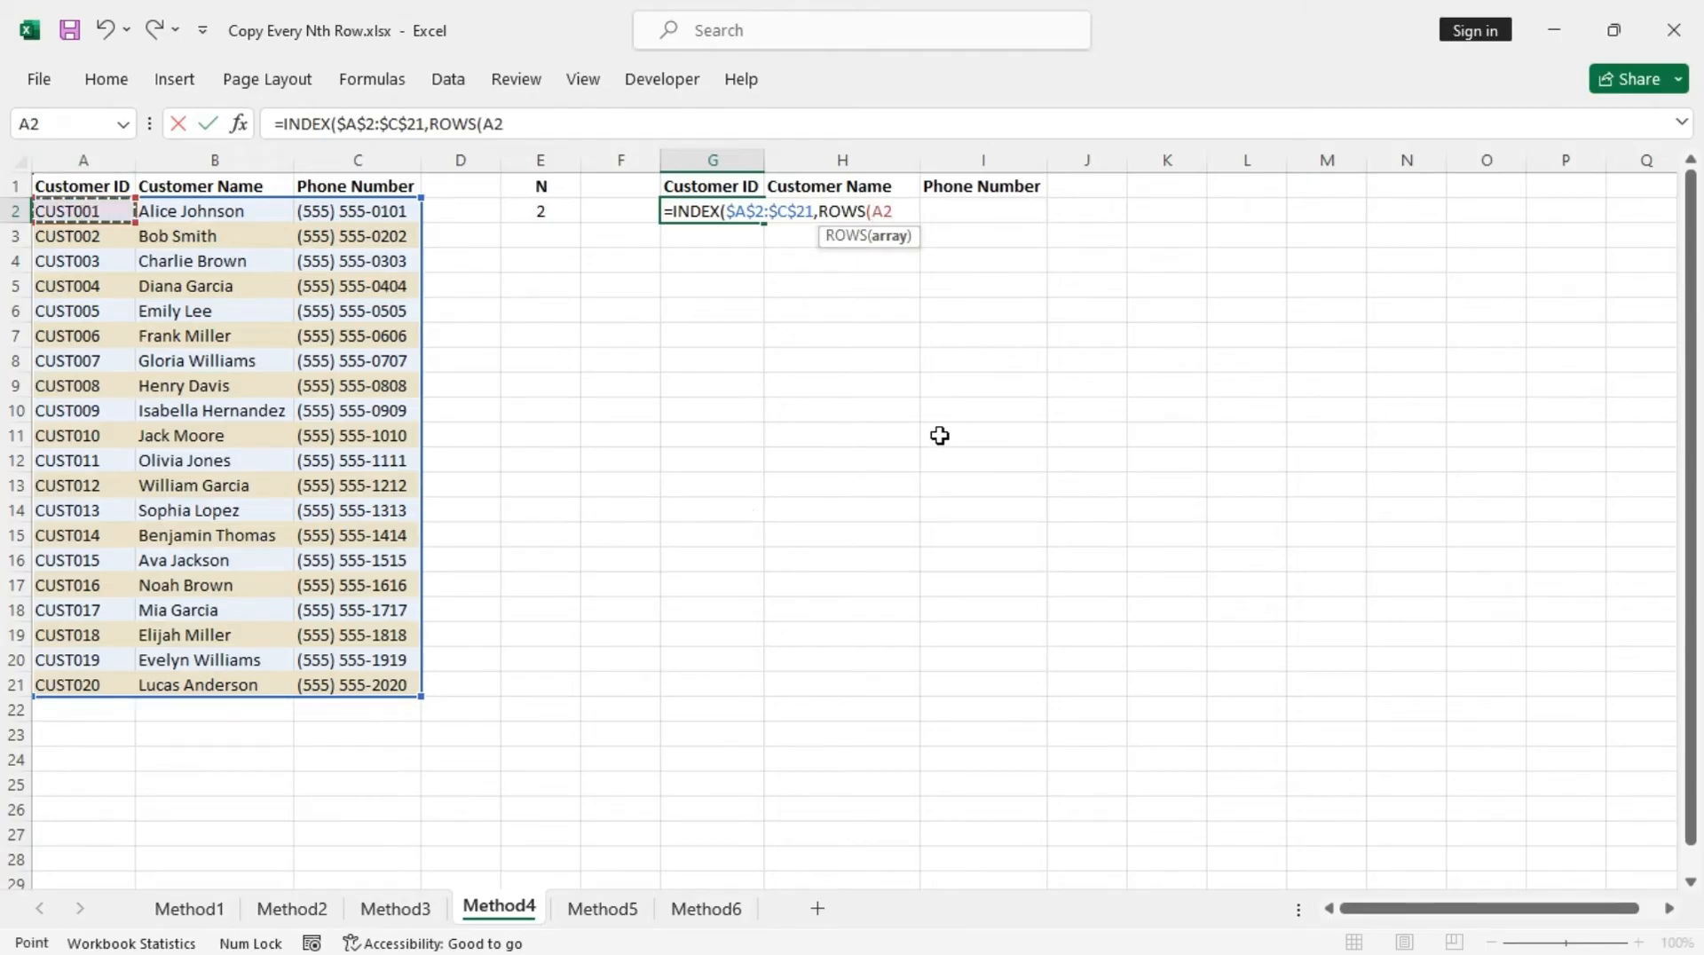
pyautogui.write(':A2')
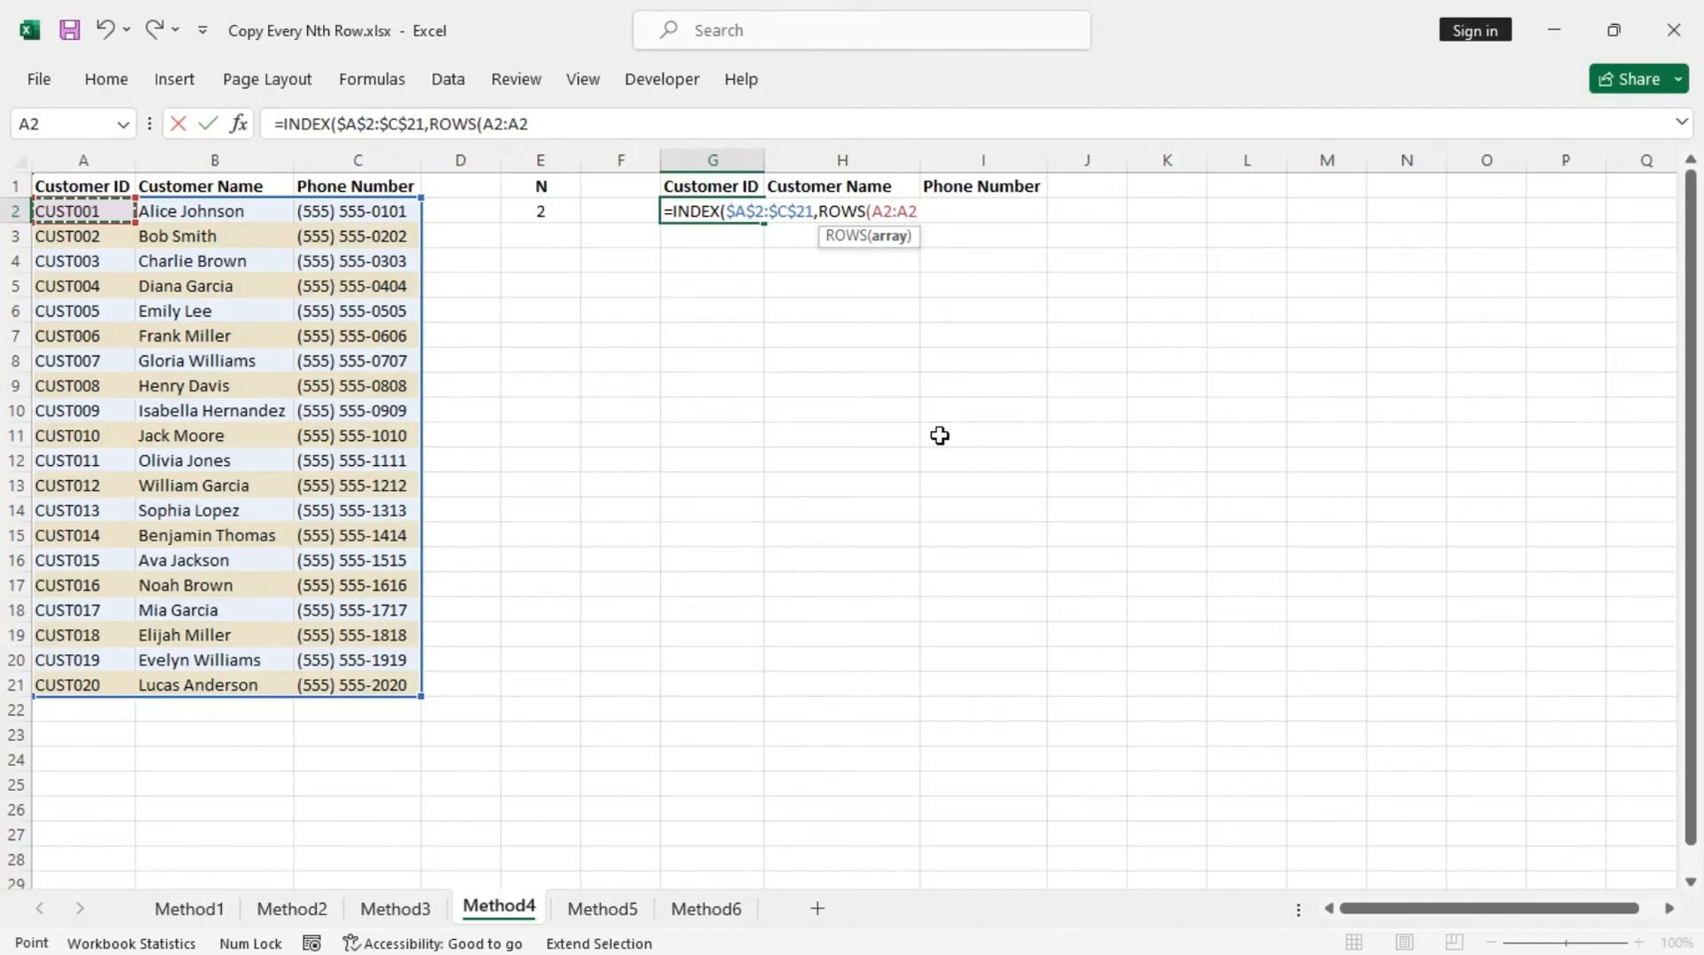
pyautogui.write(')')
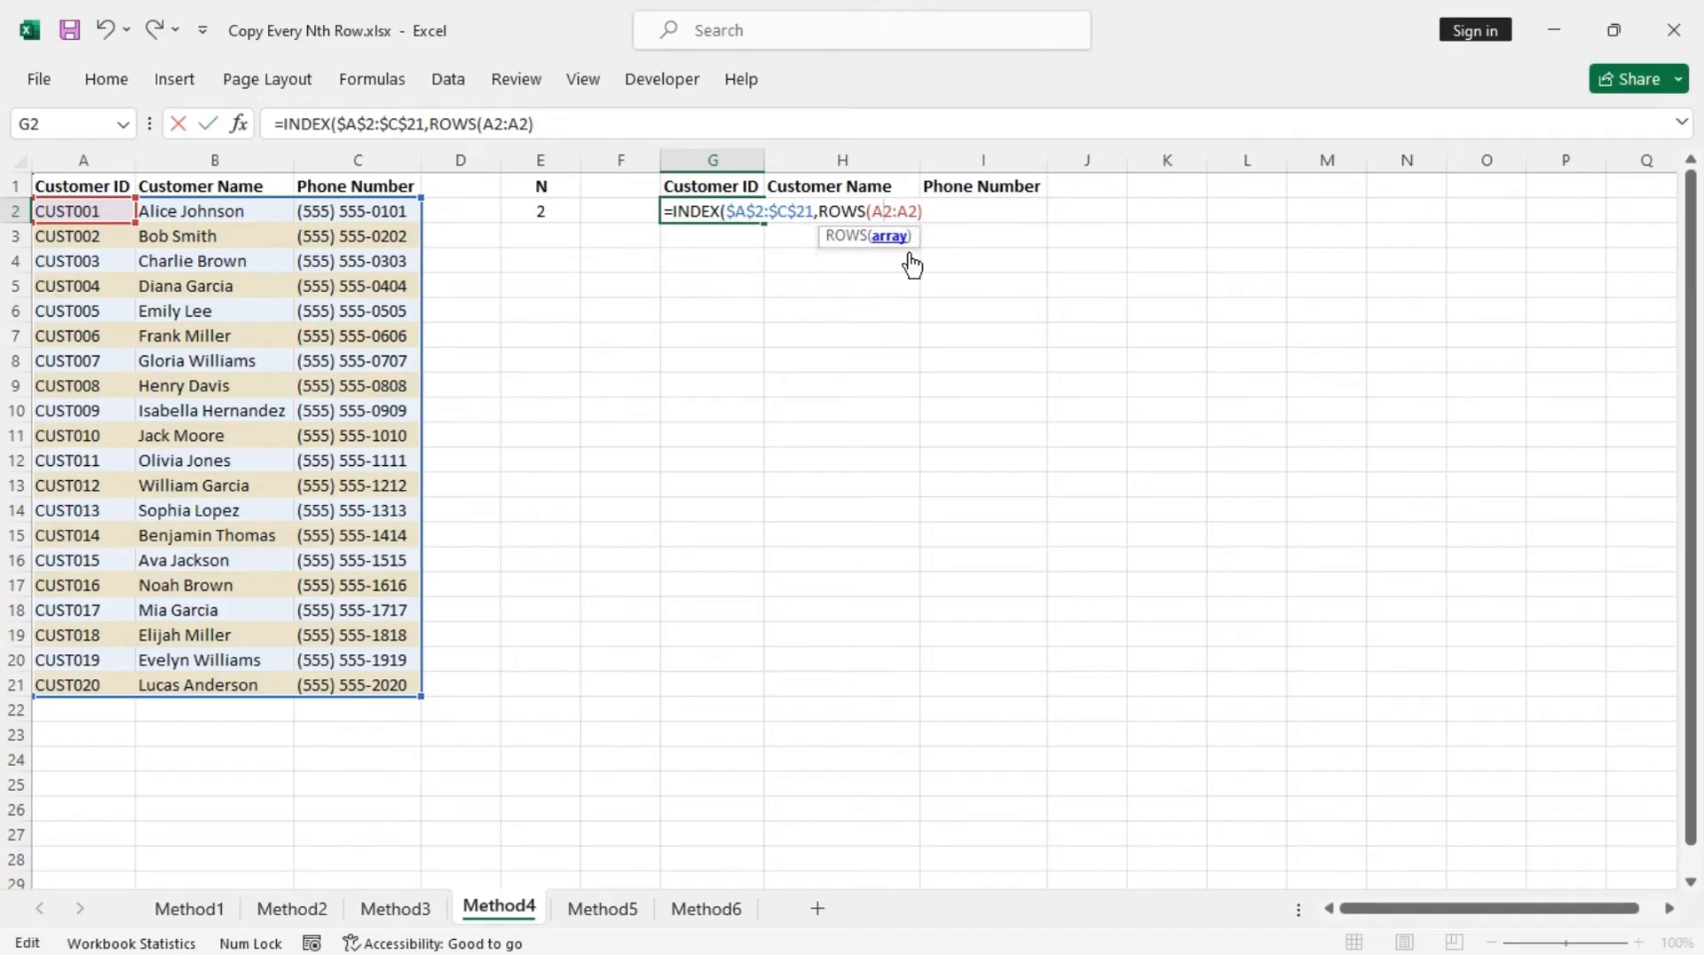
pyautogui.moveTo(1016, 467)
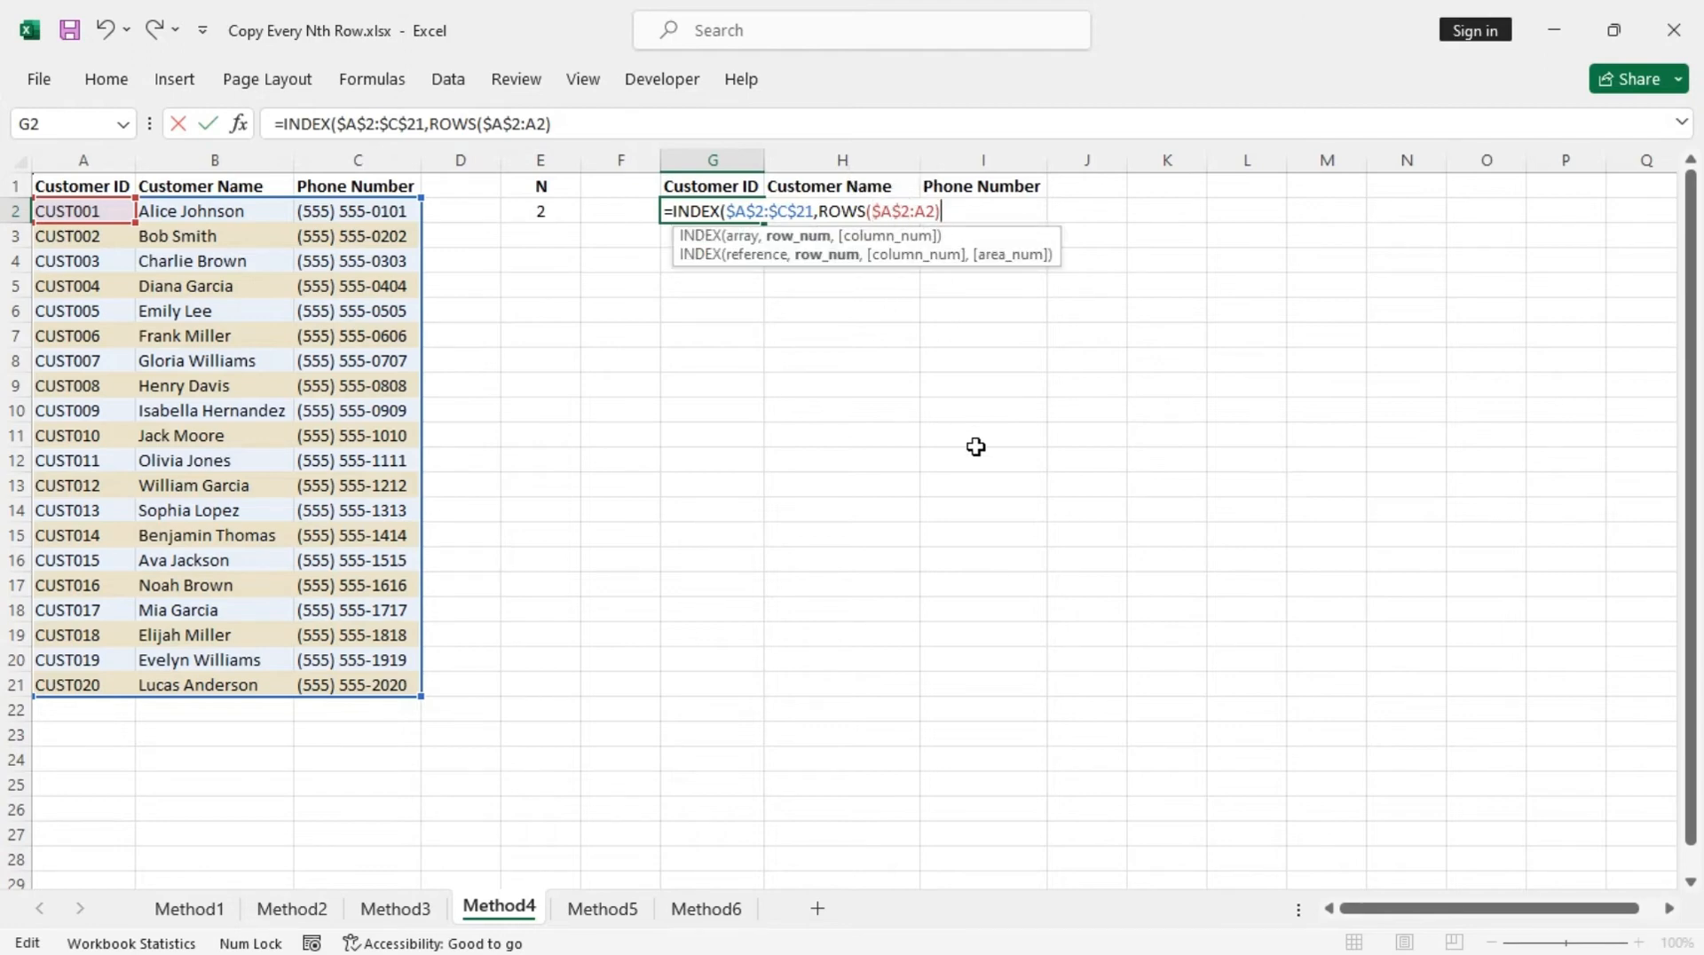
# Step: Multiply the counter by absolute $E$2, leave the column argument blank and commit the formula
pyautogui.write('*')
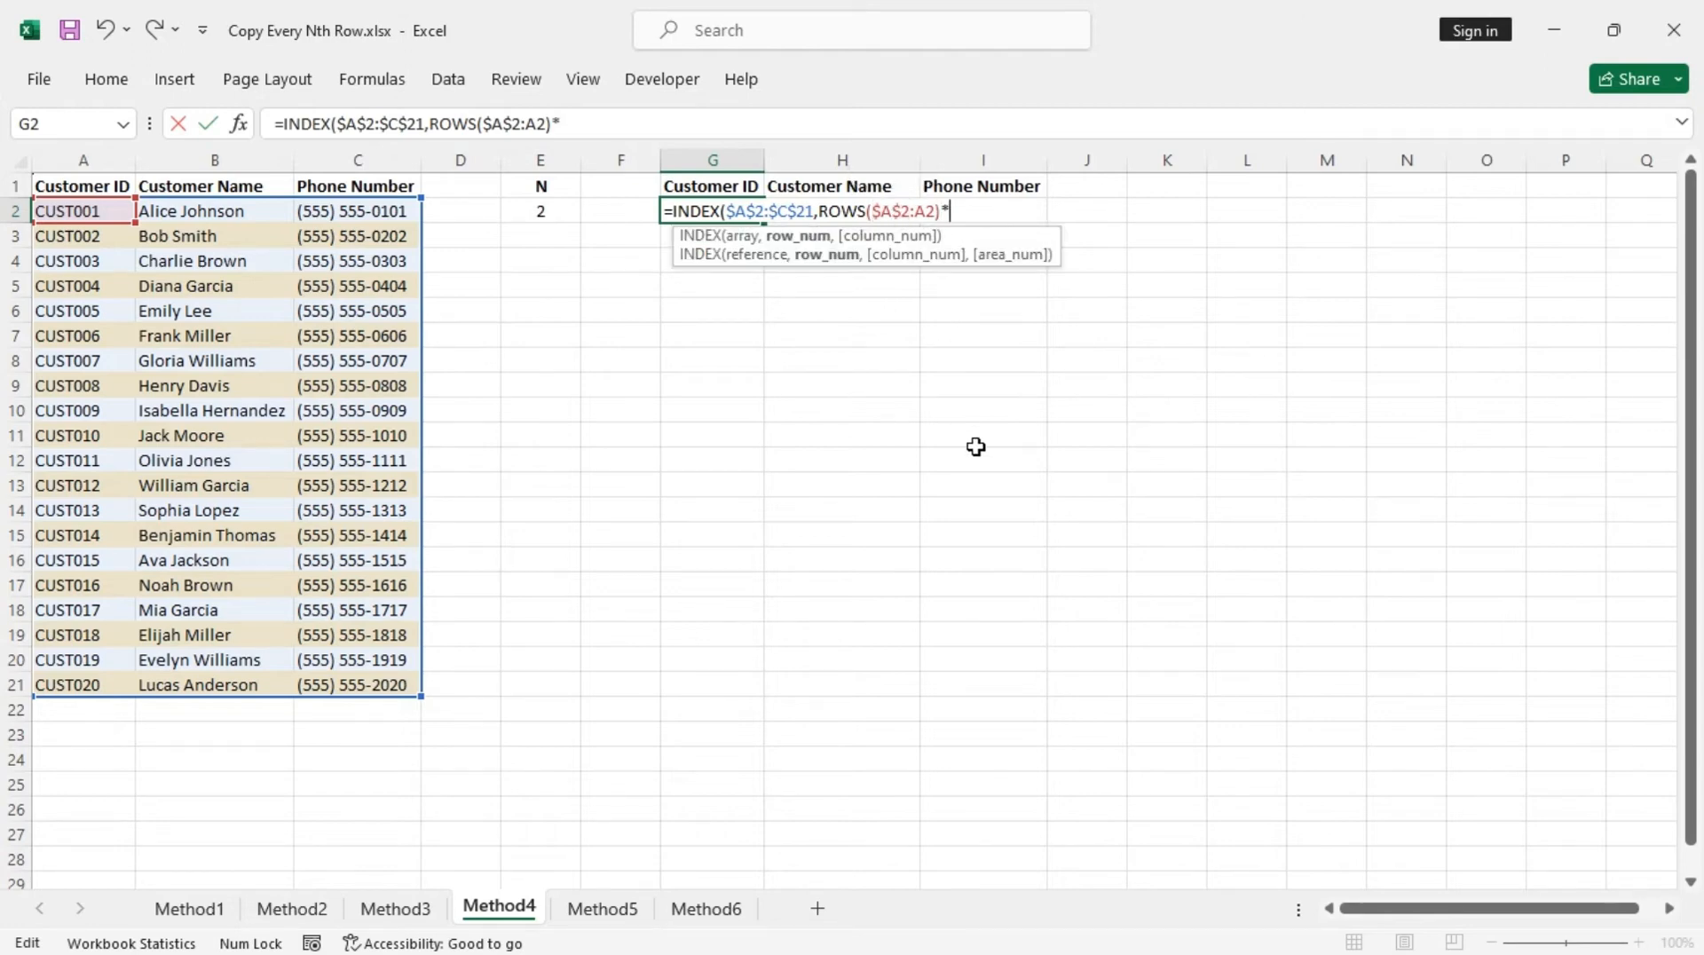
pyautogui.click(540, 211)
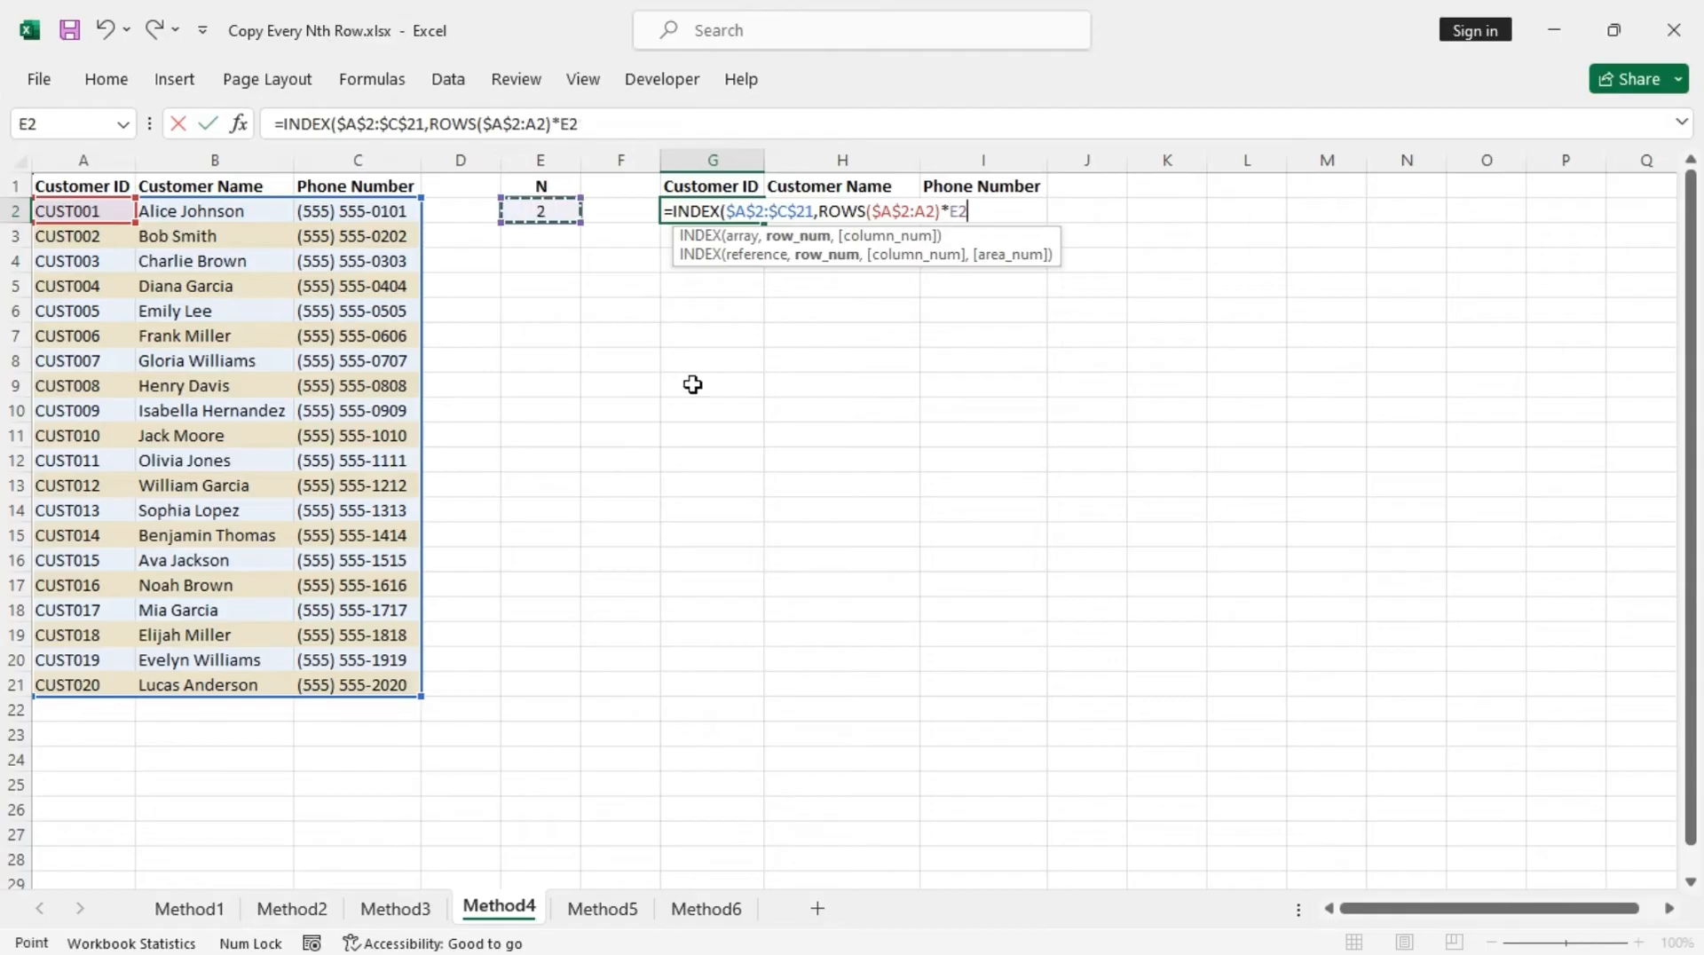
pyautogui.press('f4')
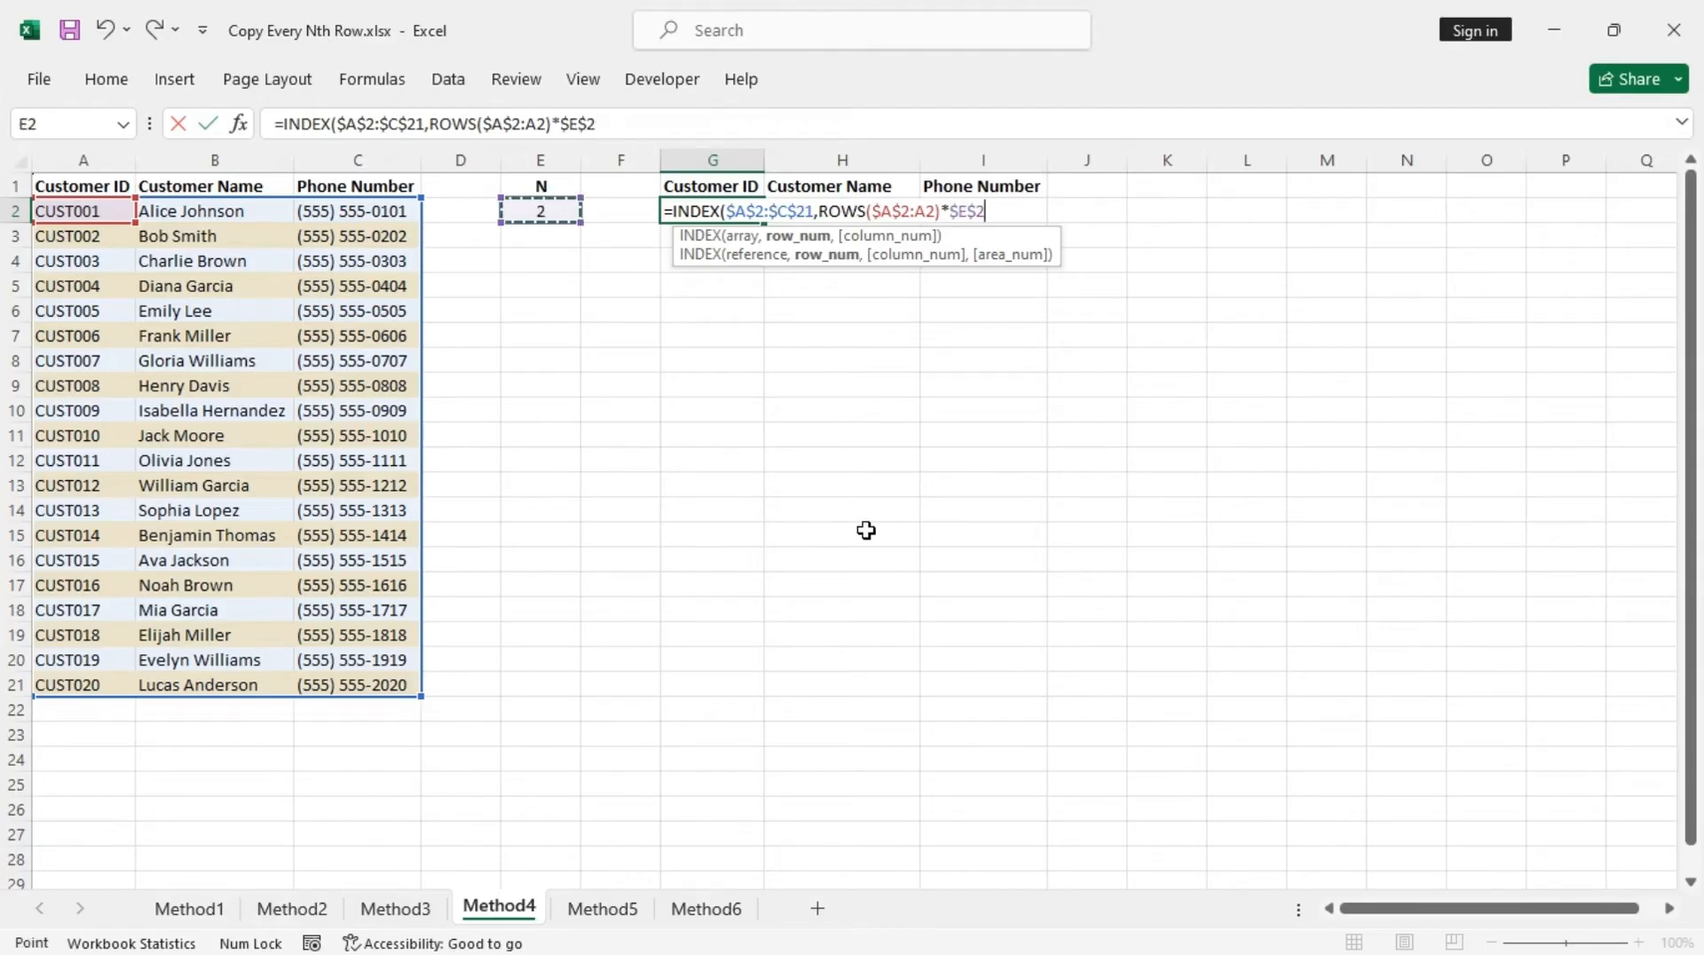
pyautogui.write(',')
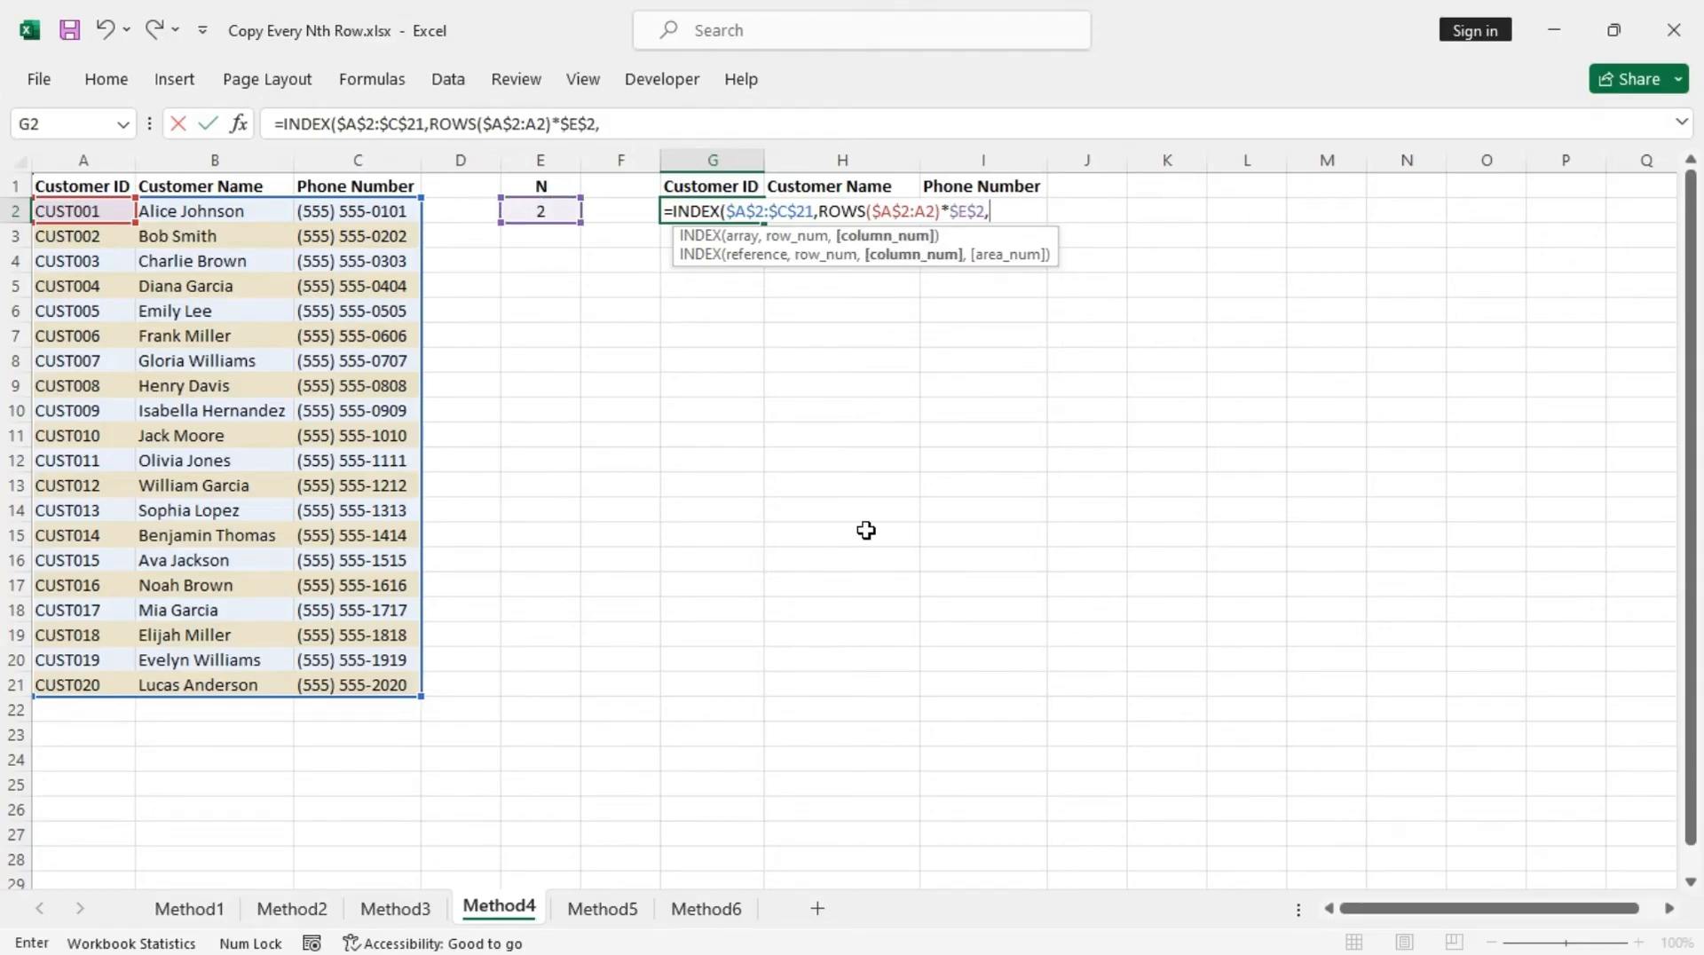
pyautogui.write(')')
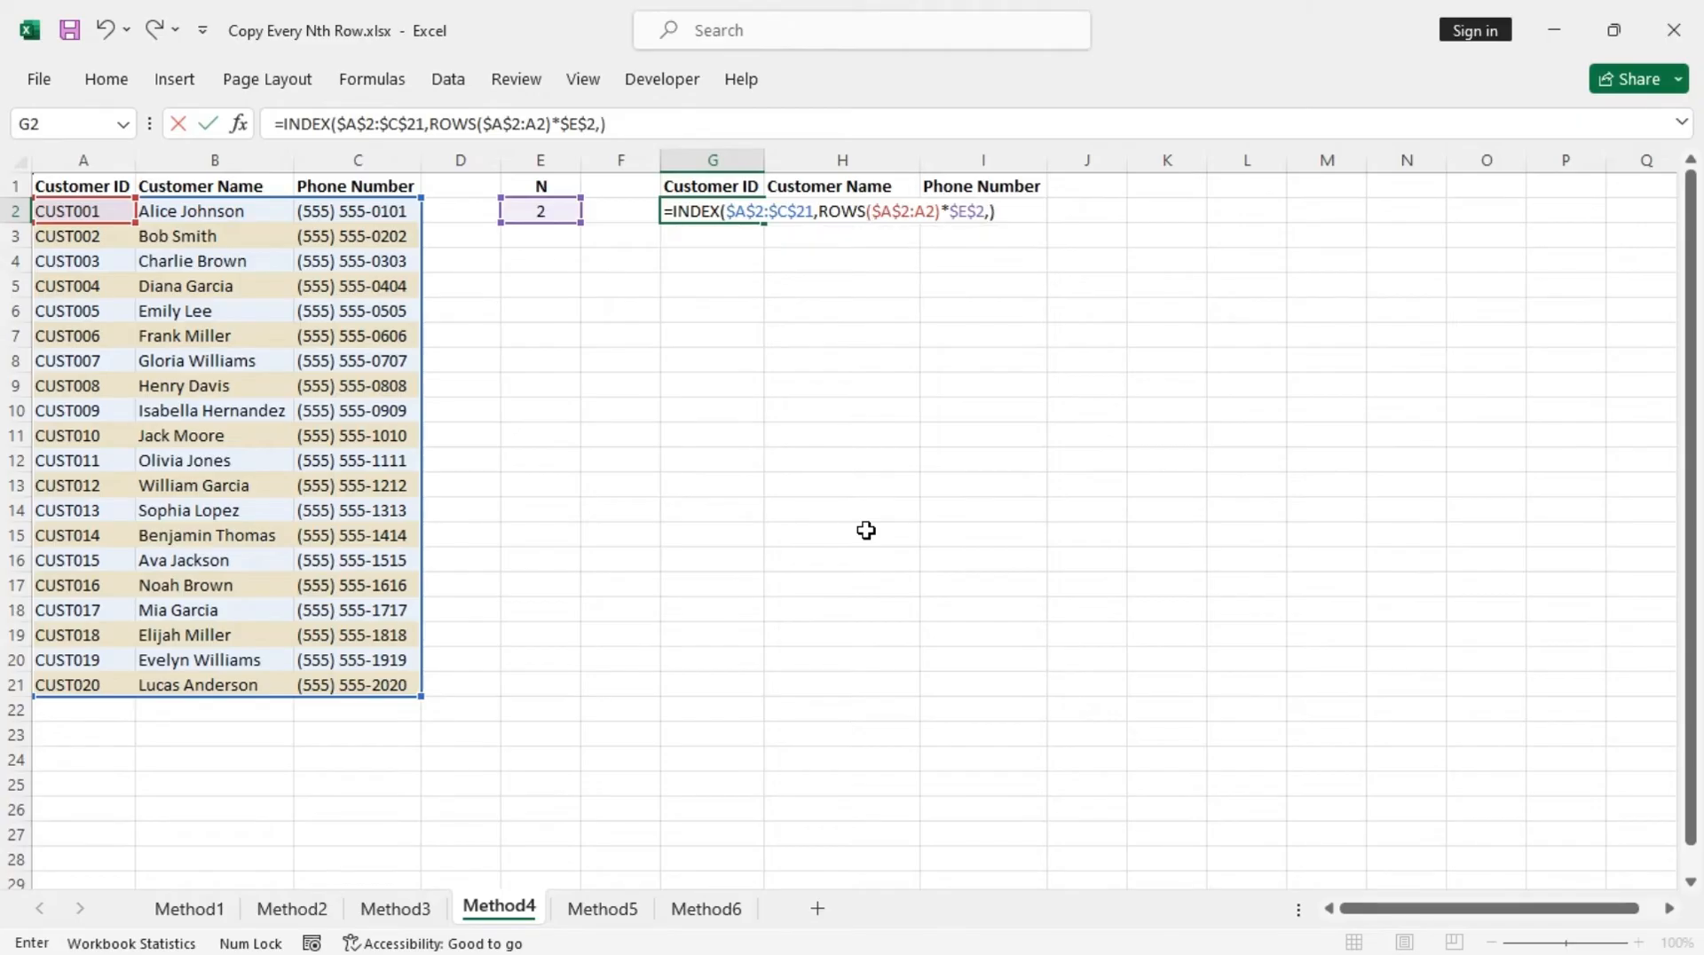
pyautogui.press('Return')
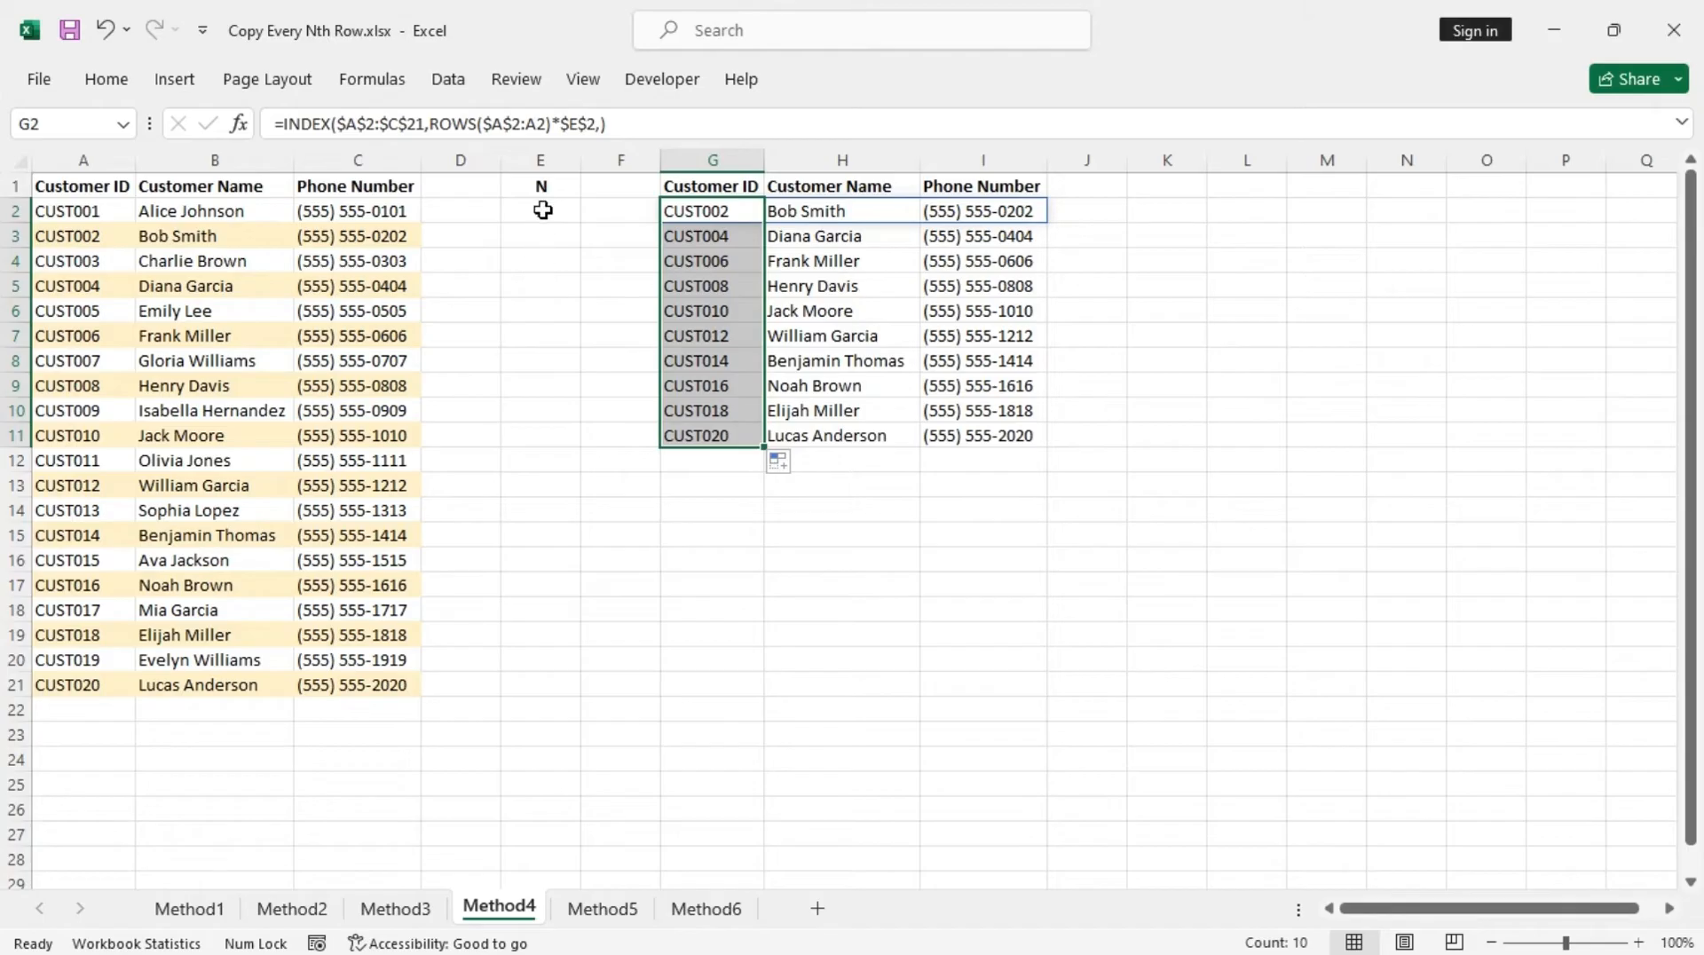
# Step: Change N in E2 to 6 to test how the INDEX output adapts
pyautogui.click(540, 211)
pyautogui.write('3')
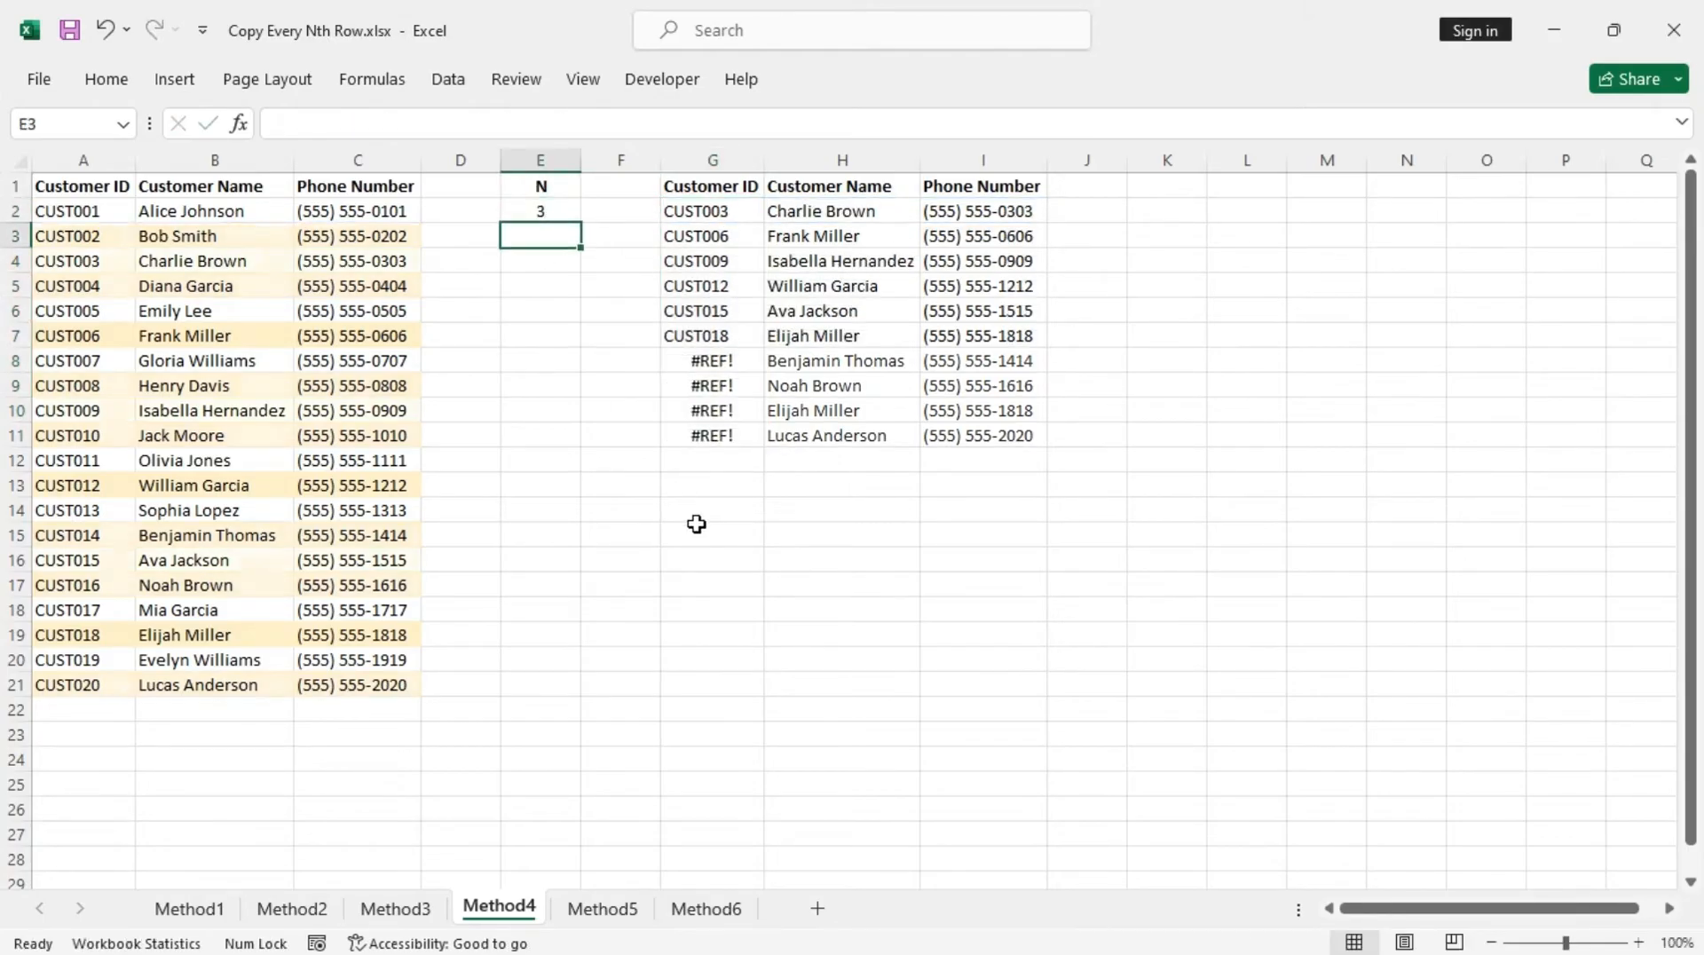
pyautogui.click(540, 211)
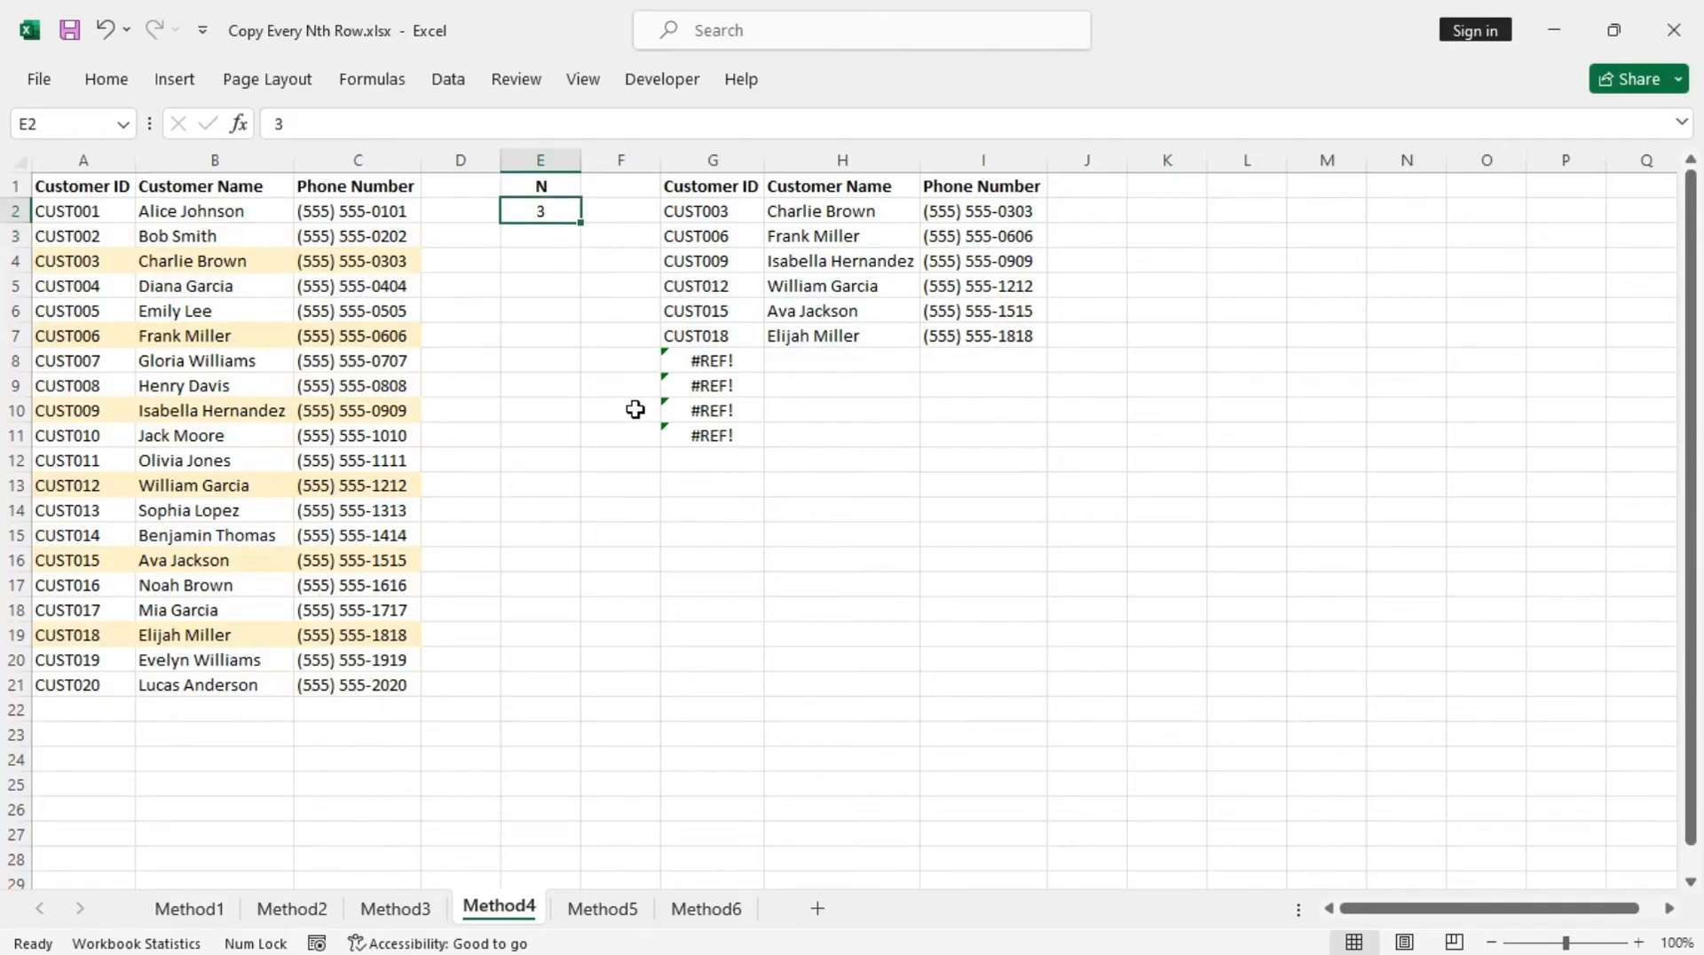
pyautogui.write('6')
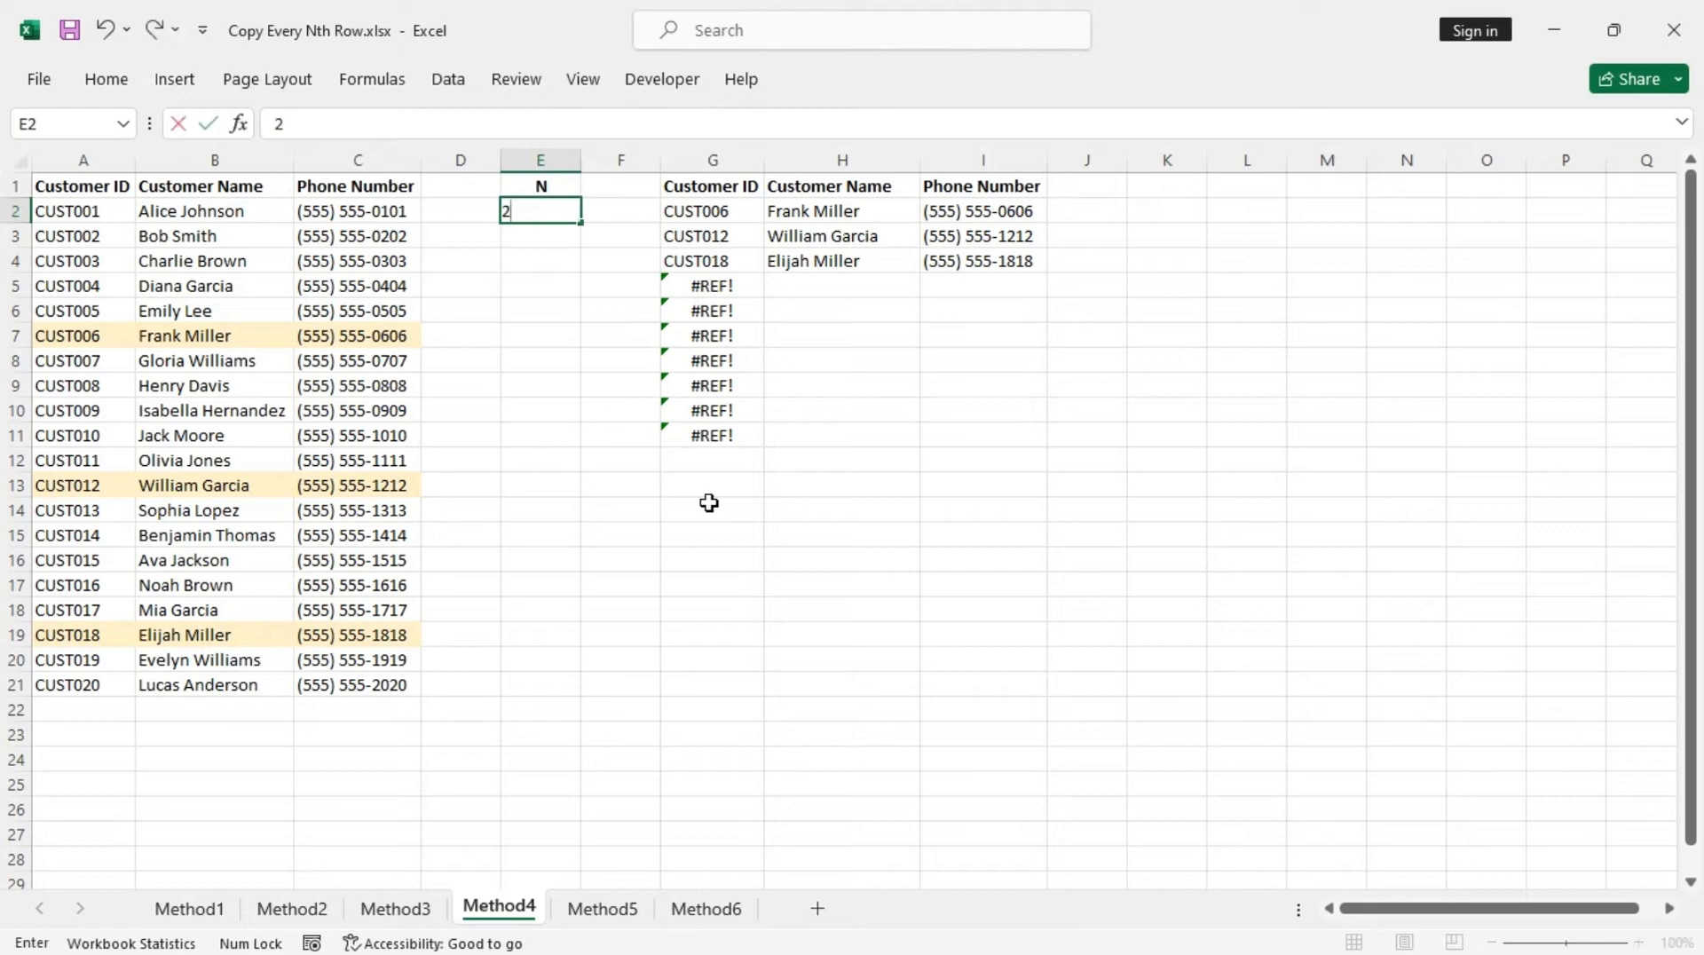
pyautogui.press('Return')
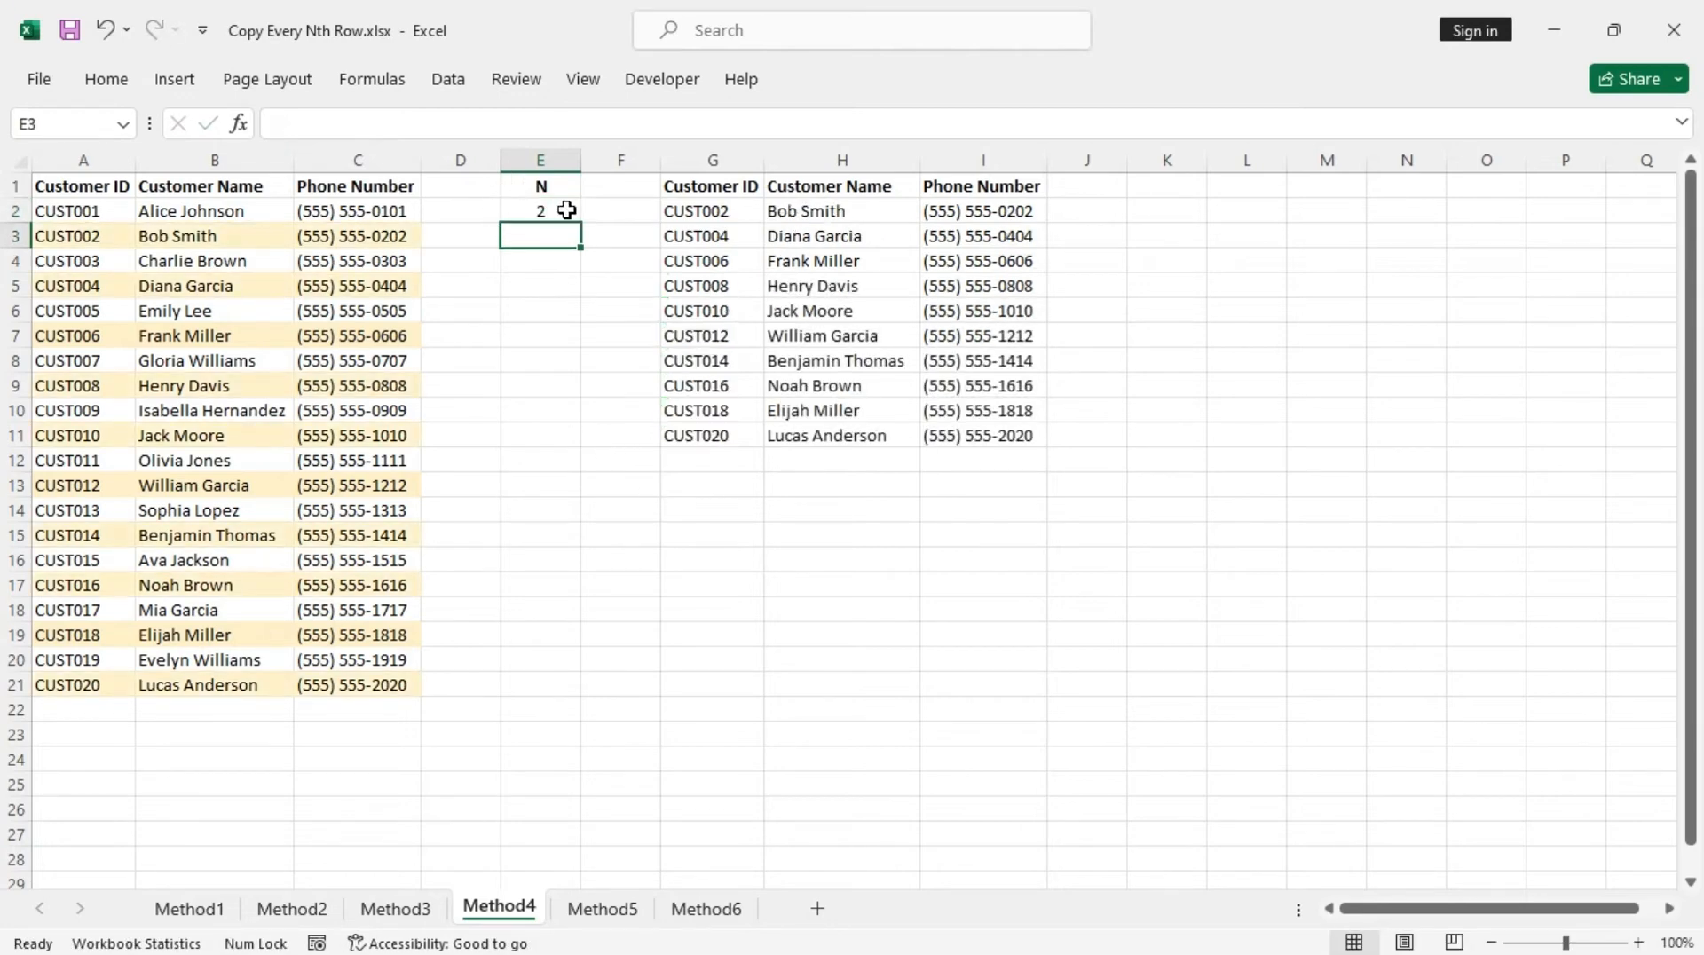
# Step: On the Method5 sheet, begin a FILTER formula in G2
pyautogui.click(602, 909)
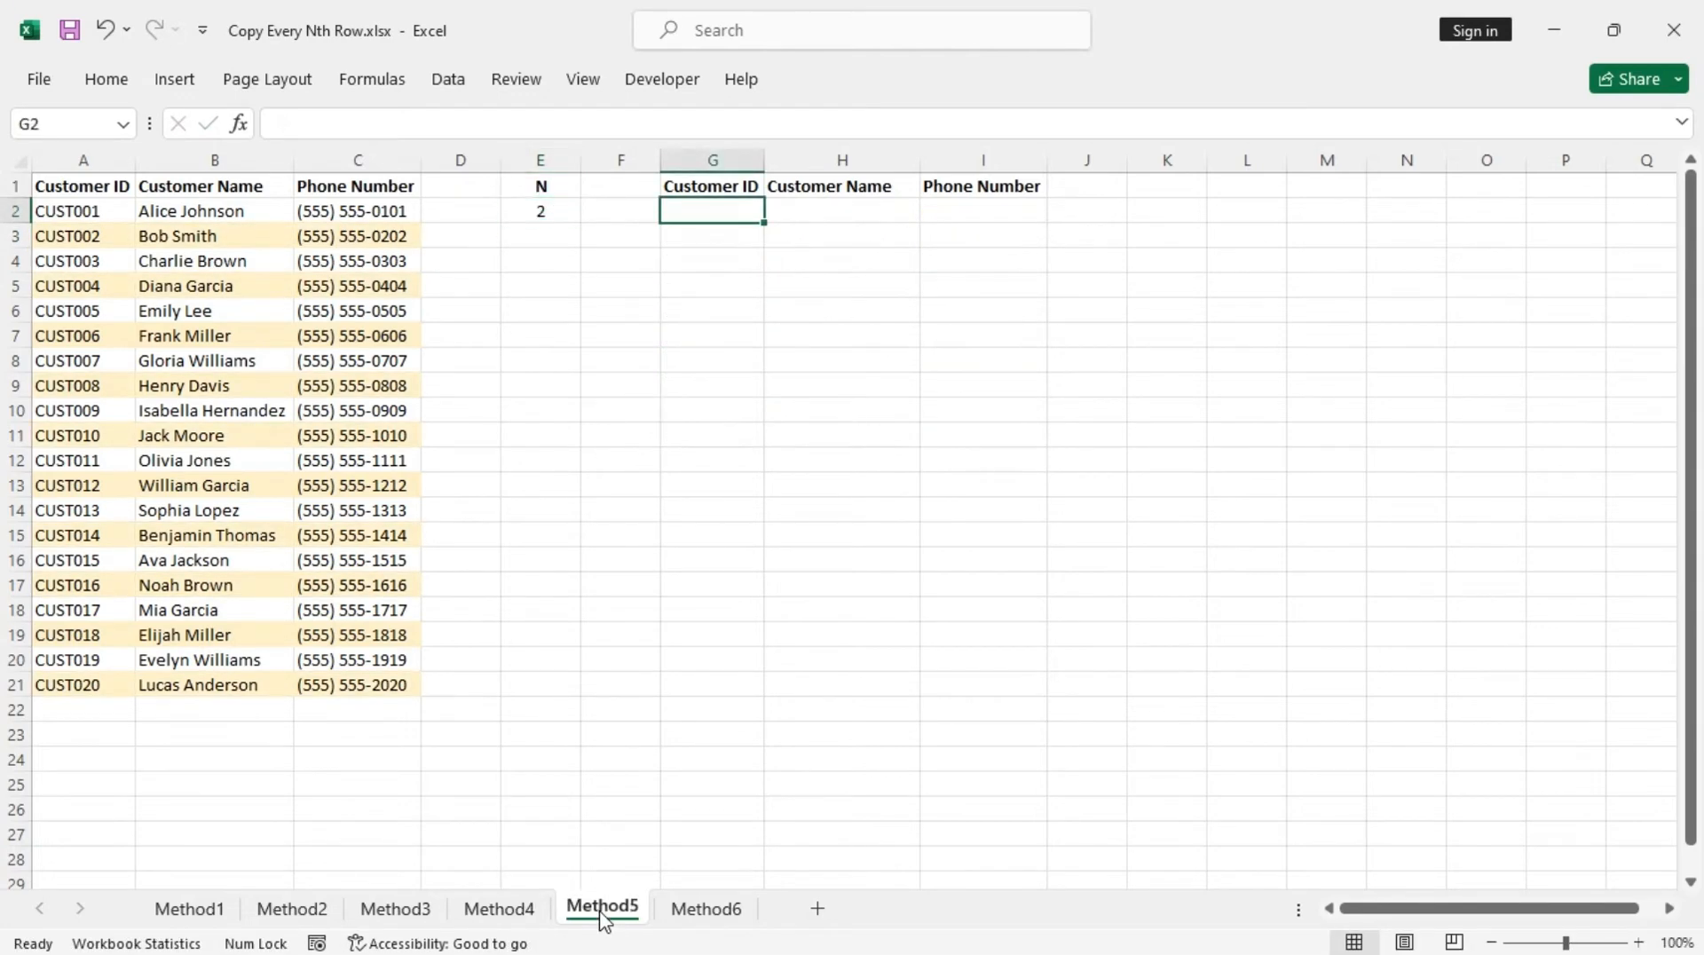
pyautogui.moveTo(686, 329)
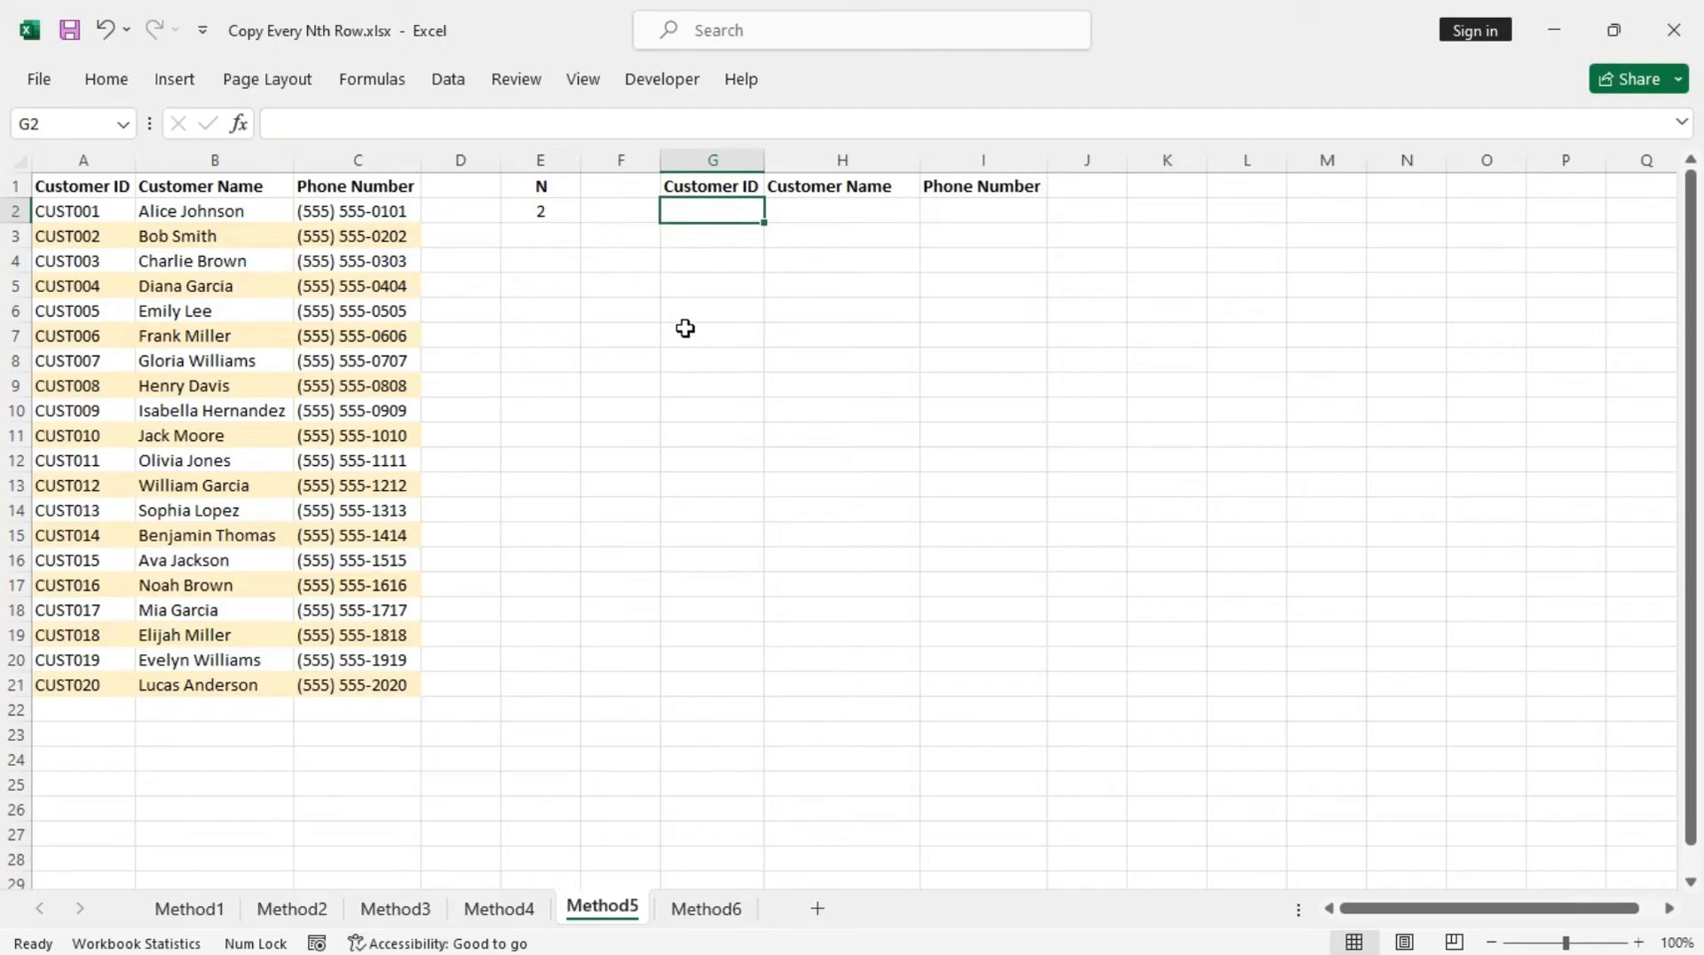
pyautogui.moveTo(725, 266)
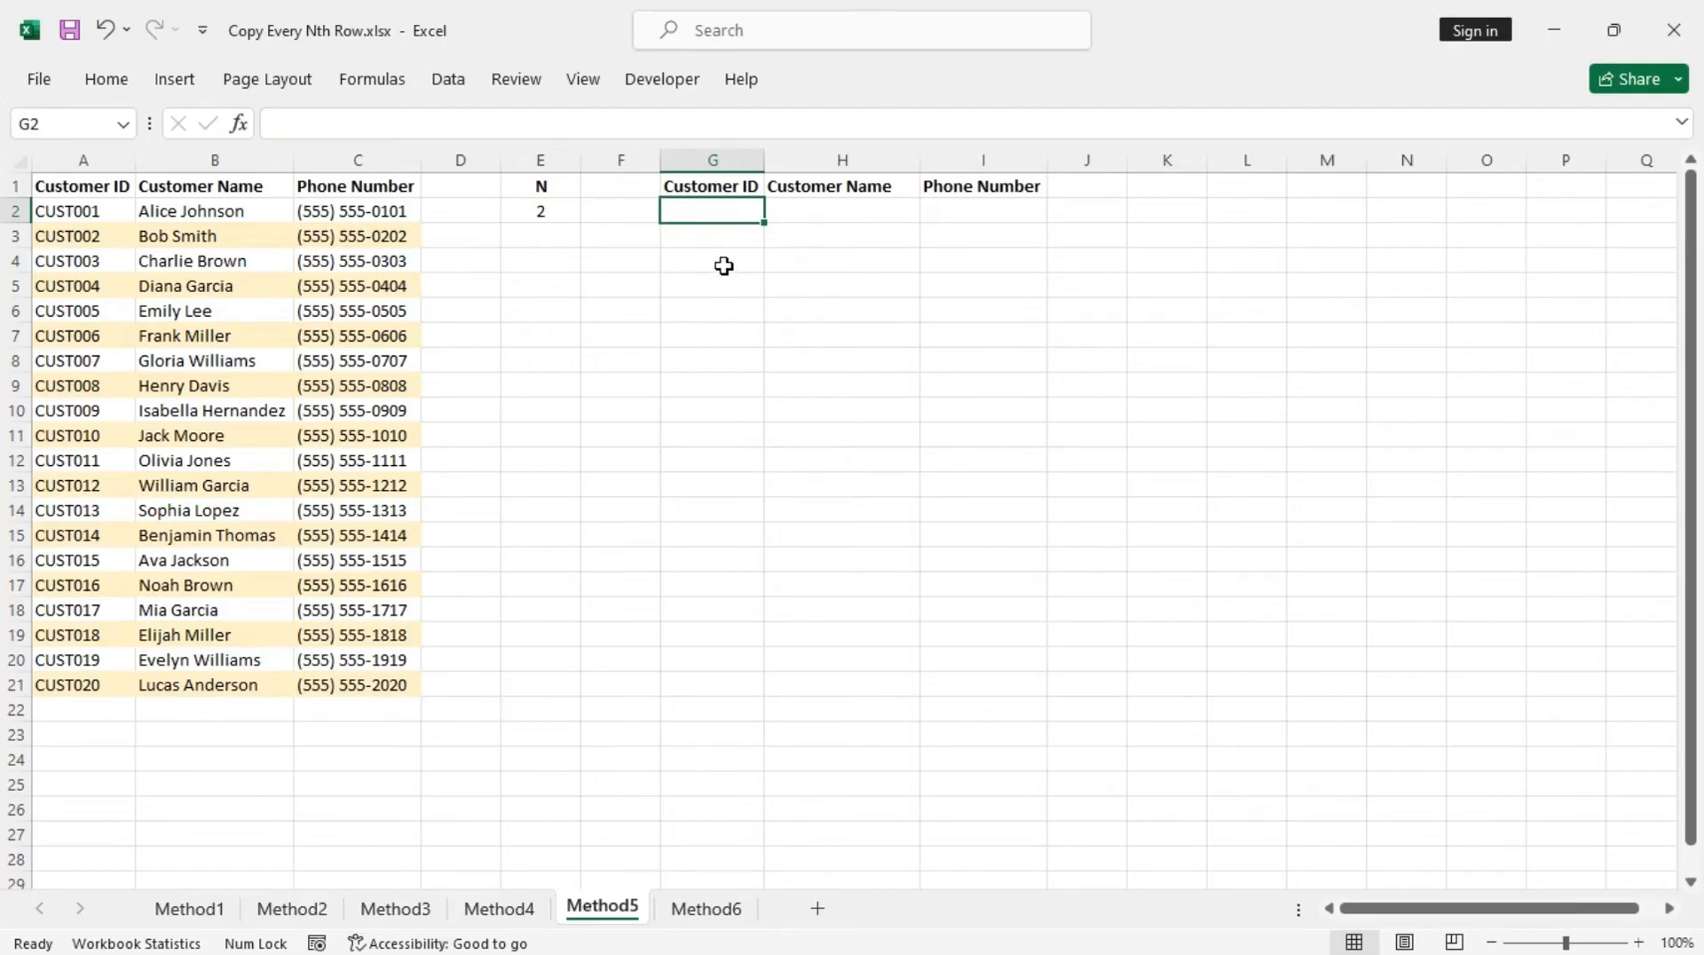
pyautogui.moveTo(766, 244)
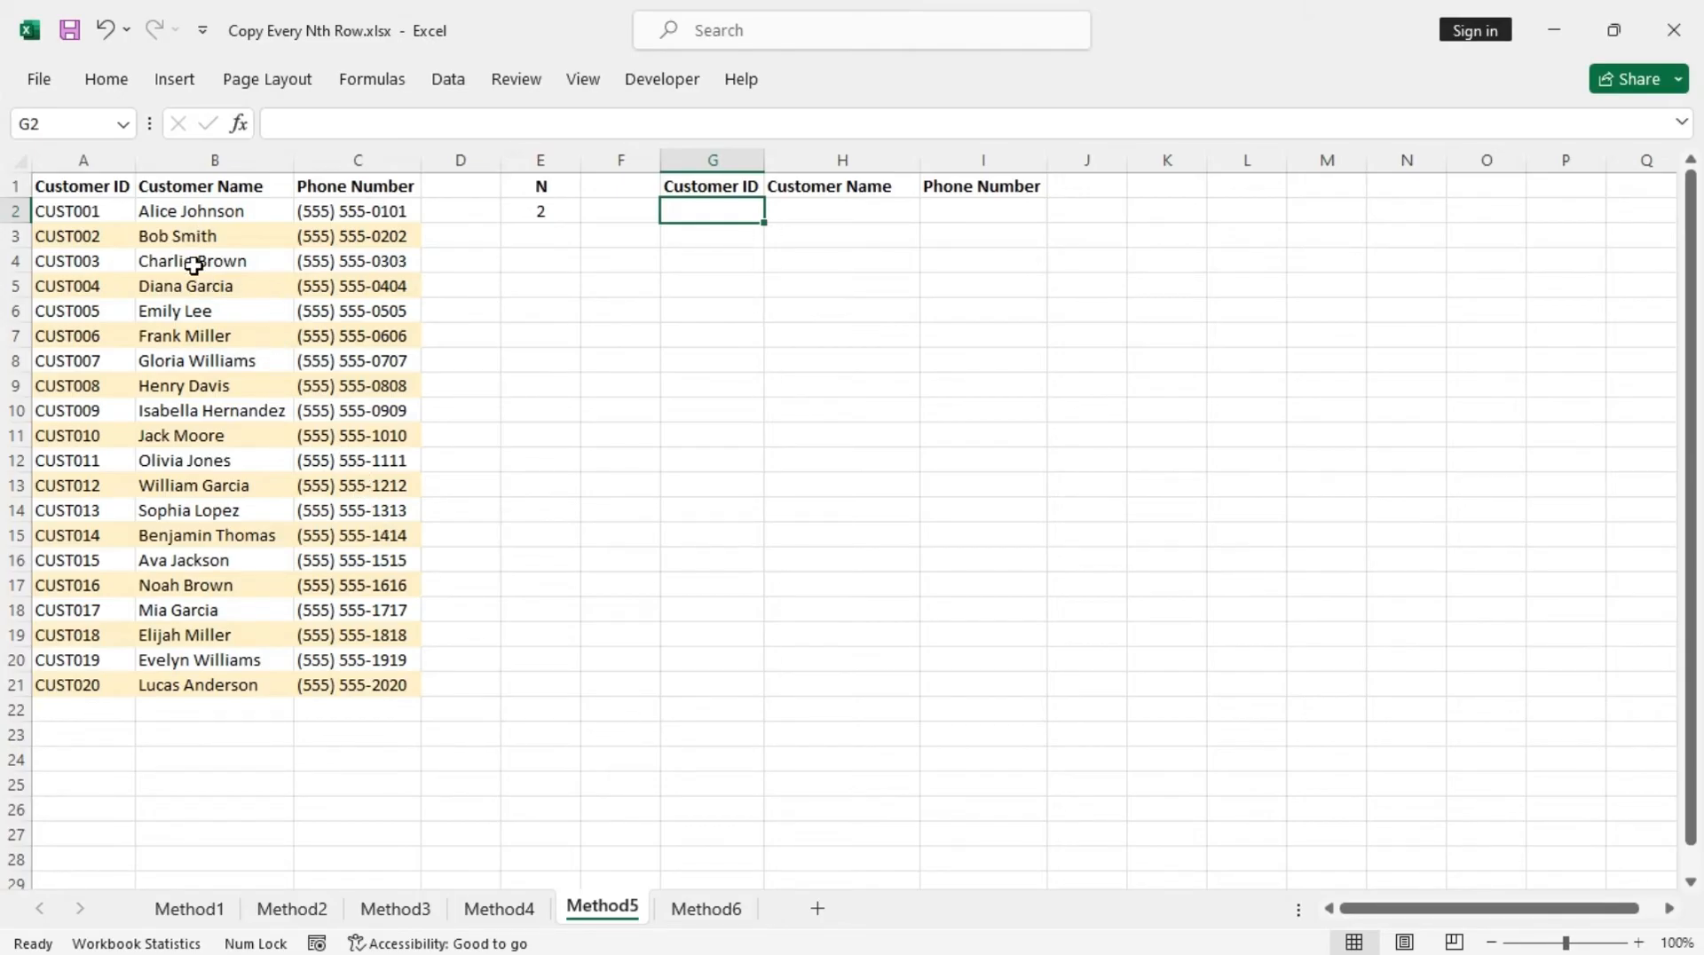
pyautogui.moveTo(878, 396)
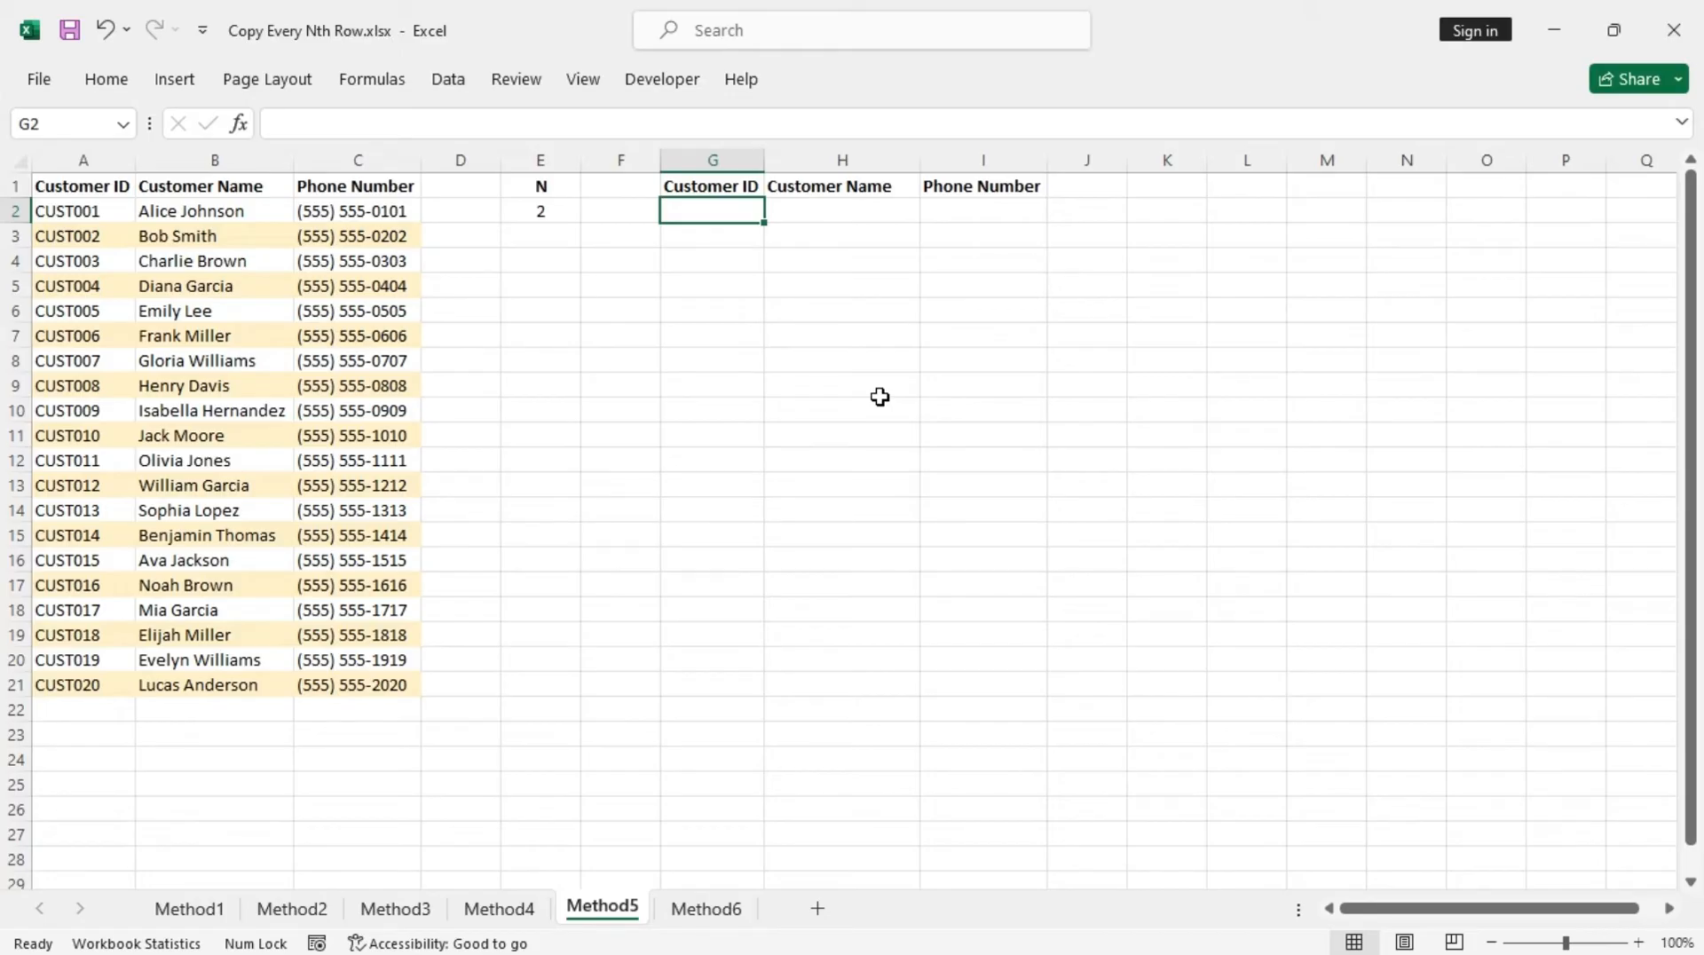
pyautogui.write('=fil')
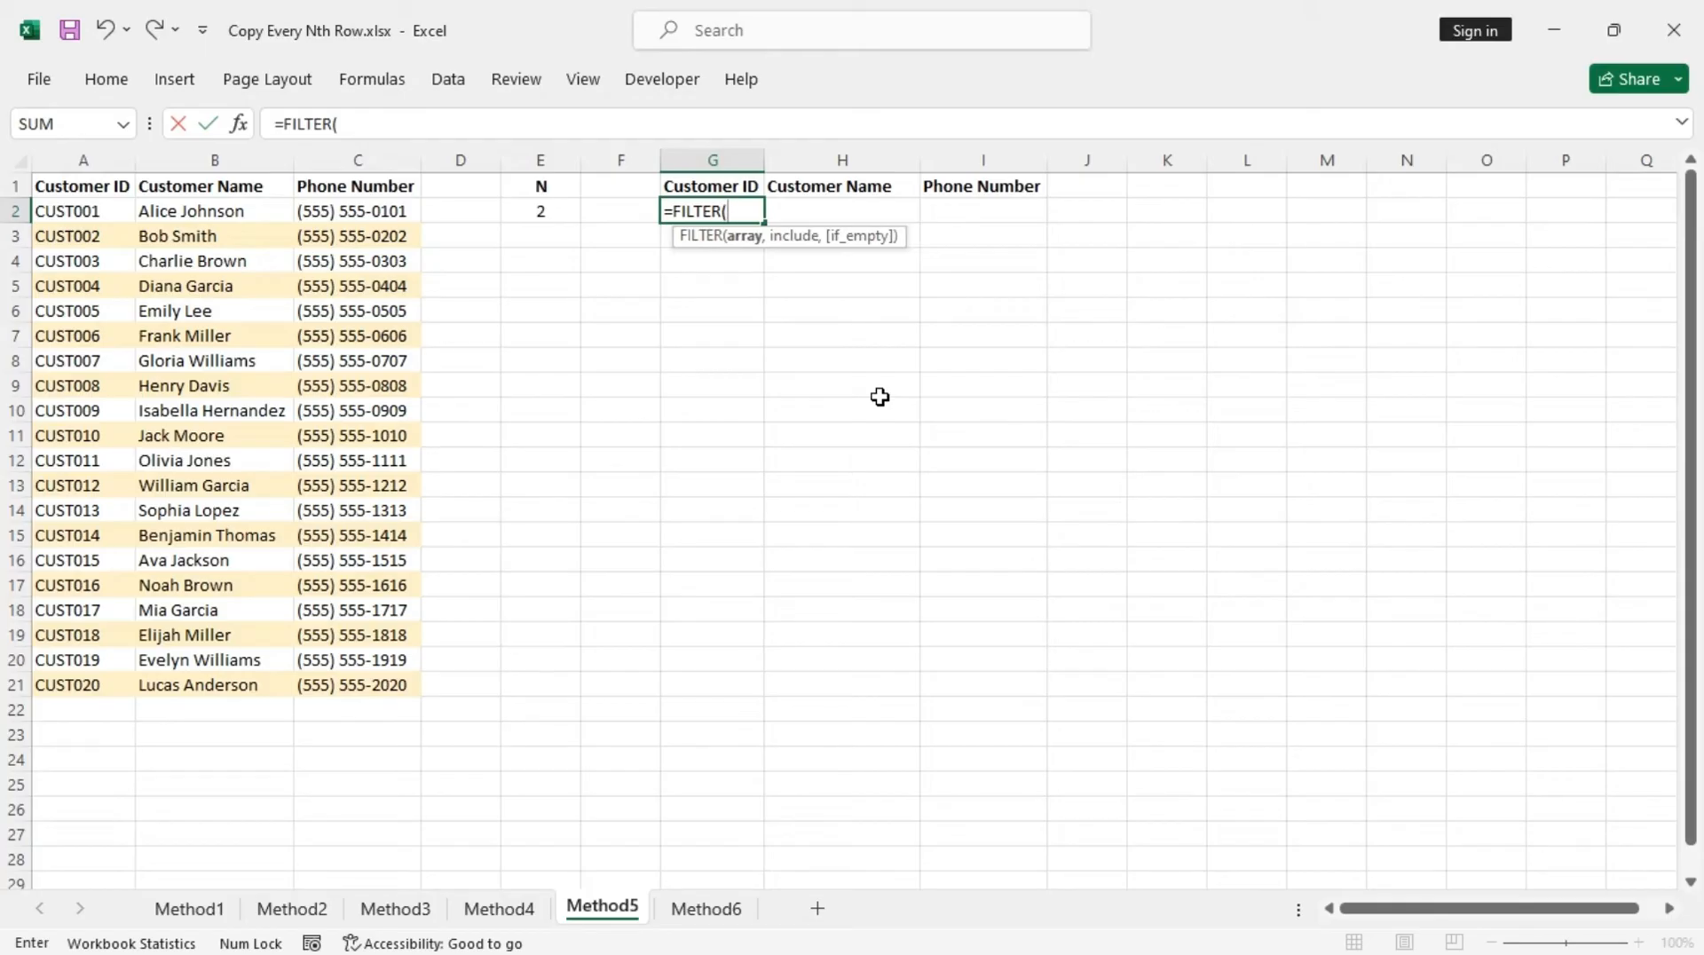
# Step: Give FILTER the array A2:C21 and start the include condition MOD(ROW(A2:A21)
pyautogui.moveTo(83, 211); pyautogui.dragTo(84, 236)
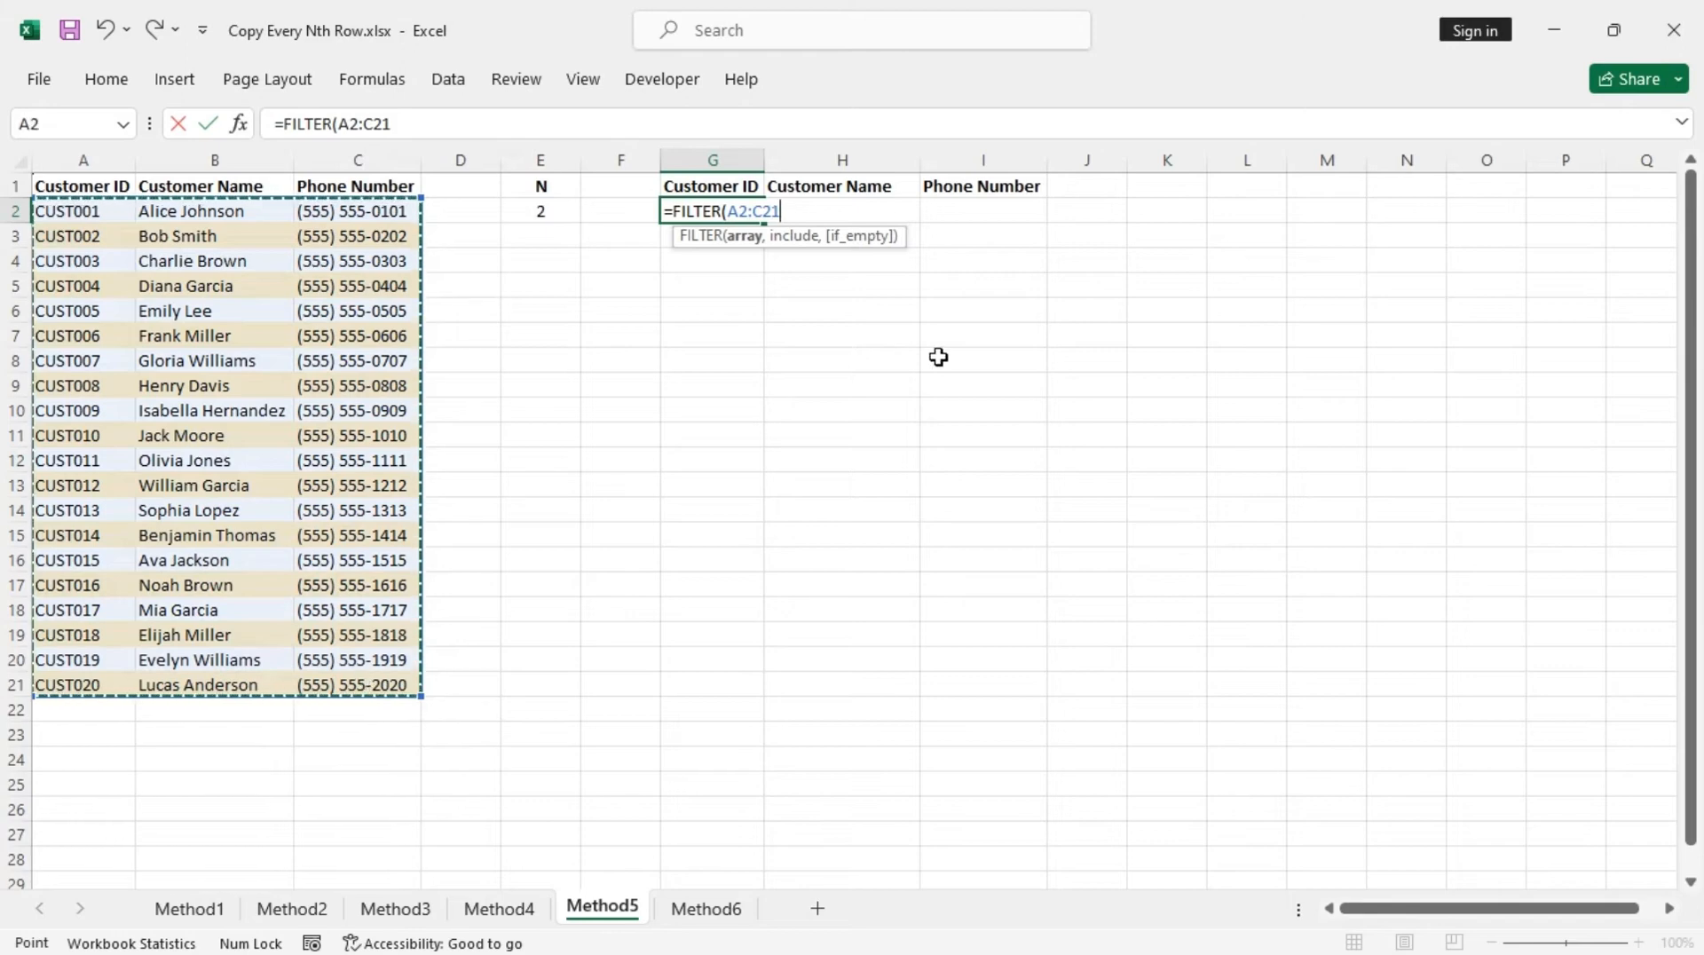
pyautogui.write(',')
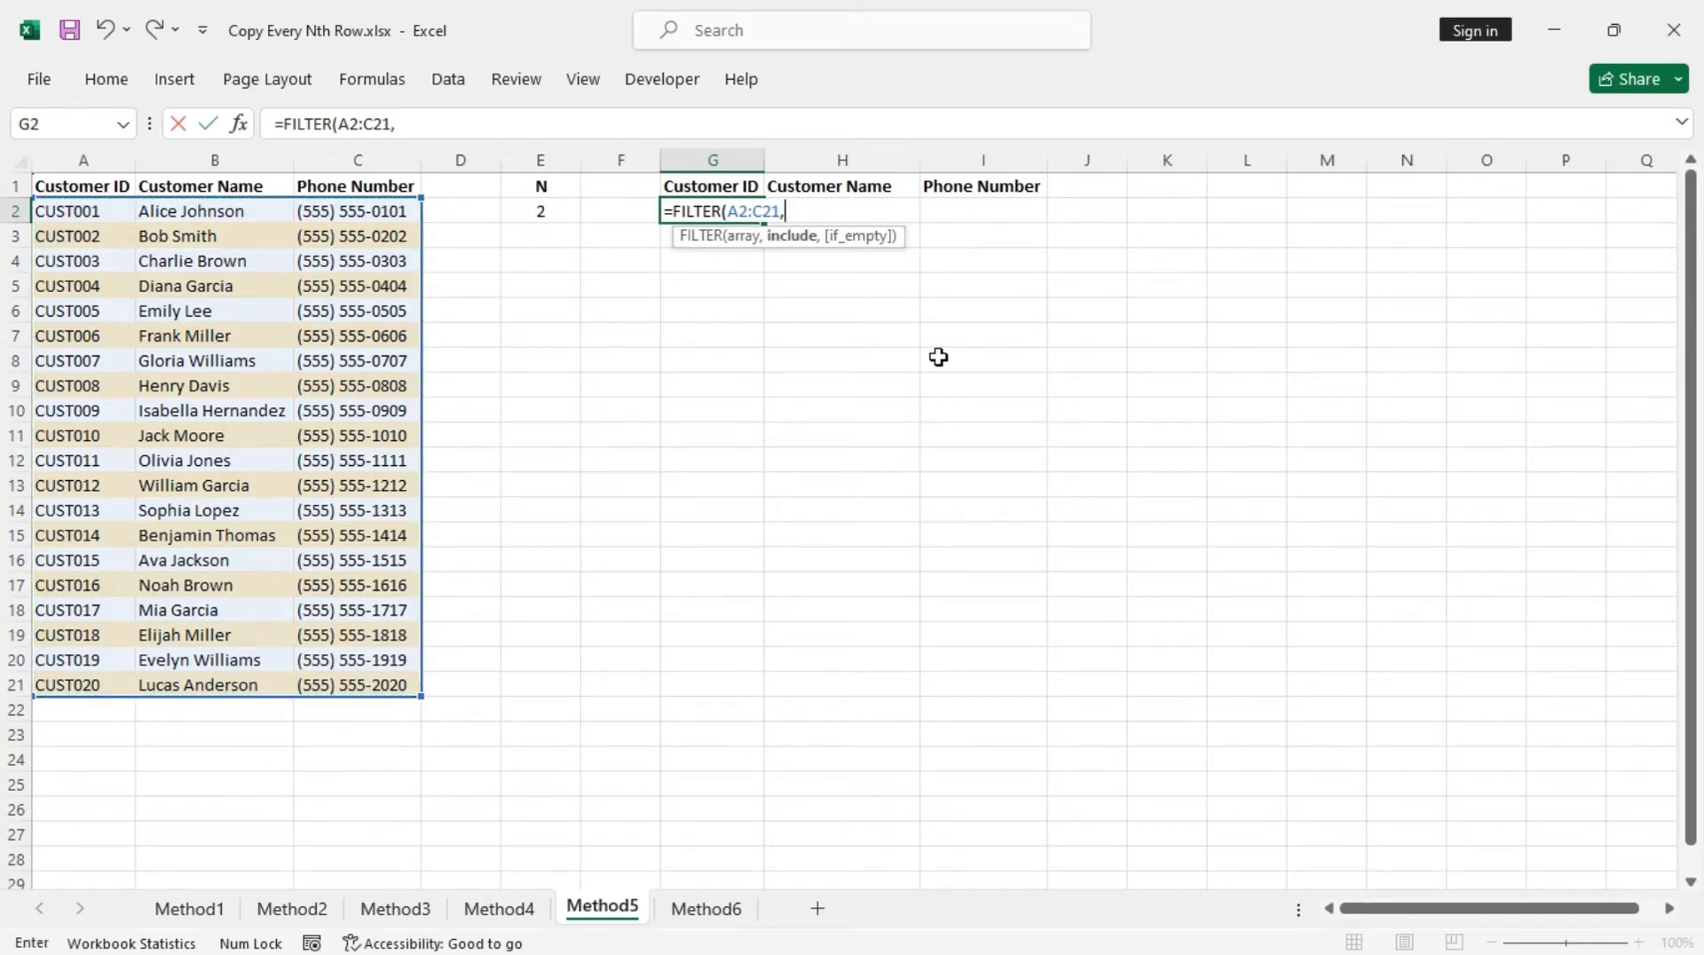
pyautogui.write('m')
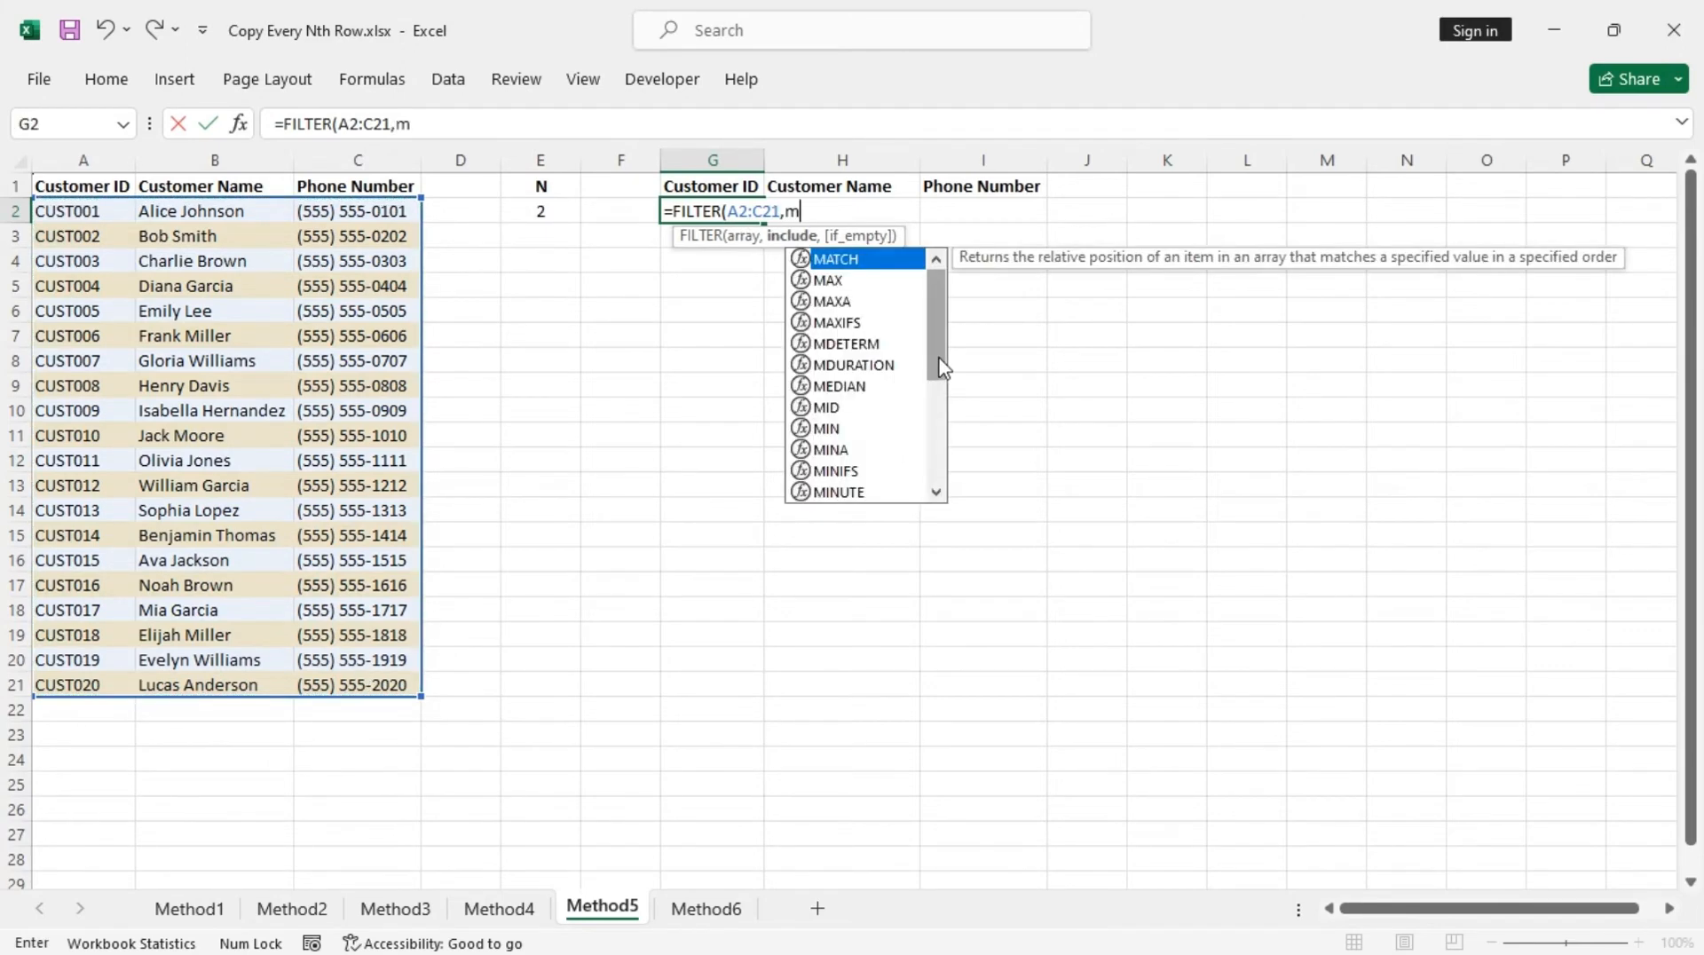
pyautogui.write('od')
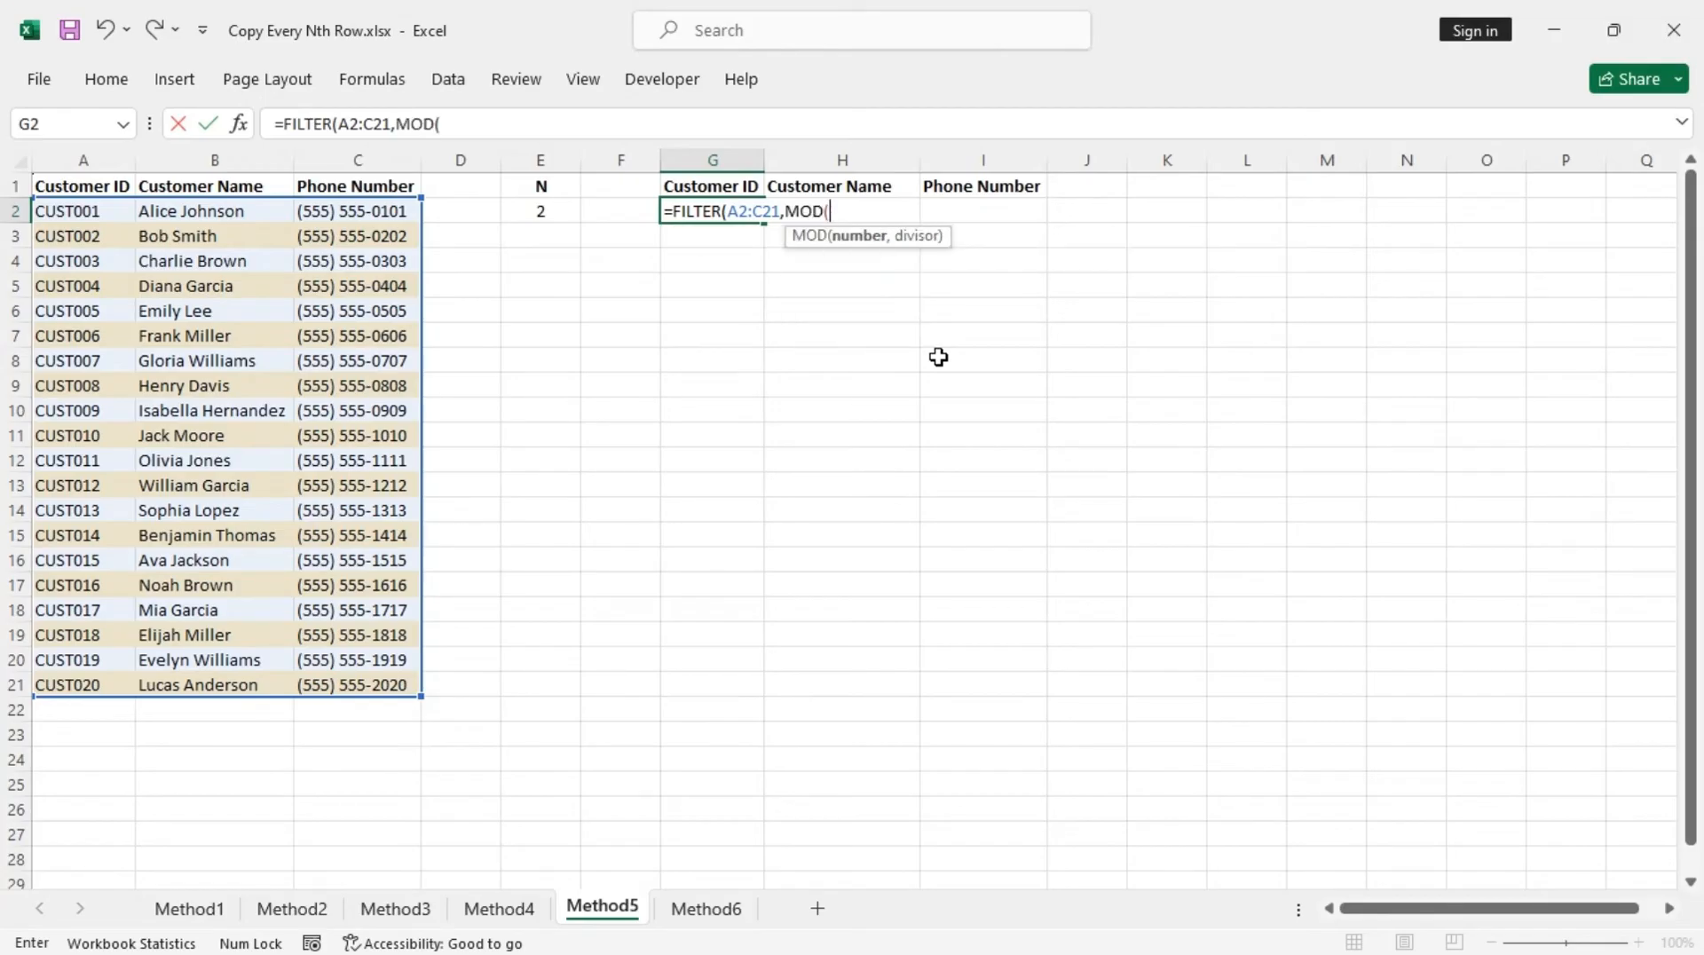
pyautogui.write('row')
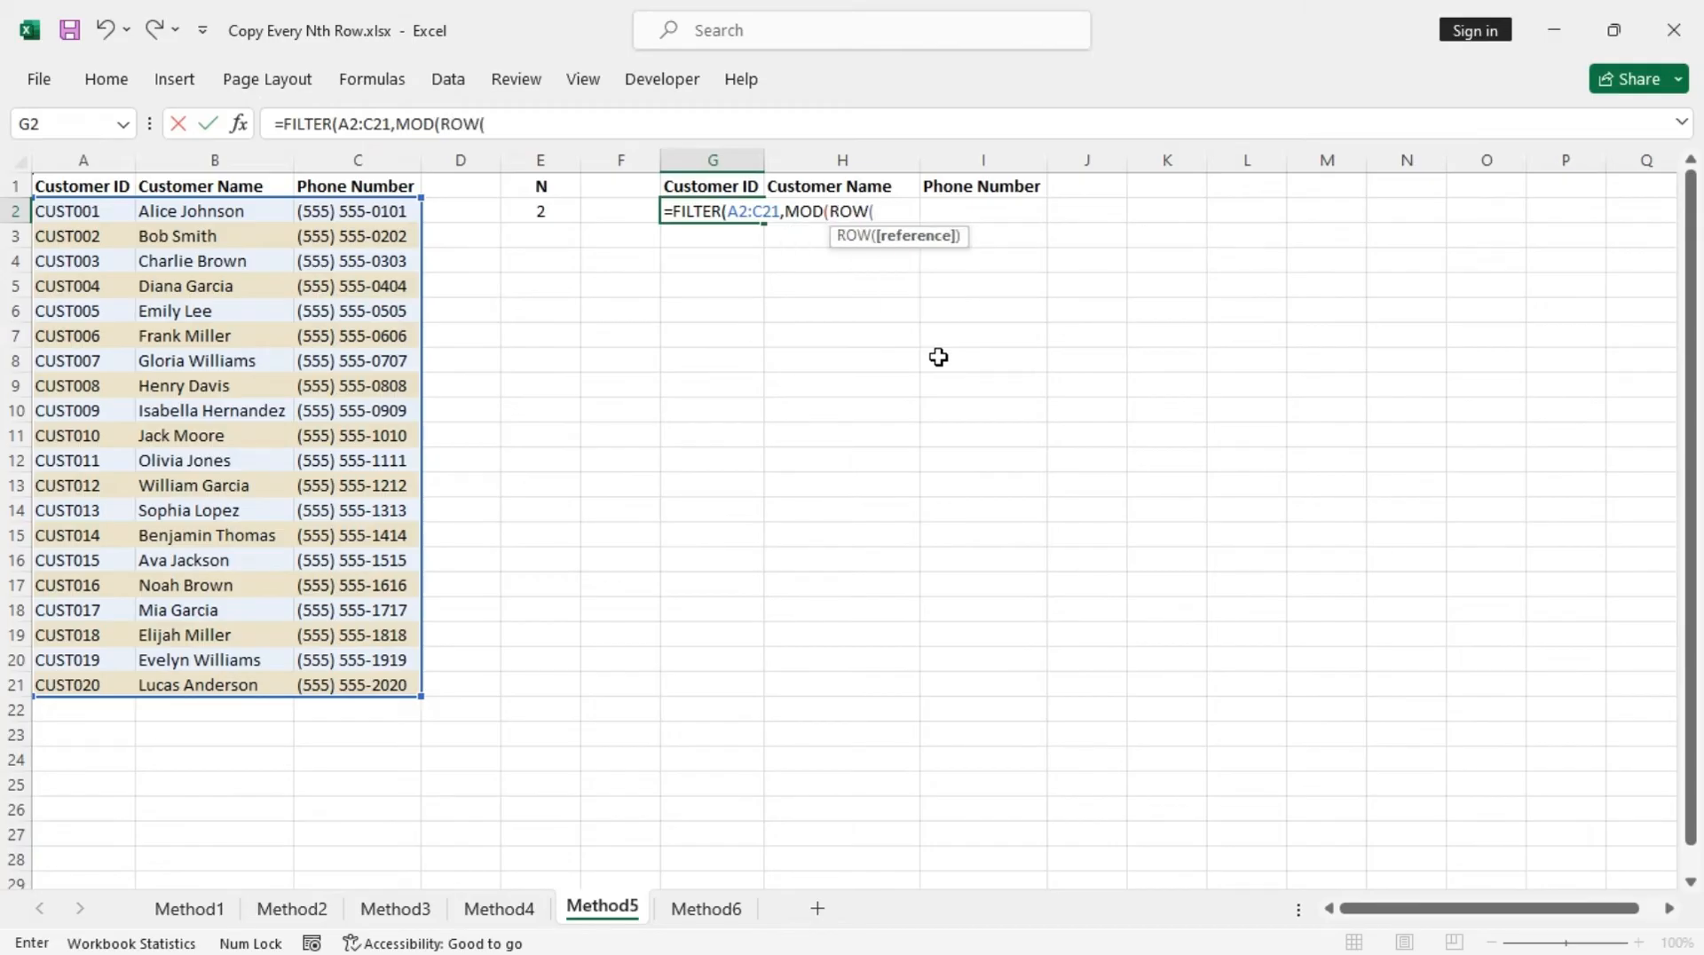
pyautogui.moveTo(74, 211)
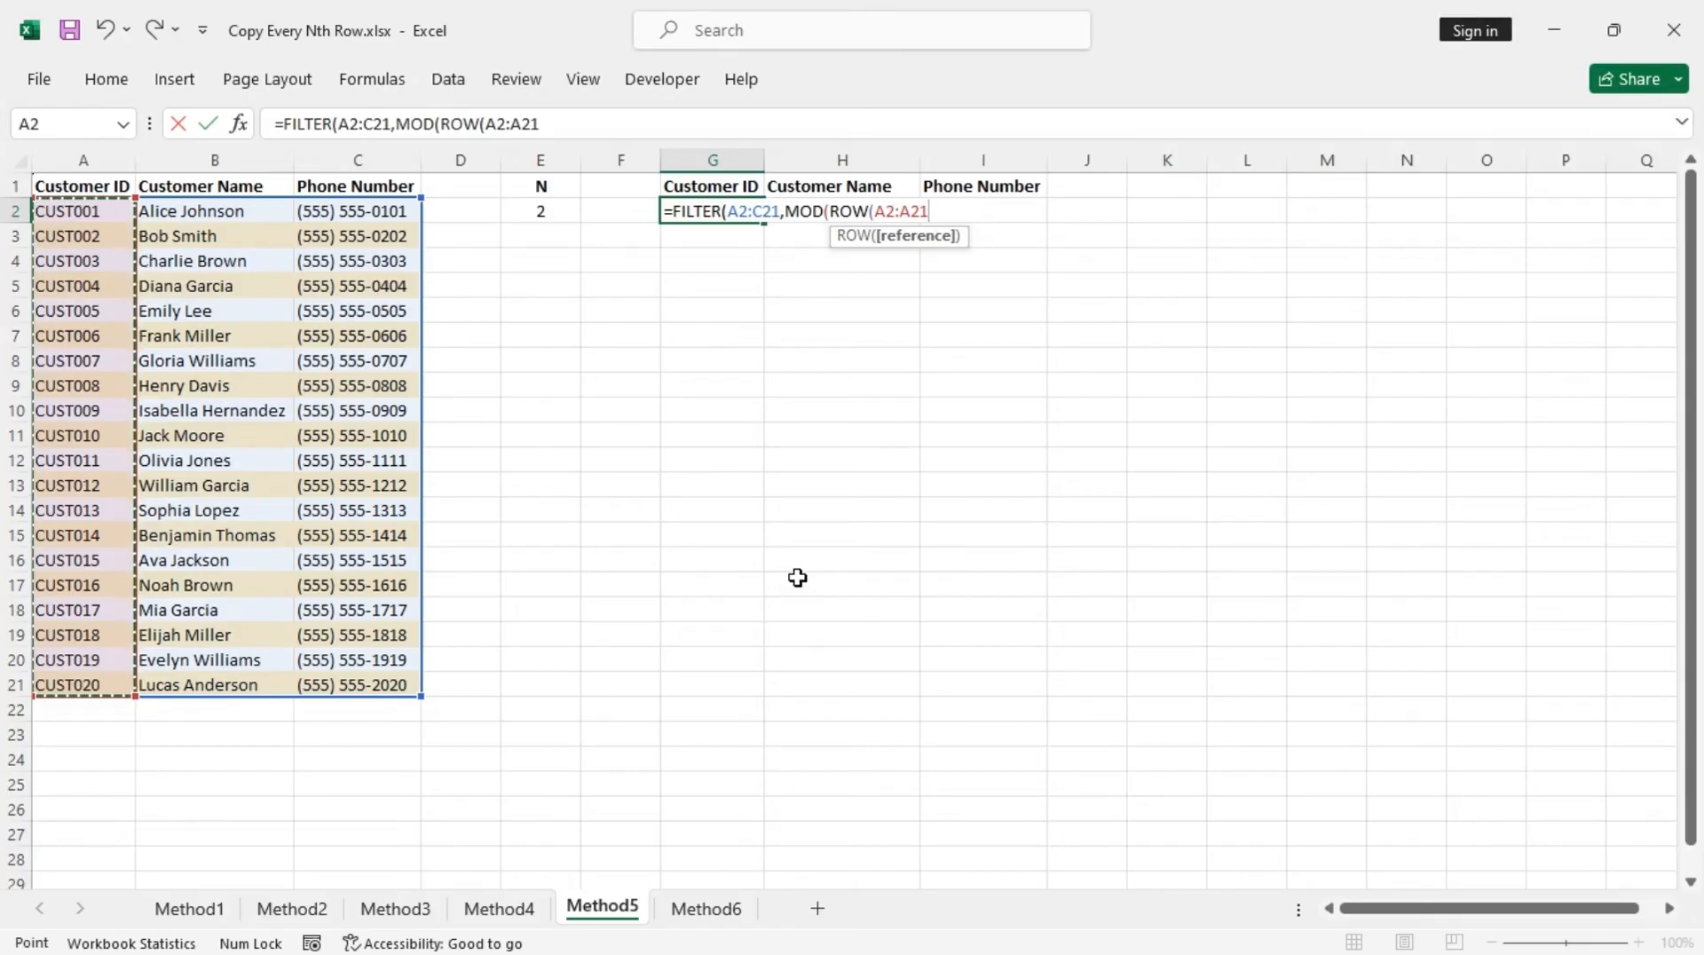
pyautogui.write(')')
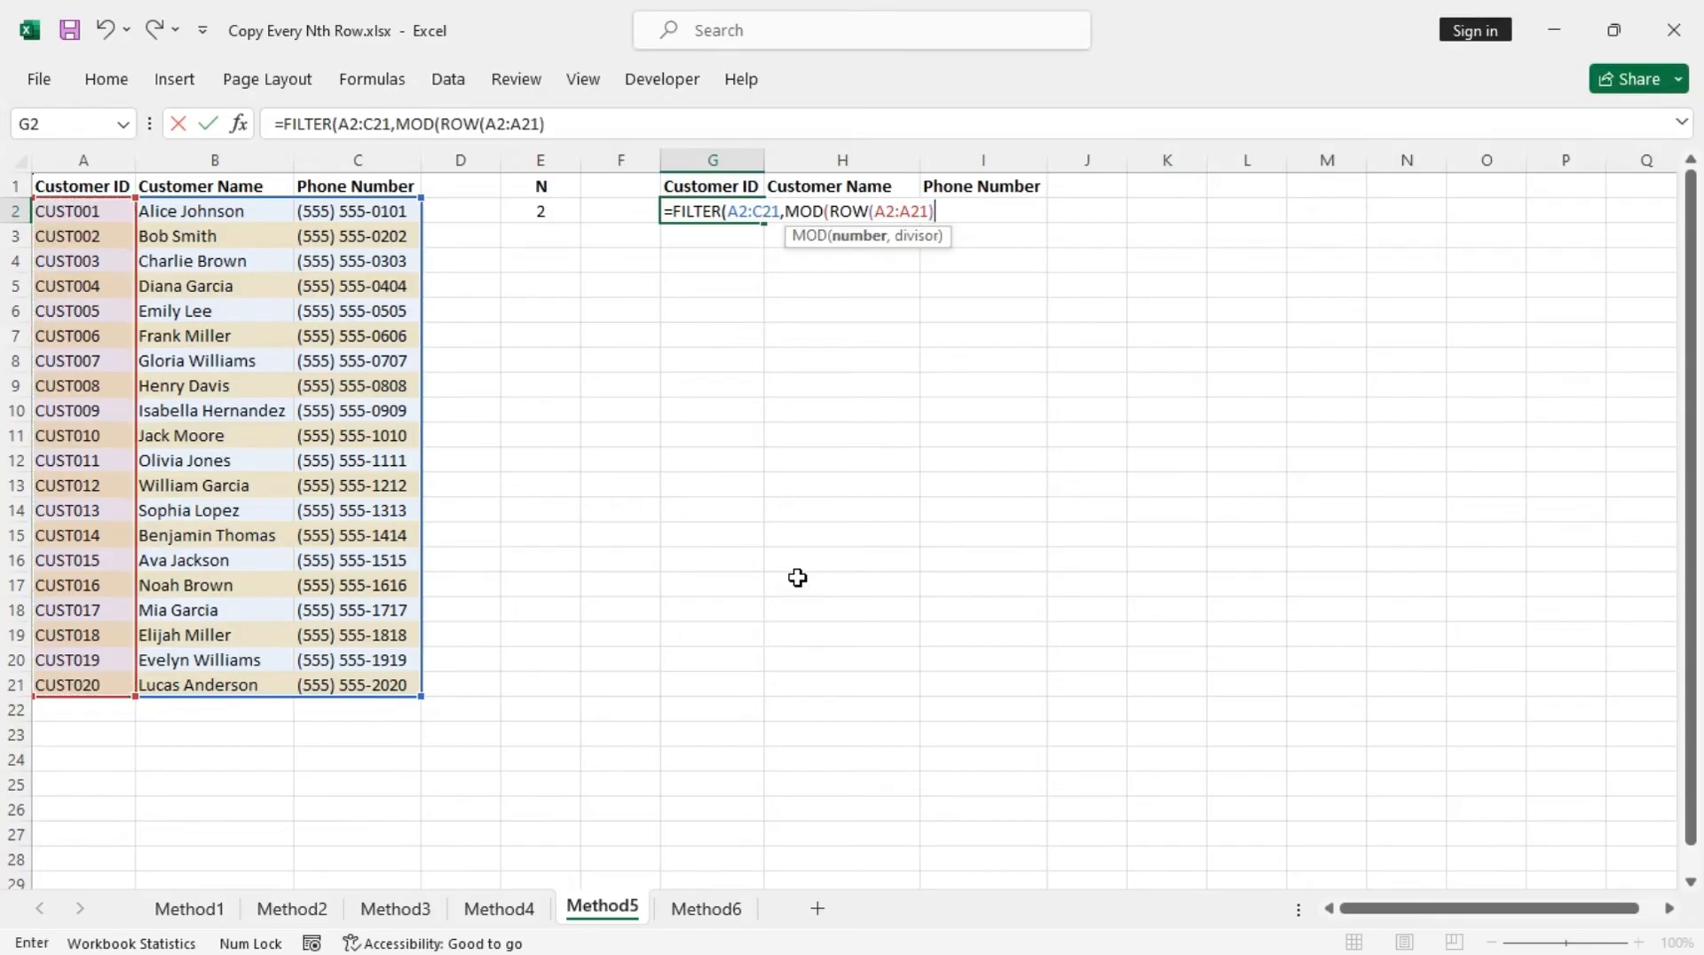
# Step: Complete the condition as MOD(...,$E$2)=1 with E2 locked absolute
pyautogui.write(',')
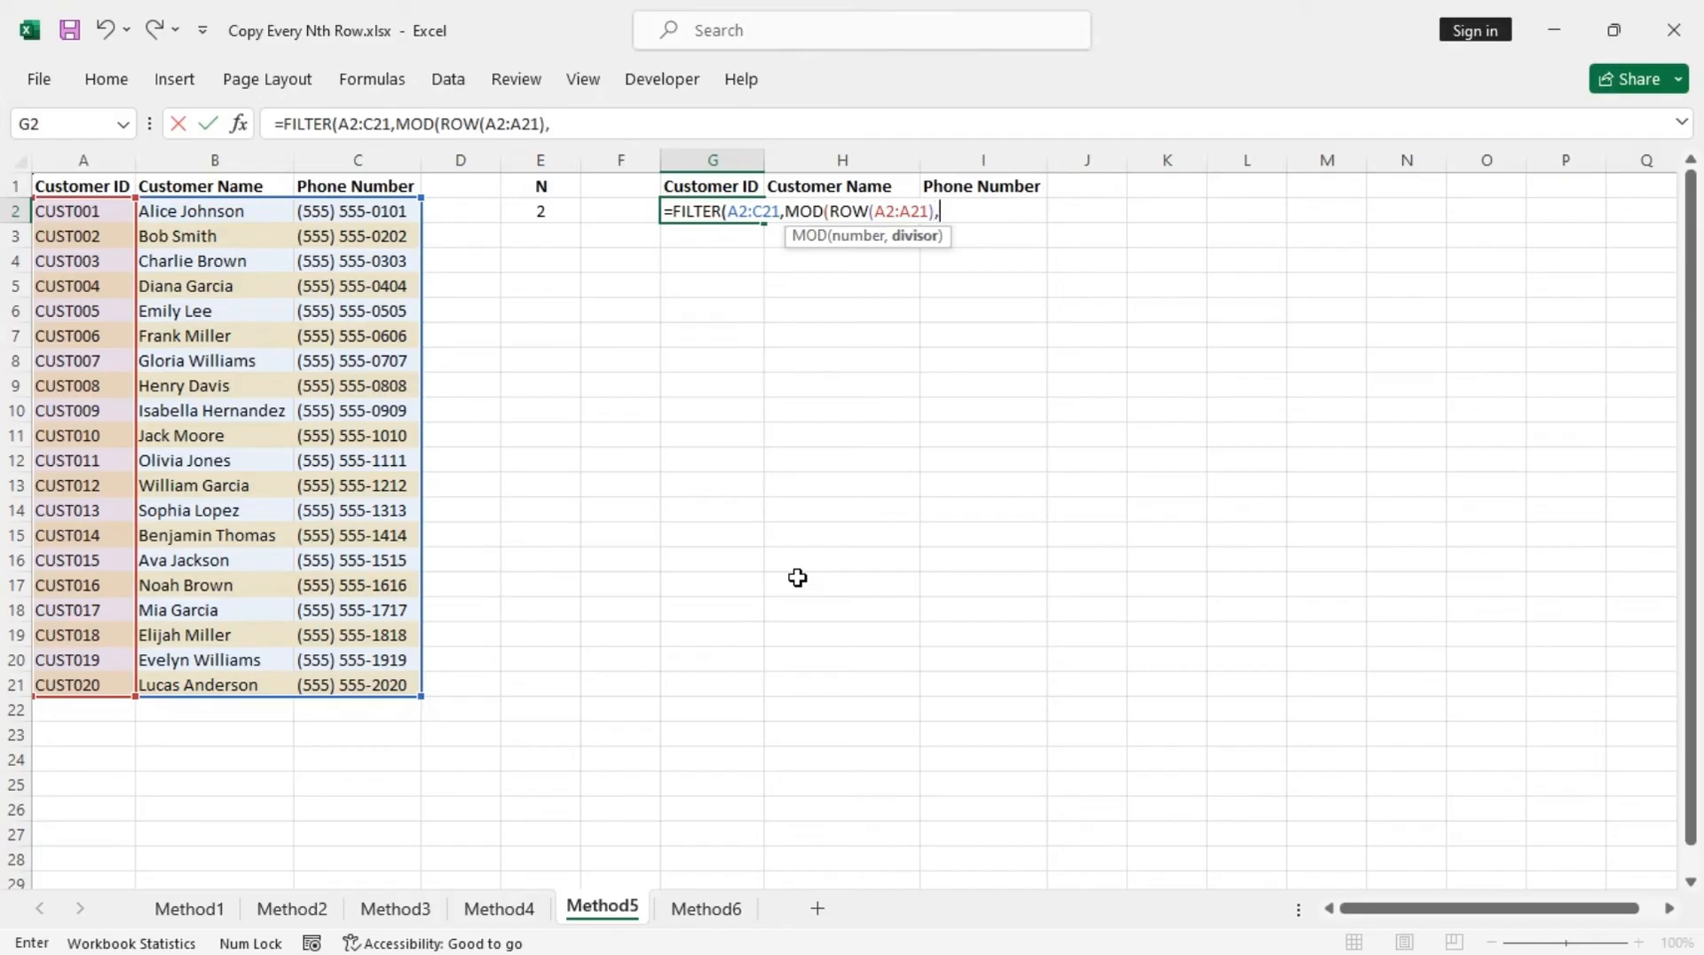
pyautogui.moveTo(530, 240)
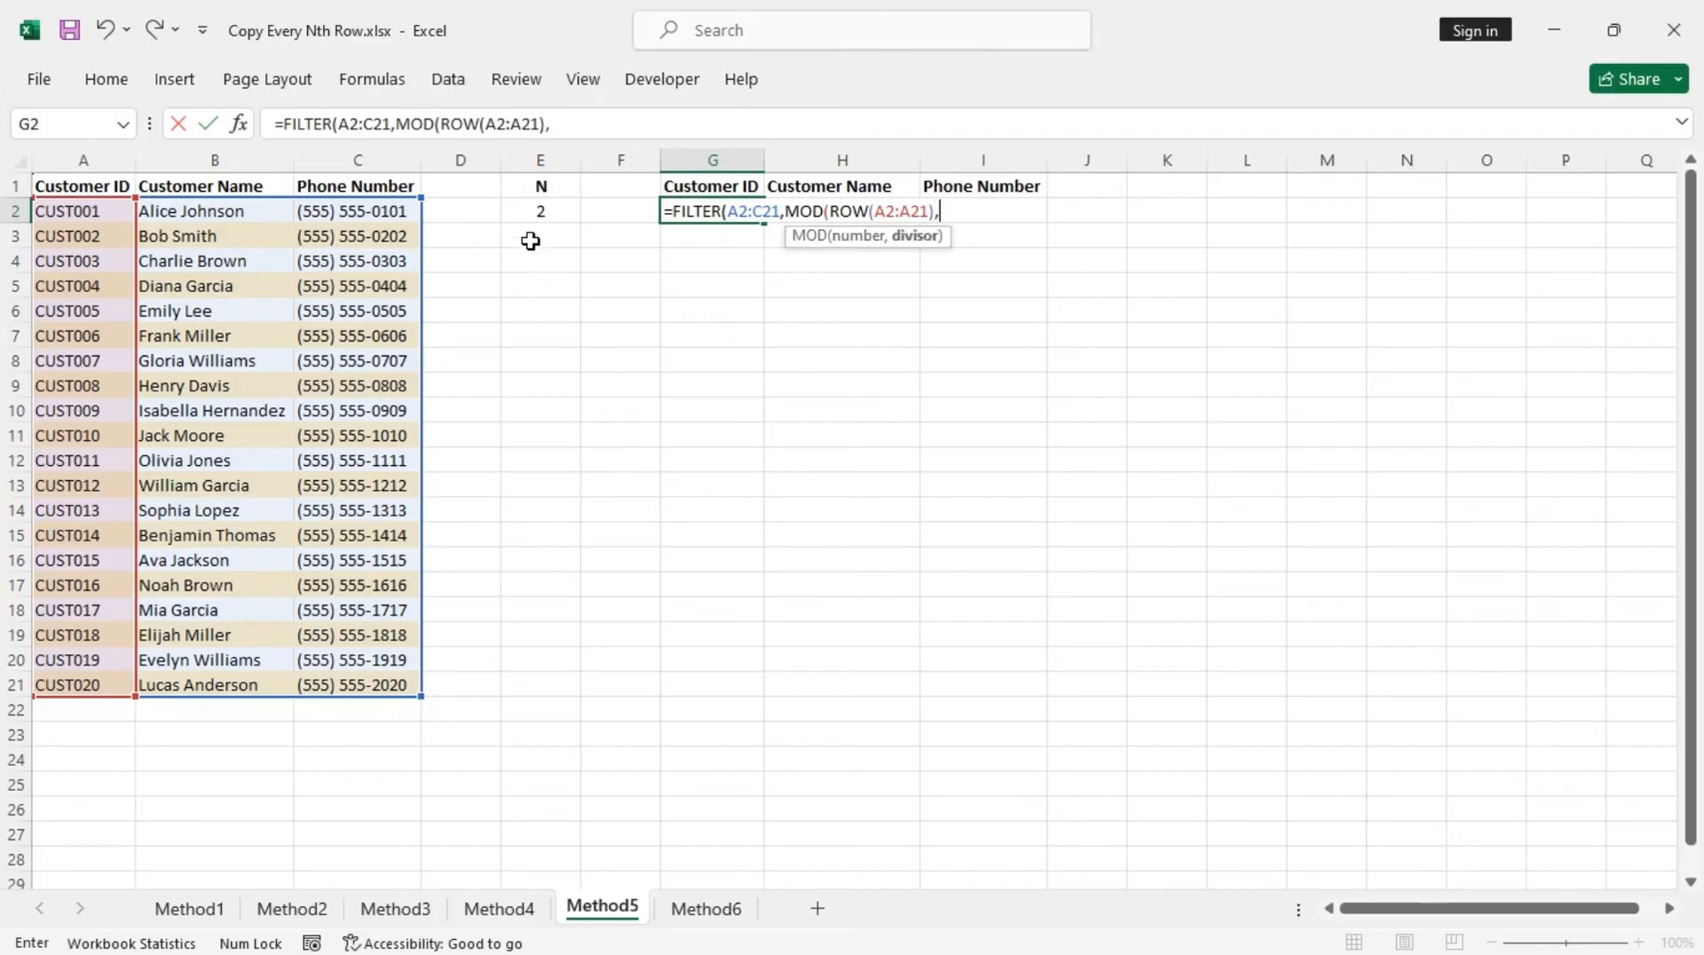
pyautogui.click(540, 211)
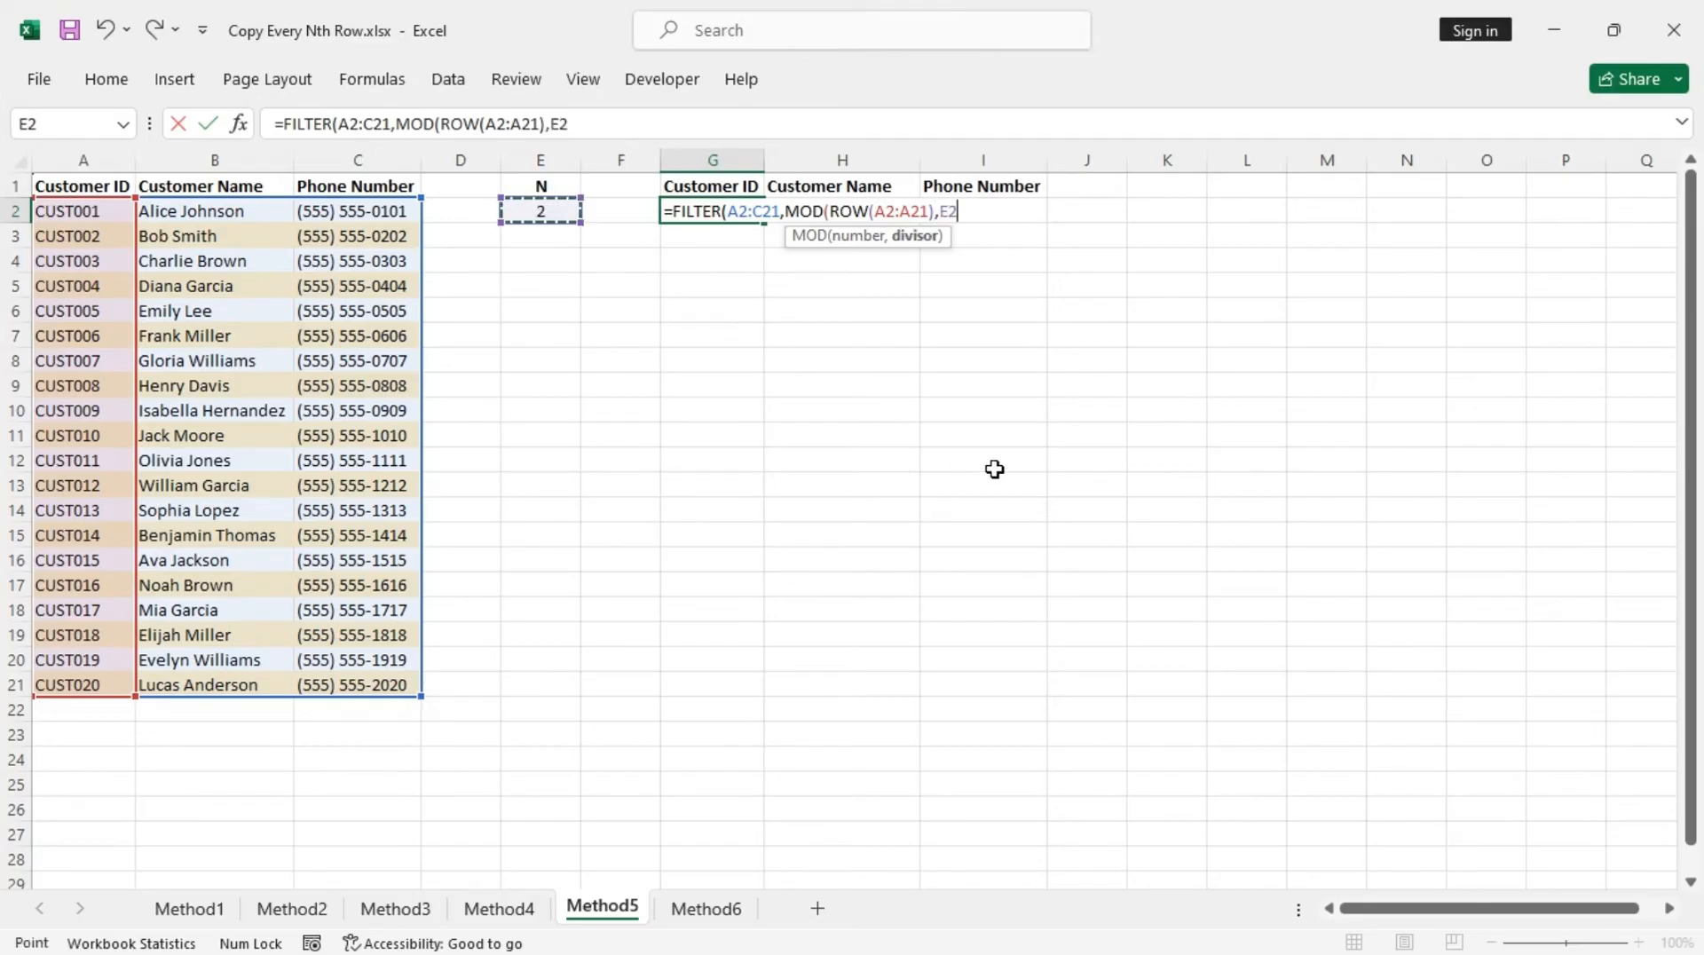
pyautogui.press('F4')
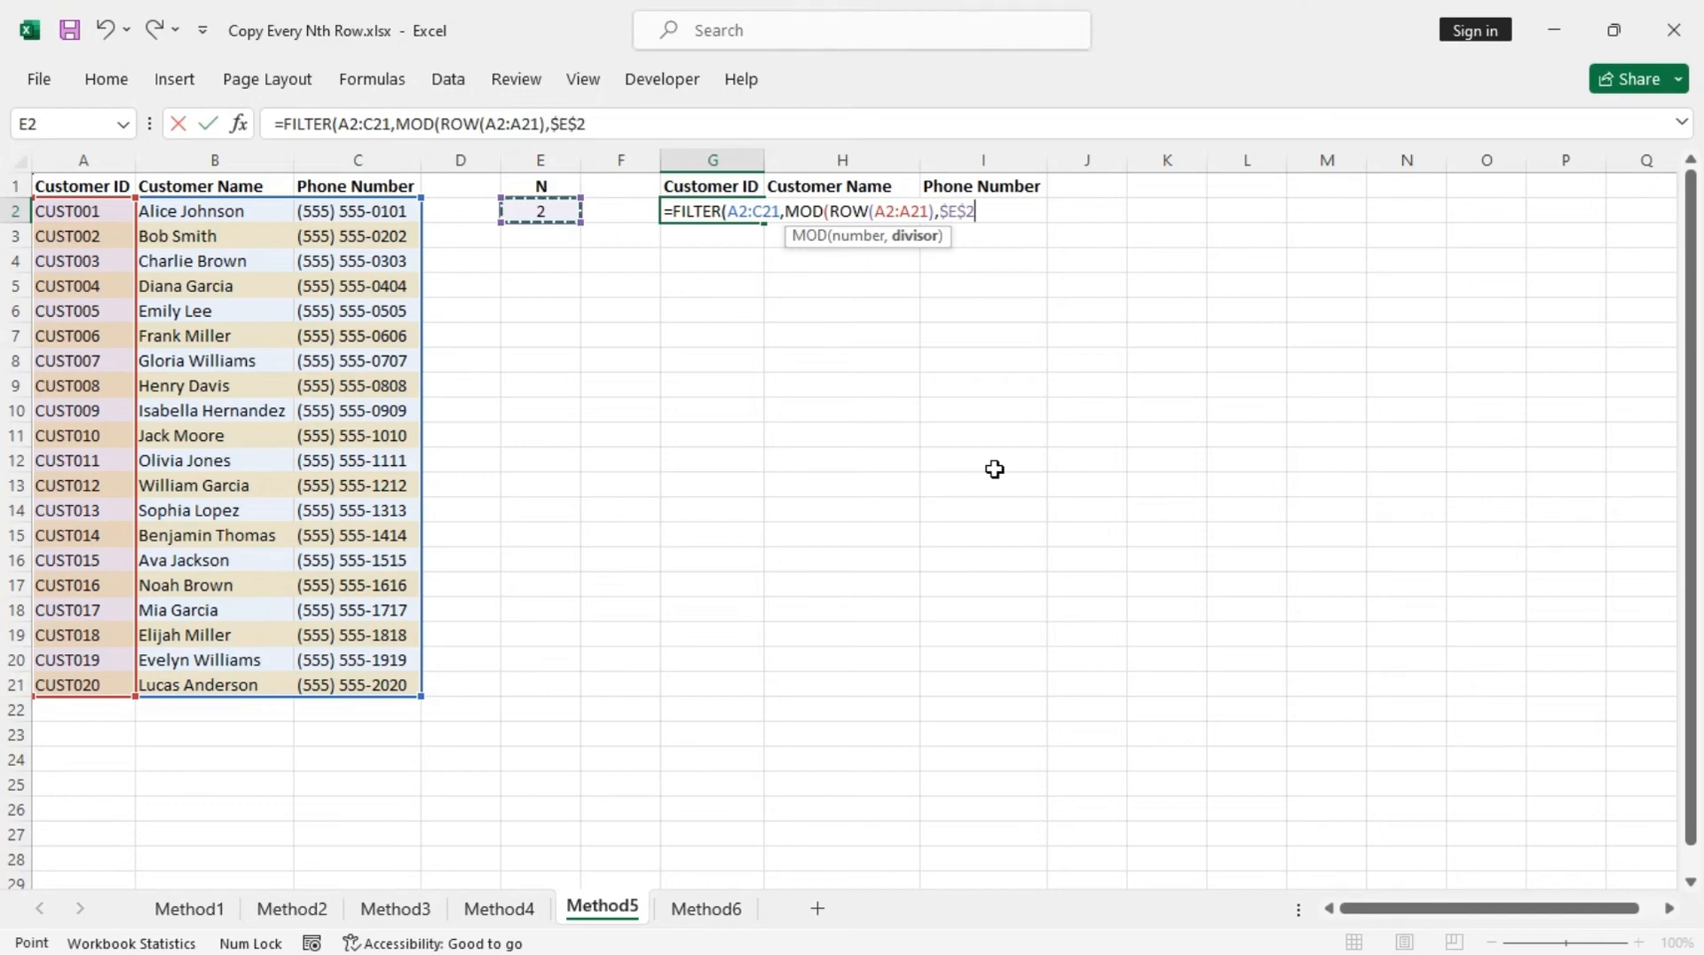
pyautogui.write('=')
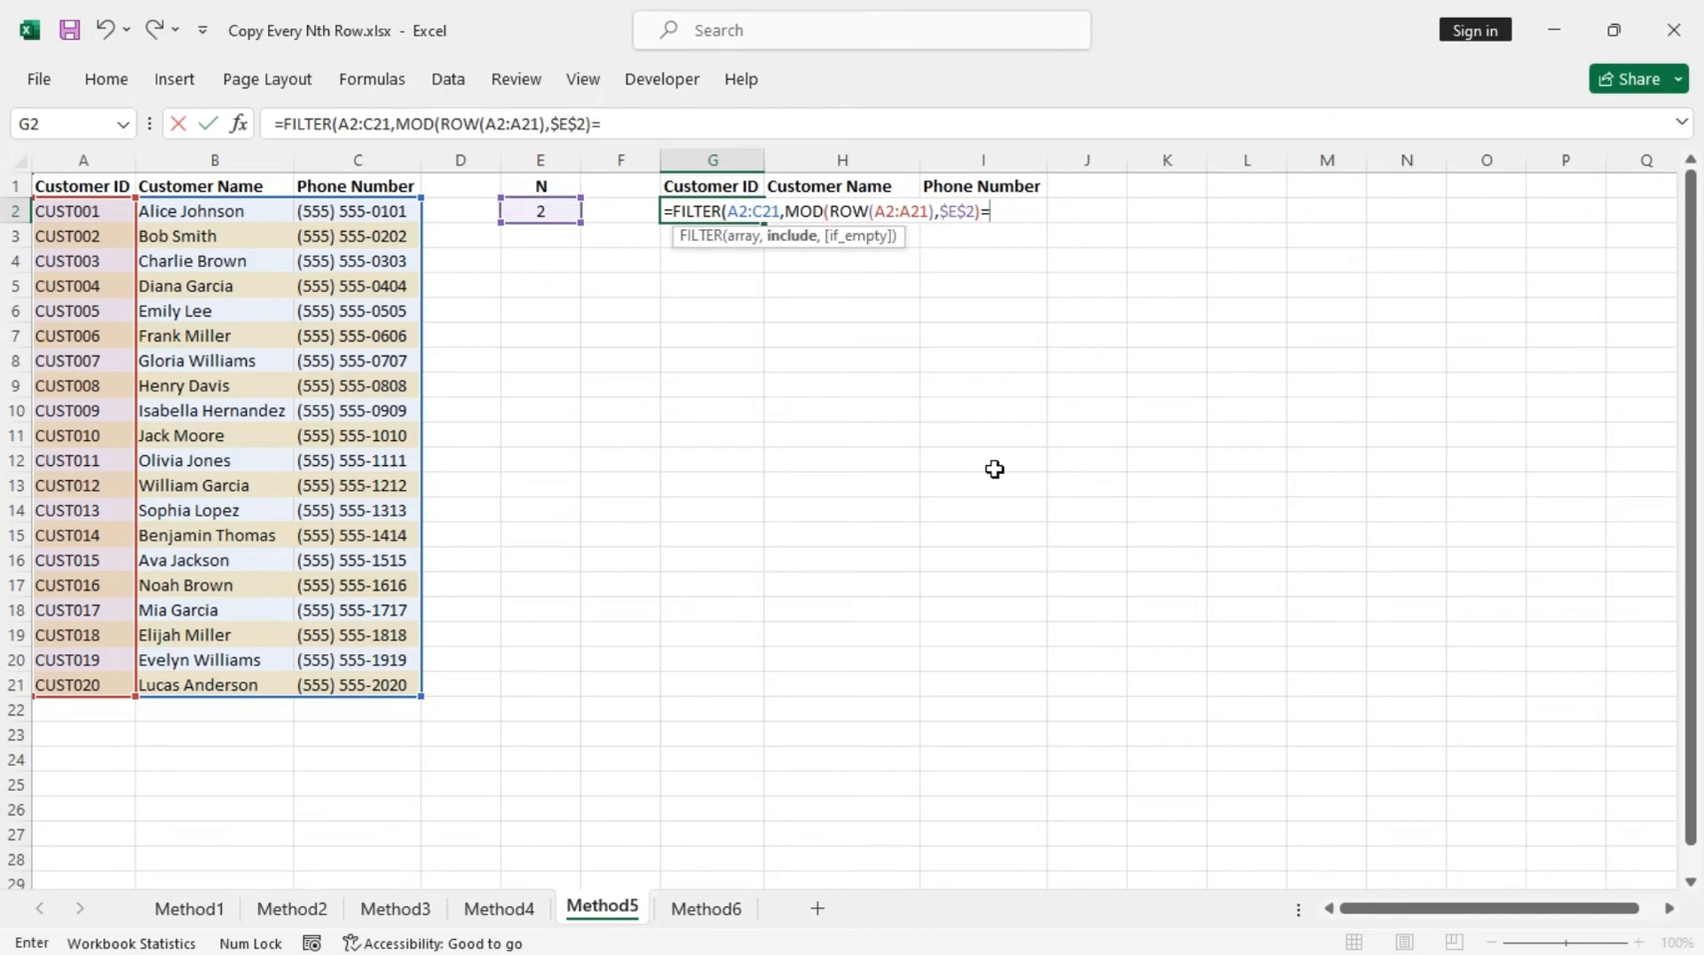
pyautogui.write('1')
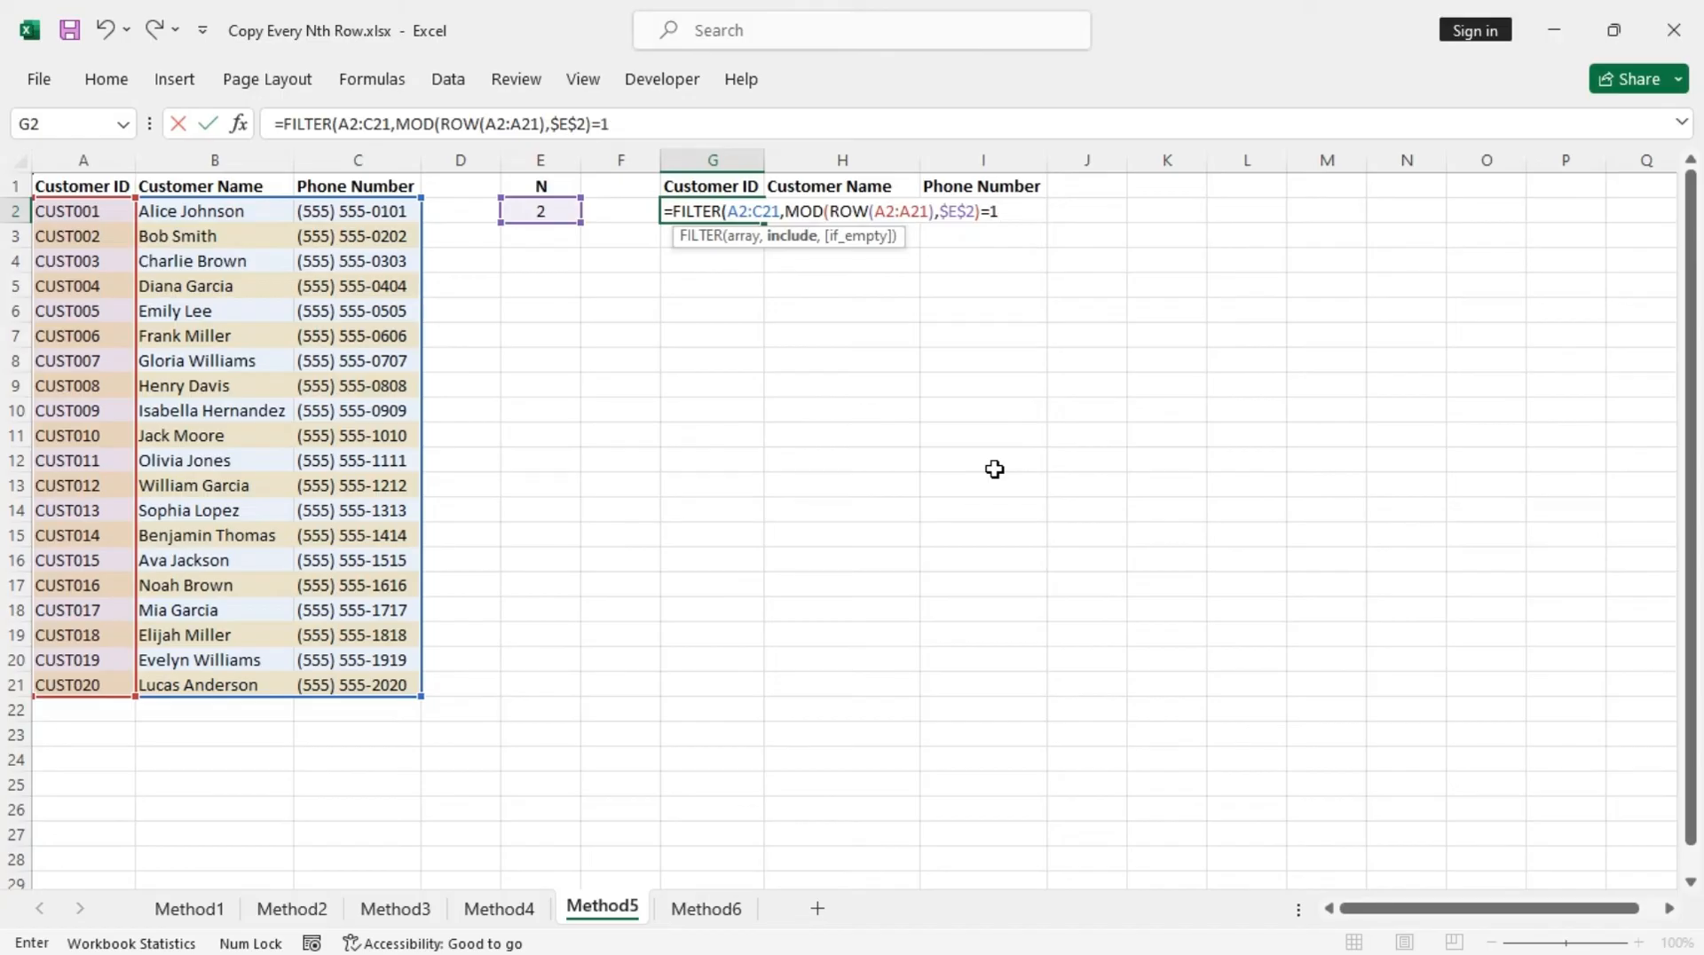
pyautogui.moveTo(976, 389)
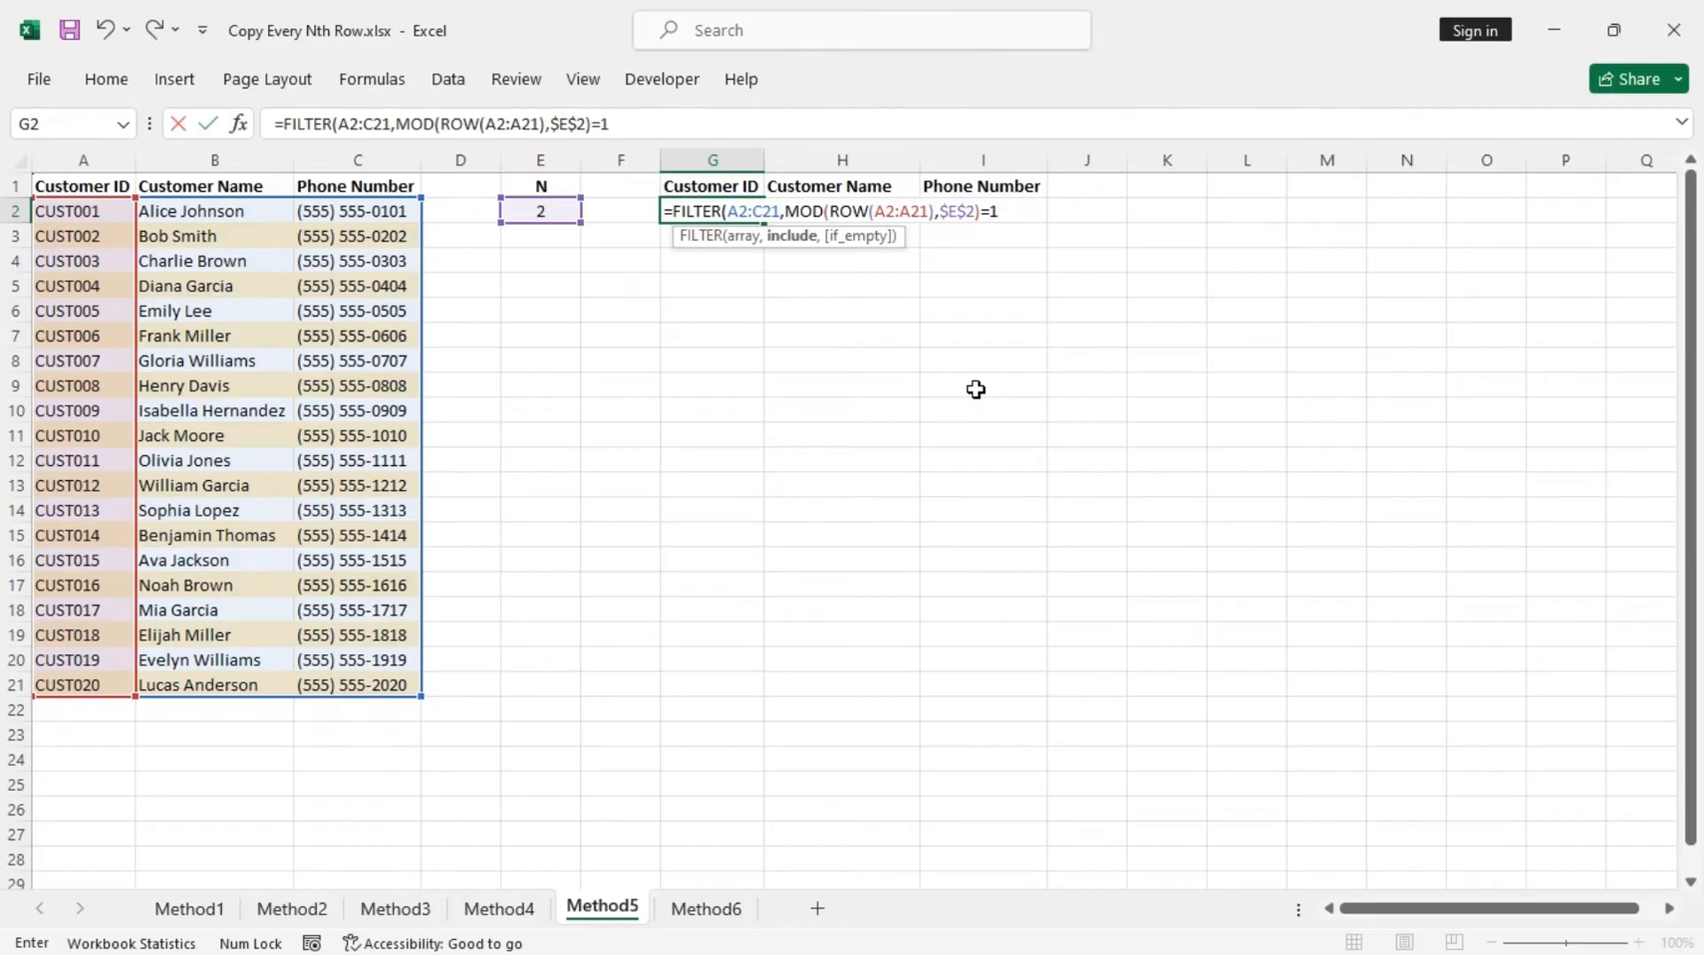
pyautogui.moveTo(510, 276)
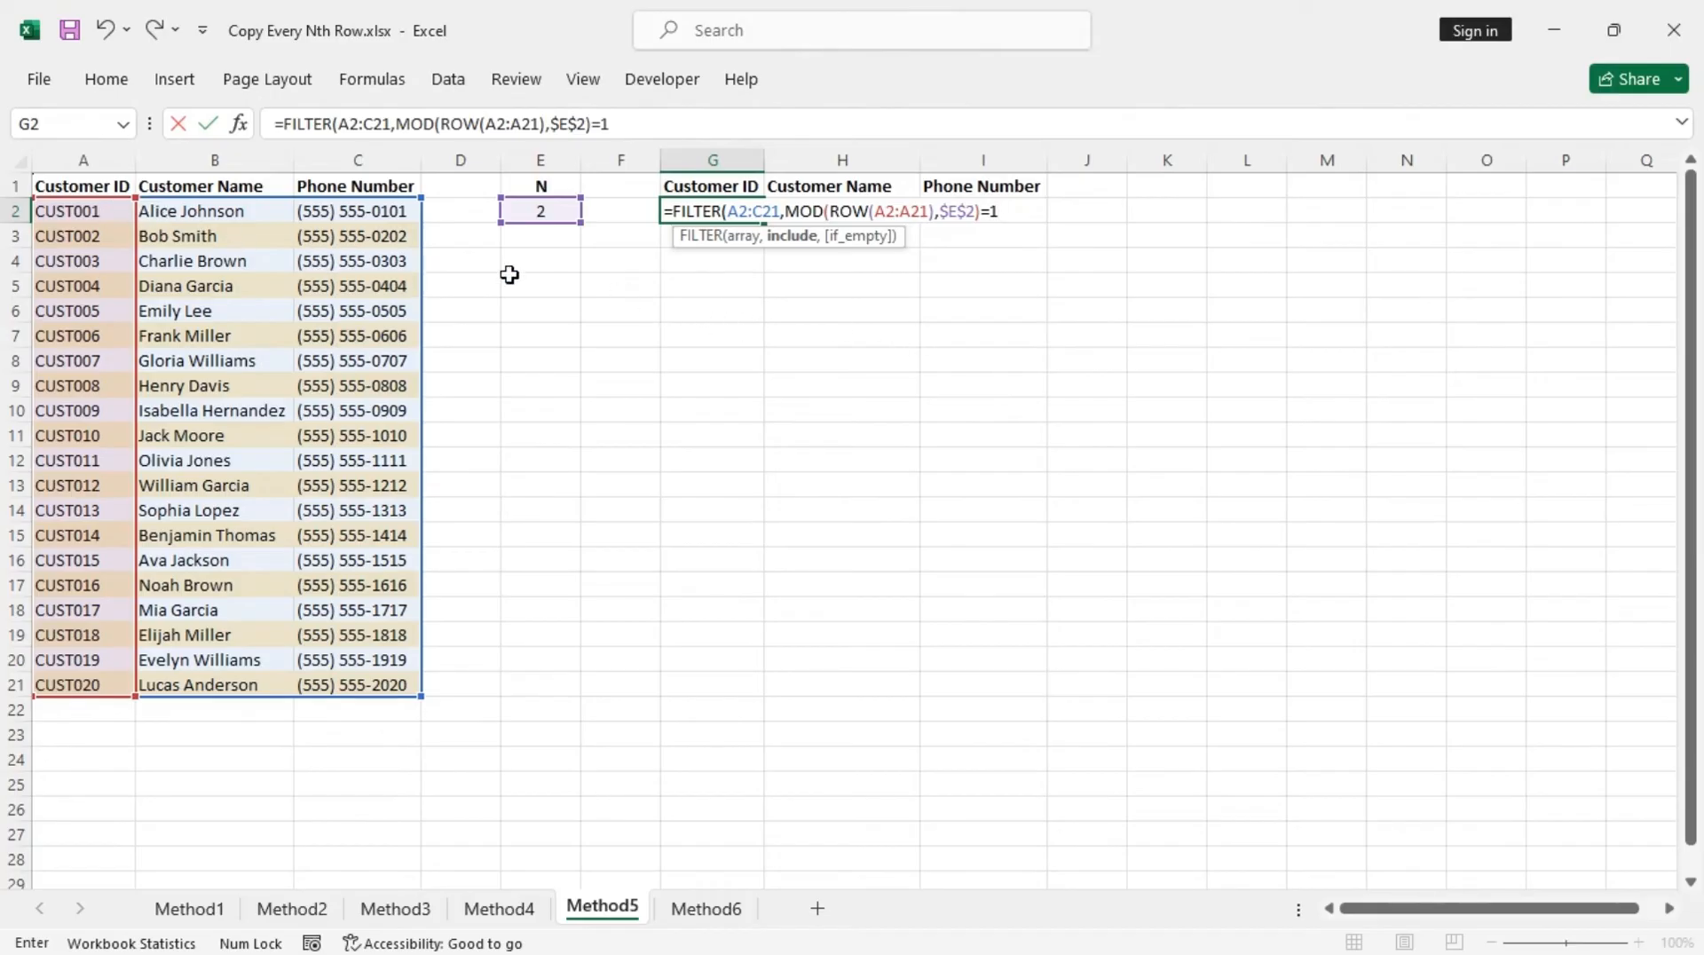
pyautogui.moveTo(786, 403)
pyautogui.write(')')
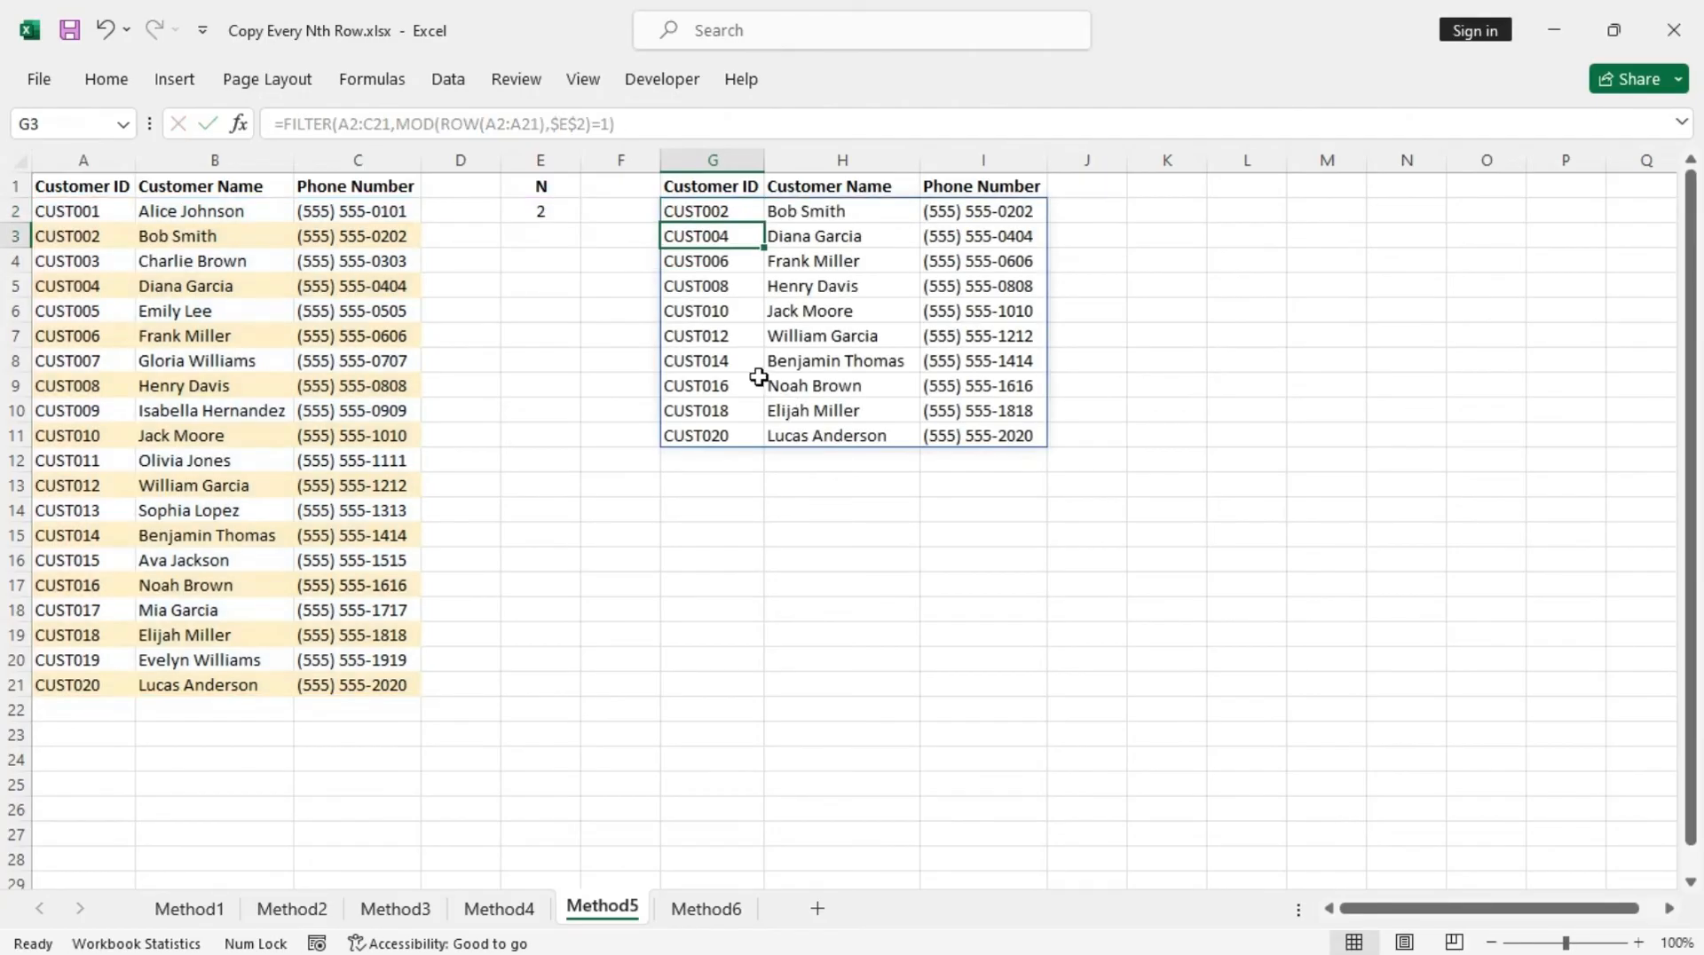
# Step: Set N in E2 to 3 and check the FILTER results
pyautogui.click(710, 209)
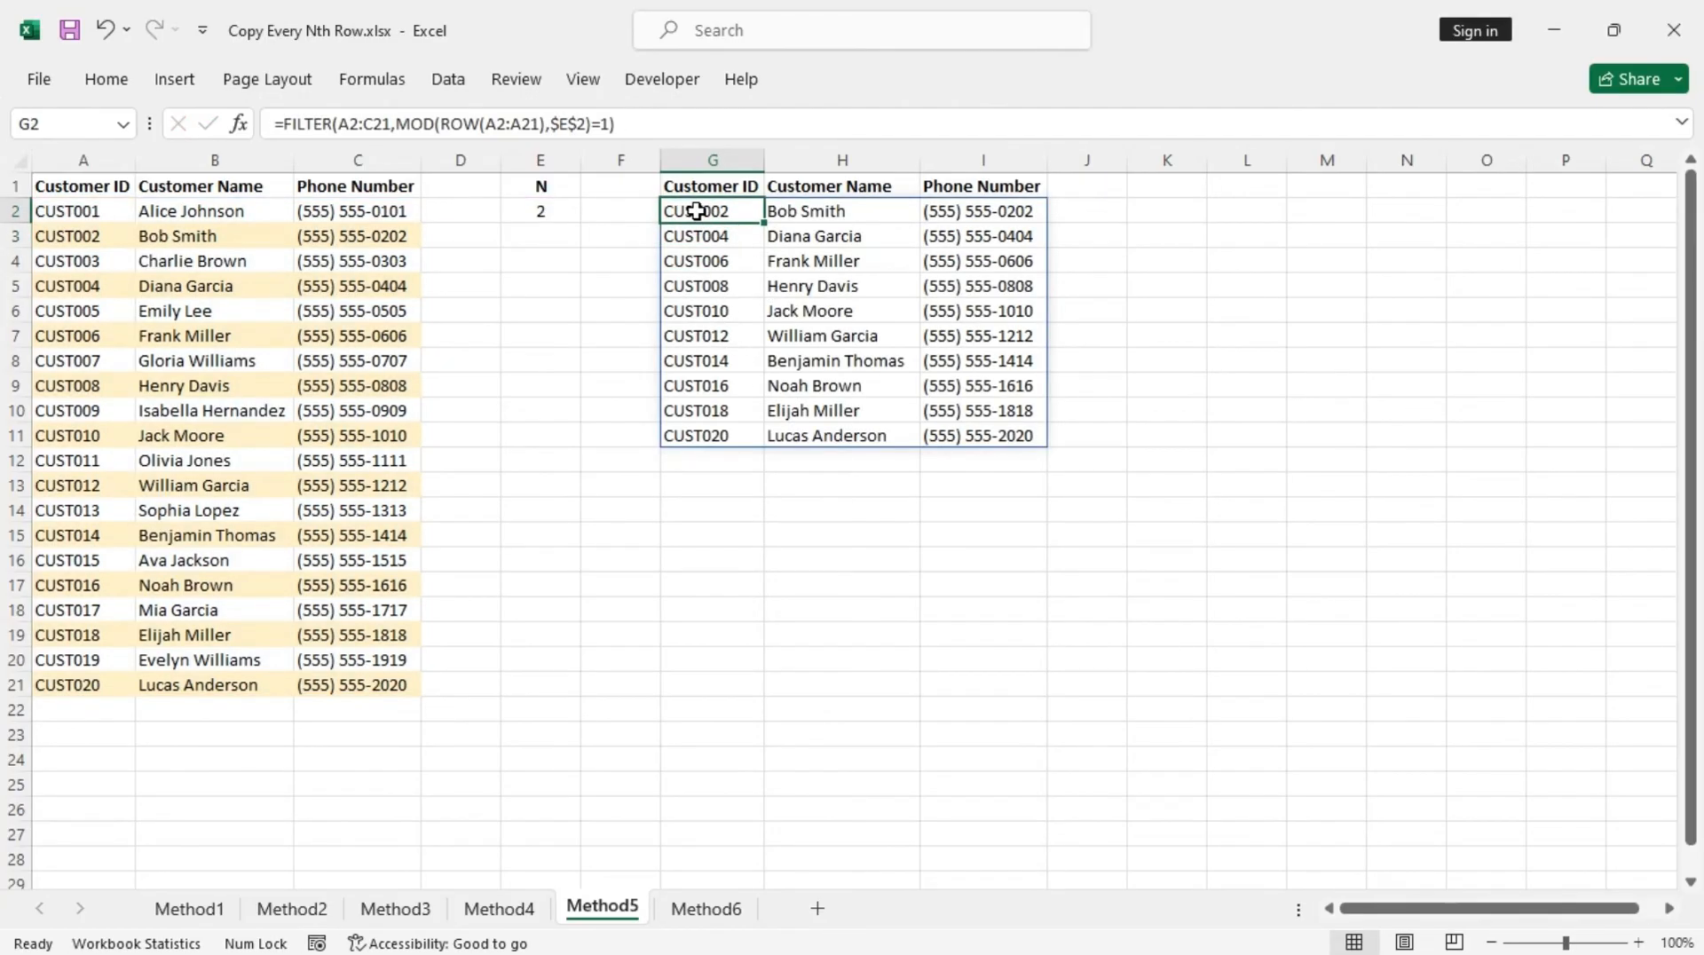
pyautogui.moveTo(620, 346)
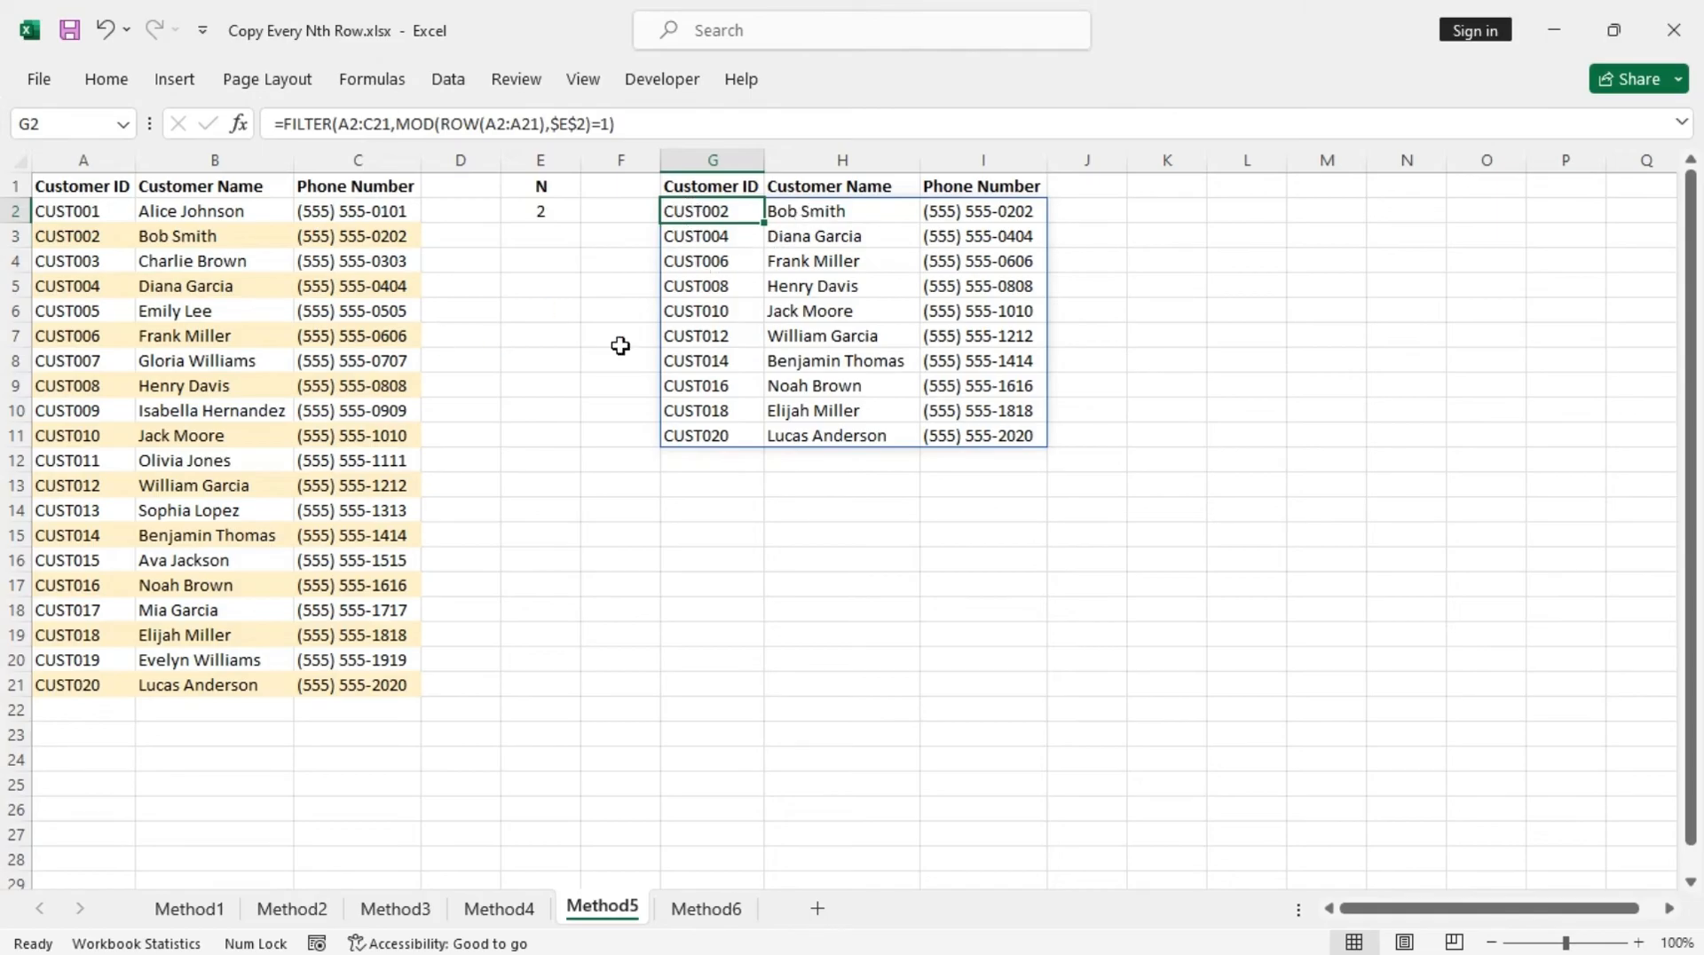
pyautogui.click(539, 212)
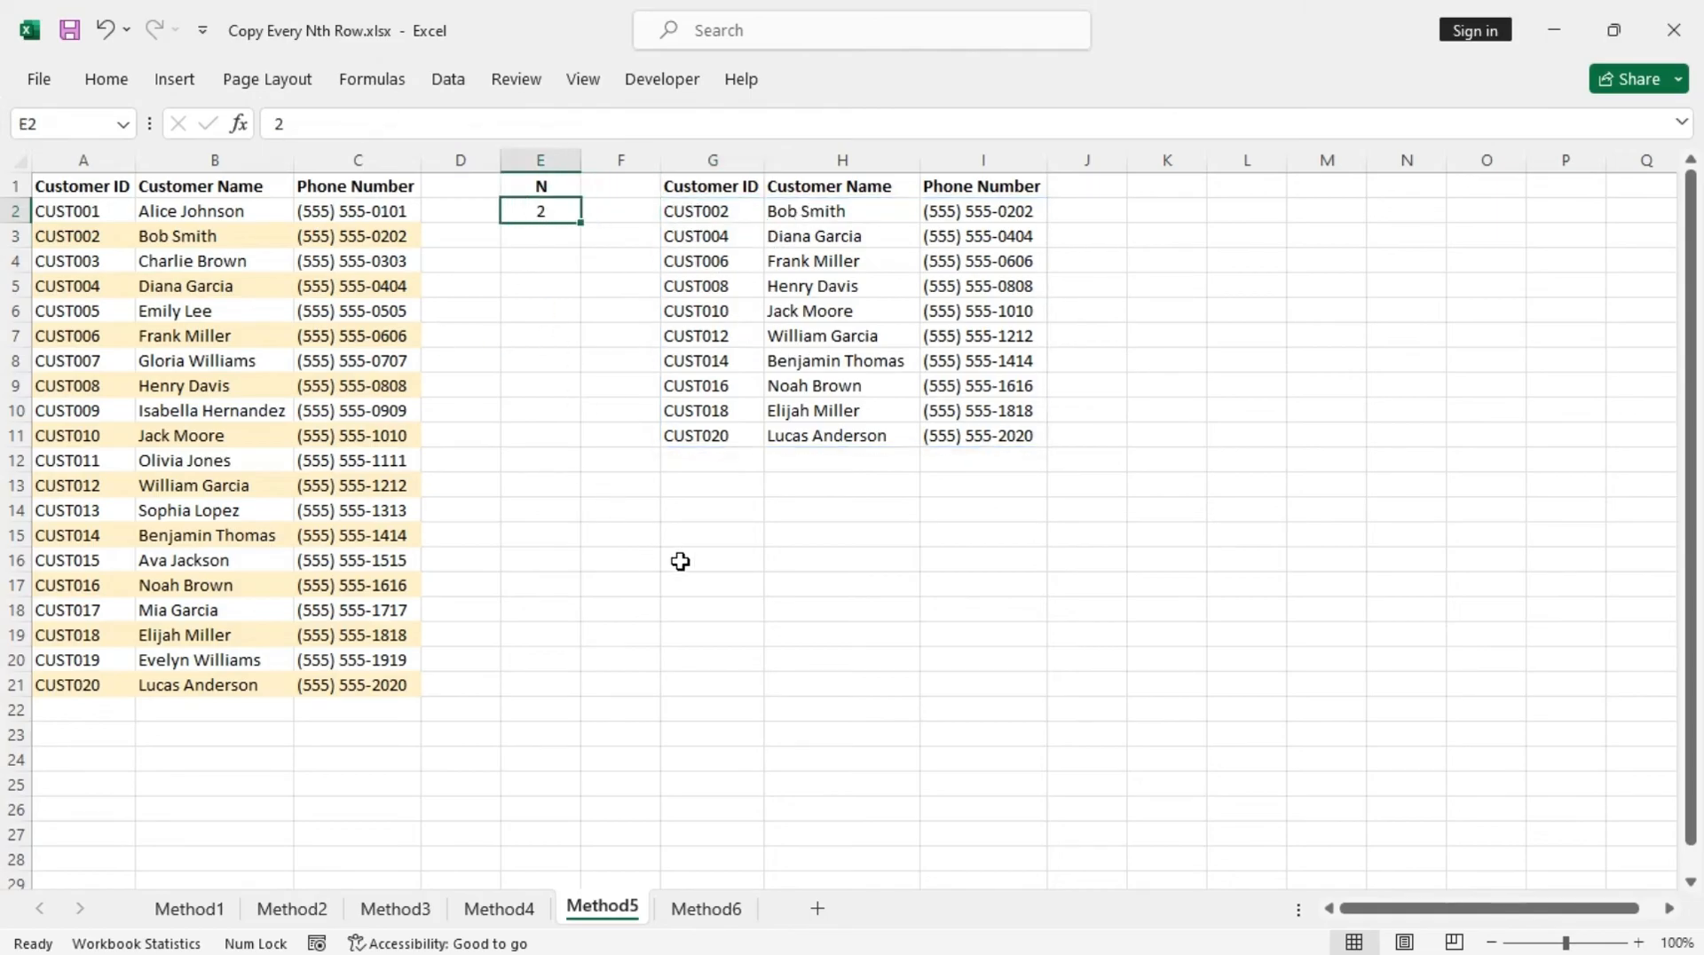
pyautogui.write('3')
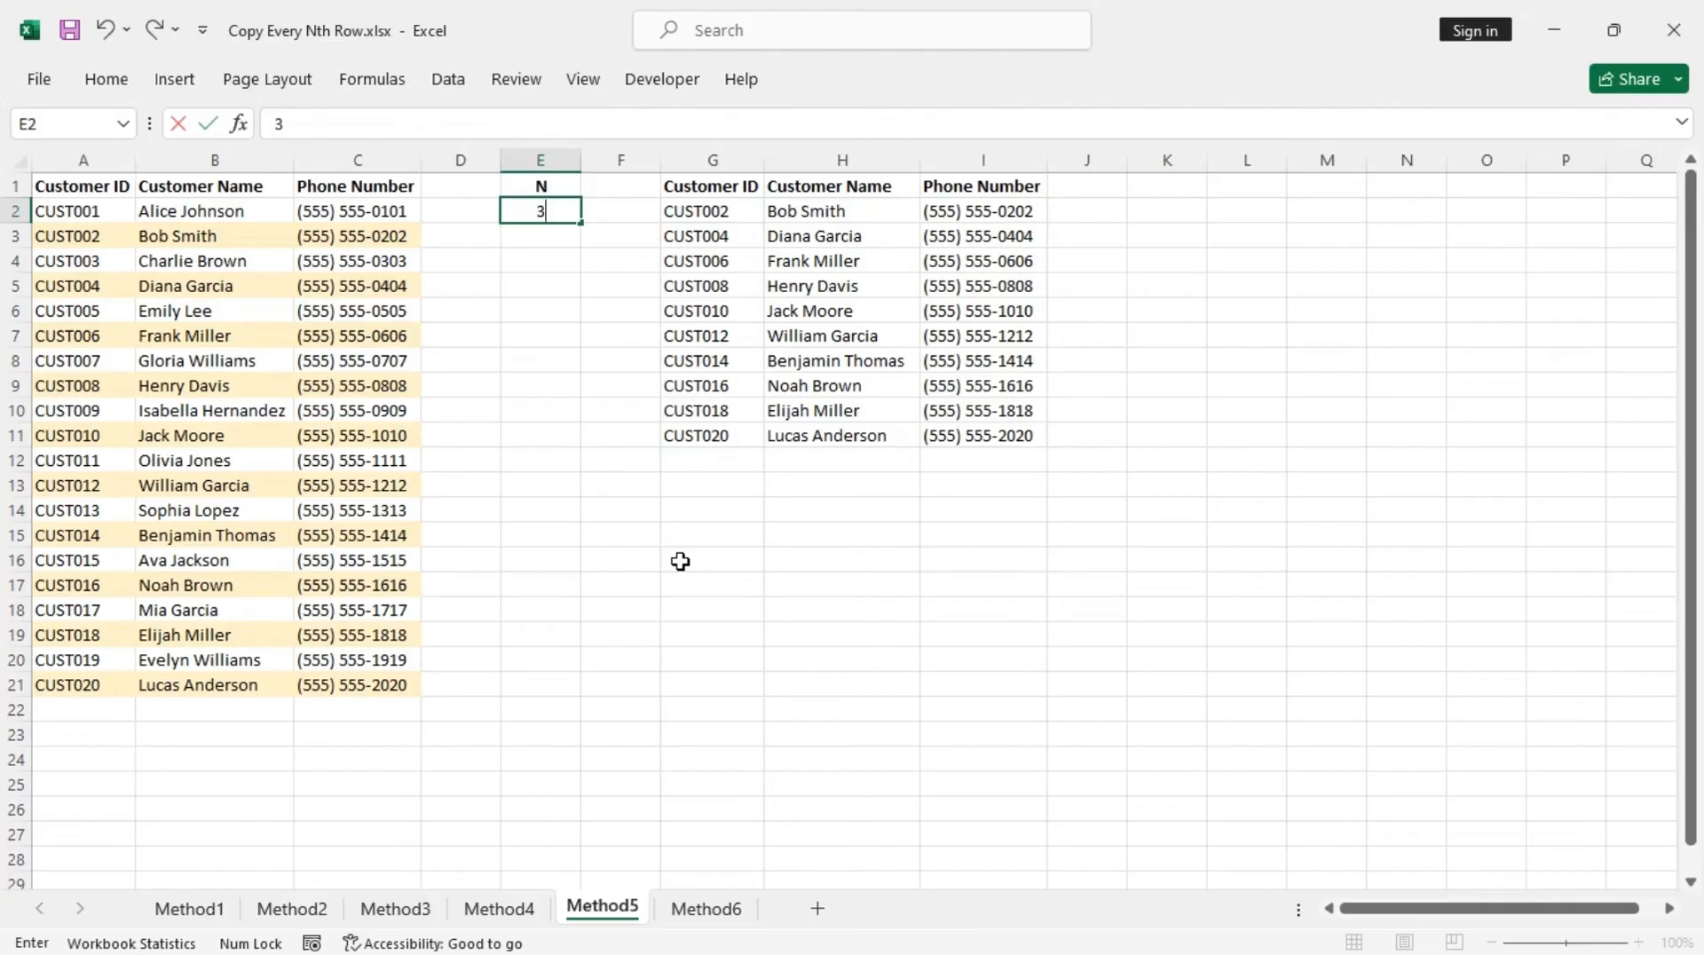
pyautogui.press('Return')
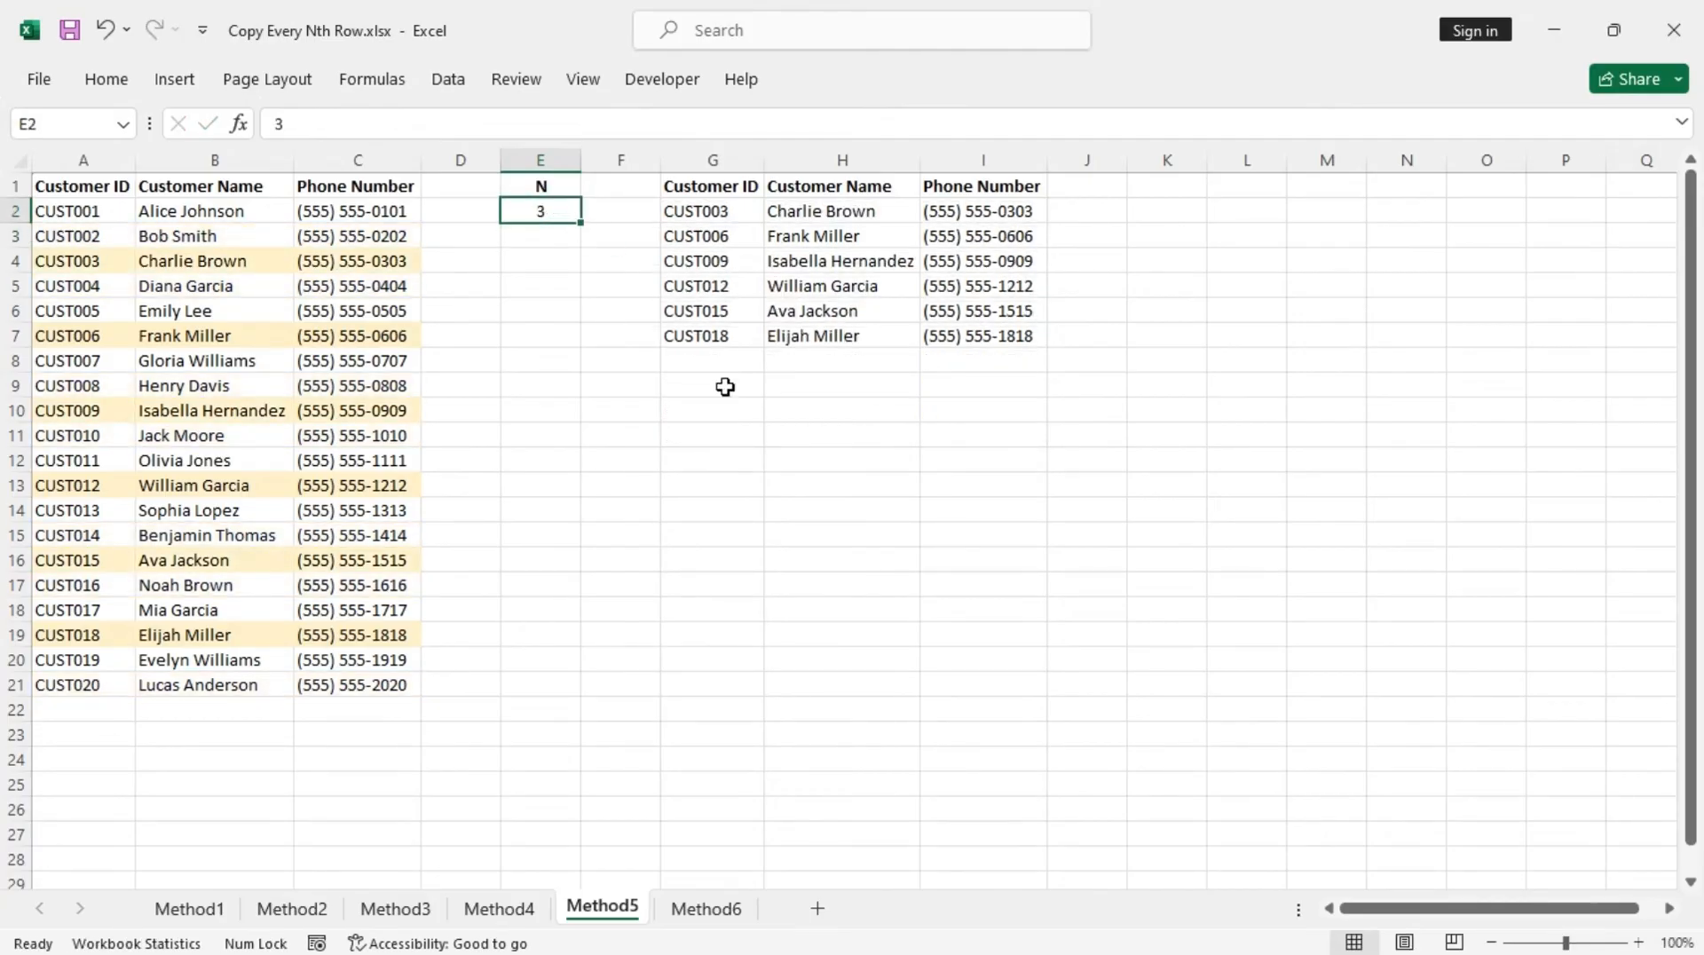
# Step: Set N to 5, leaving CUST005 to CUST020, then move to the Method6 sheet
pyautogui.write('5')
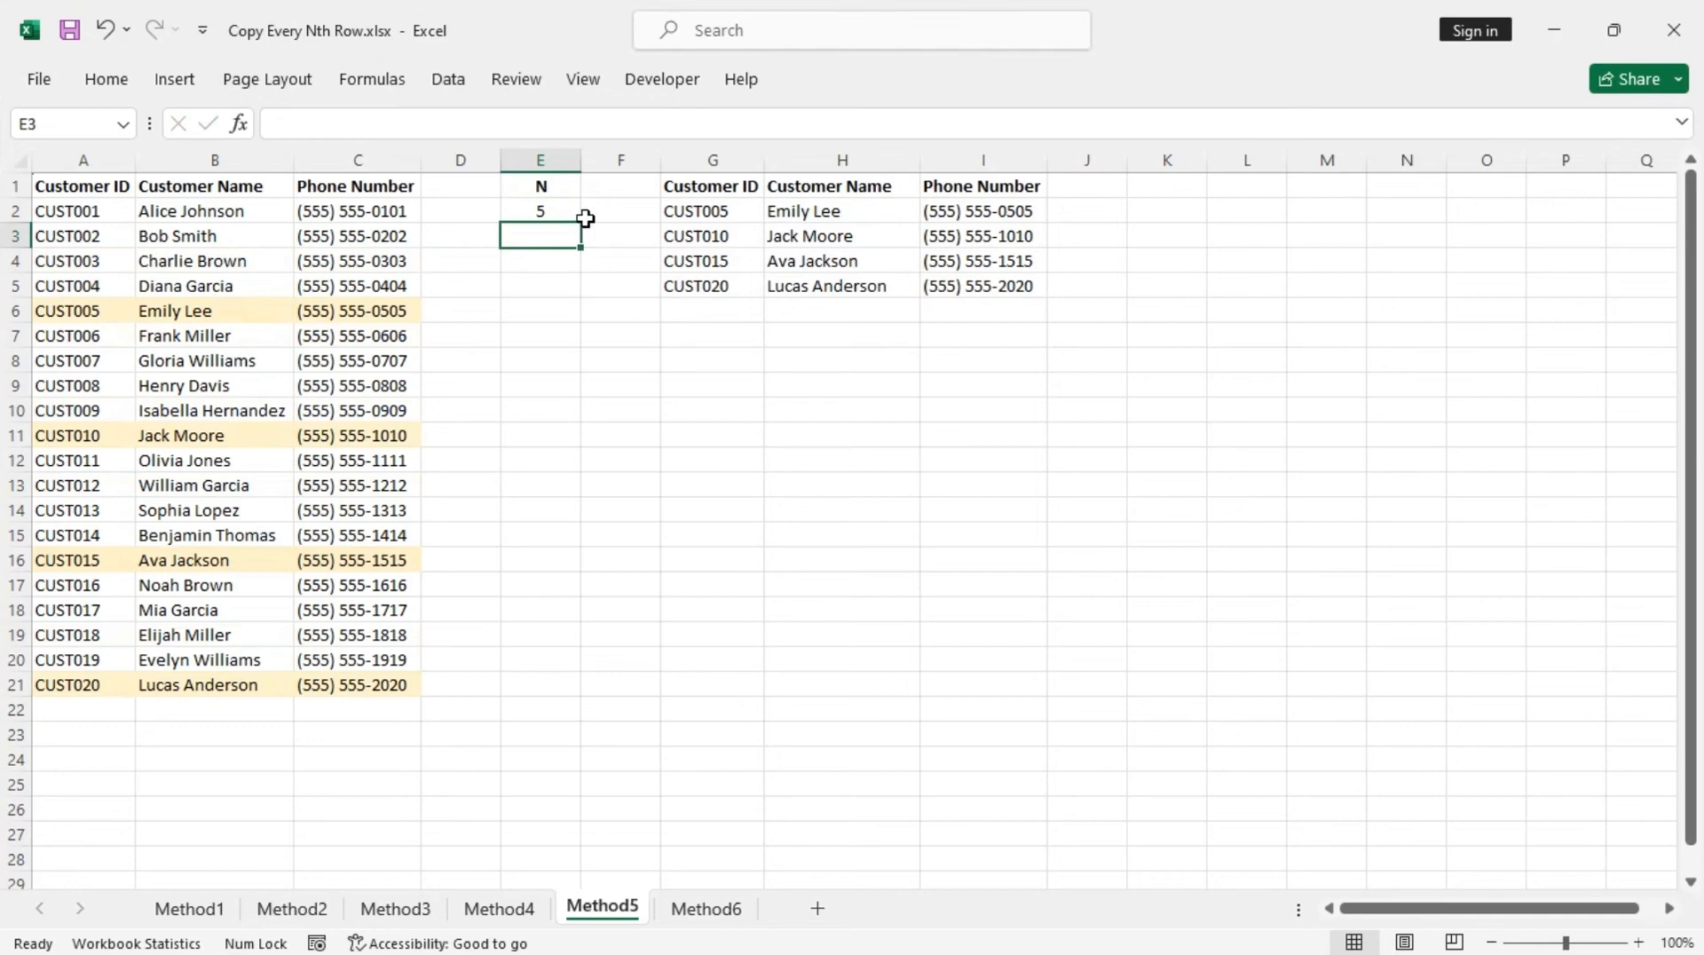
pyautogui.click(540, 211)
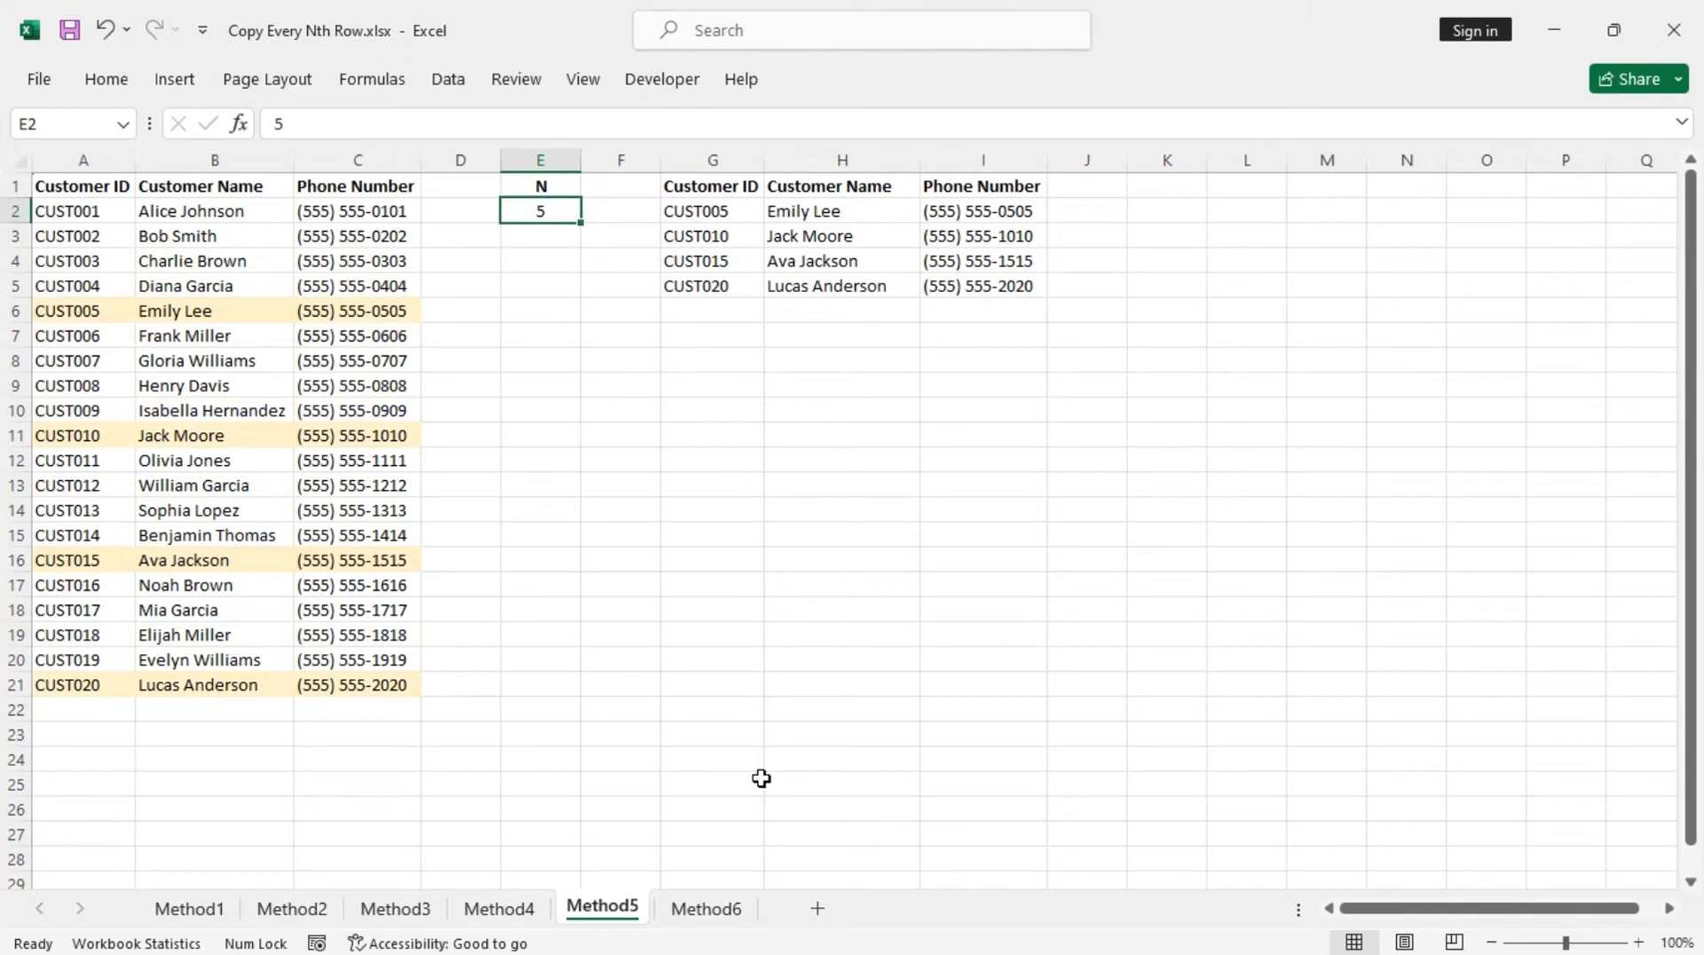
pyautogui.click(705, 907)
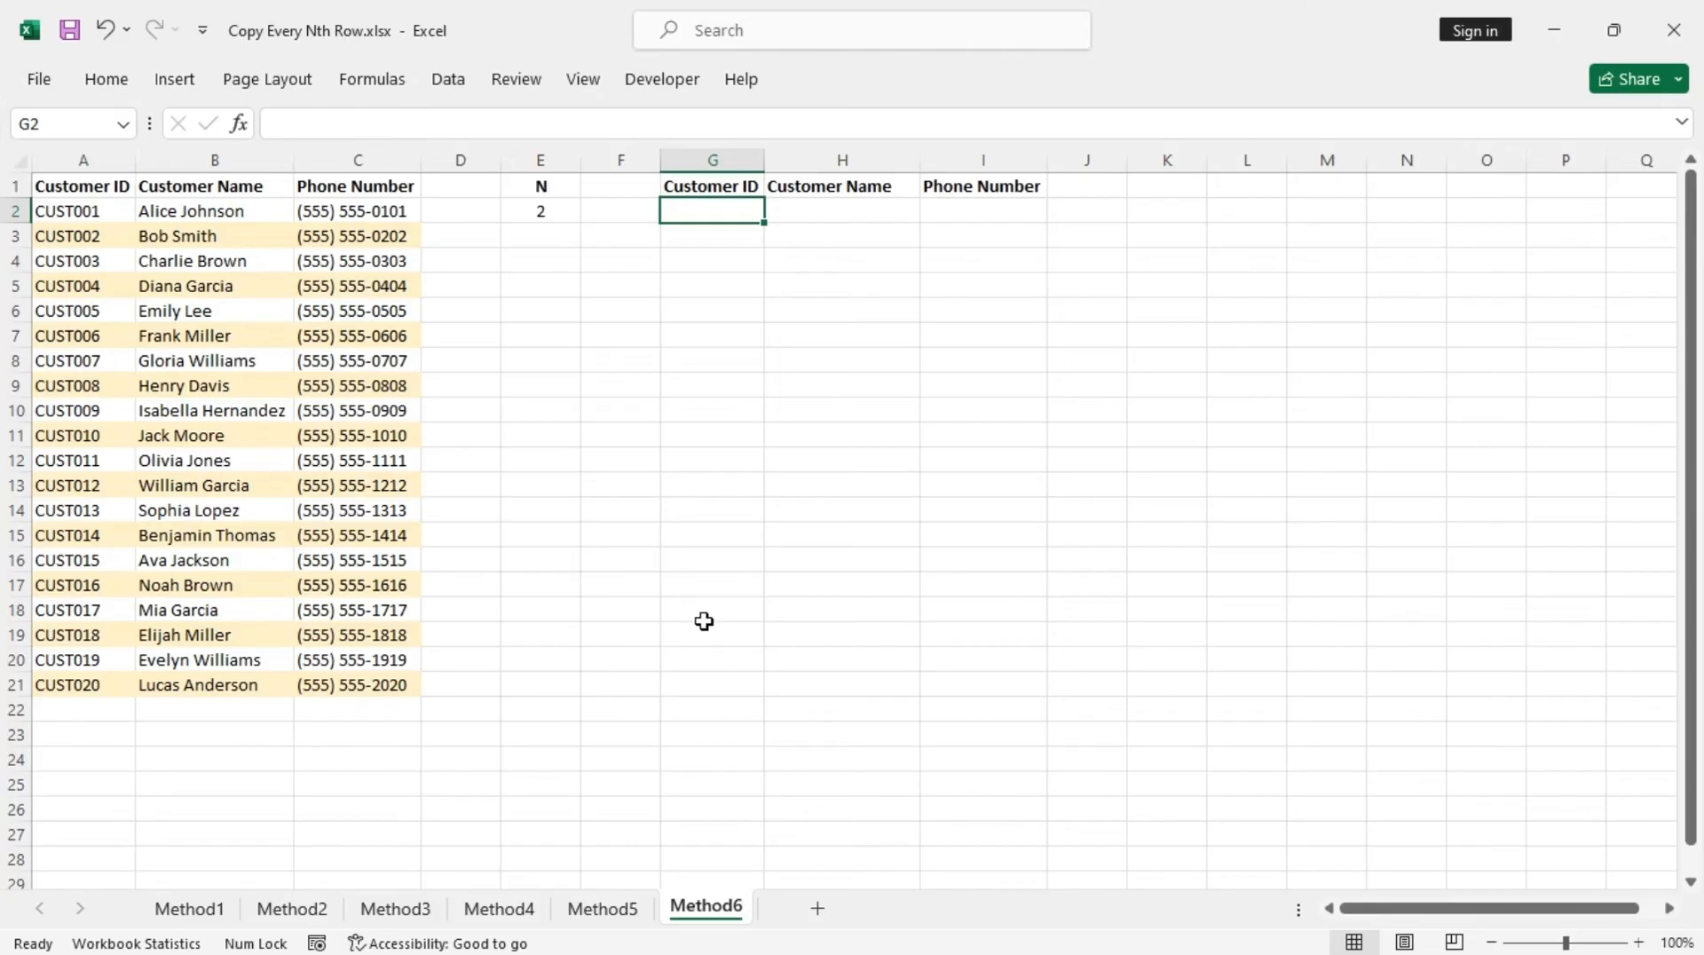
pyautogui.moveTo(739, 925)
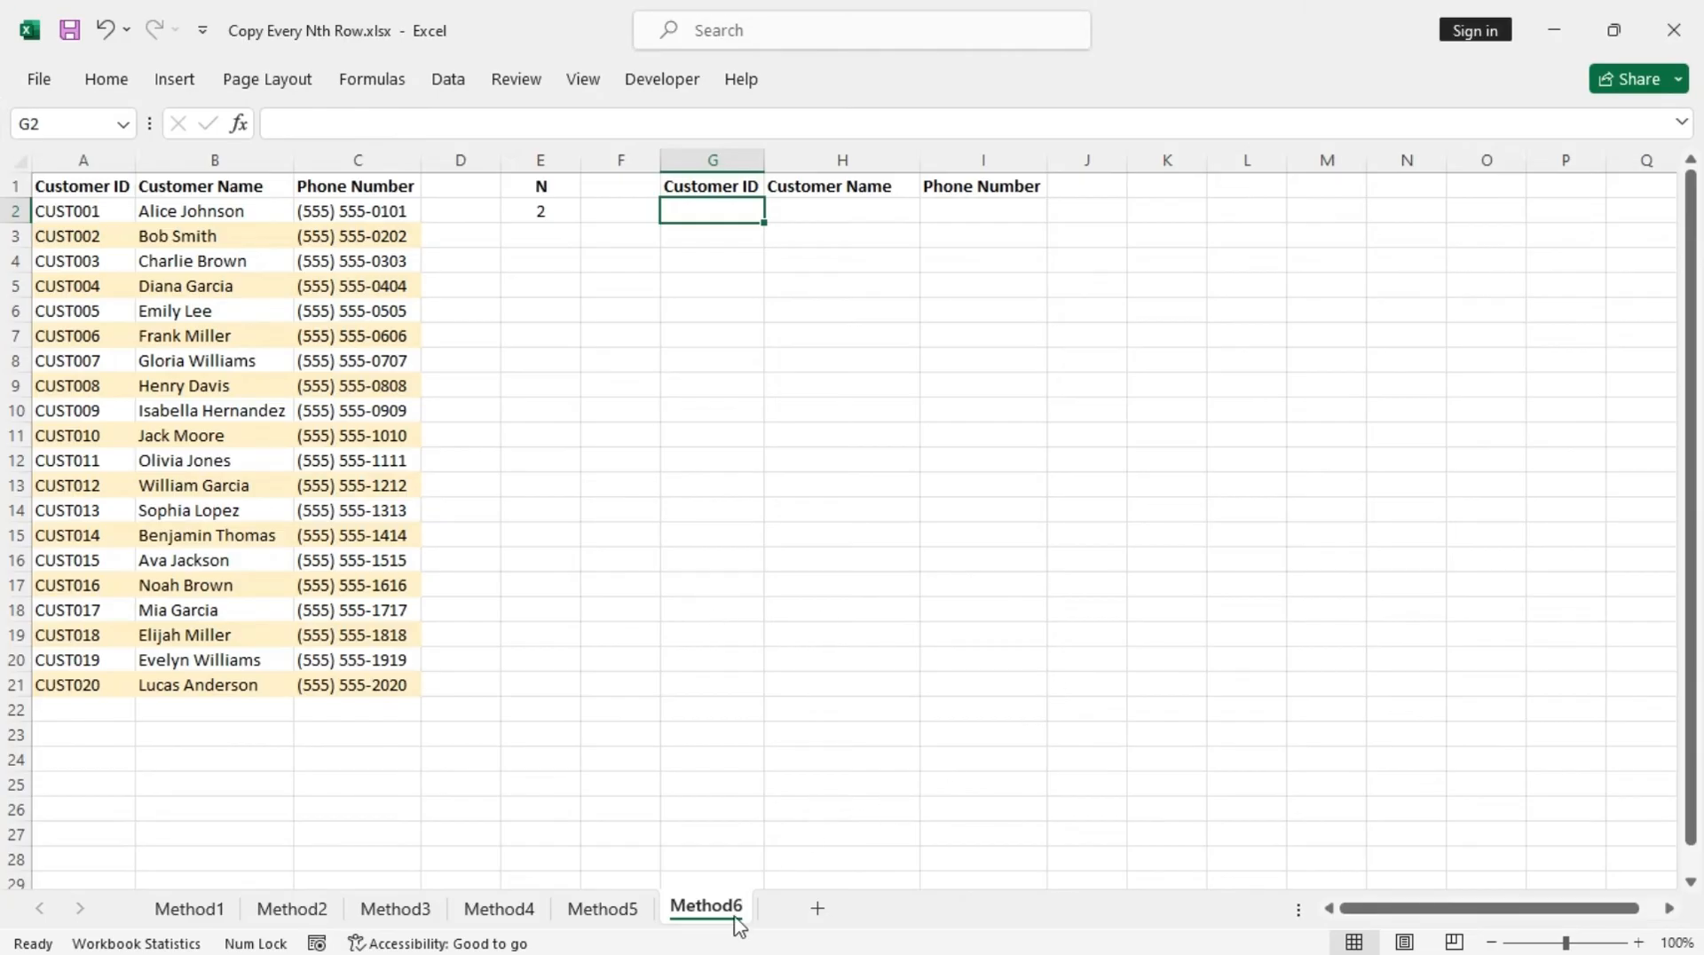
pyautogui.moveTo(609, 548)
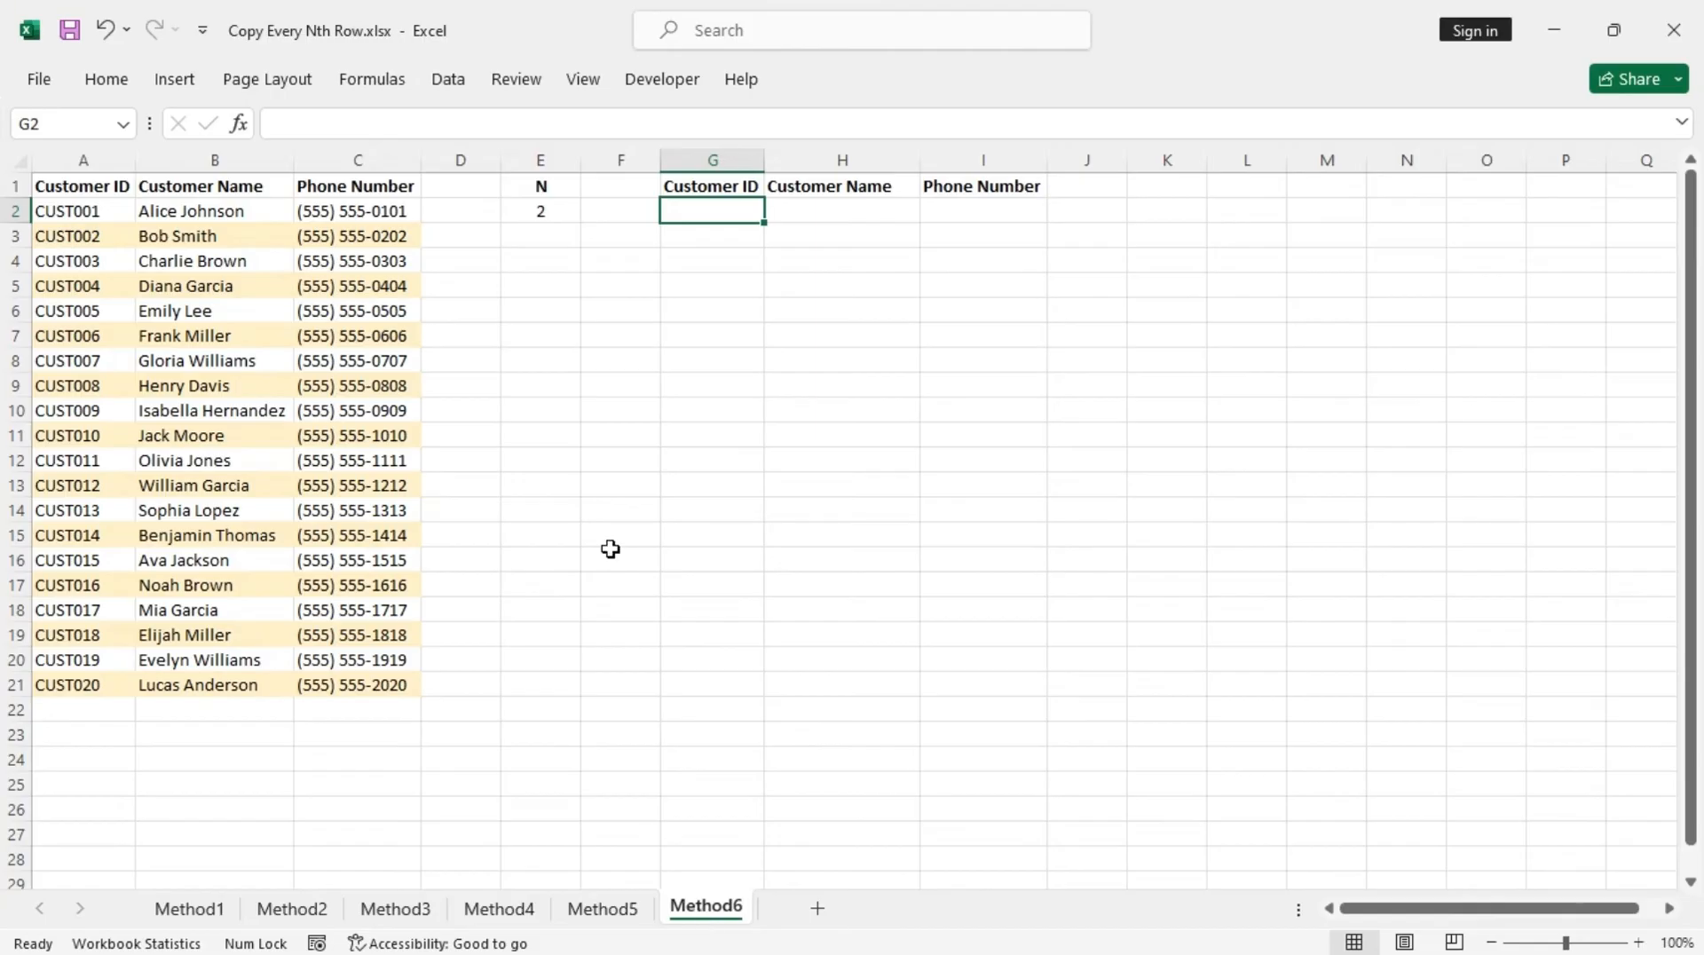
pyautogui.click(661, 78)
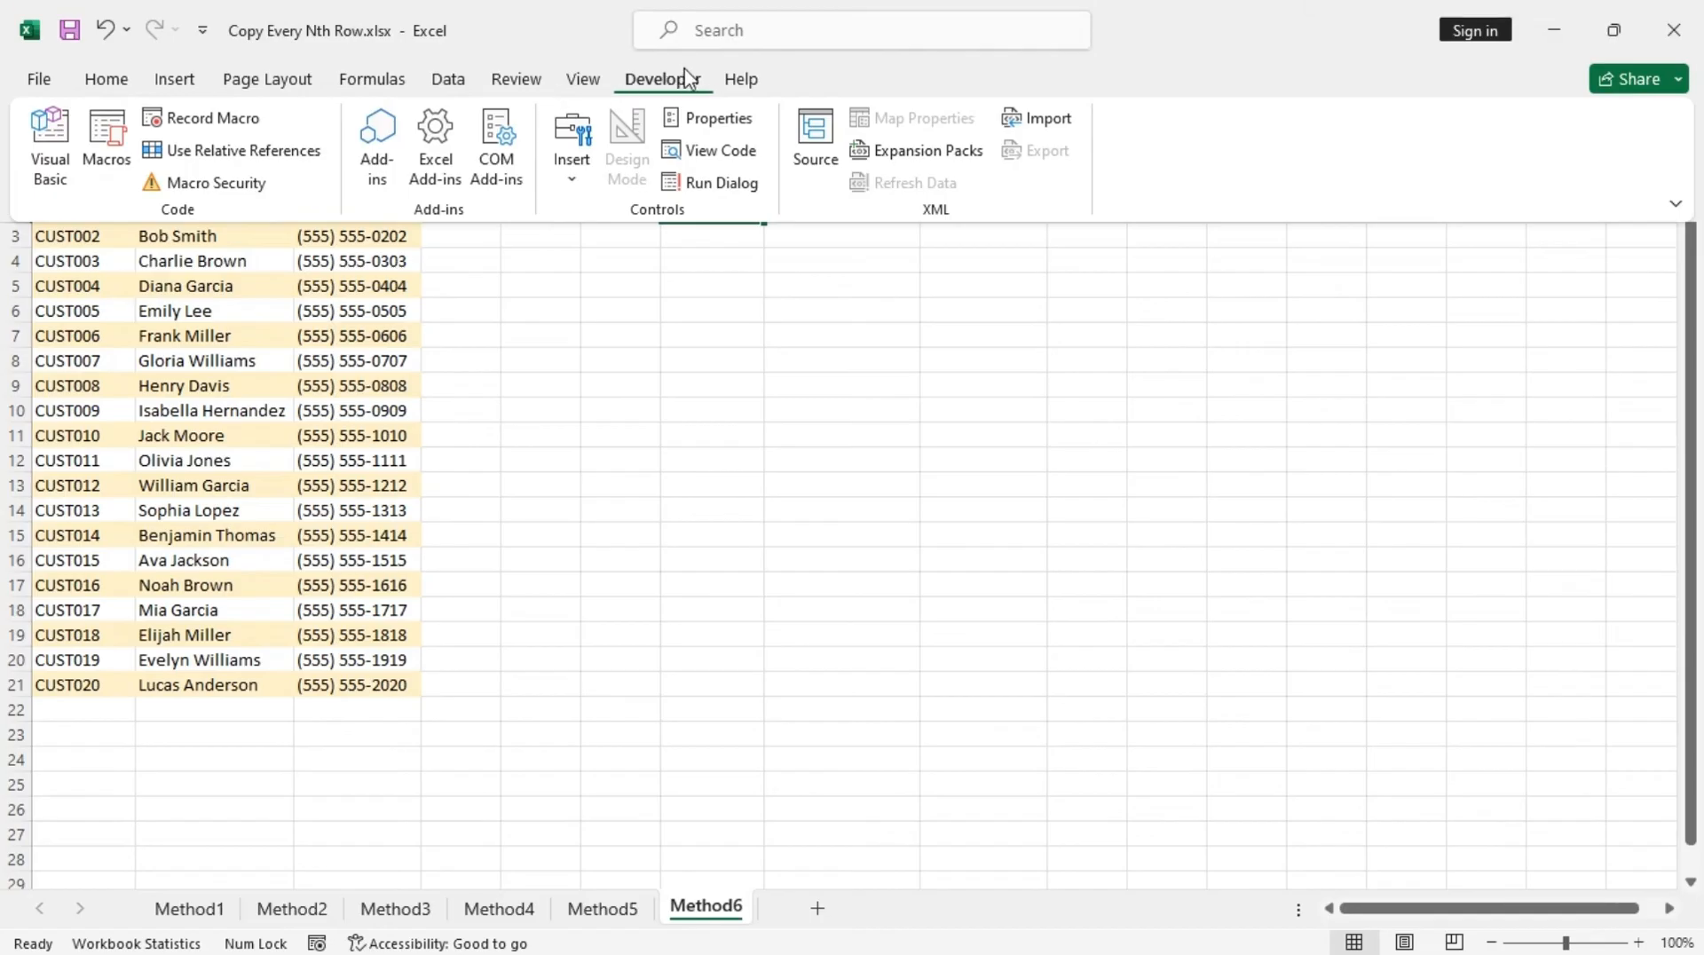
pyautogui.moveTo(60, 185)
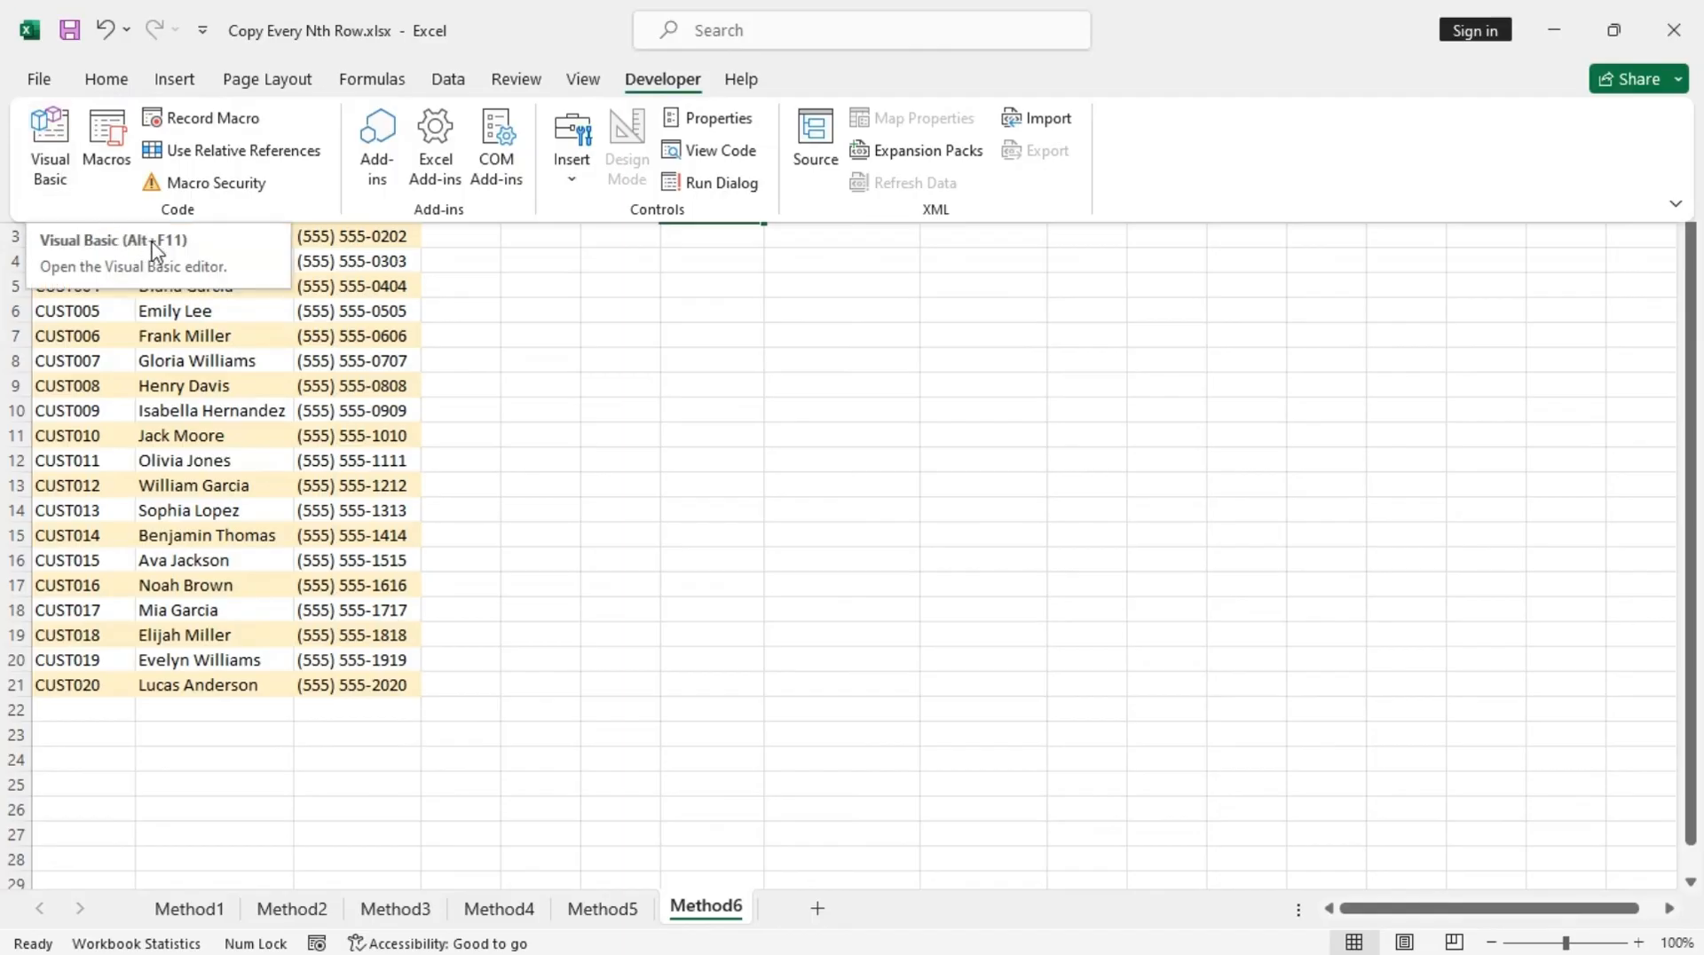
pyautogui.click(104, 79)
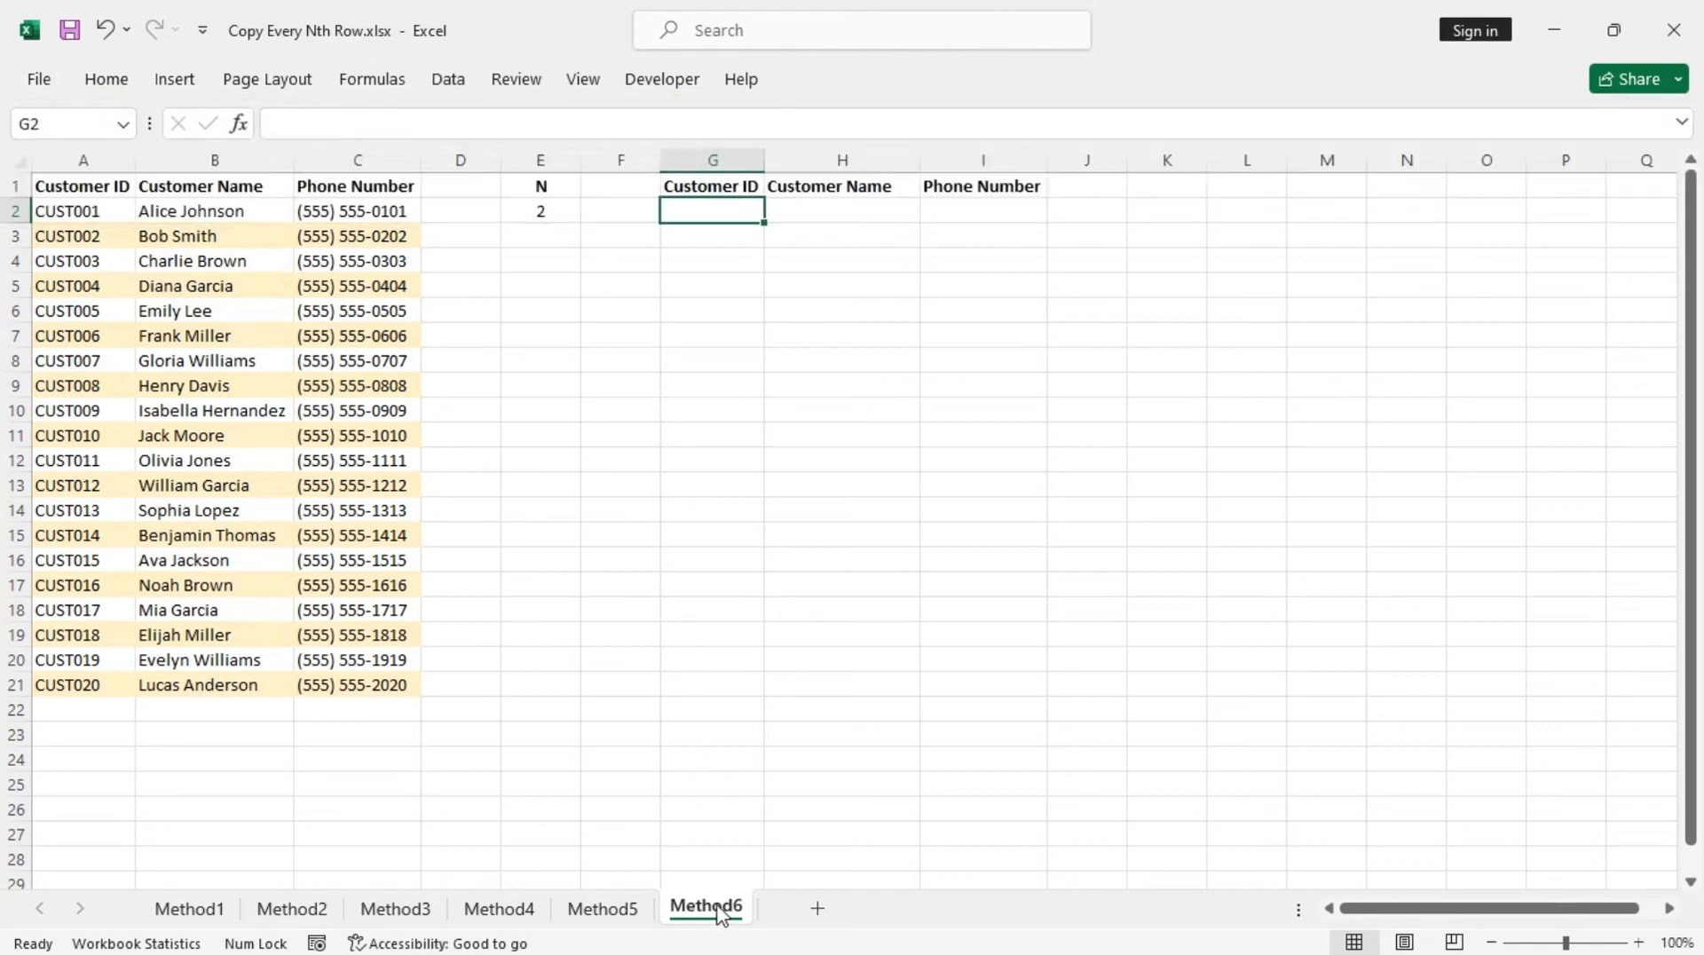
# Step: Open View Code for Method6 and insert a new module in the VBA project
pyautogui.rightClick(705, 909)
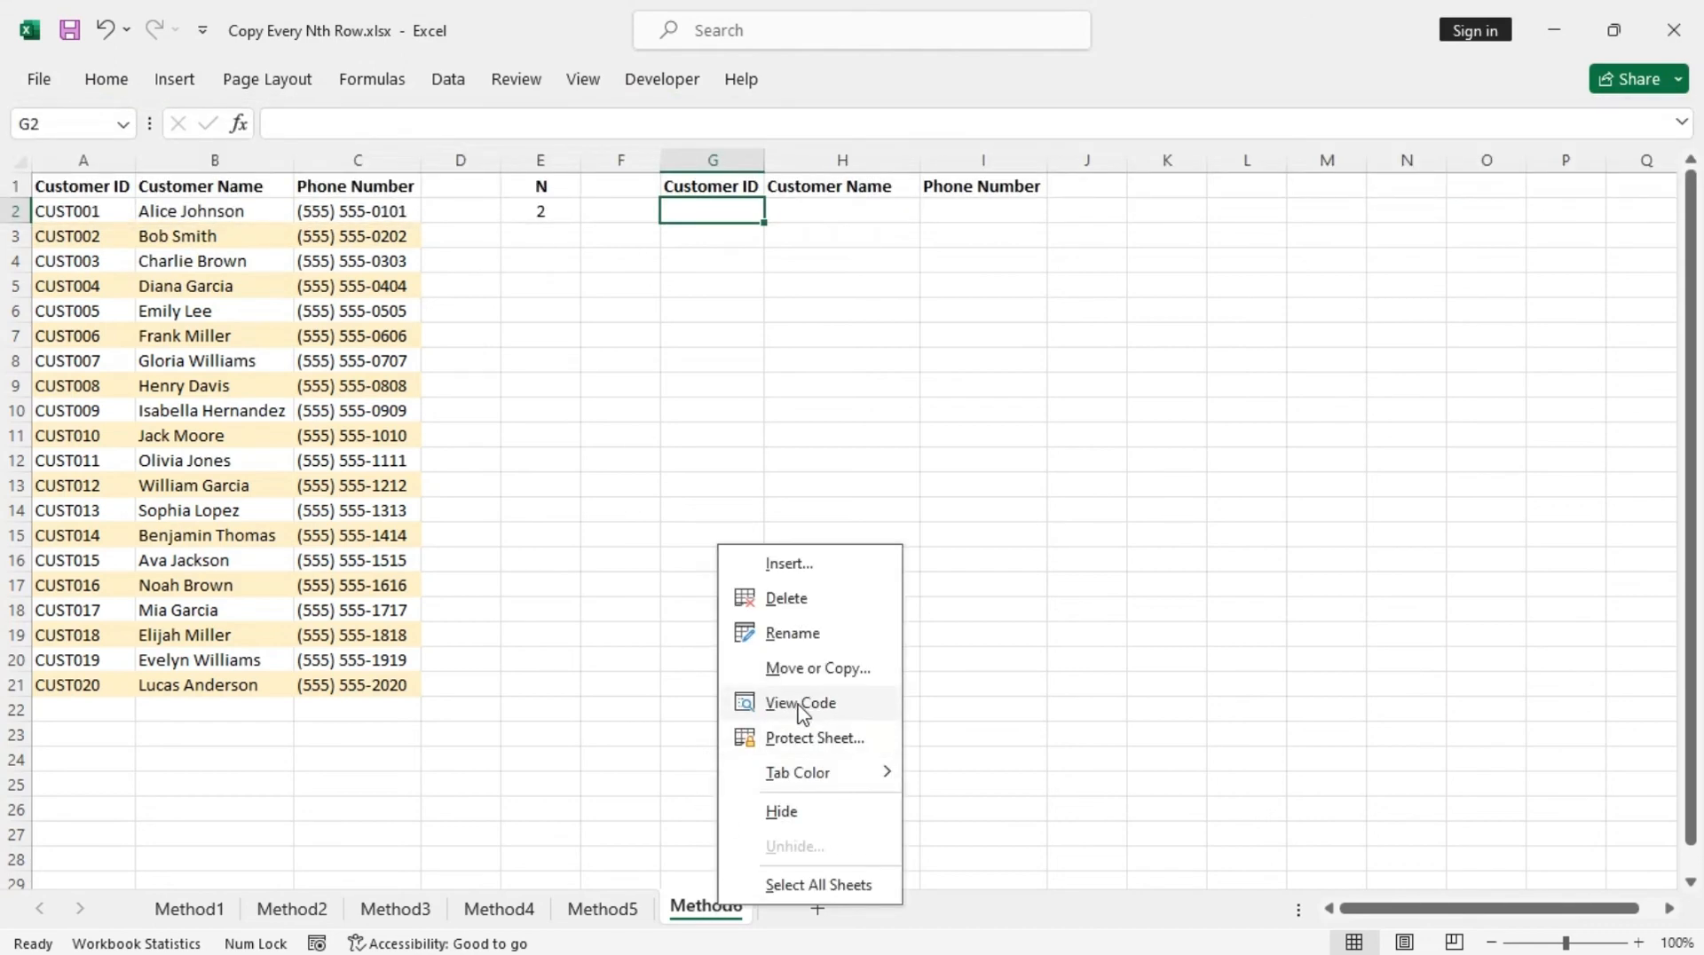
pyautogui.moveTo(817, 712)
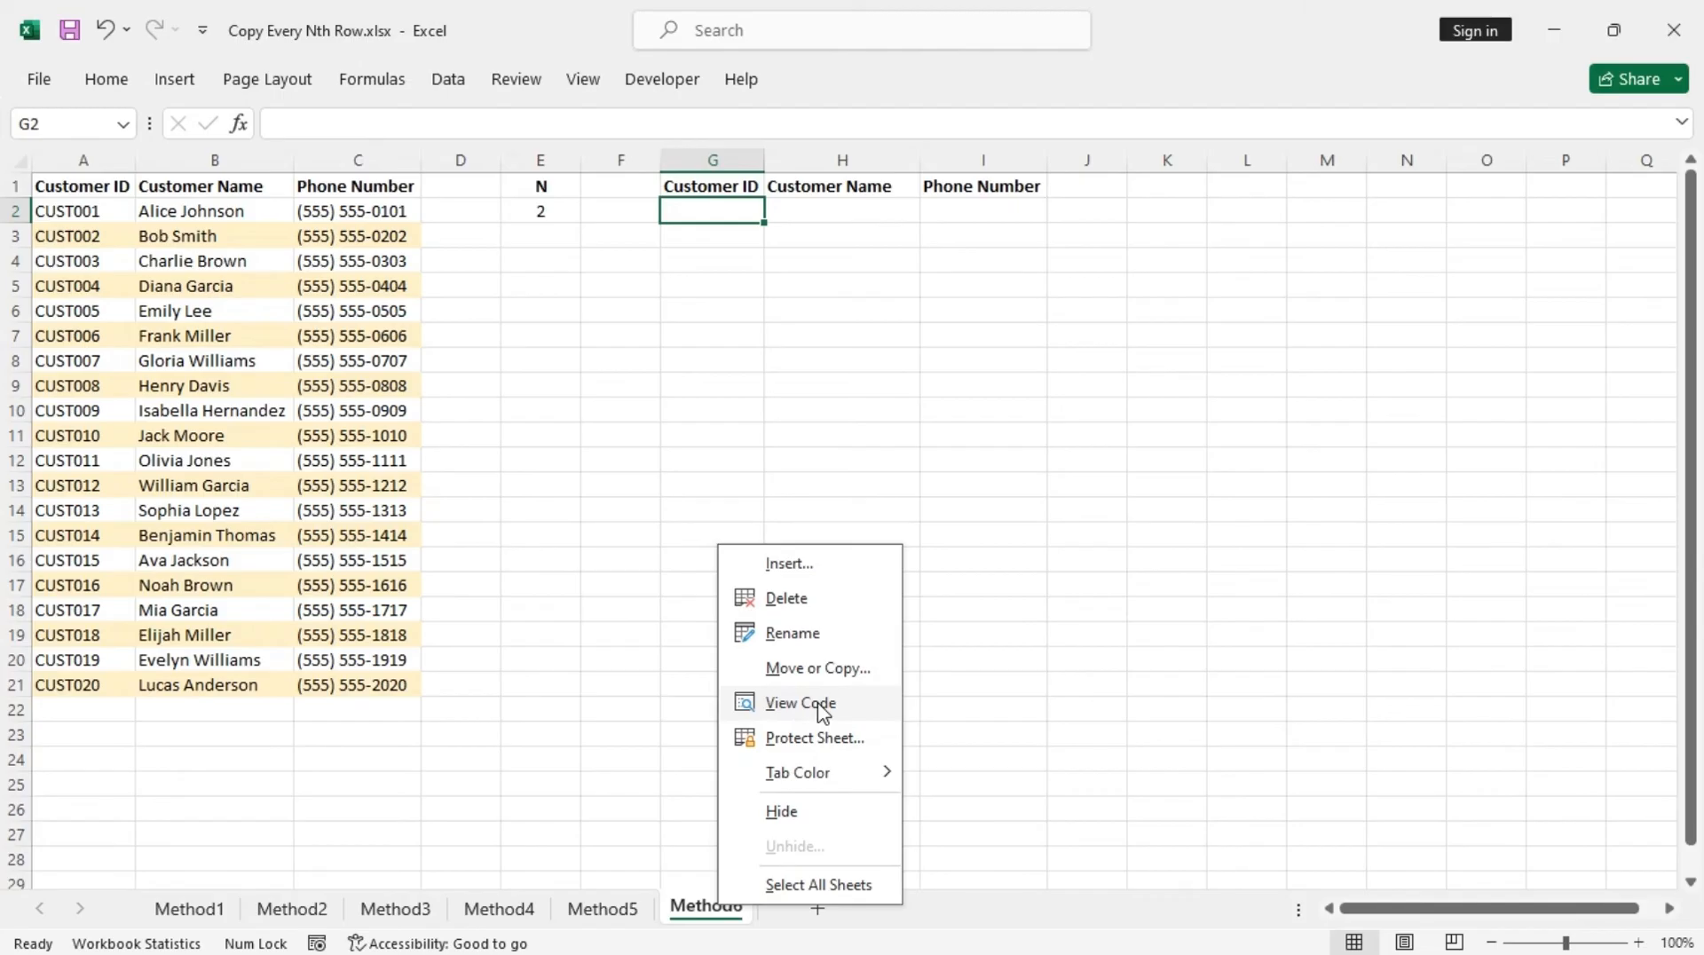
pyautogui.click(801, 703)
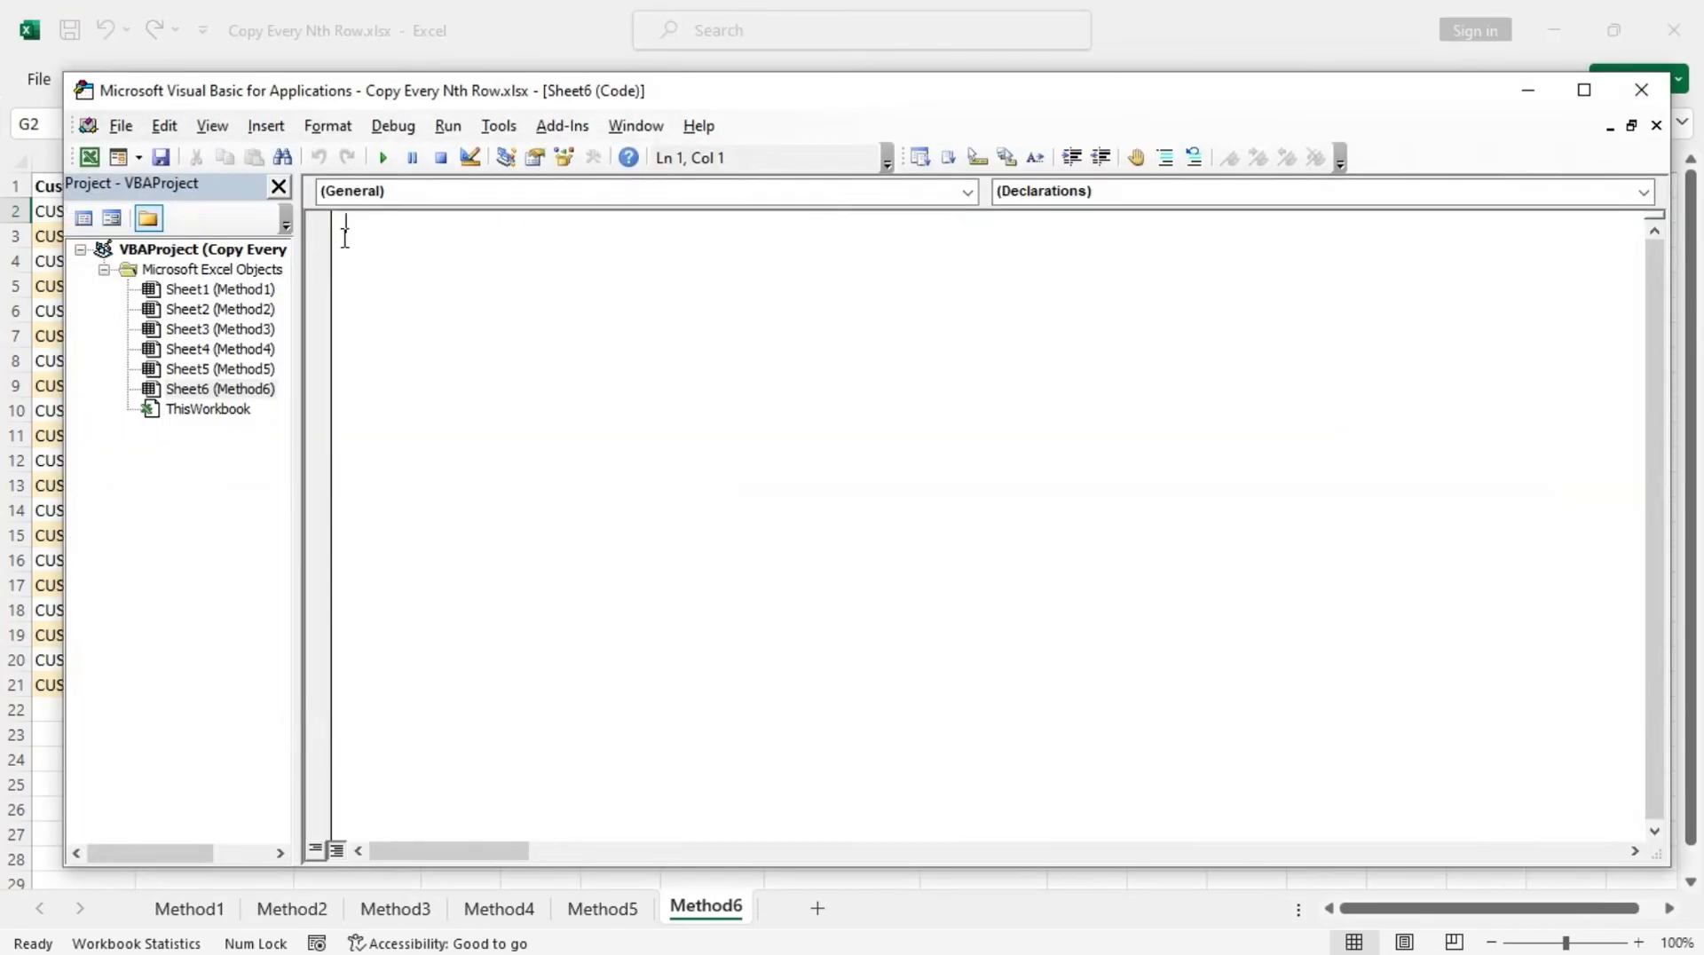
pyautogui.click(265, 124)
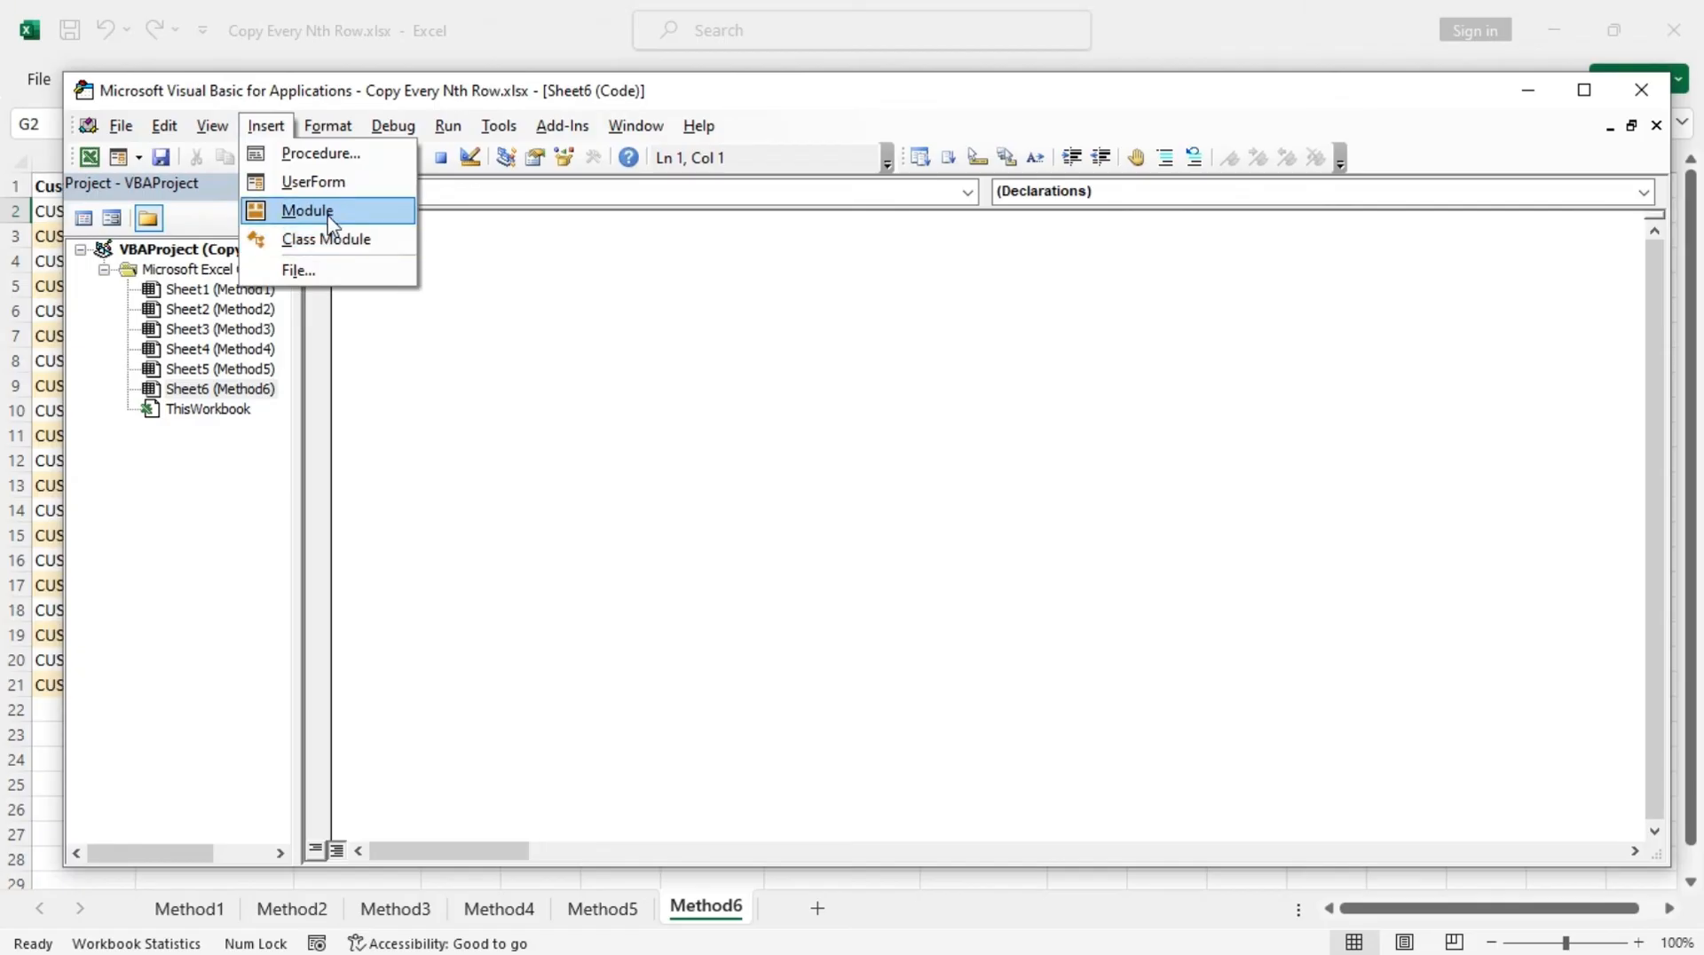
pyautogui.moveTo(343, 217)
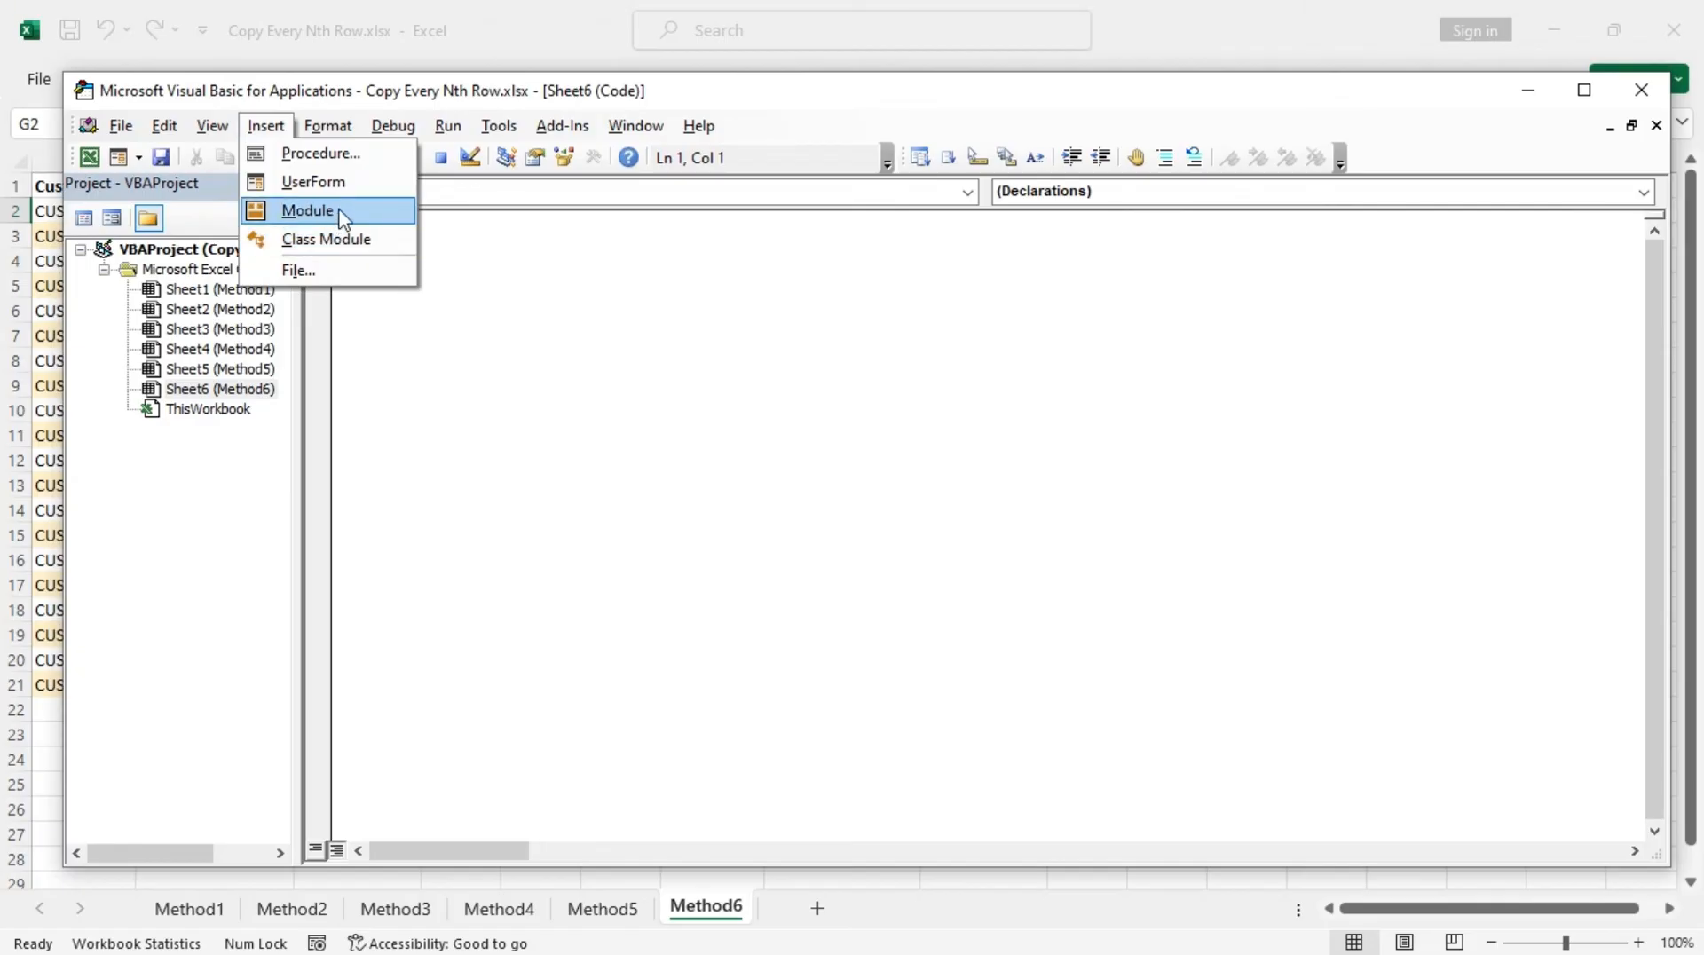
pyautogui.click(307, 210)
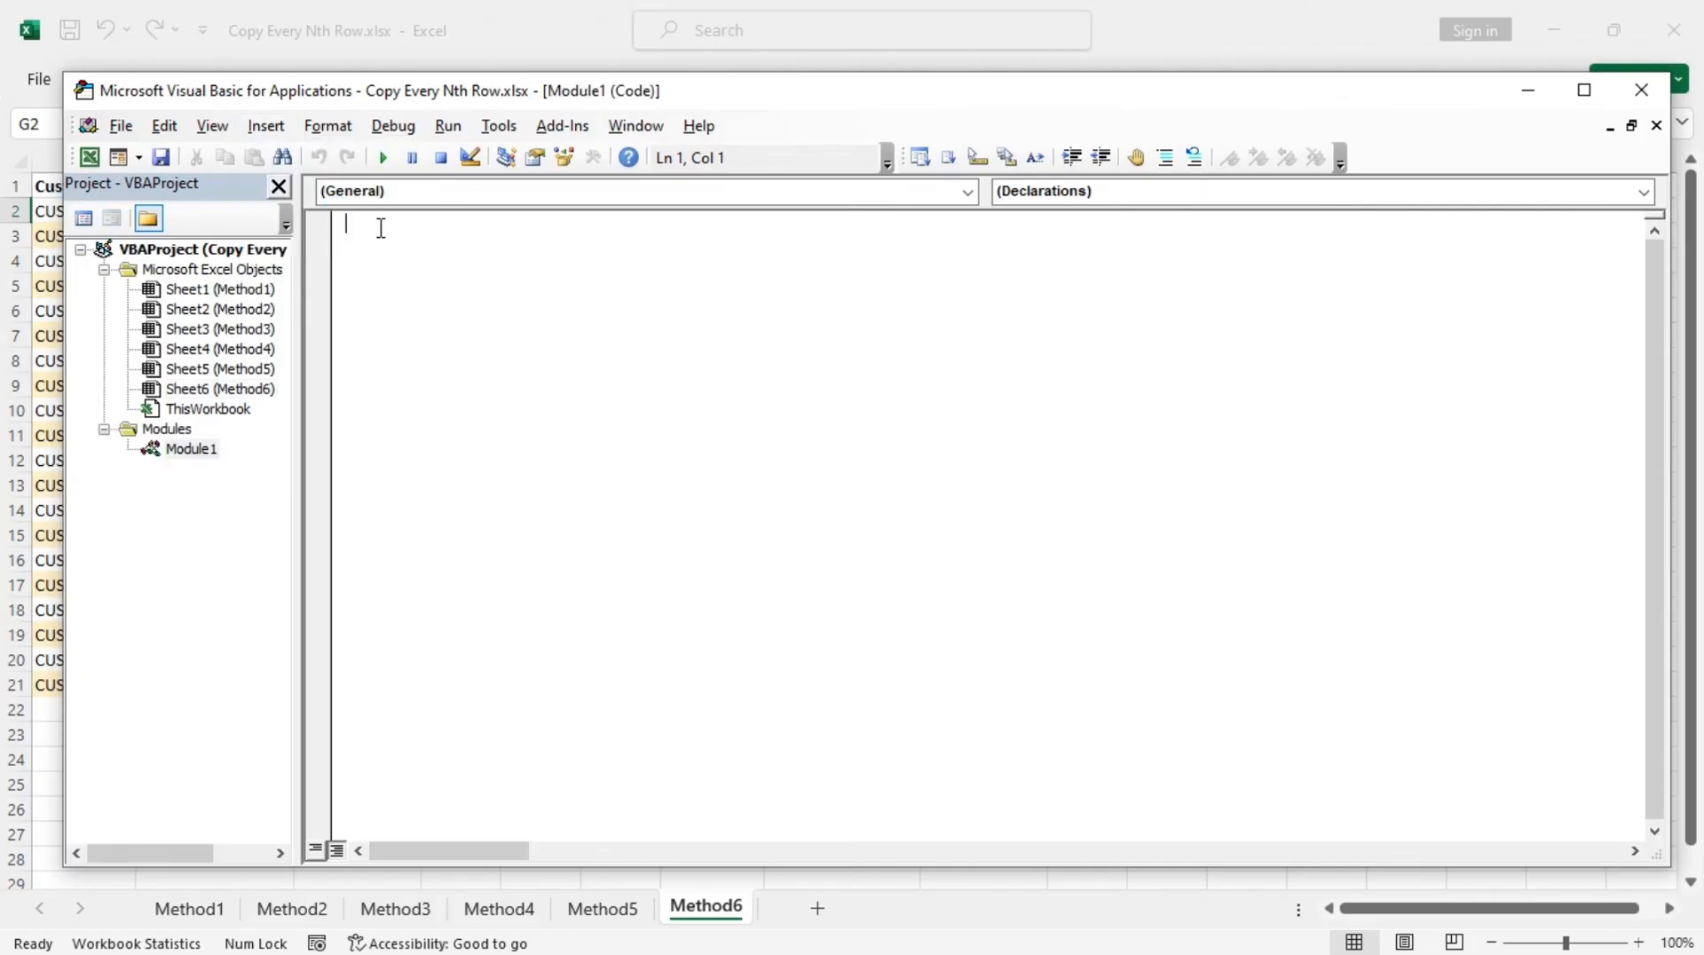
pyautogui.moveTo(694, 385)
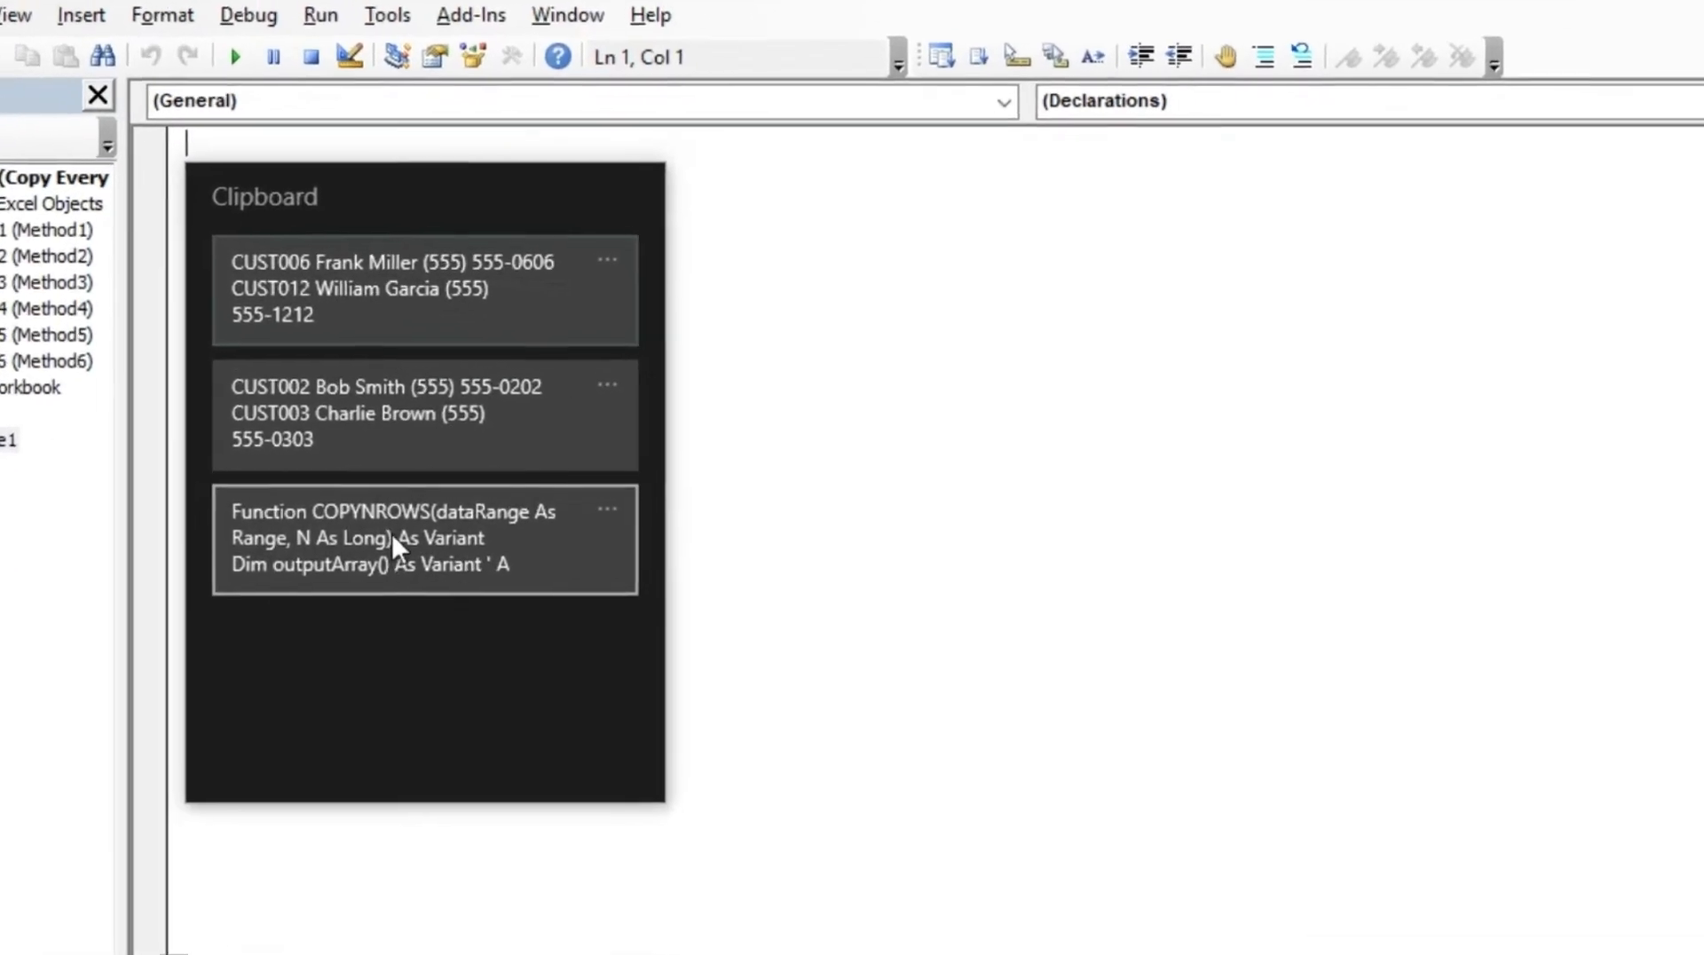
# Step: Paste the COPYNROWS function code into Module1
pyautogui.click(424, 537)
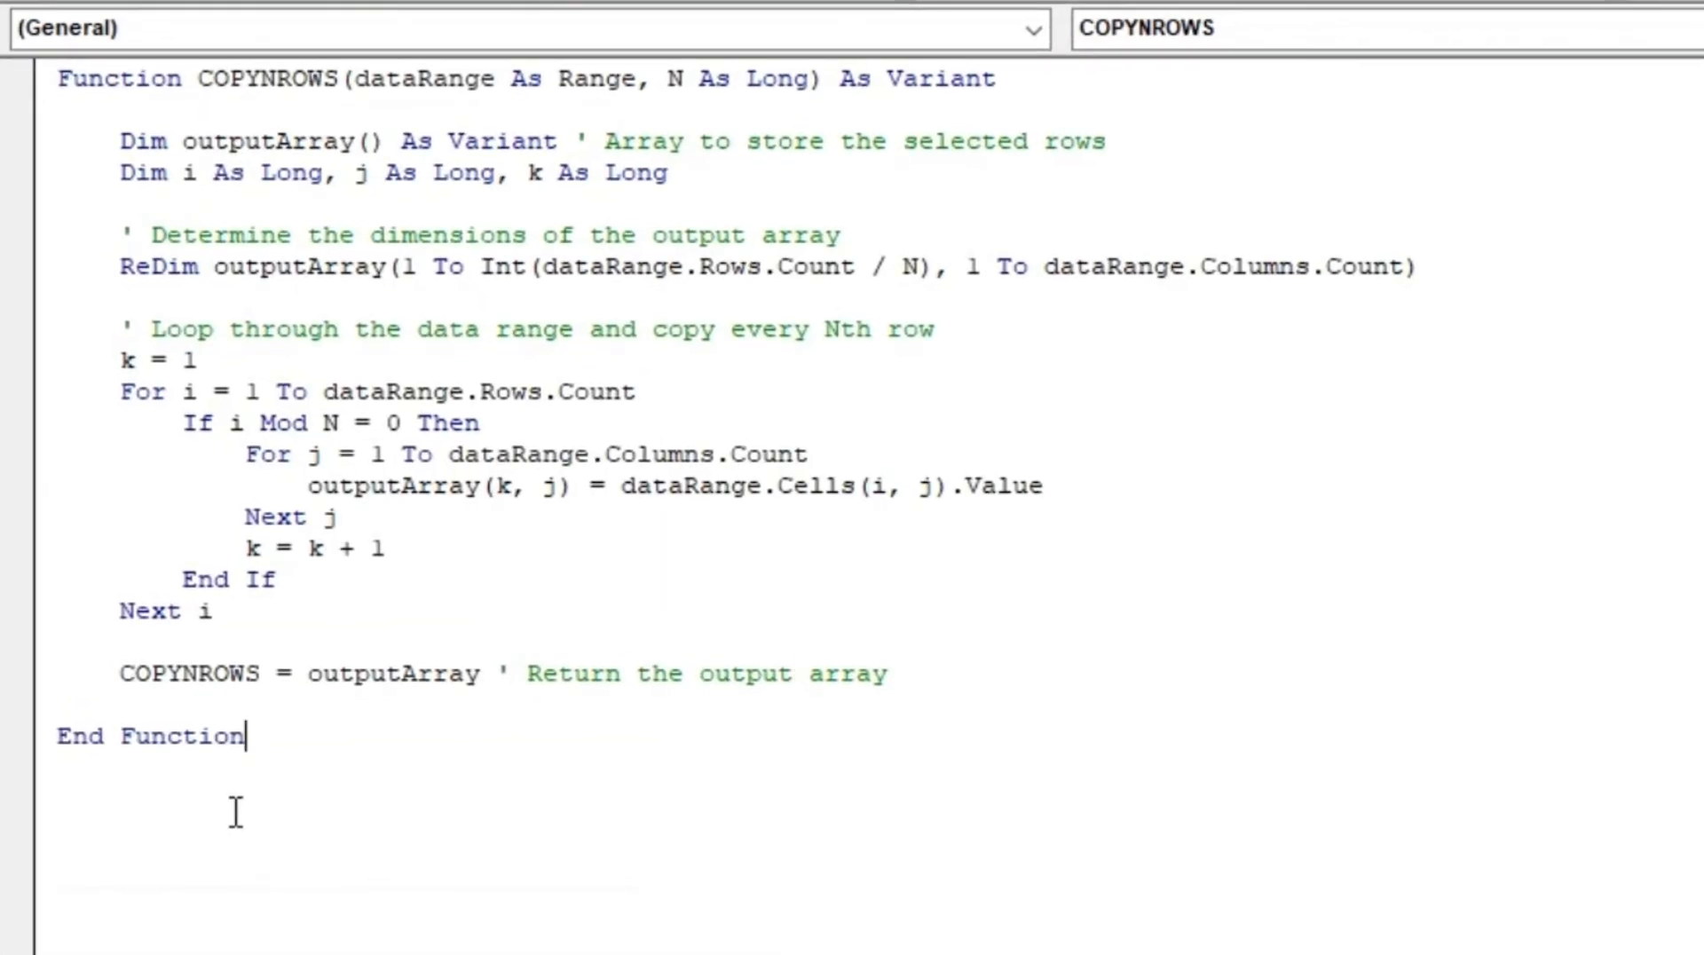
pyautogui.press('ctrl+a')
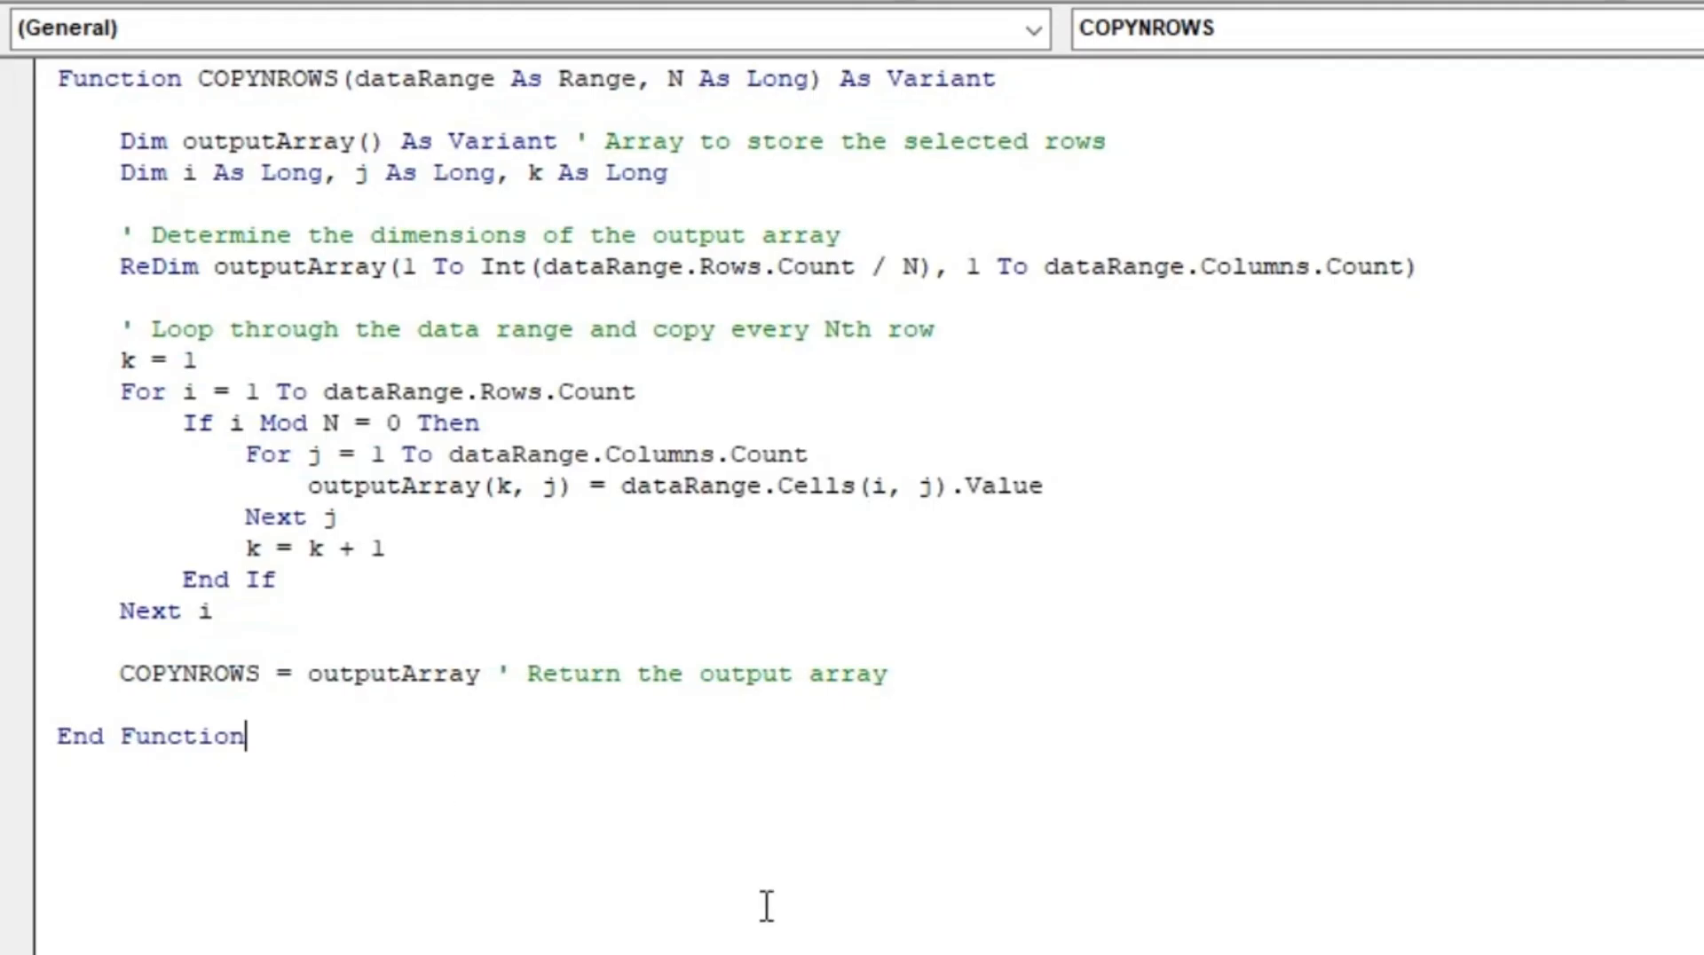
pyautogui.moveTo(162, 133)
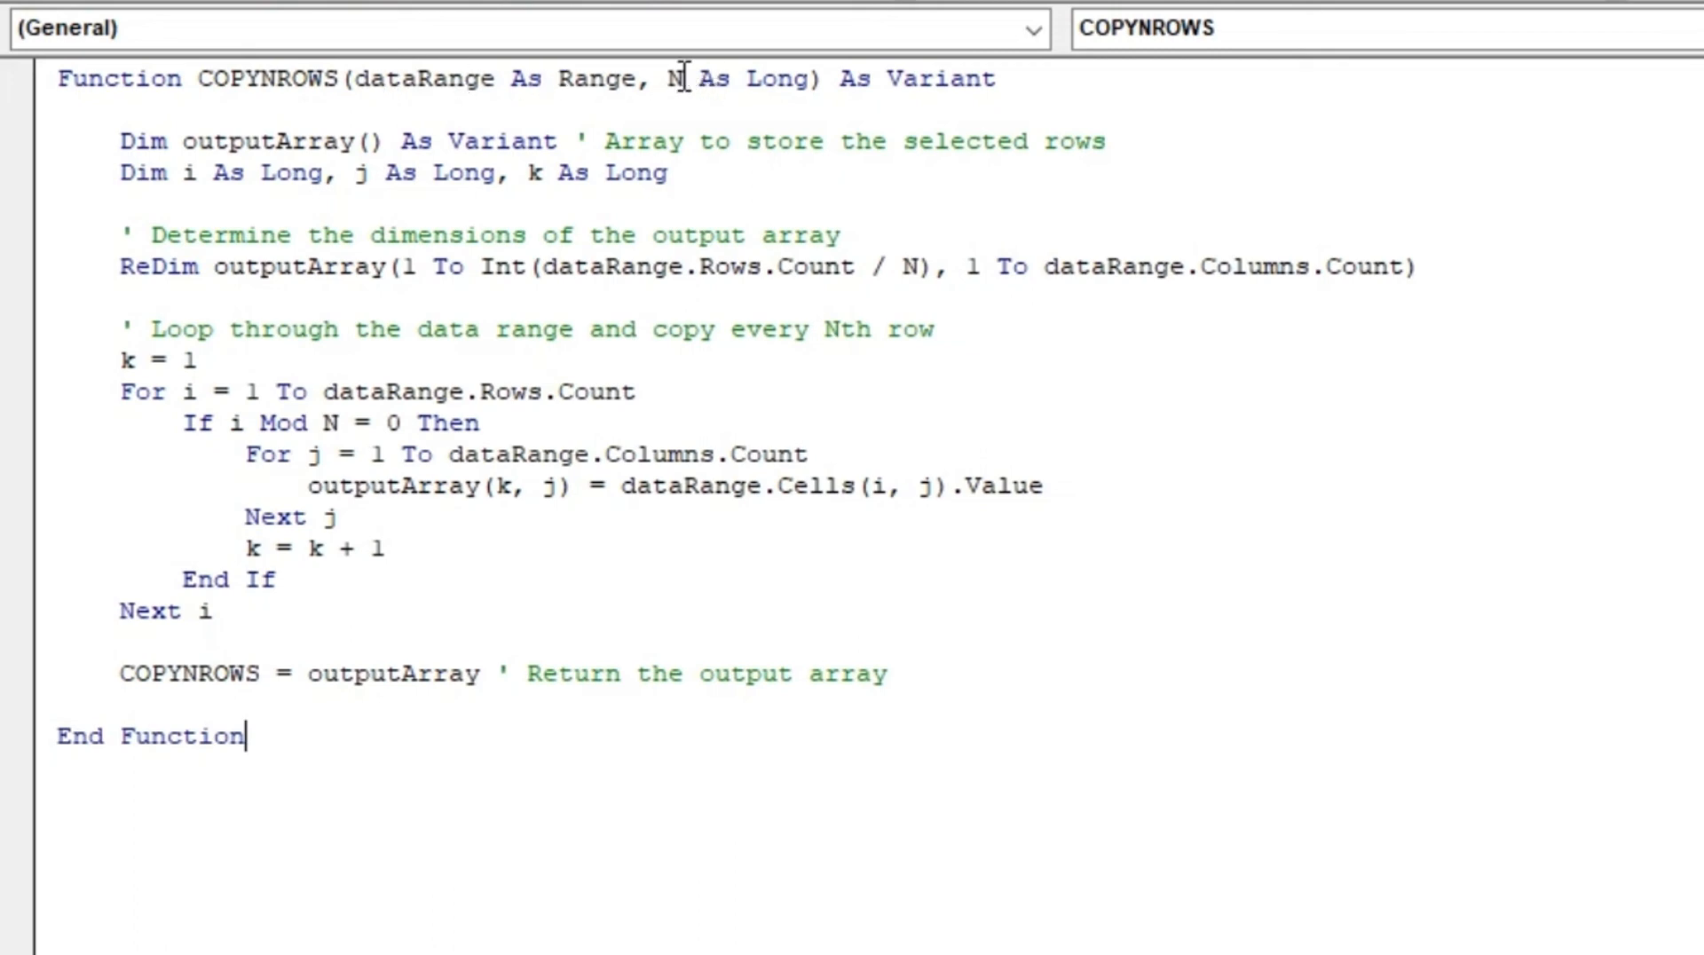
pyautogui.moveTo(511, 85)
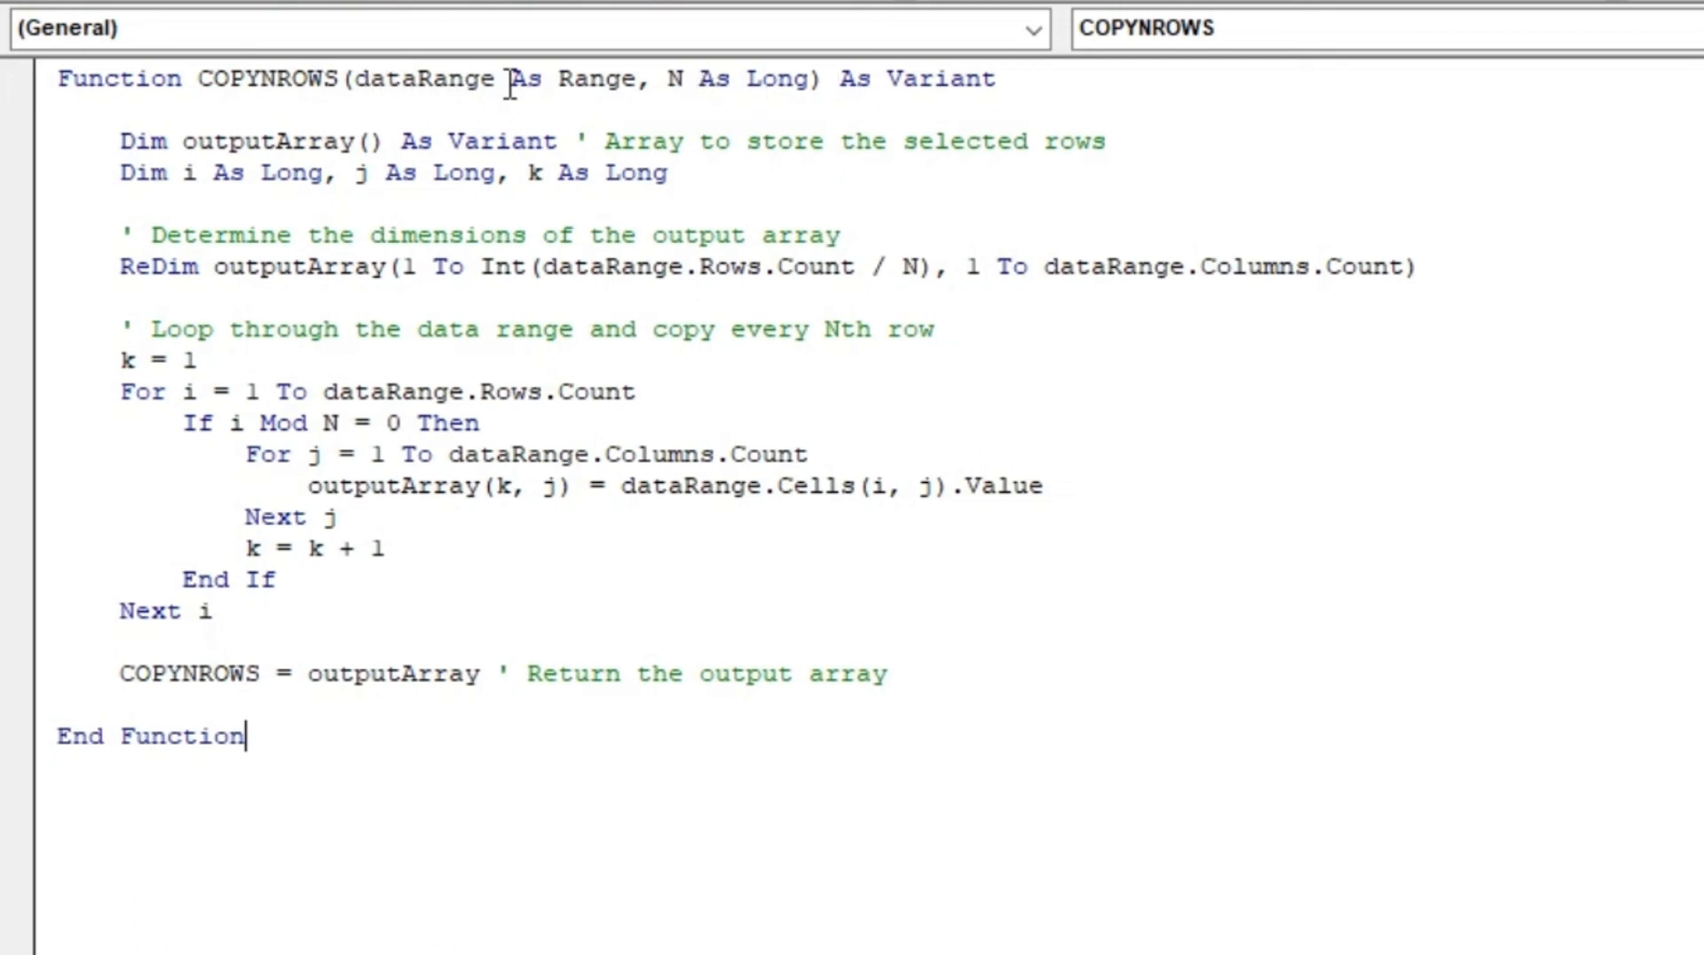
pyautogui.moveTo(631, 268)
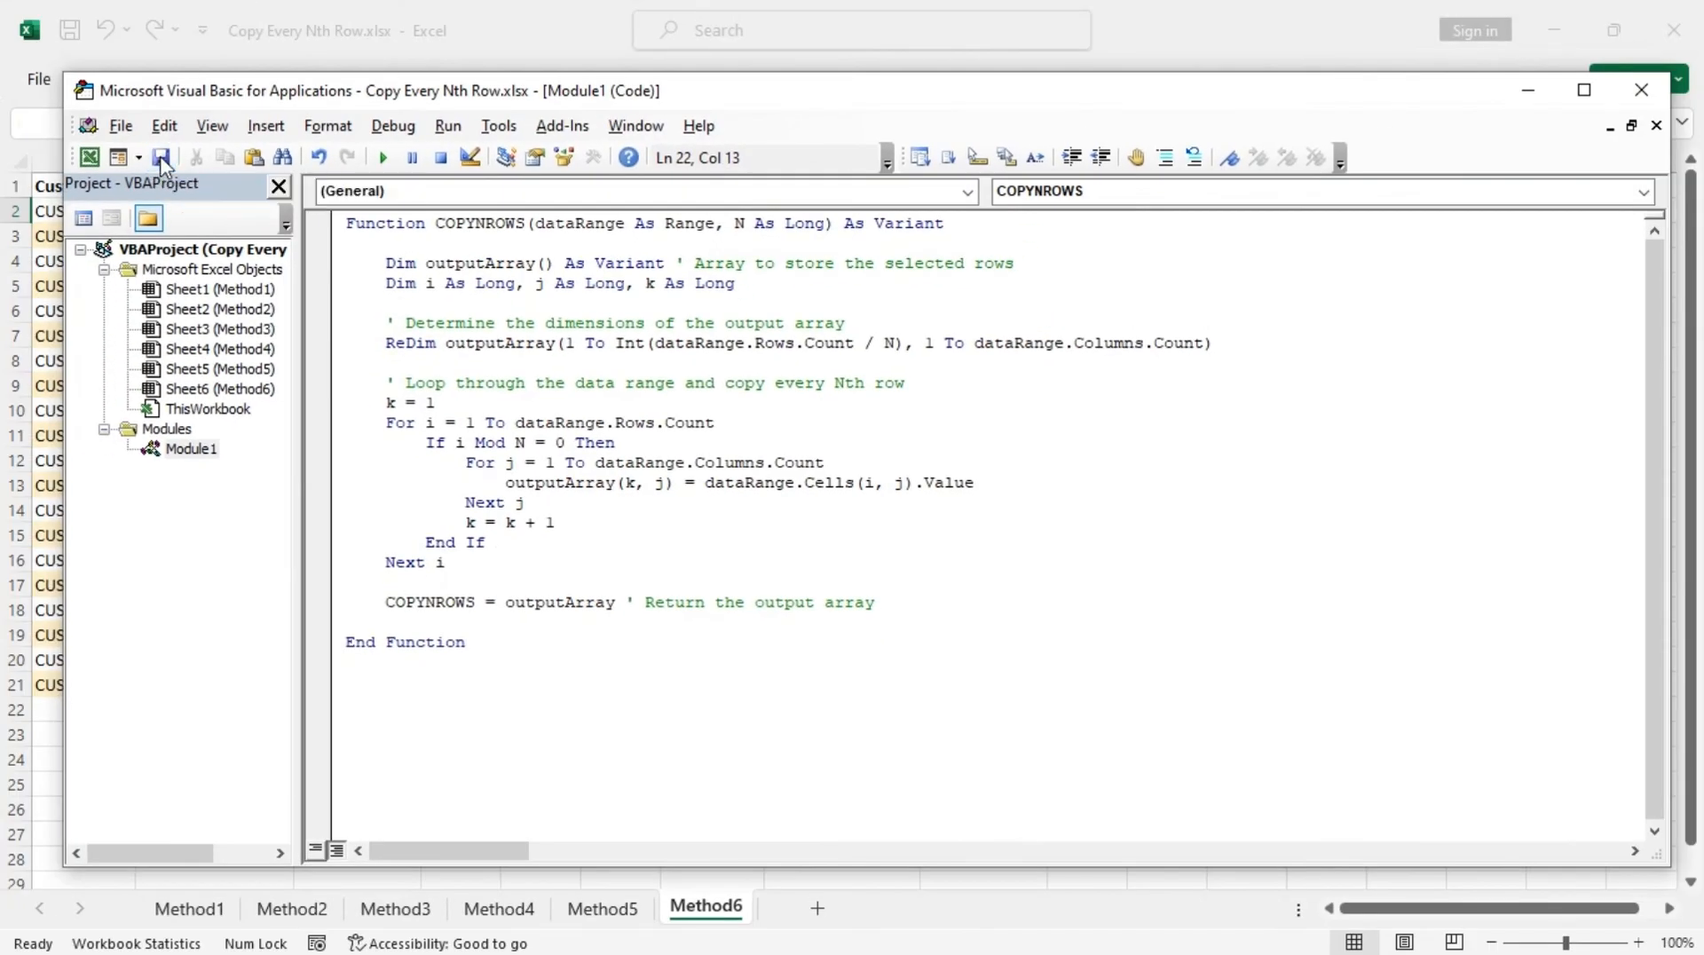
# Step: Save the workbook as the macro-enabled file Copy Every Nth Row.xlsm, declining the macro-free save
pyautogui.click(162, 158)
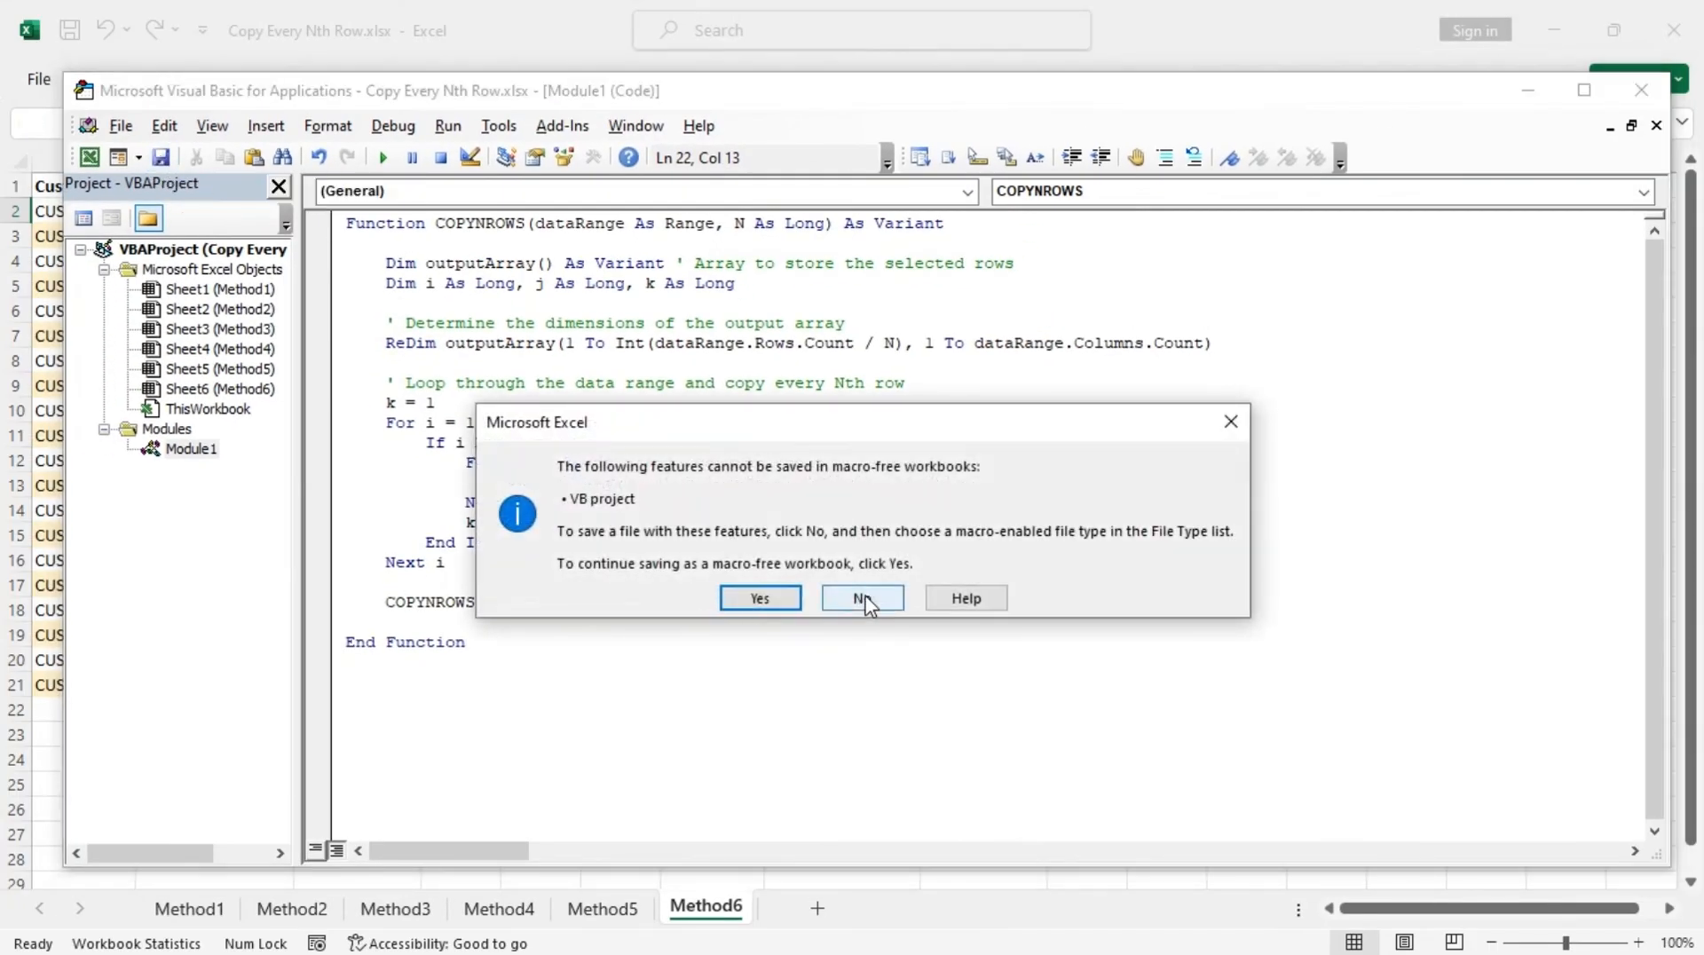
pyautogui.click(861, 599)
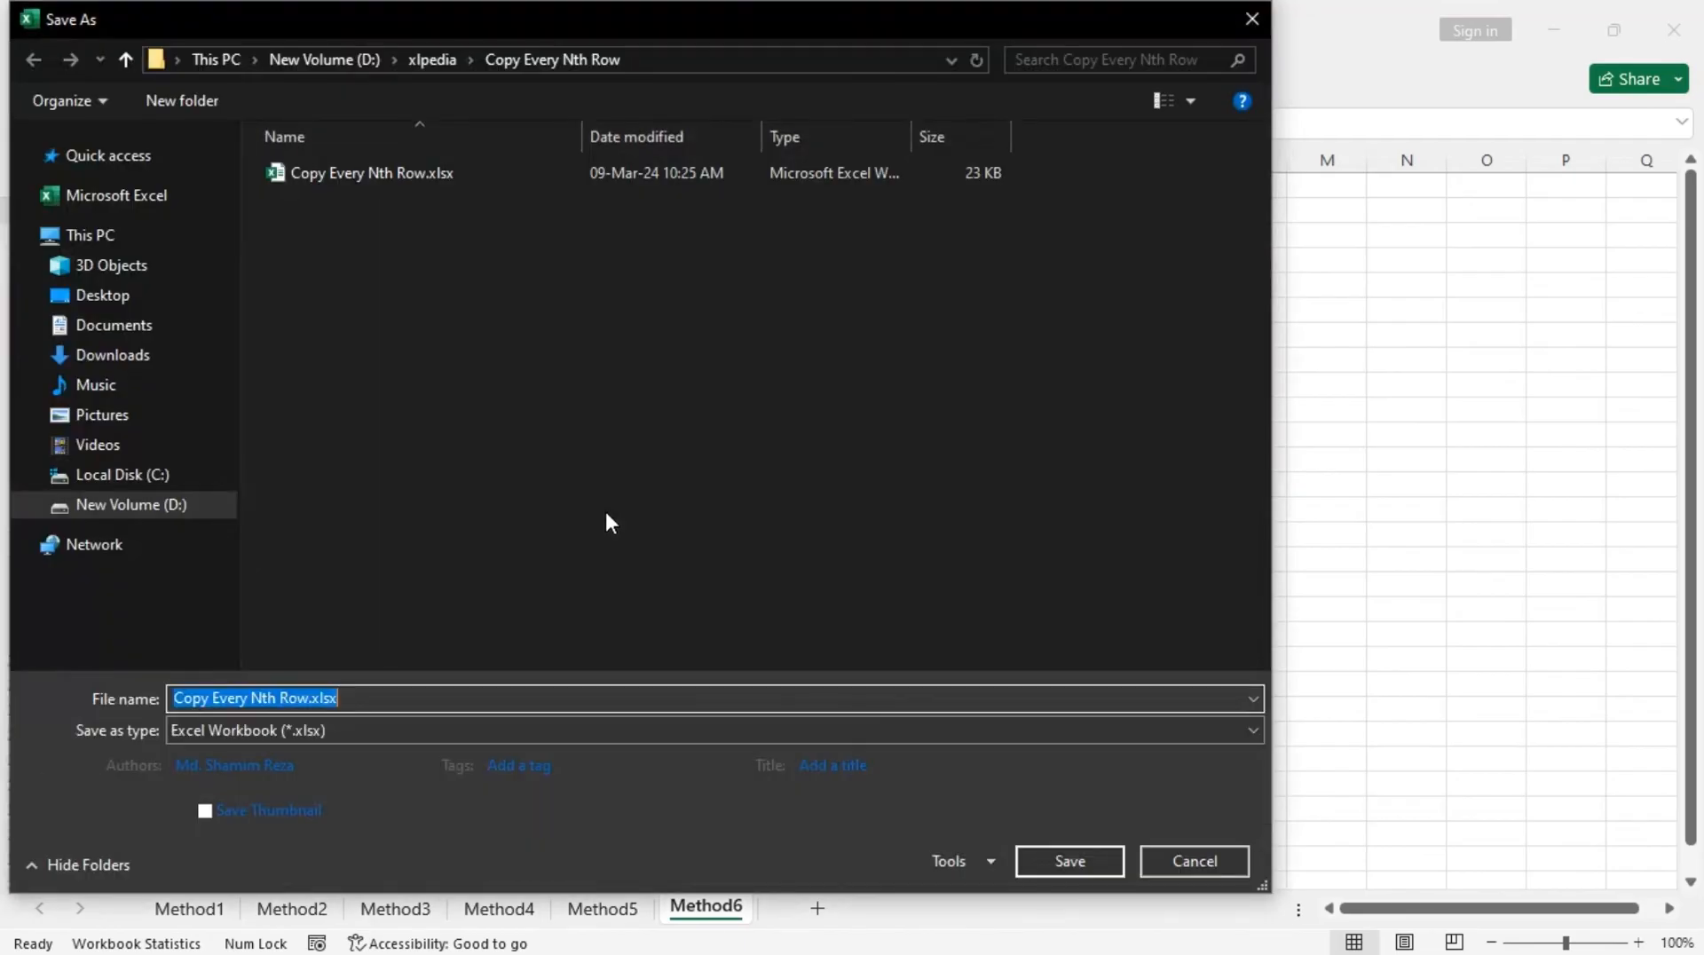
pyautogui.click(712, 730)
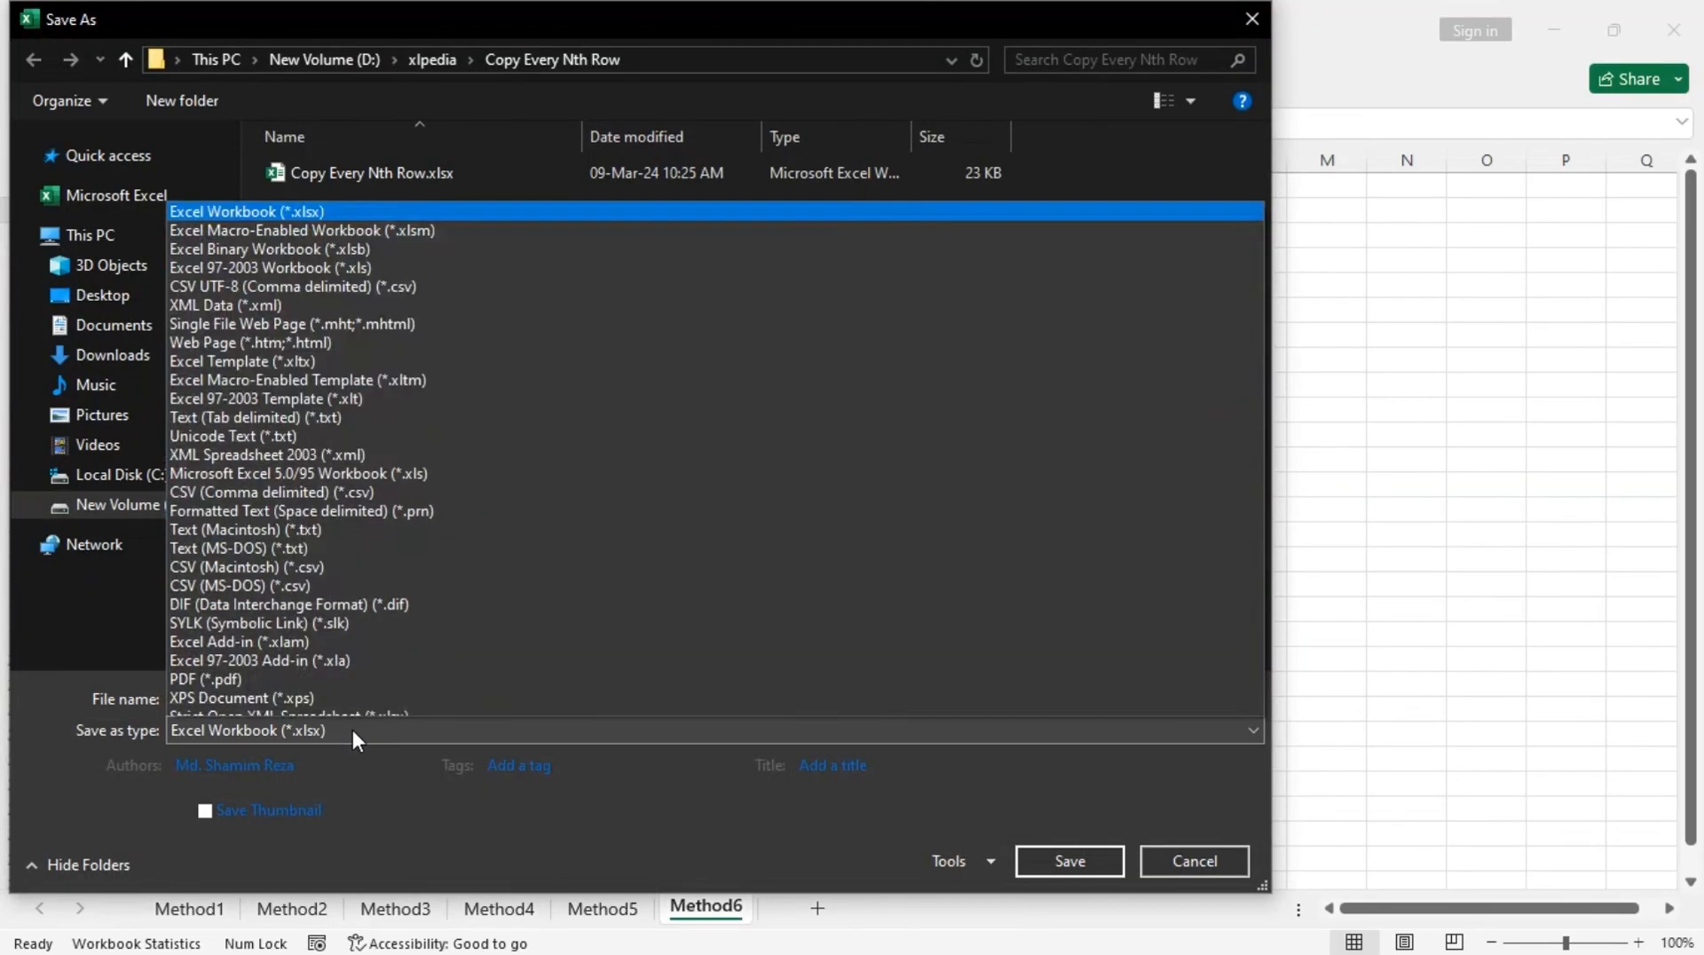
pyautogui.click(302, 230)
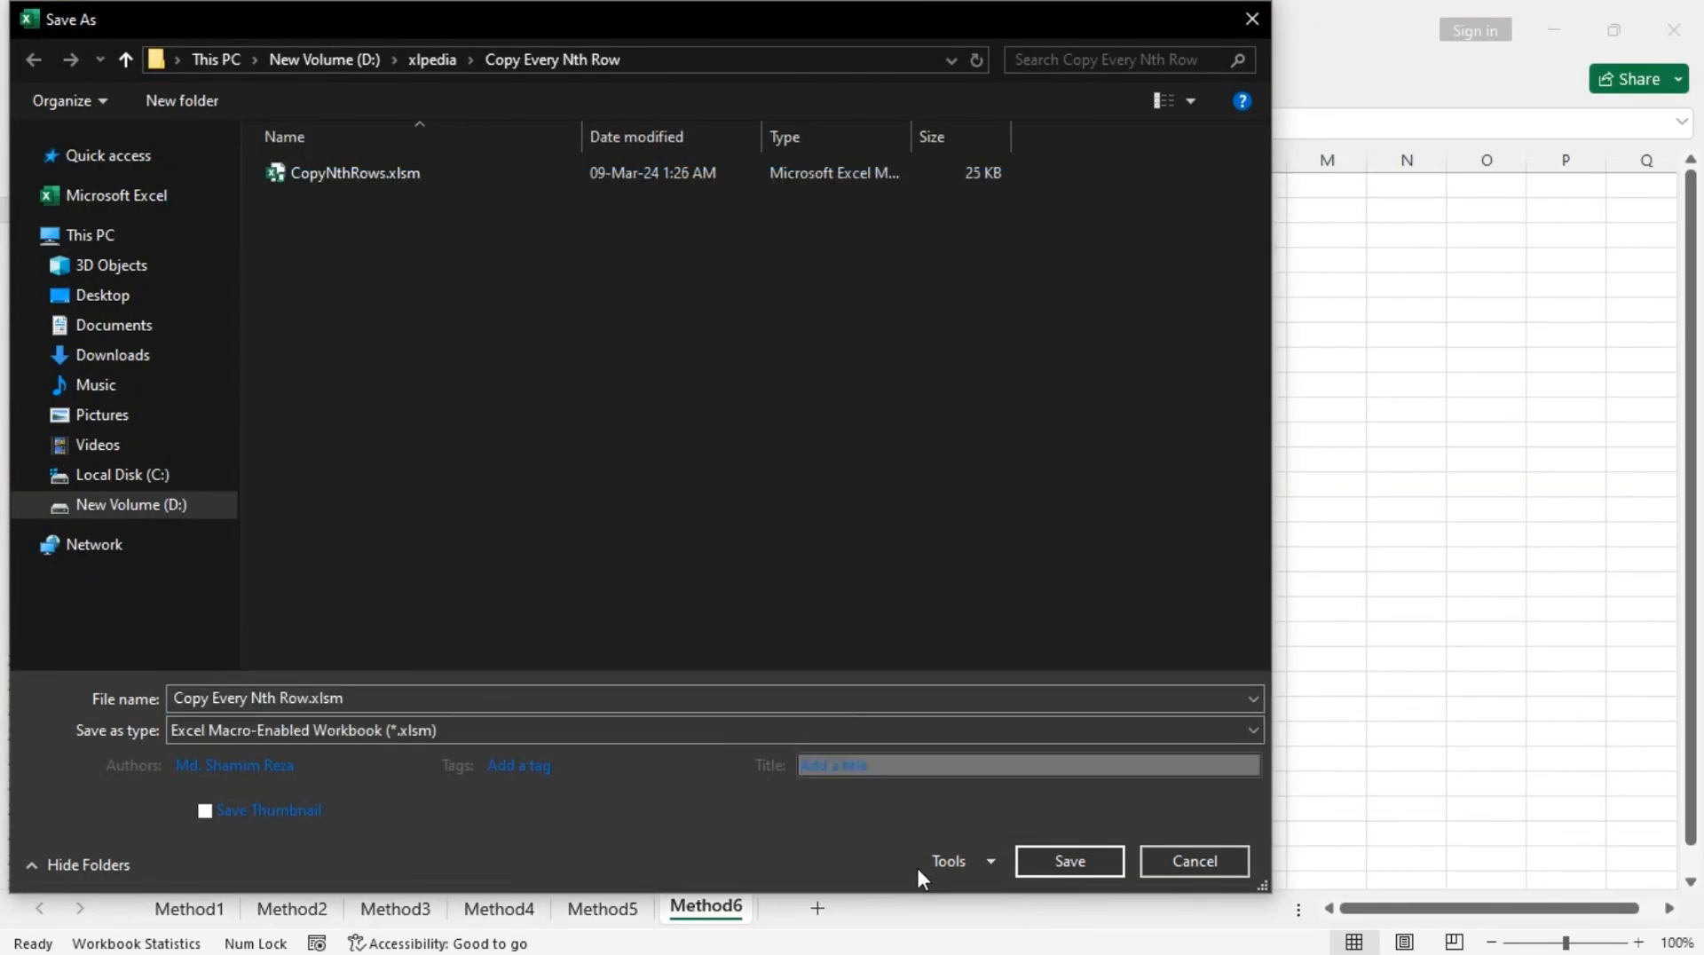
pyautogui.click(1067, 861)
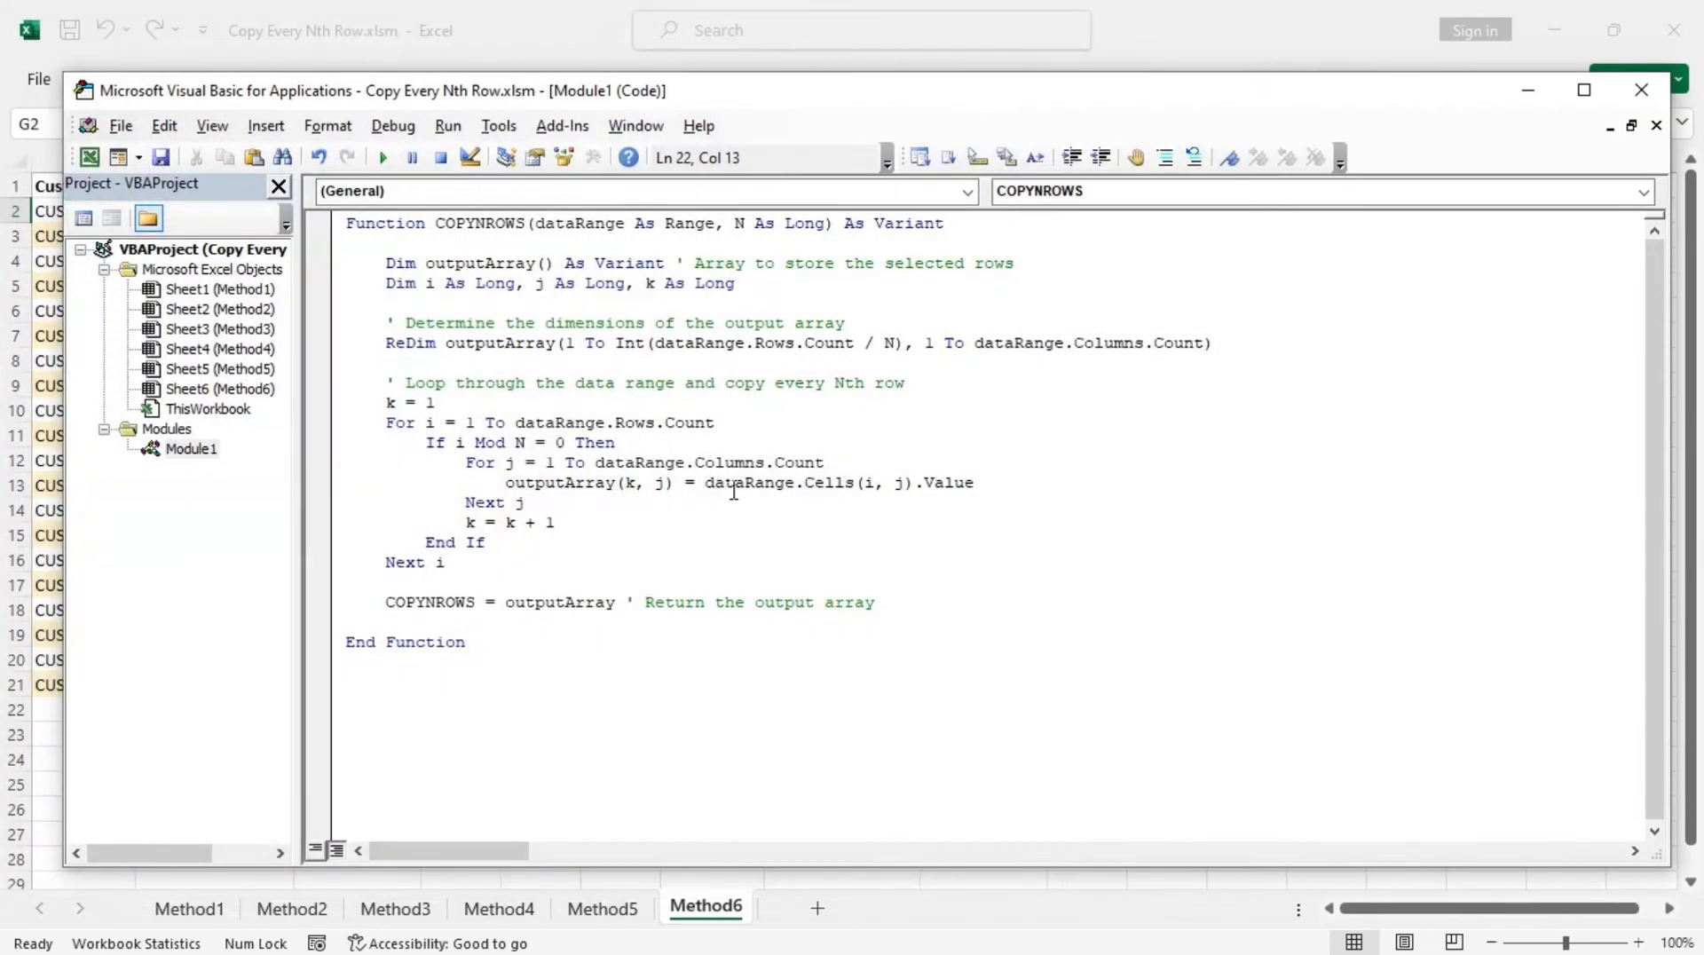
# Step: Back on Method6, enter =COPYNROWS(A2:C21,E2) in G2 to list every second customer
pyautogui.click(1641, 91)
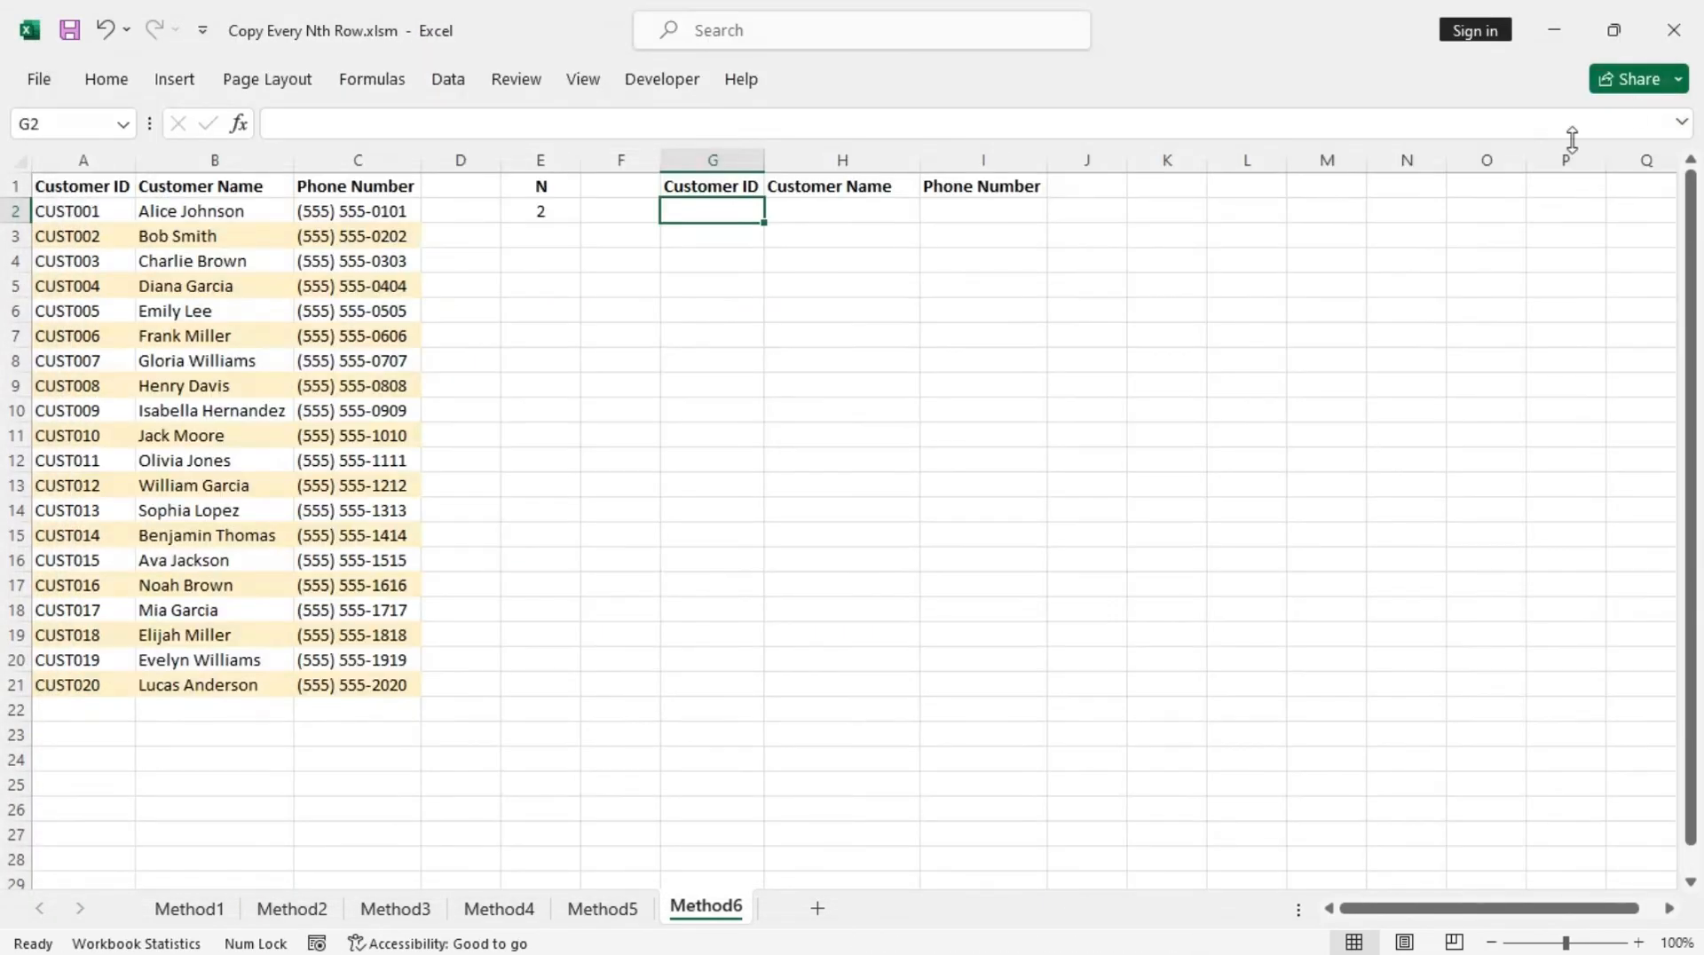
pyautogui.write('=')
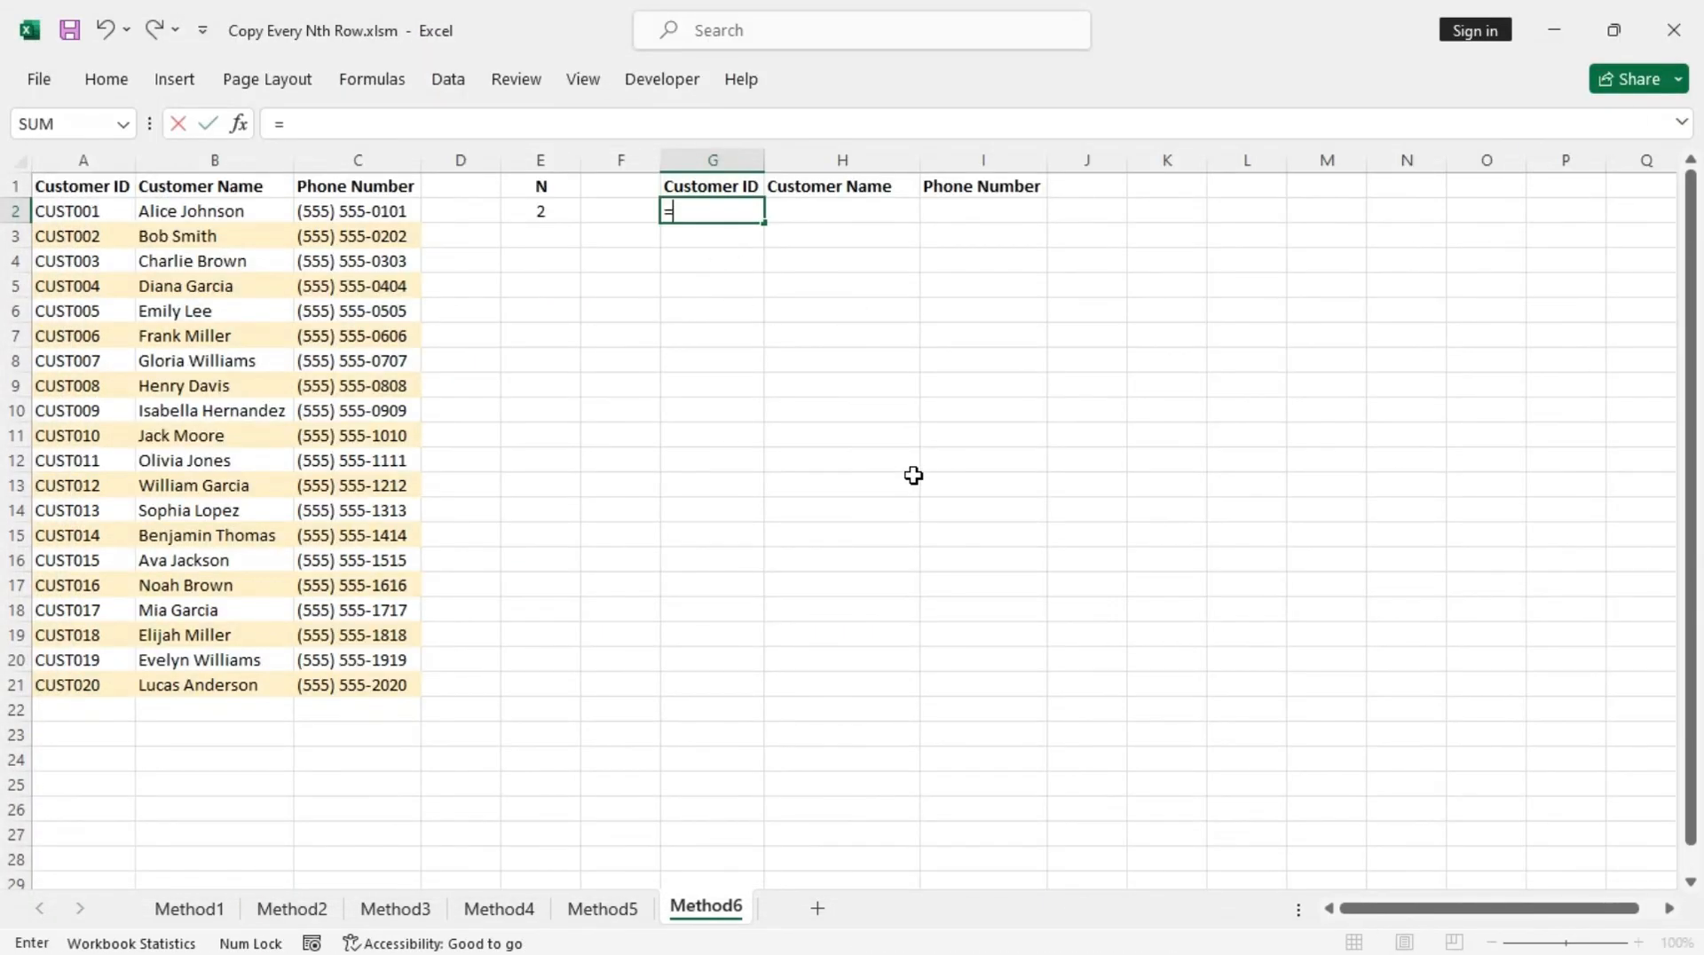
pyautogui.write('c')
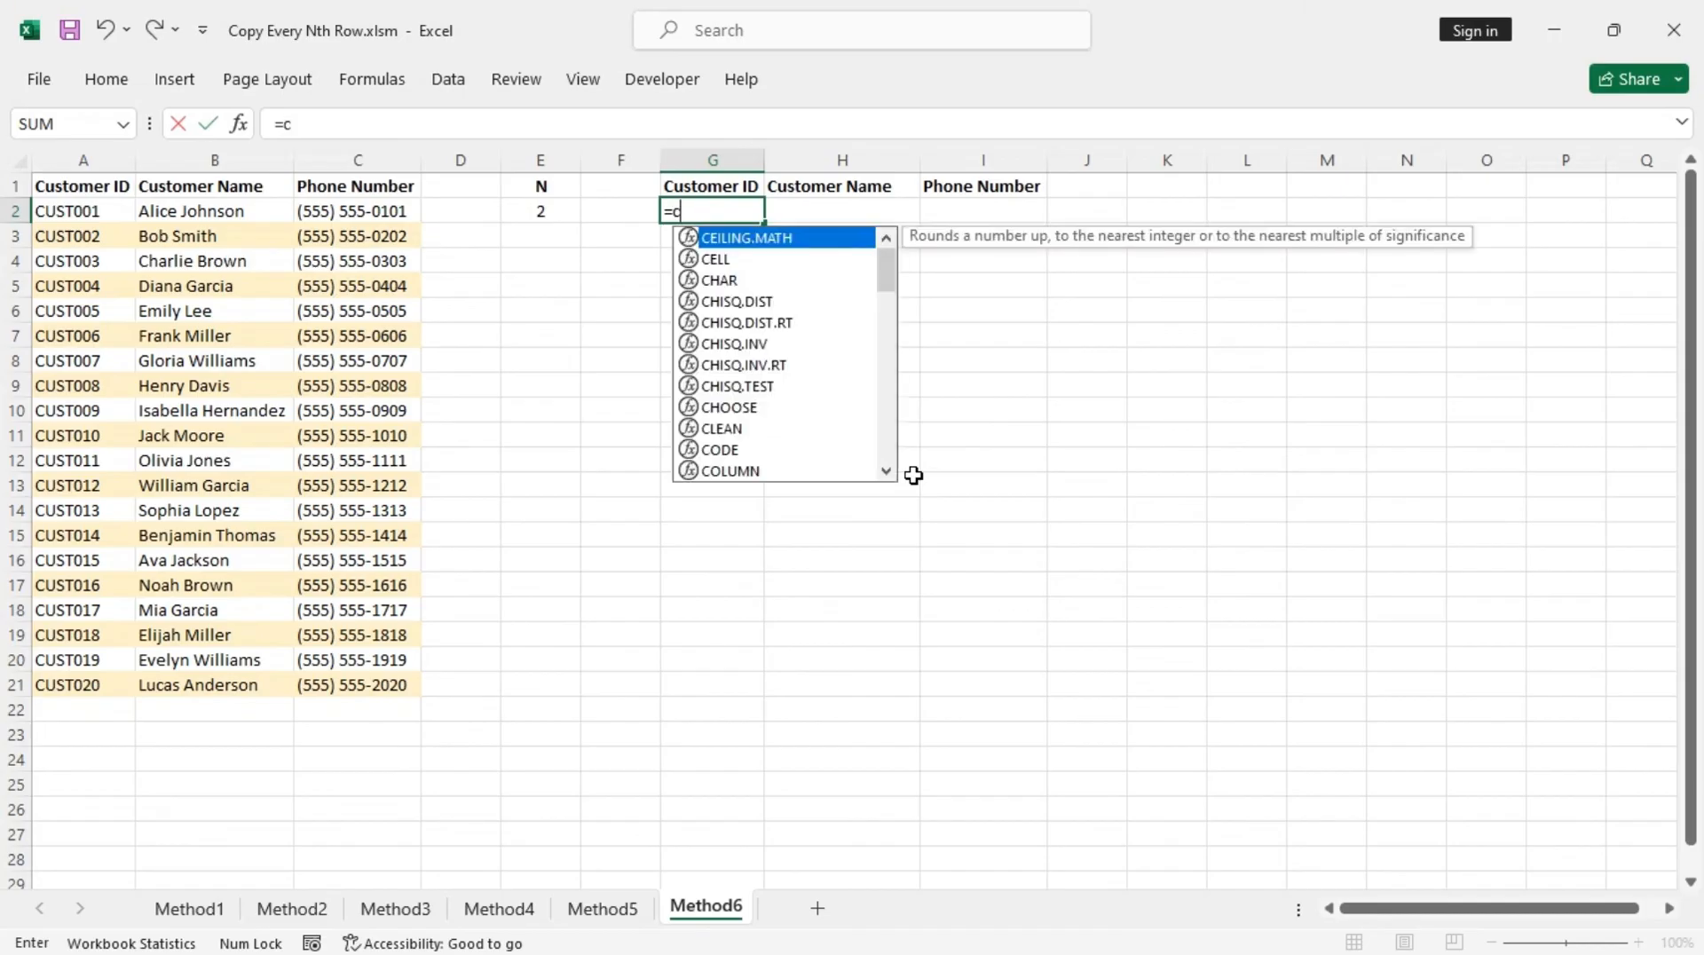
pyautogui.write('op')
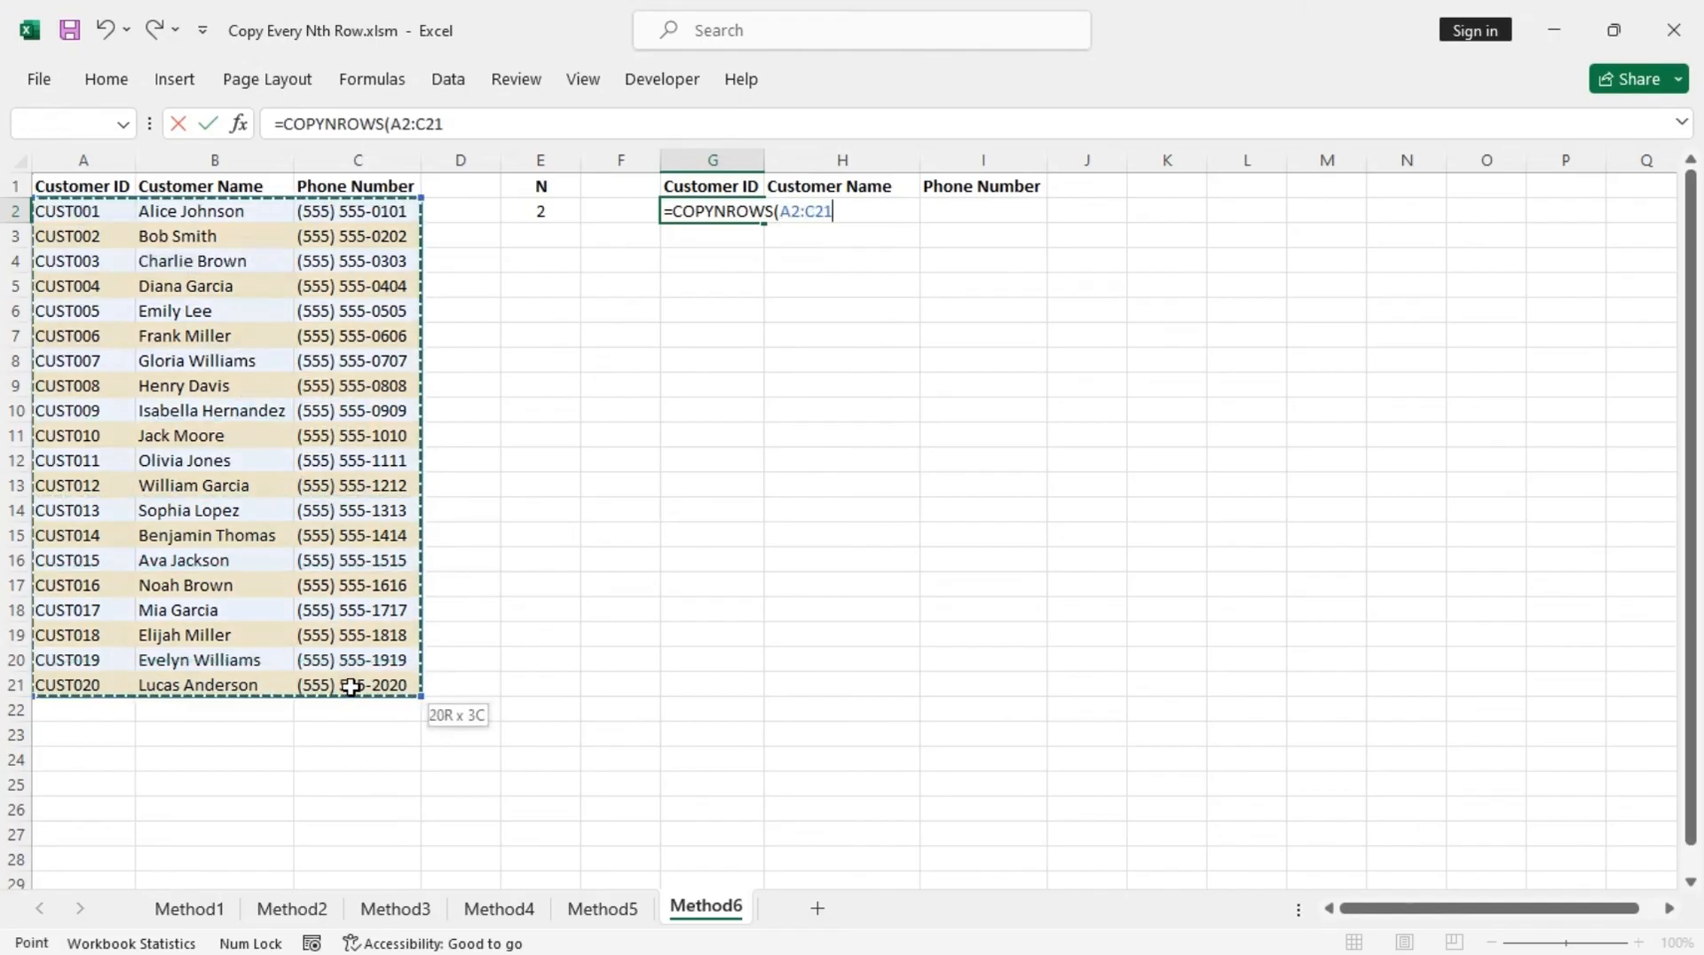
pyautogui.write(',')
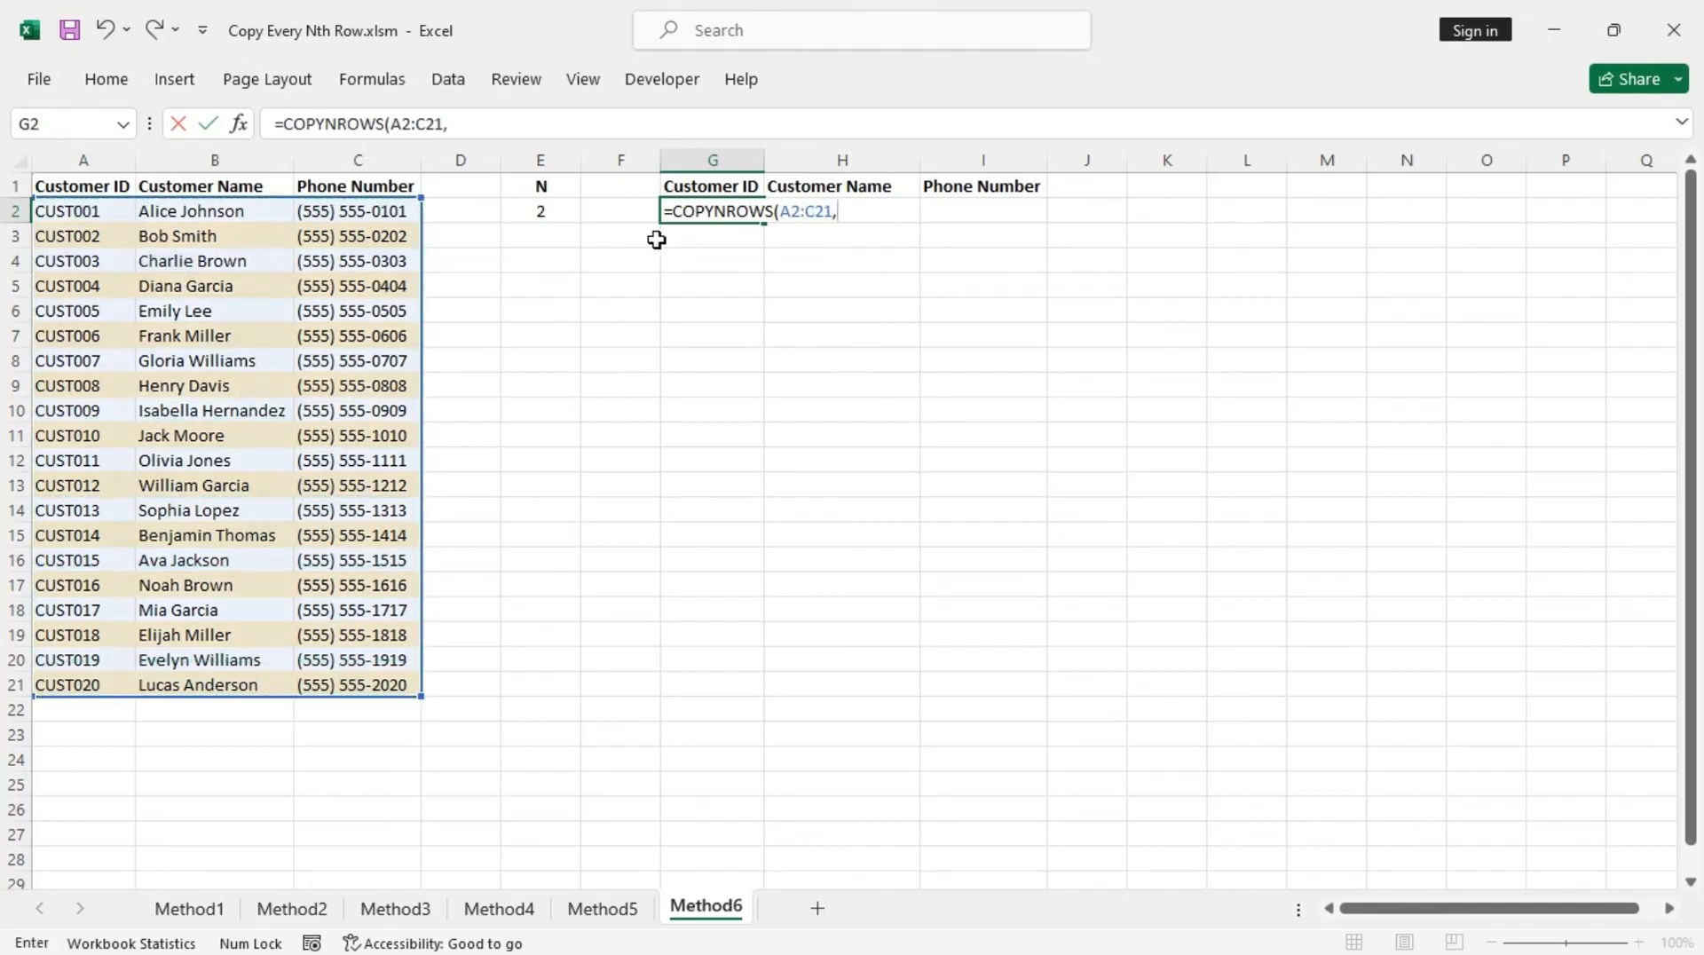
pyautogui.click(540, 211)
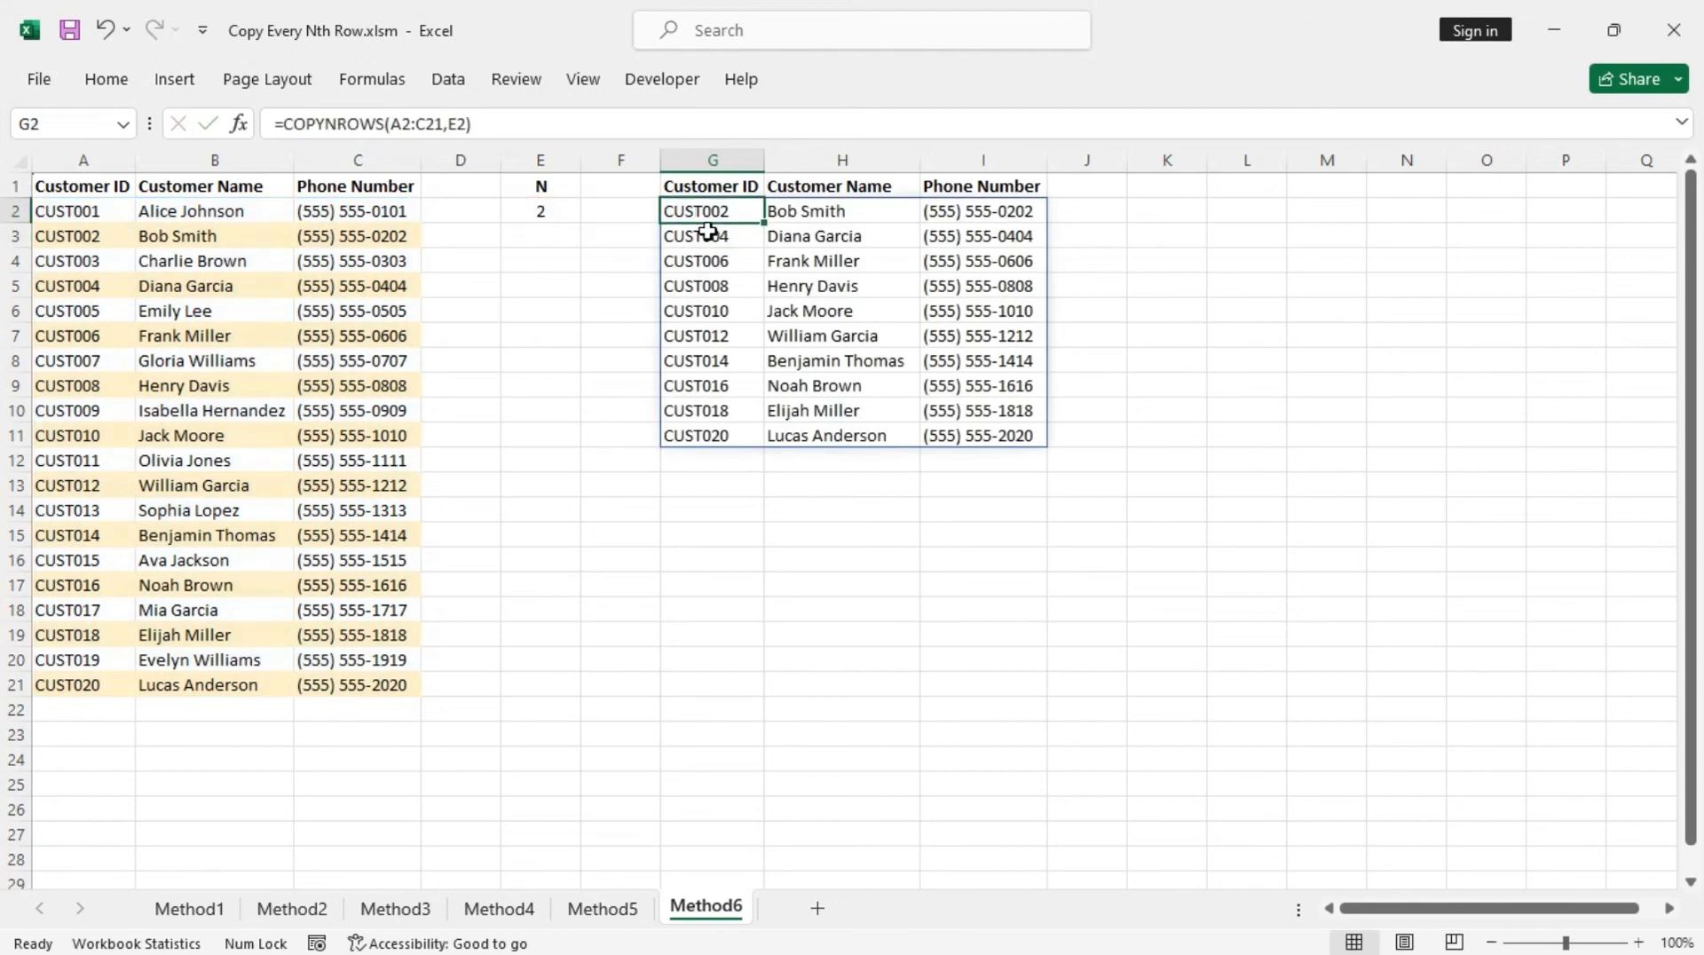
# Step: Change N in E2 to 3 so COPYNROWS returns CUST003 through CUST018
pyautogui.click(539, 211)
pyautogui.write('3')
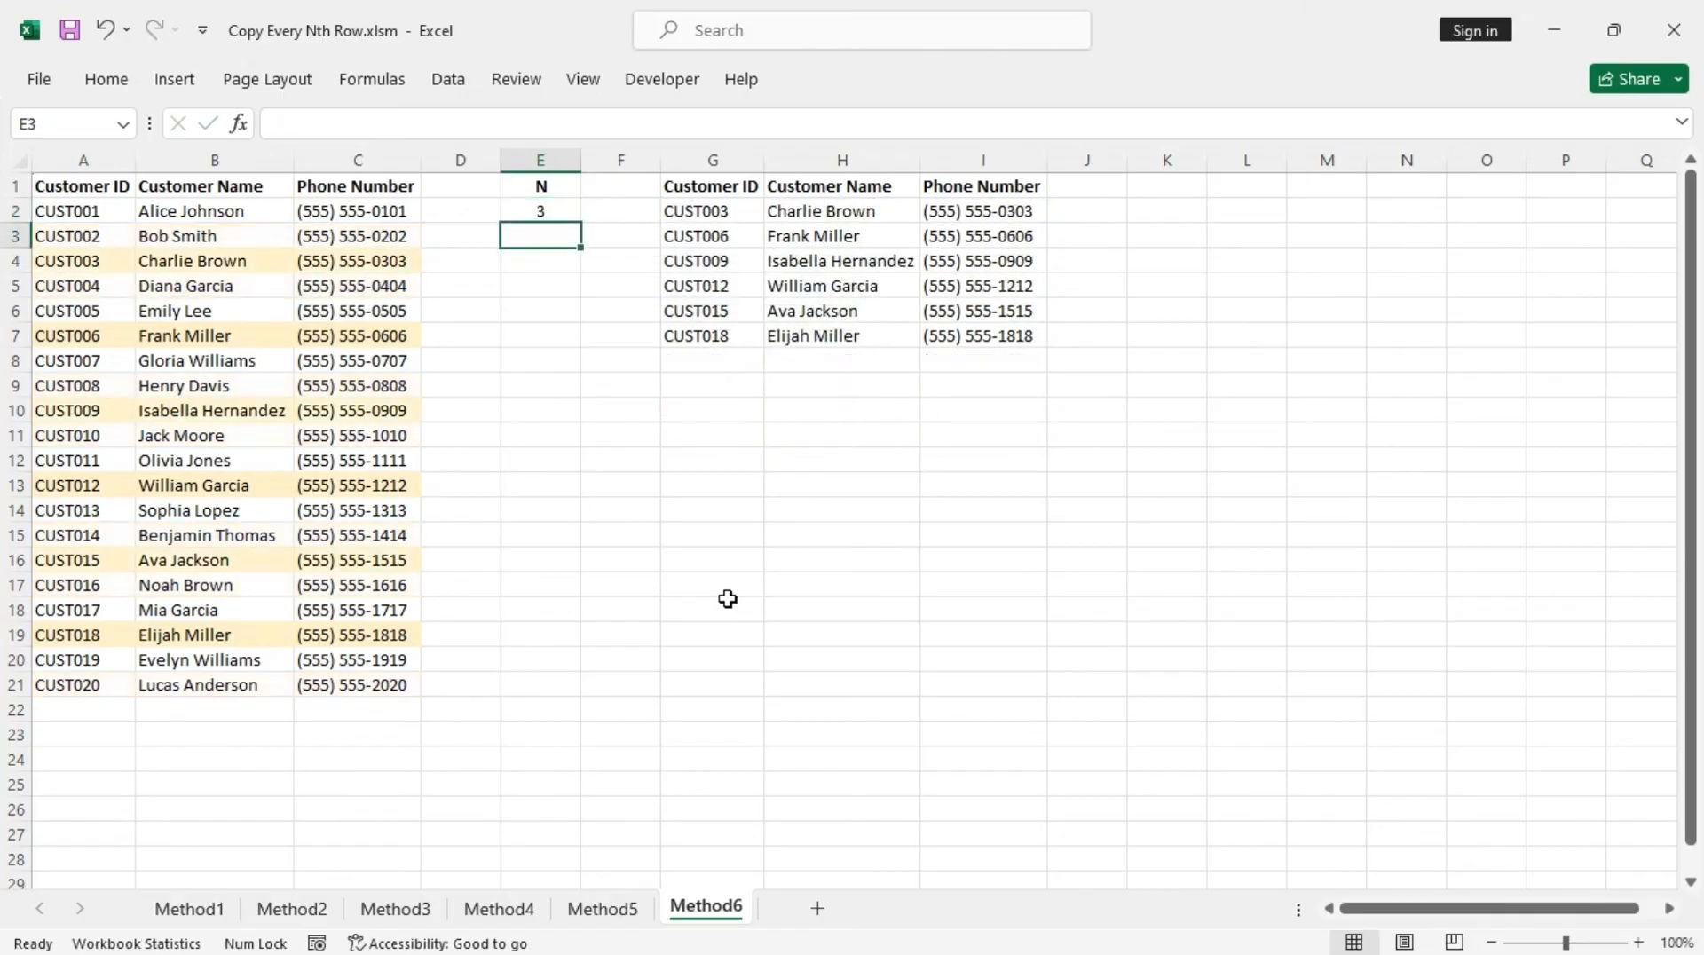
pyautogui.click(539, 212)
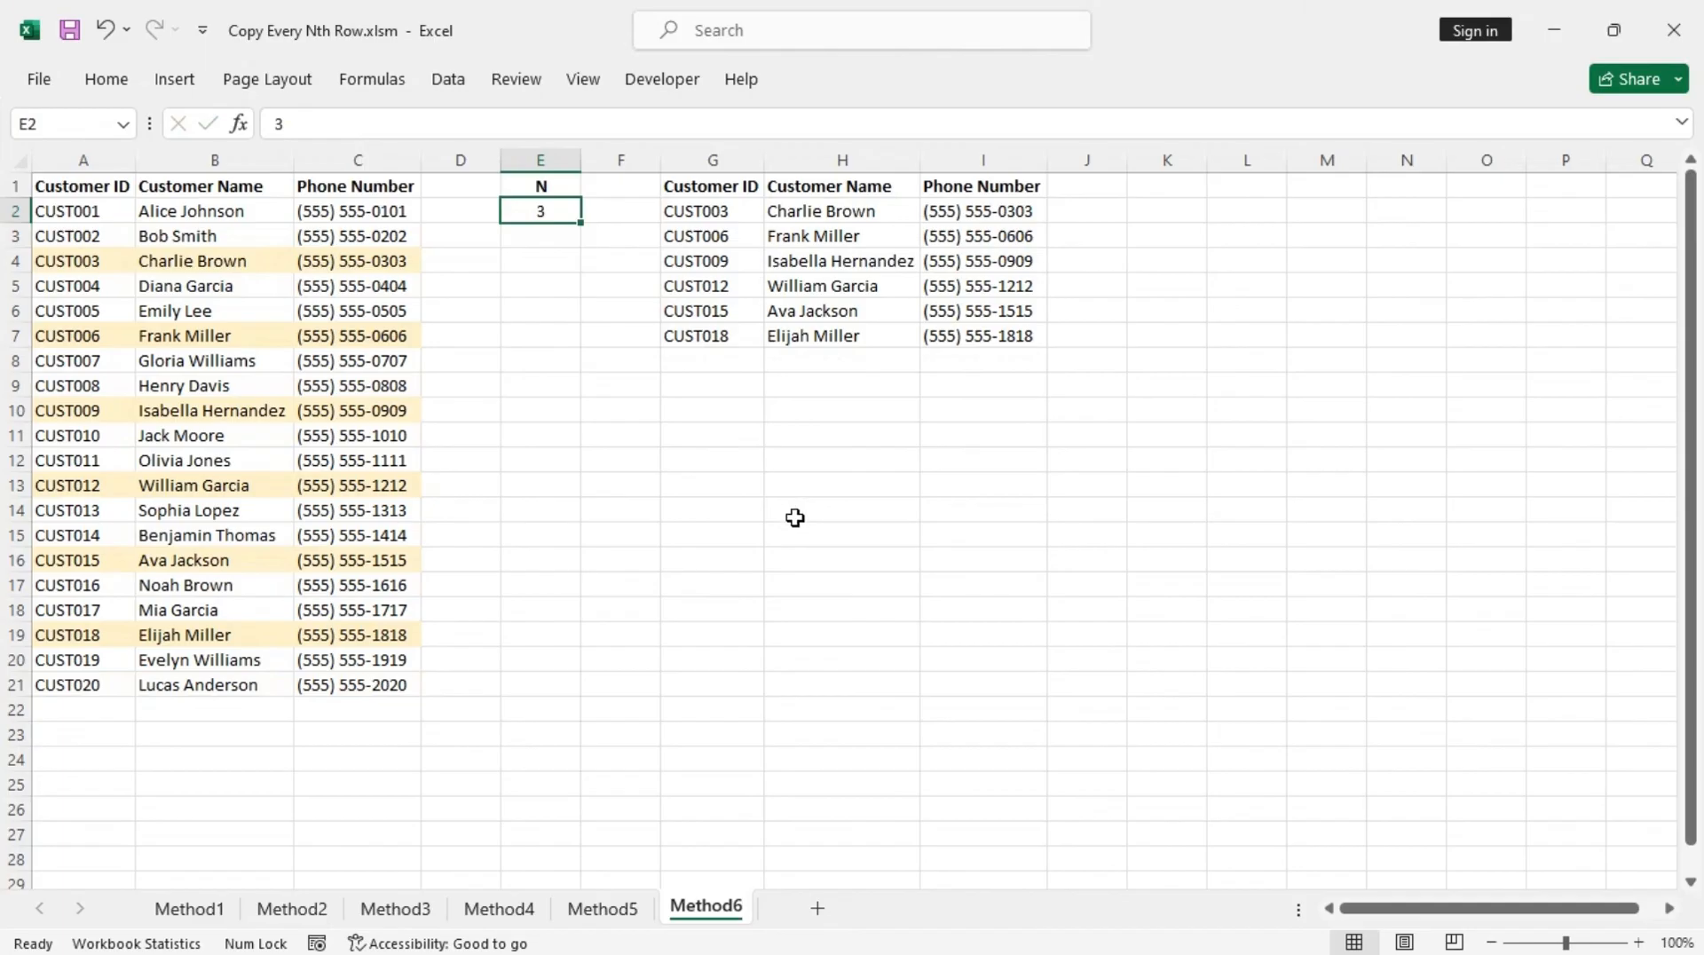
pyautogui.moveTo(595, 449)
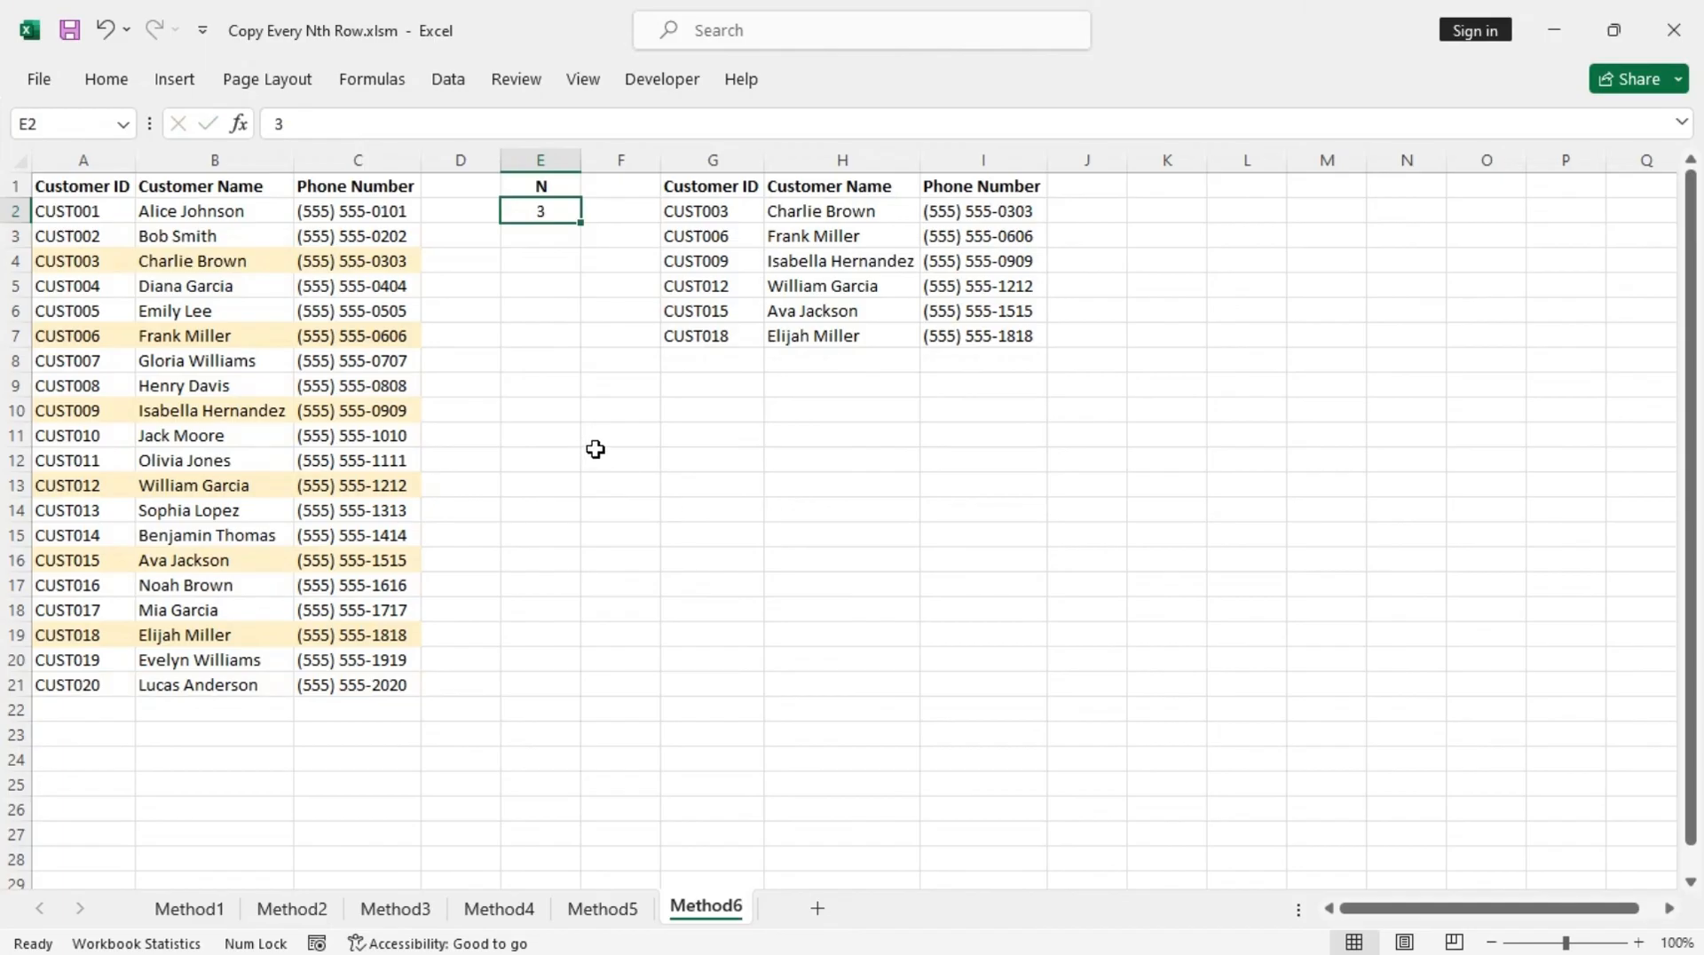